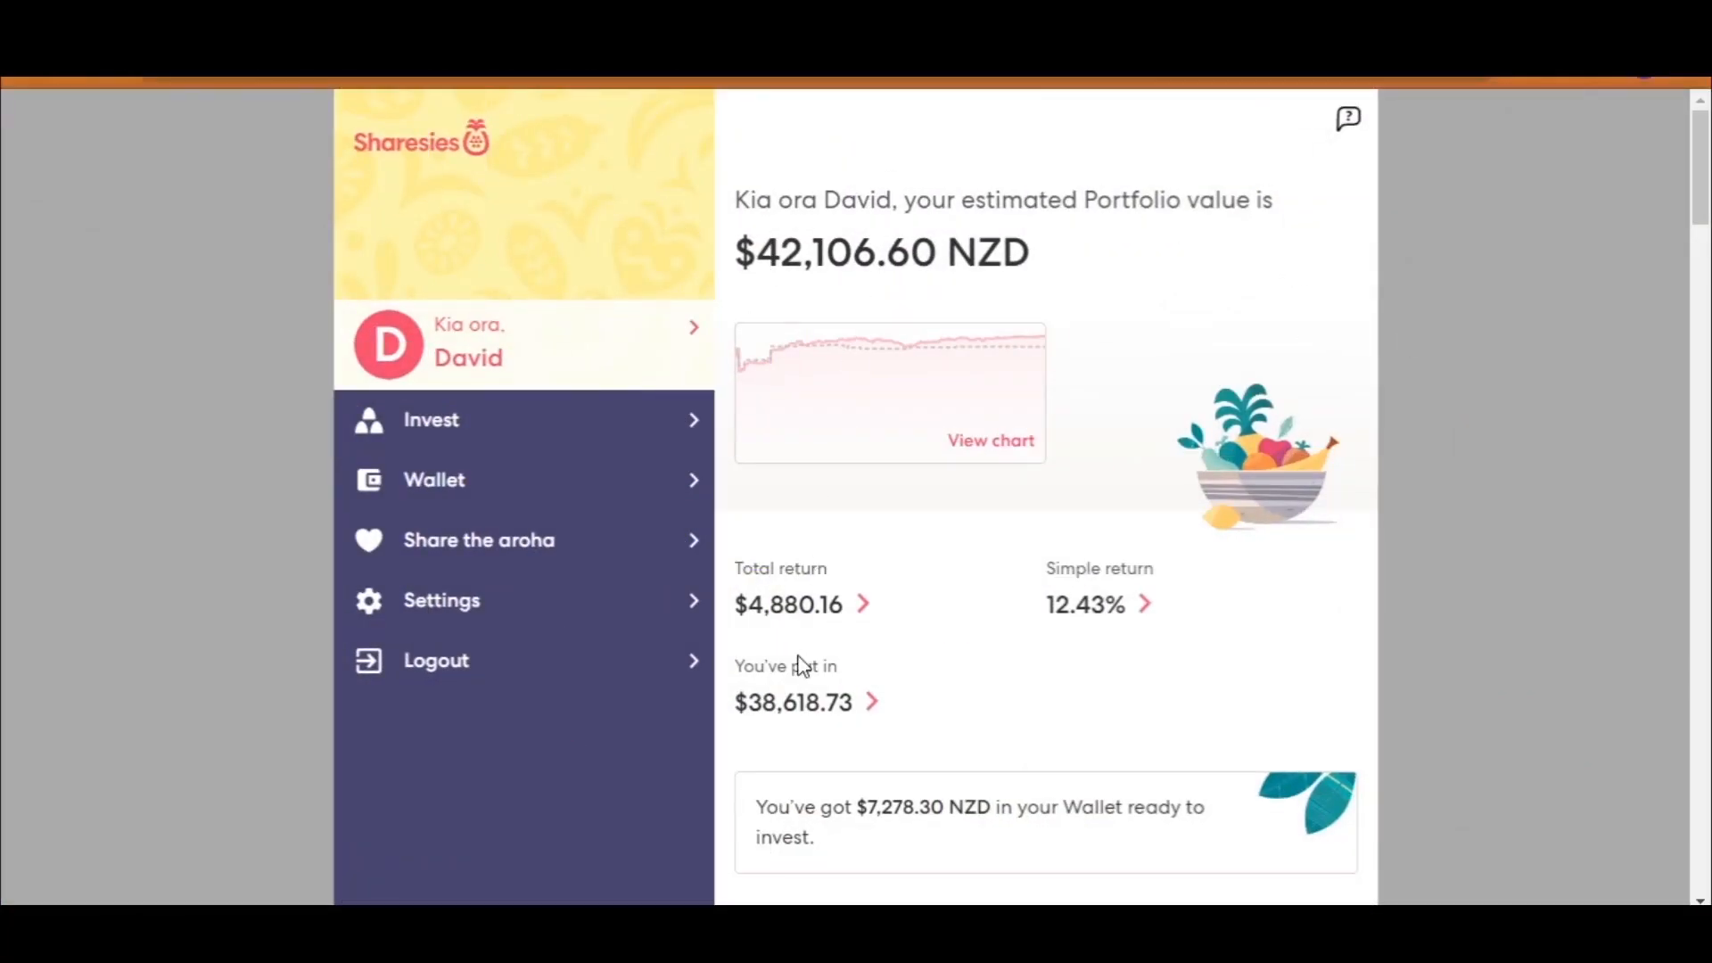
mouse_move(1027, 315)
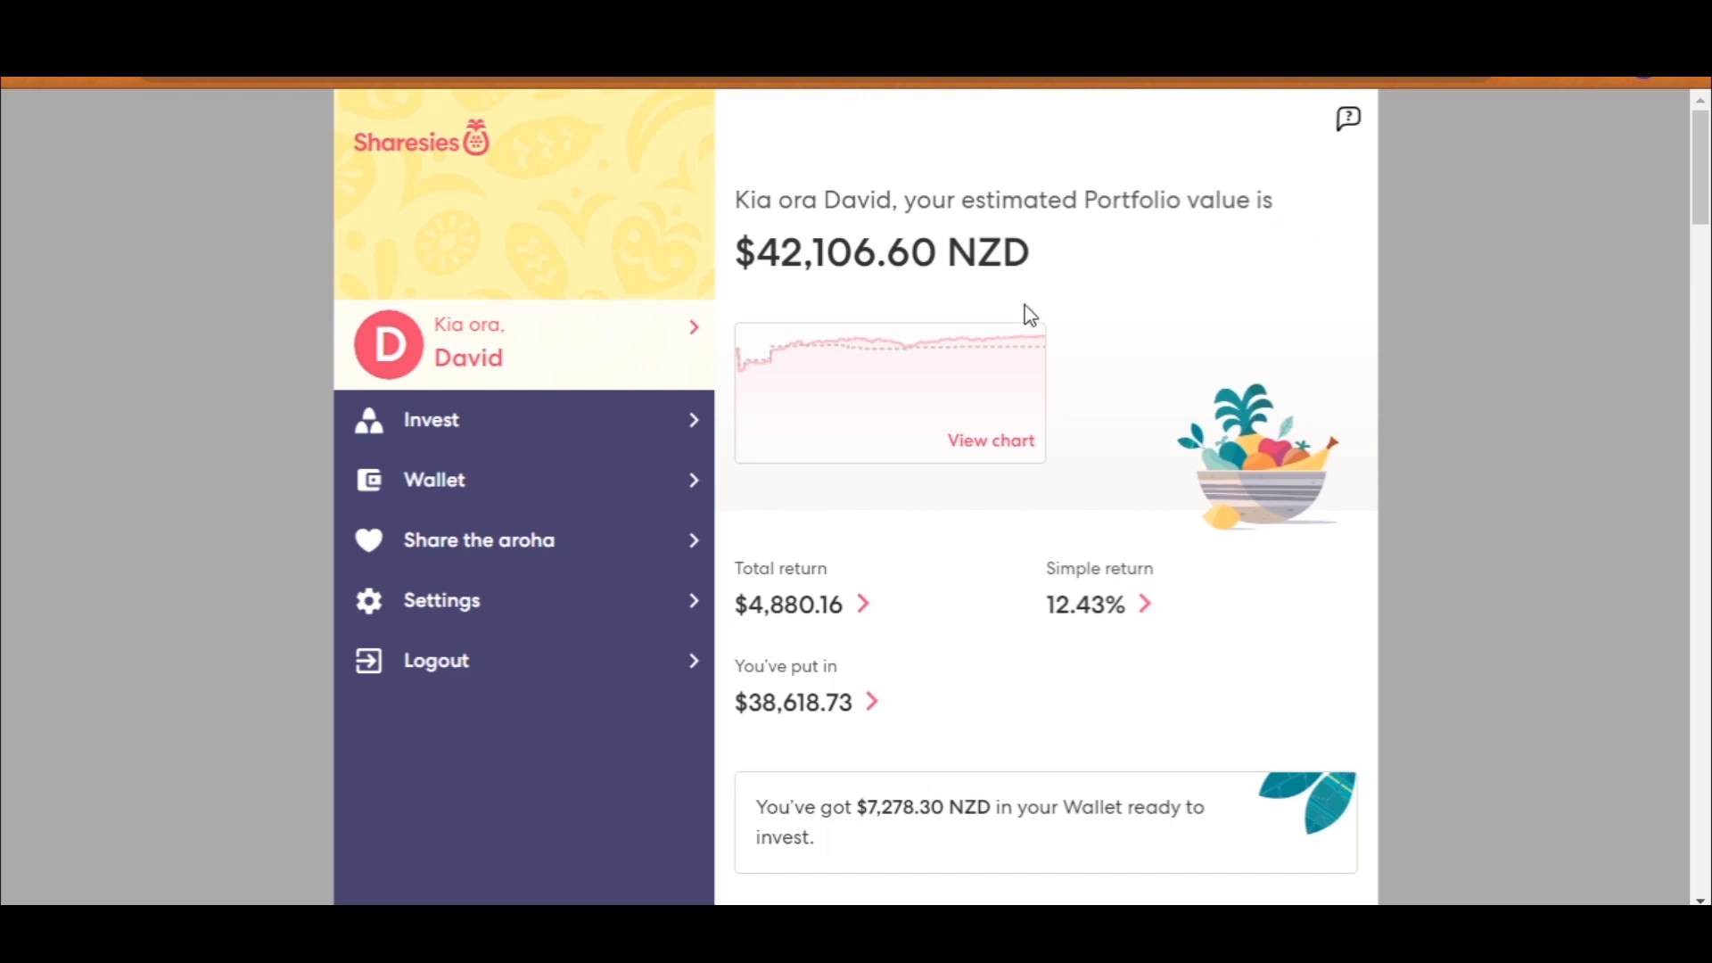
mouse_move(764, 262)
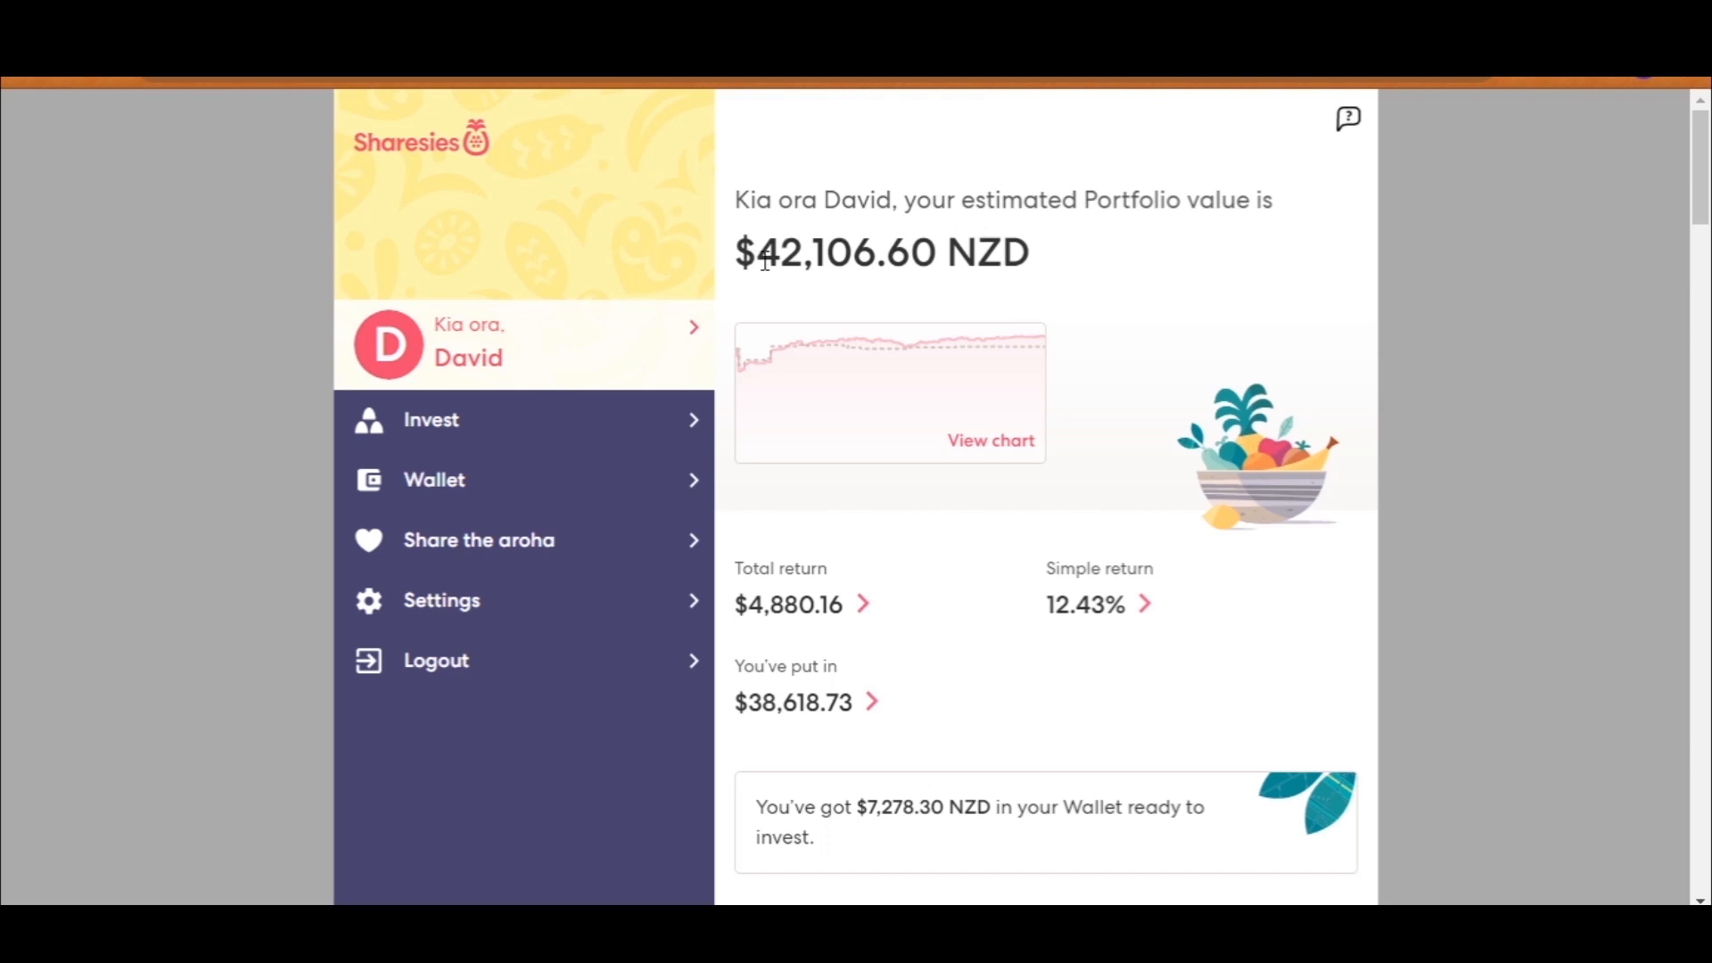
Step: Highlight the estimated portfolio value, then show the one-year portfolio history chart against money put in
double_click(846, 252)
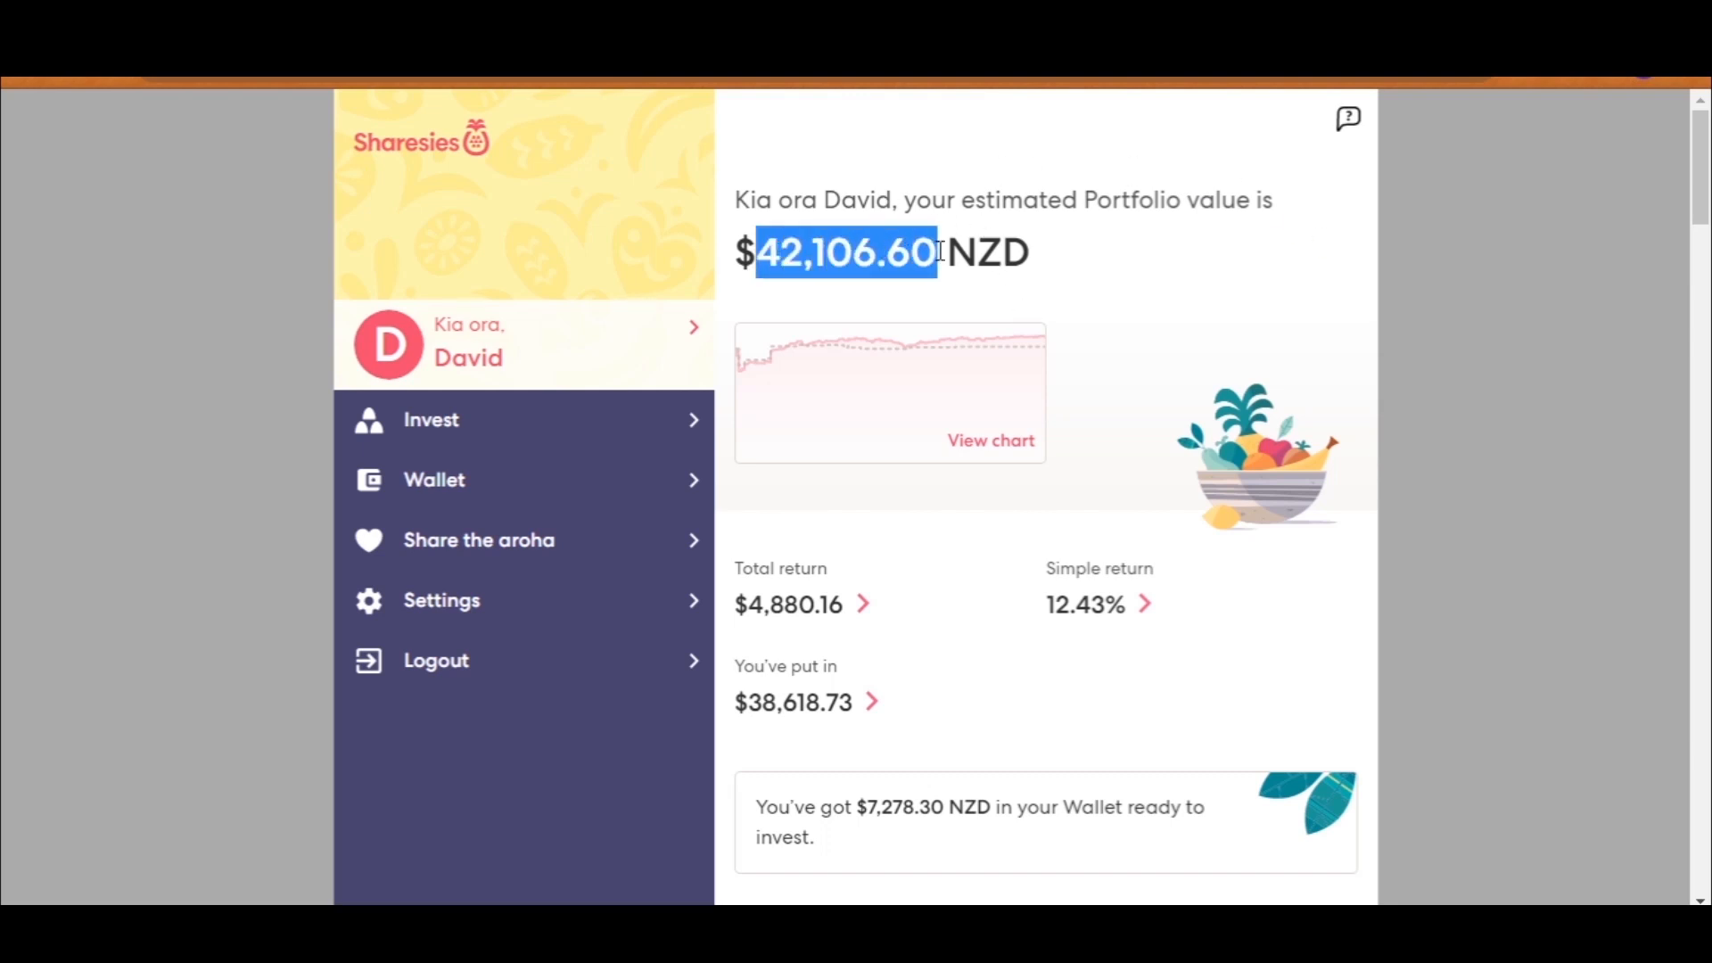
click(1081, 254)
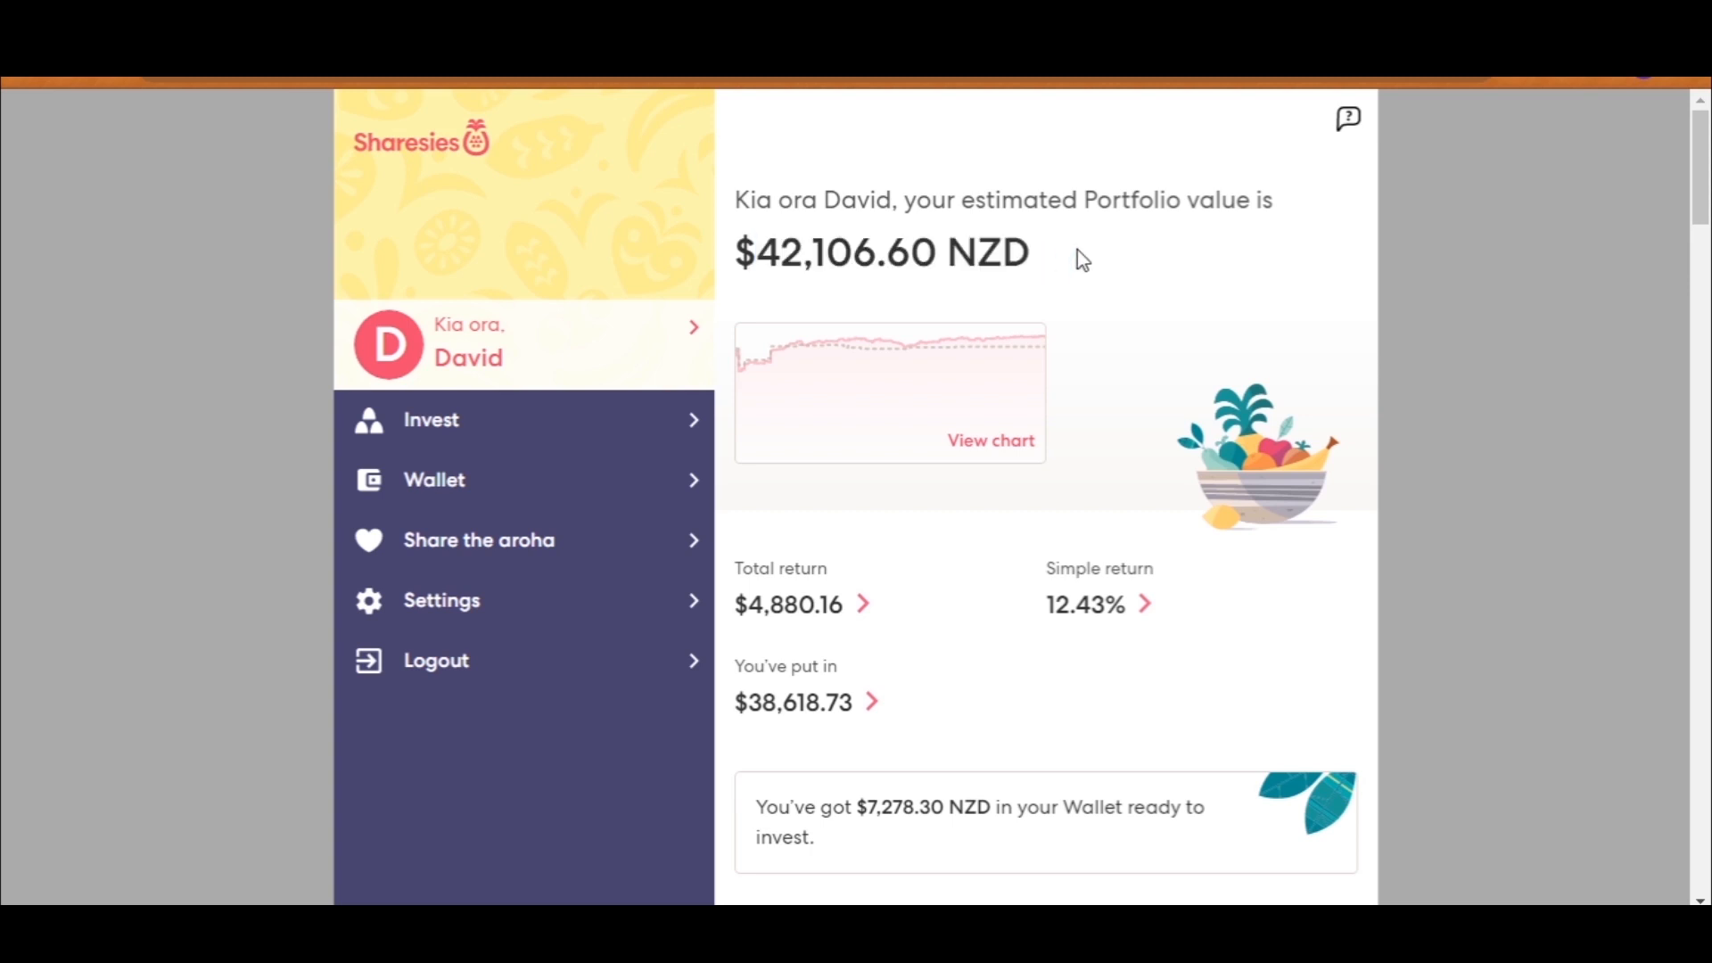
mouse_move(1065, 253)
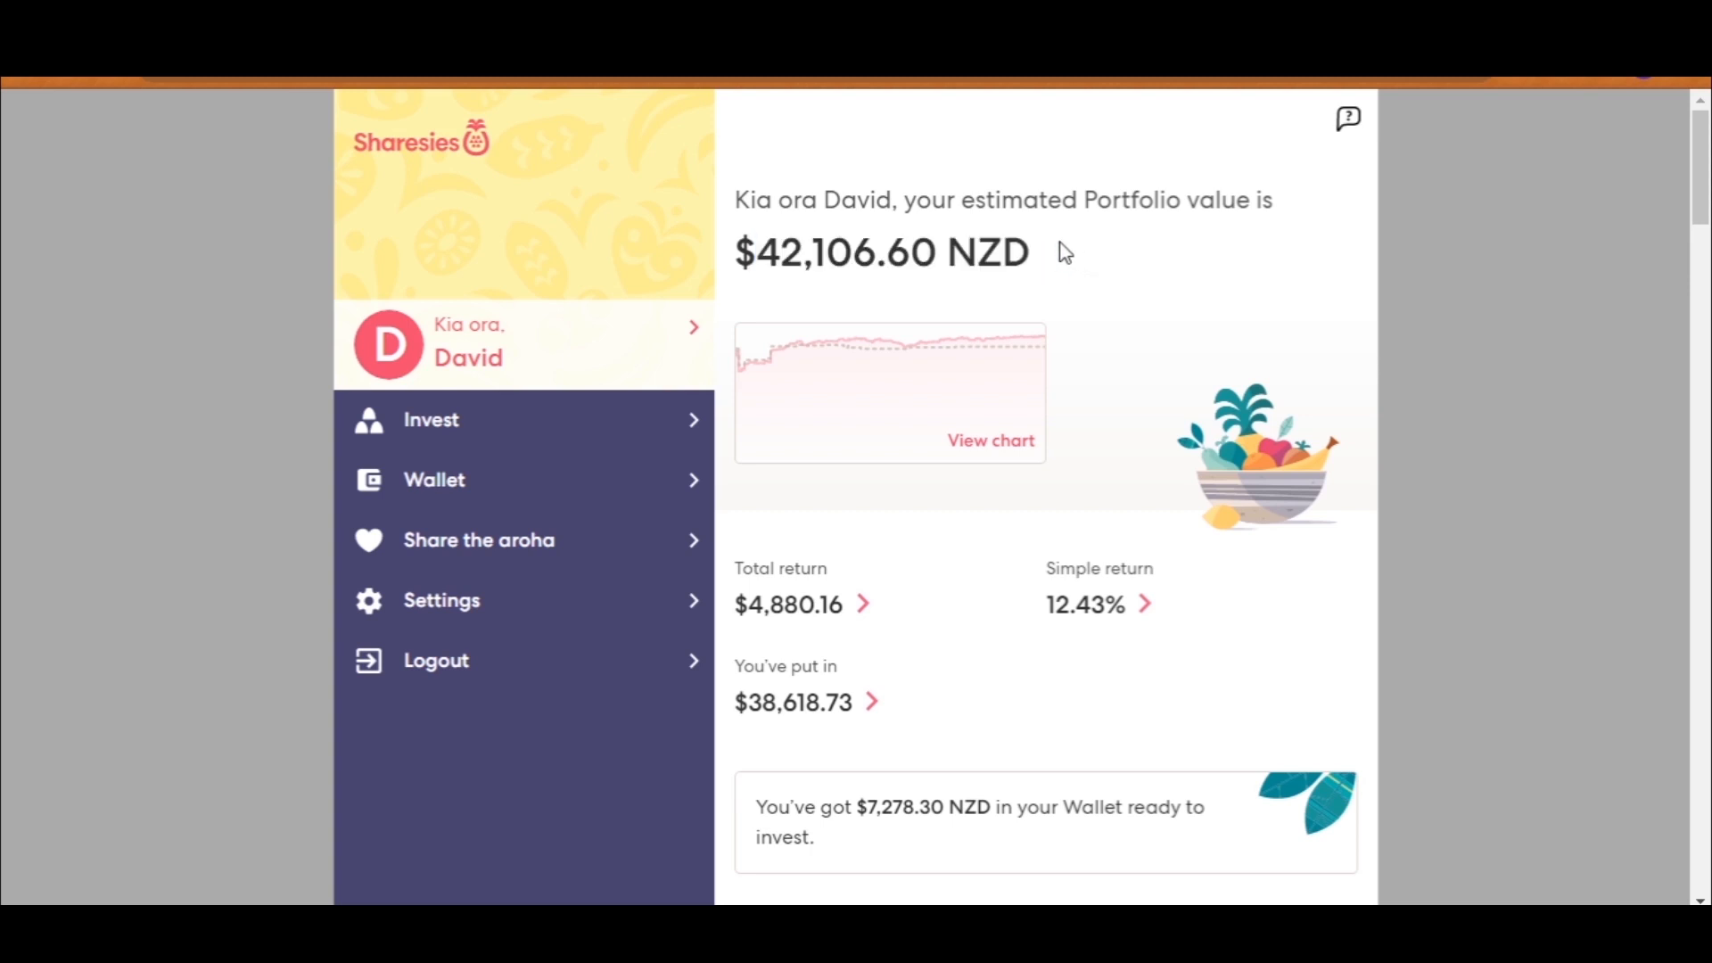
mouse_move(834, 666)
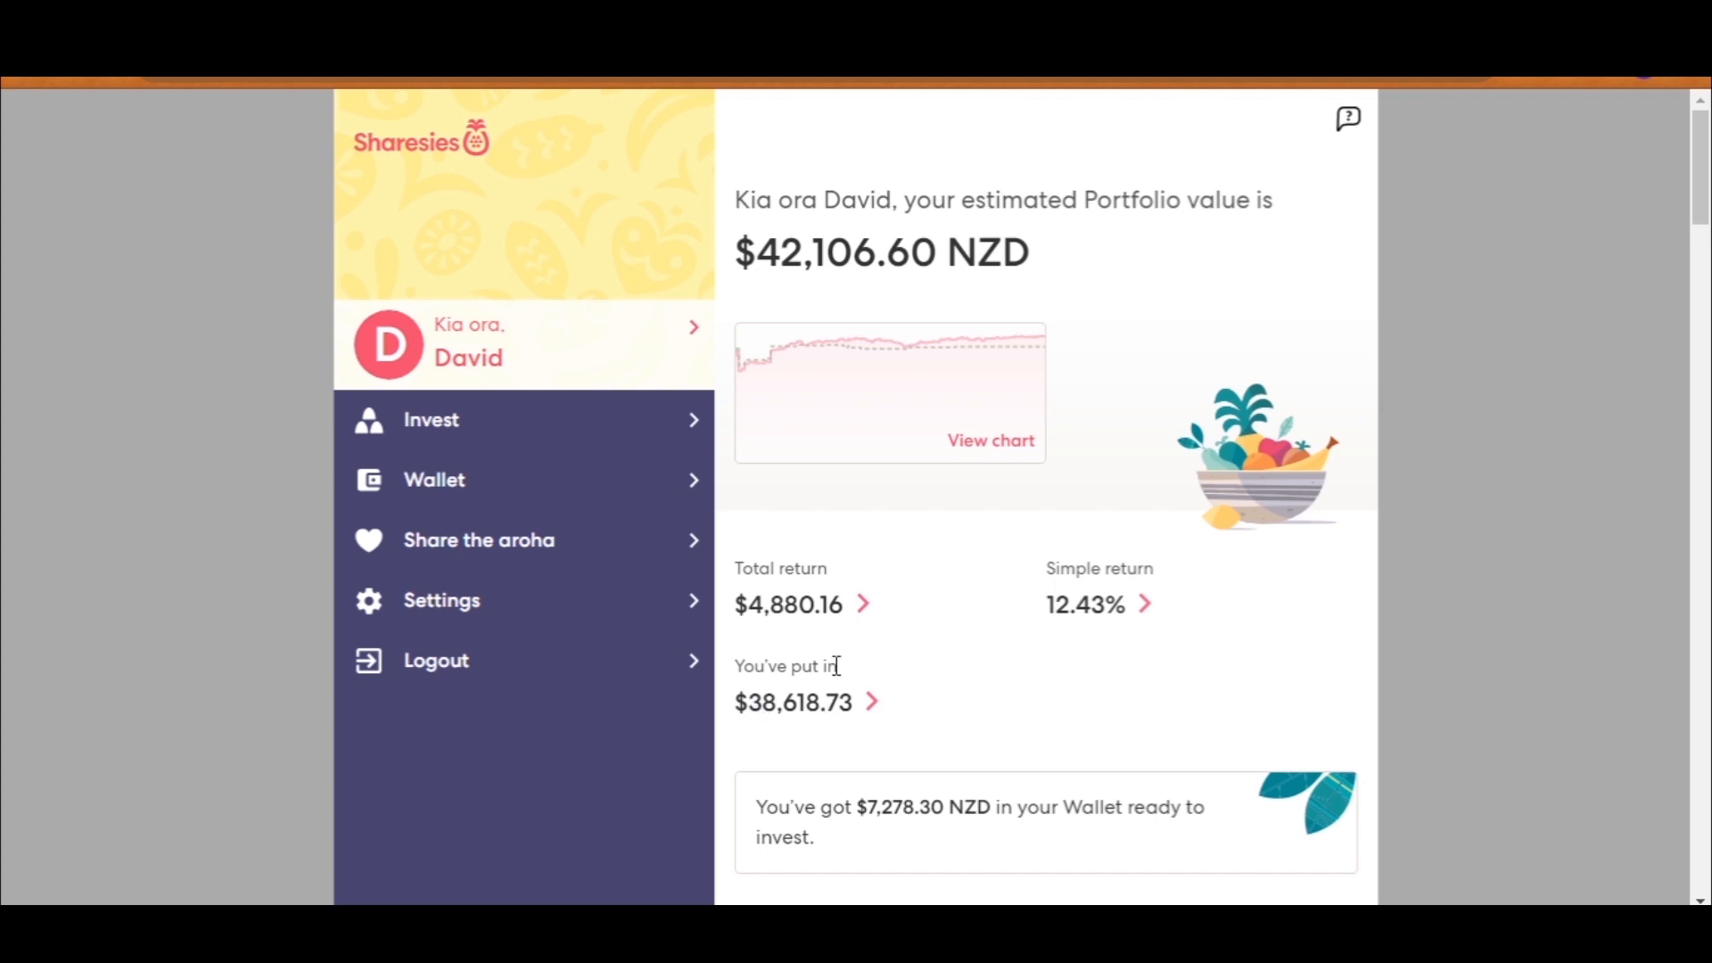
mouse_move(1067, 628)
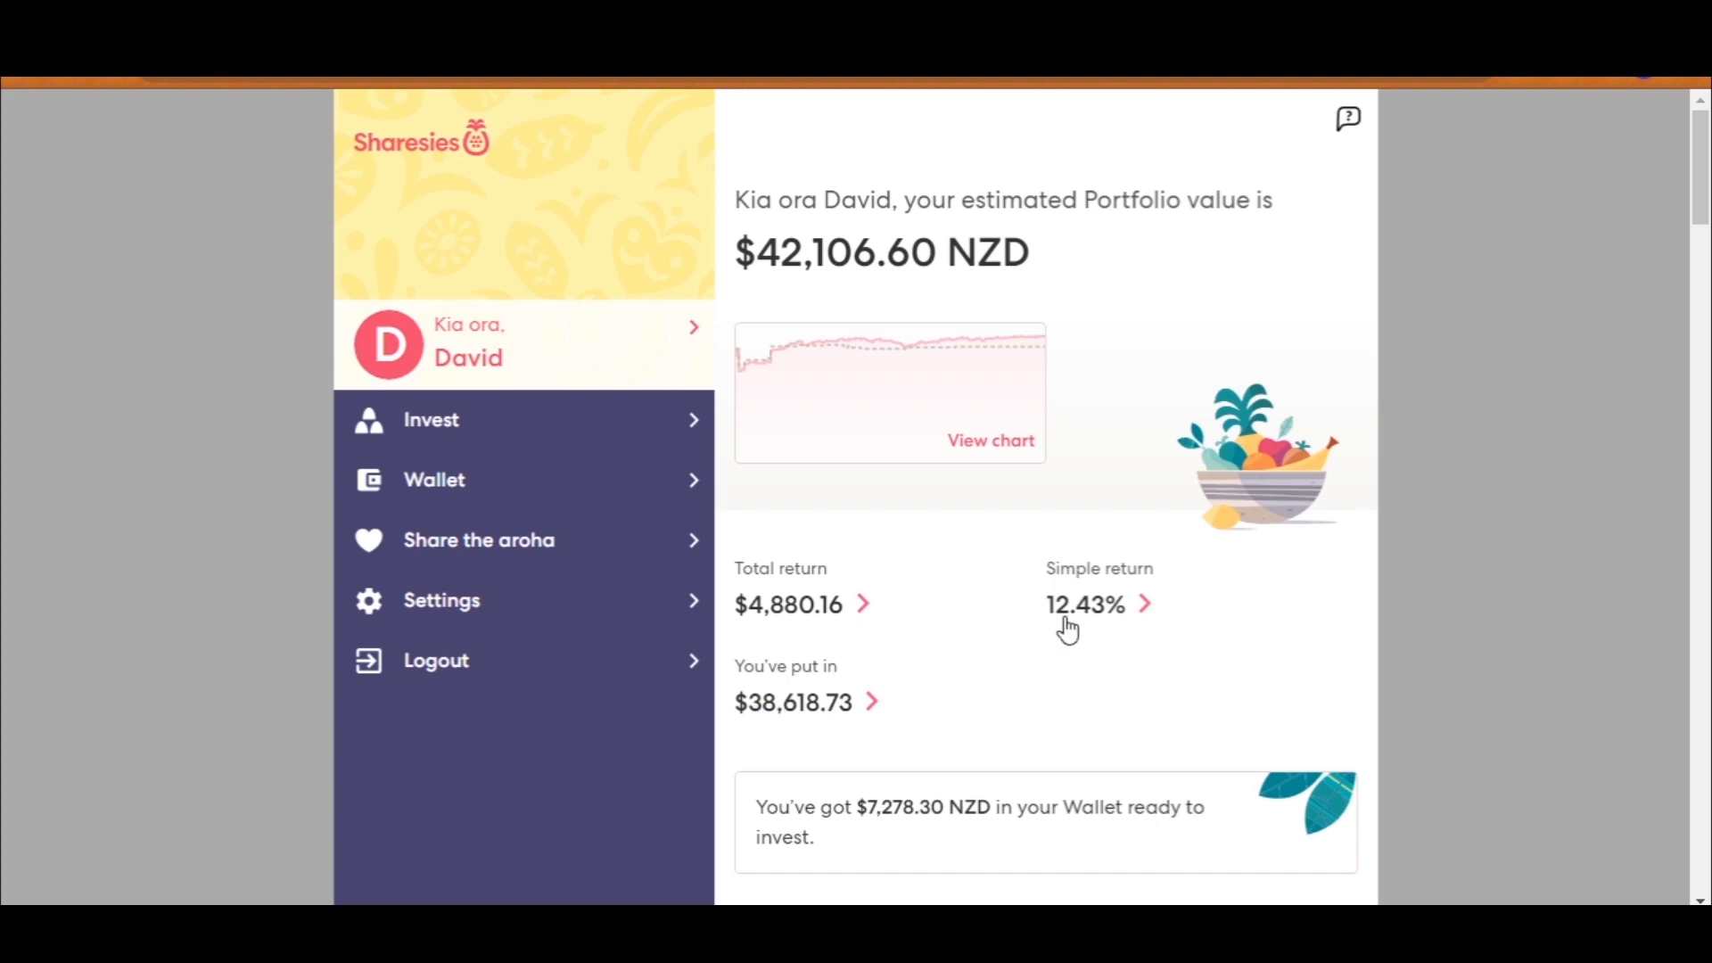
mouse_move(871, 503)
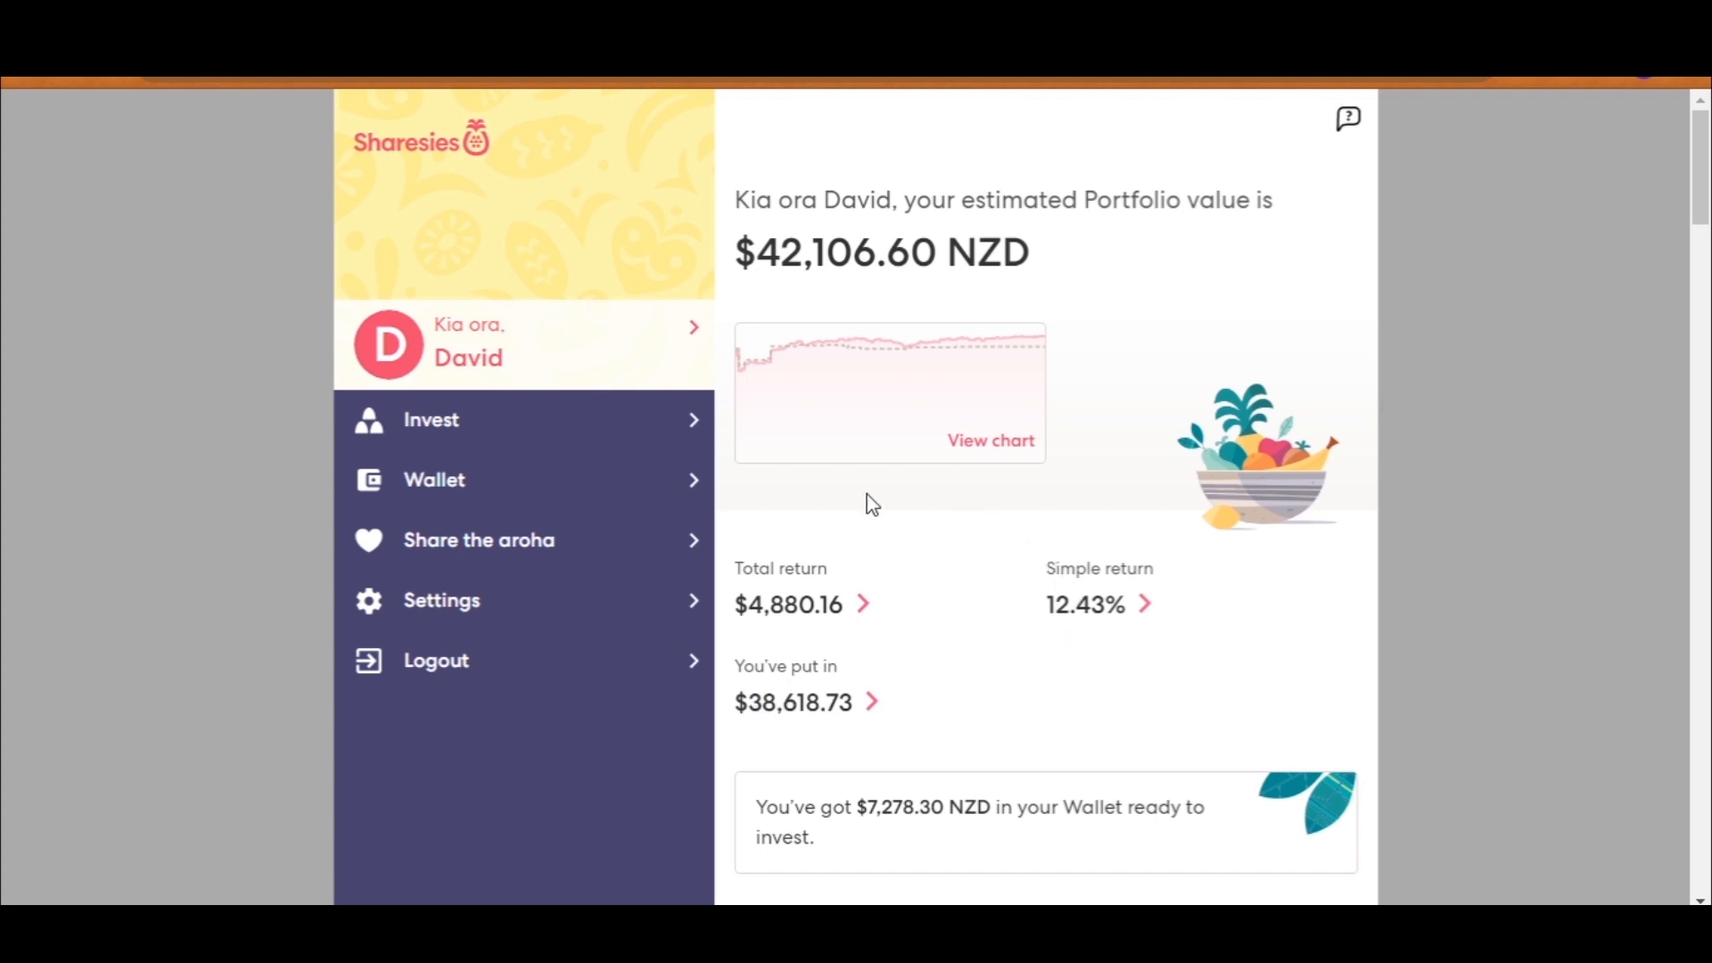
mouse_move(777, 630)
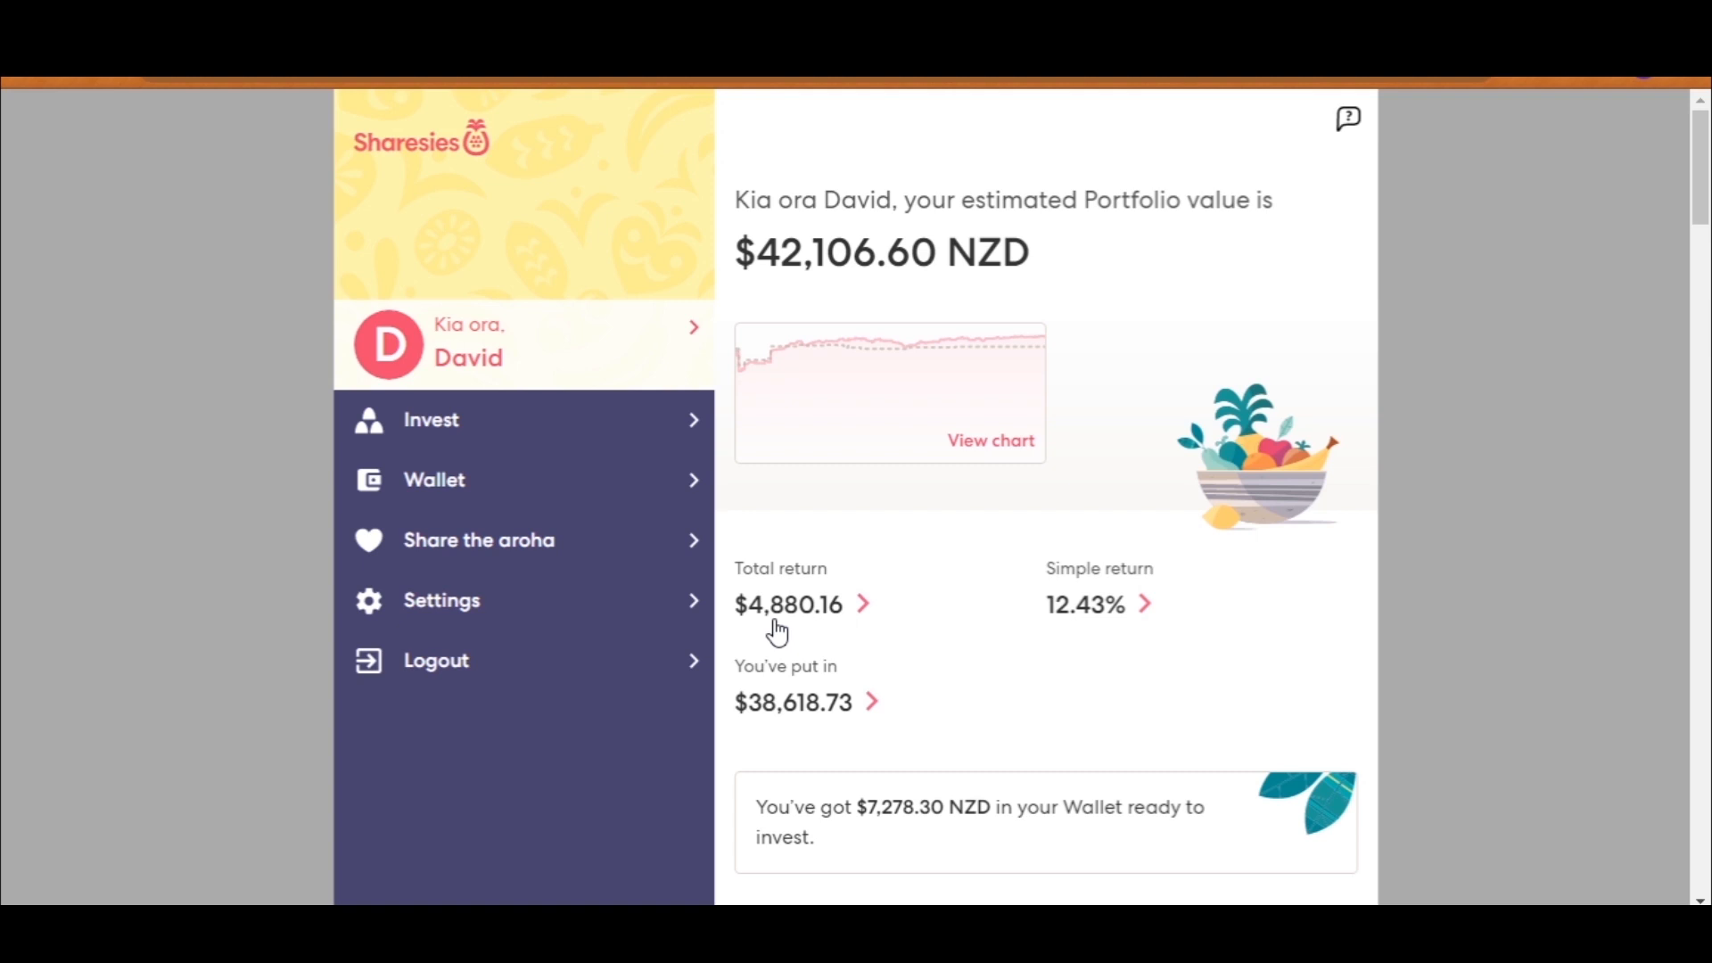
mouse_move(781, 642)
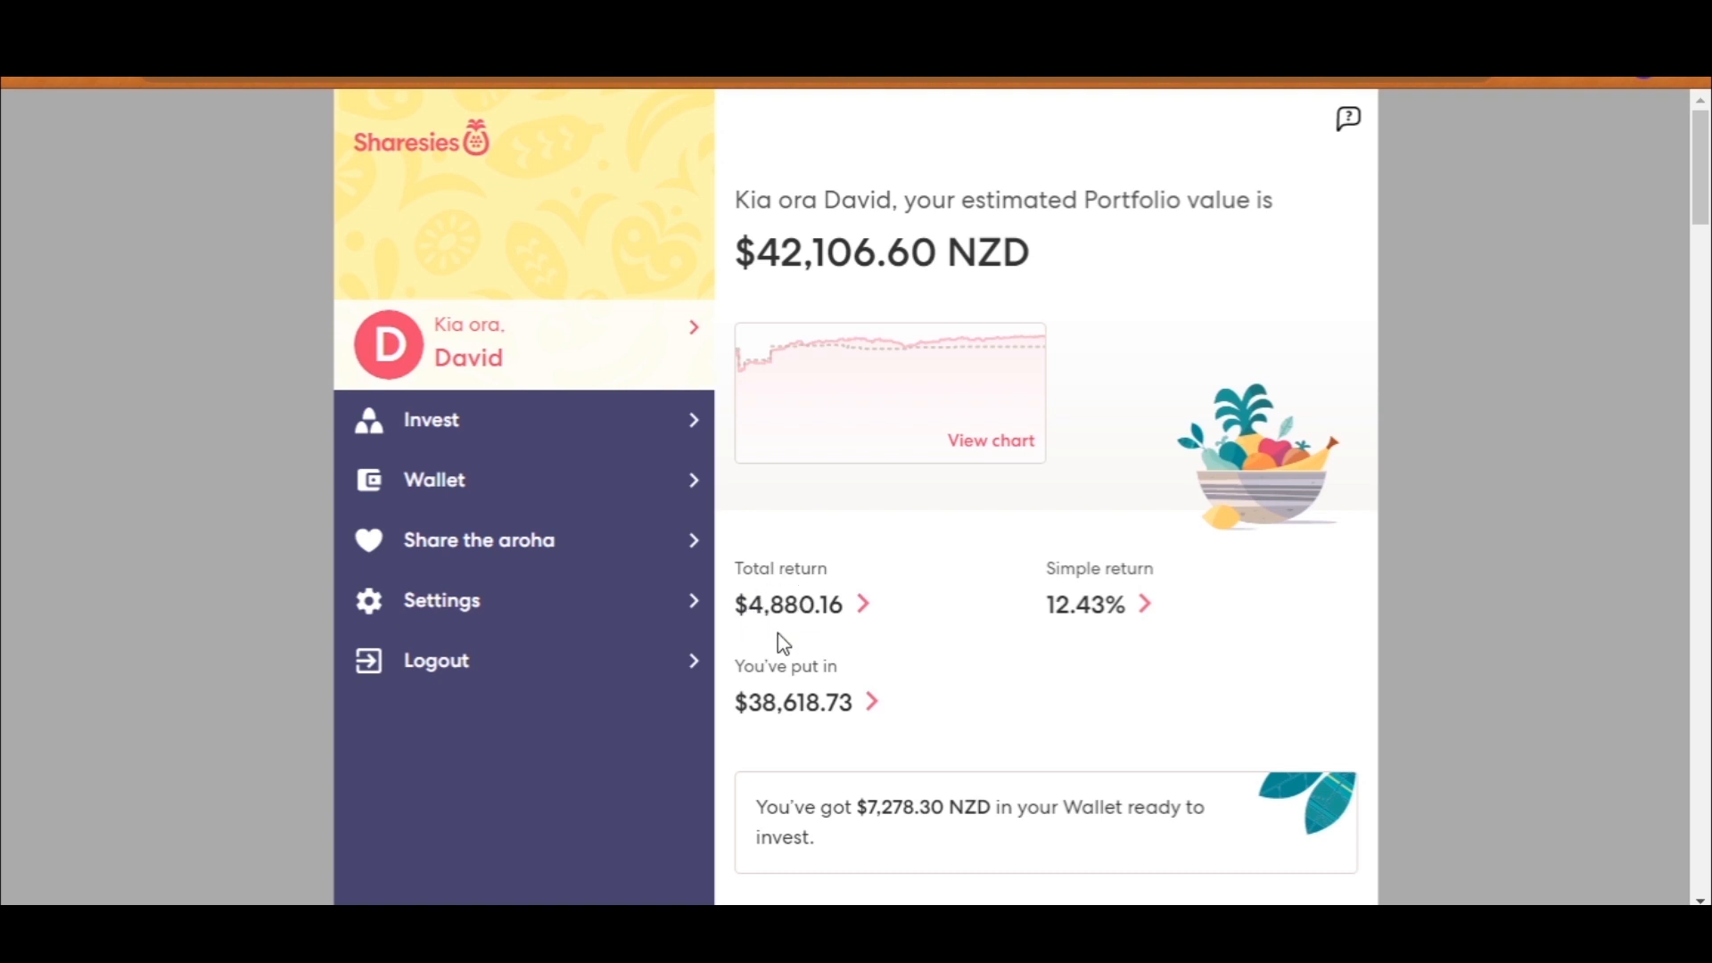
mouse_move(778, 637)
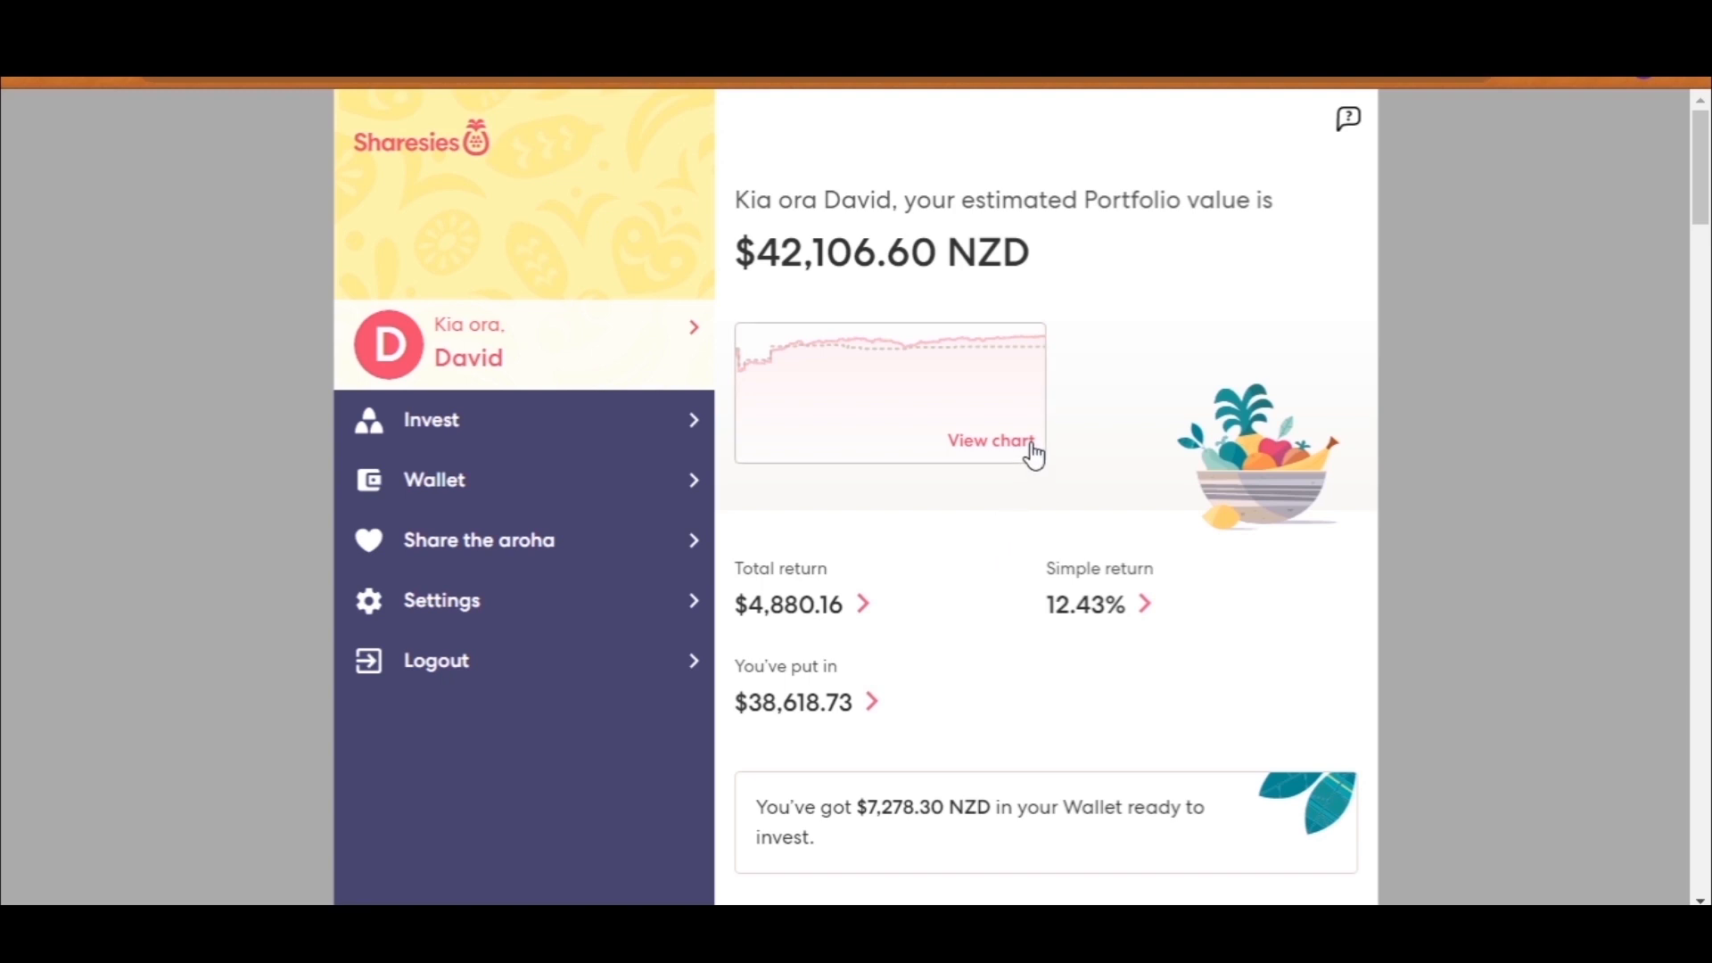
click(989, 439)
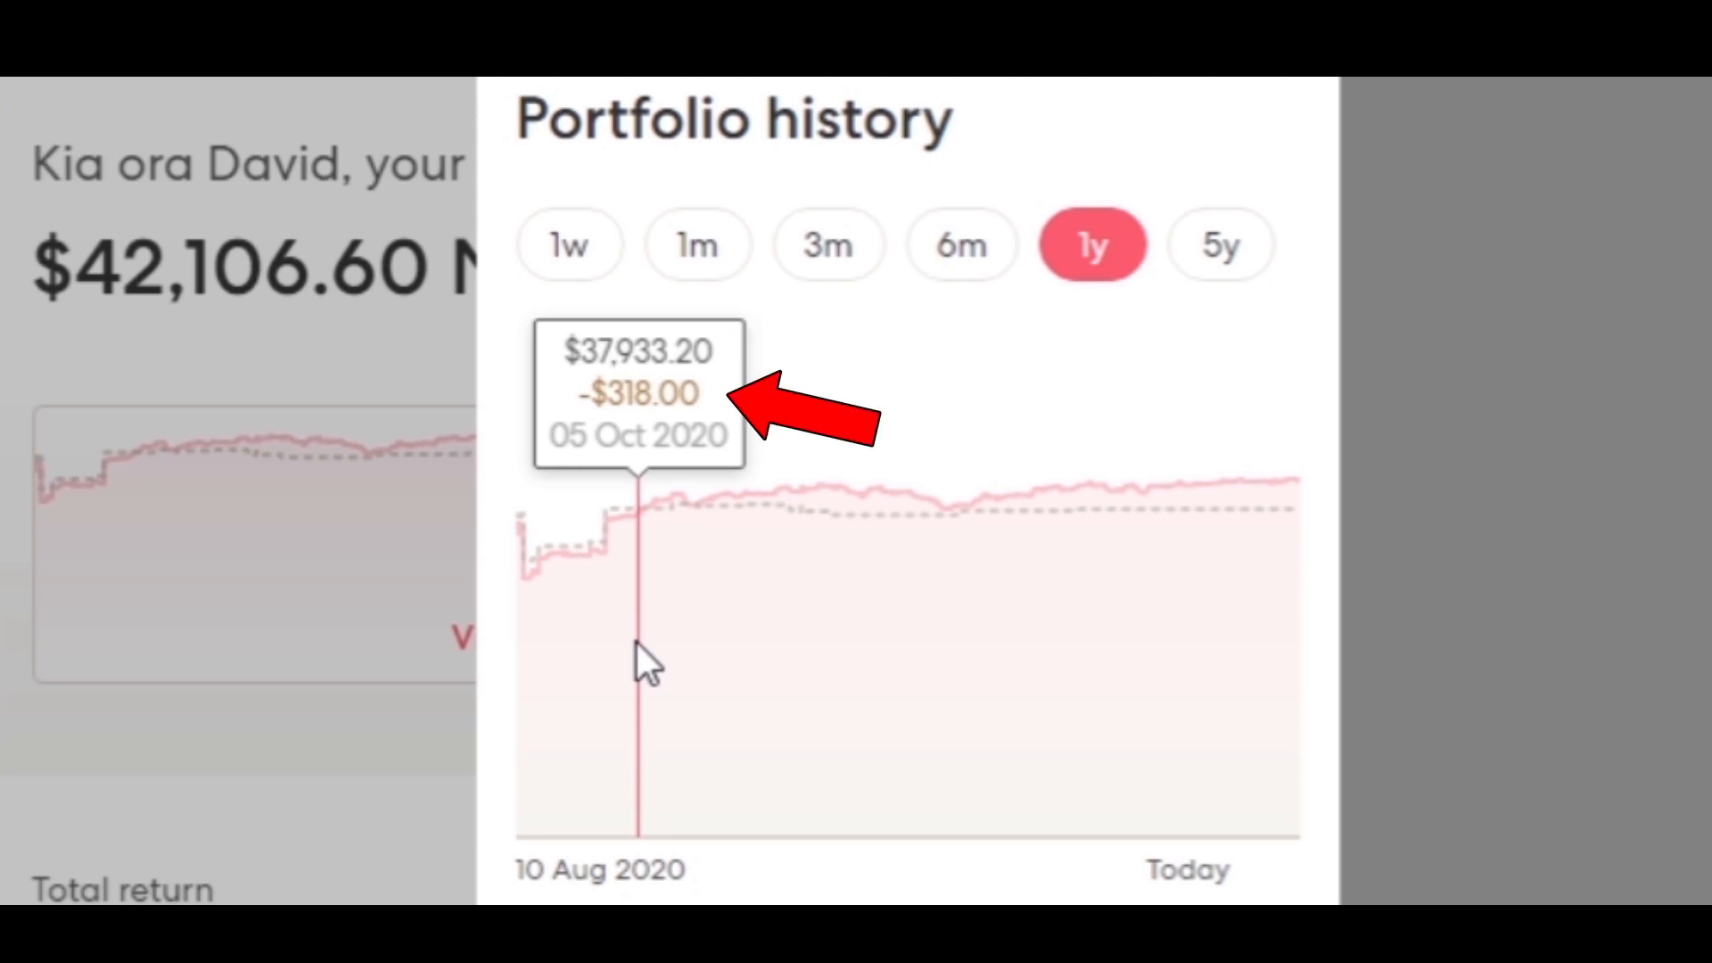
mouse_move(535, 644)
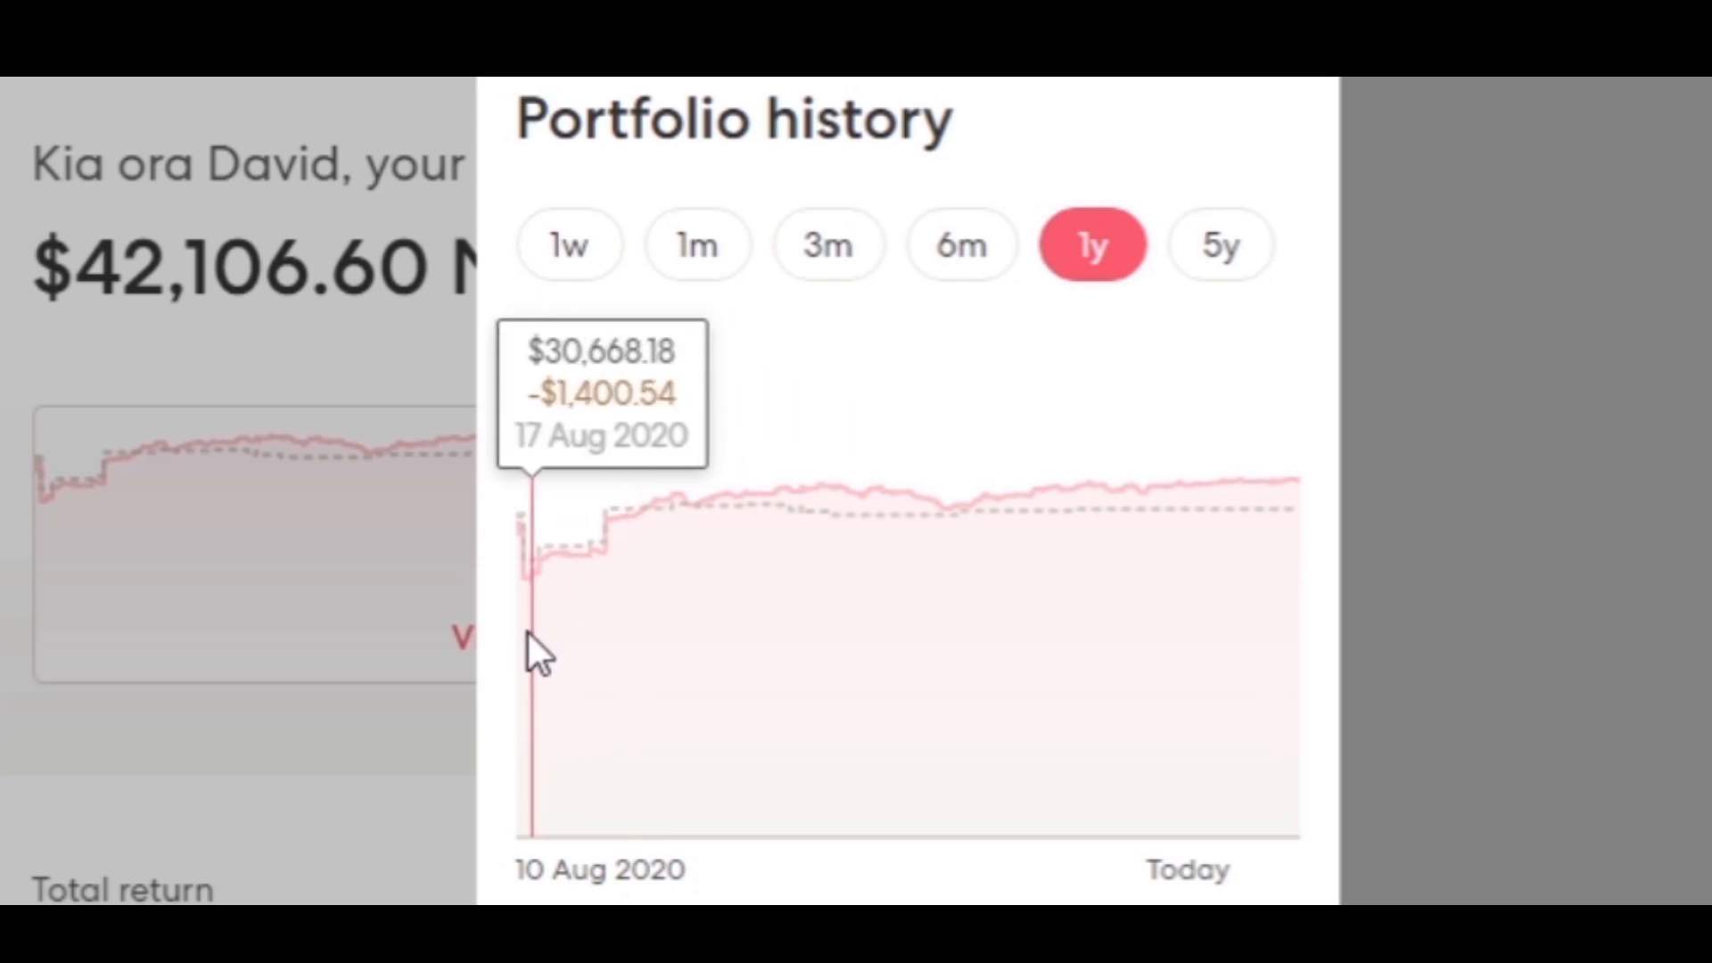
mouse_move(531, 666)
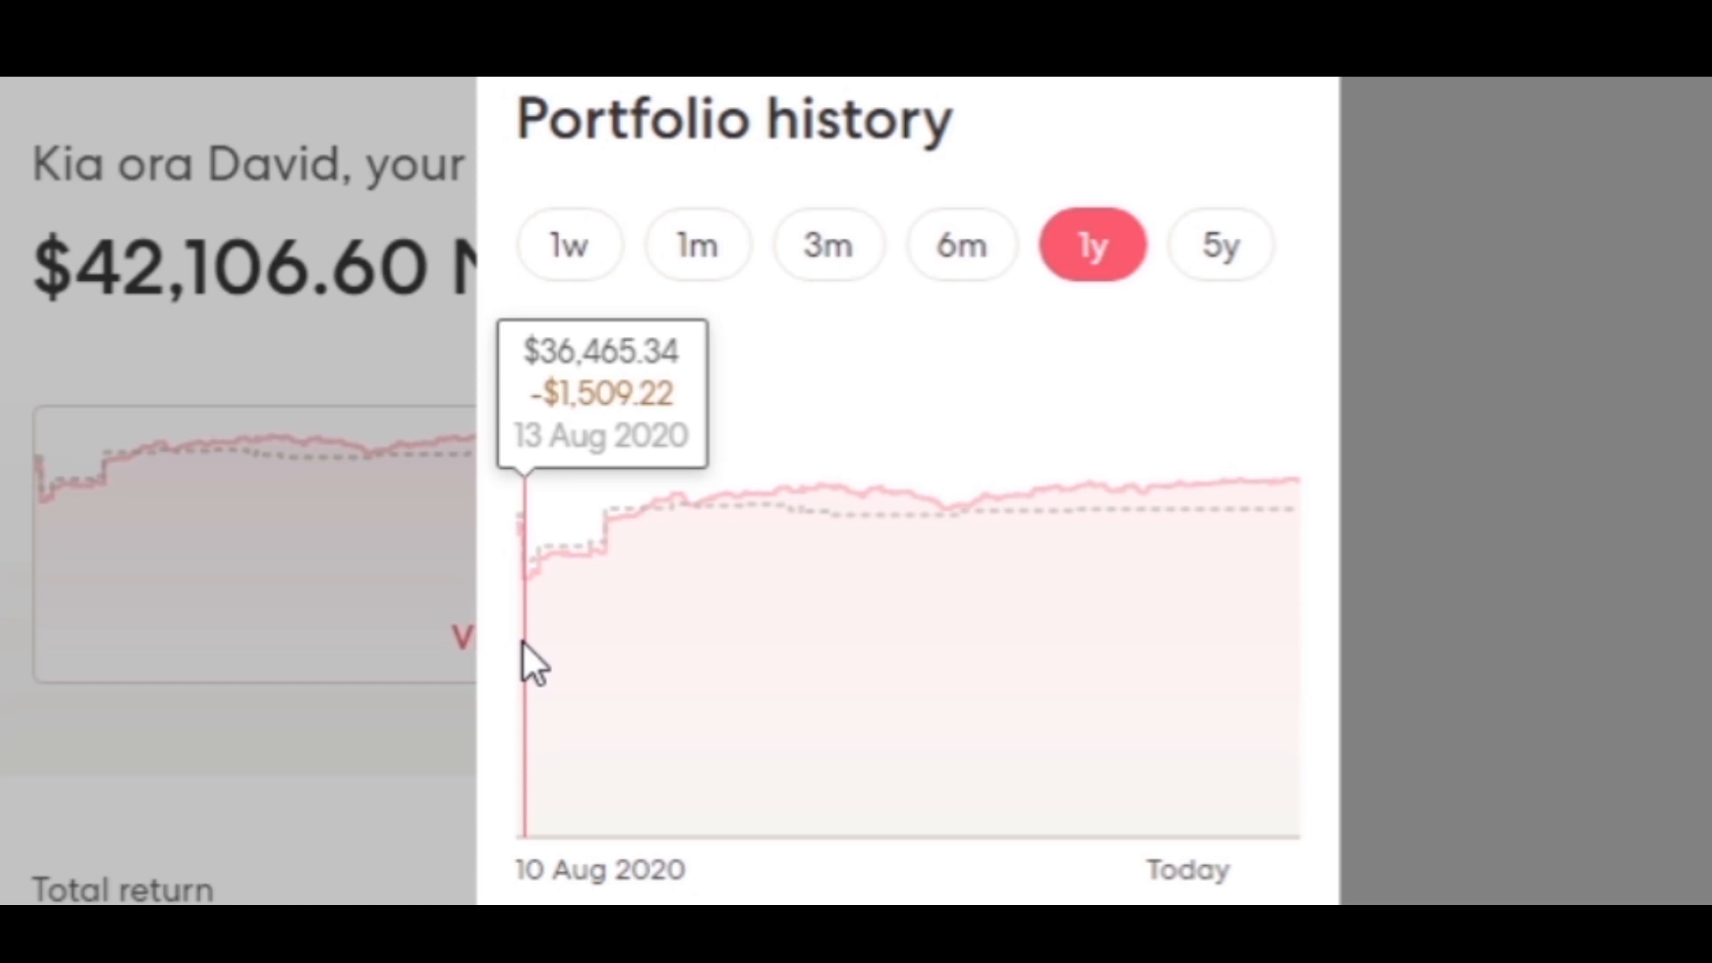
mouse_move(557, 672)
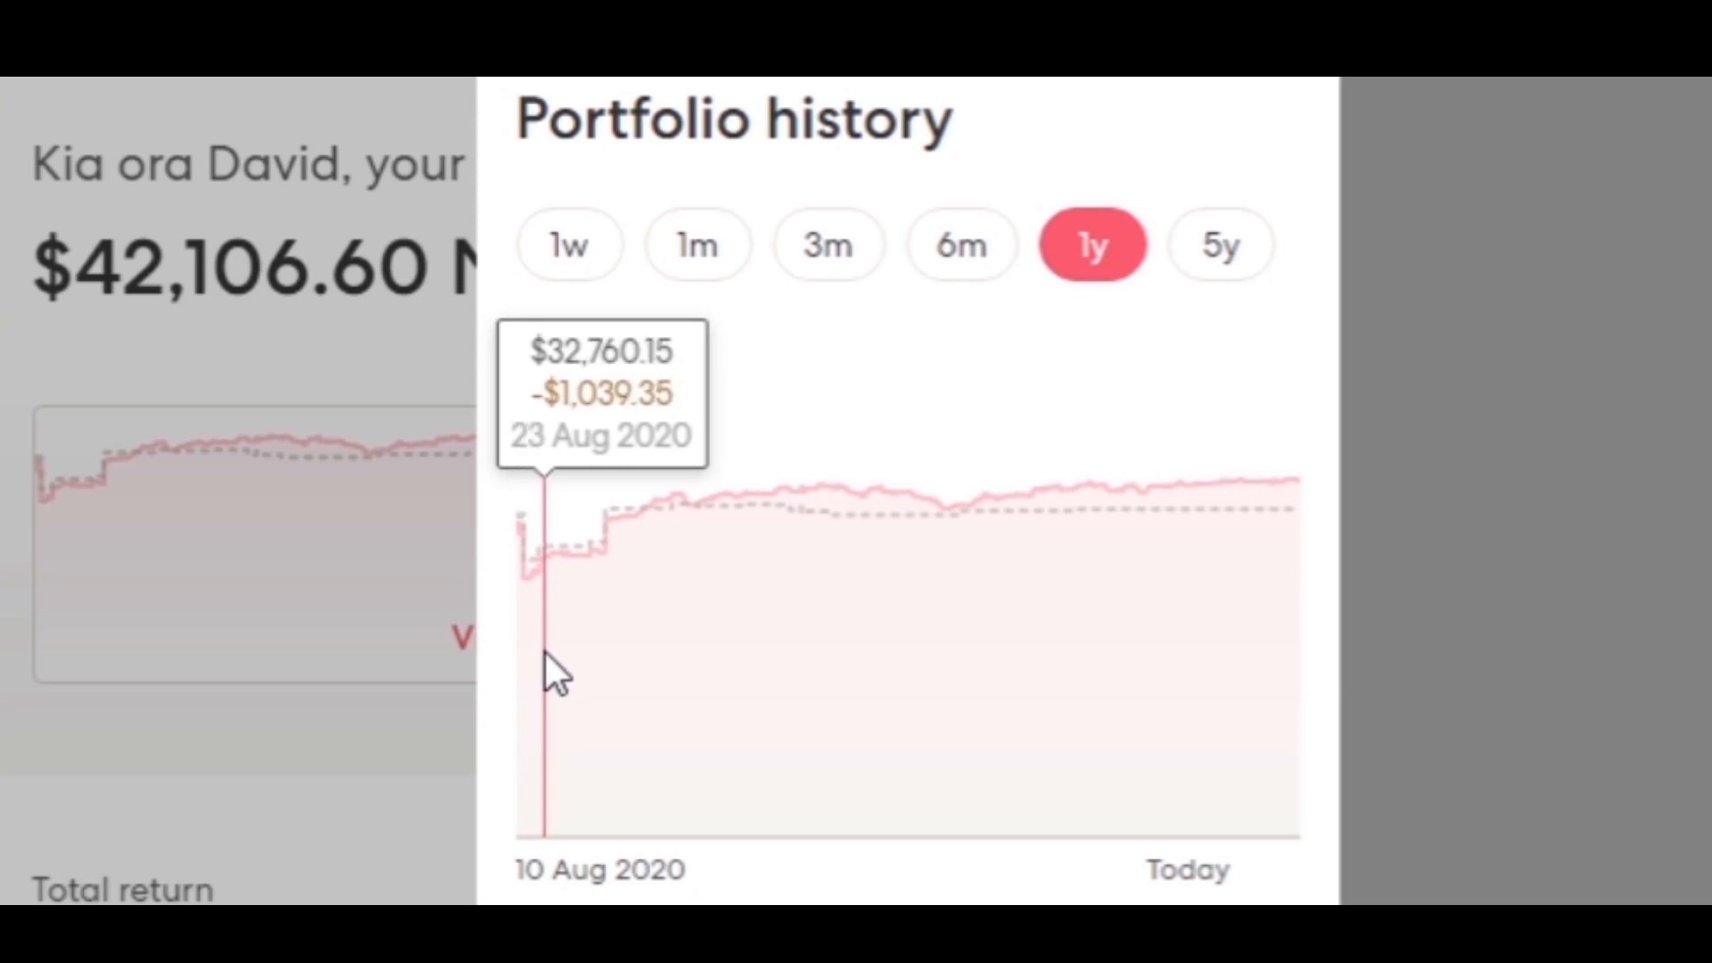
mouse_move(568, 677)
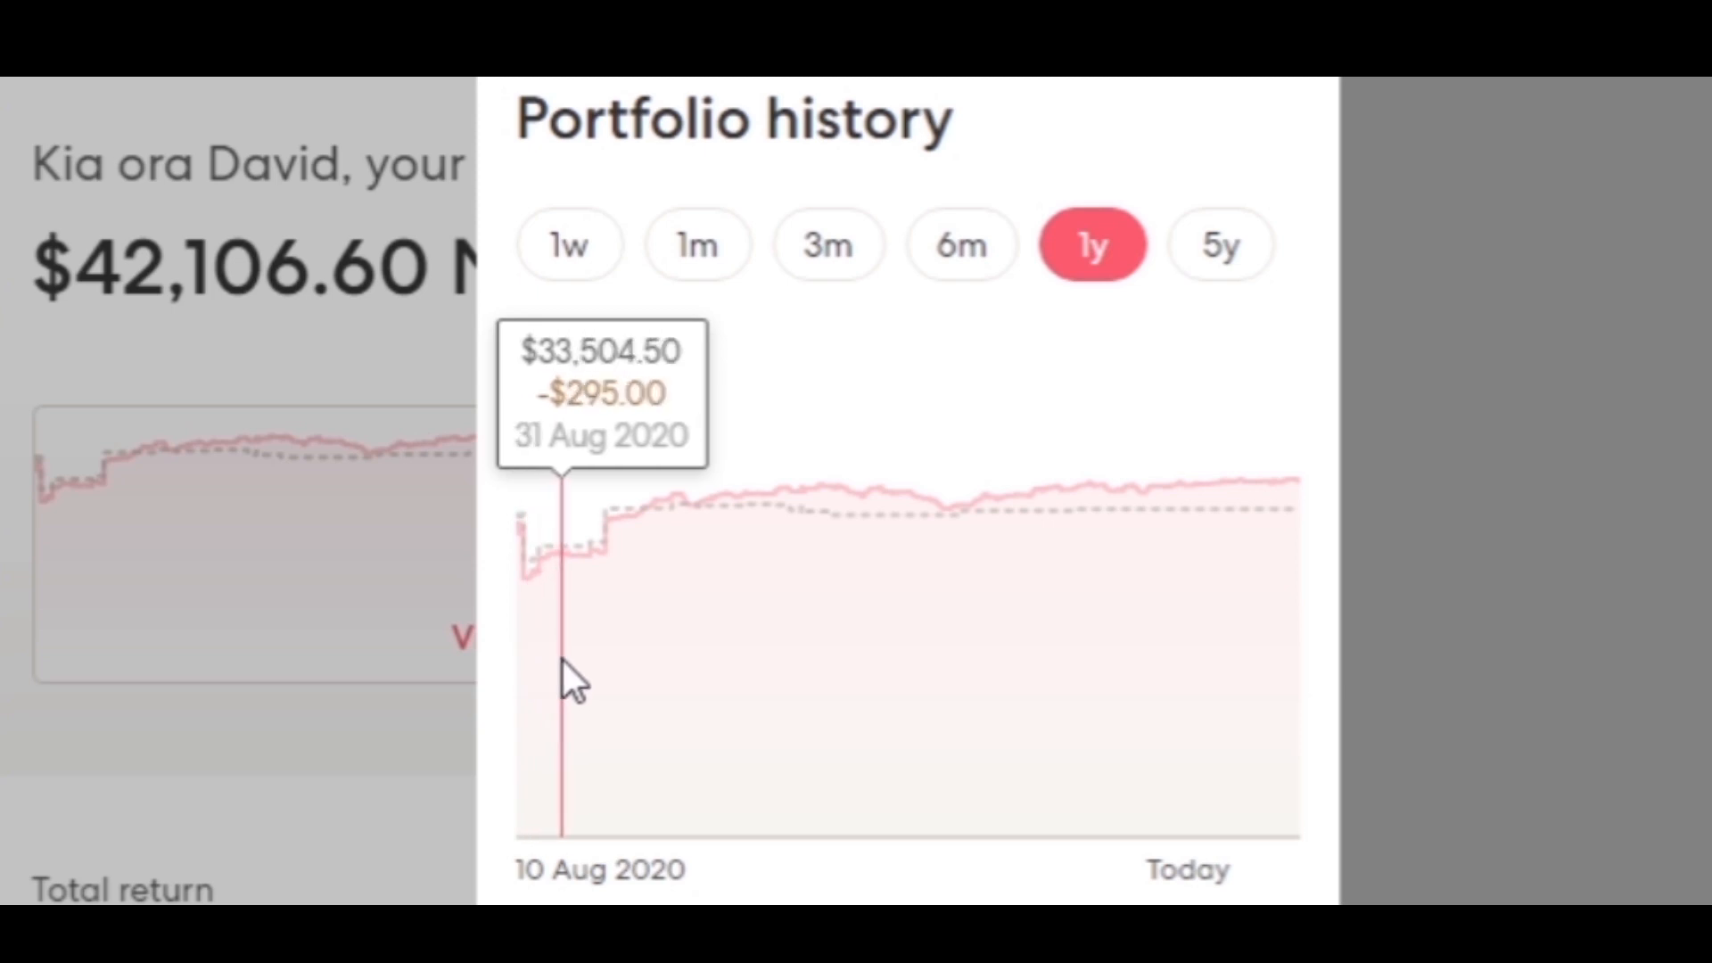
mouse_move(612, 699)
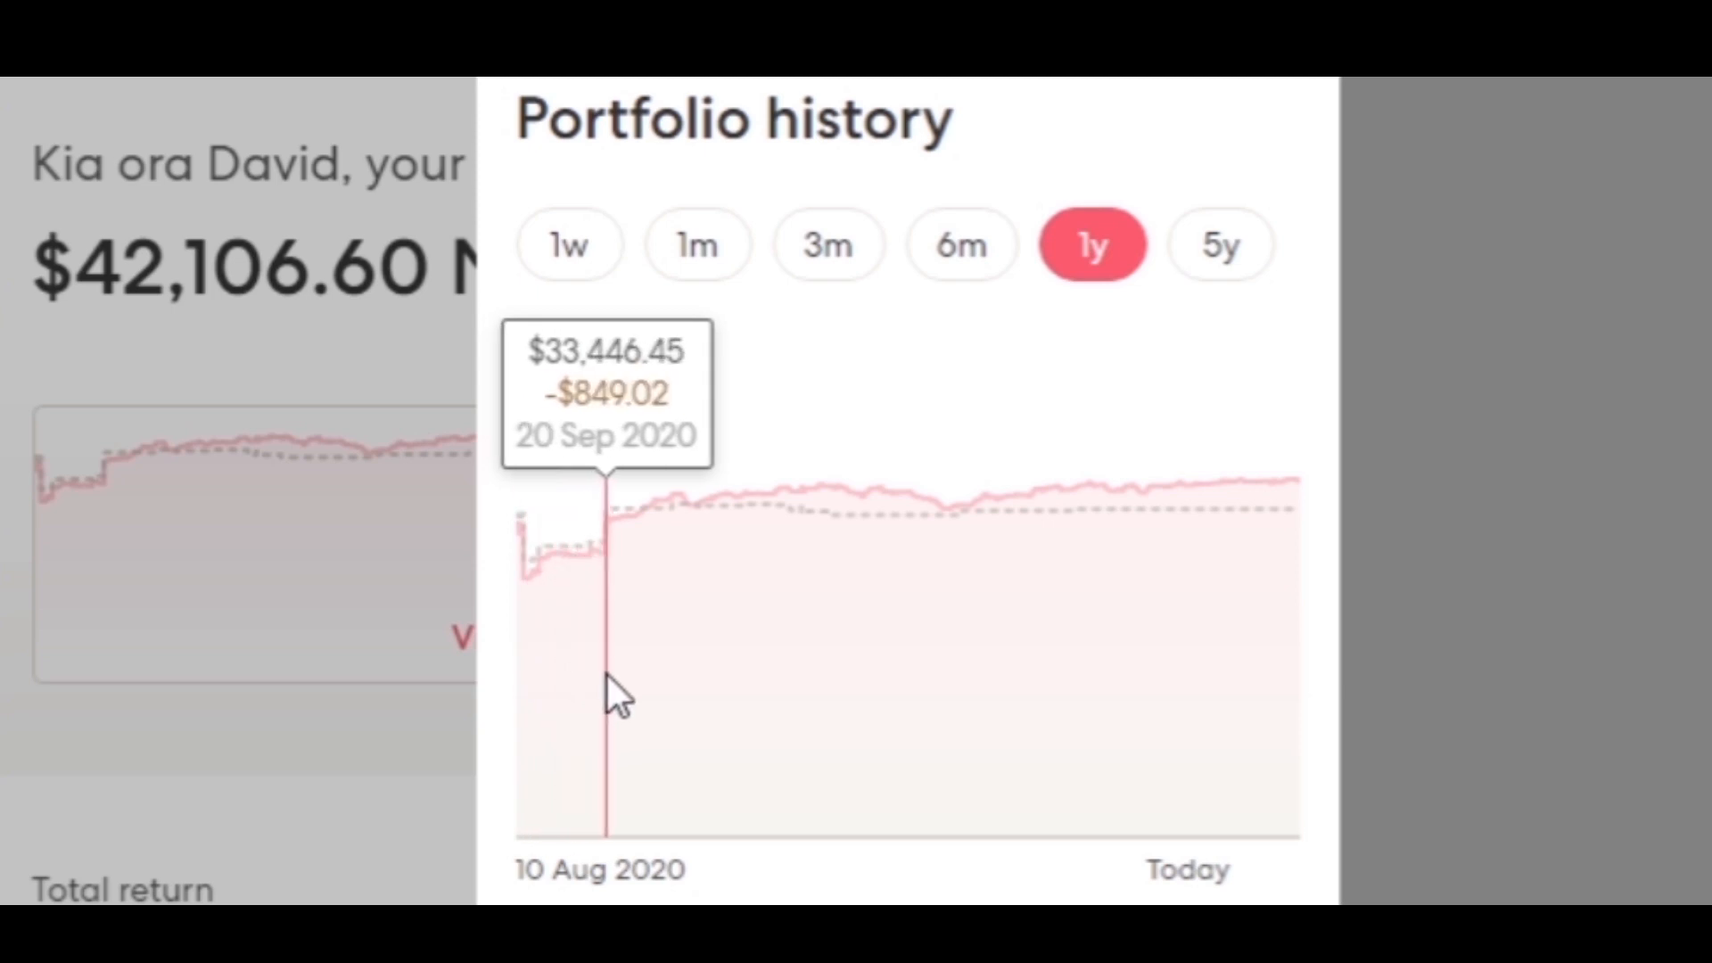
mouse_move(624, 699)
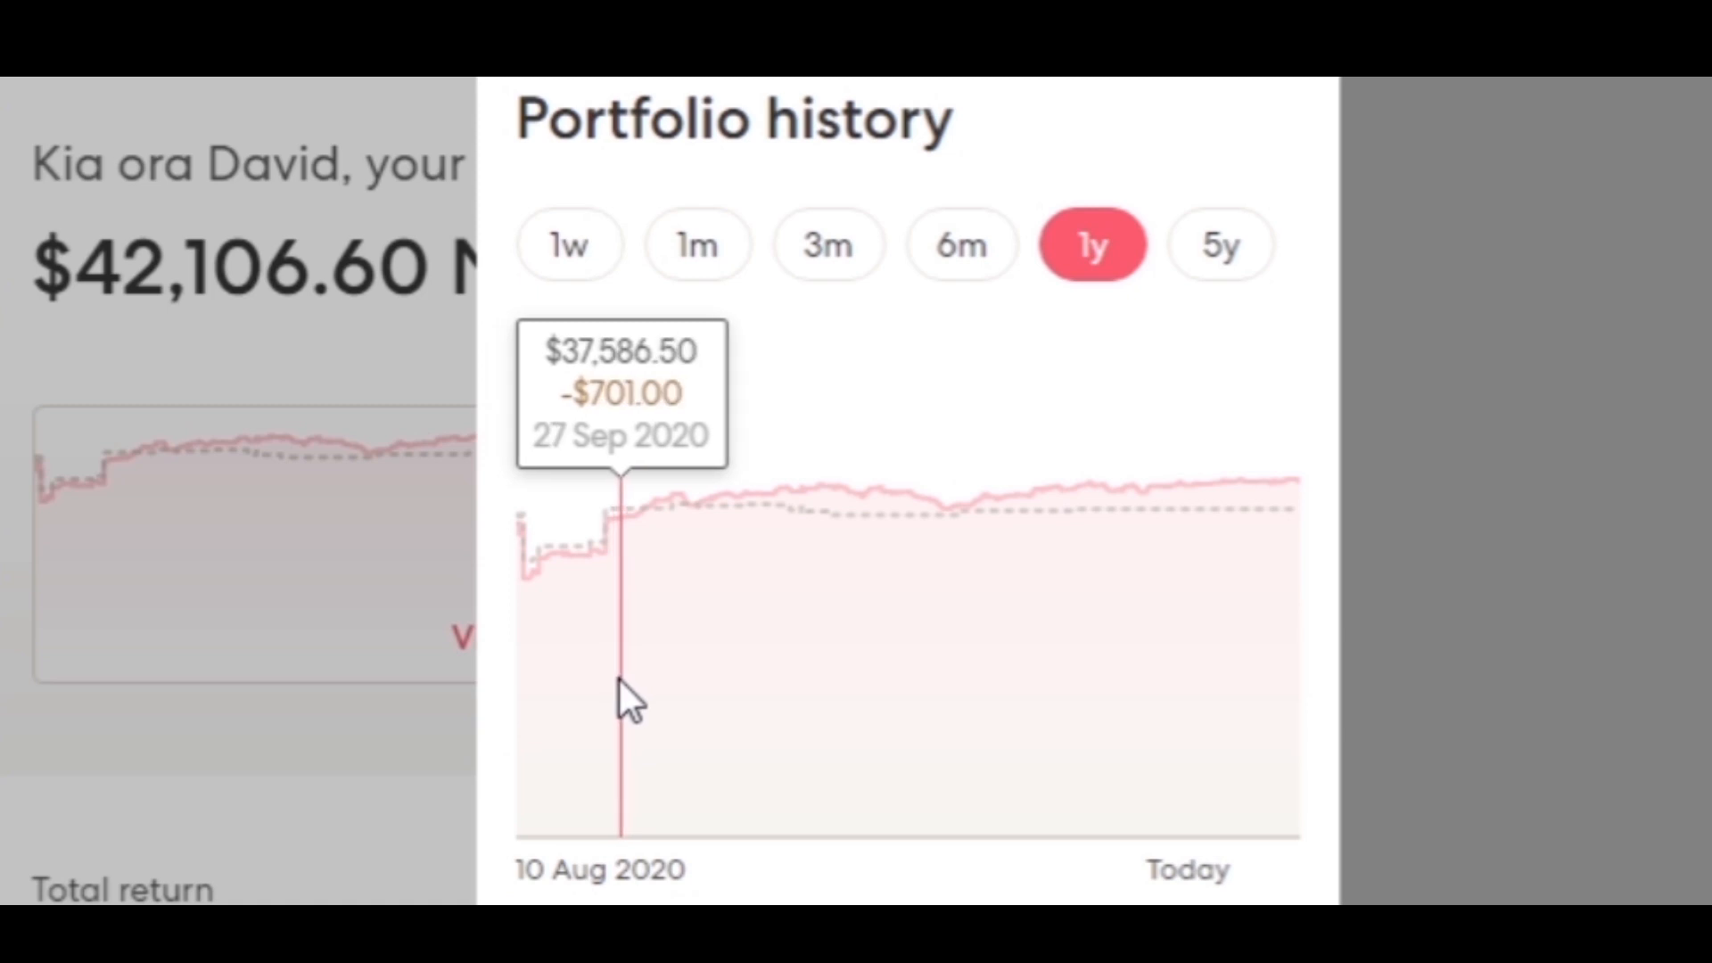
mouse_move(631, 705)
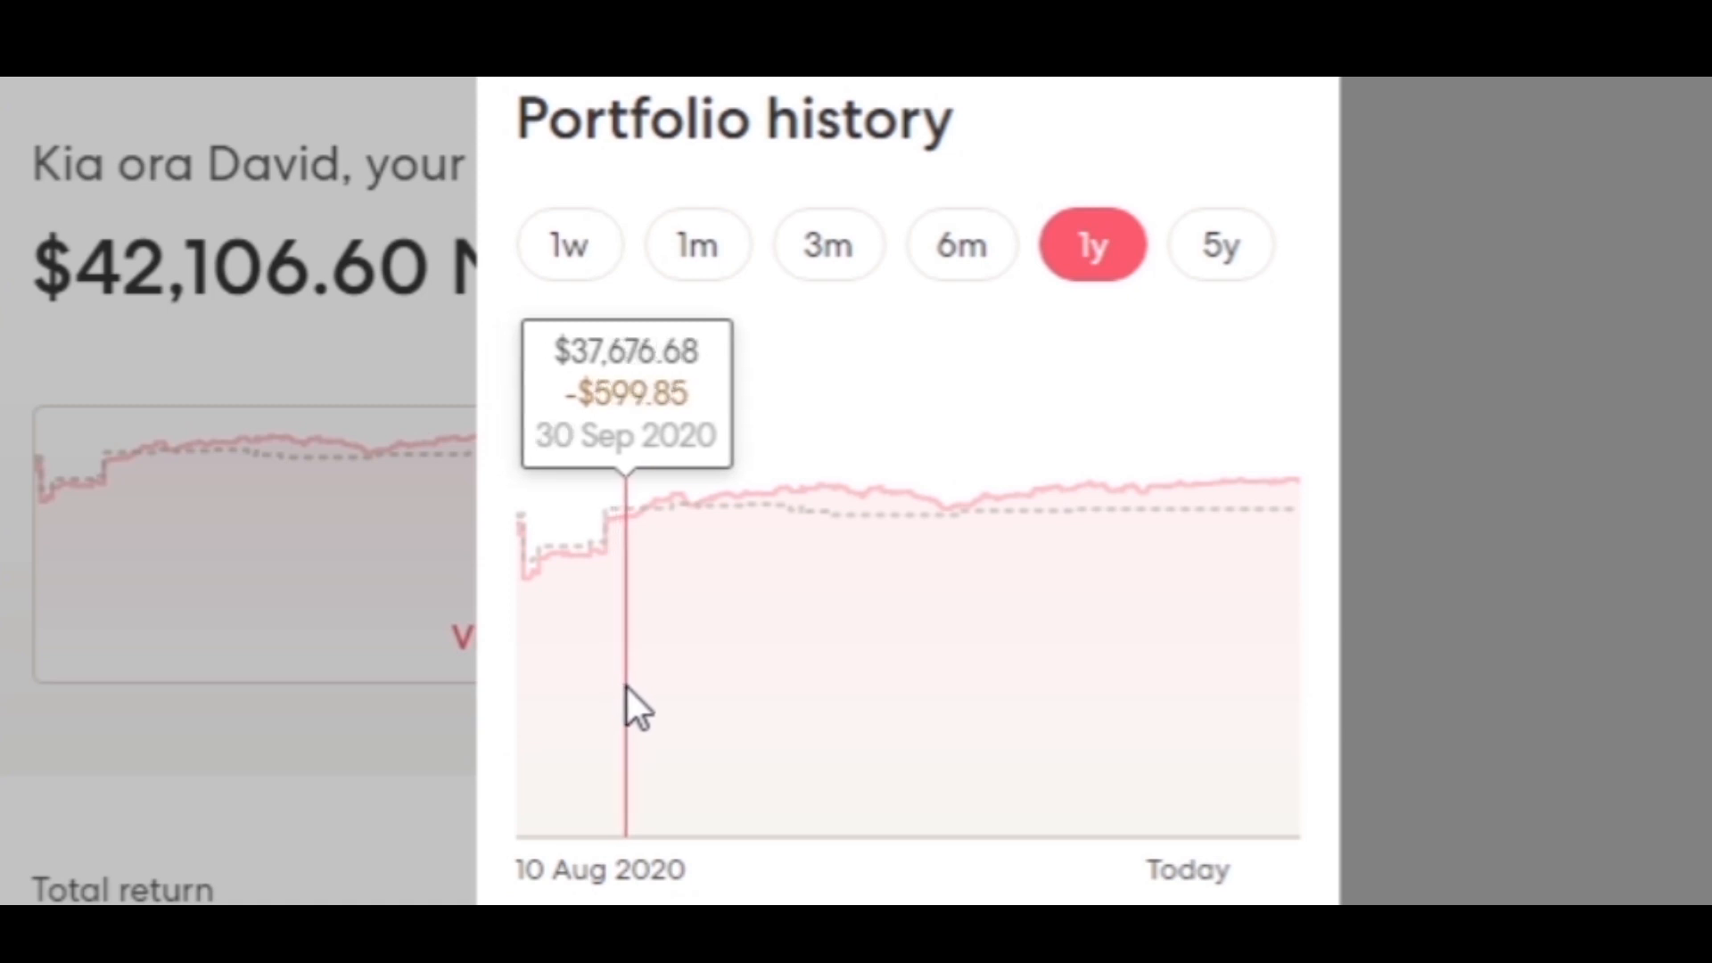
mouse_move(655, 721)
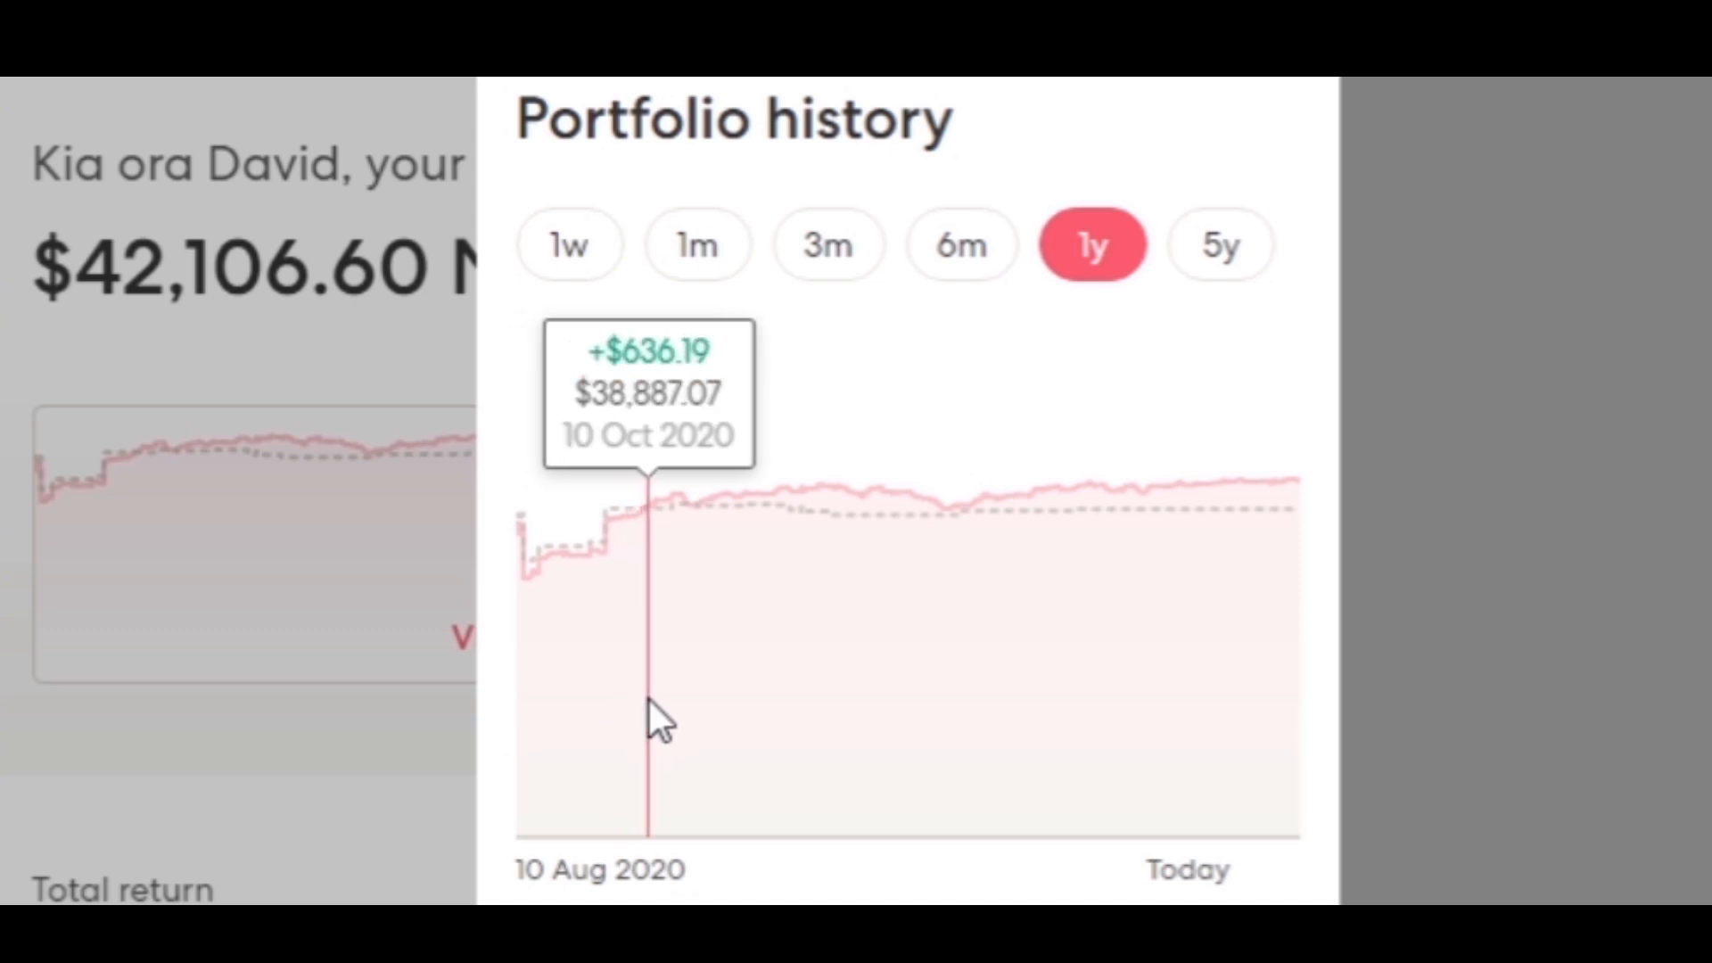
mouse_move(715, 715)
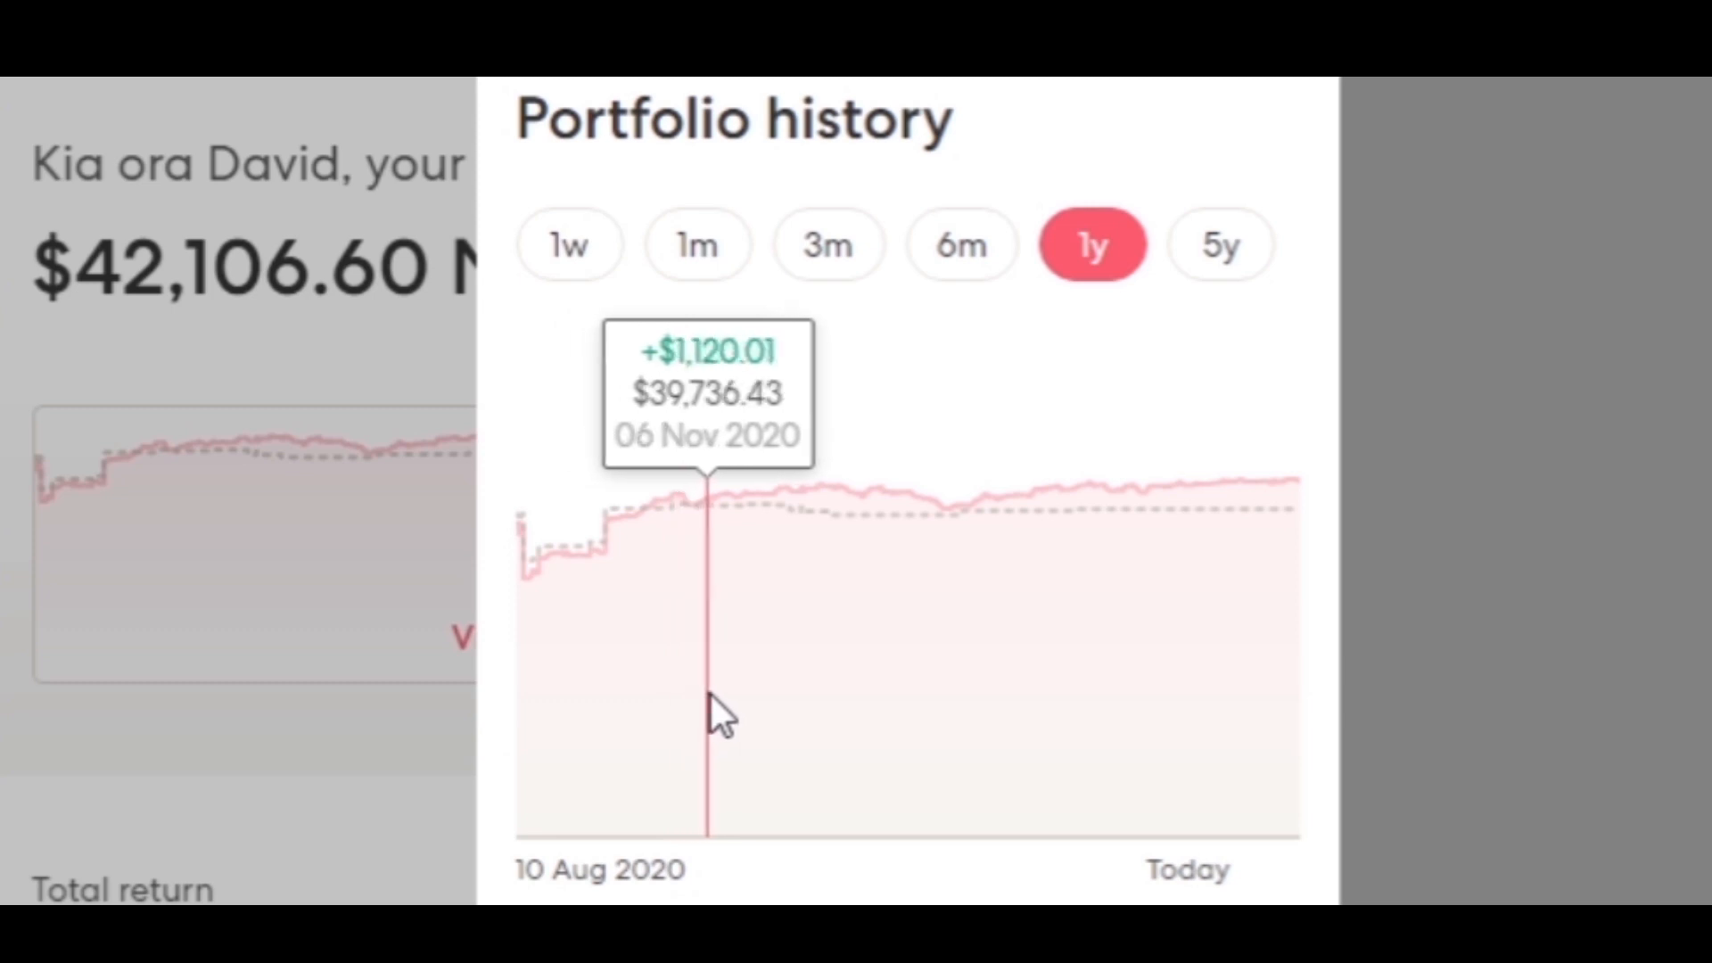
mouse_move(826, 711)
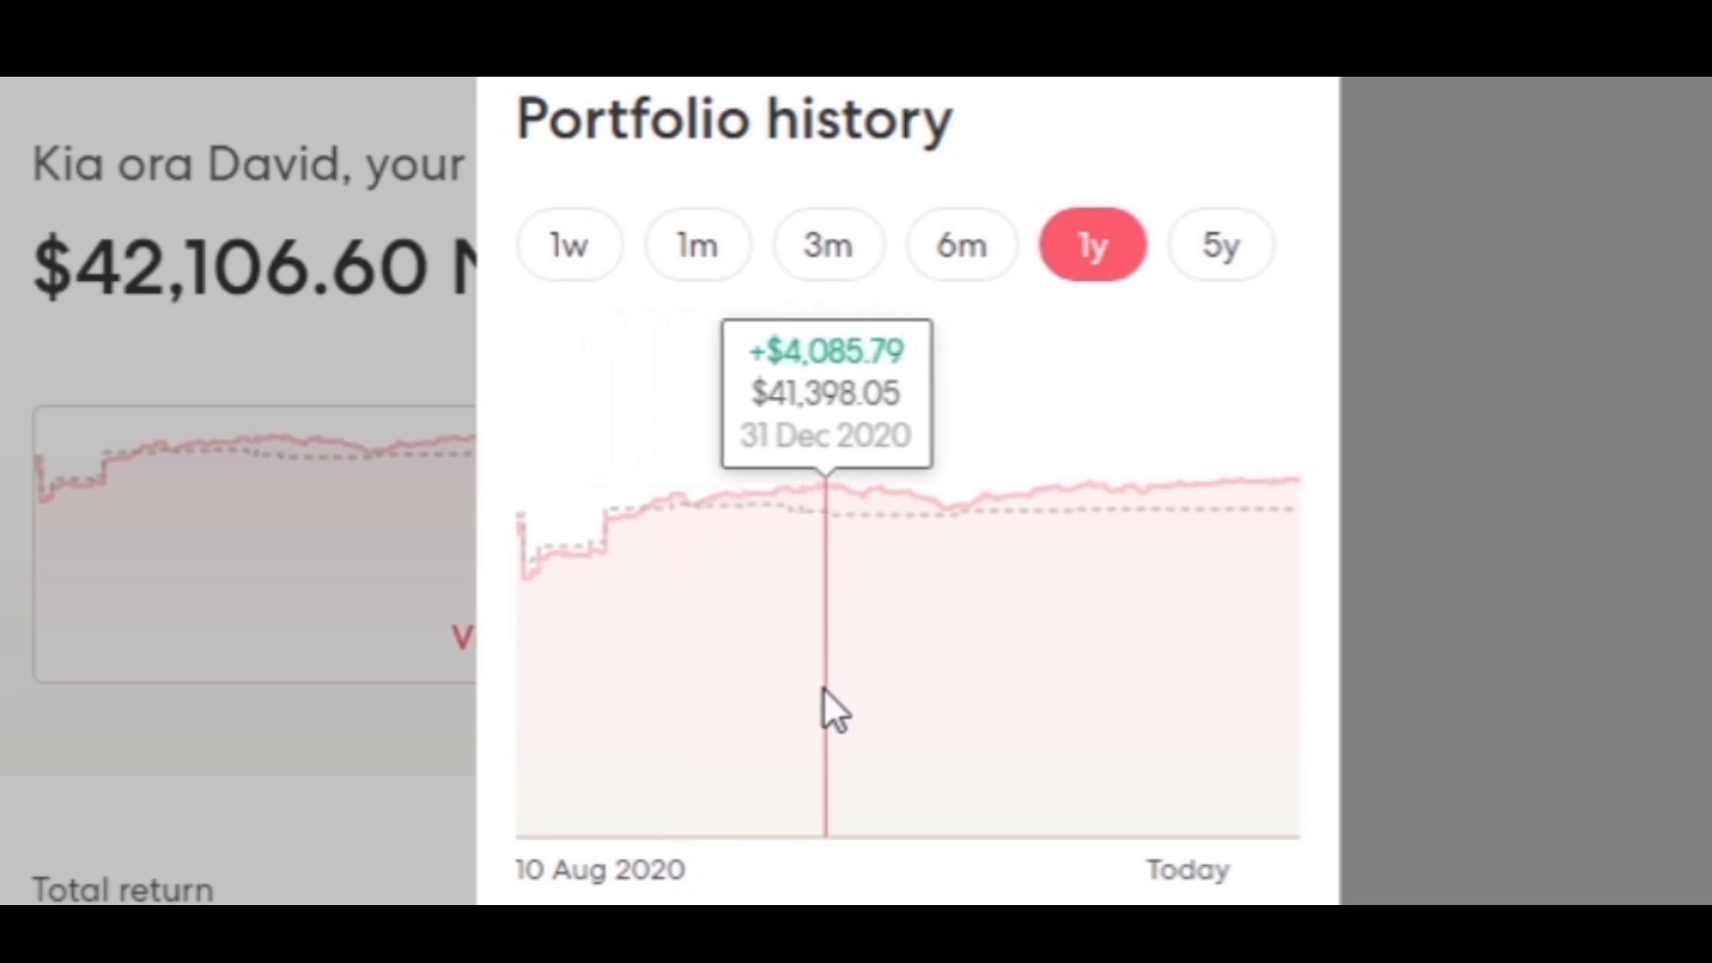
mouse_move(996, 729)
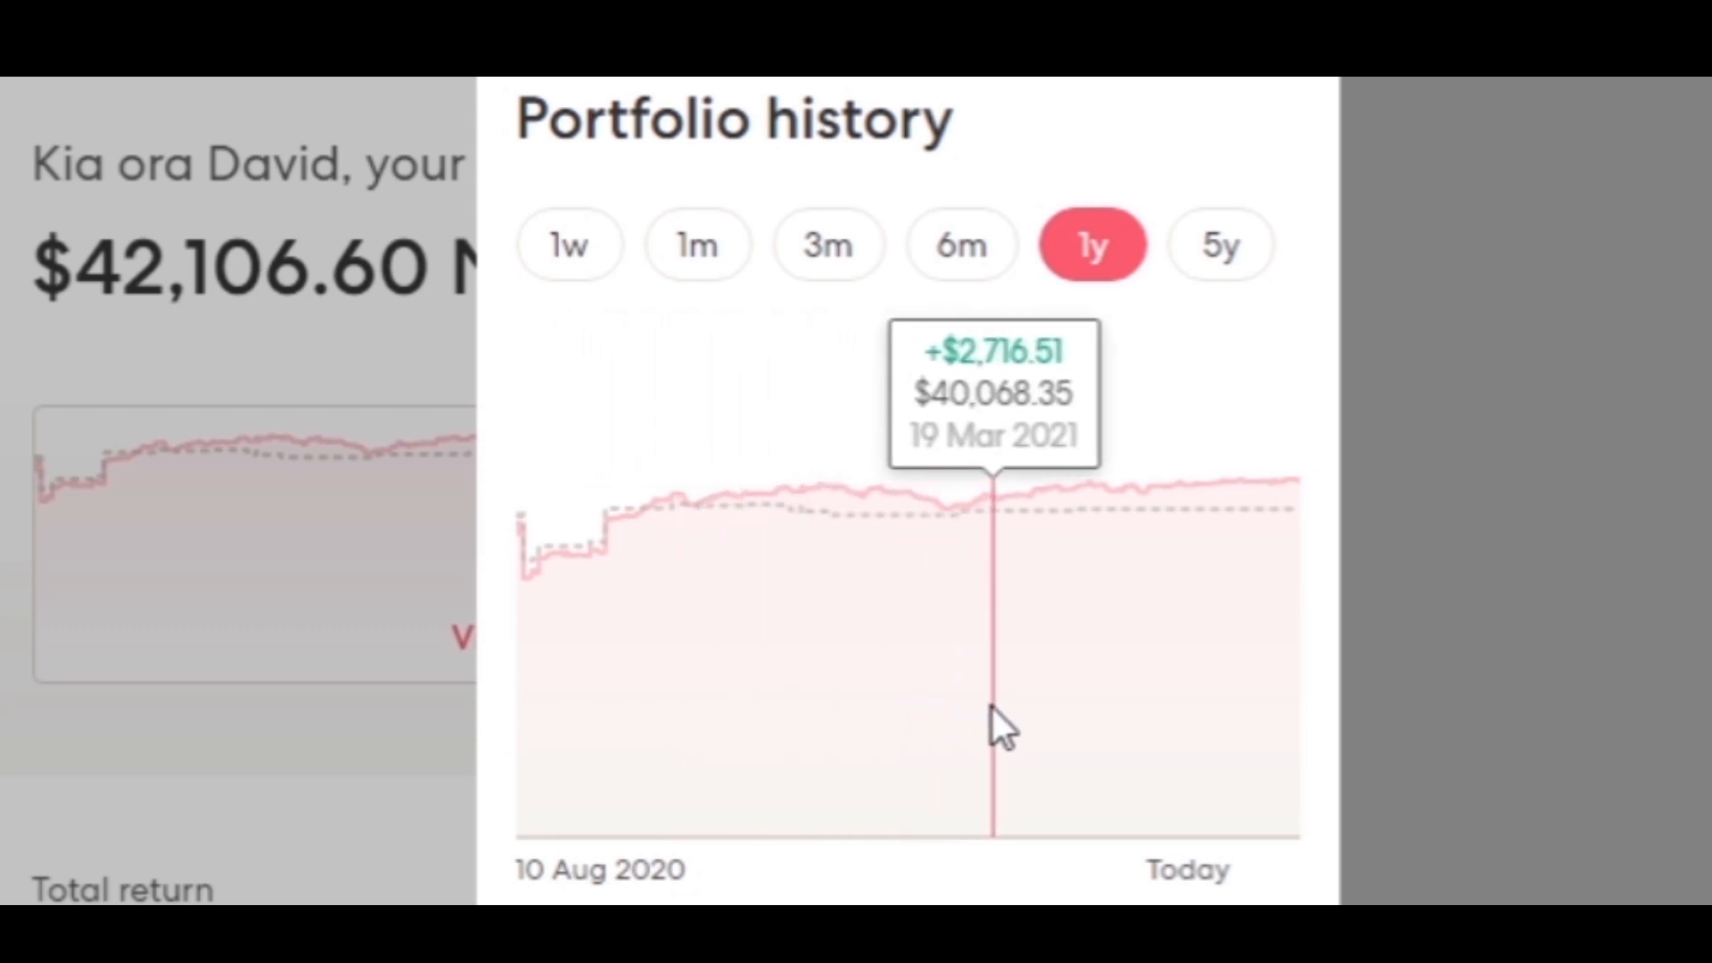
mouse_move(1185, 726)
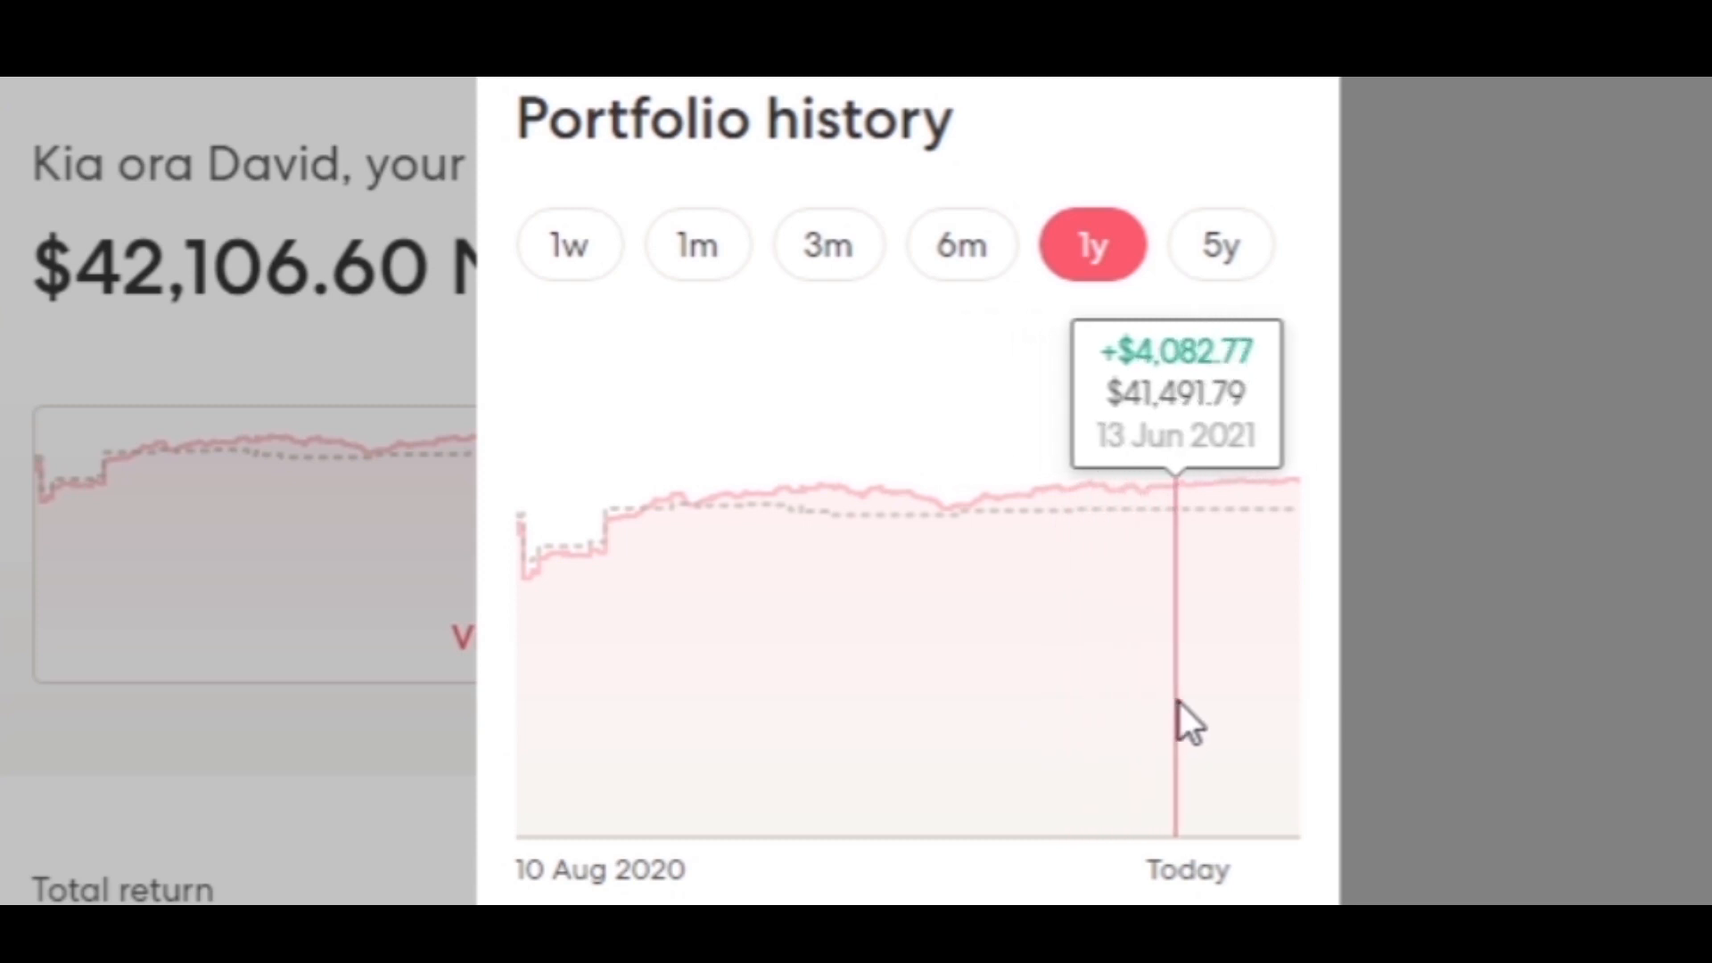
mouse_move(1299, 726)
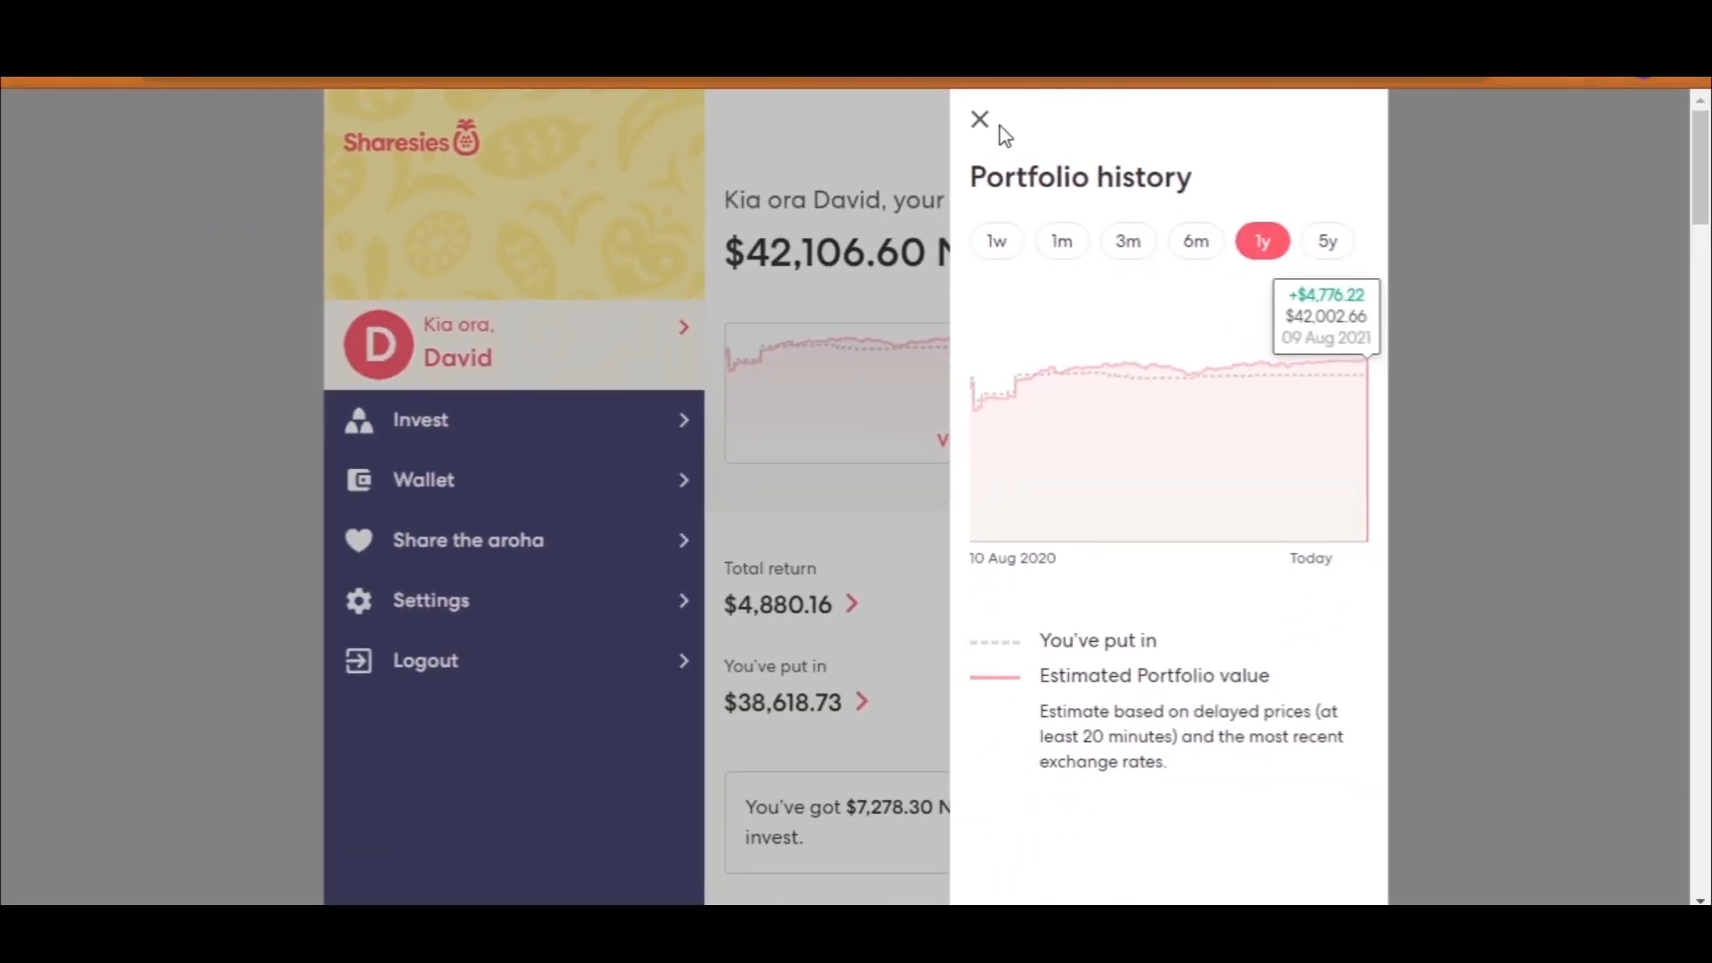
Step: Review the wallet's July and June 2021 dividends and the $7,278.30 NZD available to invest
click(980, 119)
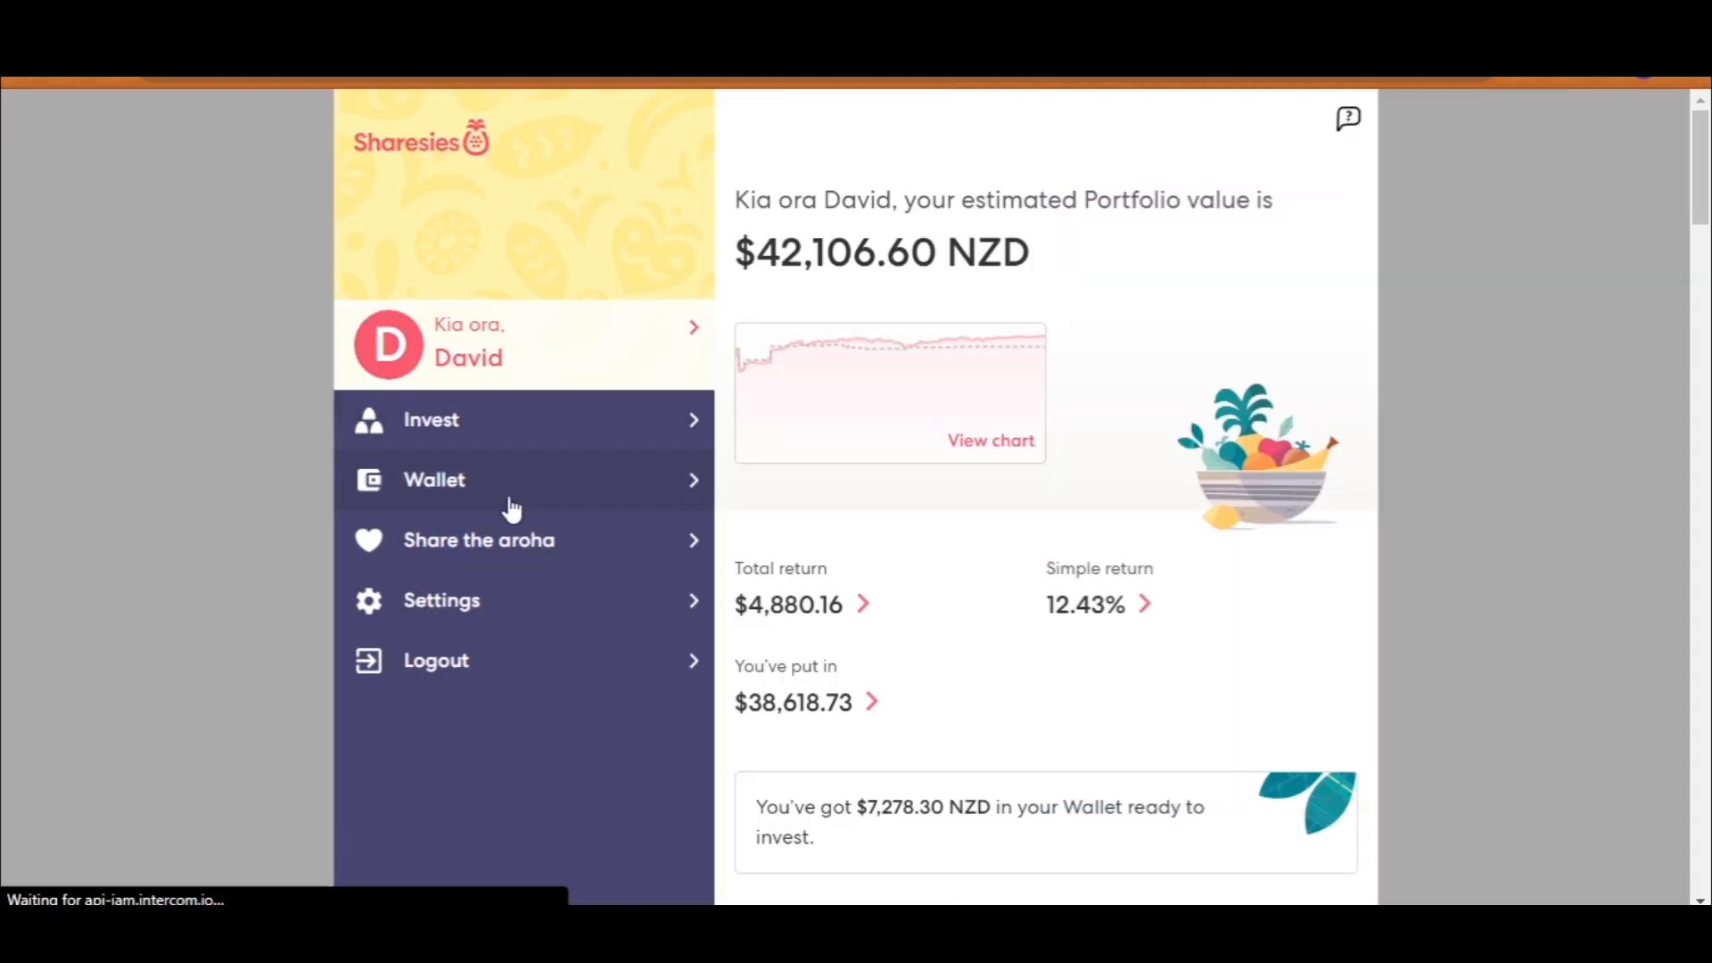
click(435, 480)
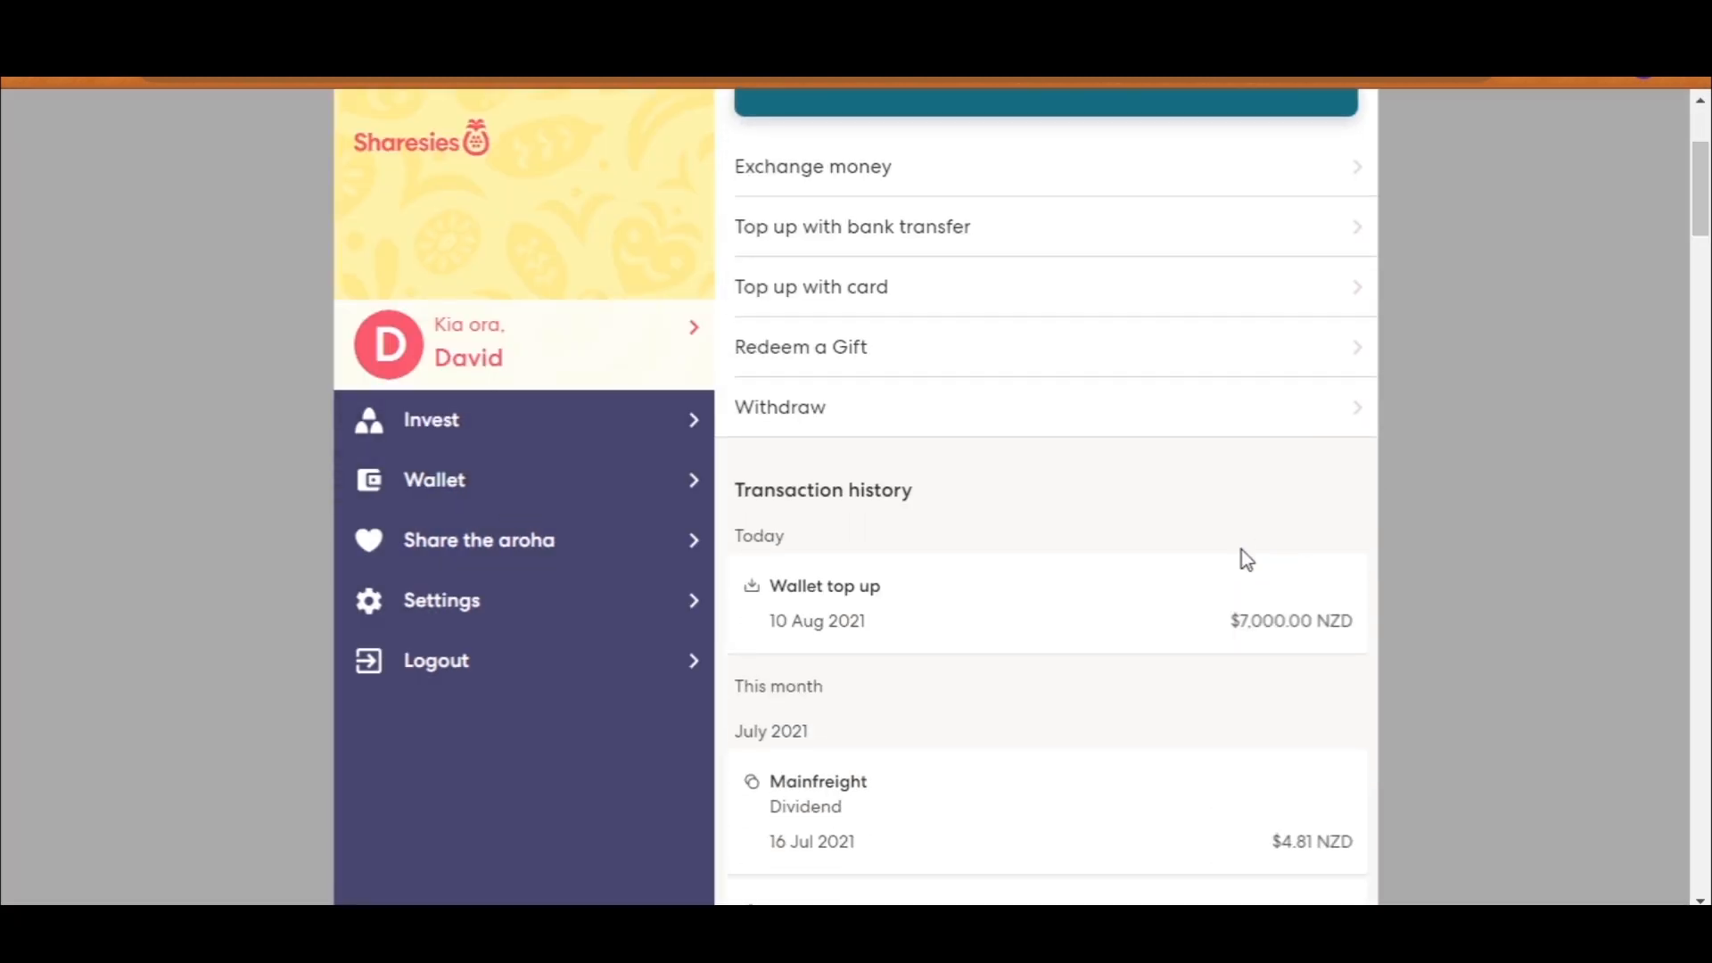
mouse_move(1230, 536)
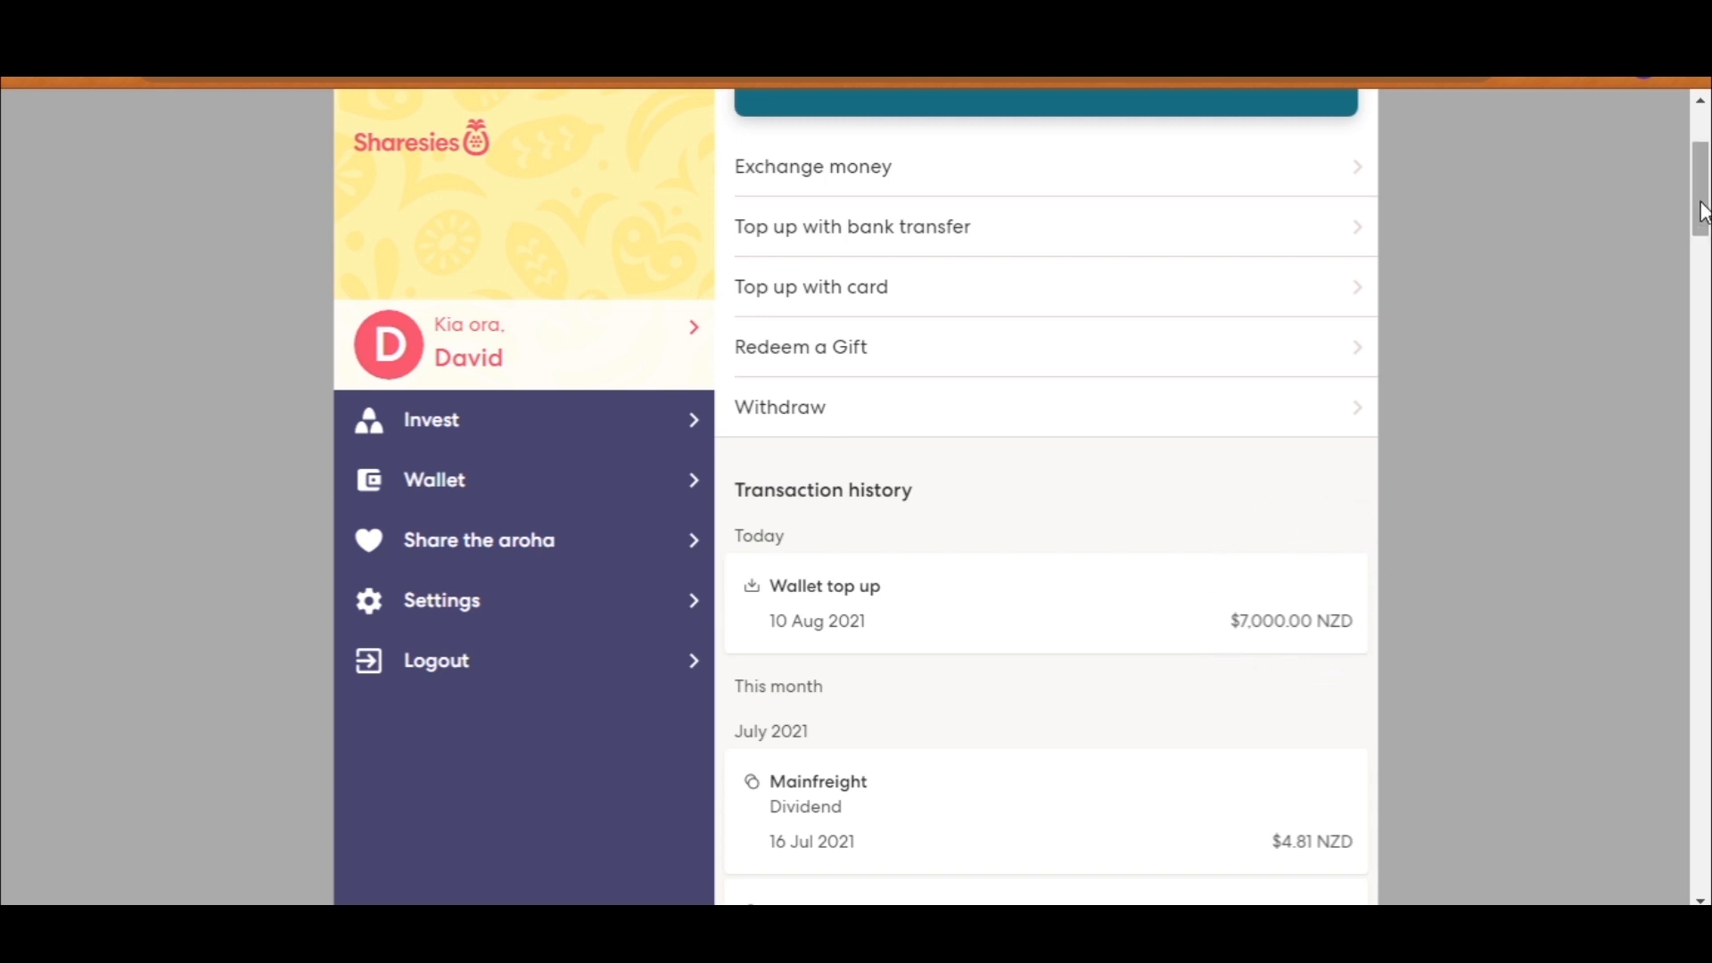
scroll(down, 3)
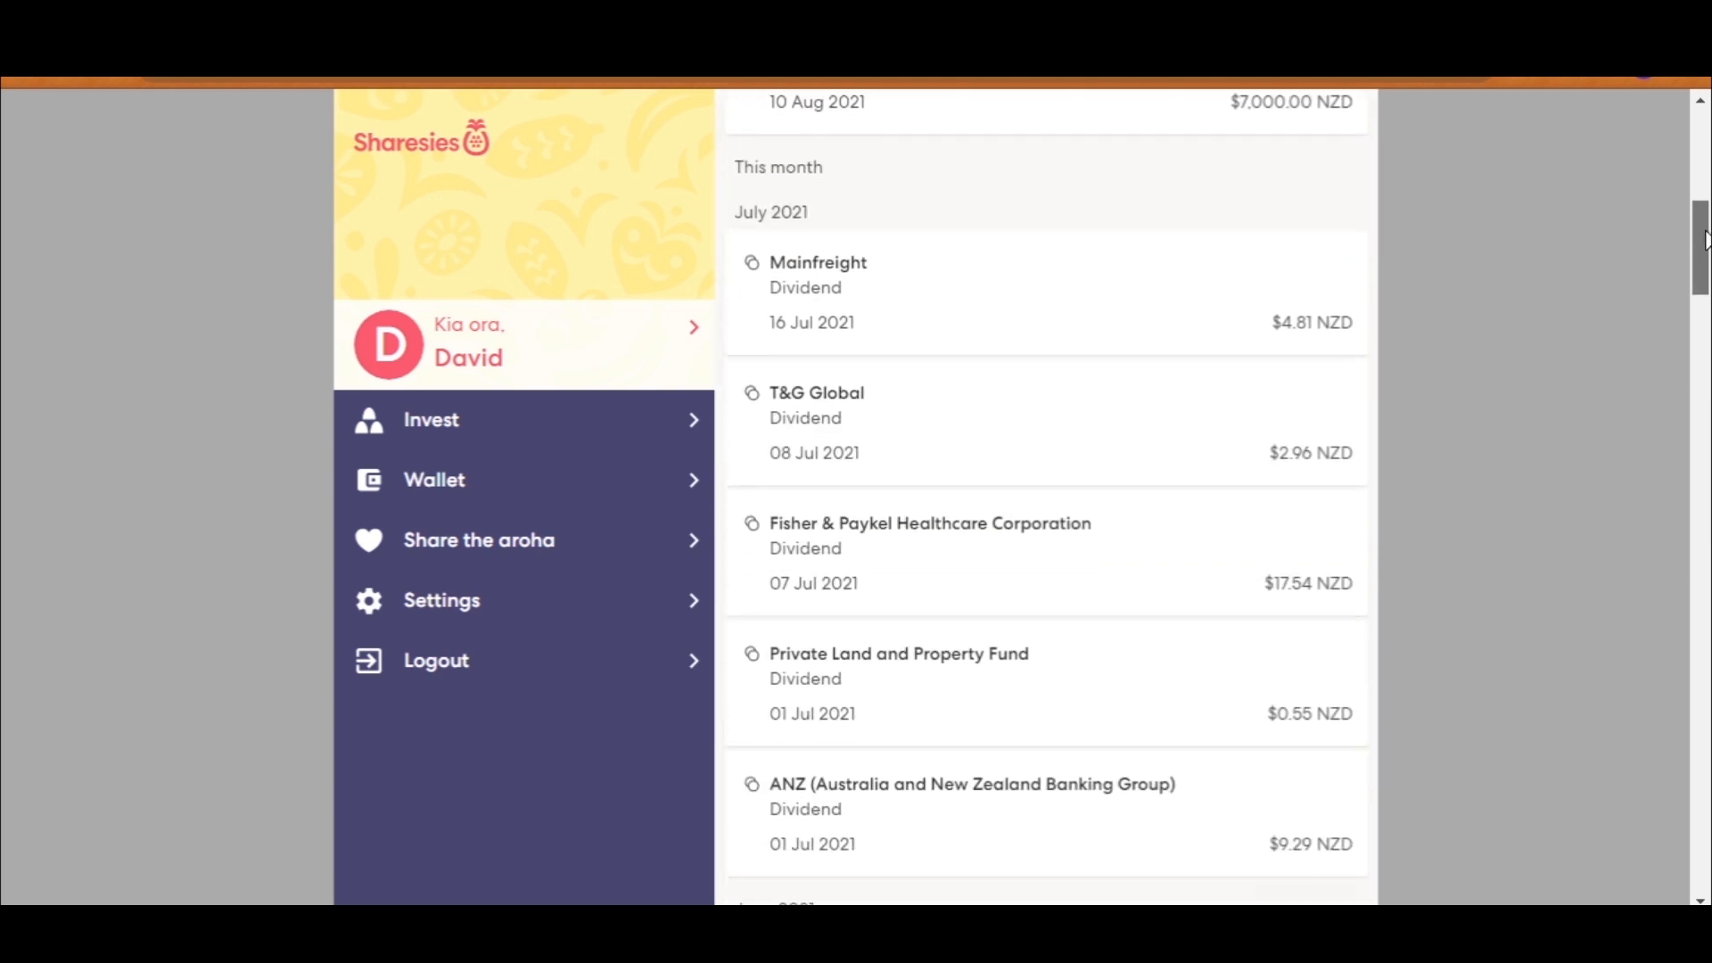
scroll(down, 3)
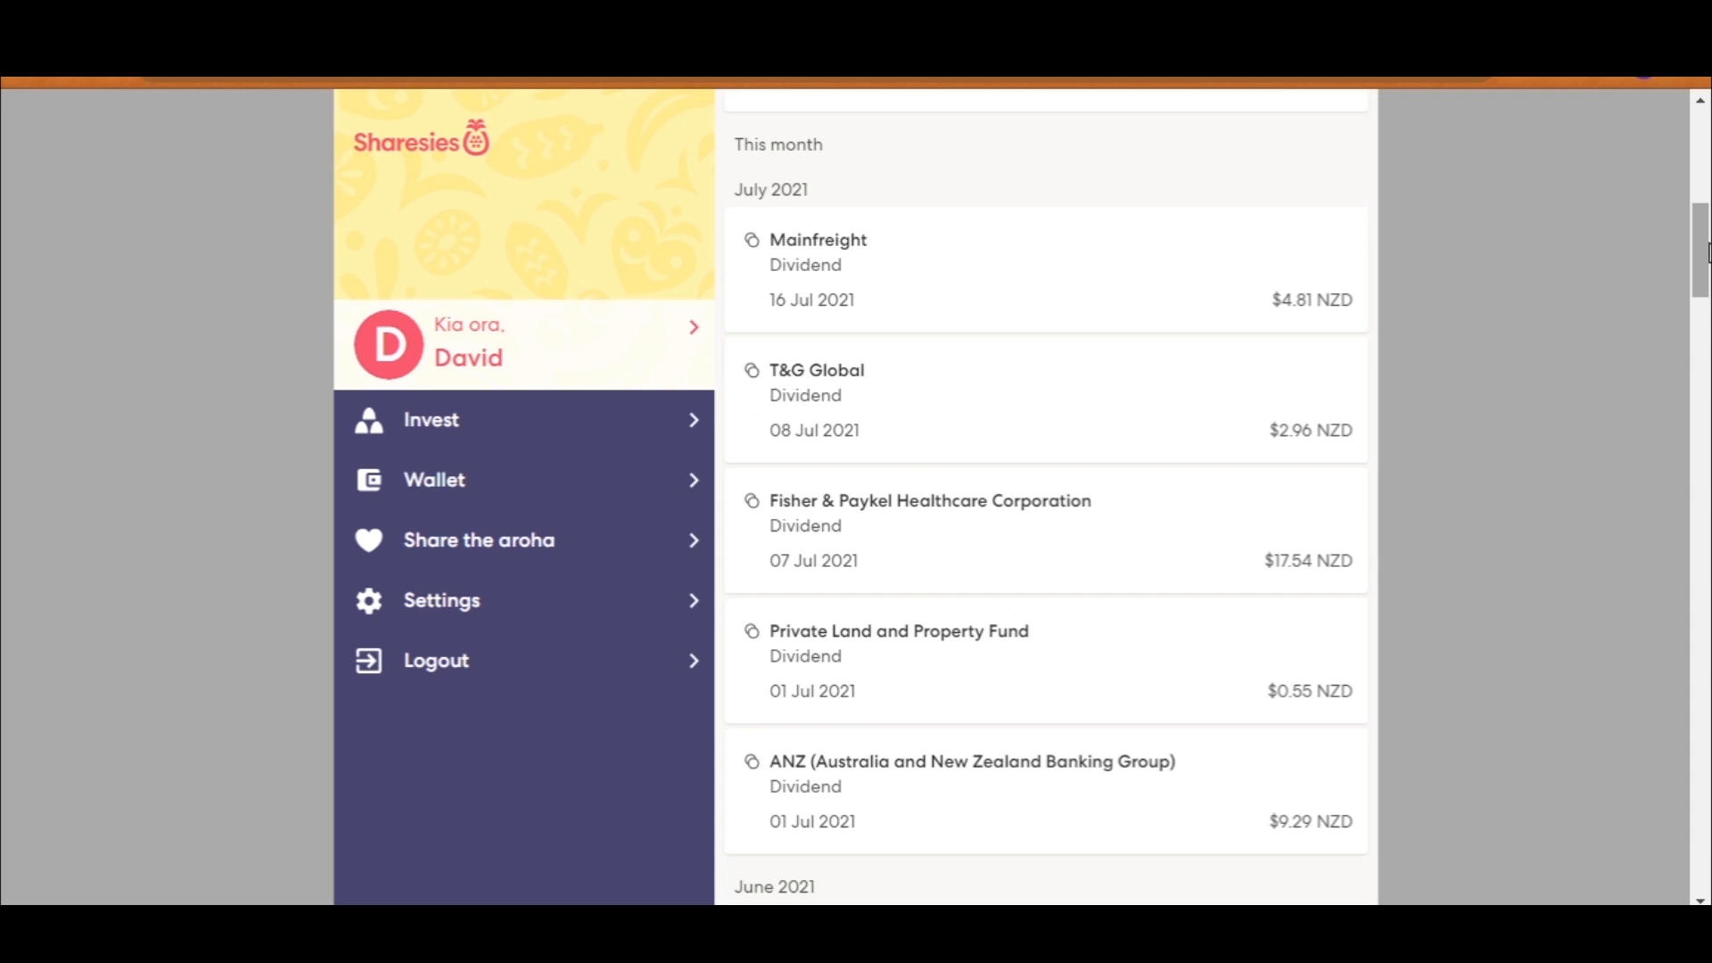
mouse_move(1494, 451)
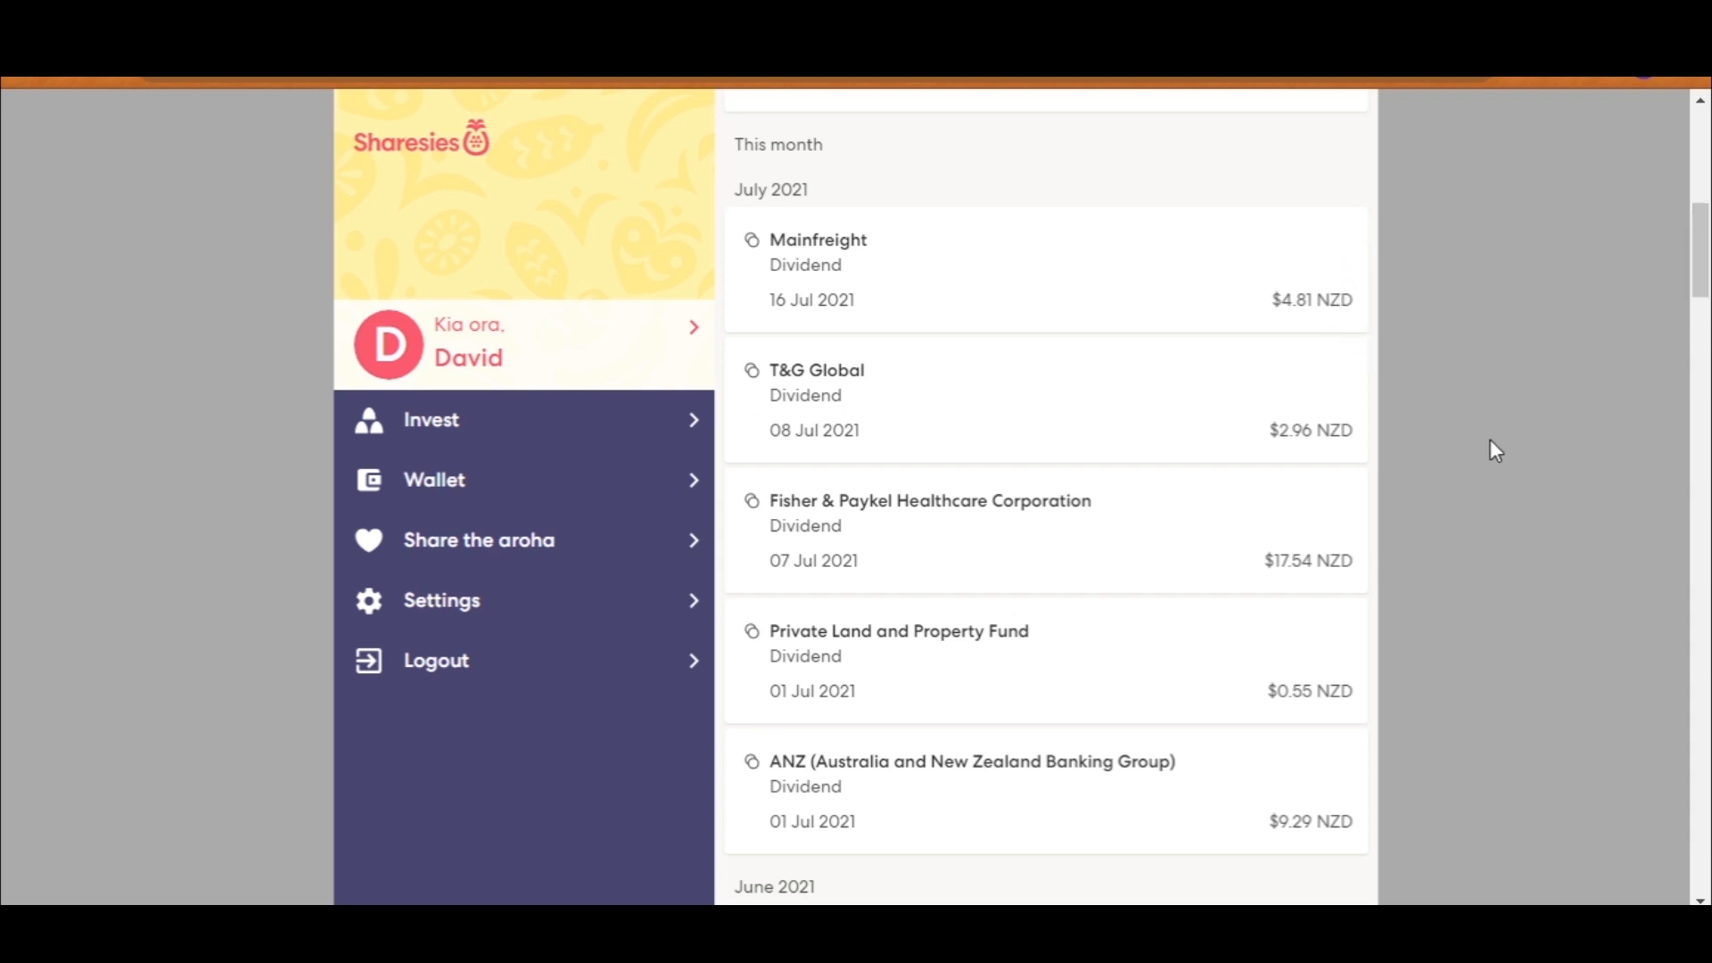
mouse_move(1400, 750)
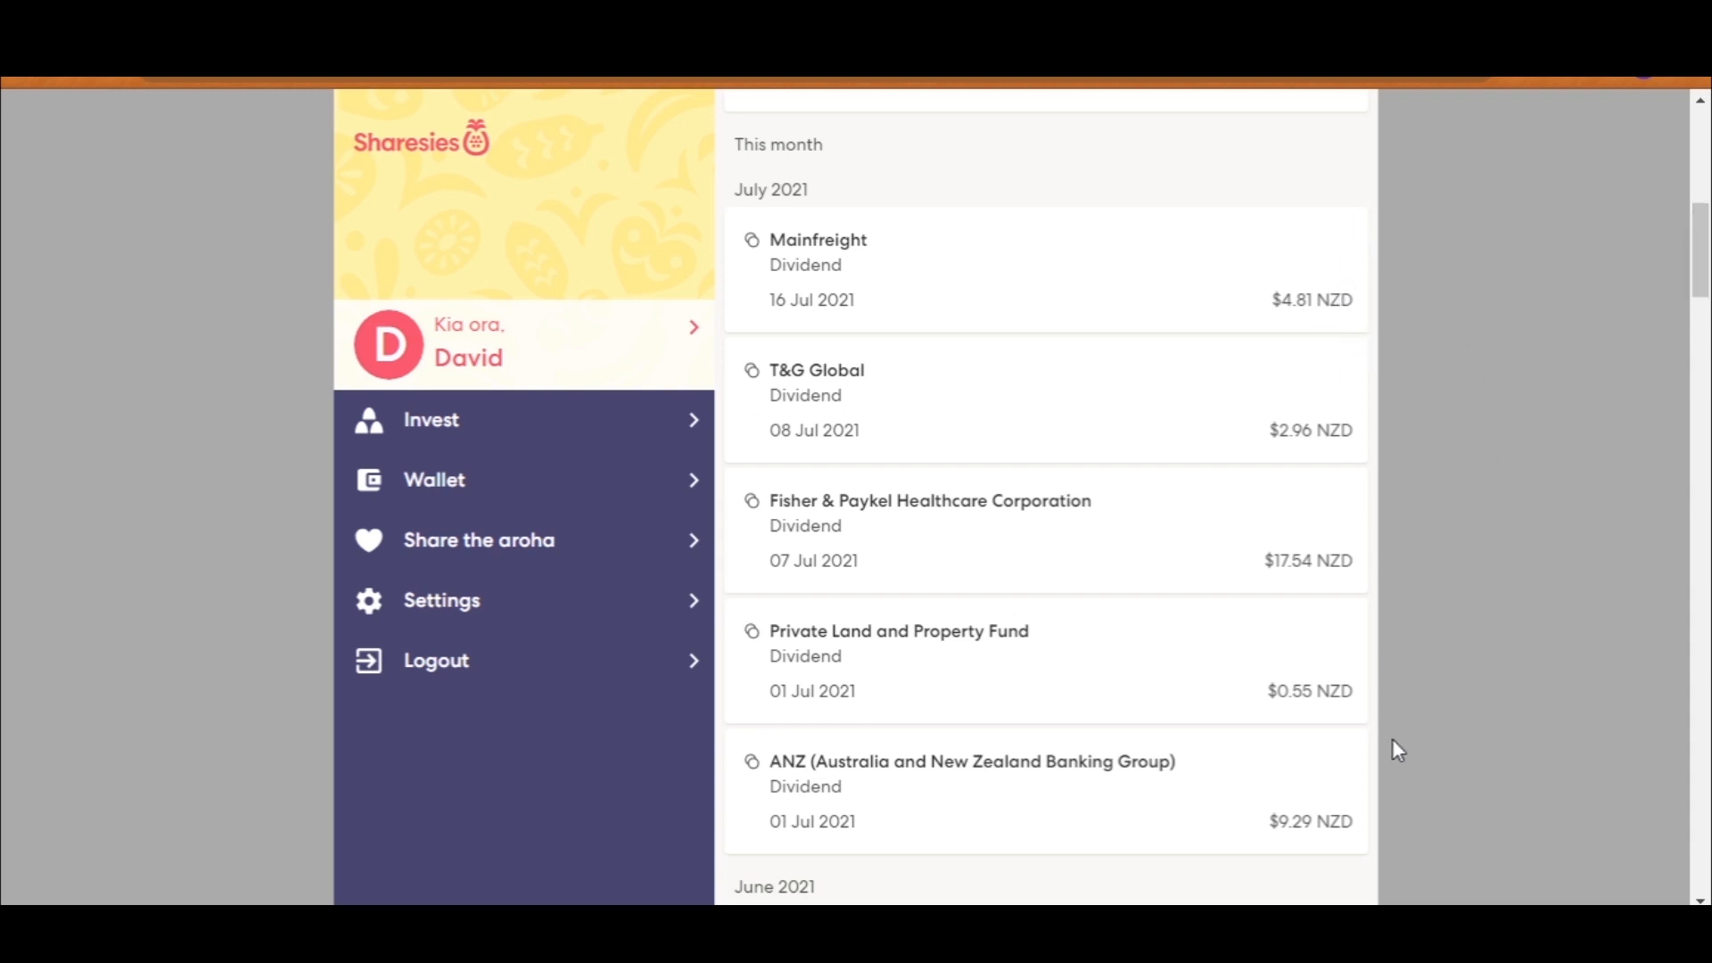
mouse_move(1541, 355)
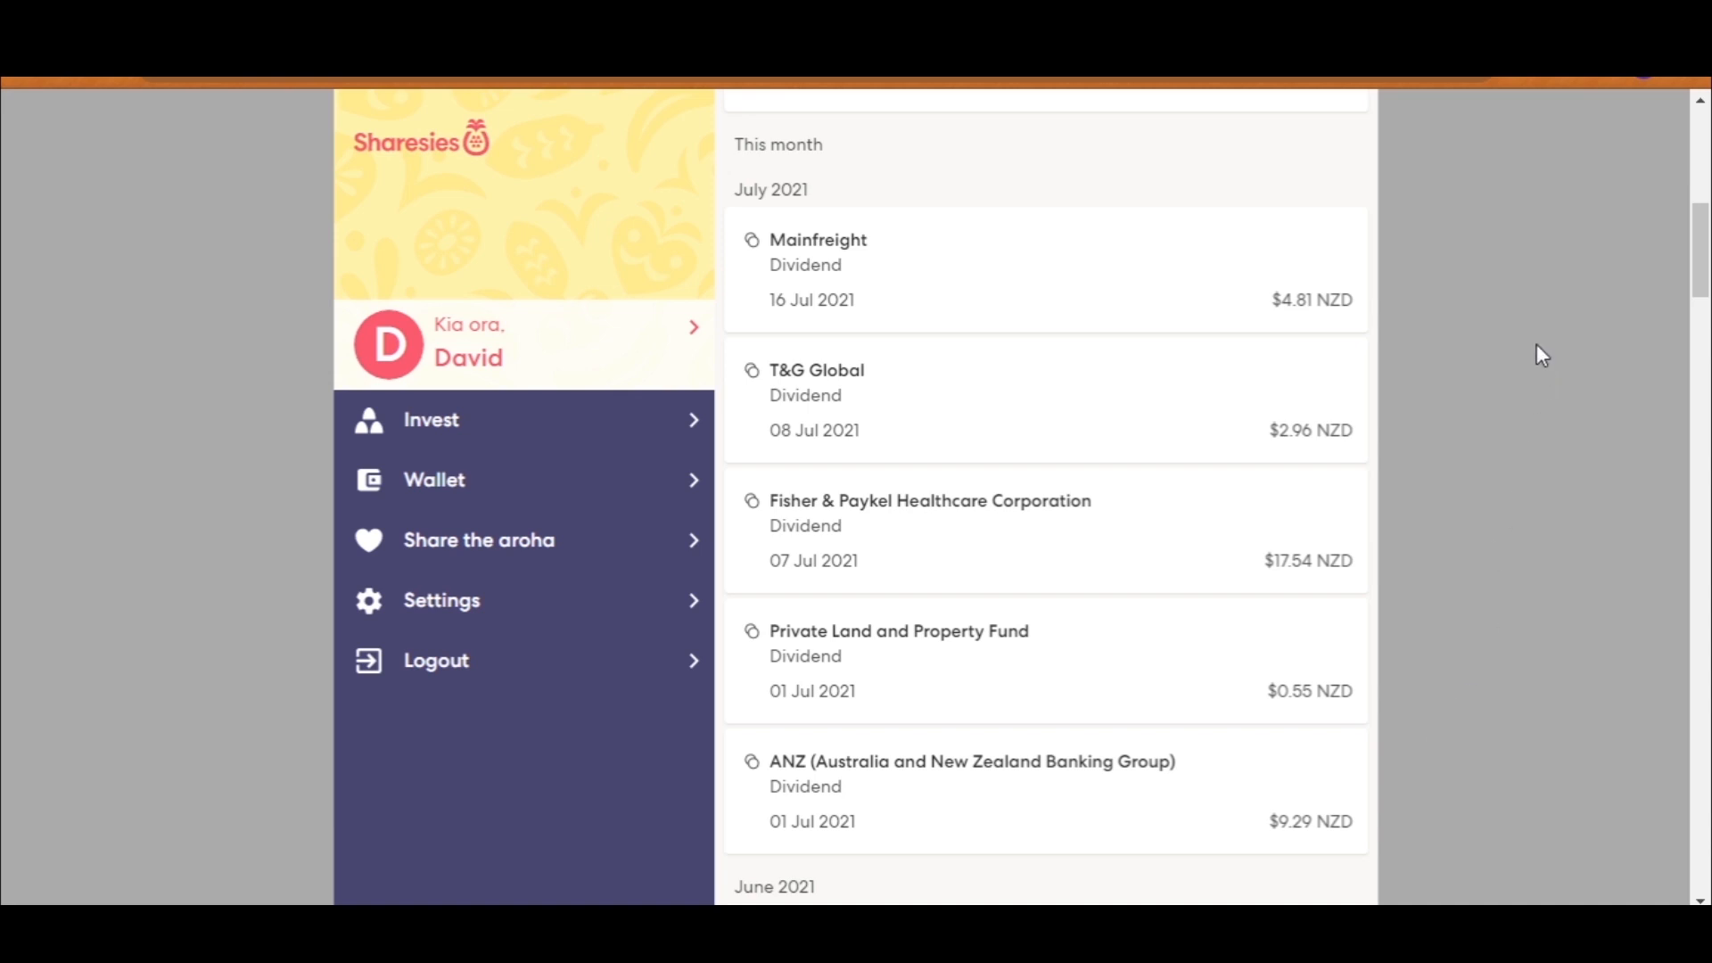
scroll(down, 3)
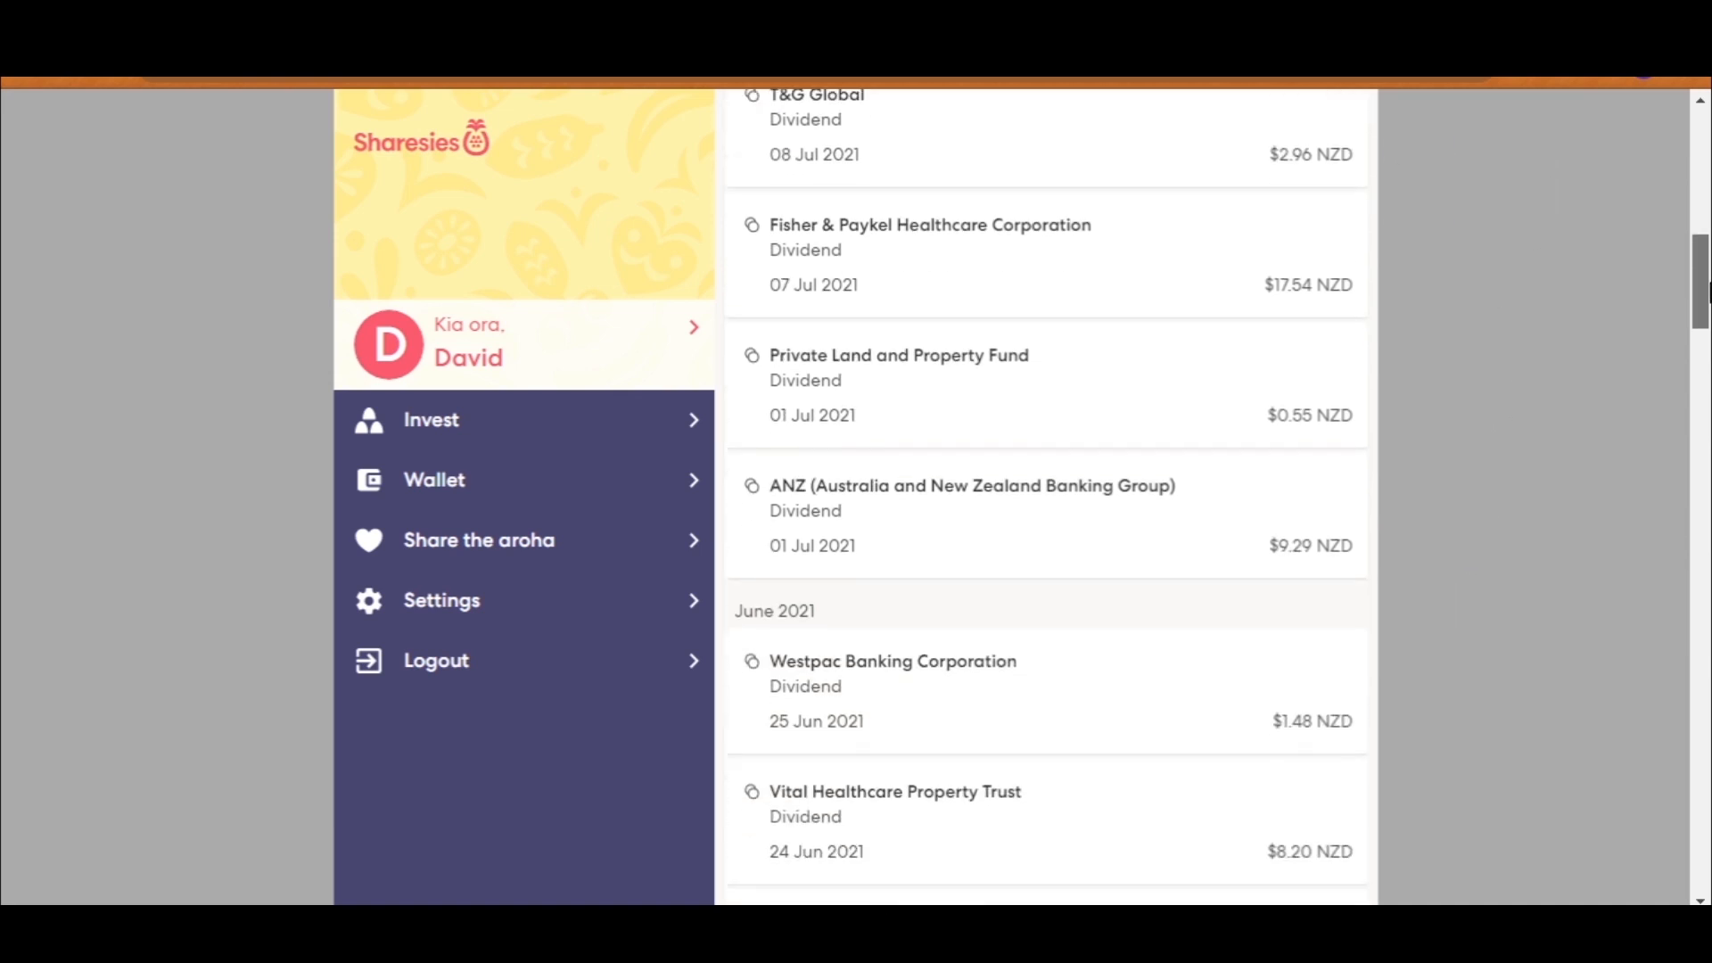
scroll(down, 3)
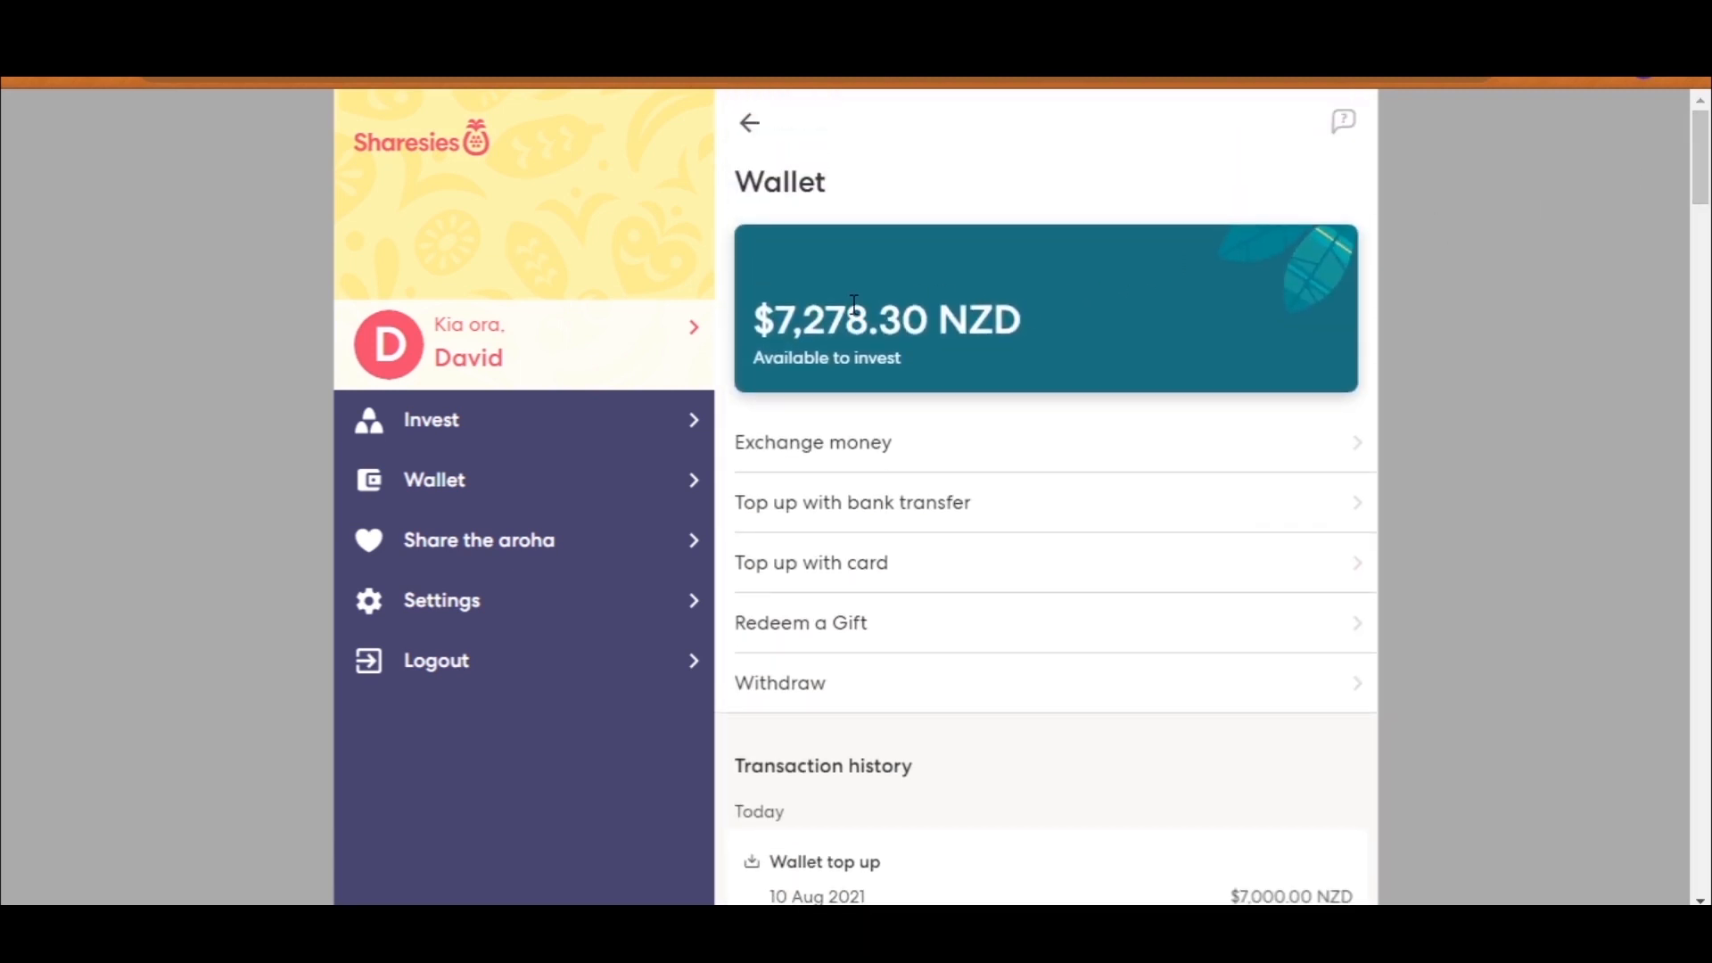
mouse_move(965, 328)
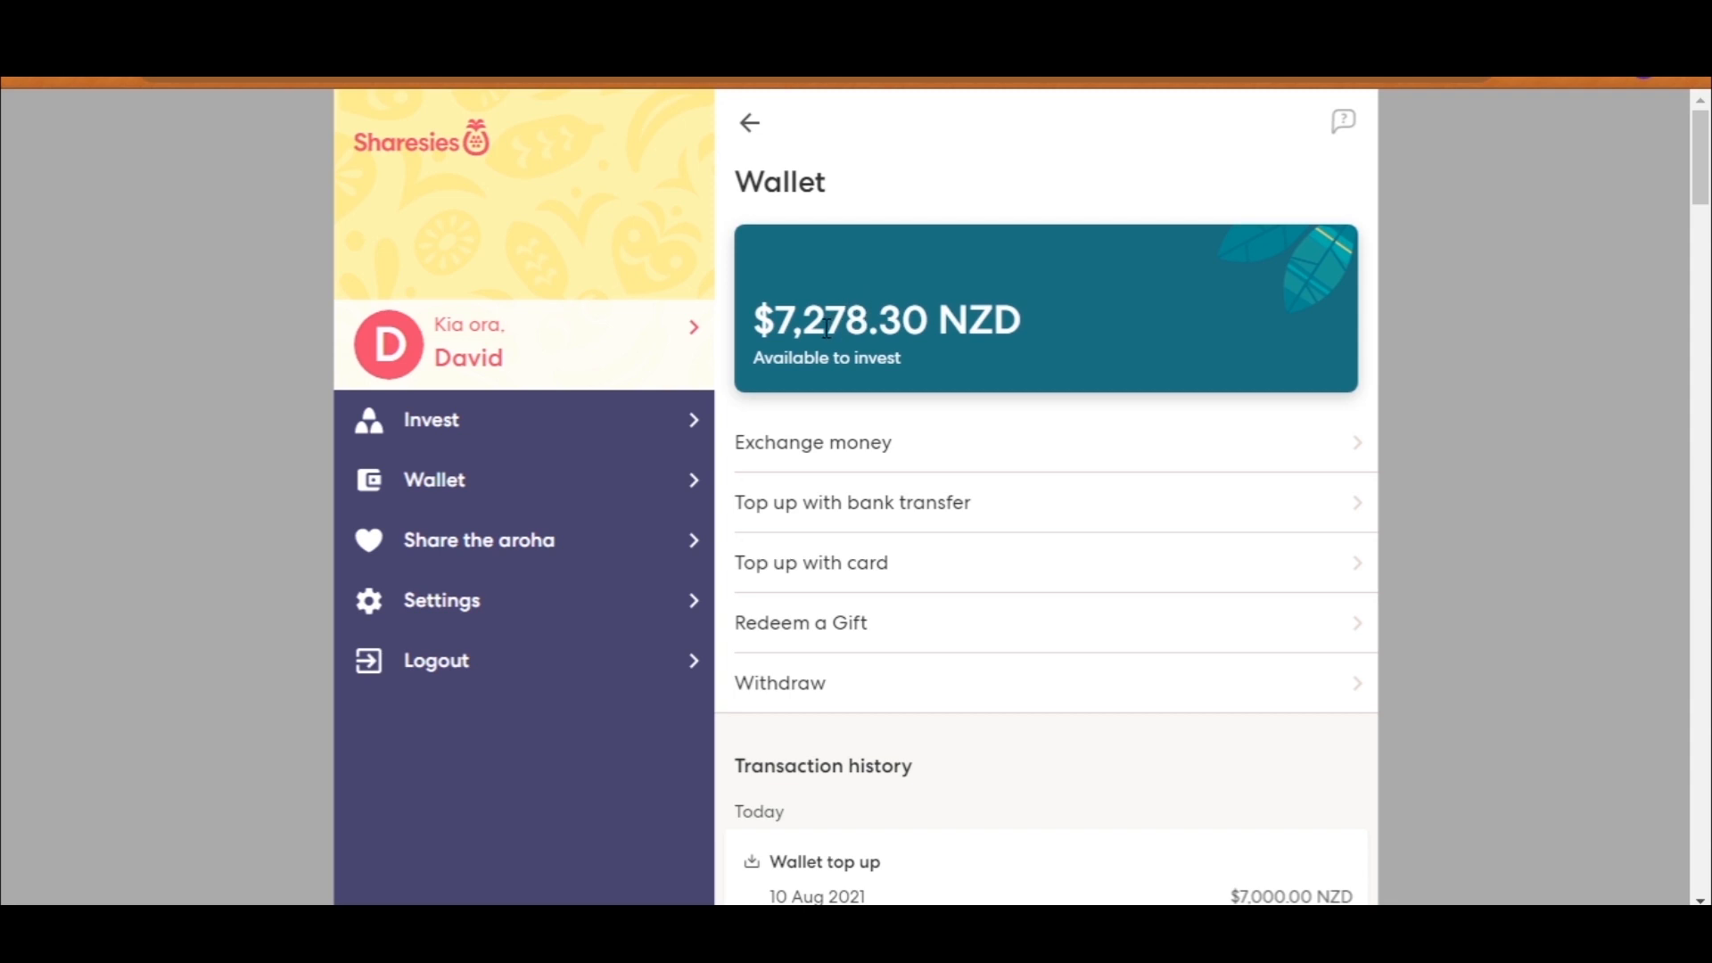
mouse_move(977, 337)
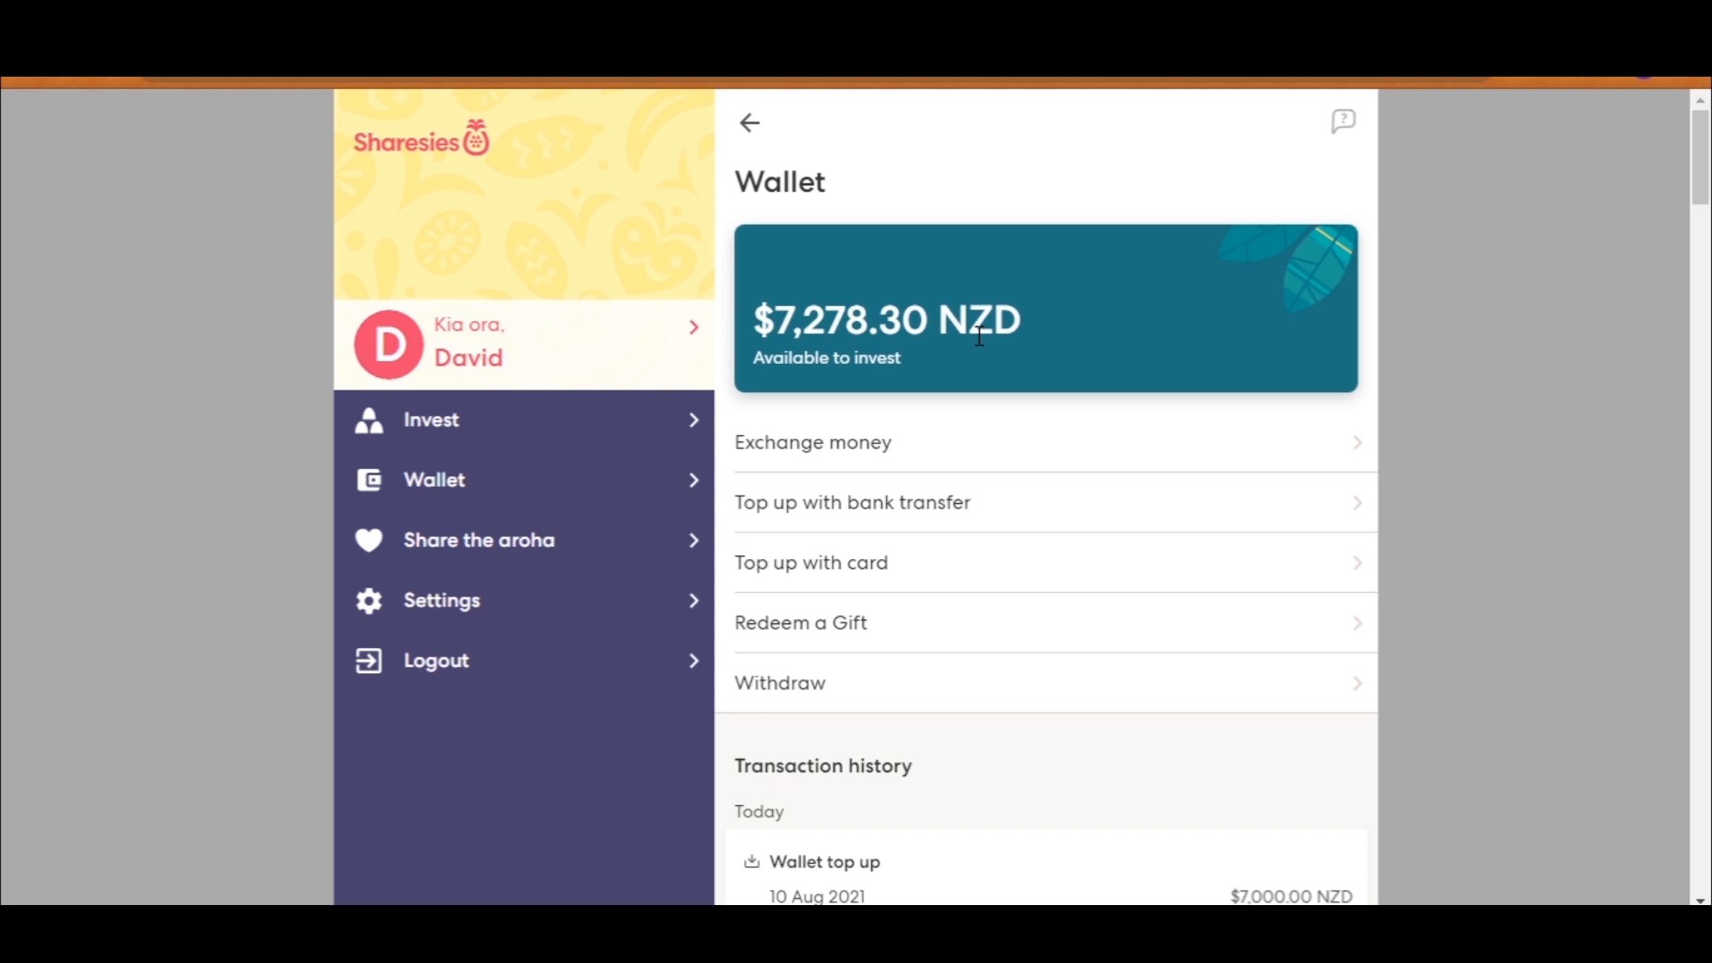
Step: Return to the portfolio overview and expand the investments-by-risk breakdown showing 90% higher-risk holdings
click(749, 123)
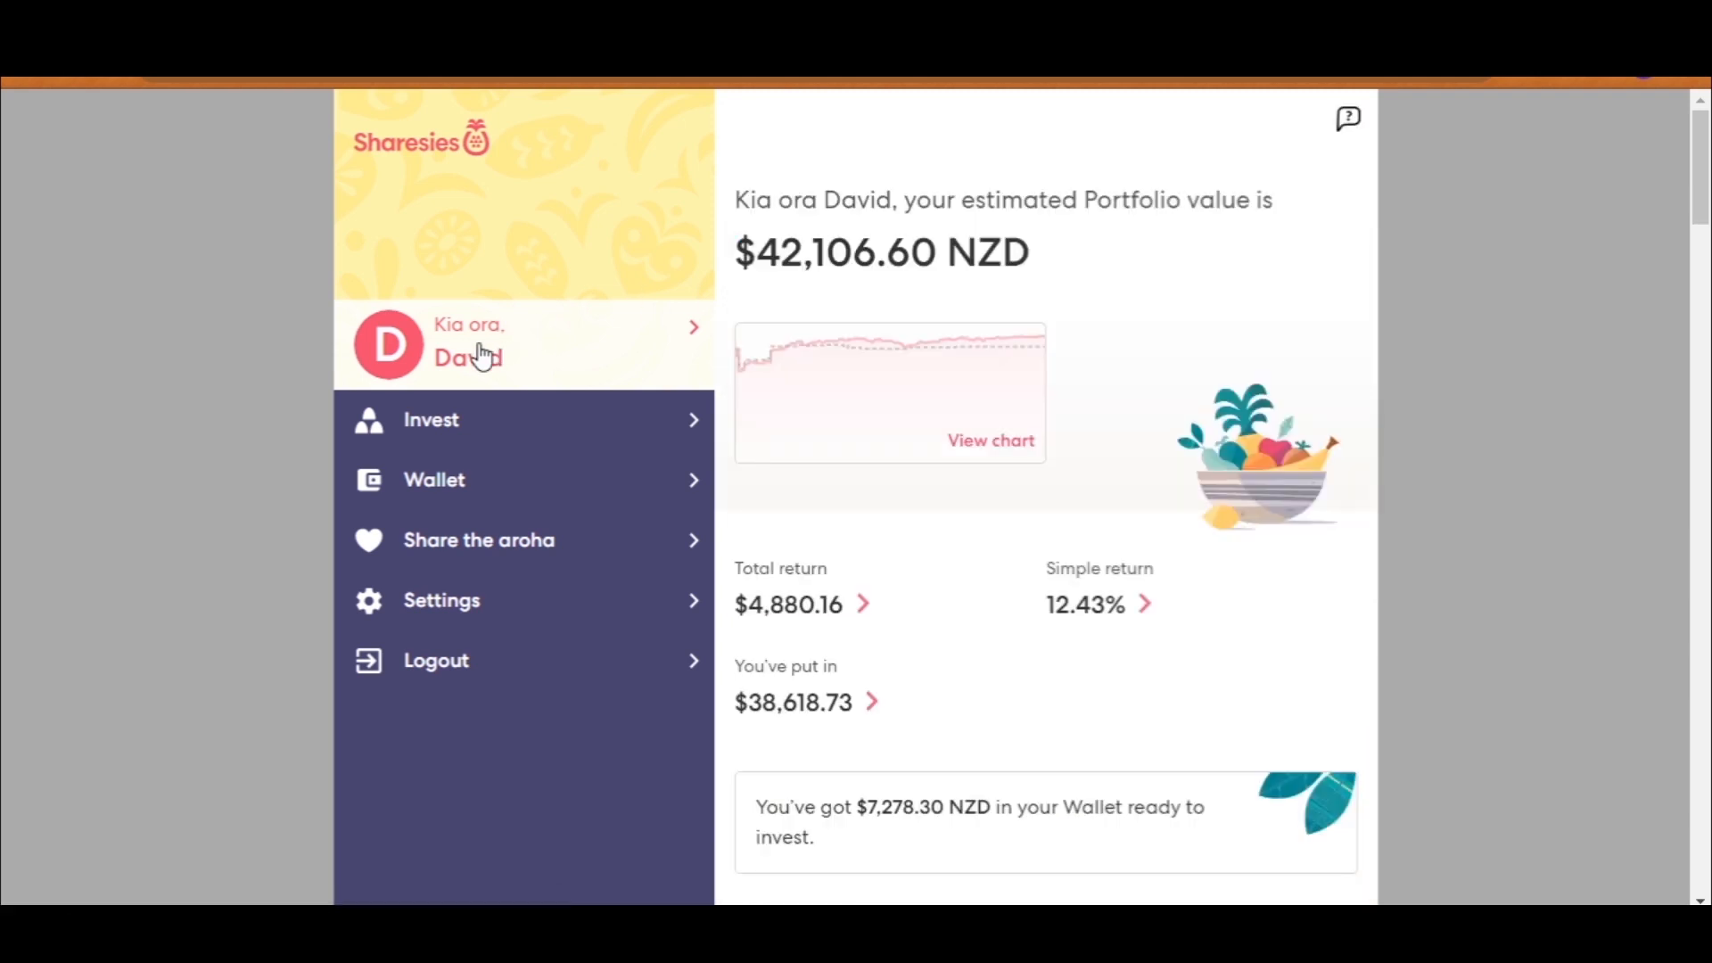
scroll(down, 3)
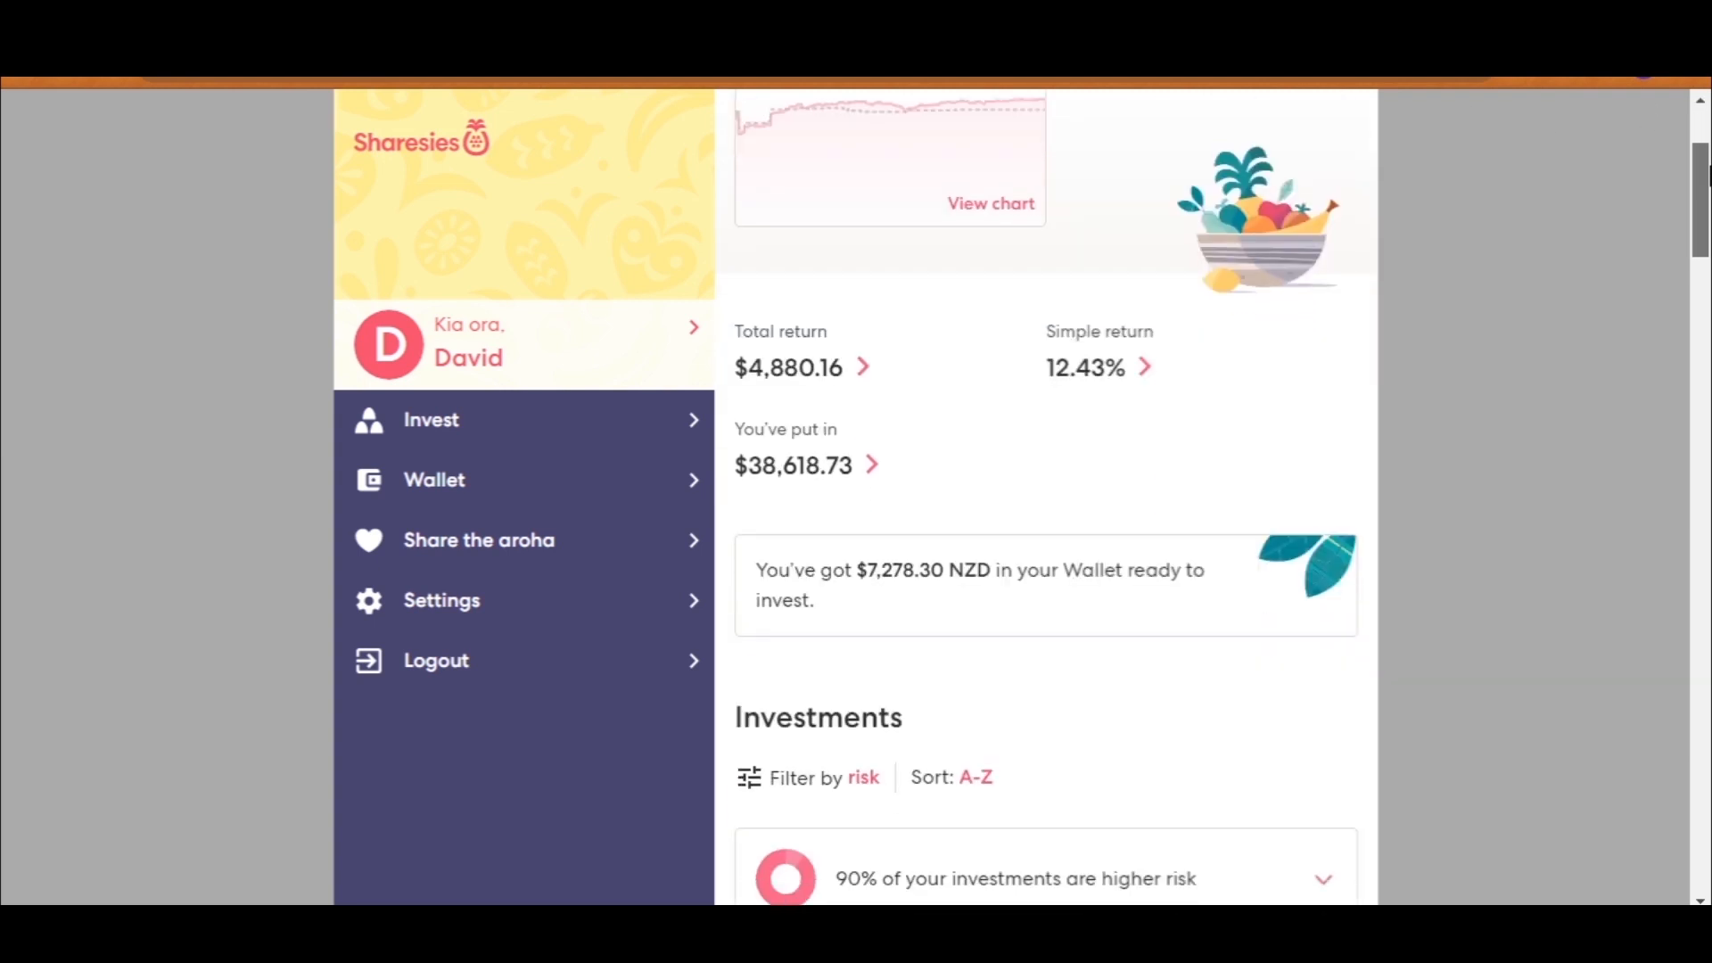
scroll(down, 3)
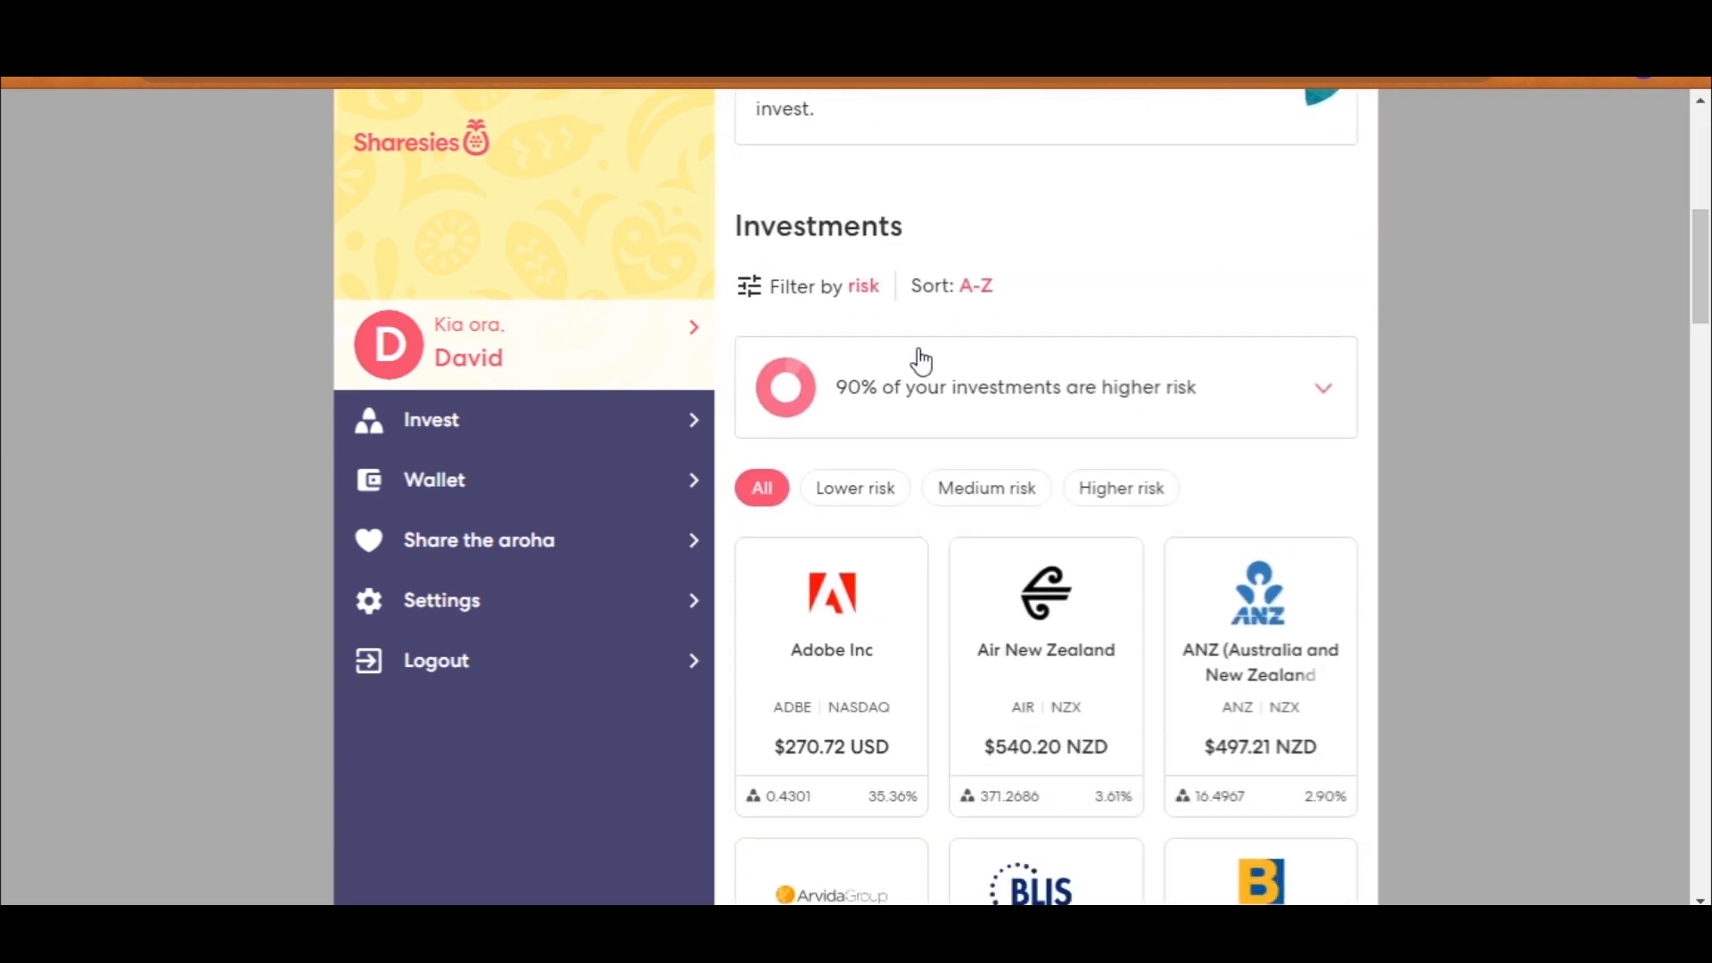
click(1322, 388)
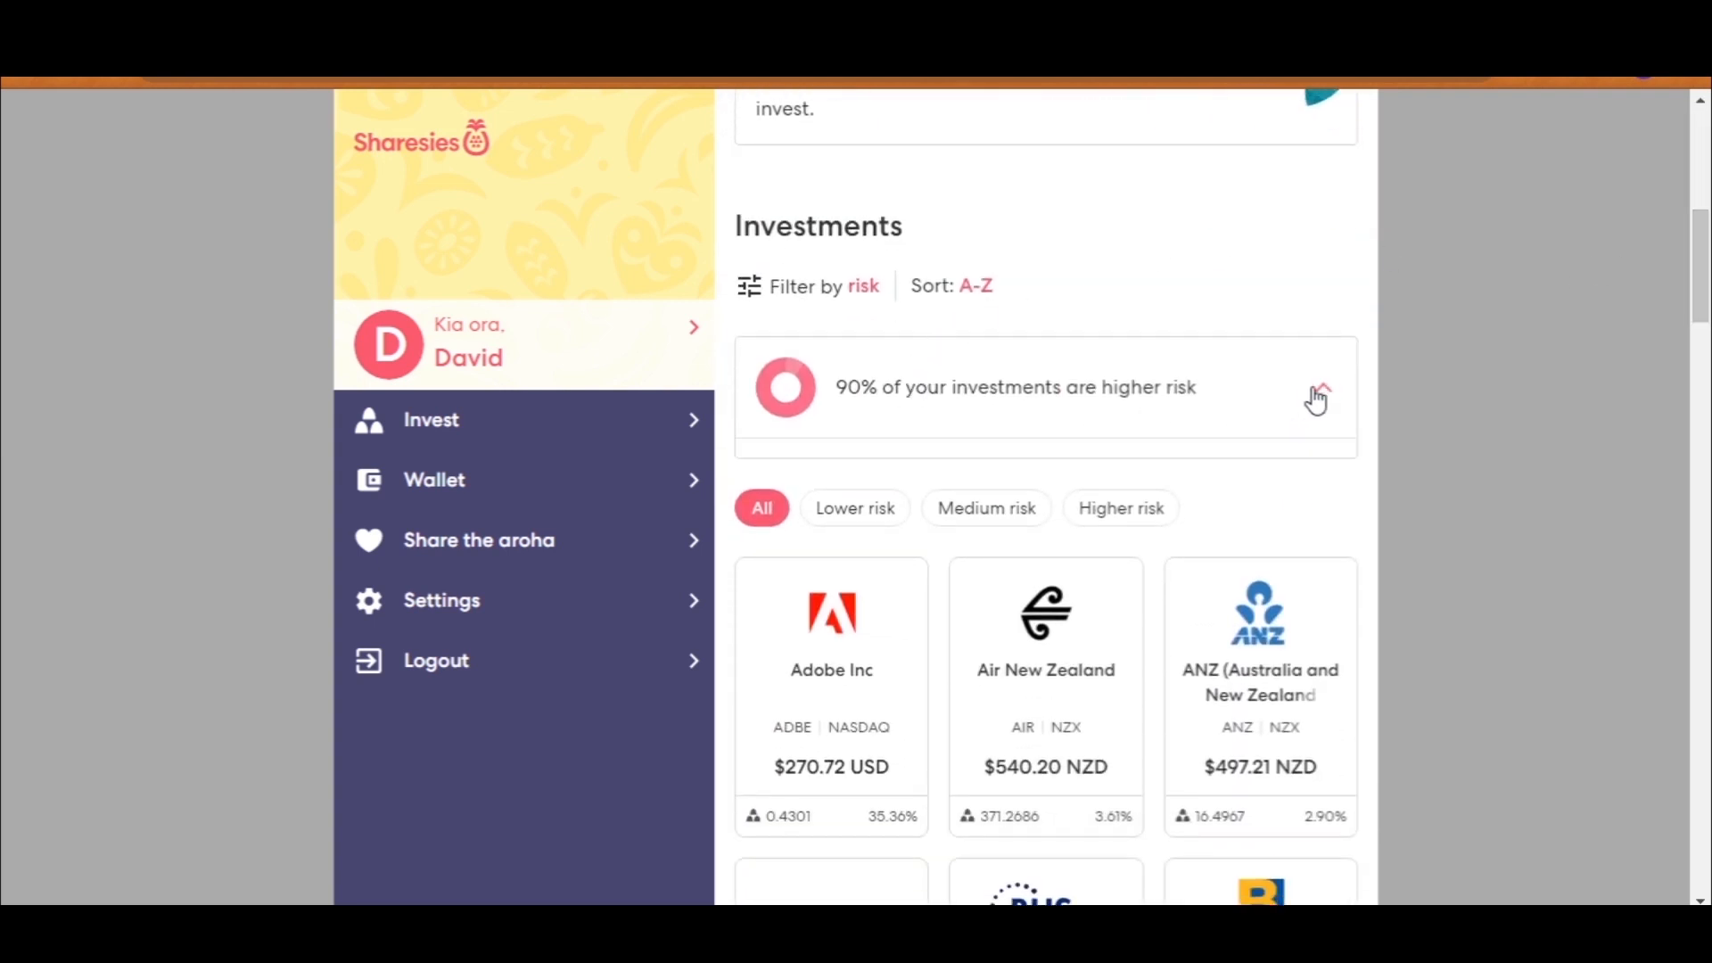
click(1318, 388)
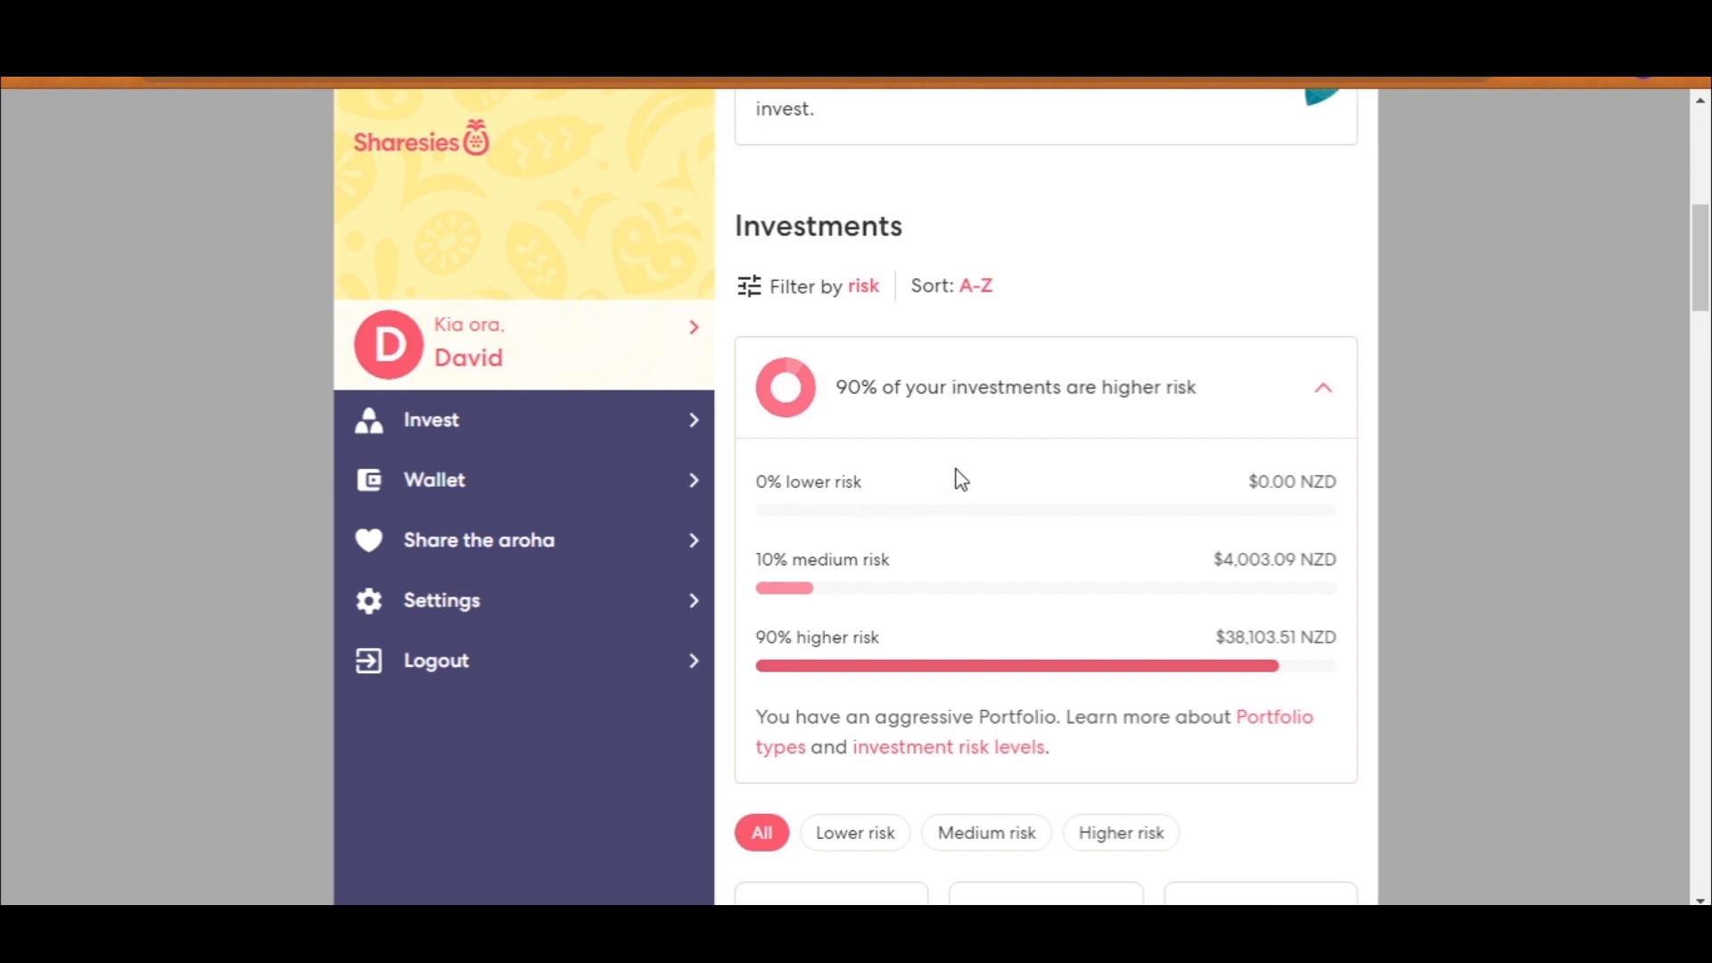
Step: Scroll down the holdings until the Arvida Group and Briscoe Group cards are visible
scroll(down, 3)
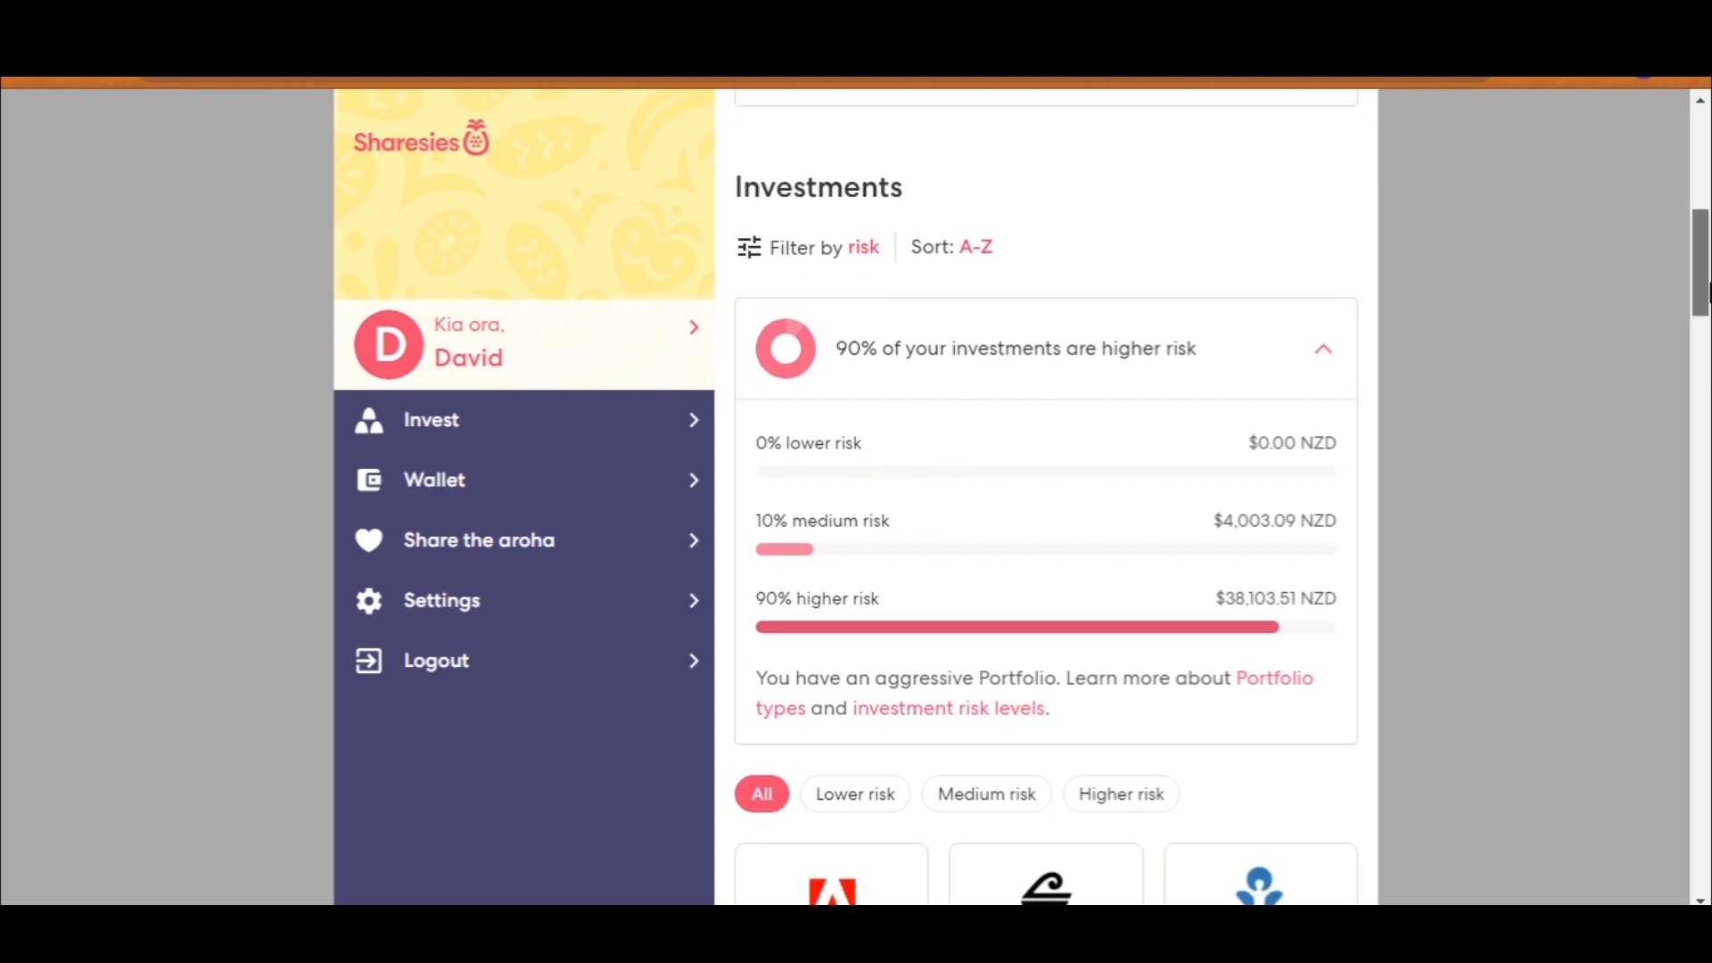
scroll(down, 3)
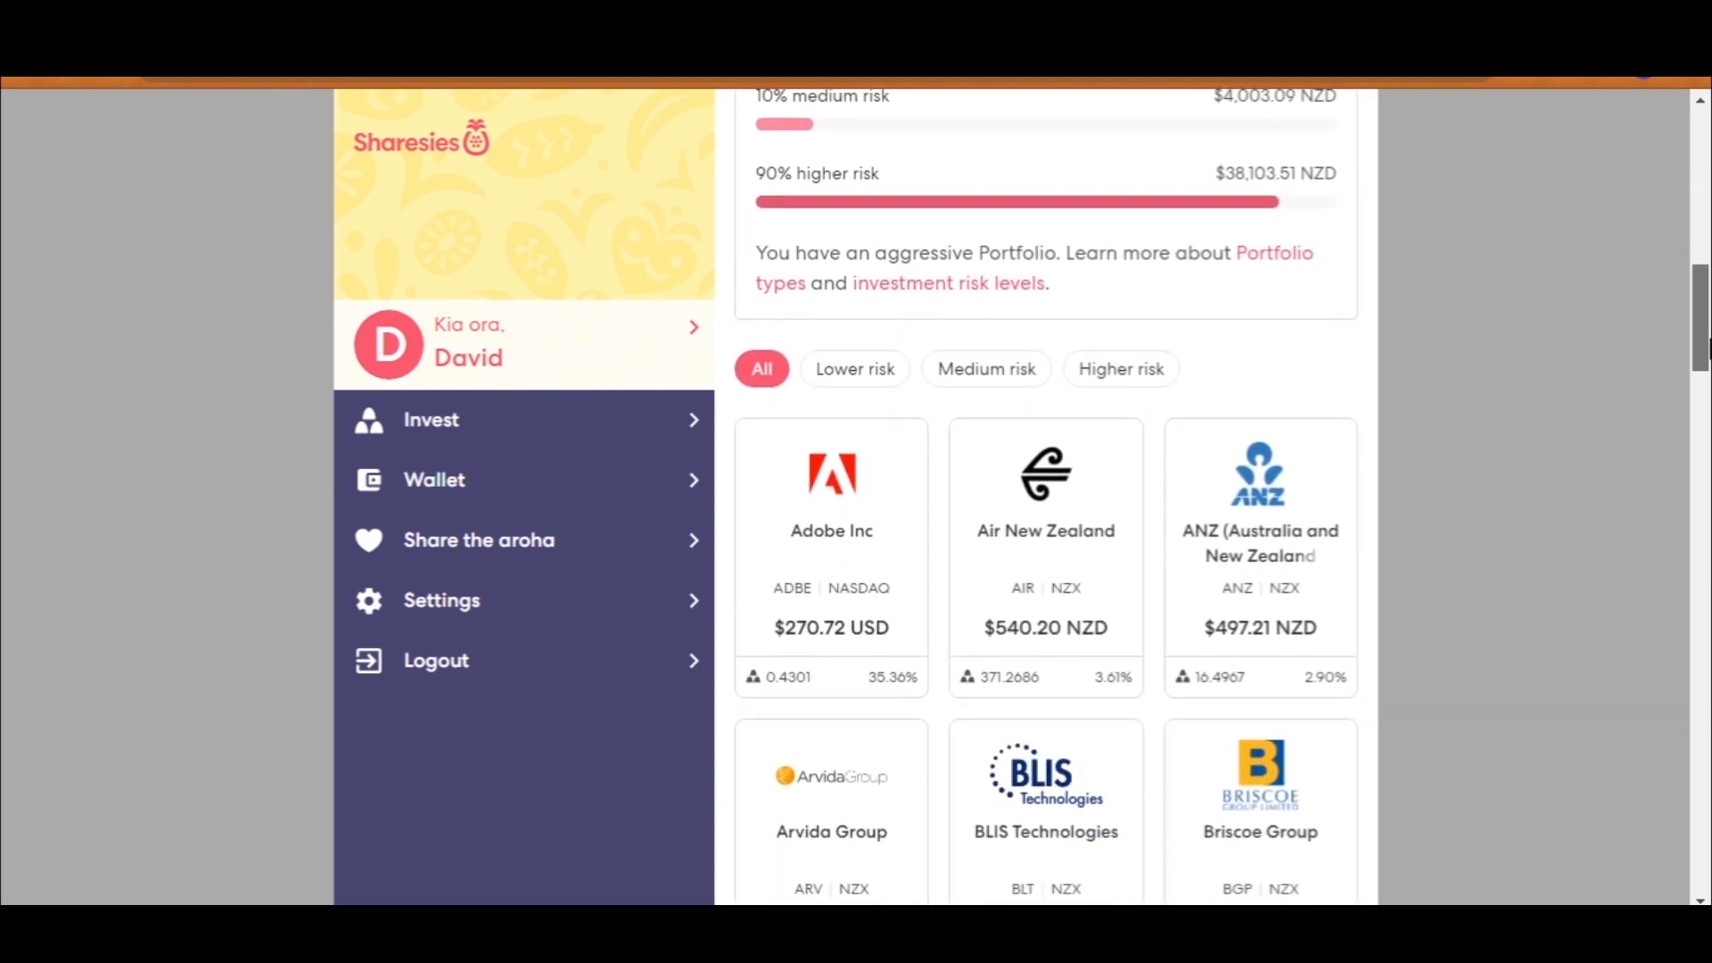
scroll(down, 3)
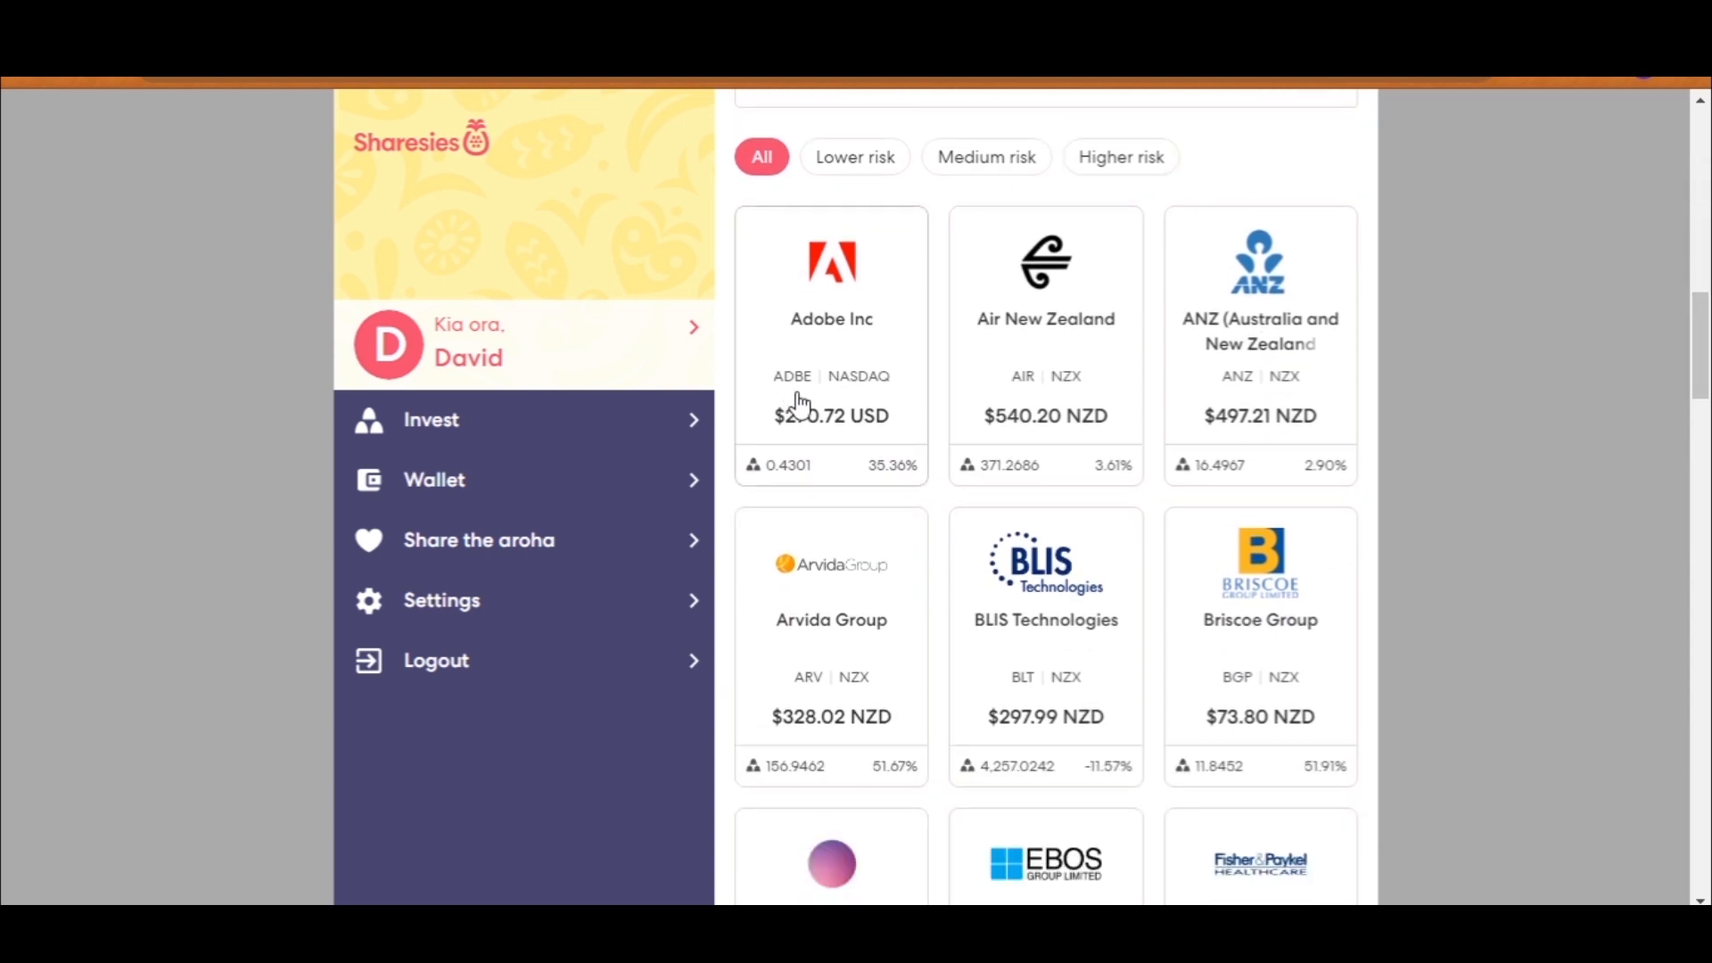
mouse_move(877, 429)
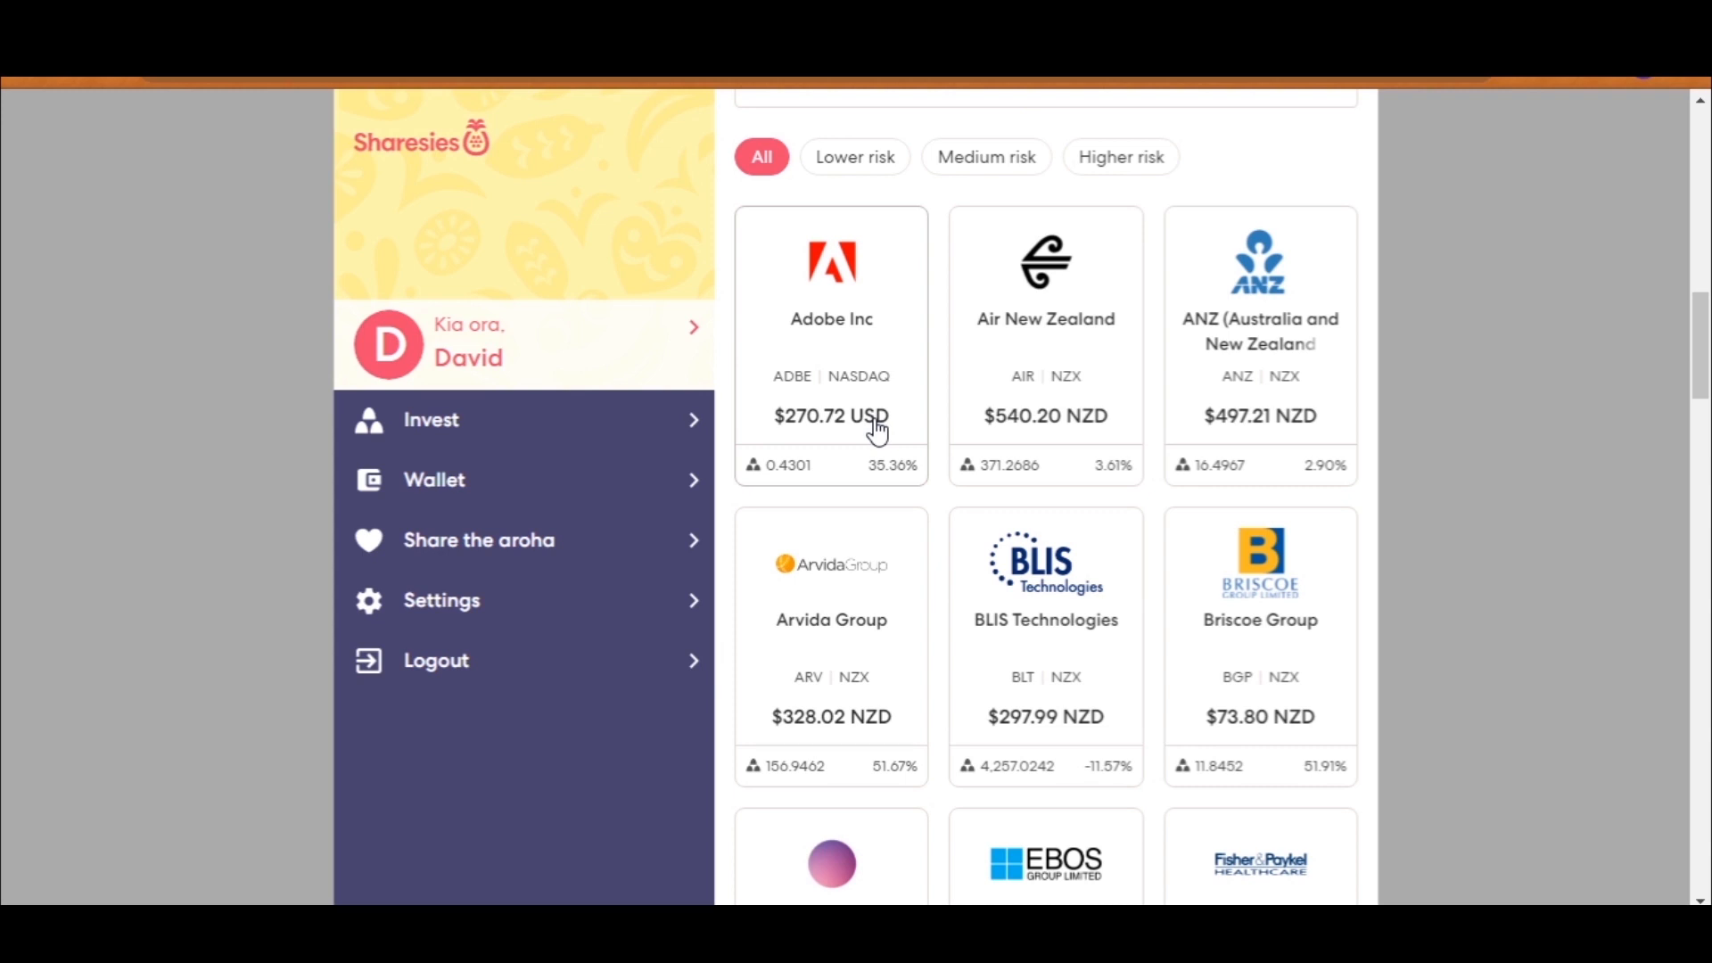
mouse_move(784, 303)
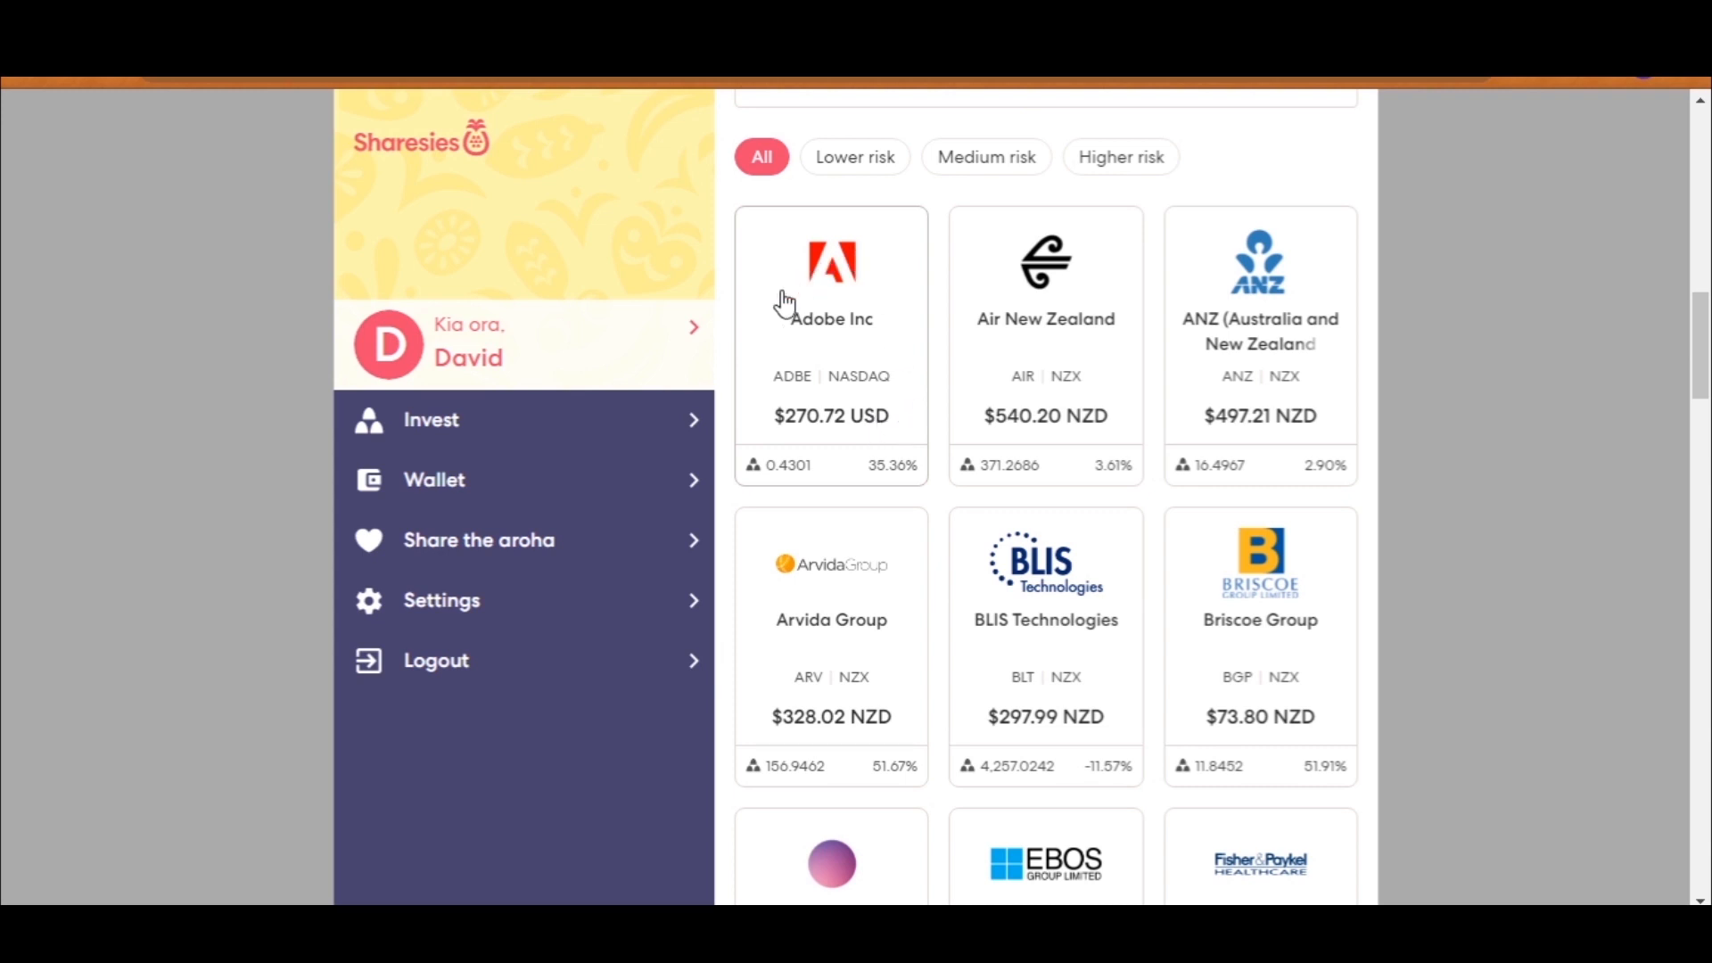
mouse_move(775, 390)
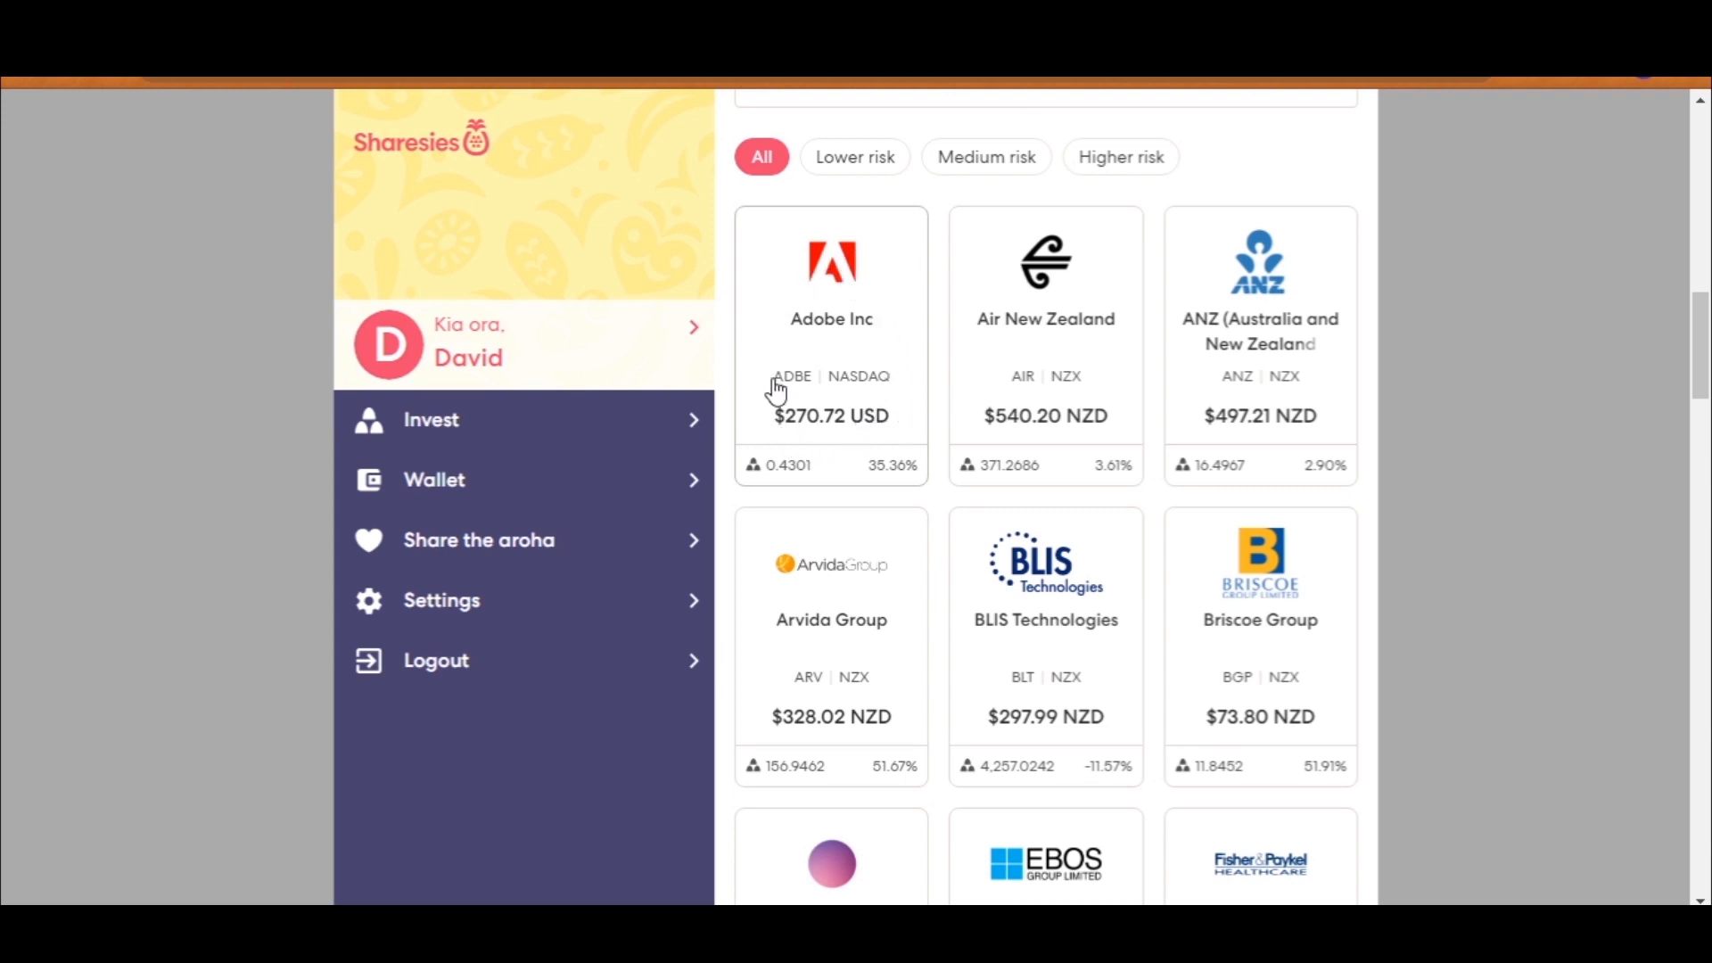
mouse_move(782, 394)
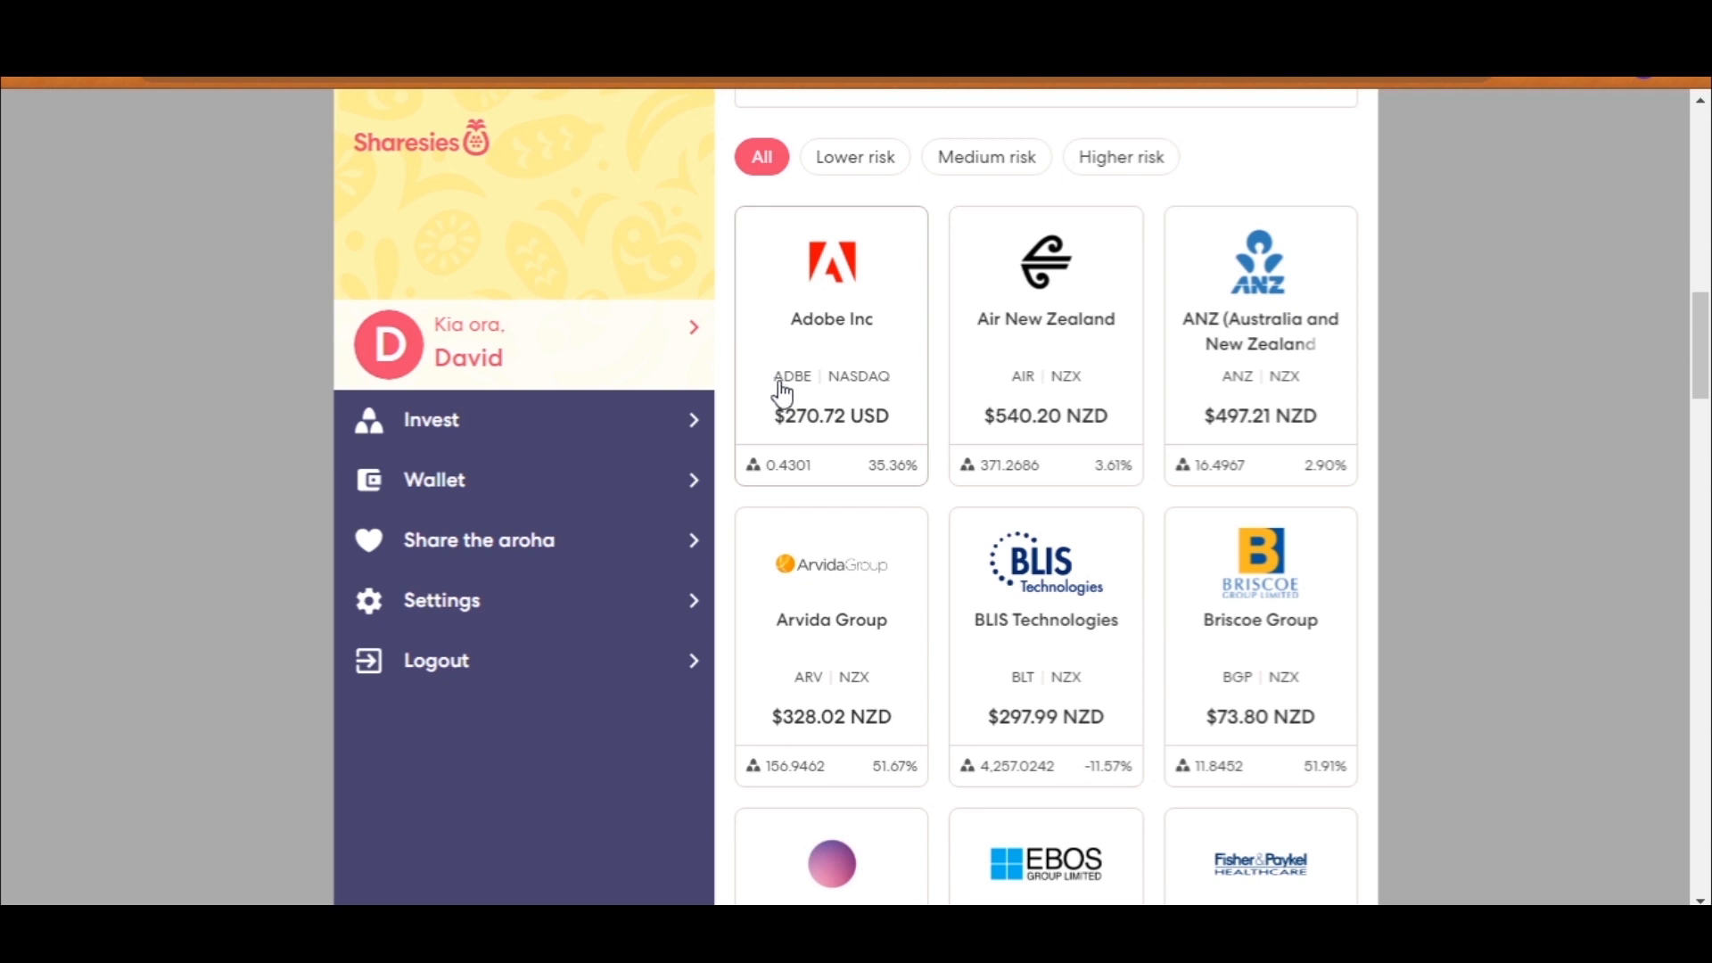
mouse_move(838, 438)
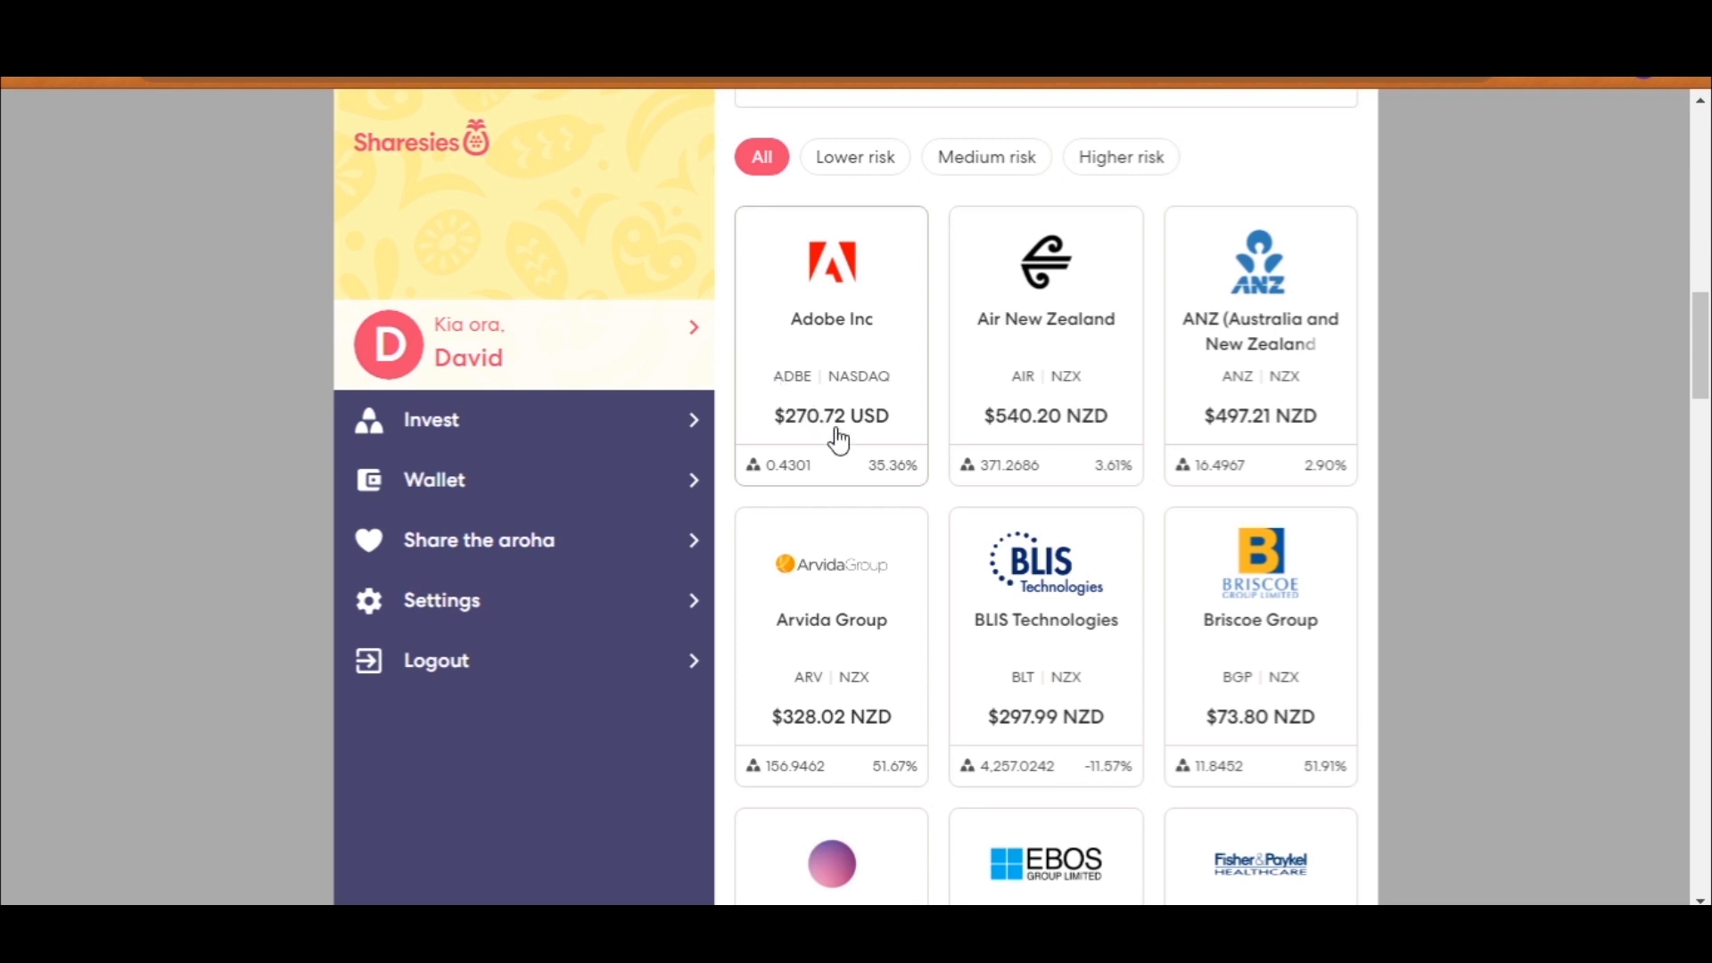
mouse_move(910, 461)
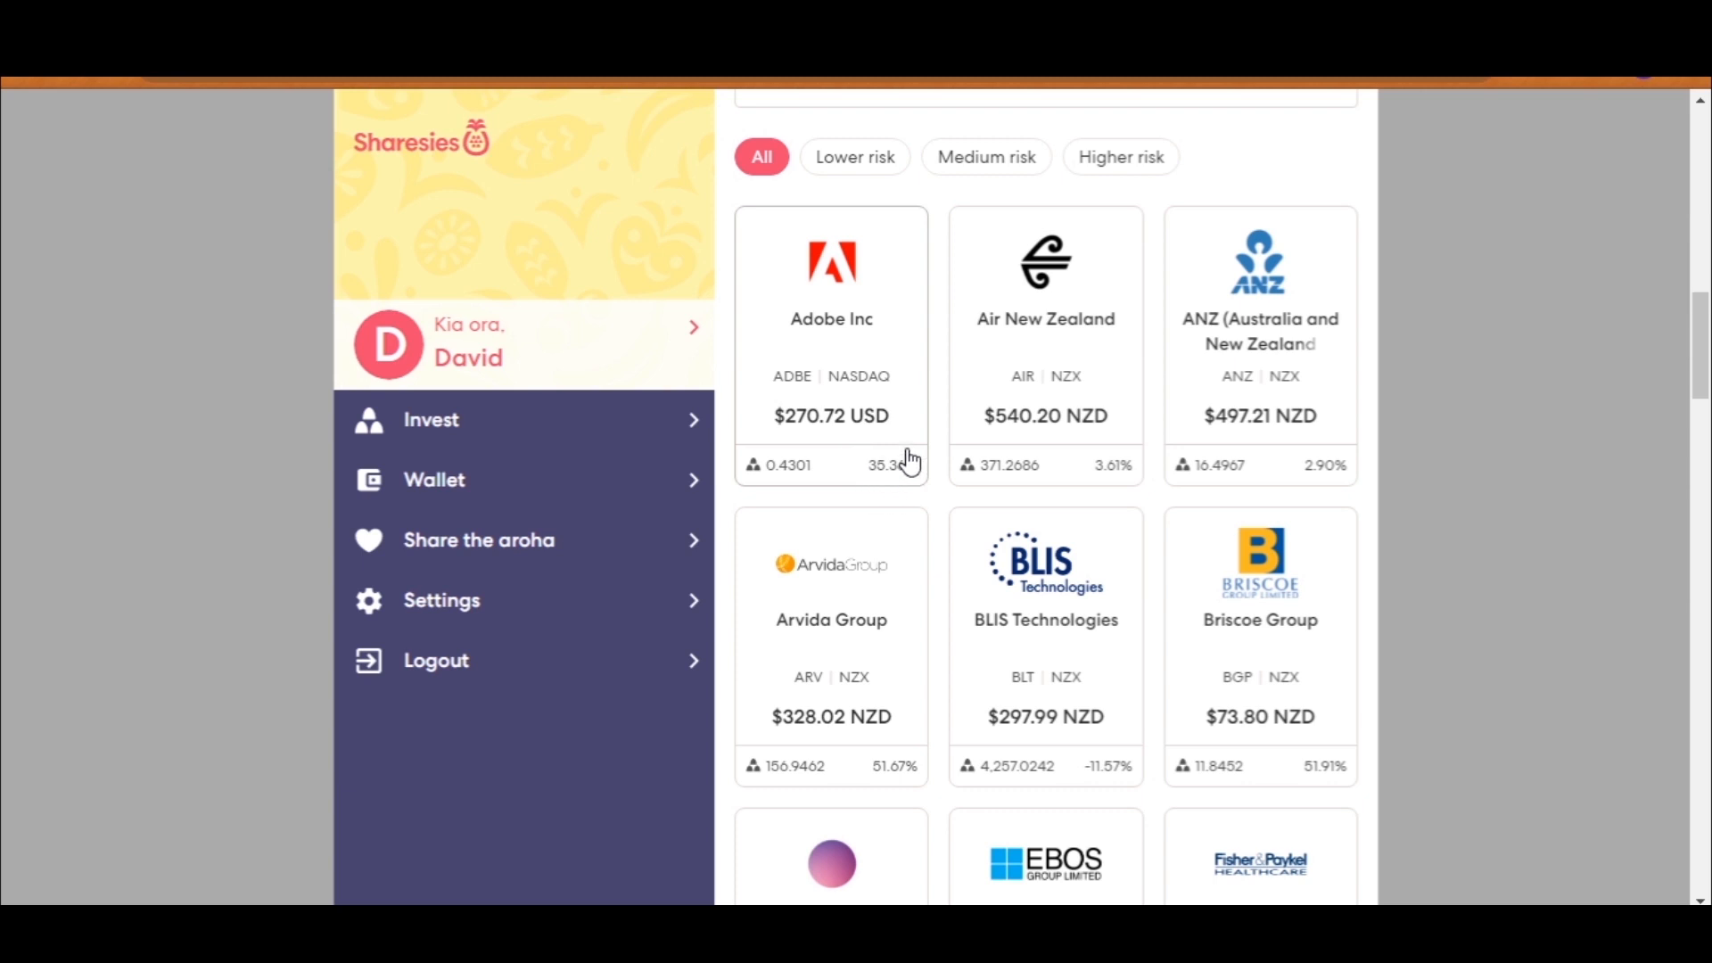
mouse_move(1008, 360)
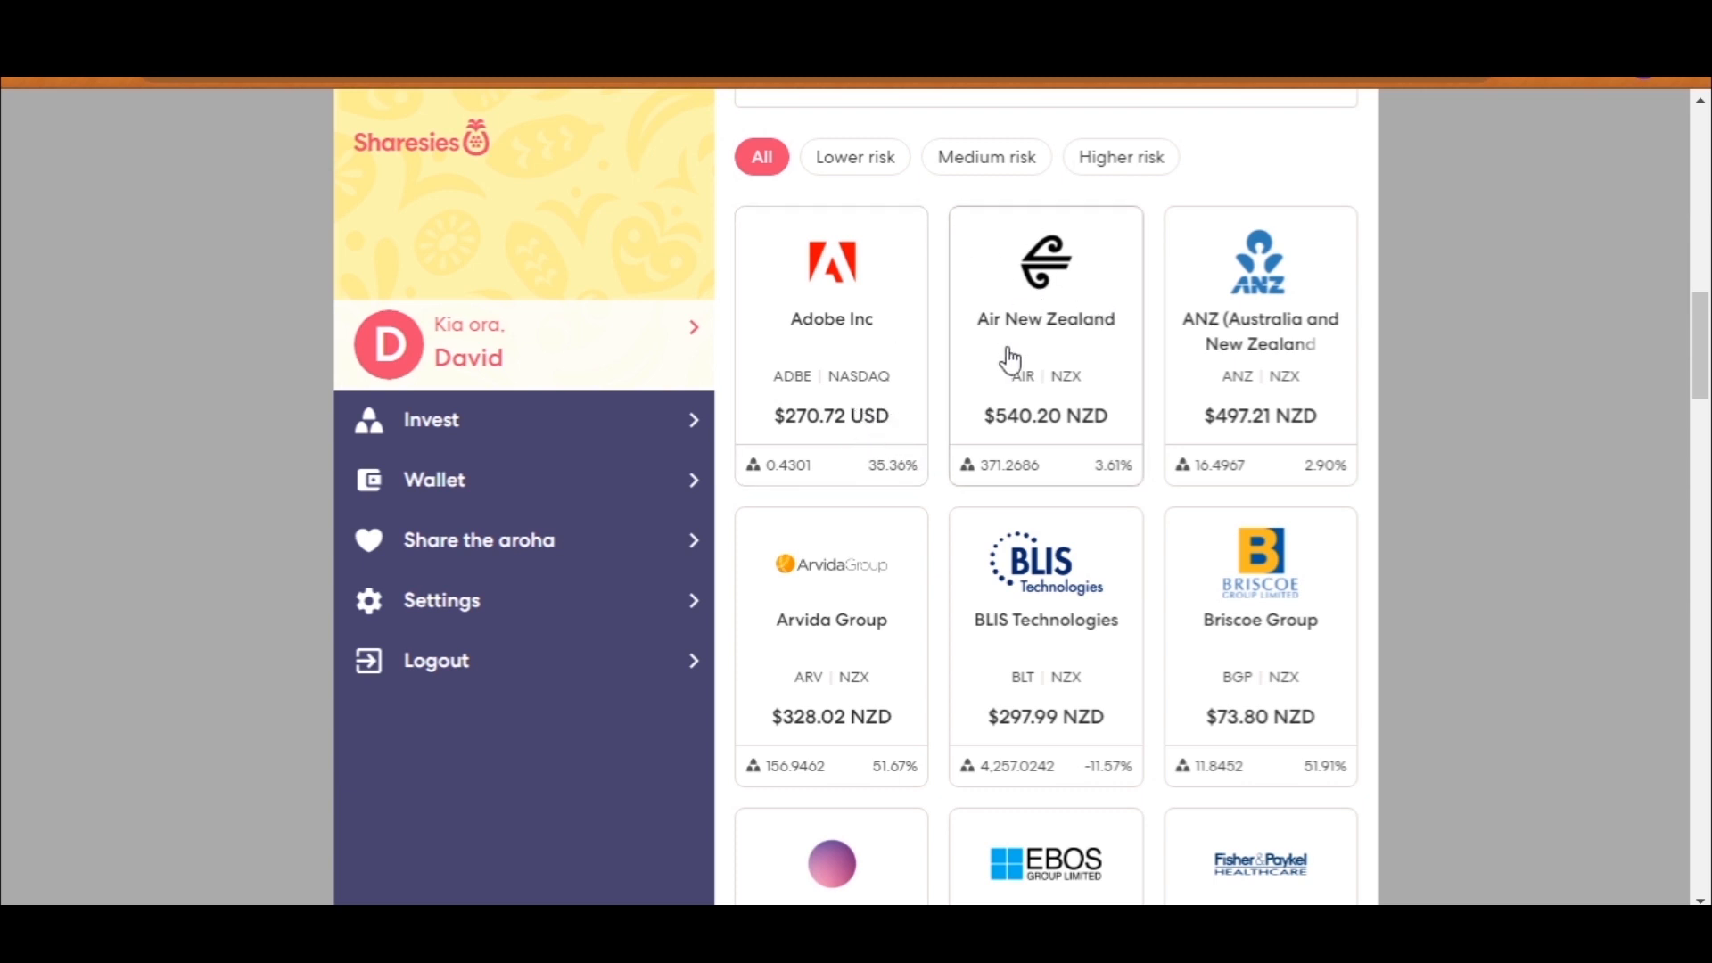
mouse_move(1105, 398)
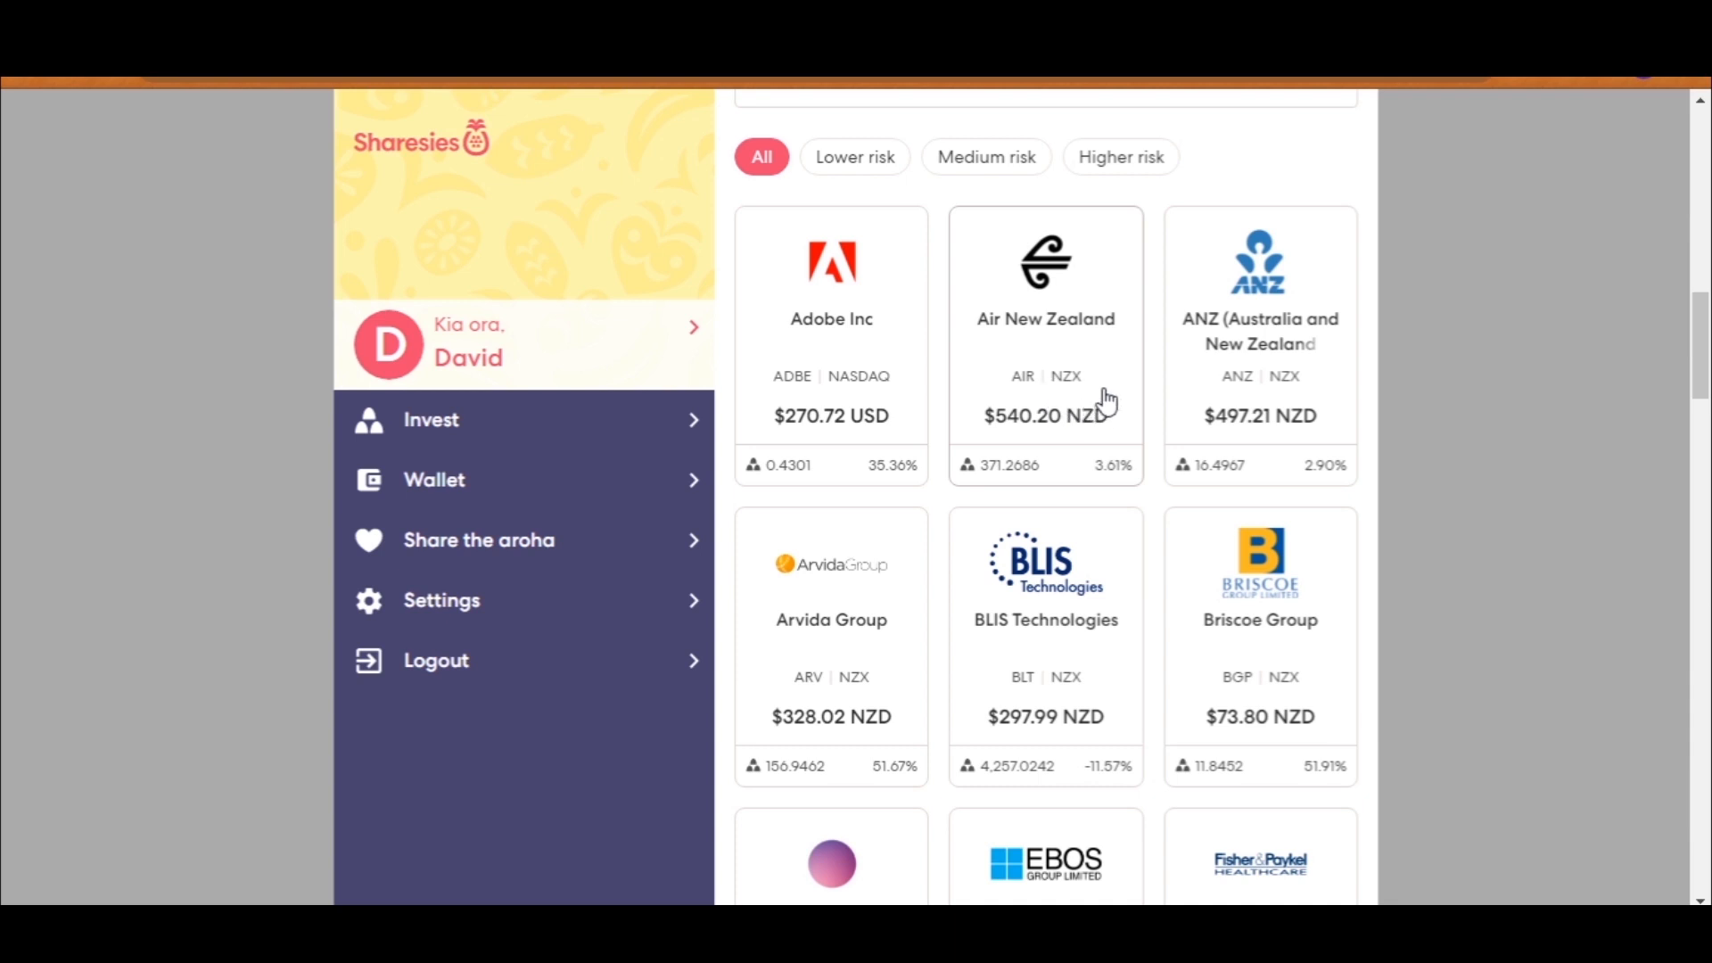
mouse_move(1079, 409)
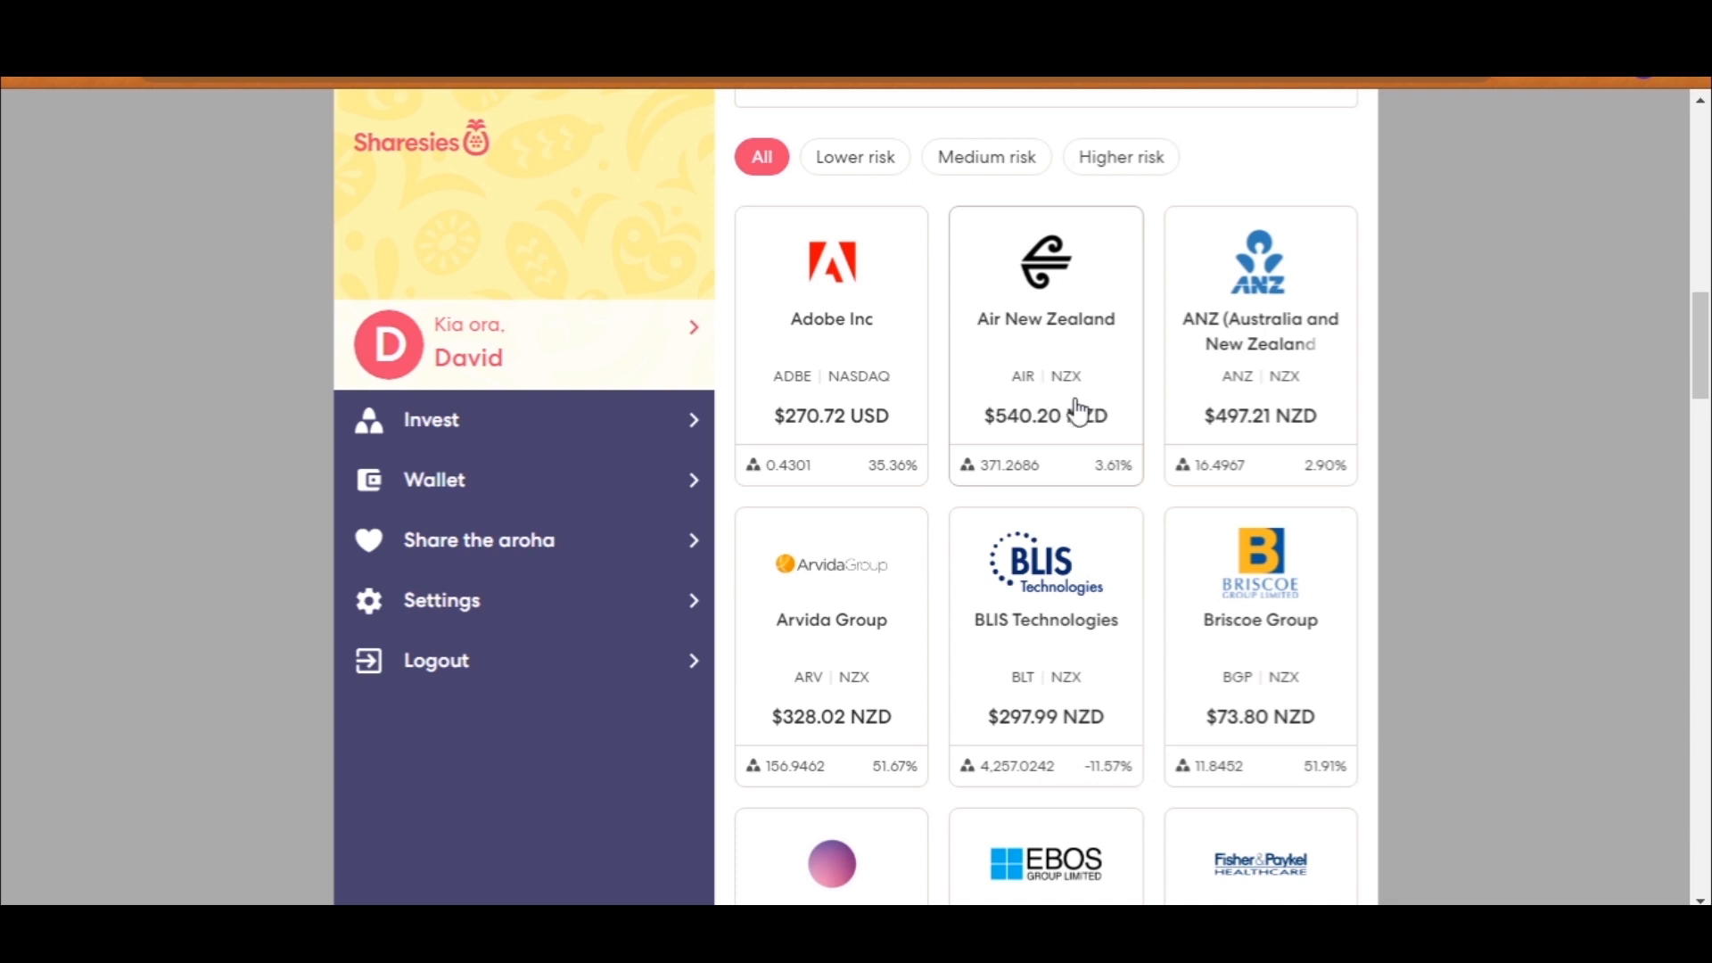
mouse_move(1110, 493)
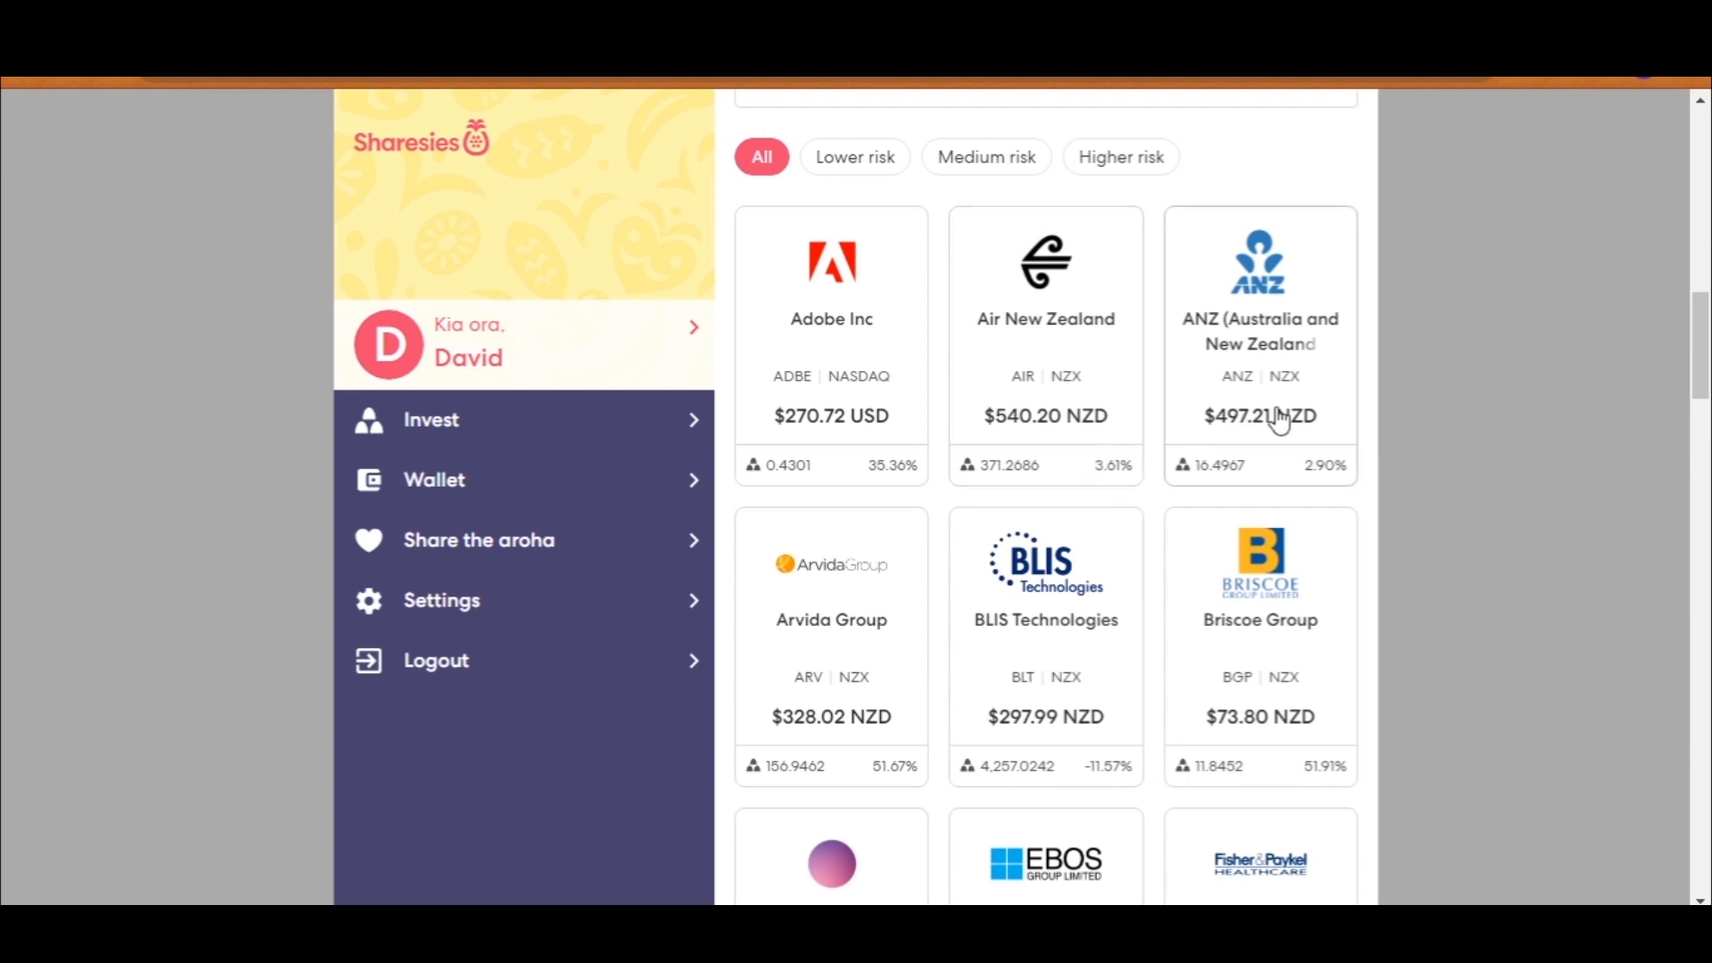
mouse_move(1068, 396)
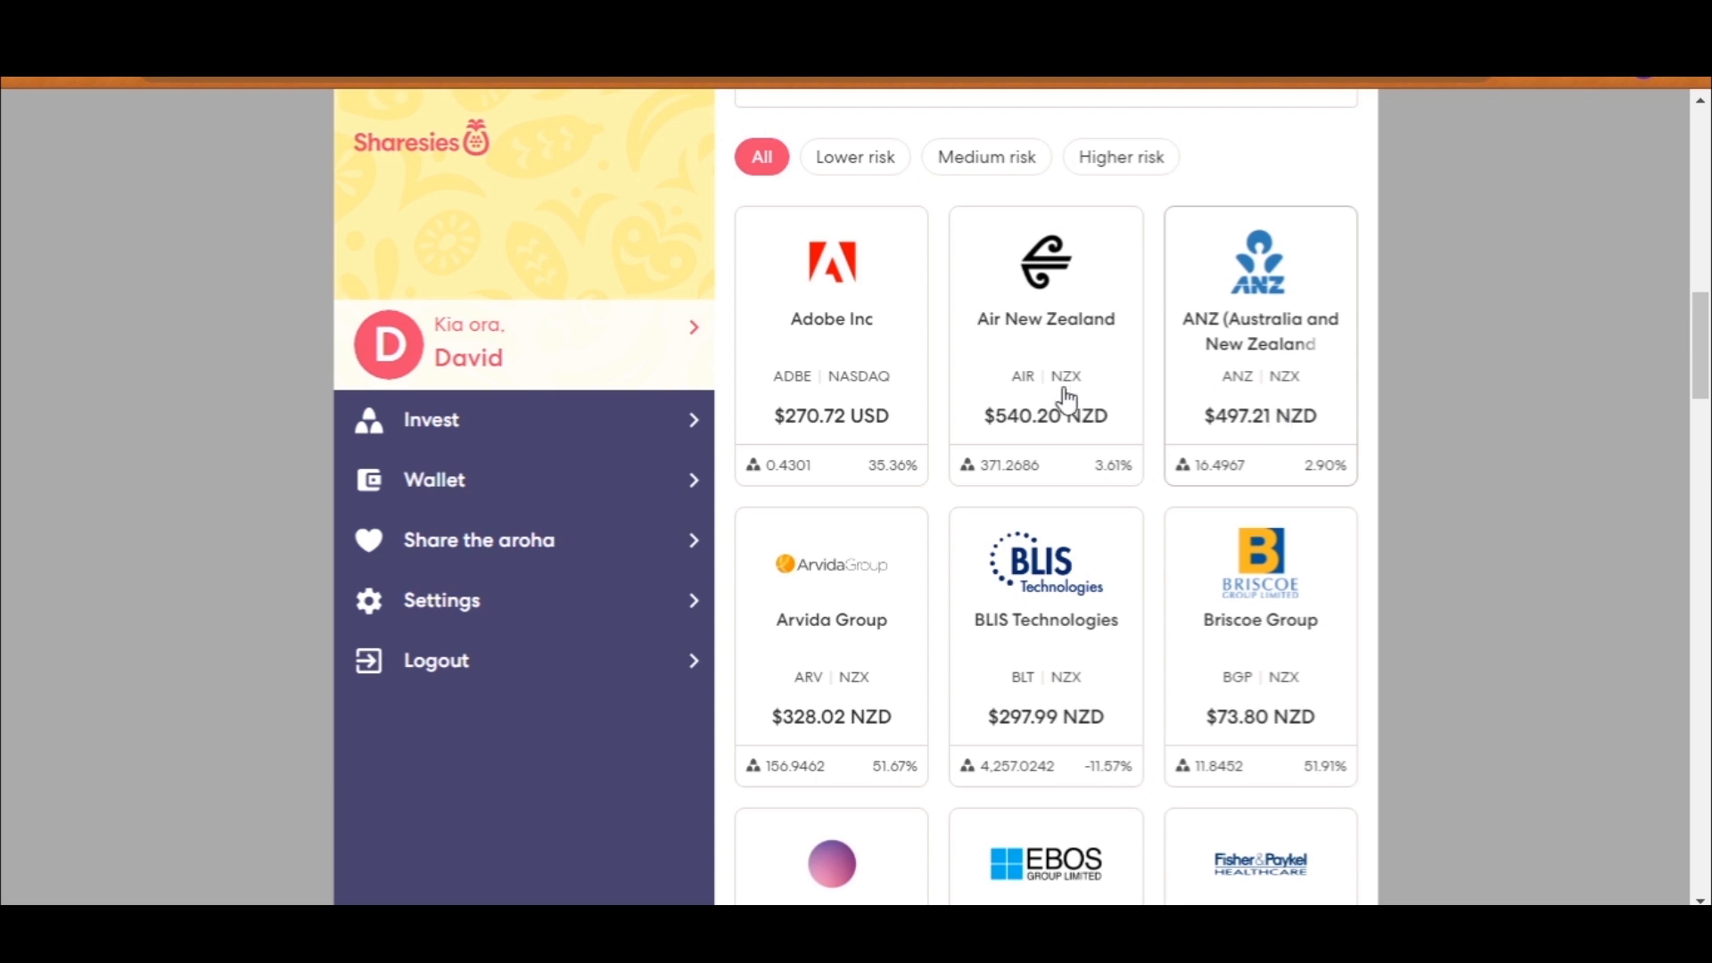
mouse_move(924, 695)
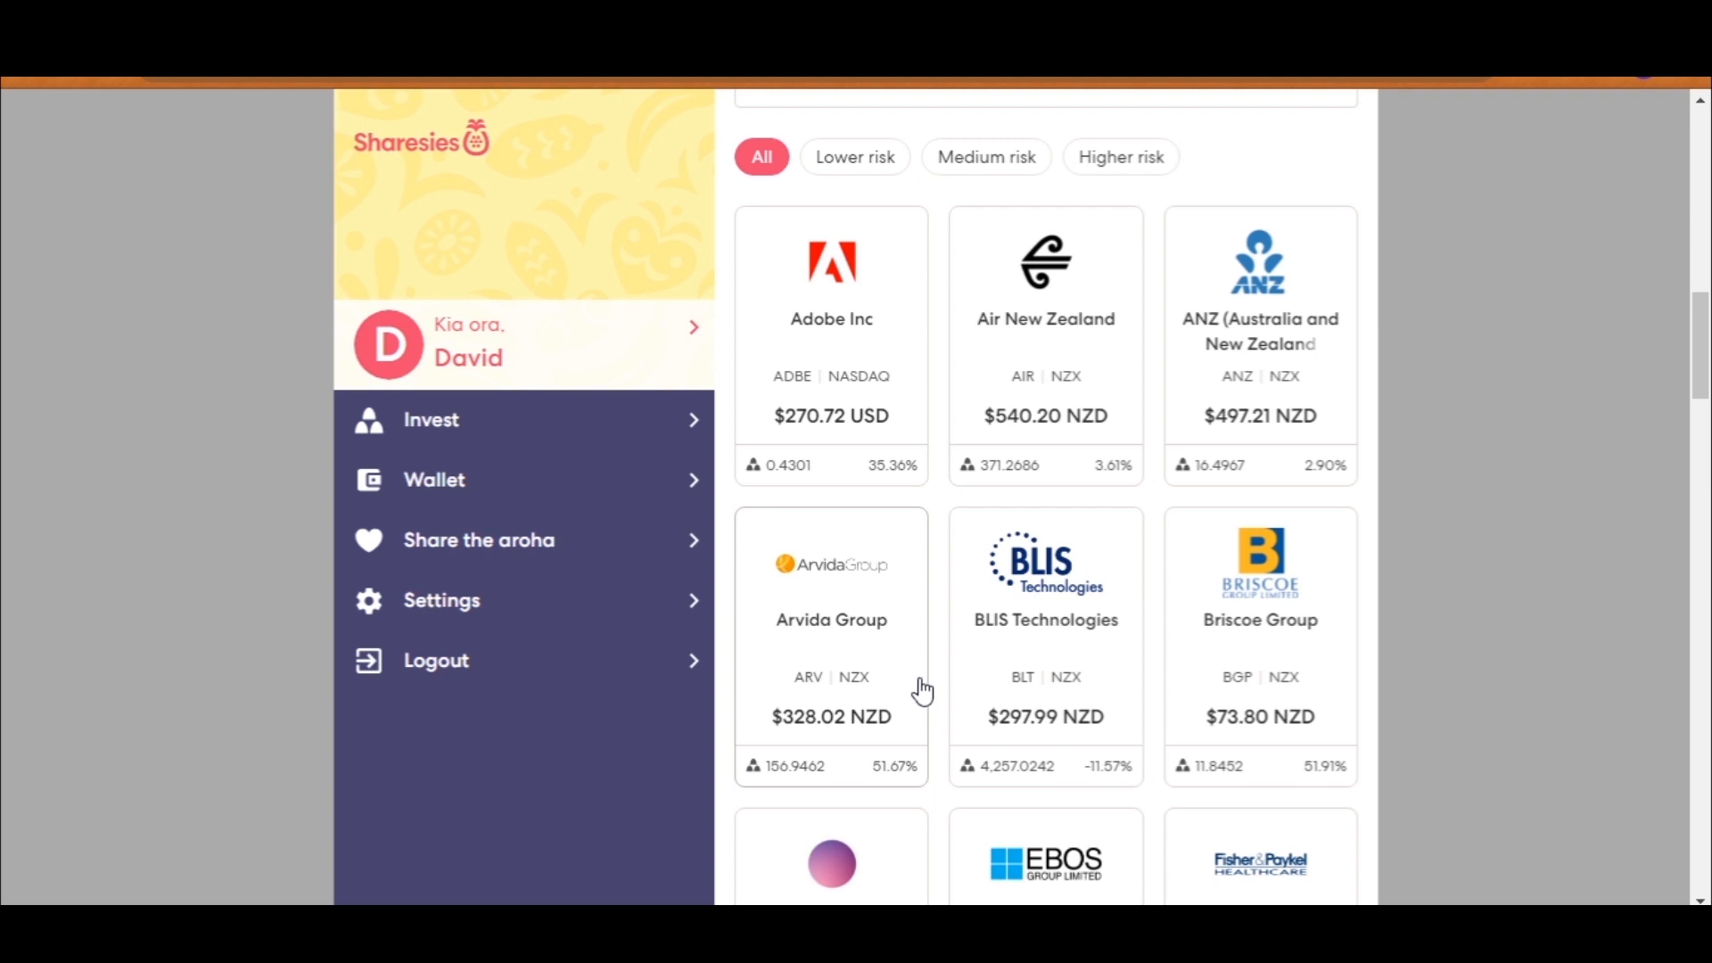
mouse_move(850, 753)
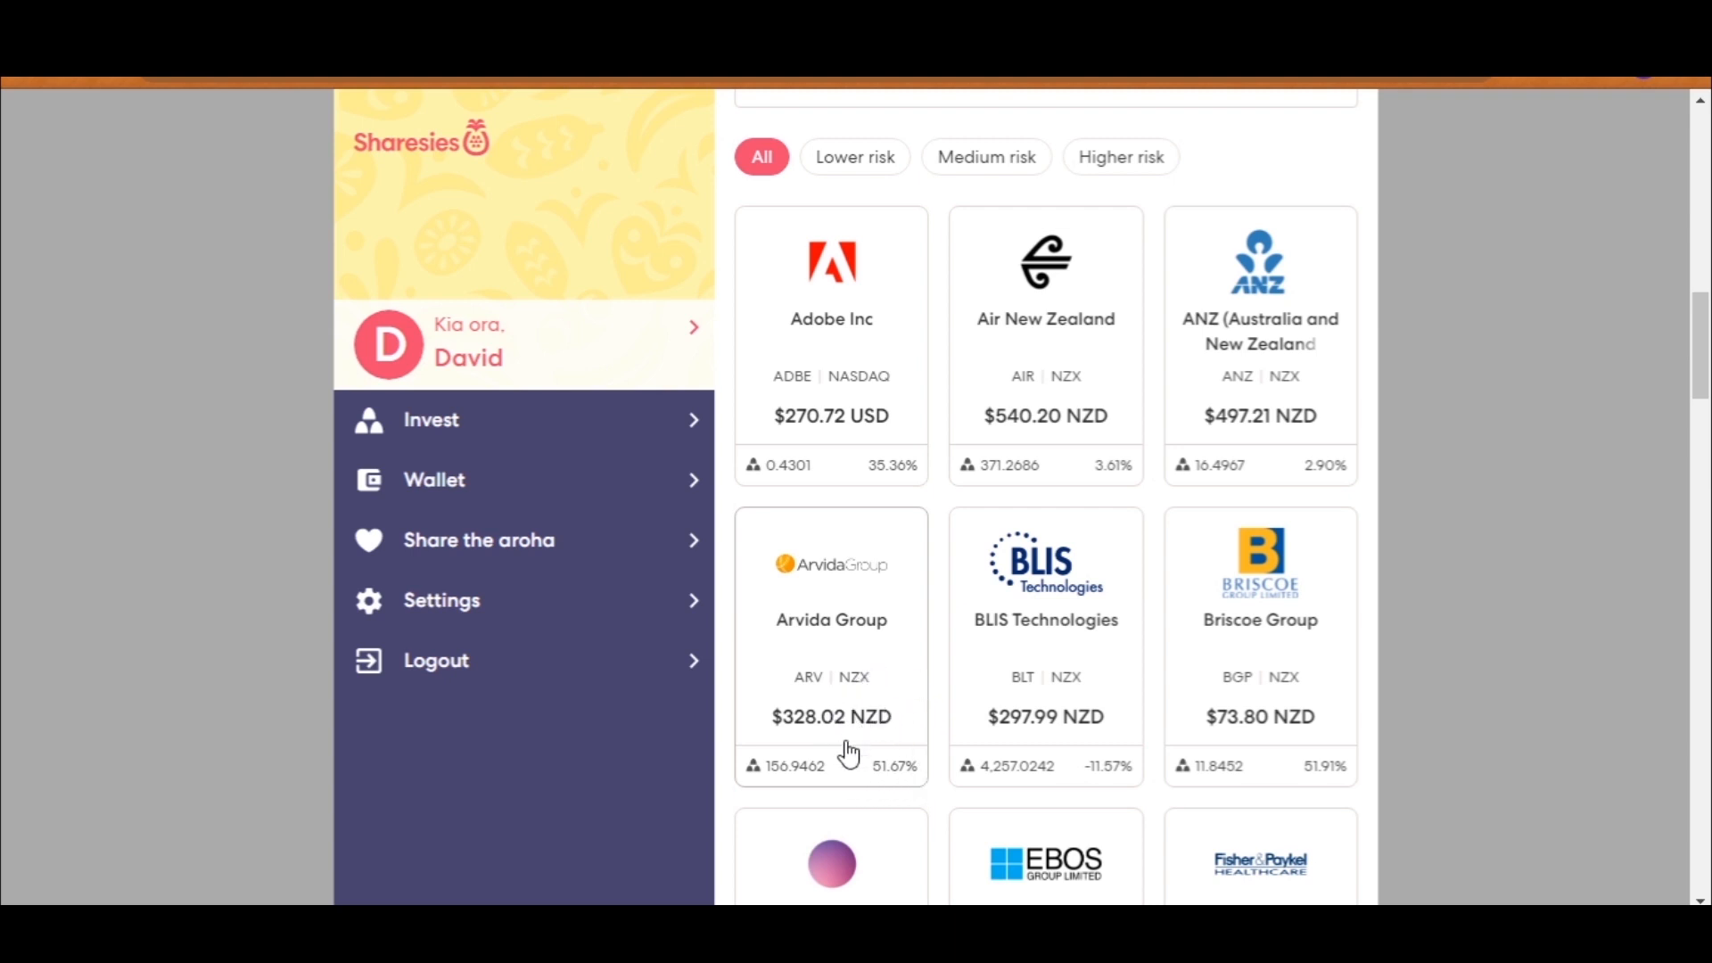
mouse_move(1032, 768)
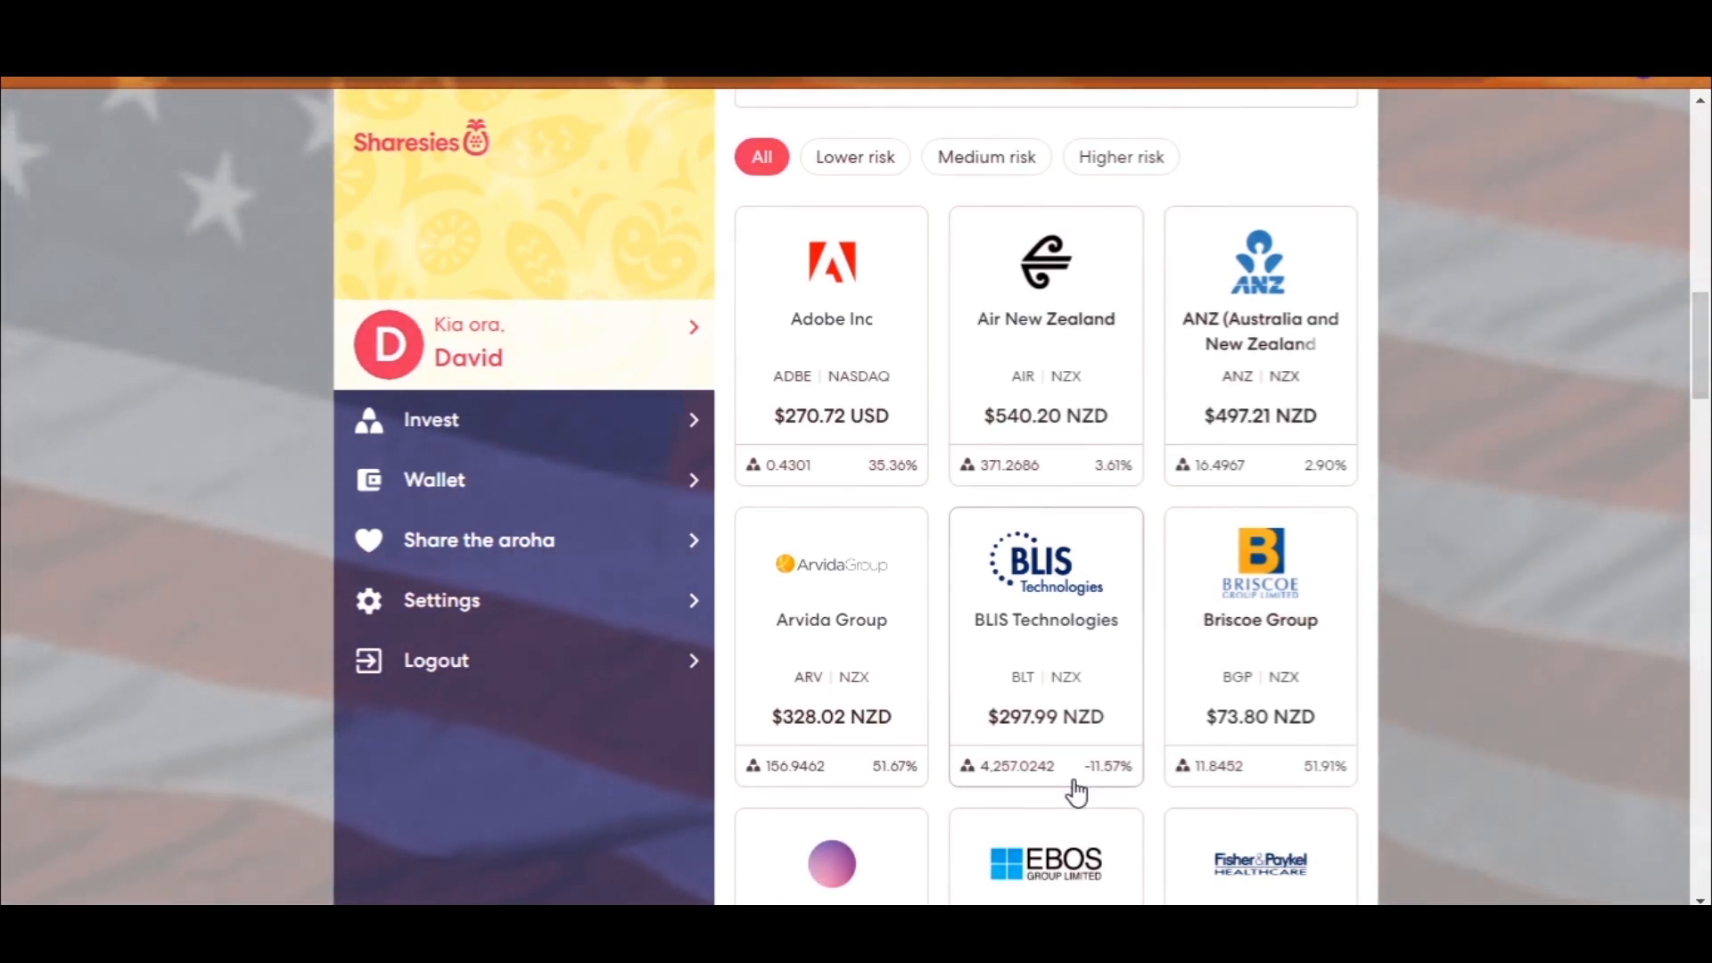
mouse_move(1344, 679)
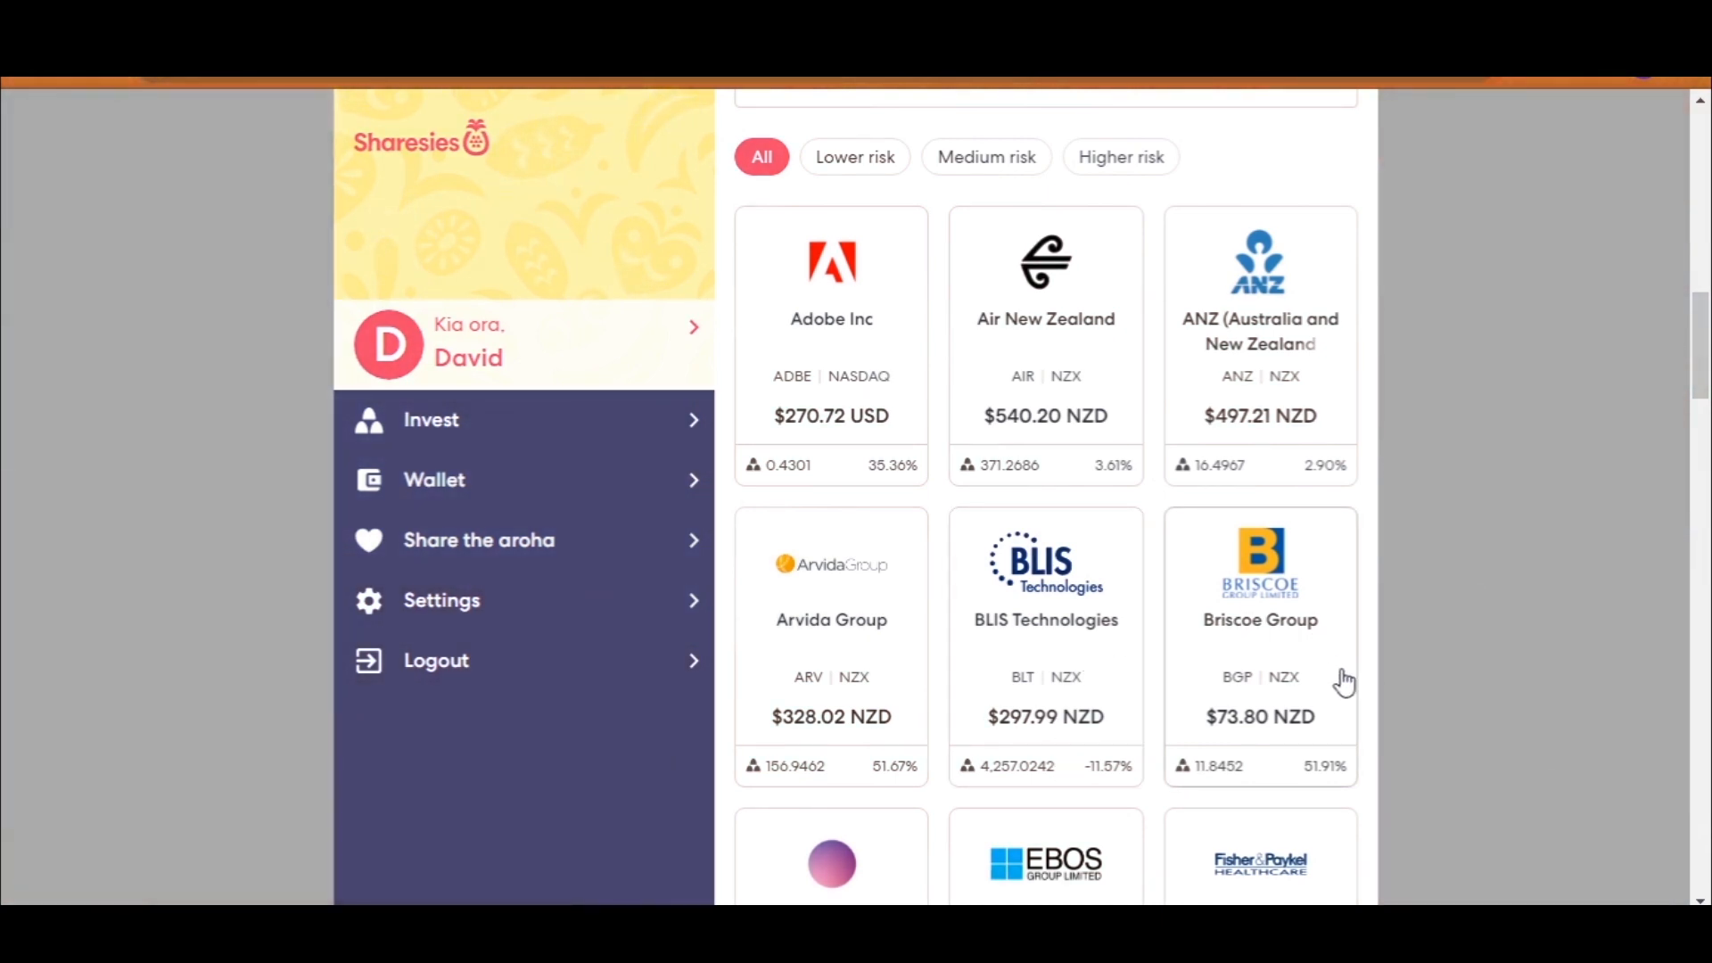
mouse_move(1267, 559)
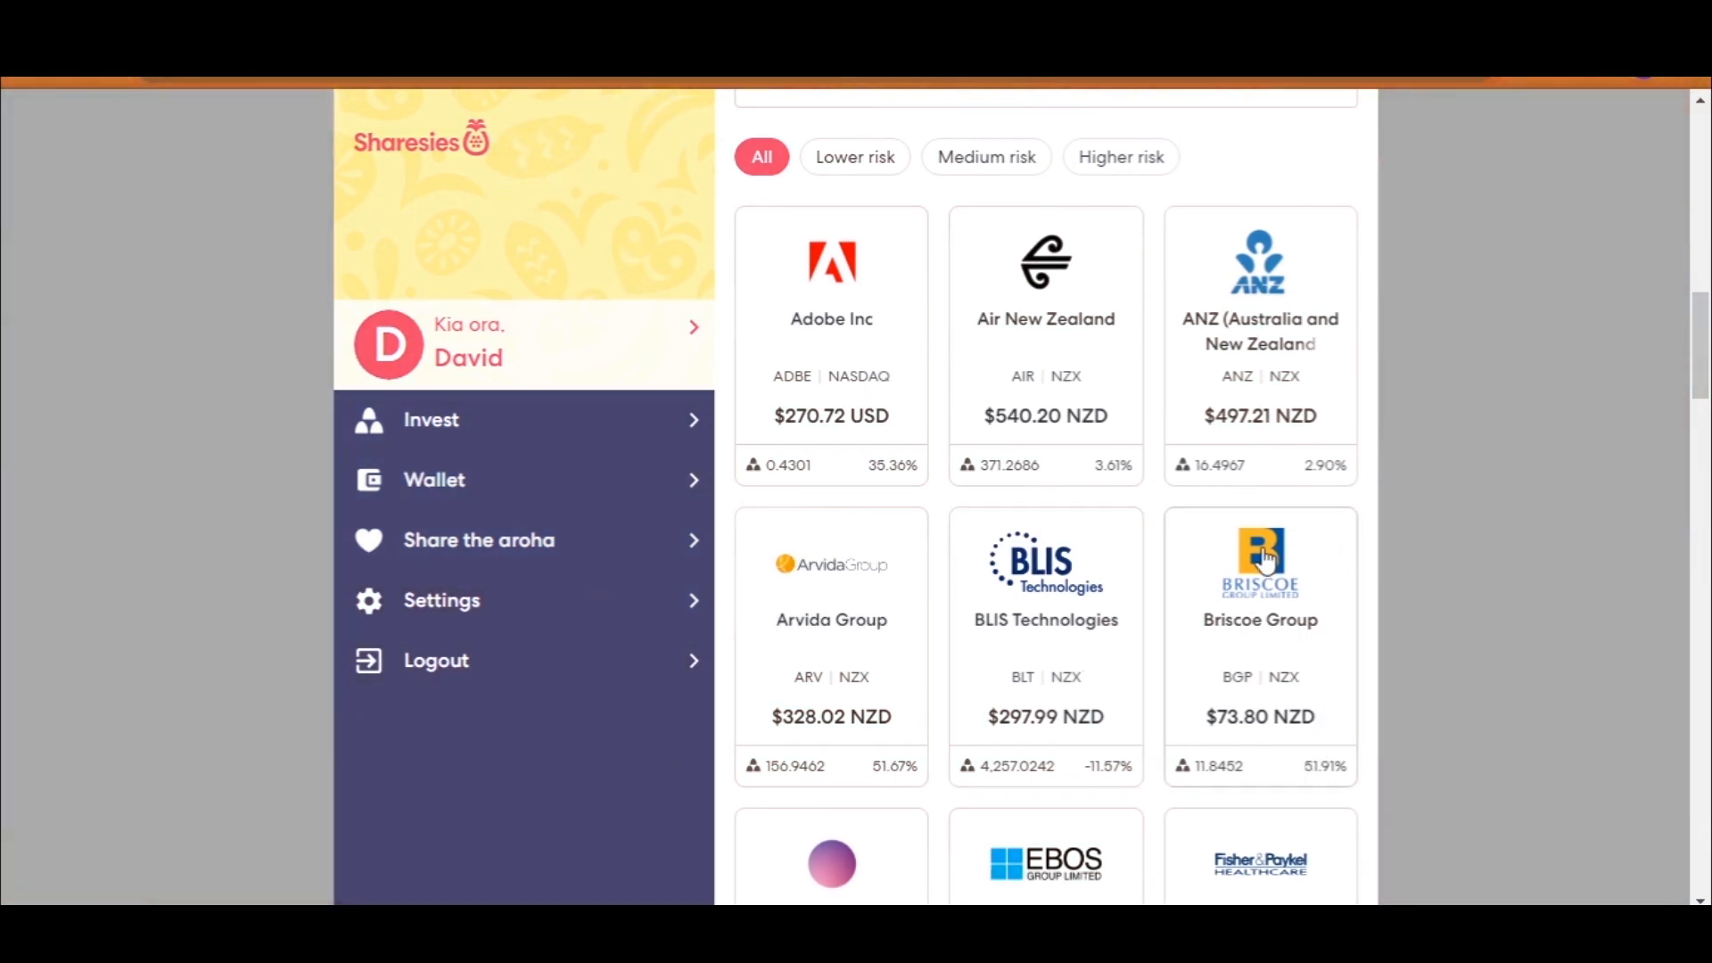
mouse_move(1278, 563)
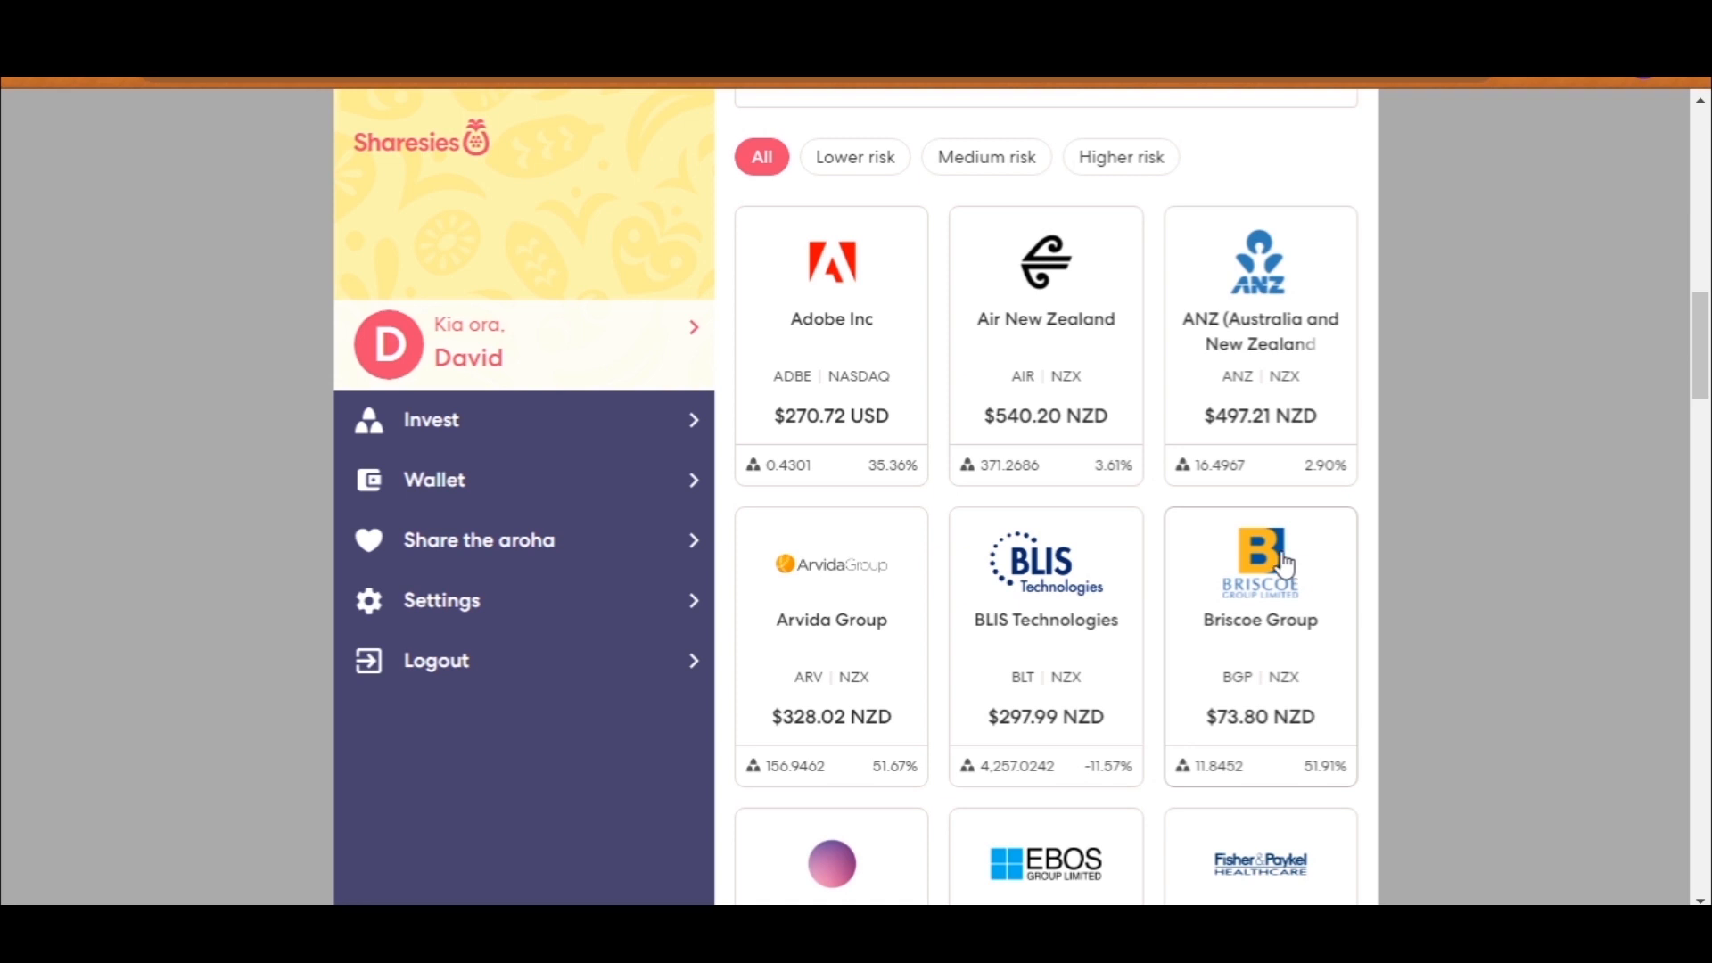
Step: Scroll further down past EBOS Group to Fisher & Paykel, Freightways, Kiwi Property Group and Mainfreight
scroll(down, 3)
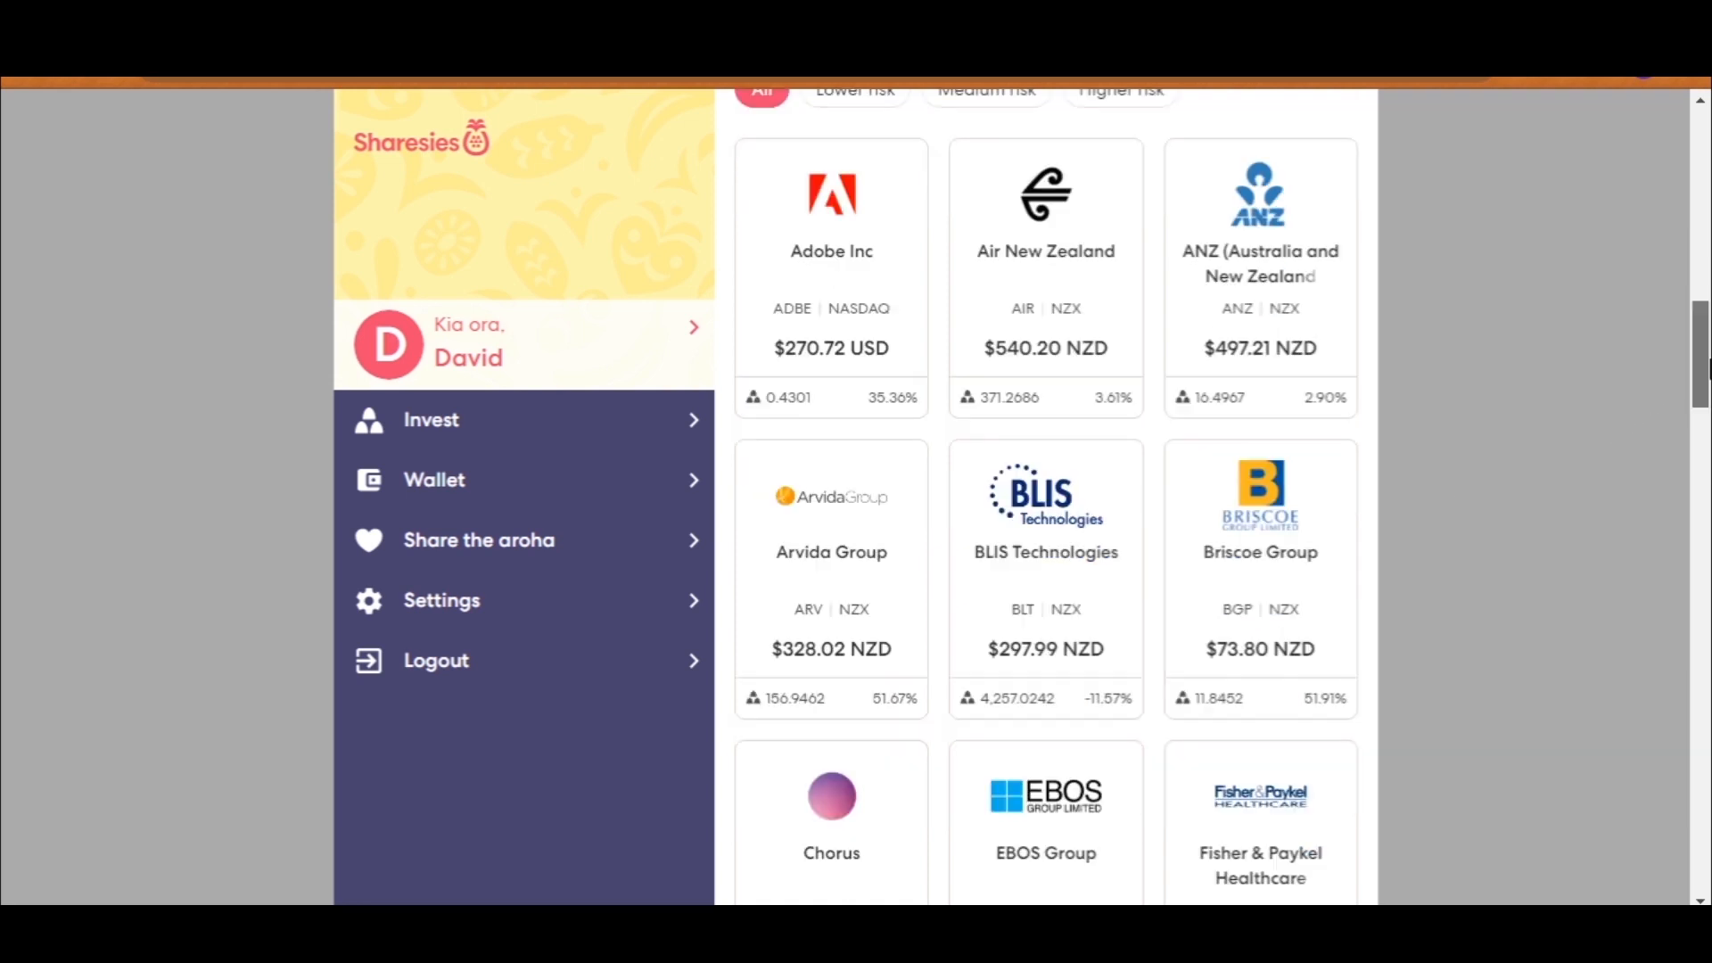
scroll(down, 3)
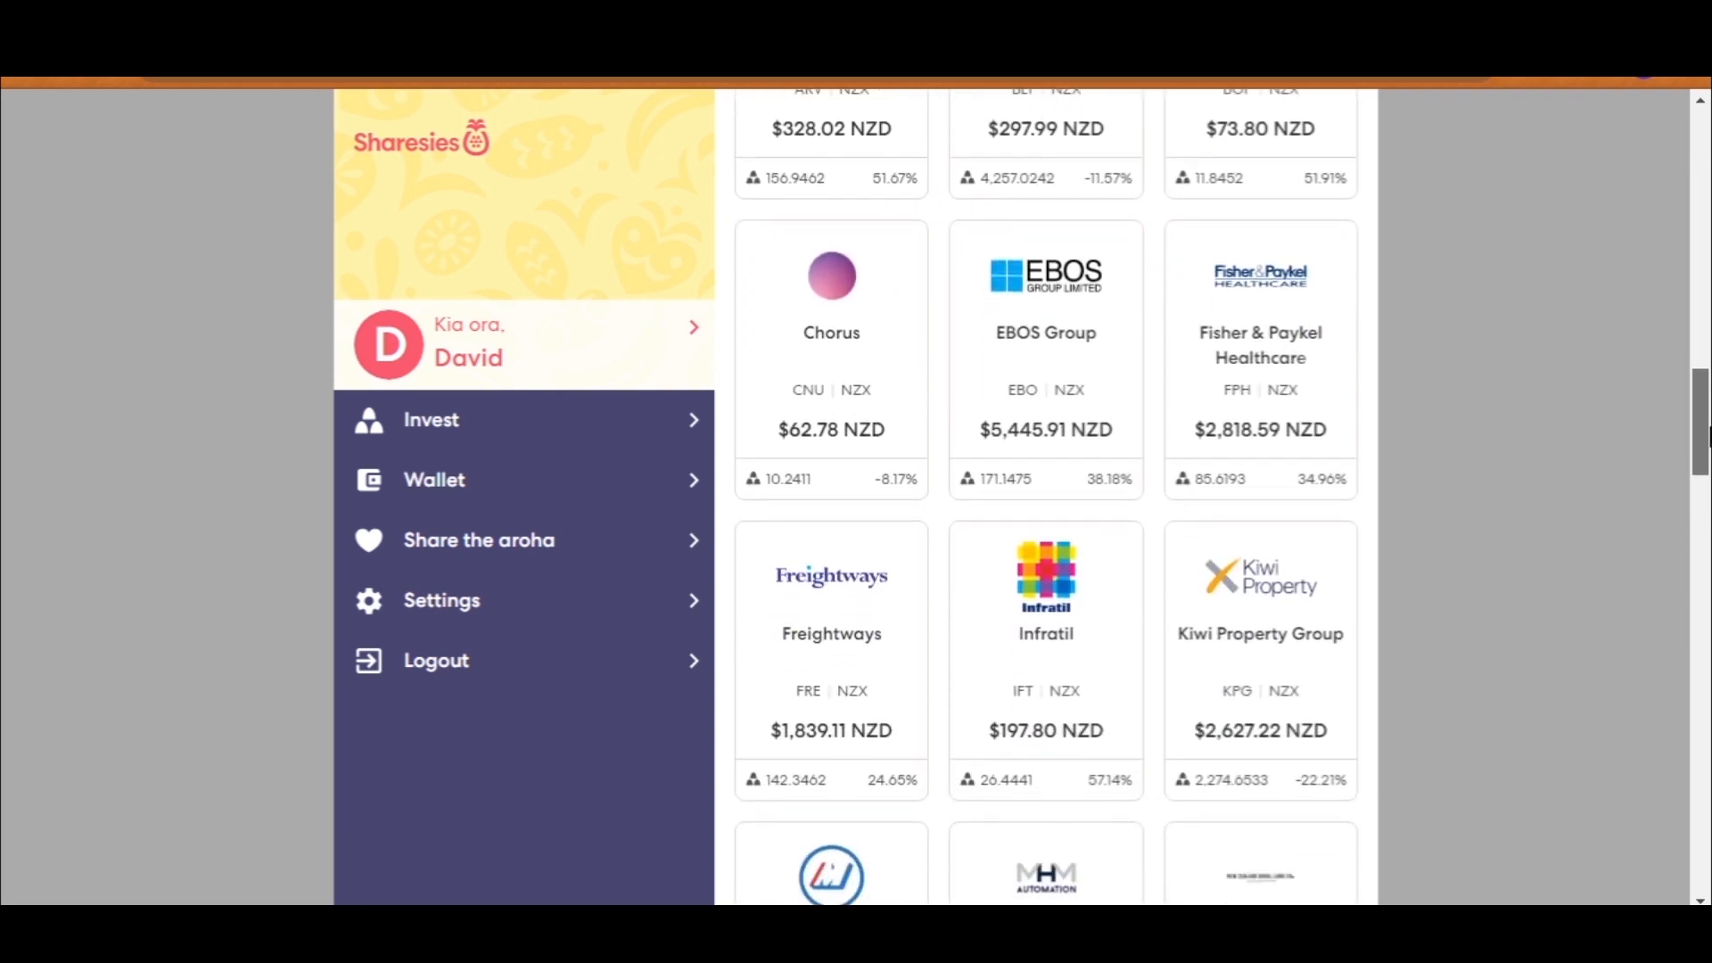
scroll(down, 3)
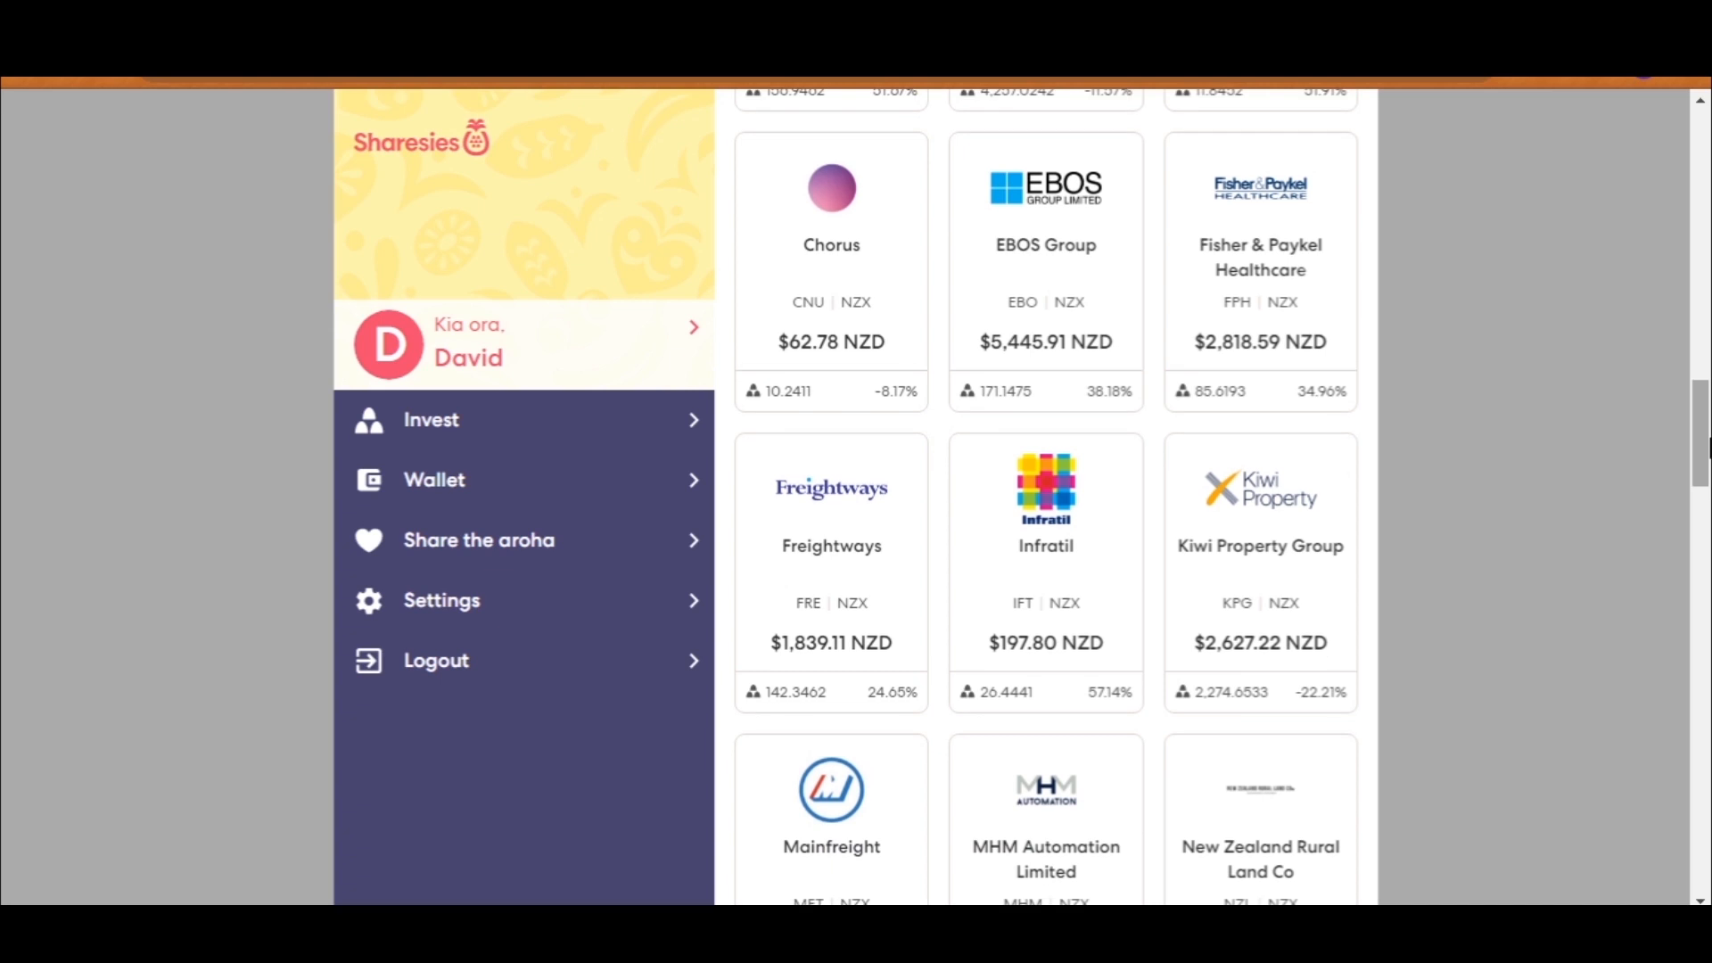
mouse_move(1108, 418)
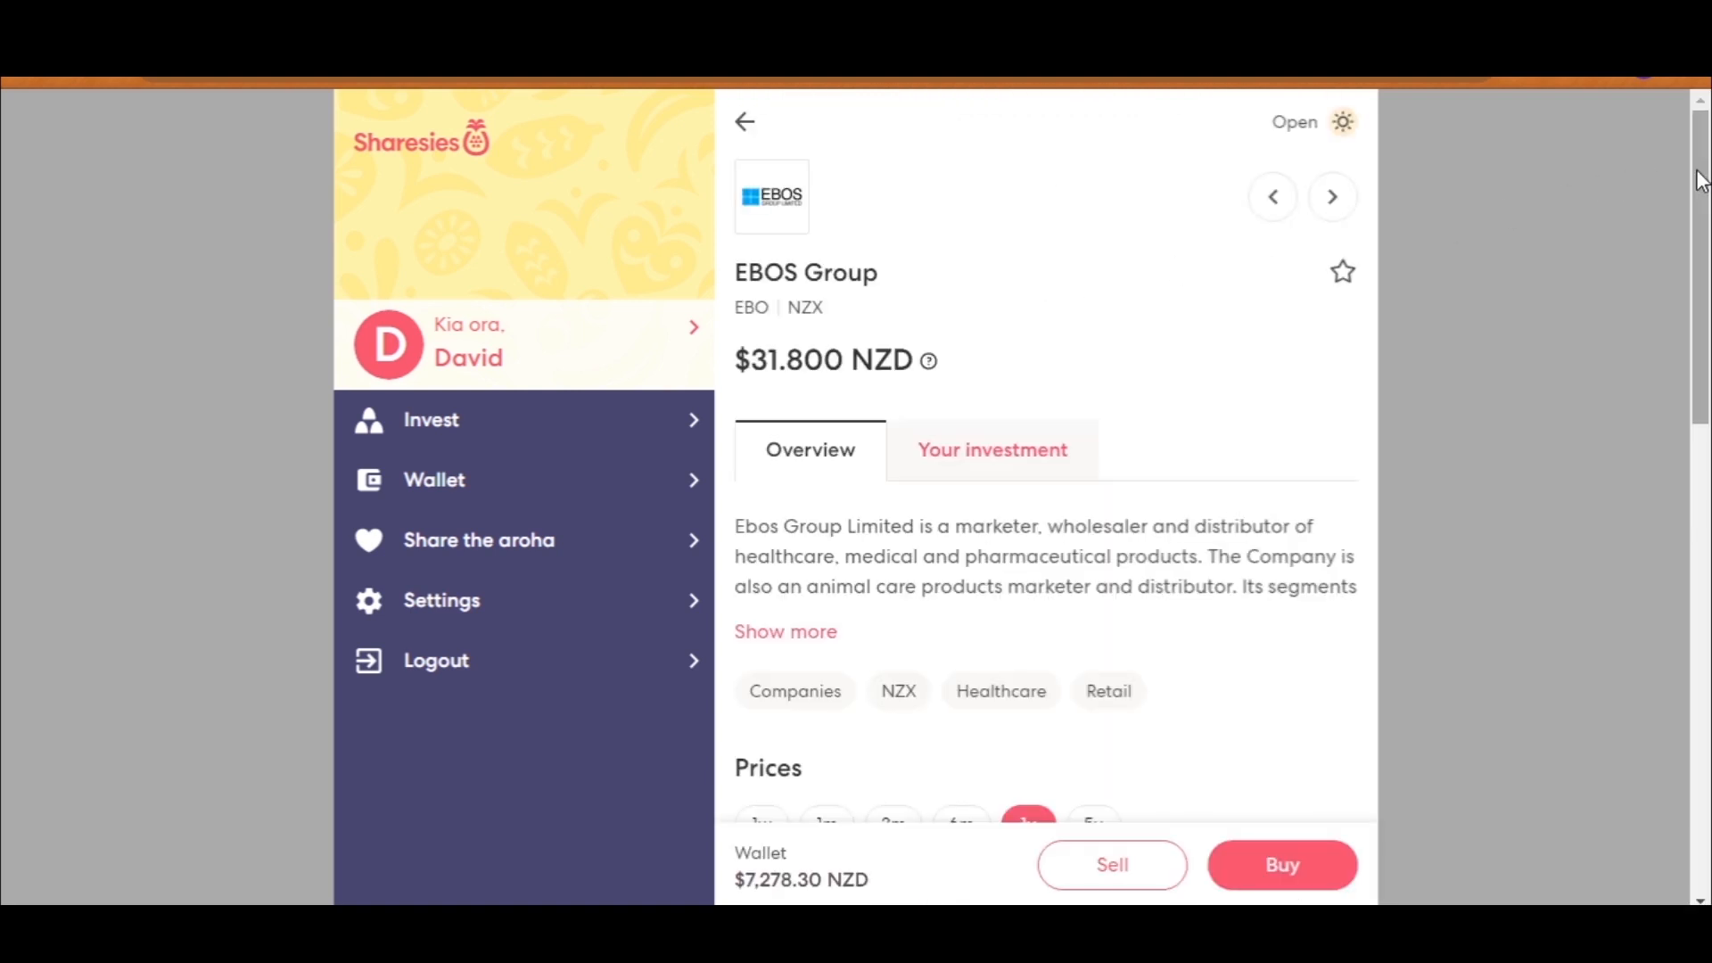
Step: View the EBOS Group holding's returns: $1,546.28 total return, 38.18% simple return, 171.1475 shares
scroll(down, 3)
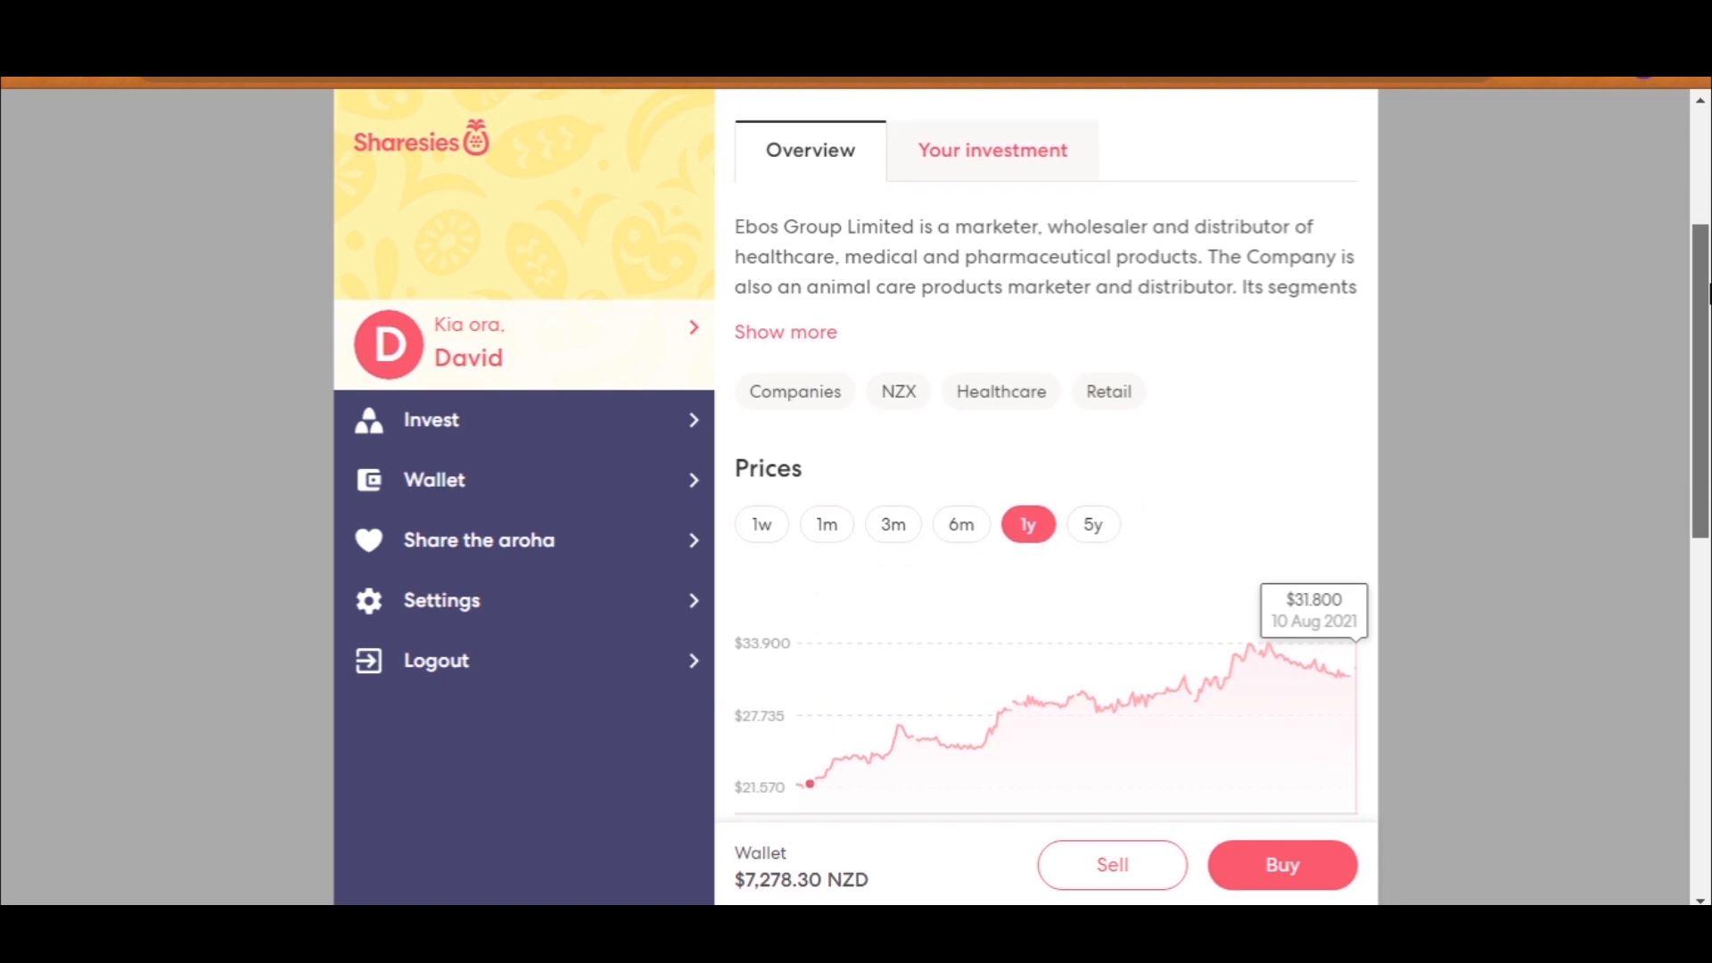
scroll(down, 3)
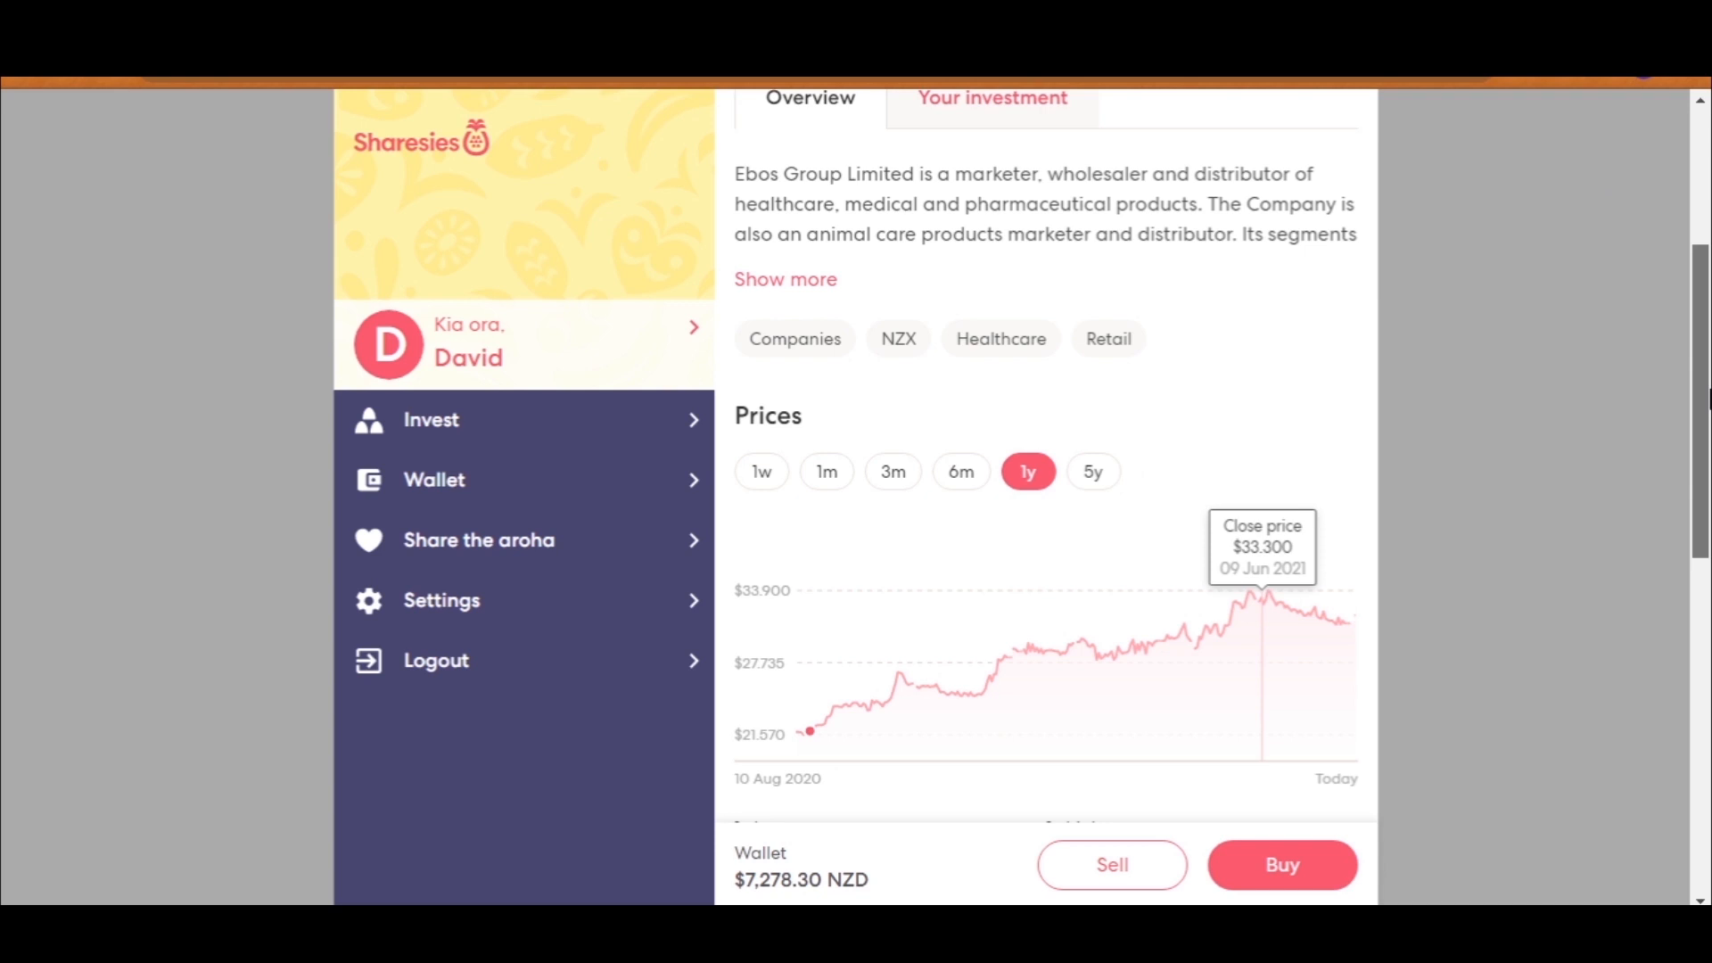
click(991, 97)
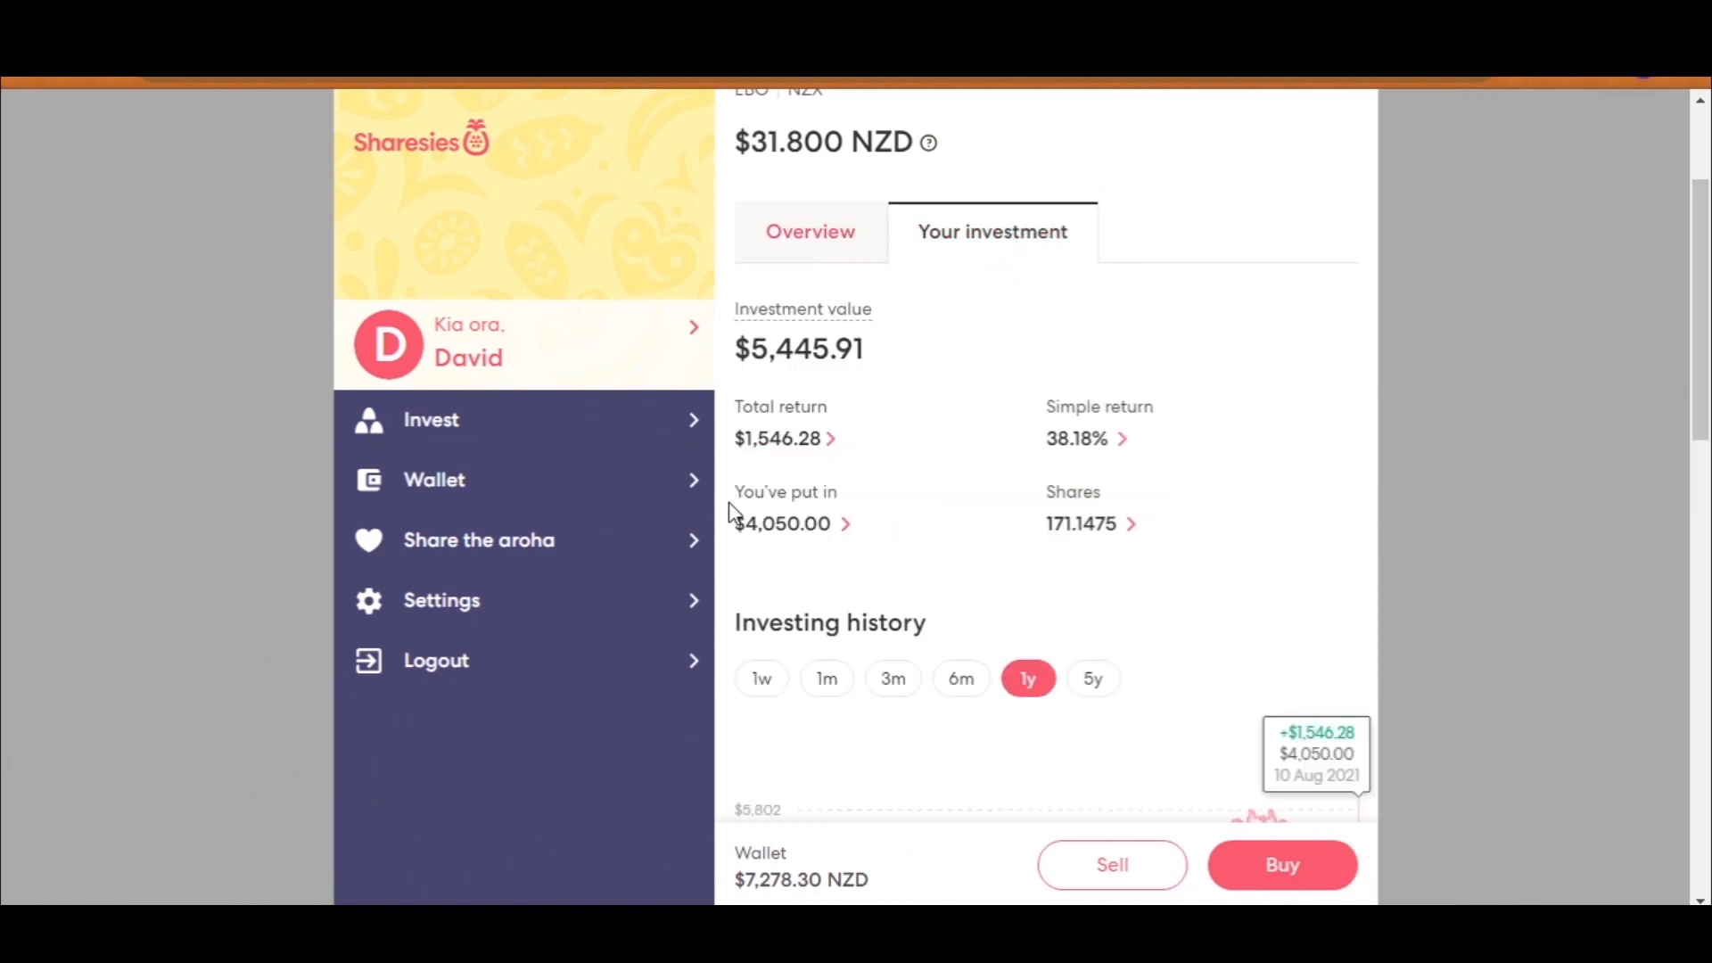
mouse_move(1060, 456)
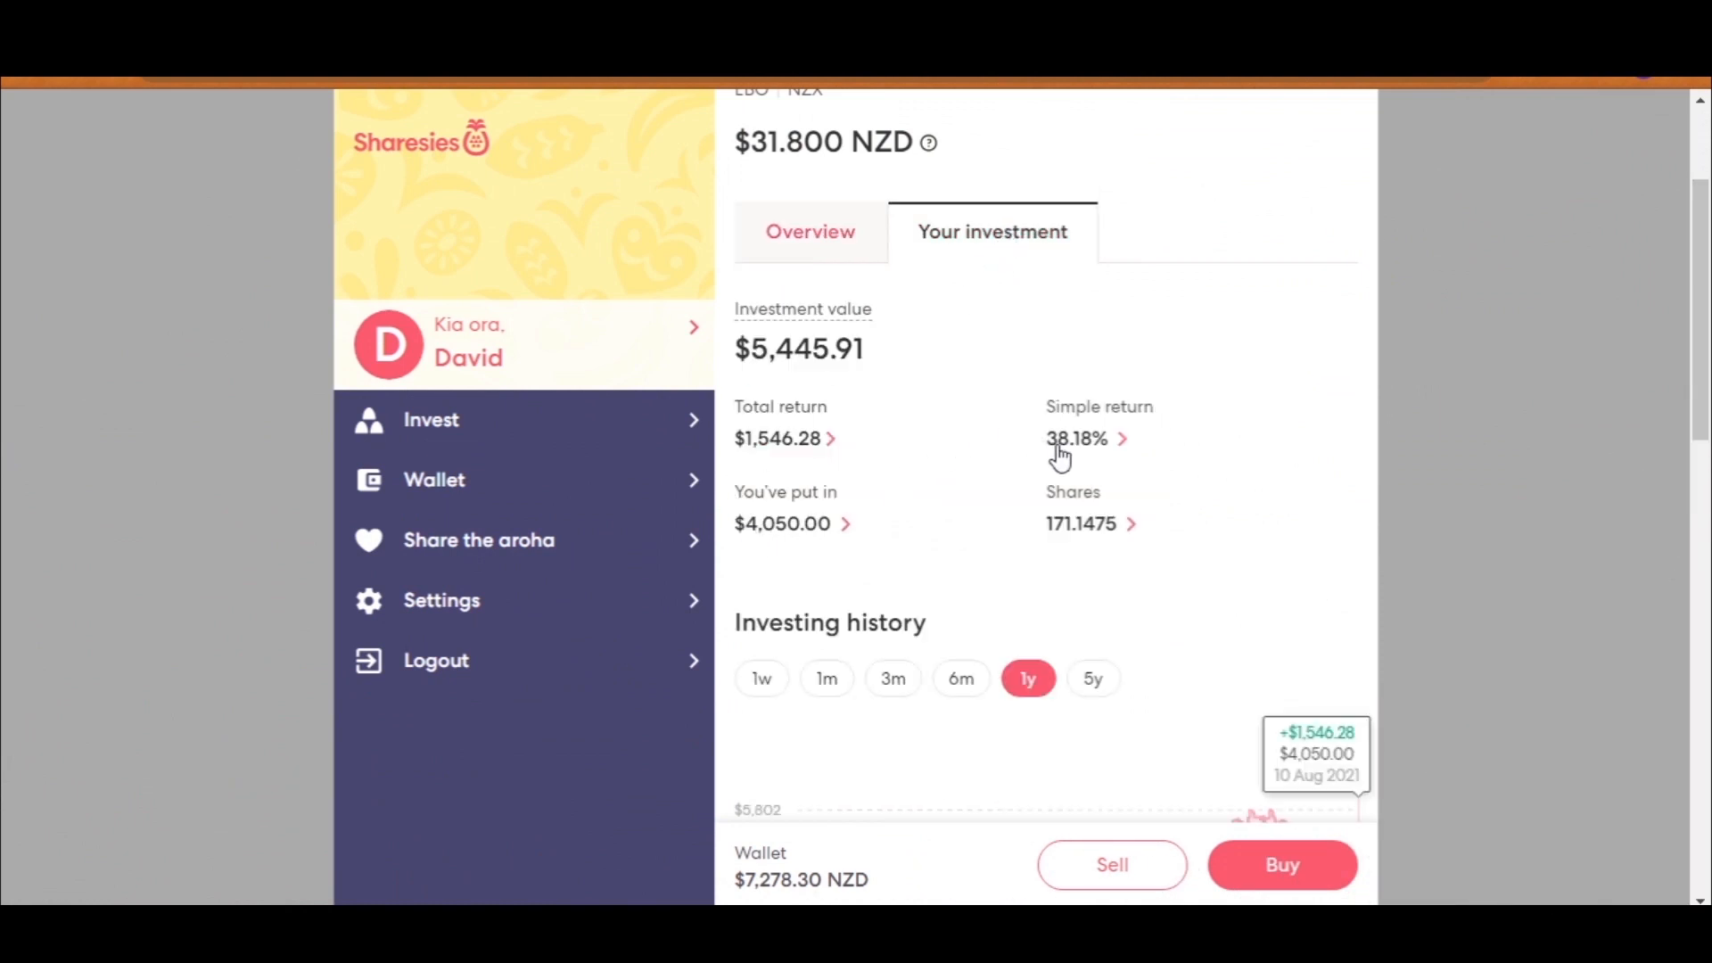
mouse_move(746, 471)
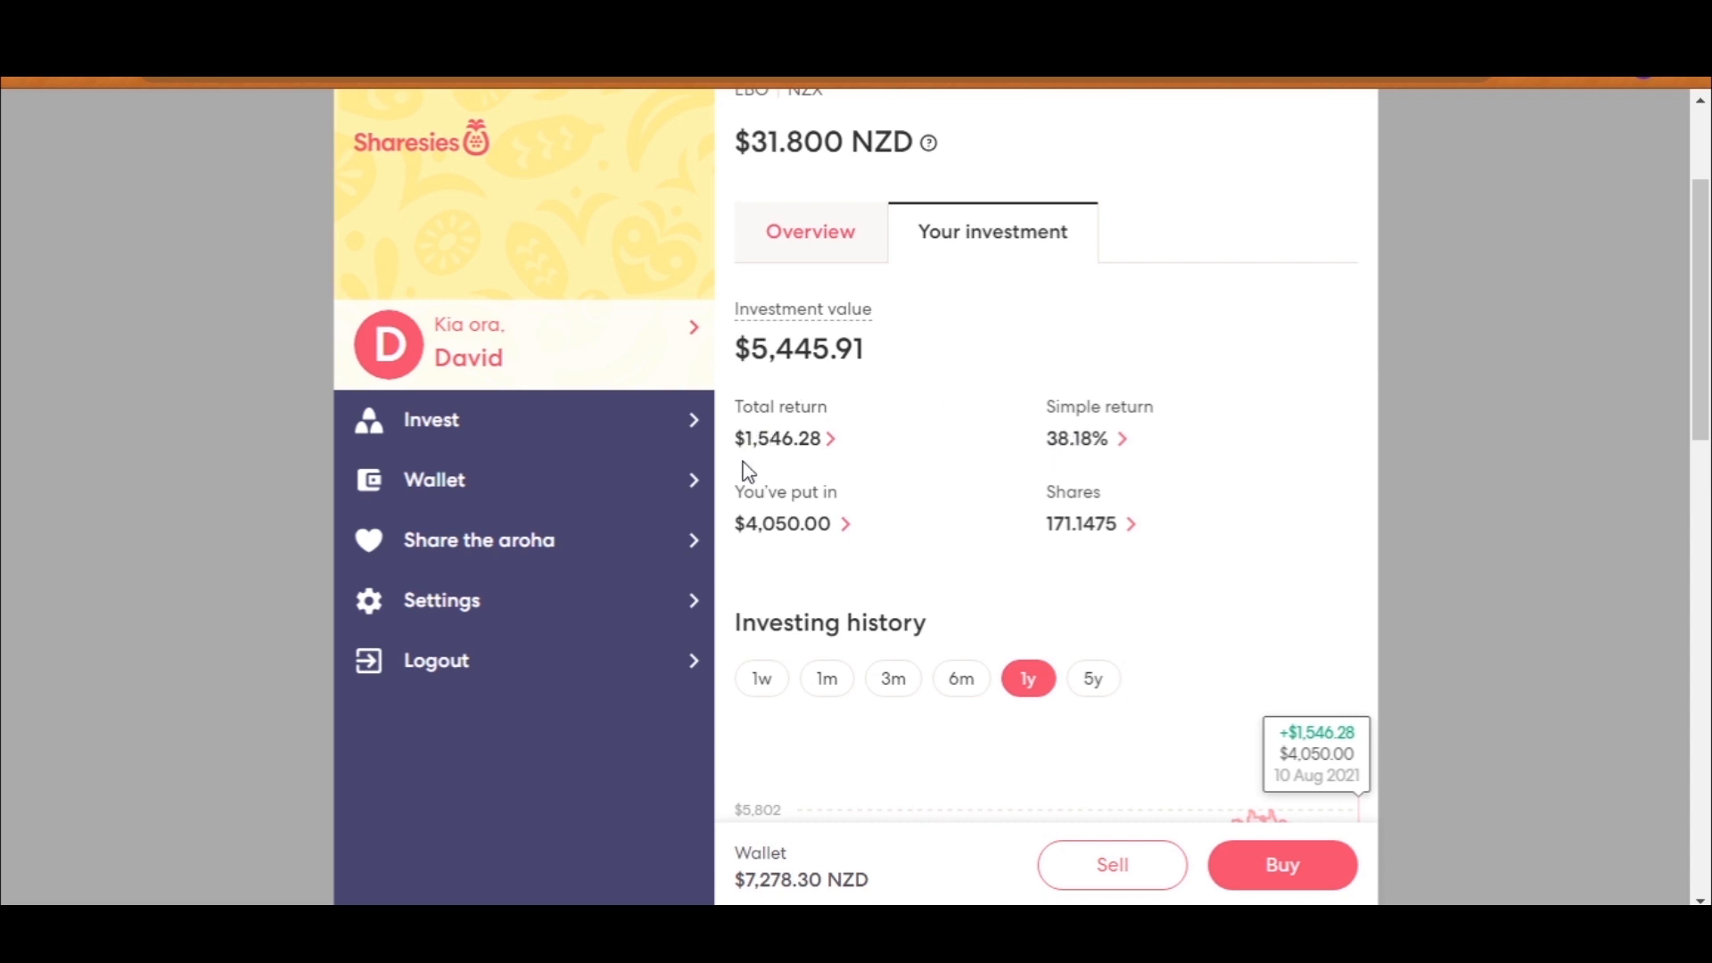
scroll(down, 3)
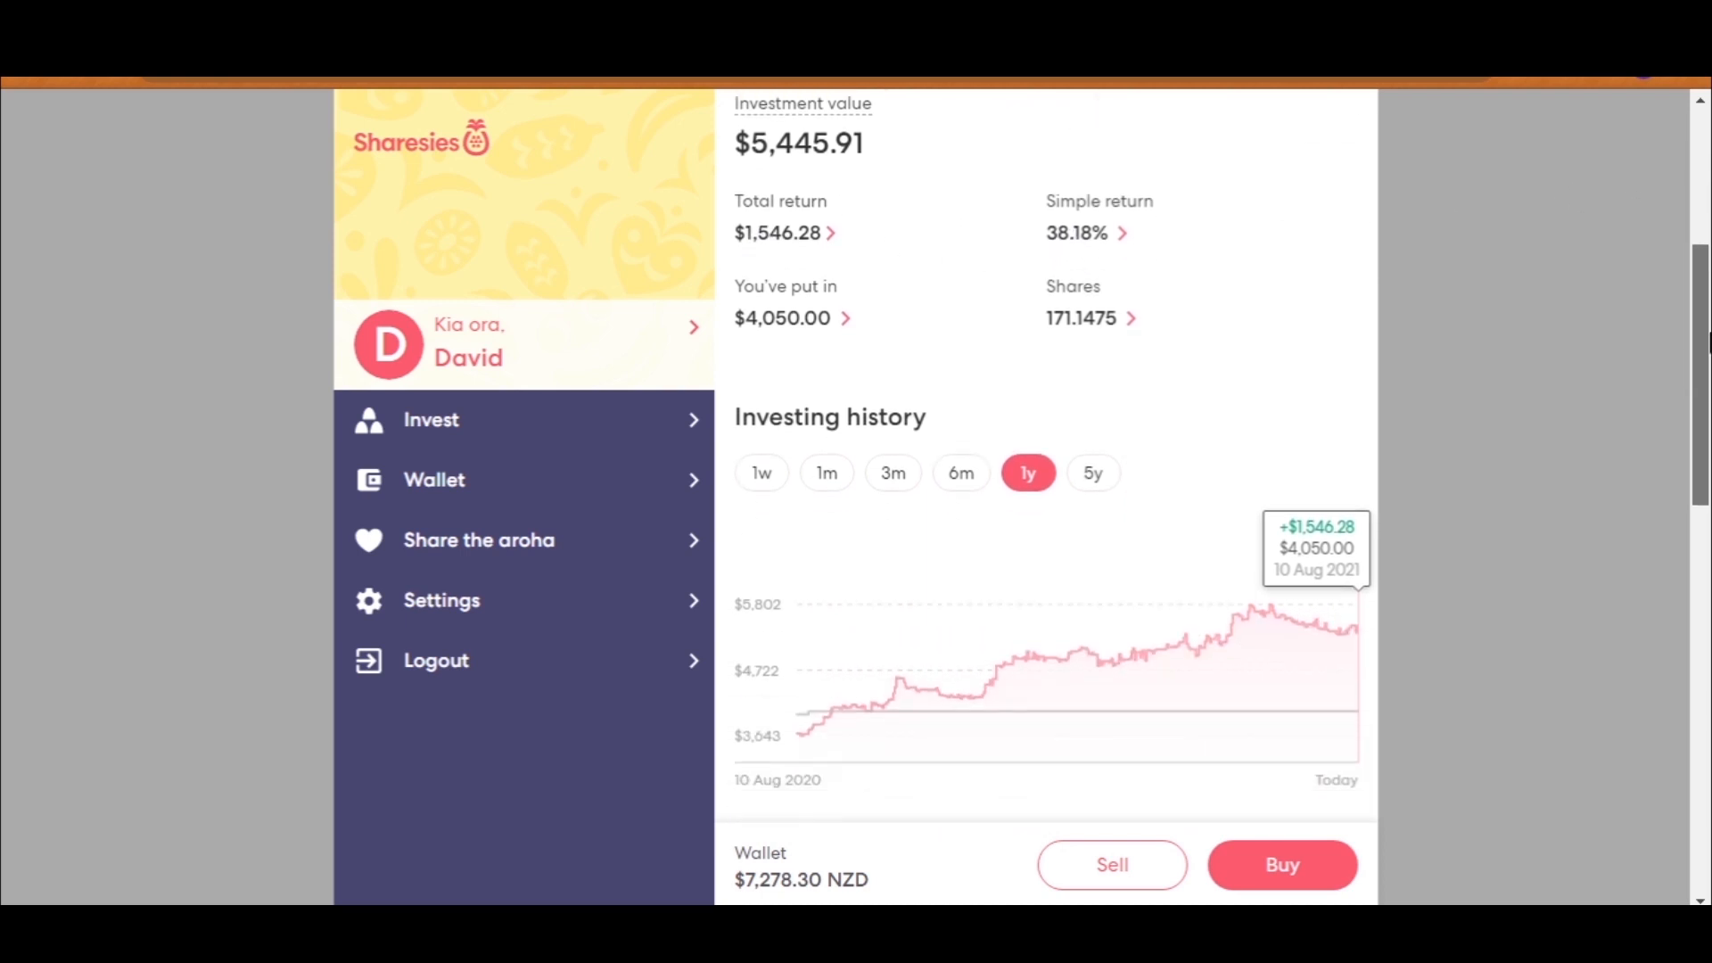
scroll(up, 3)
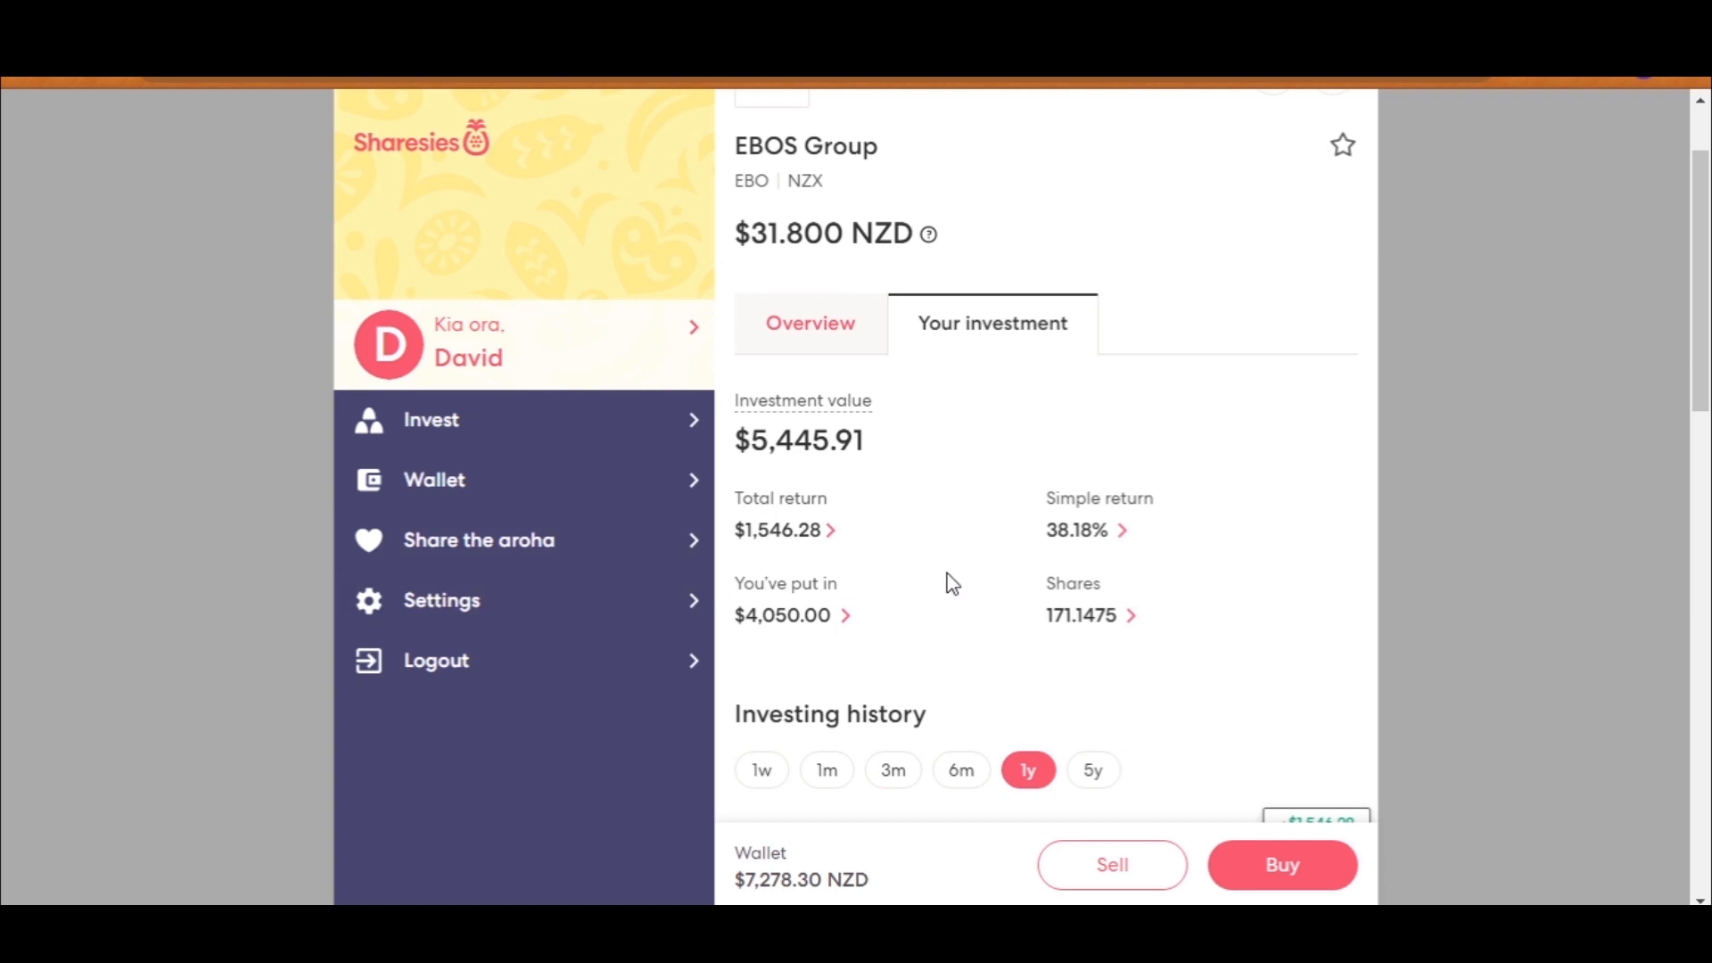
scroll(up, 3)
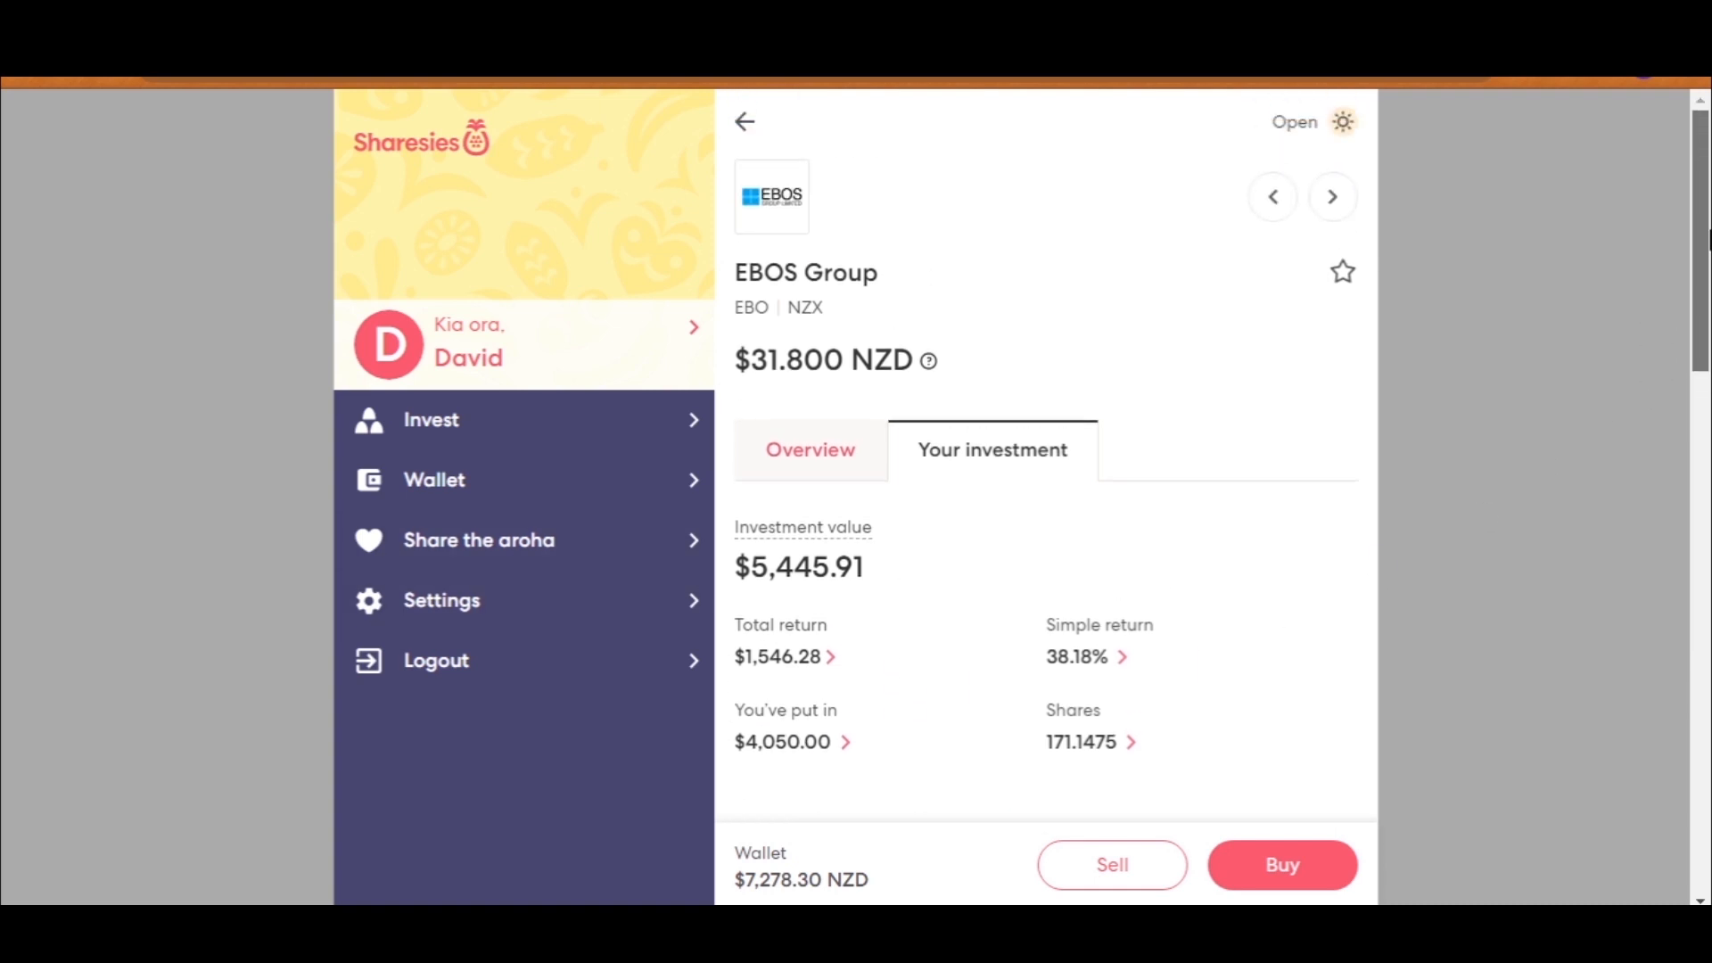
Step: Go back to the holdings grid and follow the Kiwi Property Group card to the company's website
click(745, 121)
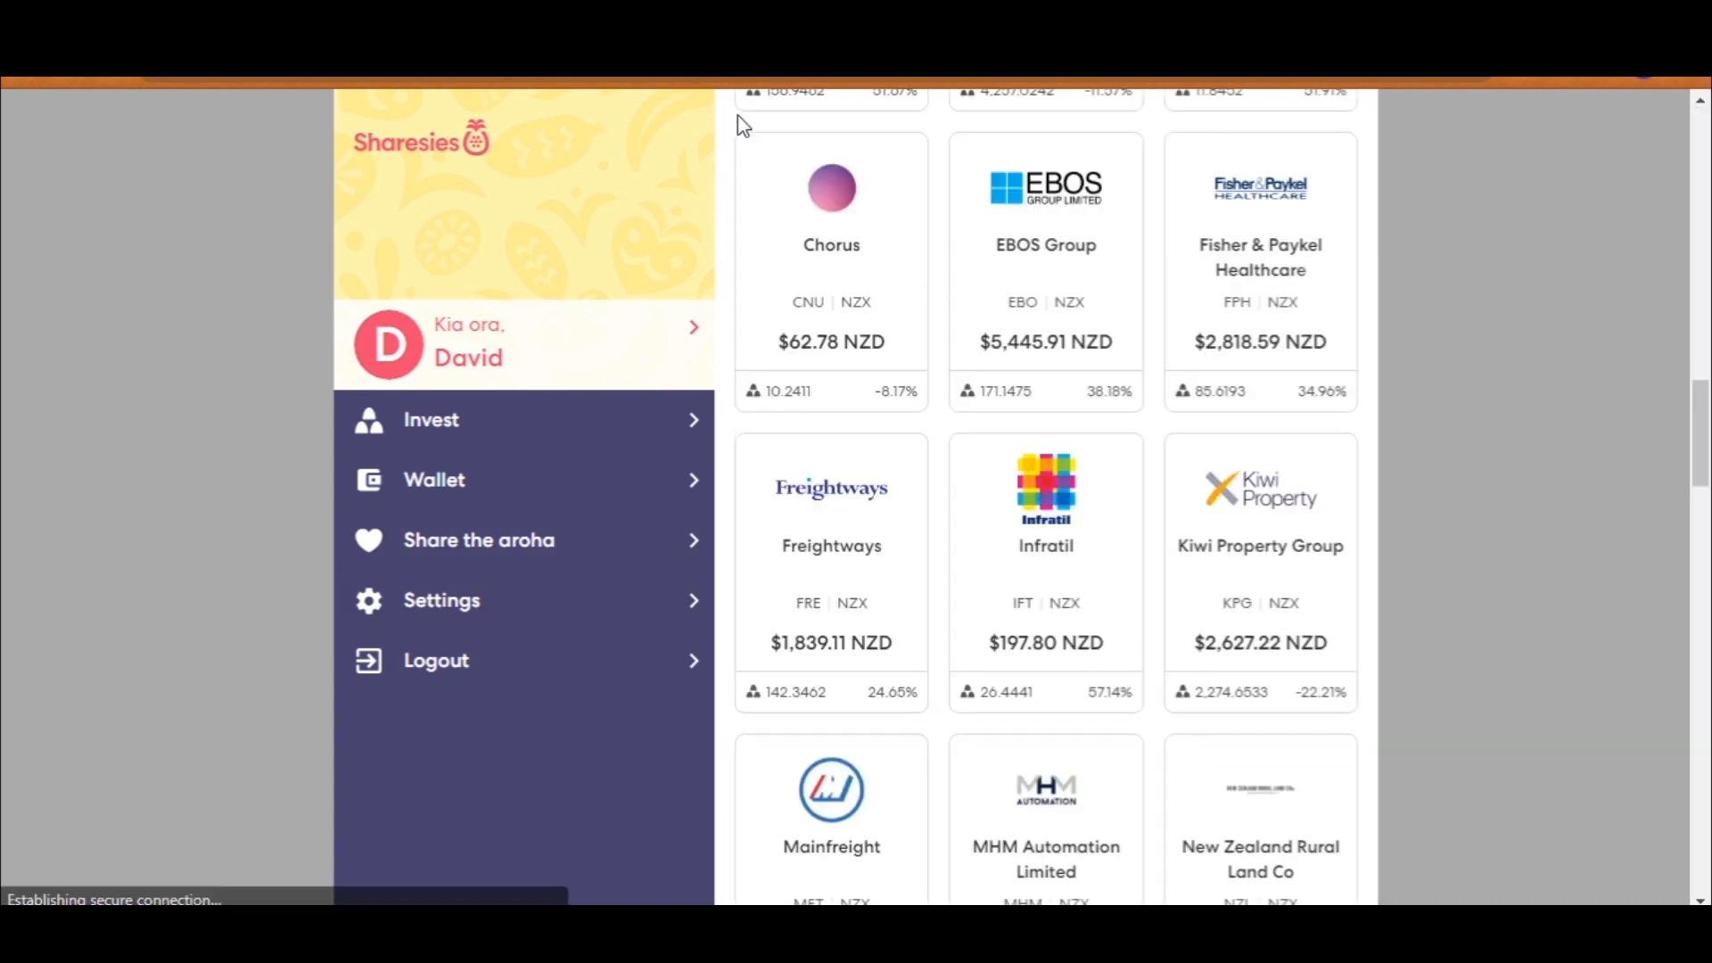
scroll(down, 3)
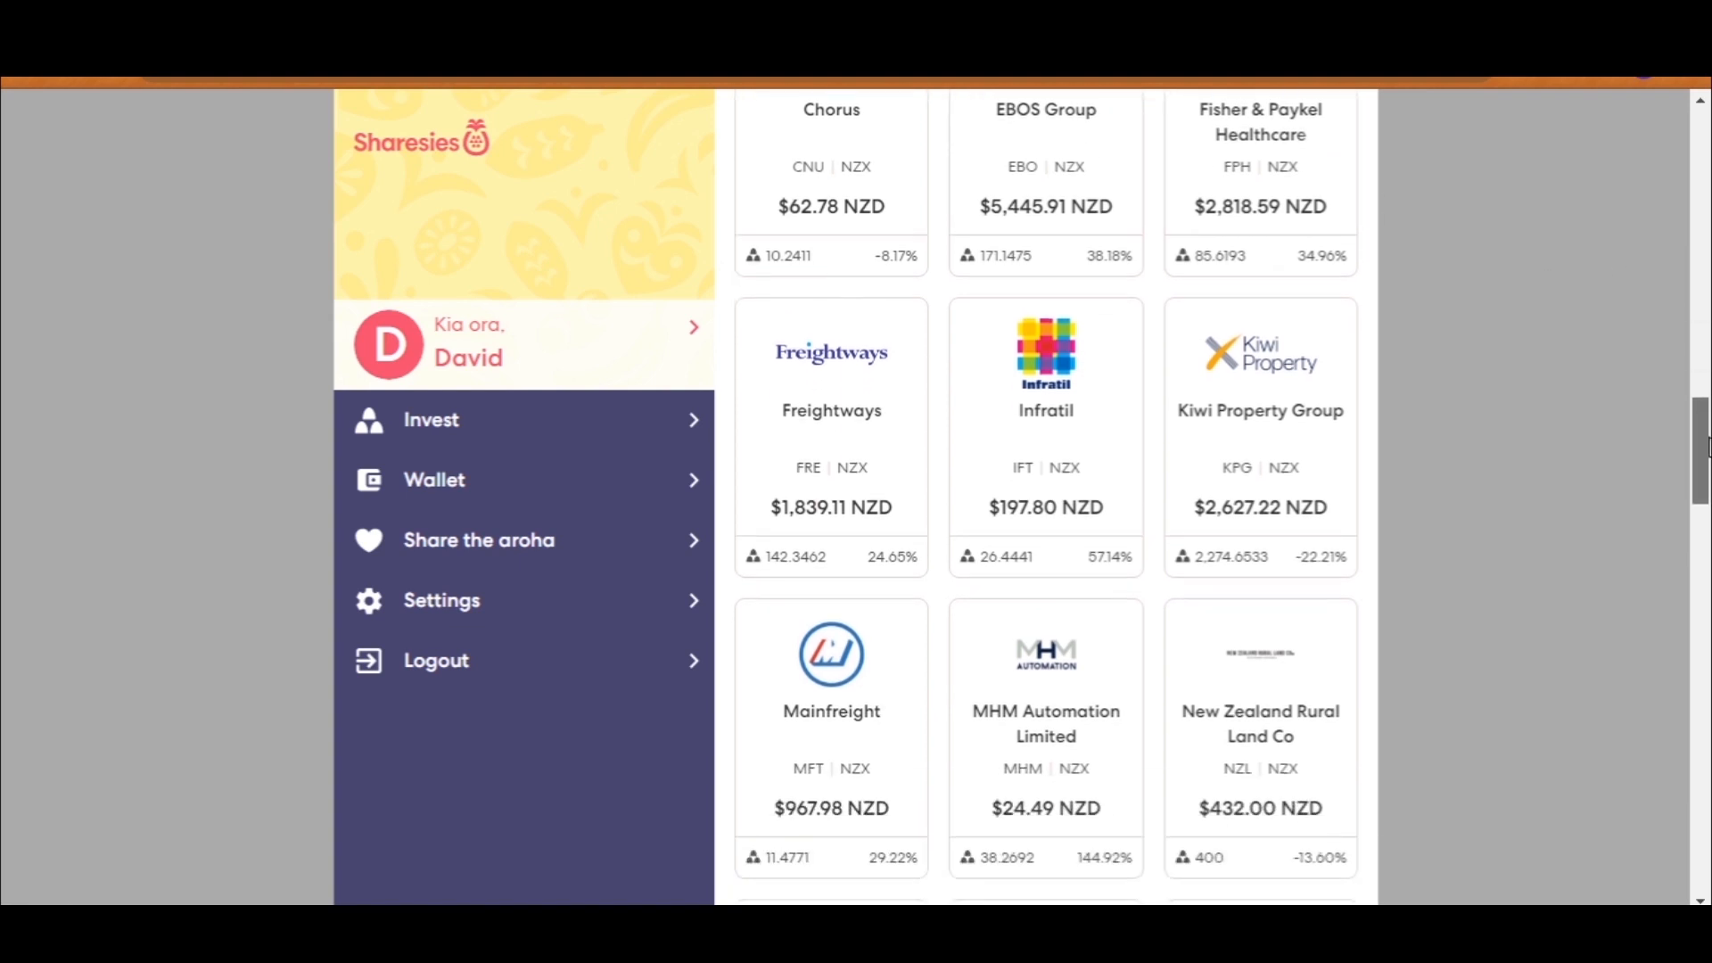
scroll(down, 3)
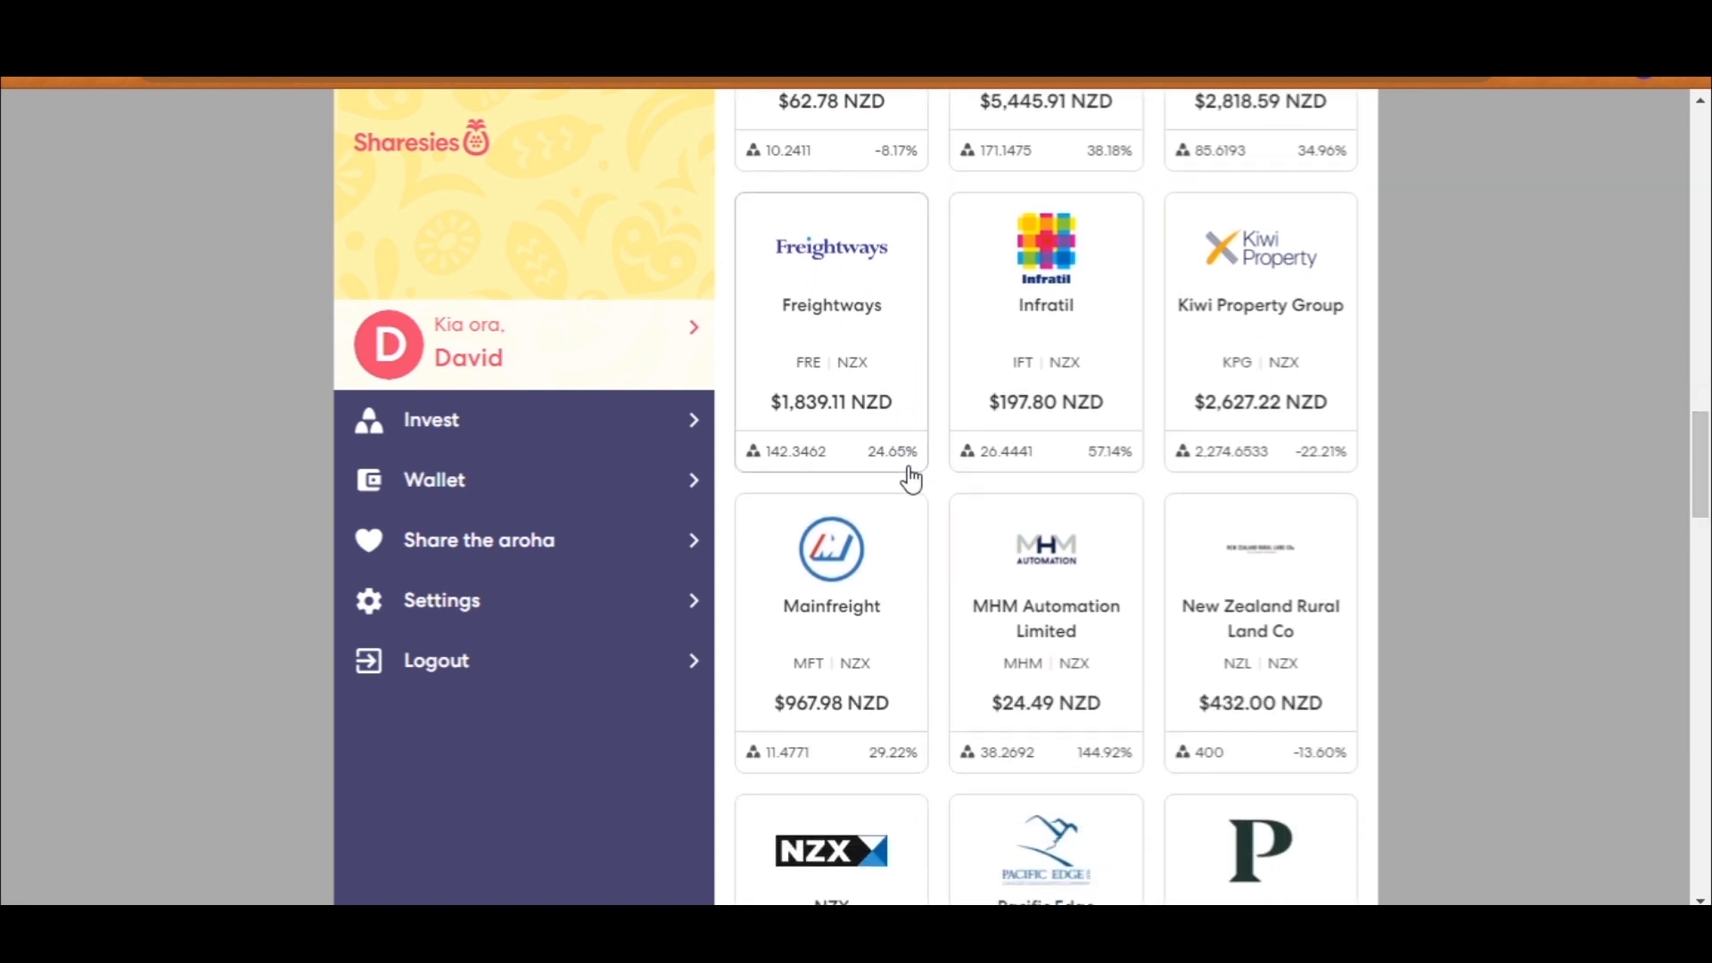
mouse_move(1080, 467)
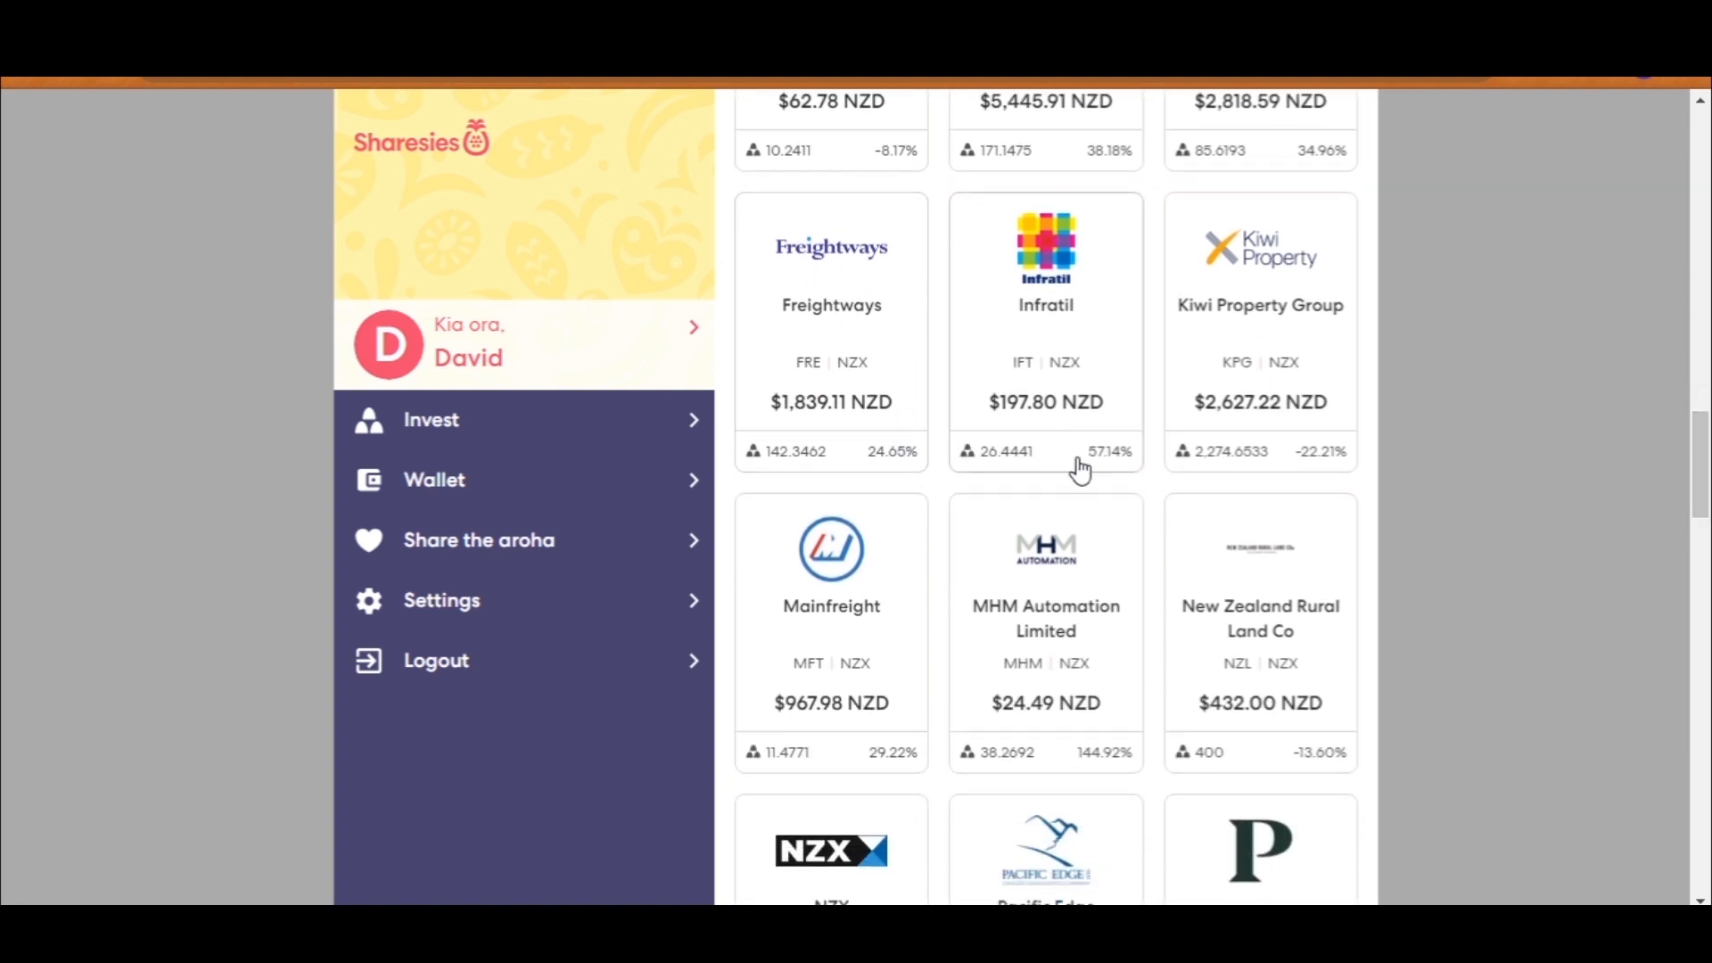
mouse_move(1316, 404)
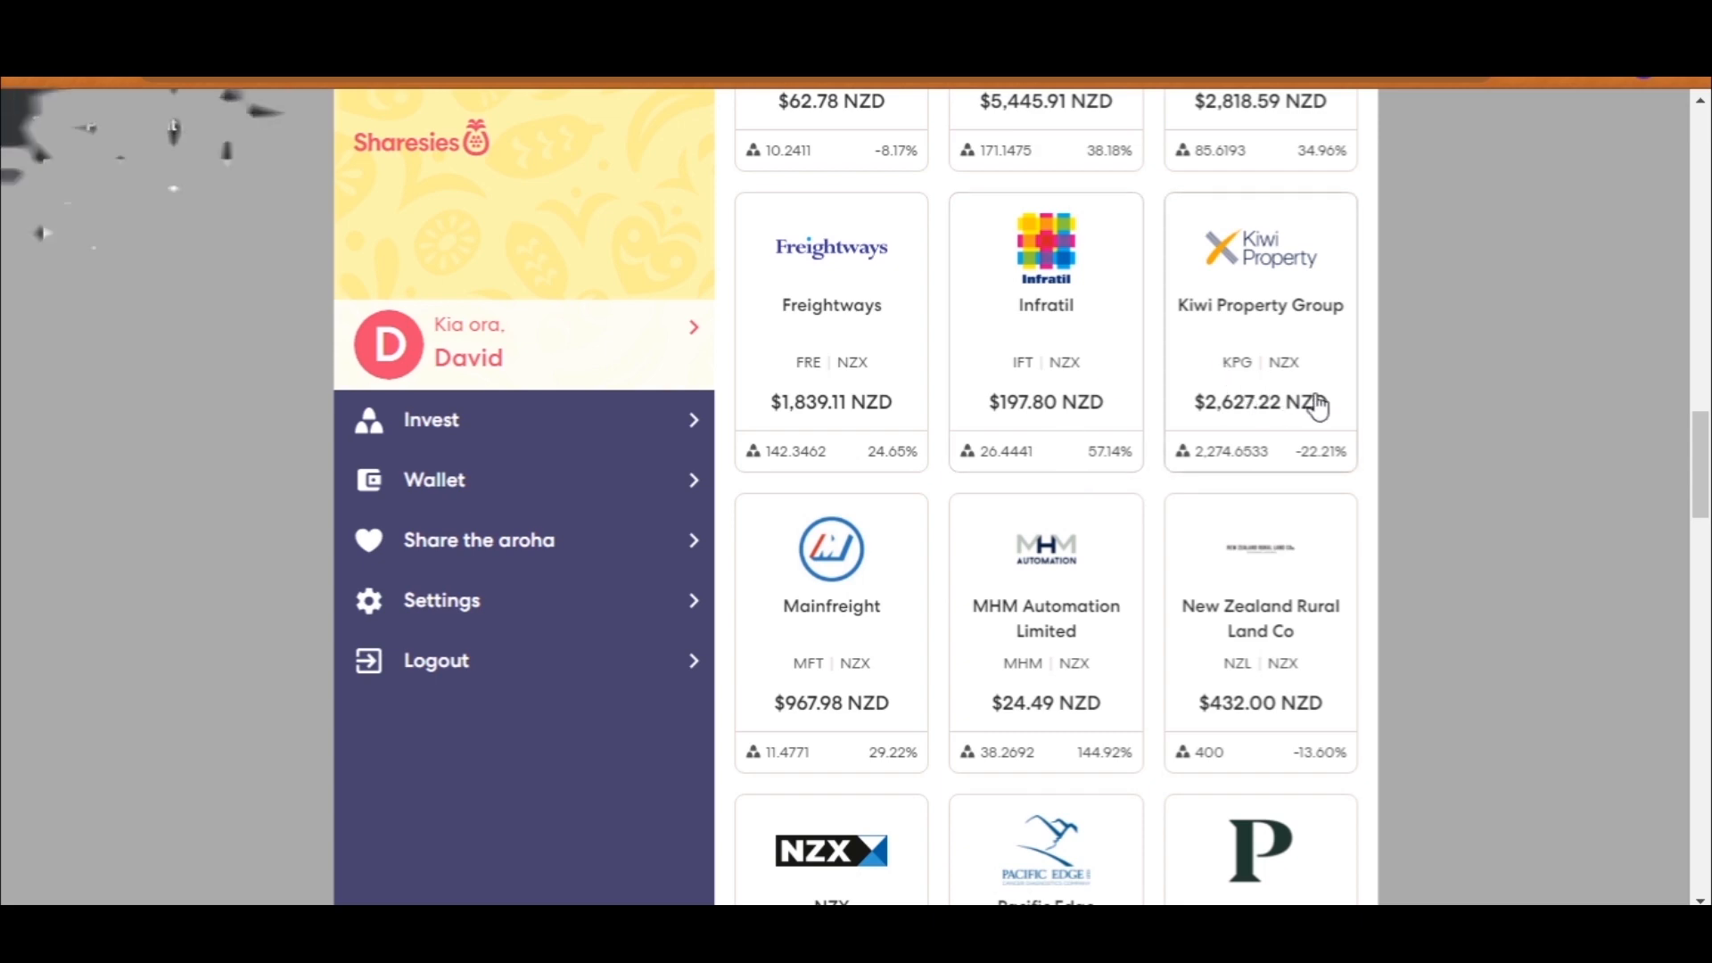
click(1259, 327)
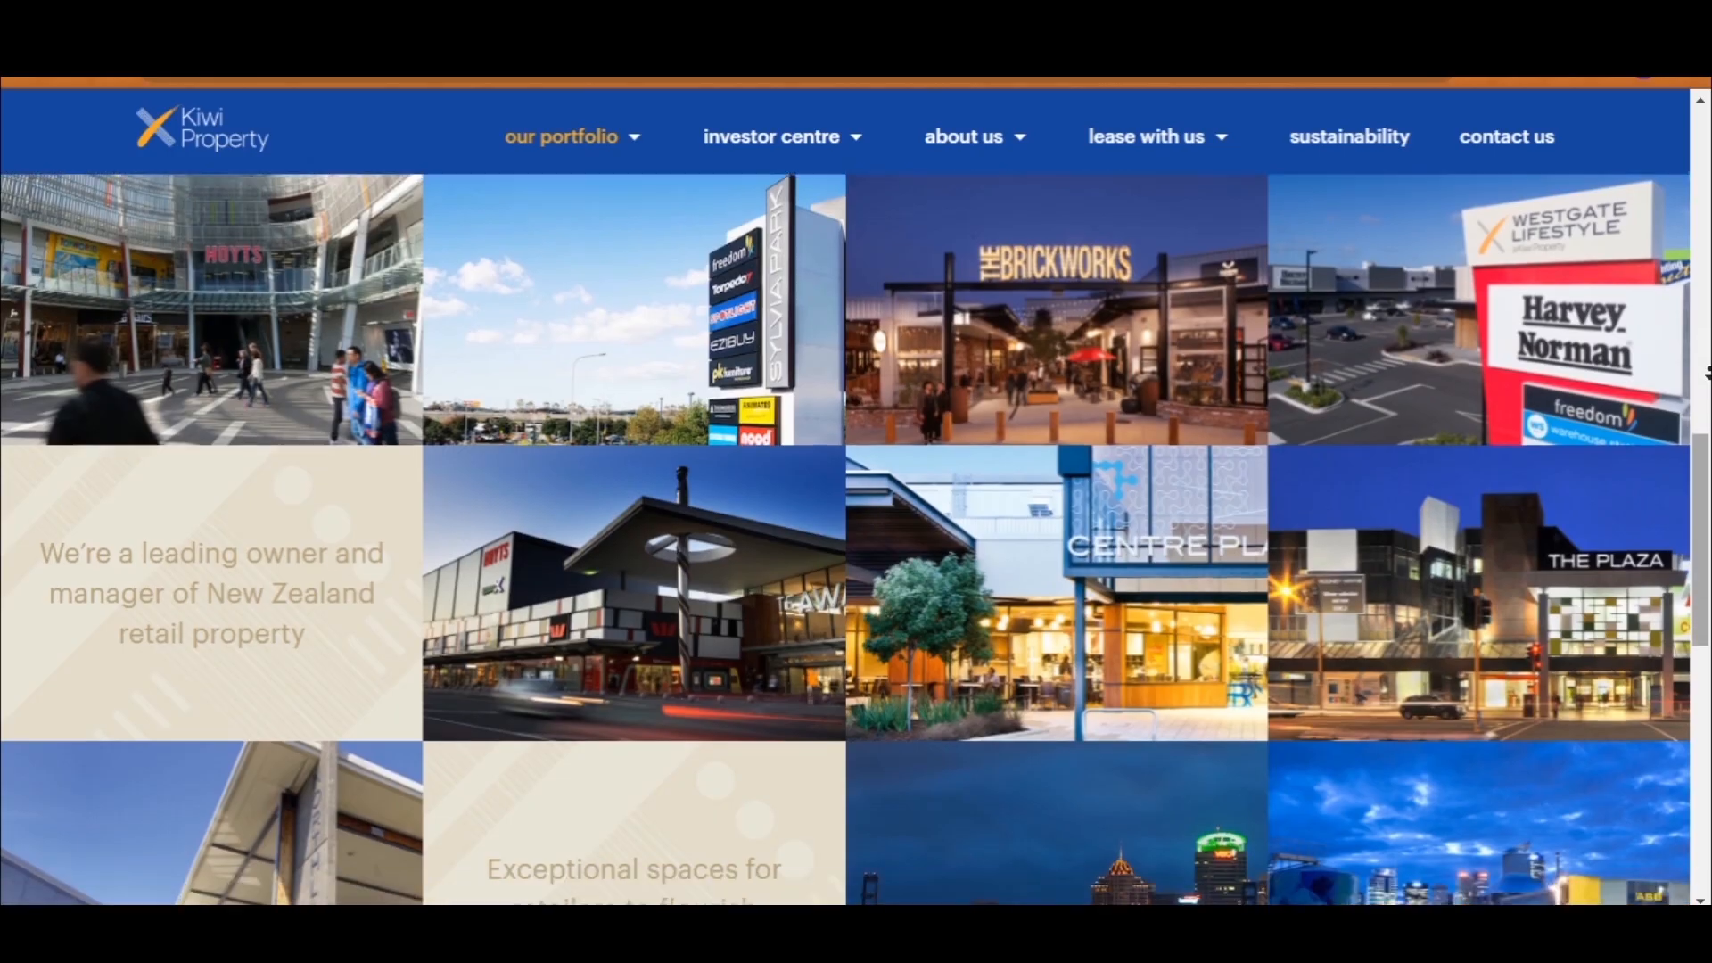
Step: Scroll through the photo grid of Kiwi Property's retail property portfolio
scroll(down, 3)
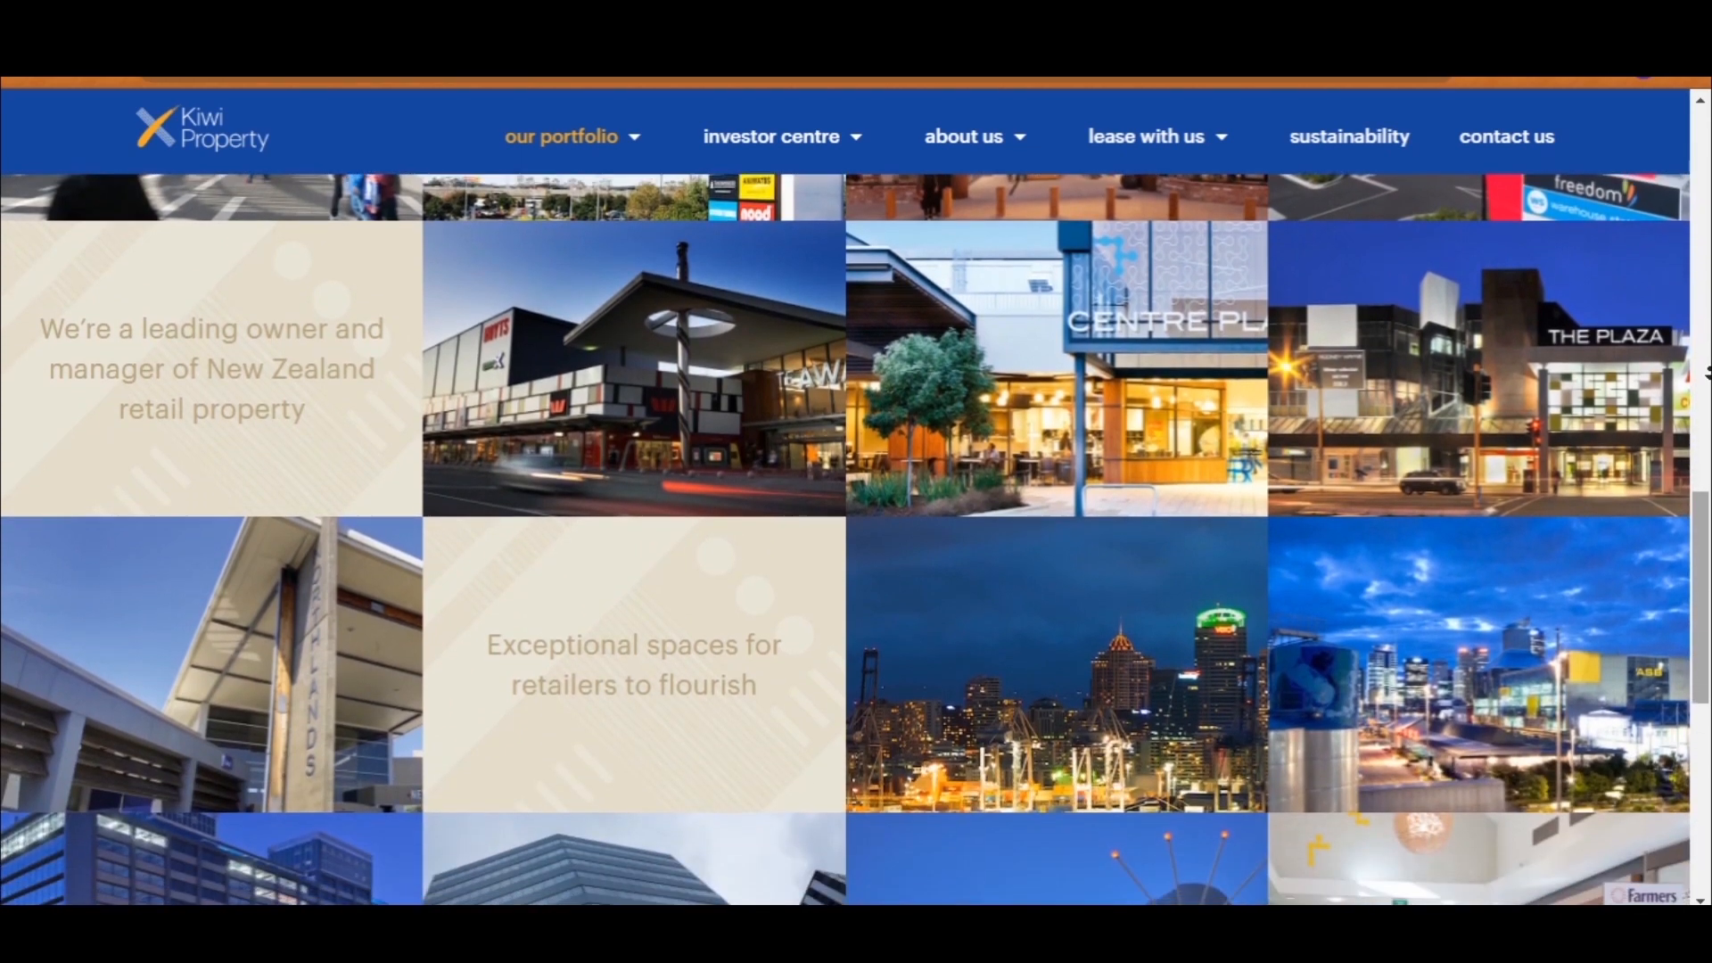
scroll(down, 3)
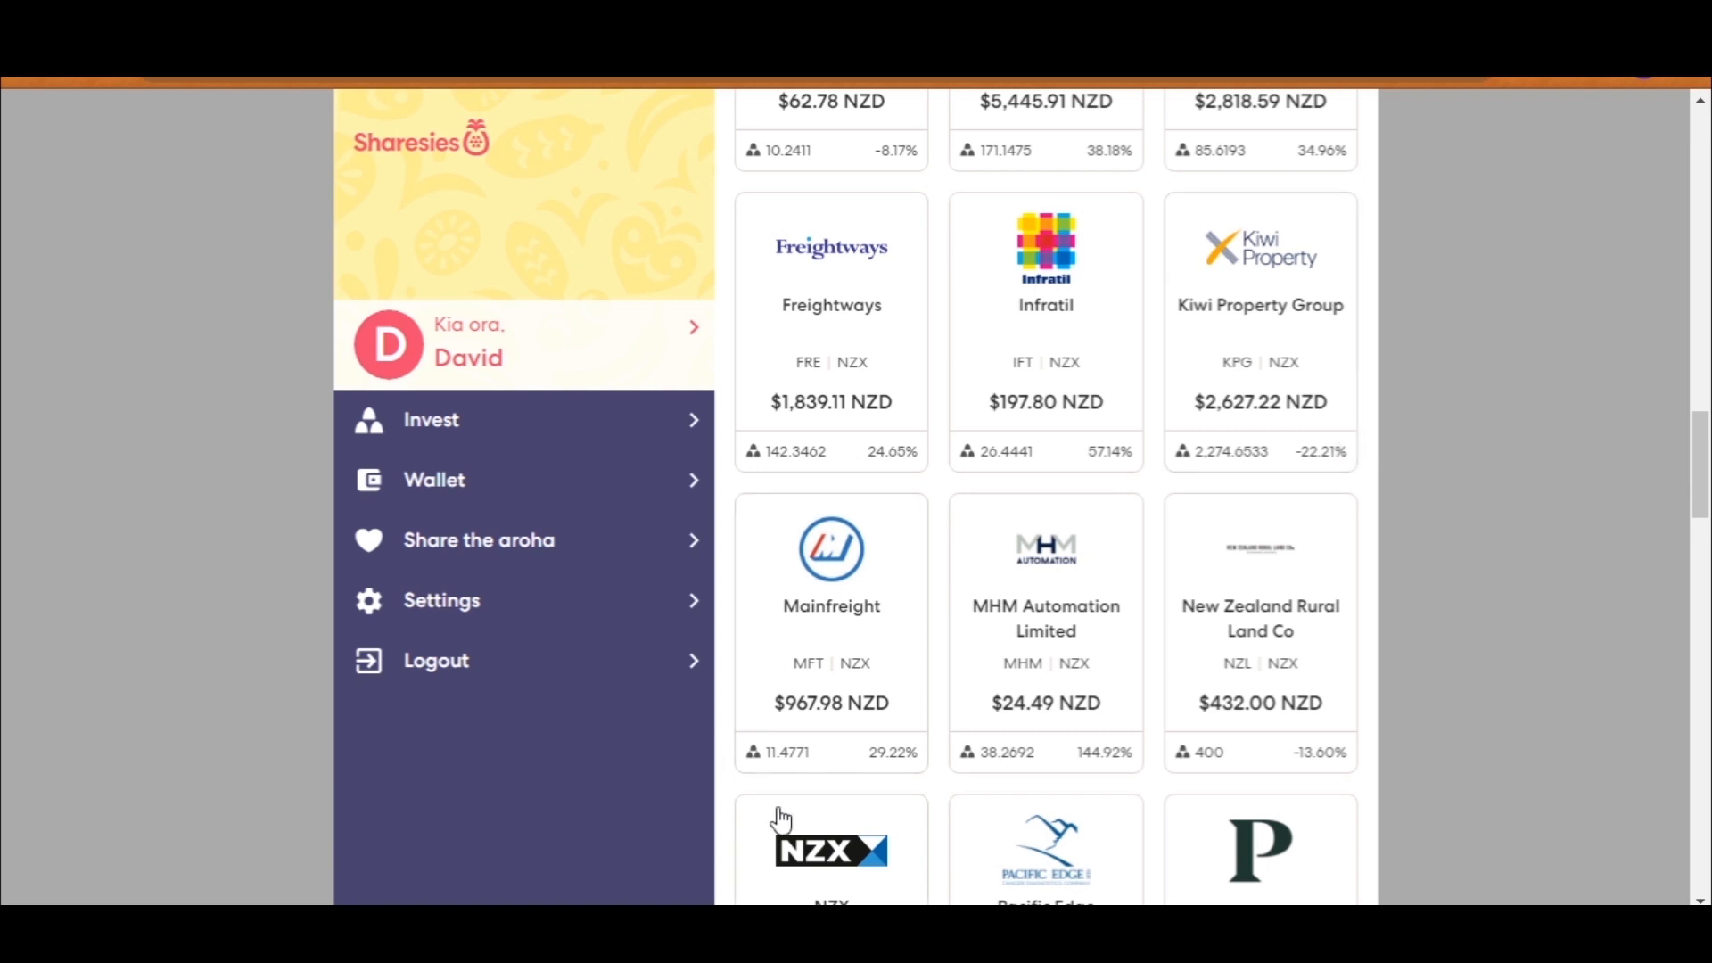
mouse_move(857, 590)
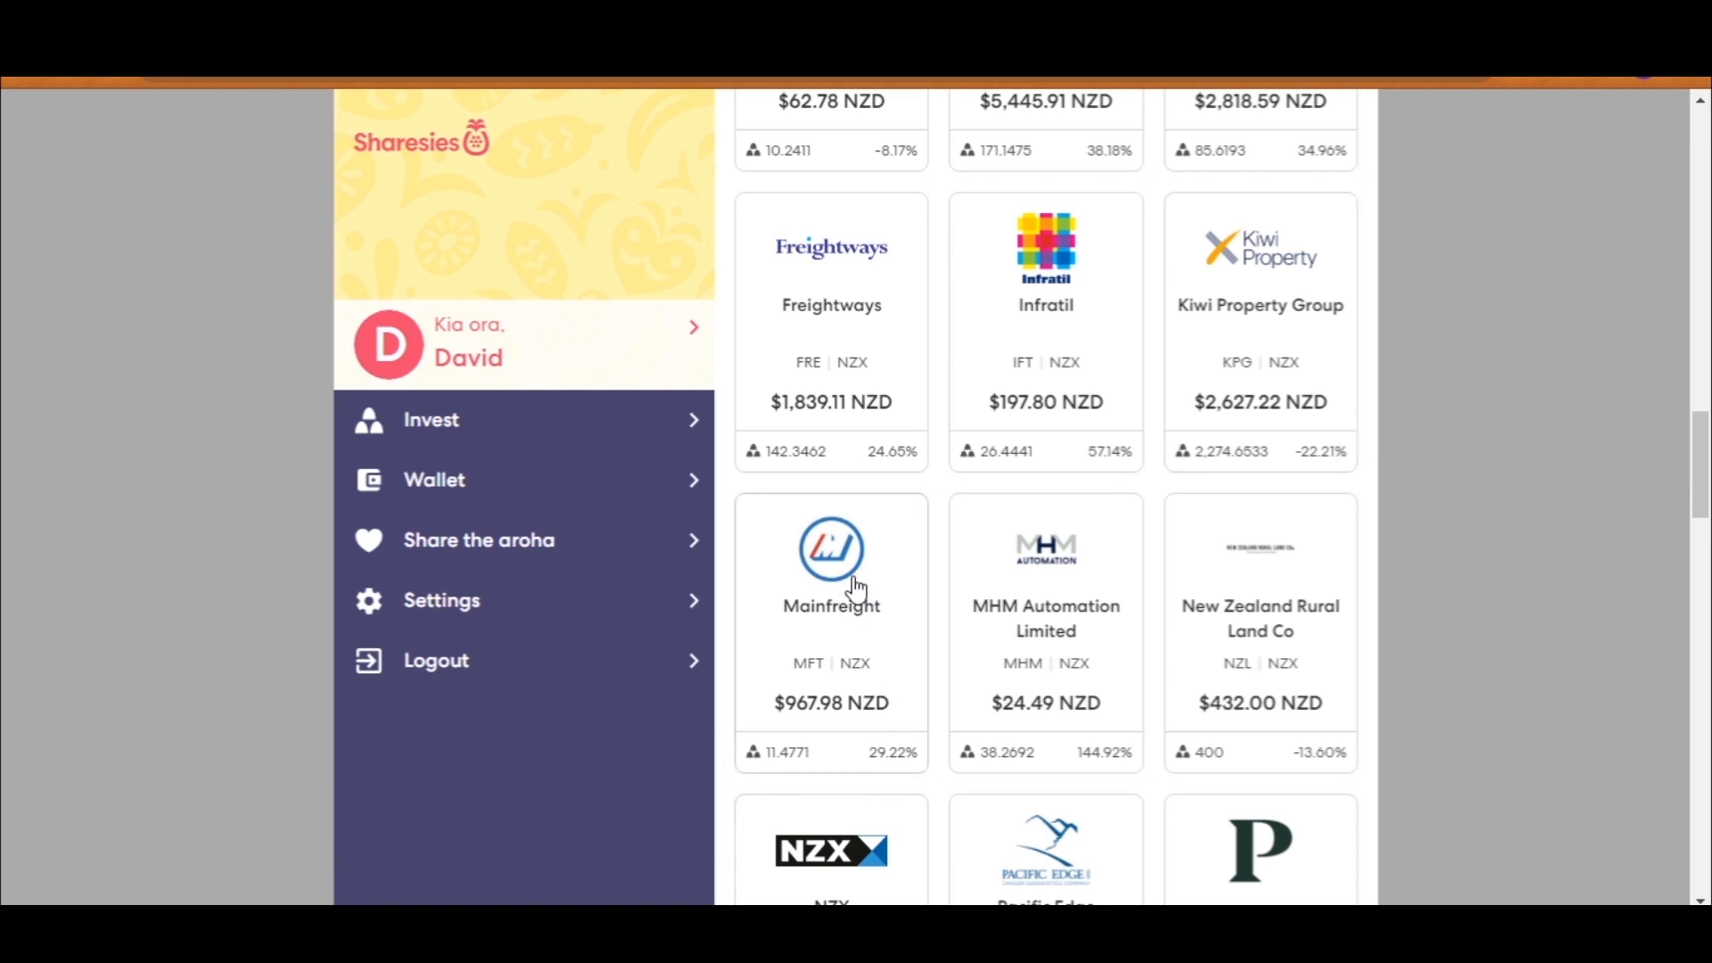
mouse_move(885, 604)
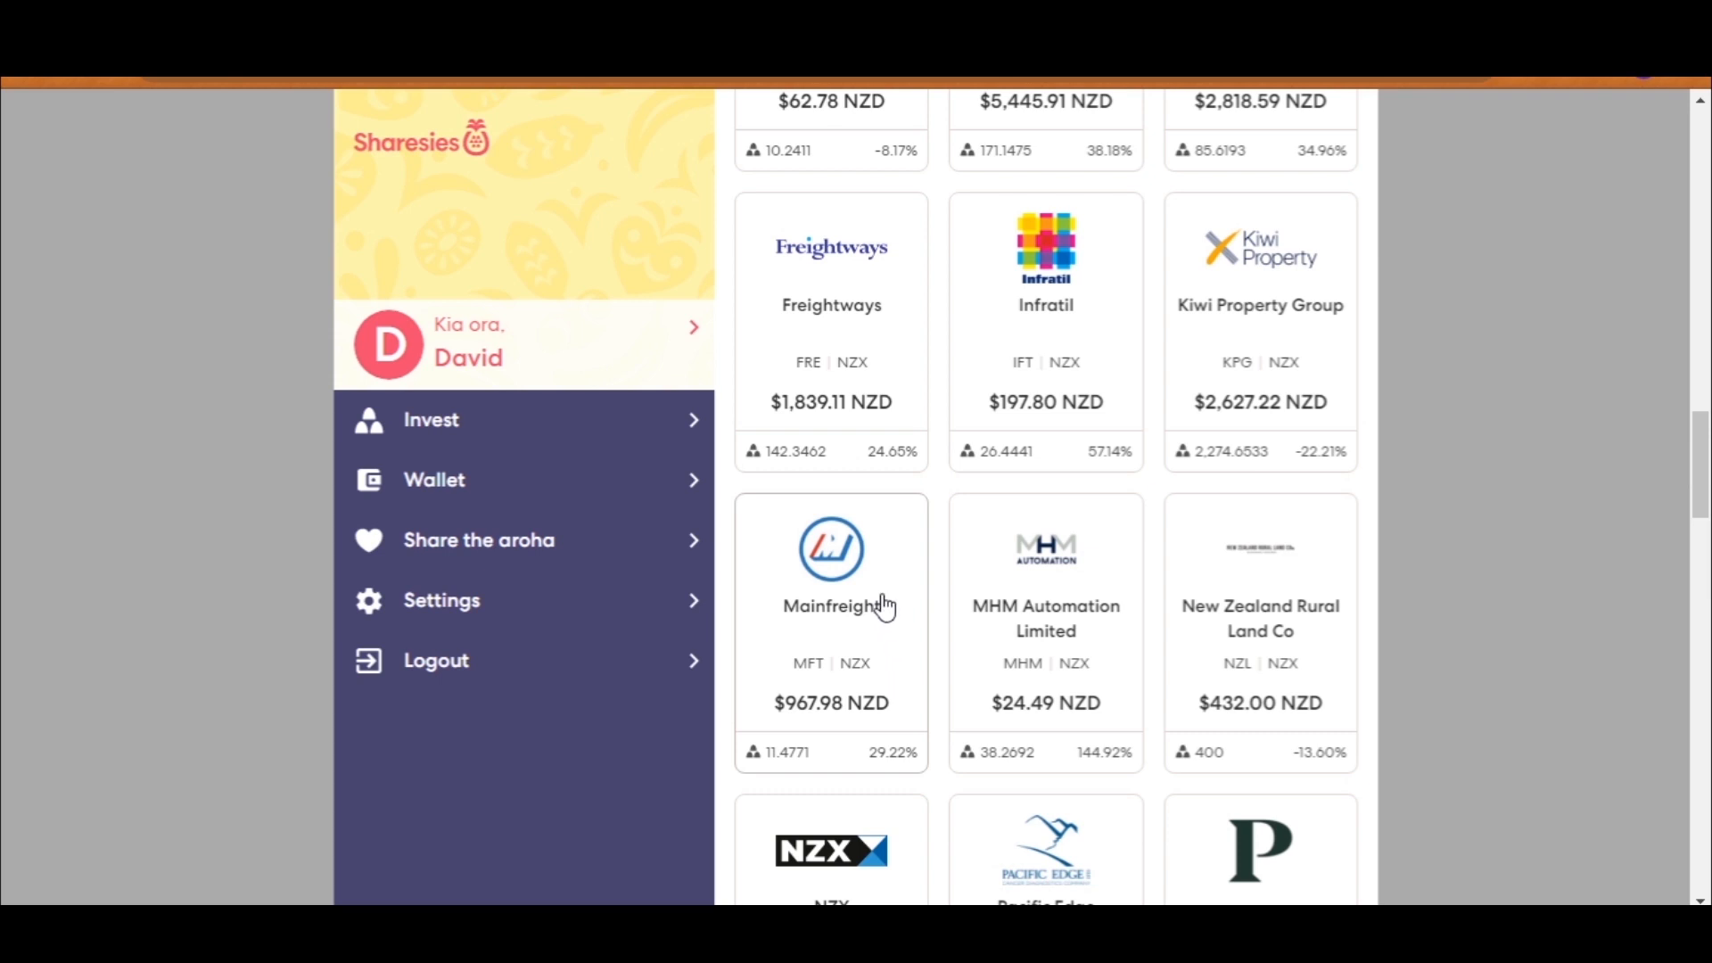
mouse_move(1005, 644)
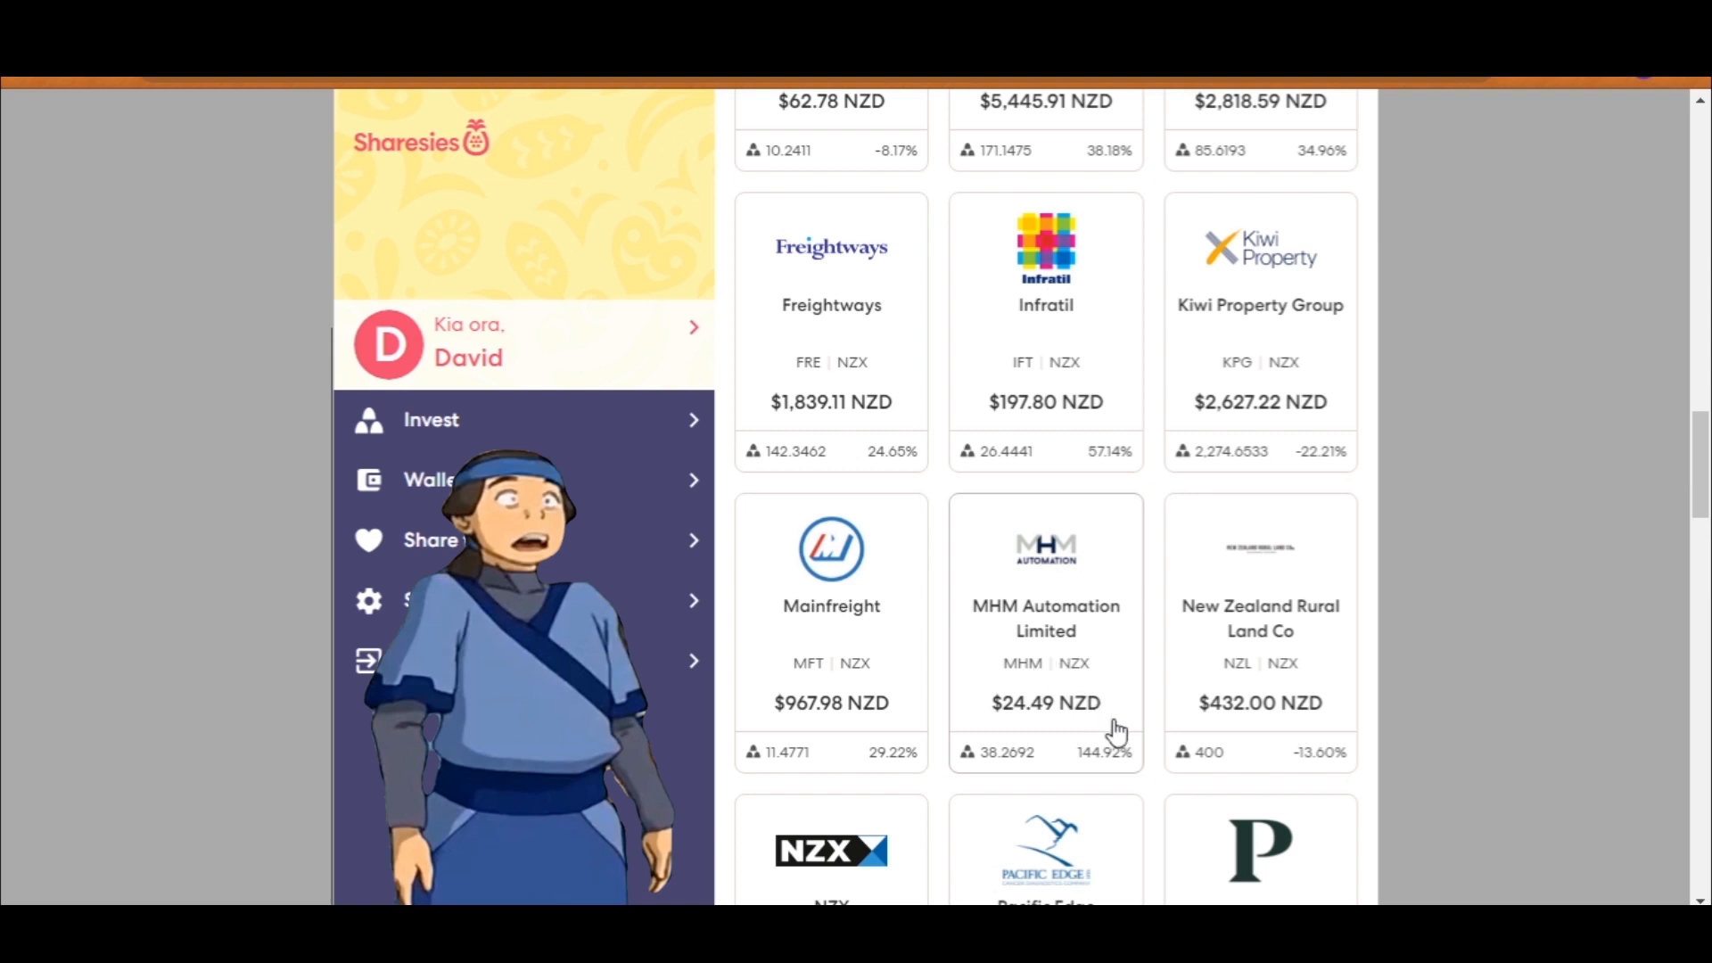
mouse_move(1135, 765)
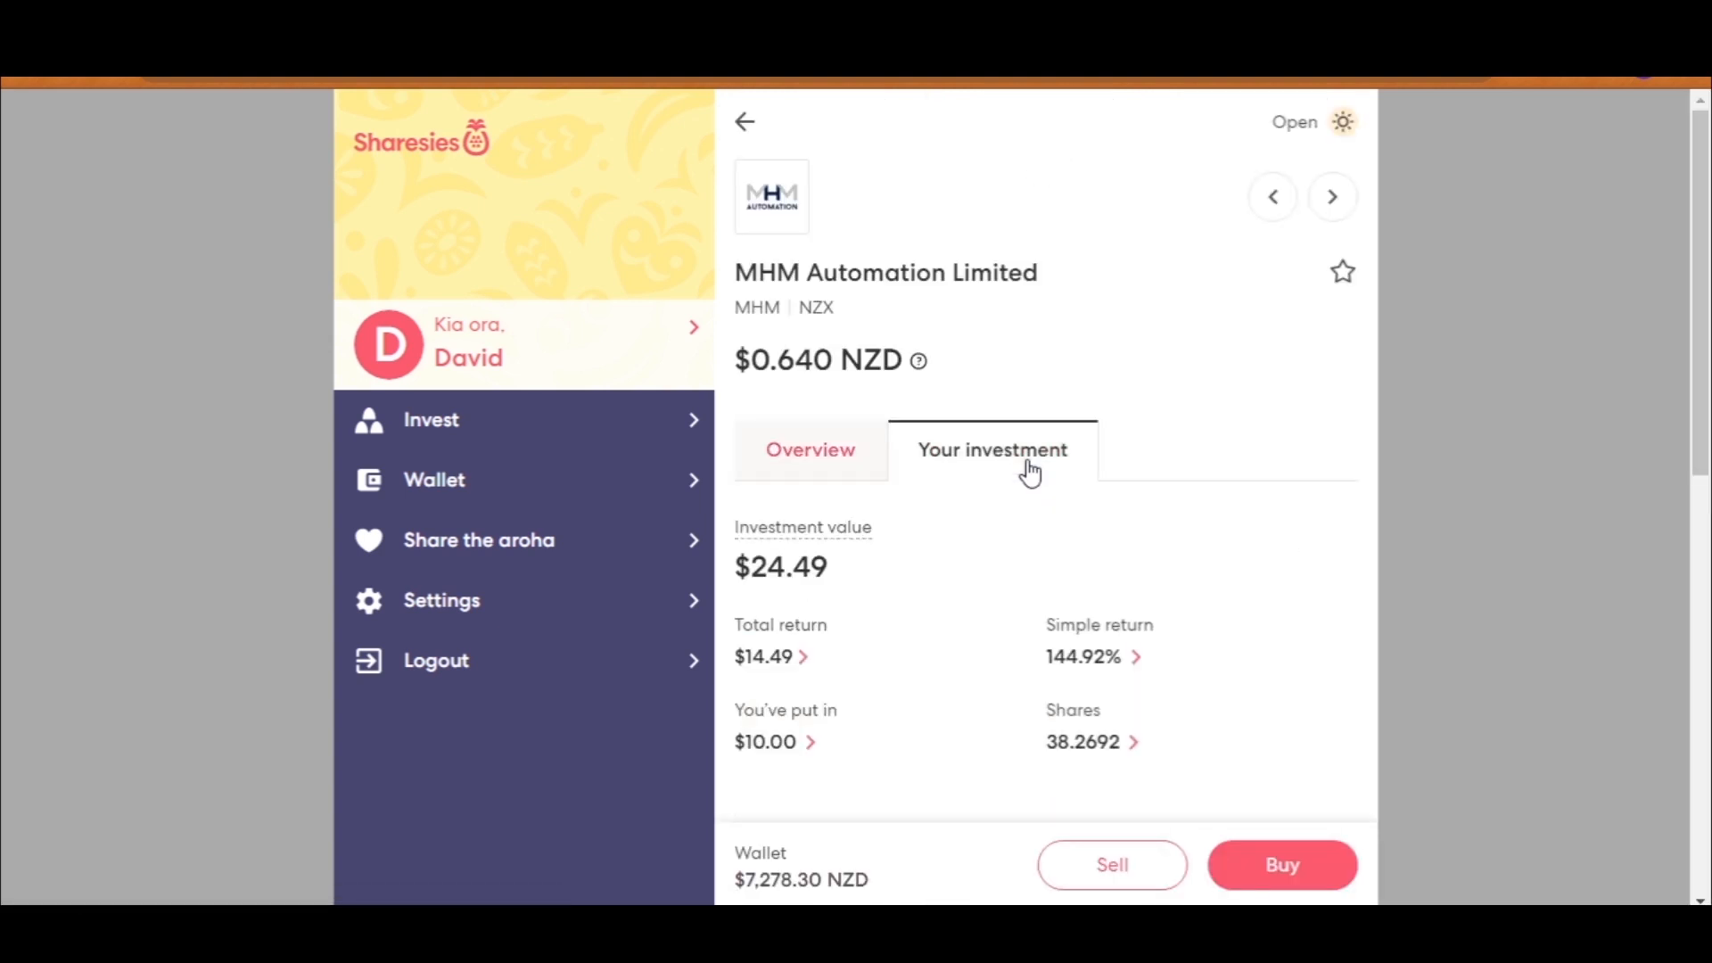
mouse_move(776, 772)
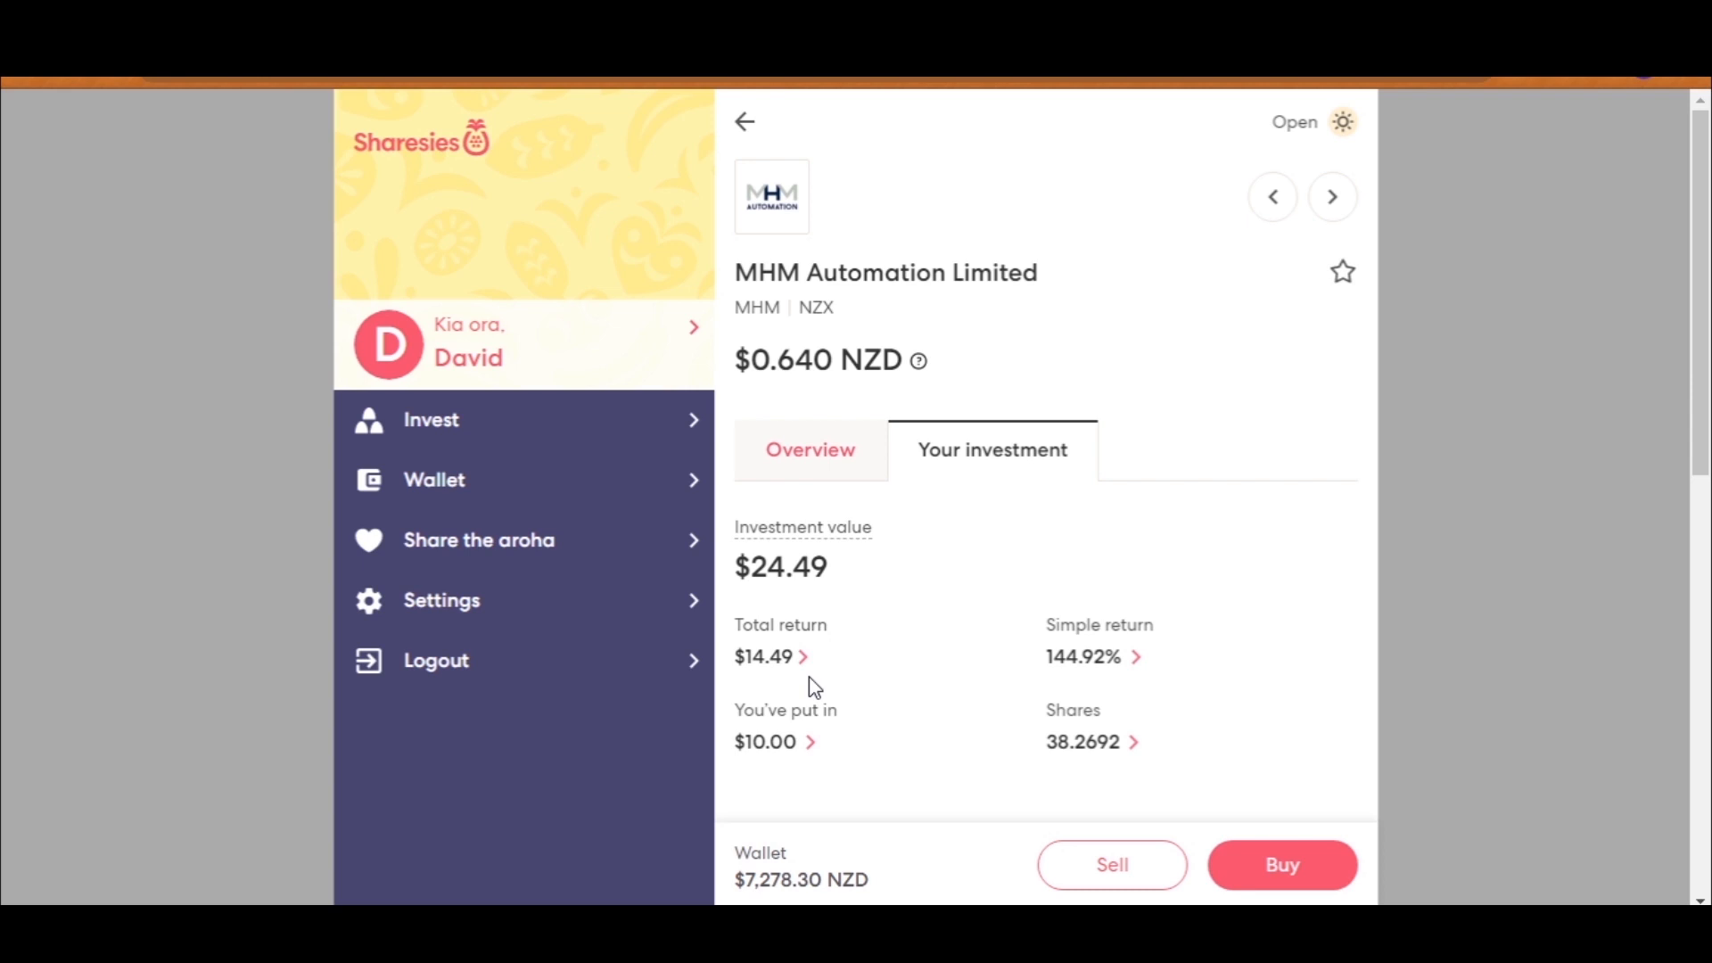
Step: Return from MHM Automation to the holdings grid and scroll down to the NZX and Pacific Edge cards
click(745, 121)
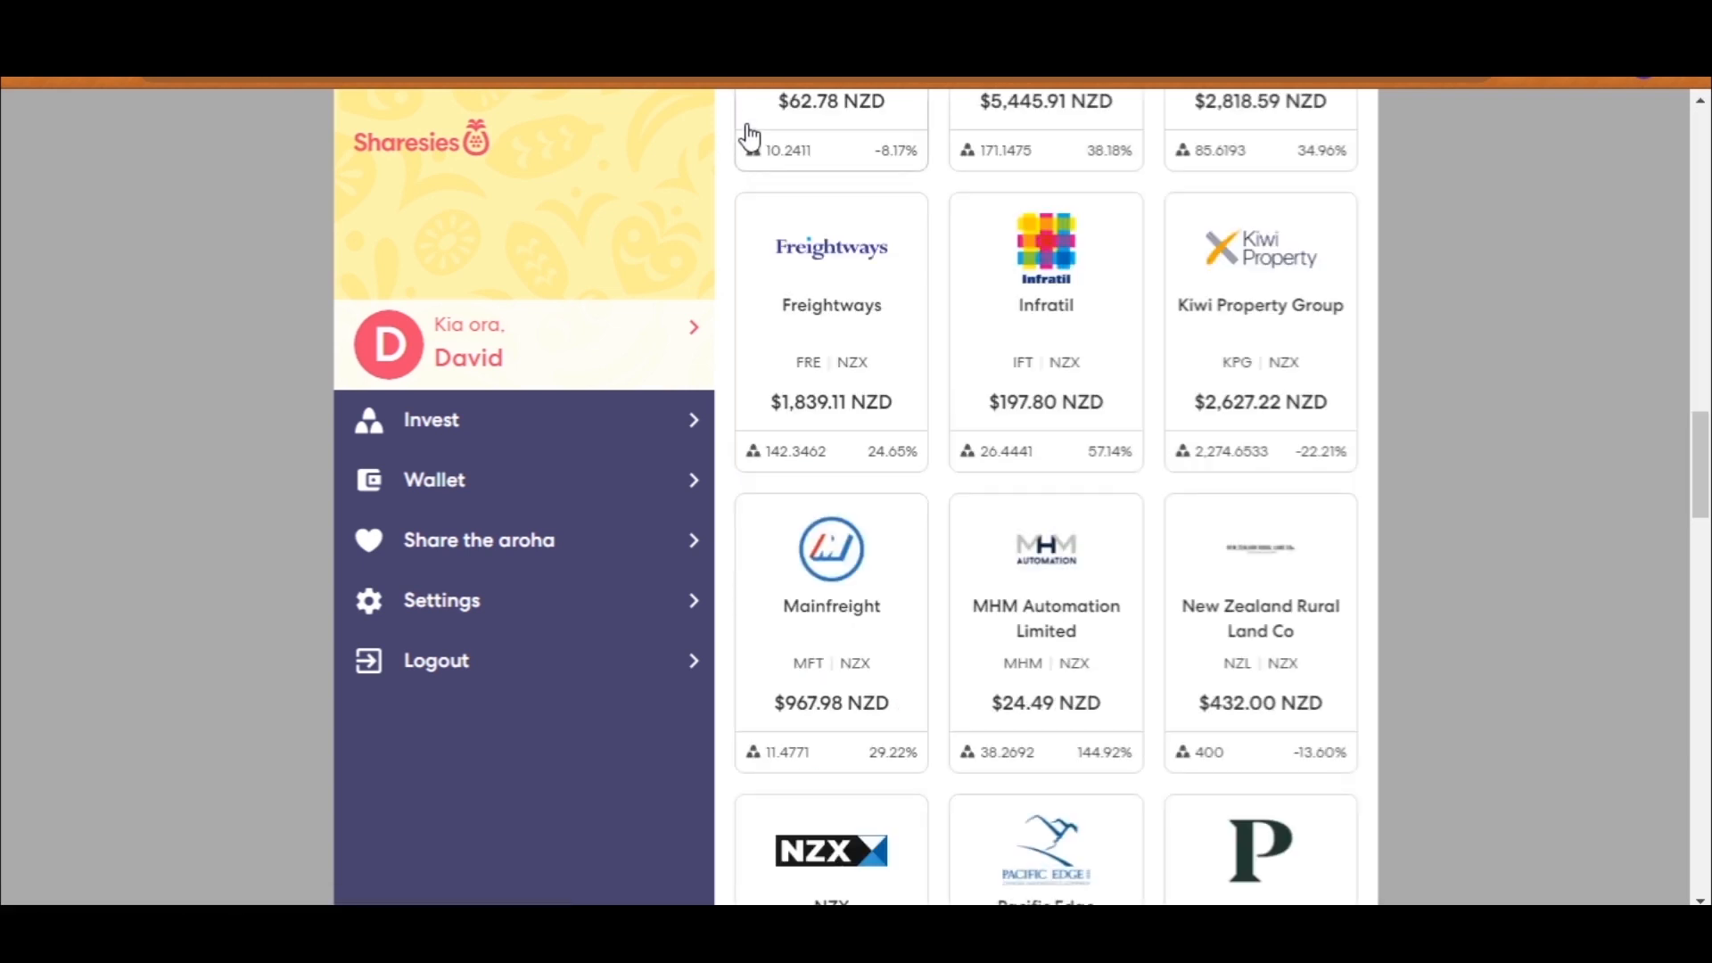
scroll(down, 3)
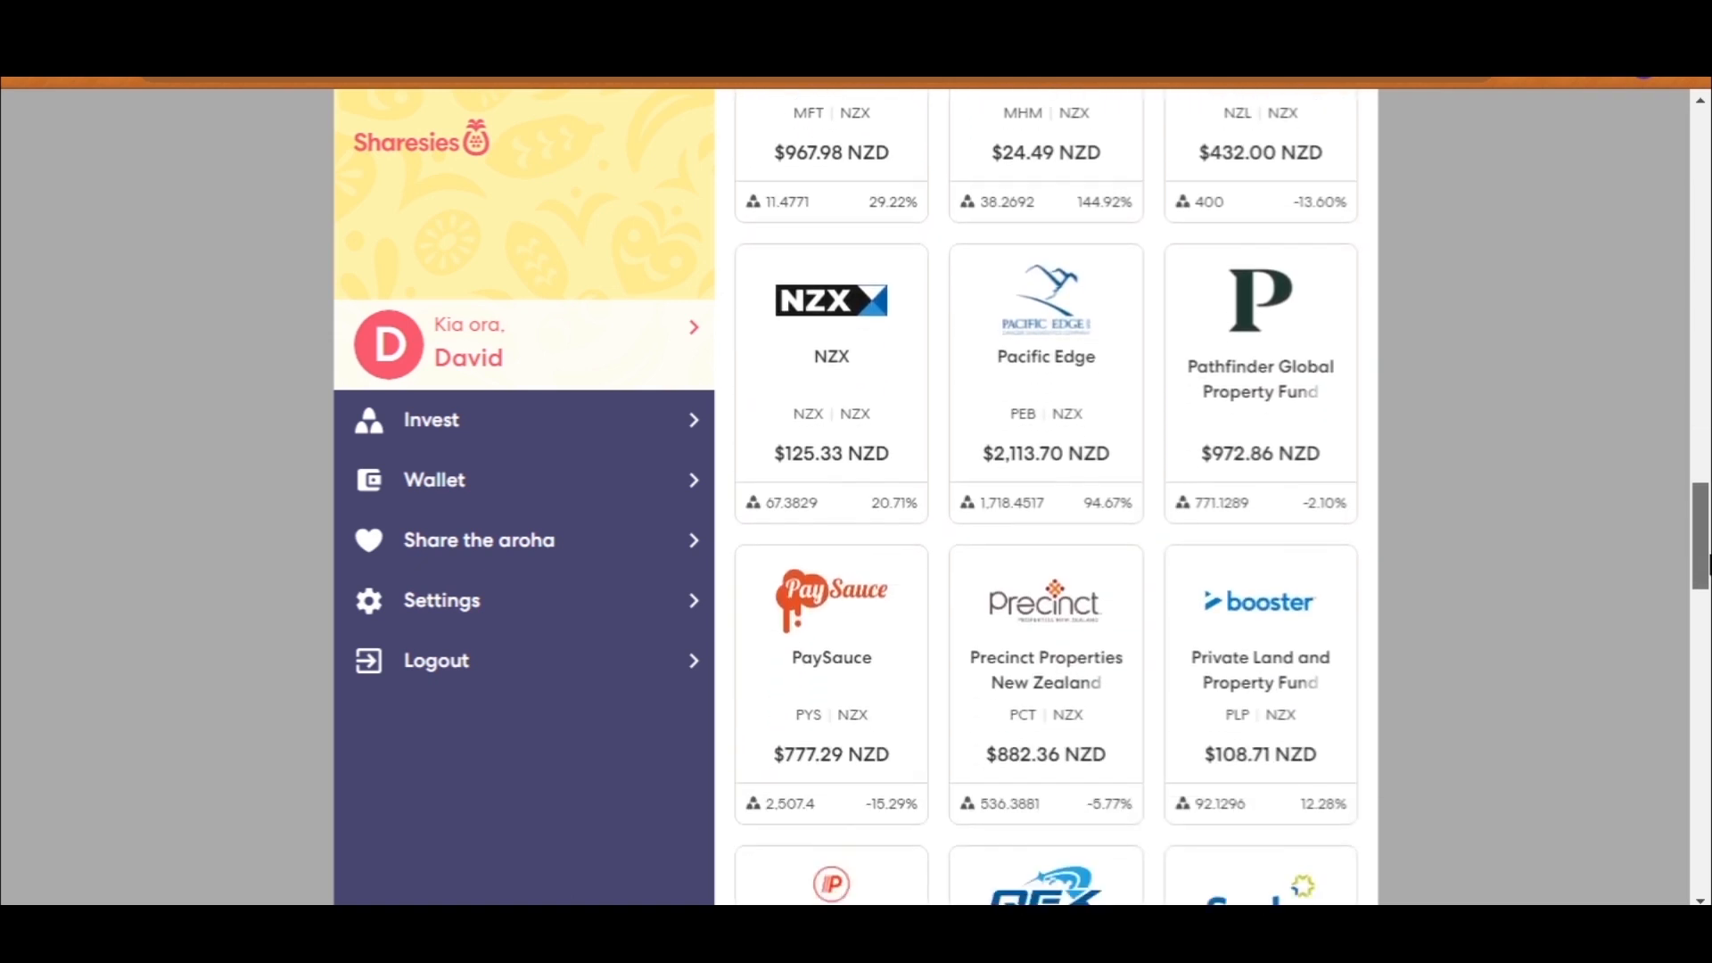
scroll(down, 3)
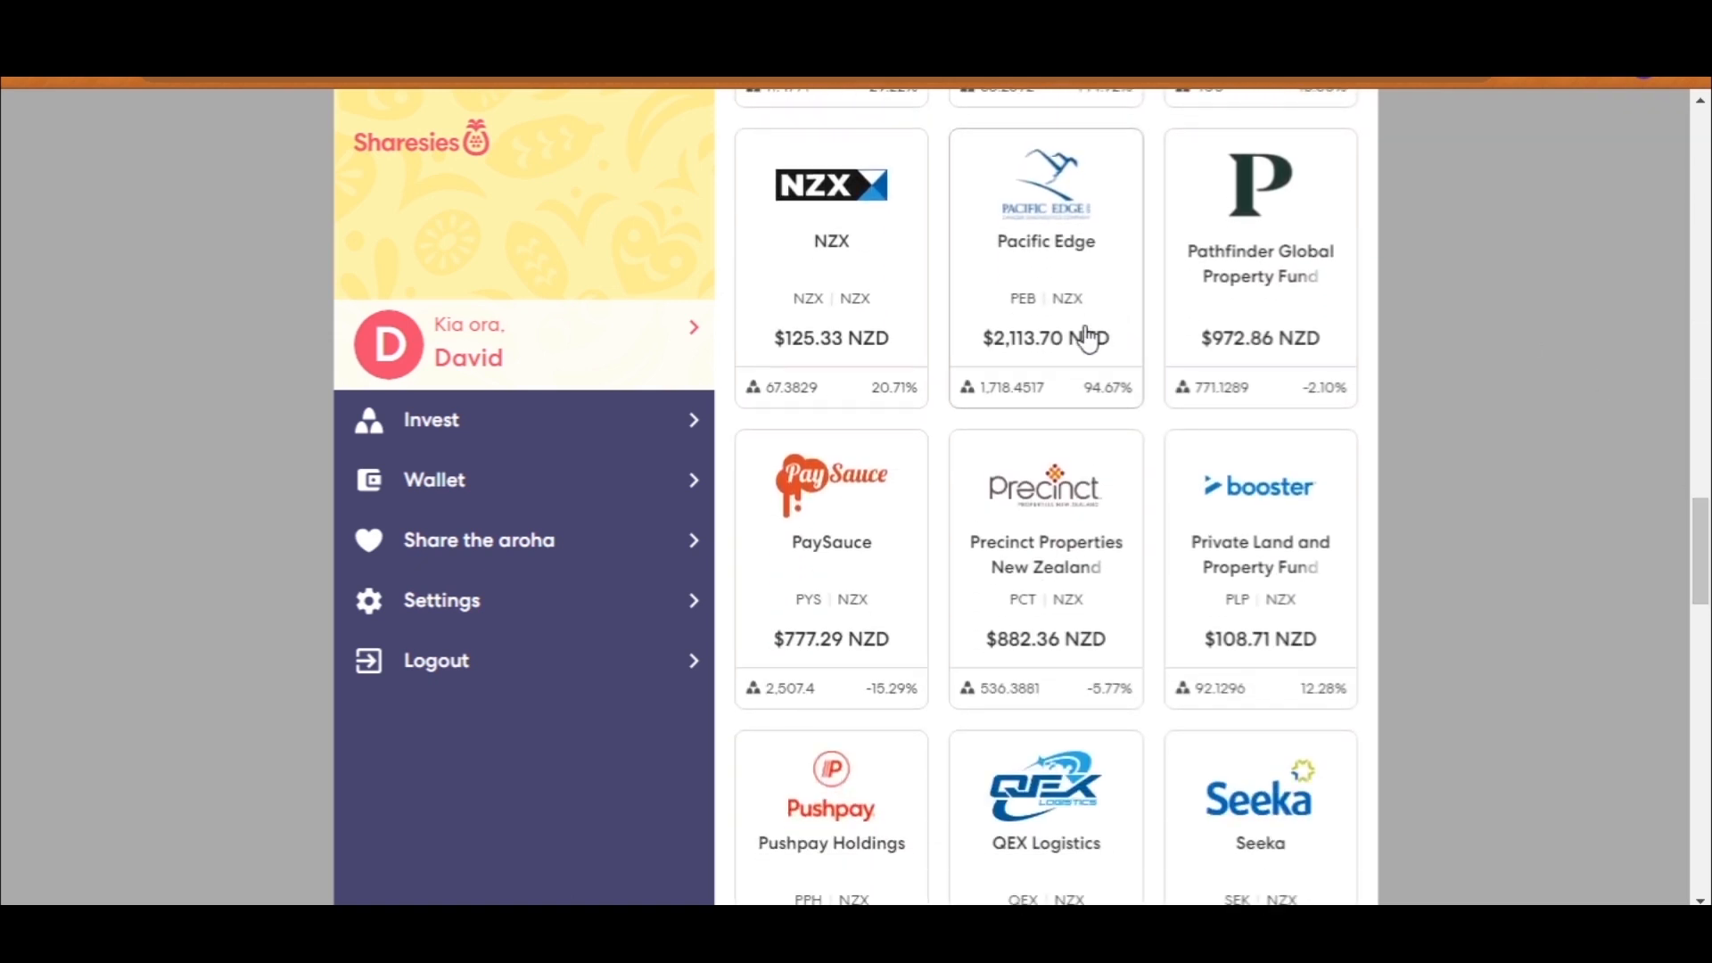
Step: Open the Pacific Edge holding and switch its price chart to the five-year range
click(1043, 252)
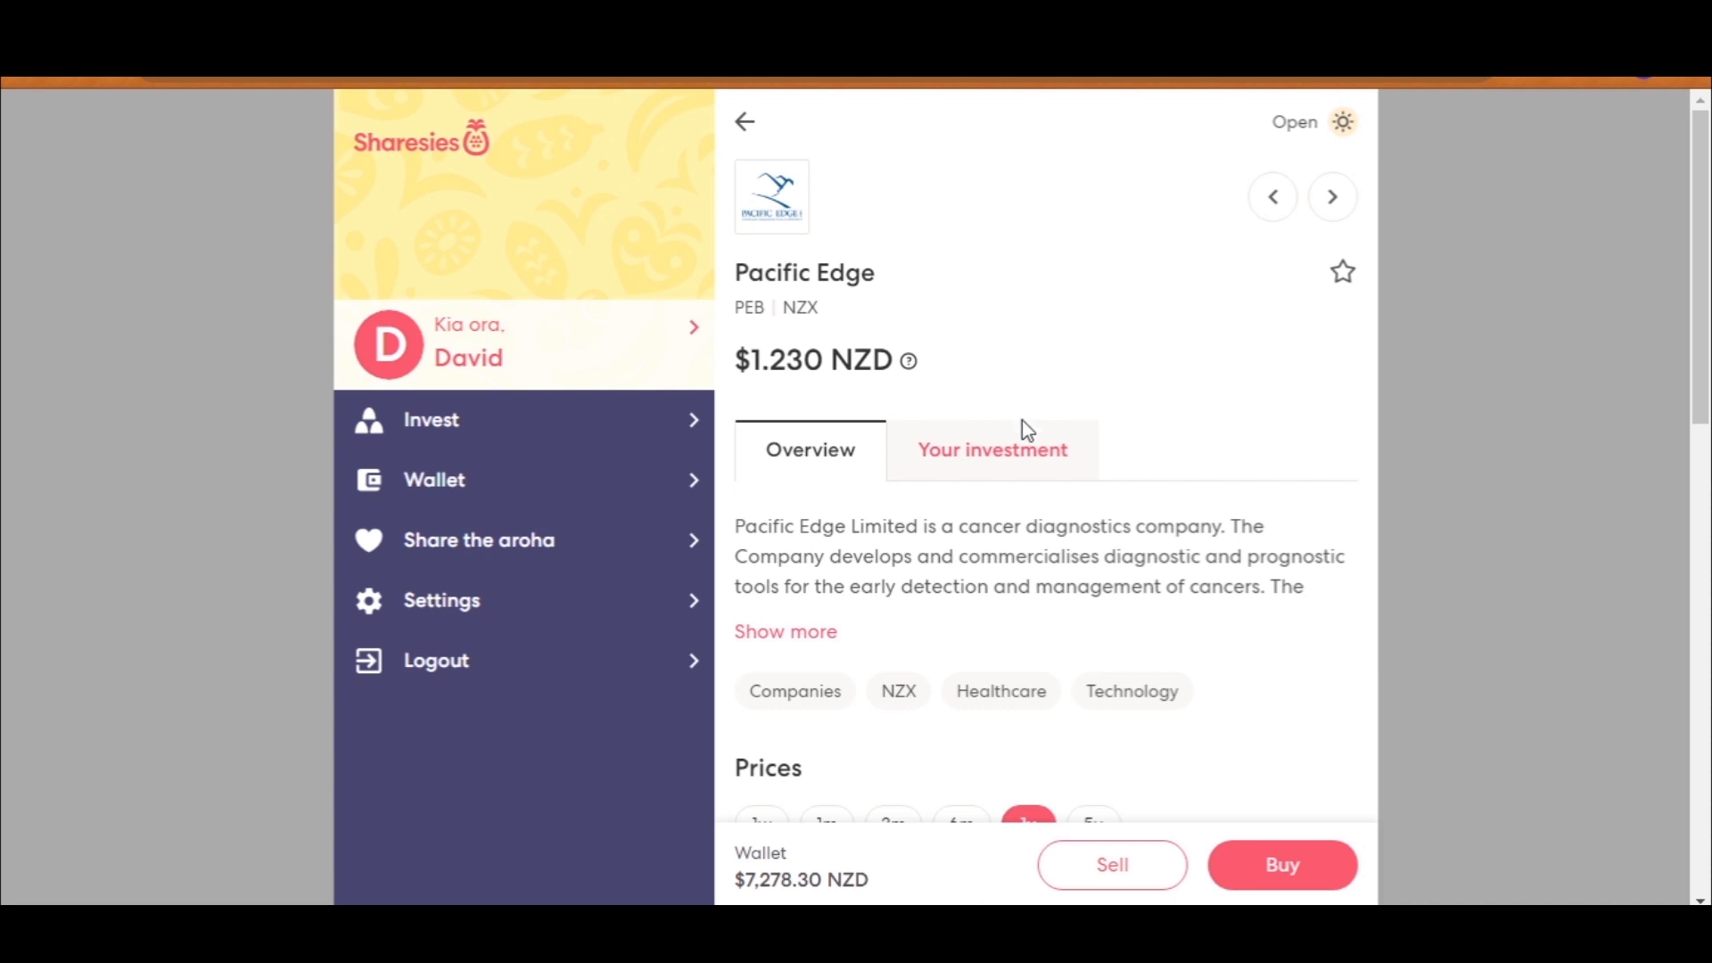
scroll(down, 3)
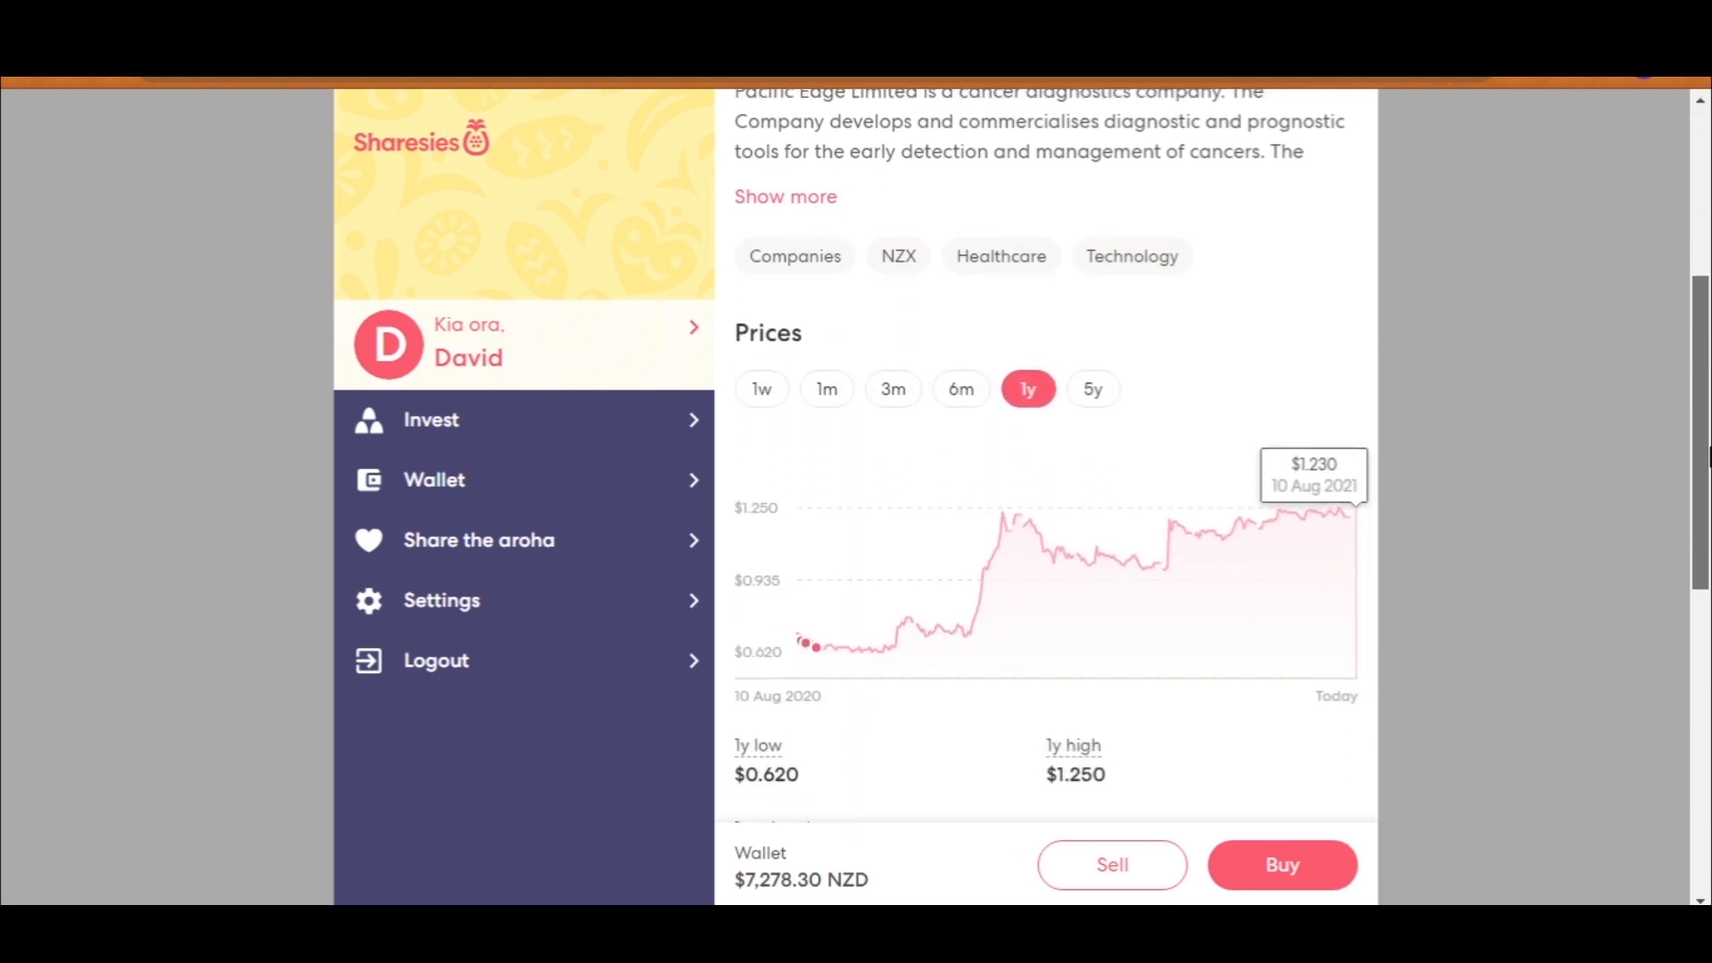
click(1091, 389)
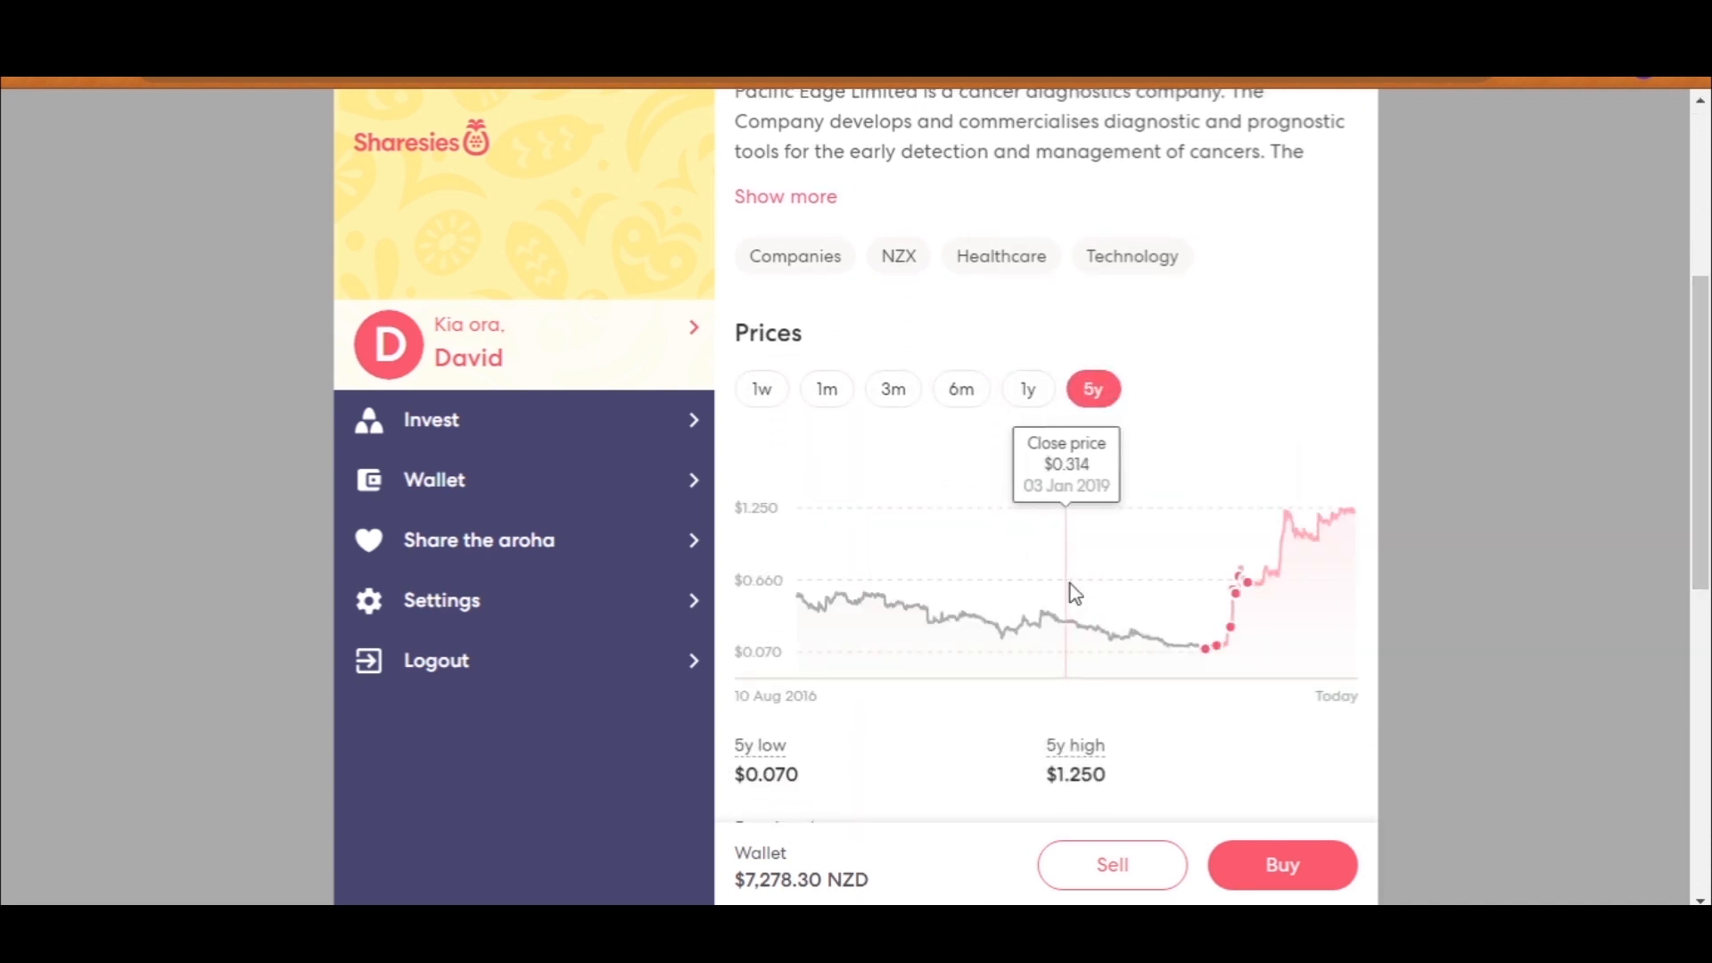
mouse_move(1236, 602)
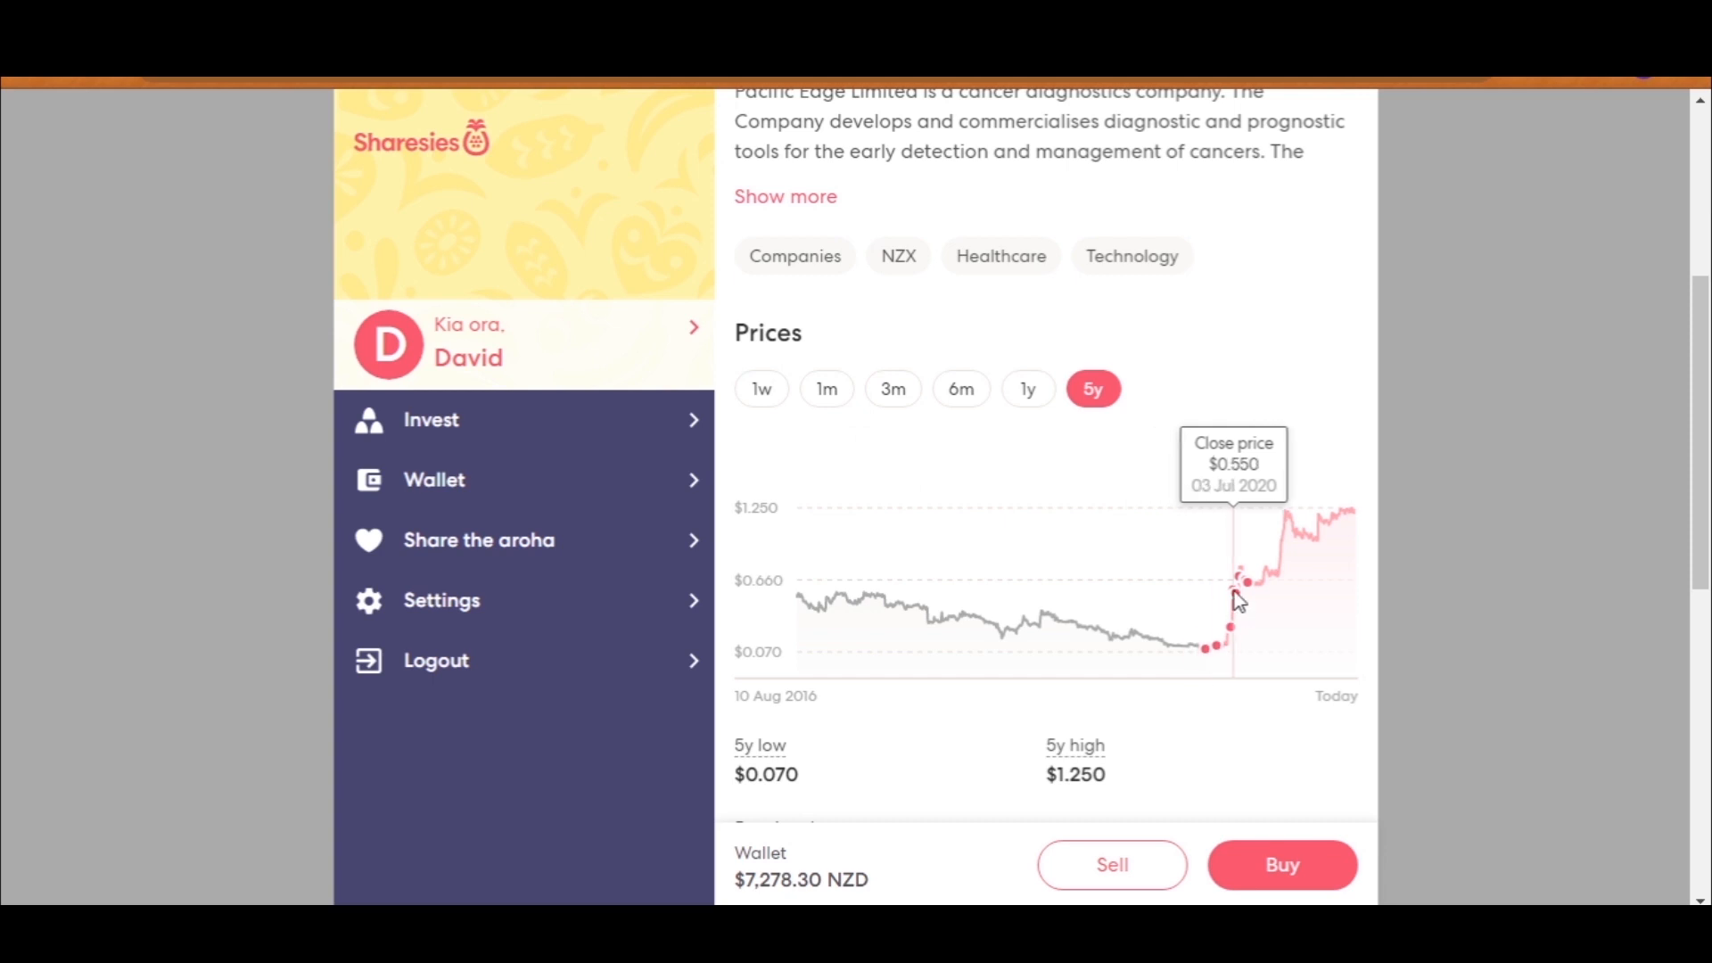
mouse_move(1216, 666)
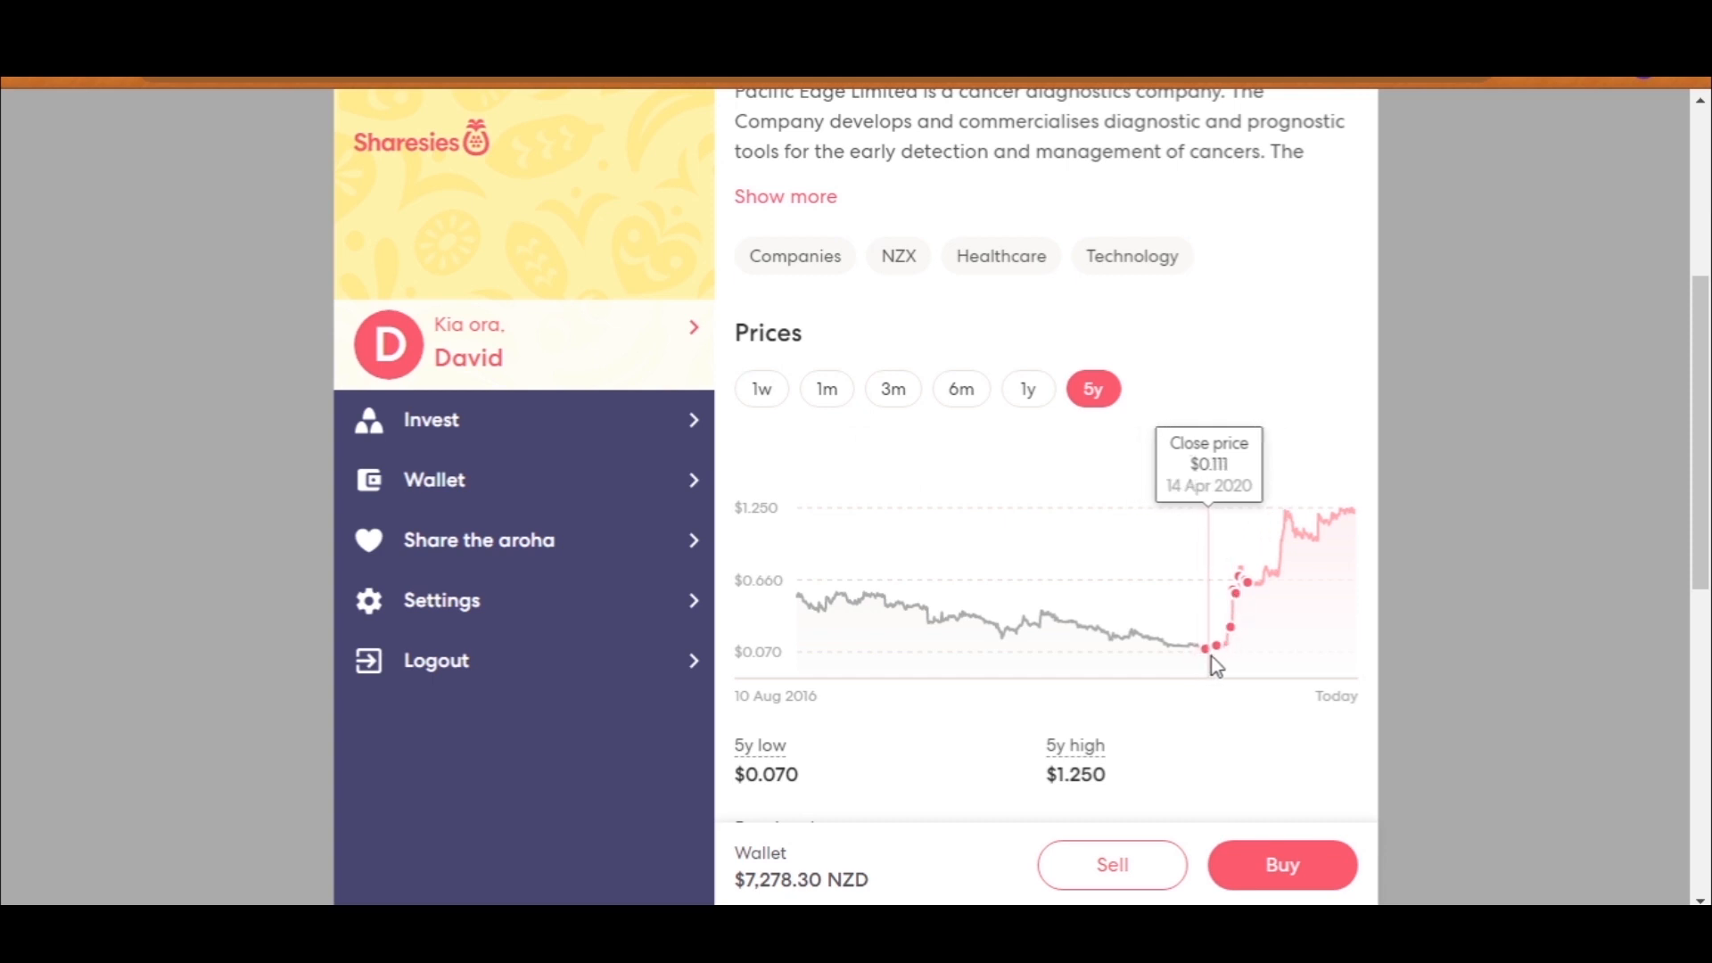
mouse_move(1232, 652)
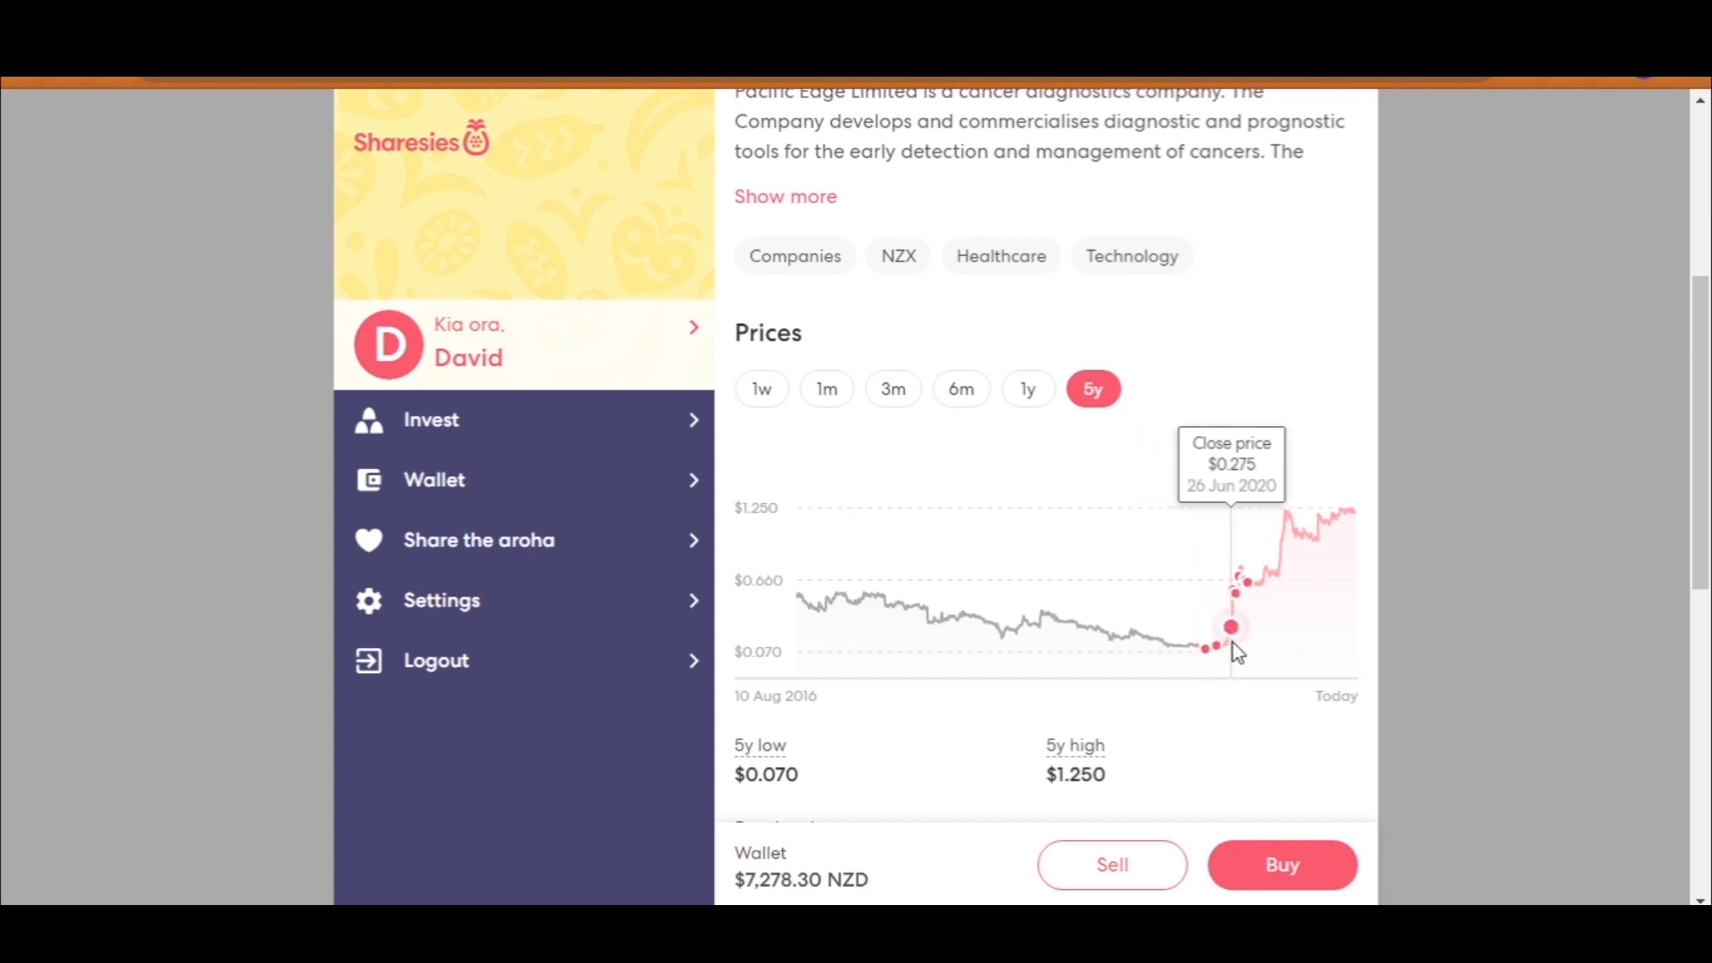
mouse_move(1231, 641)
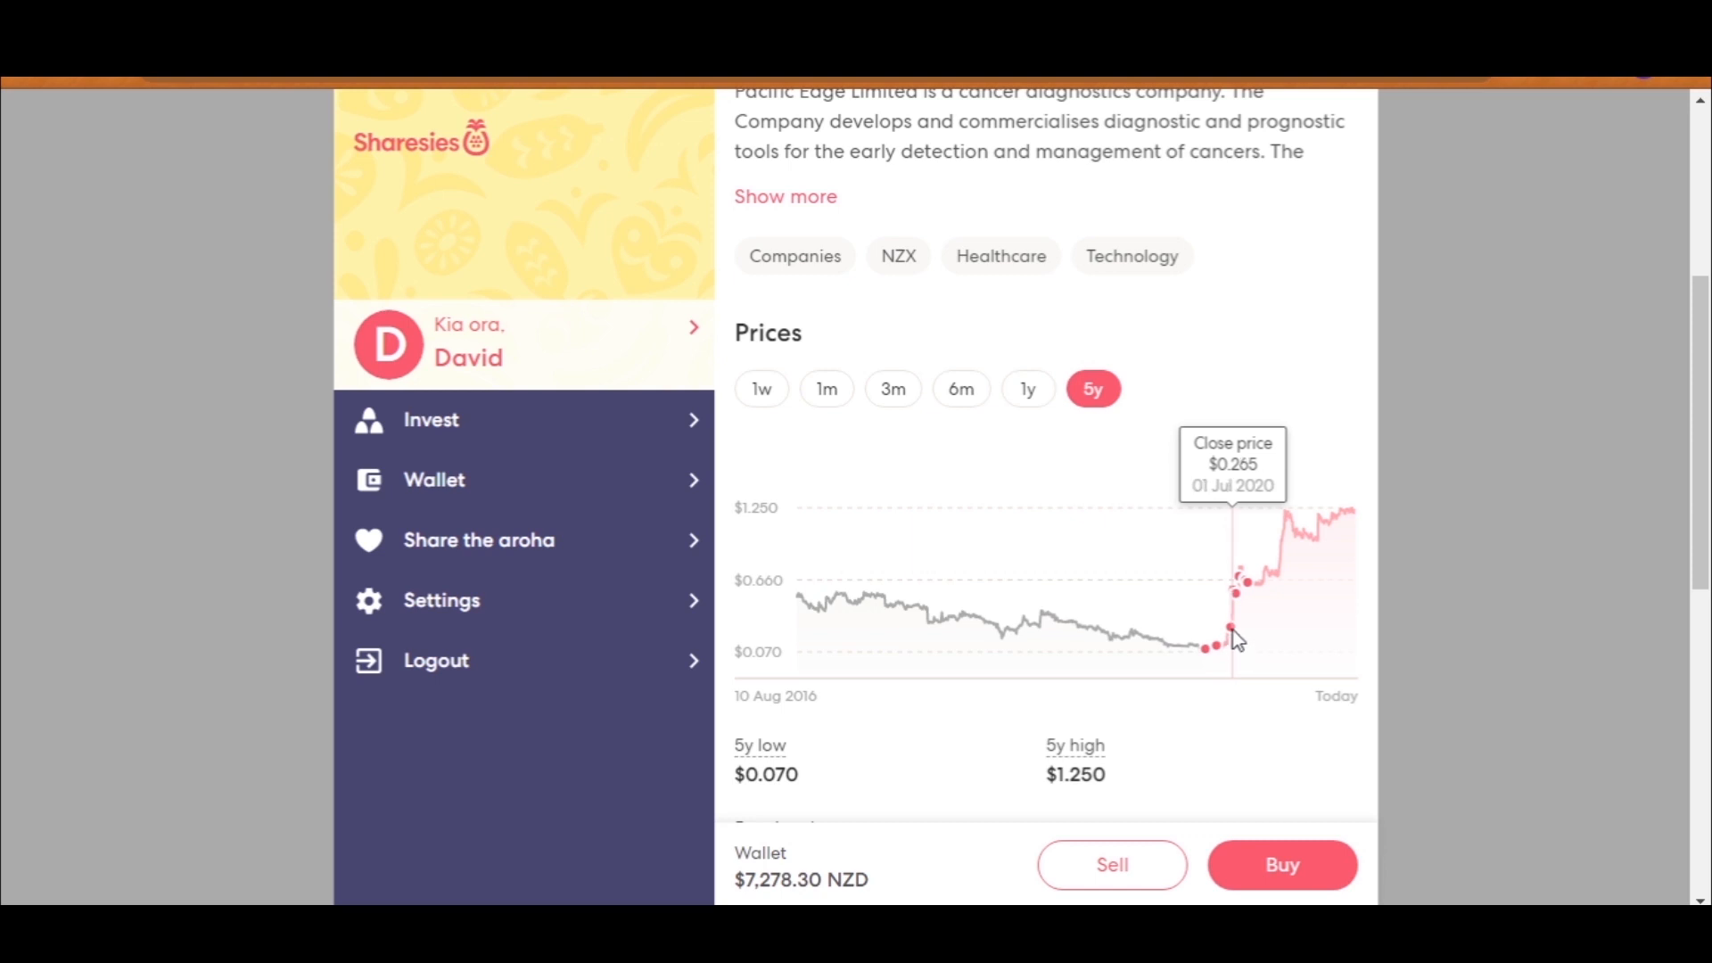
mouse_move(1236, 609)
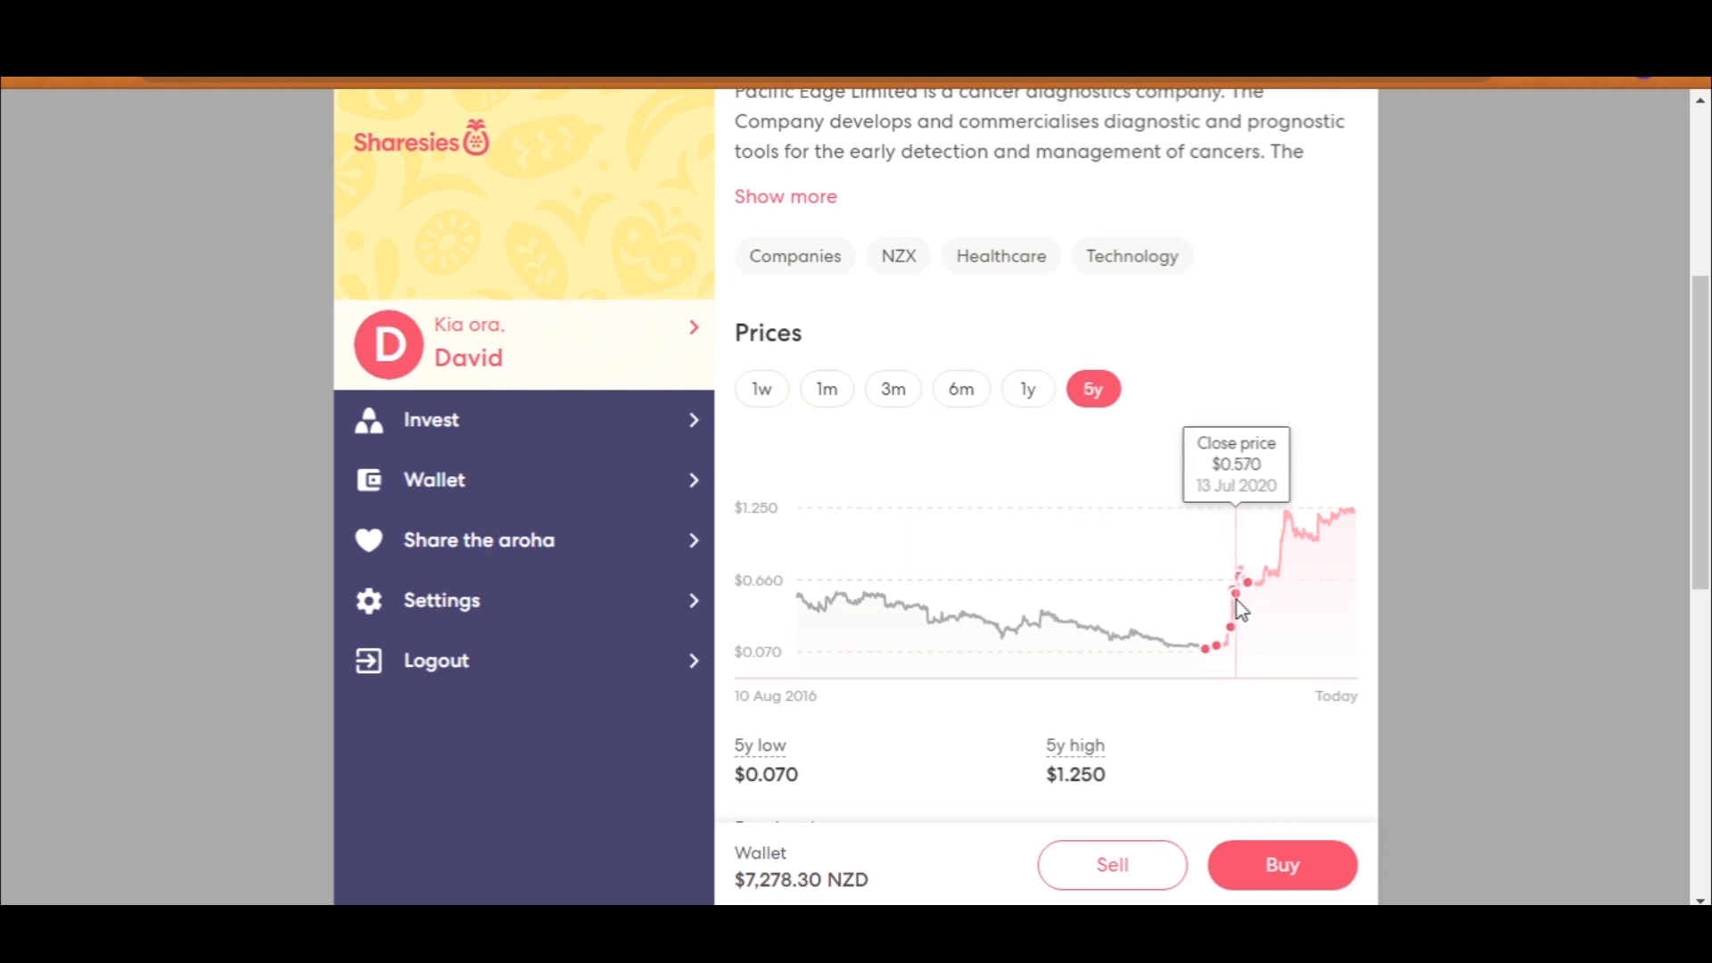
mouse_move(1239, 598)
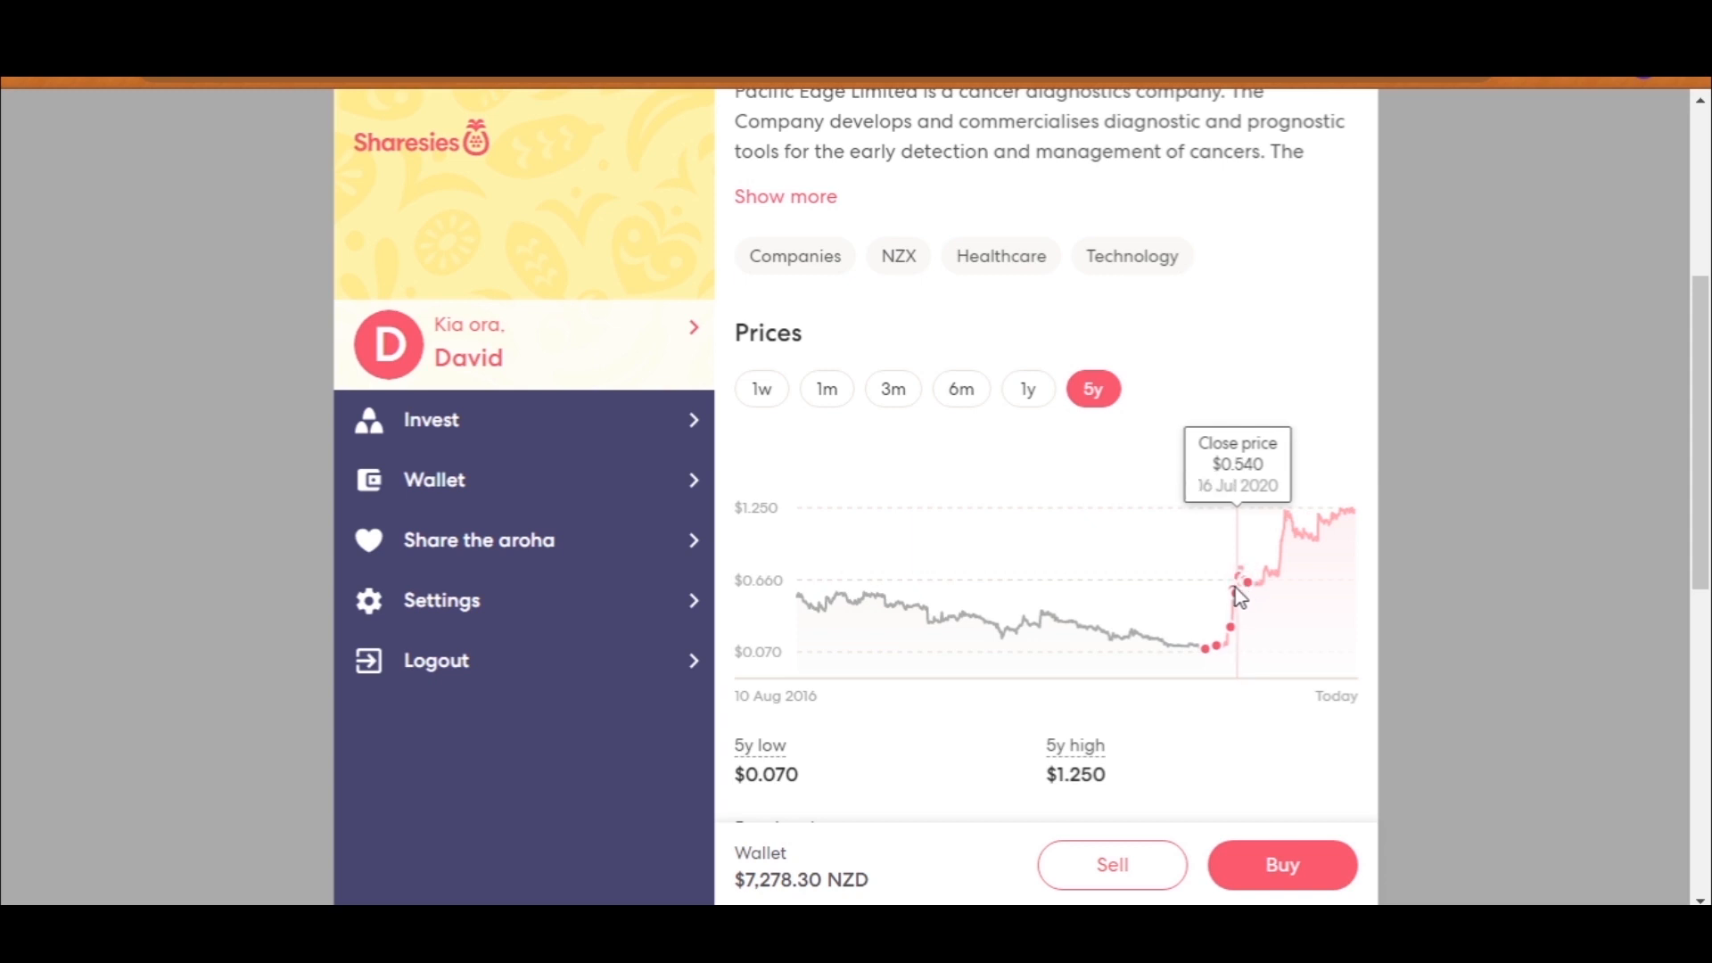
mouse_move(1240, 598)
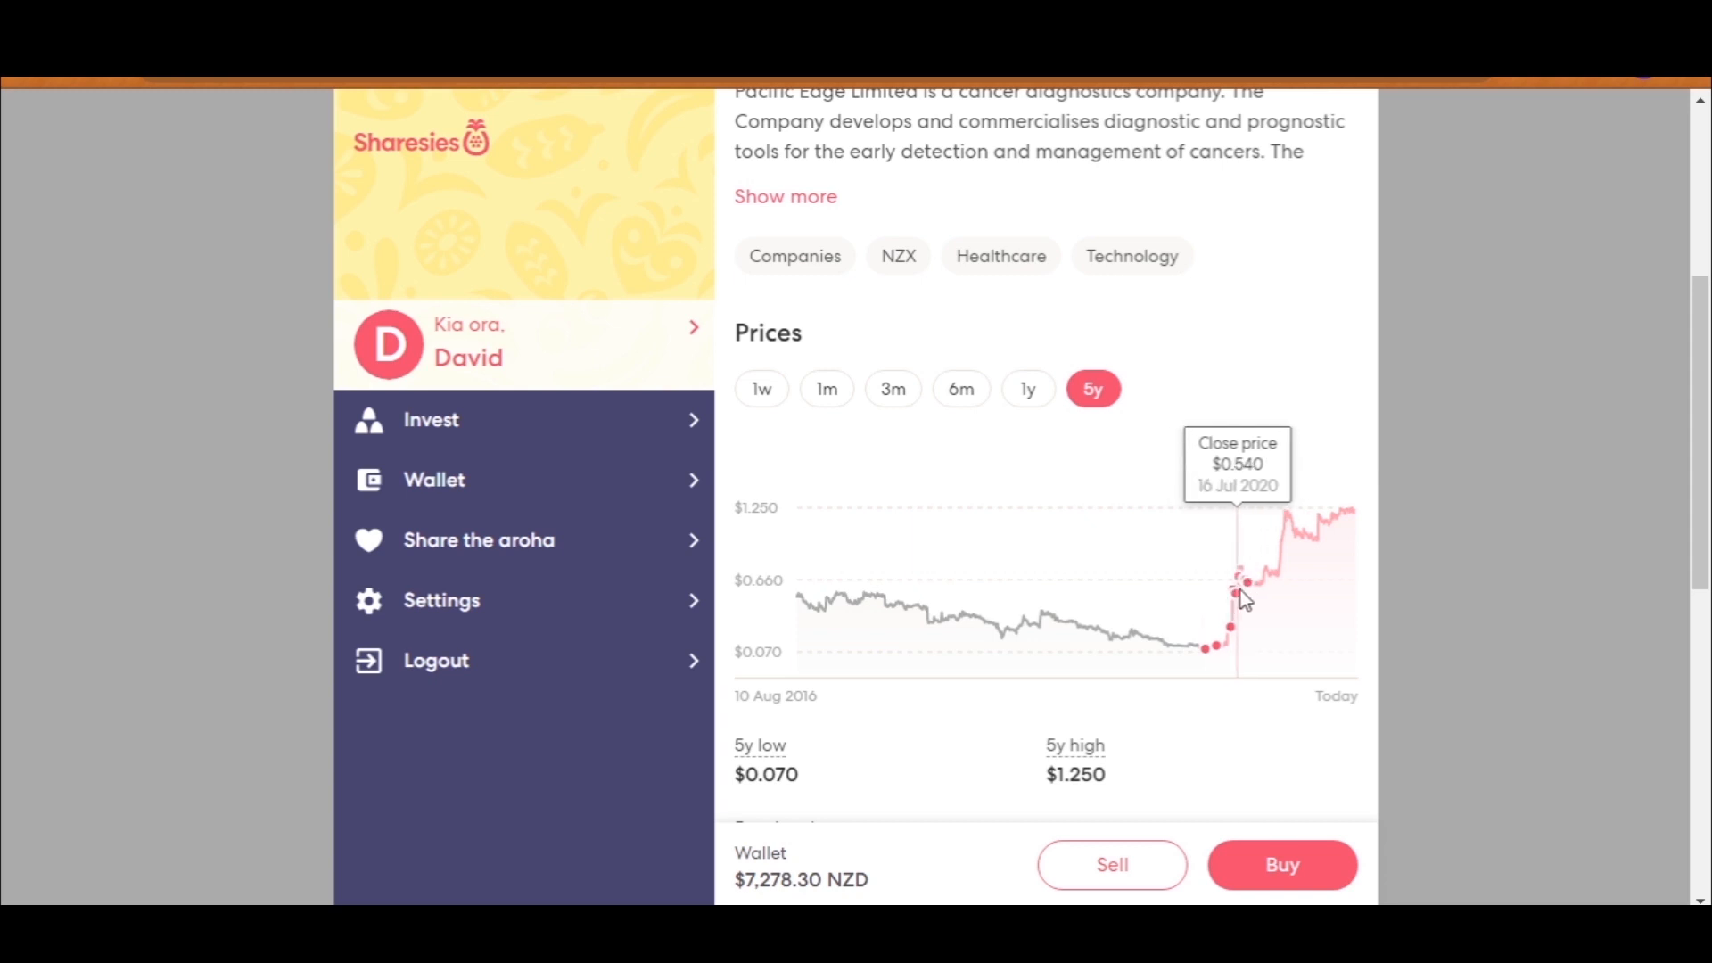
mouse_move(1228, 595)
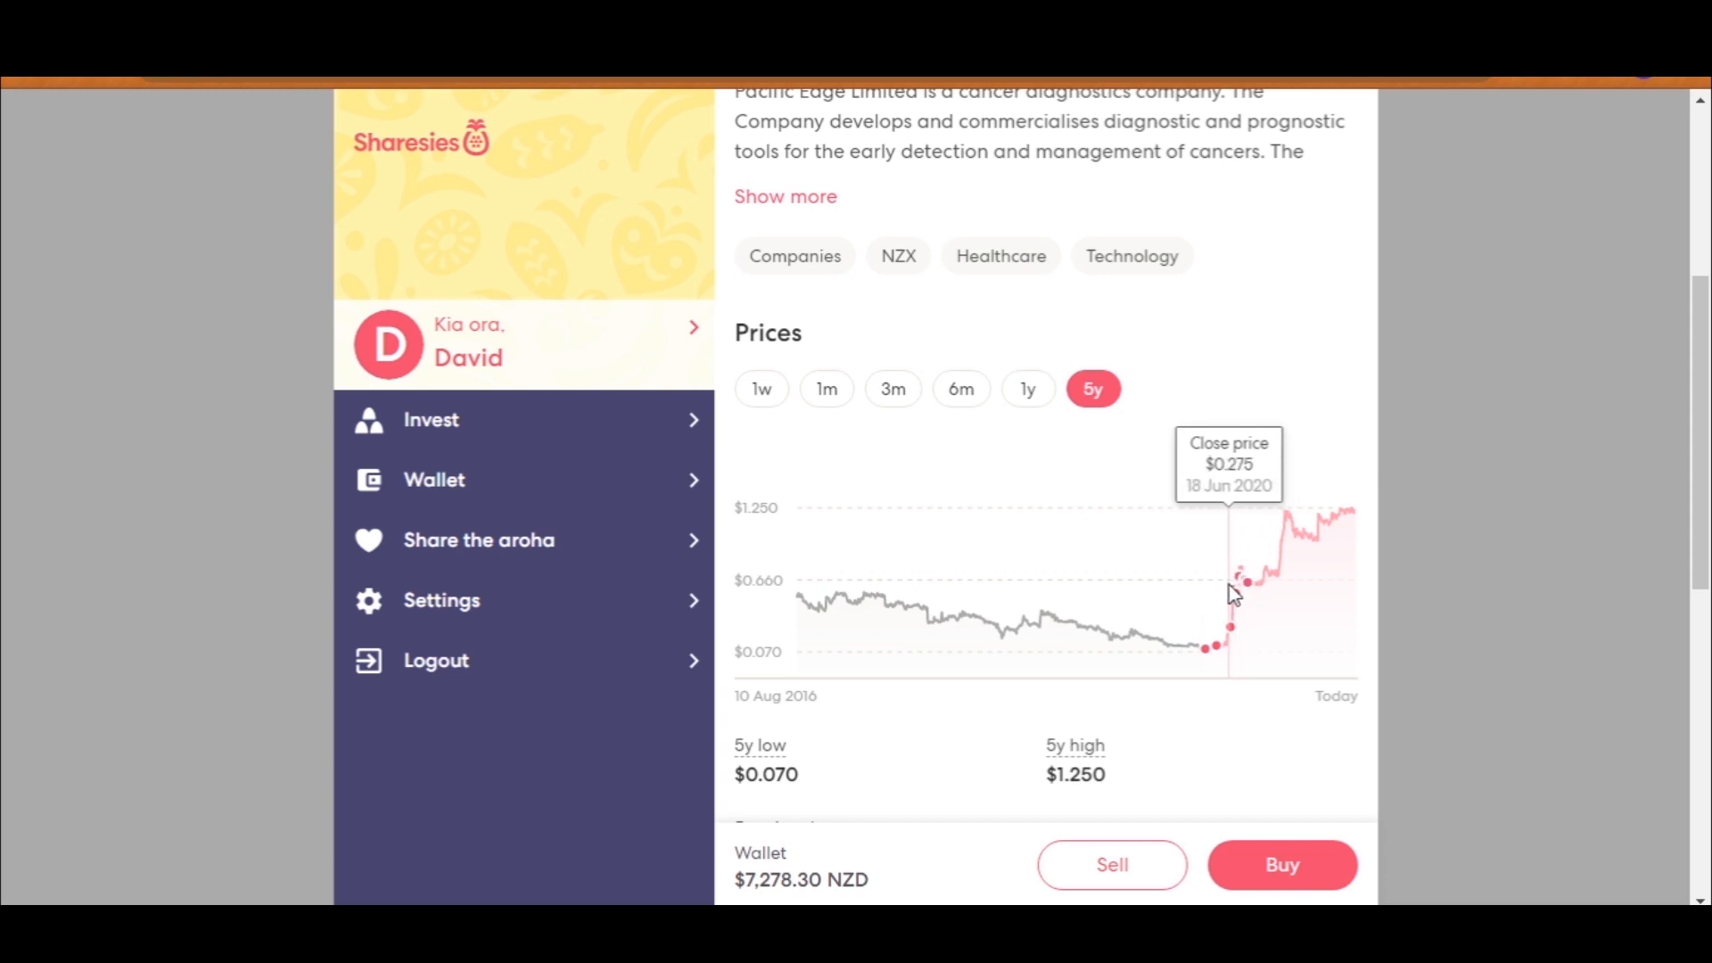
mouse_move(1248, 593)
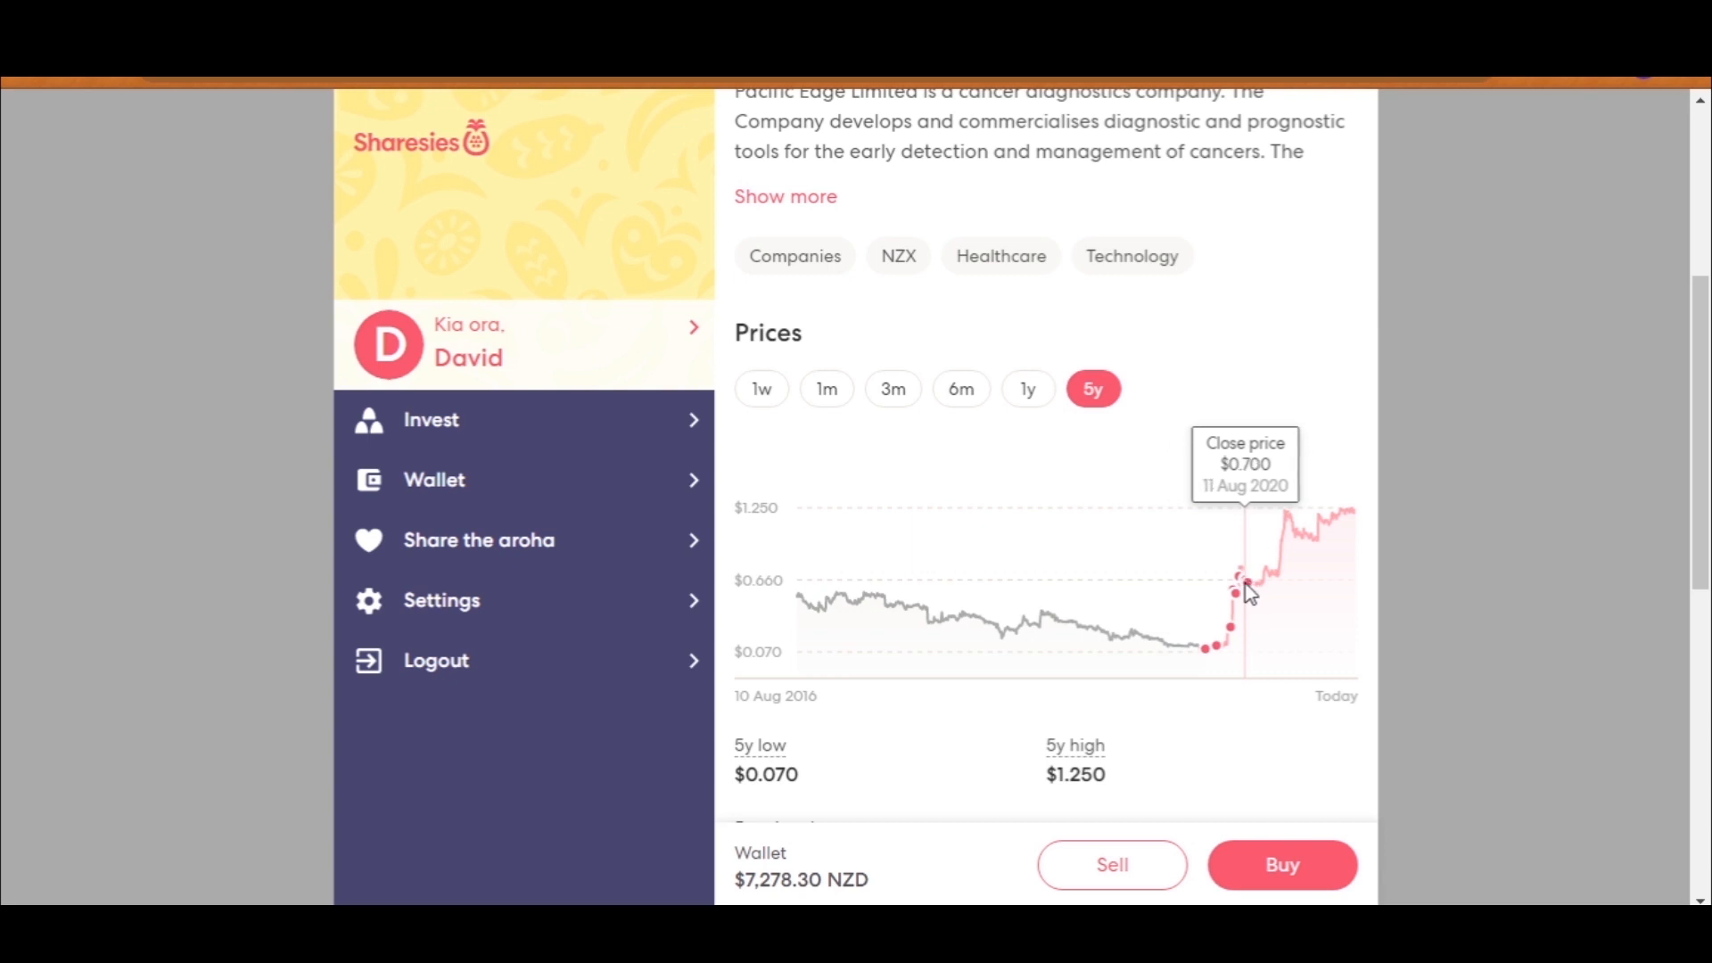
mouse_move(1353, 514)
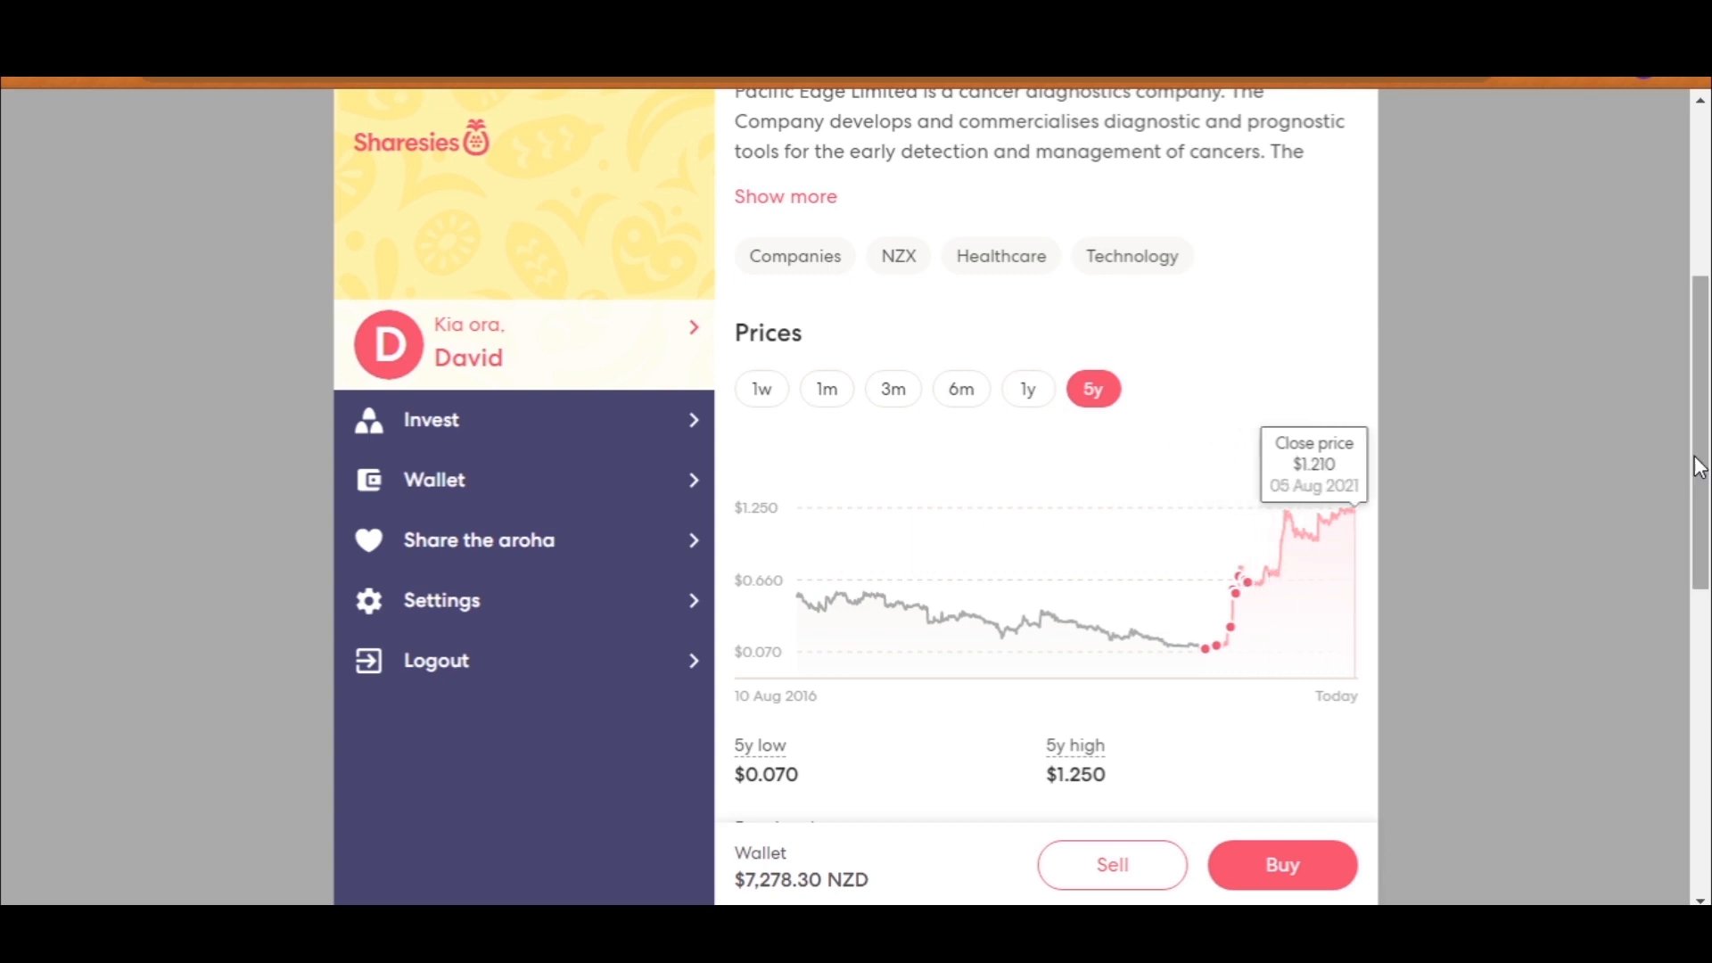
Step: Check Pacific Edge returns ($2,113.70 value, $1,029.10 total, 94.67% simple) and its record of limit buys
click(989, 331)
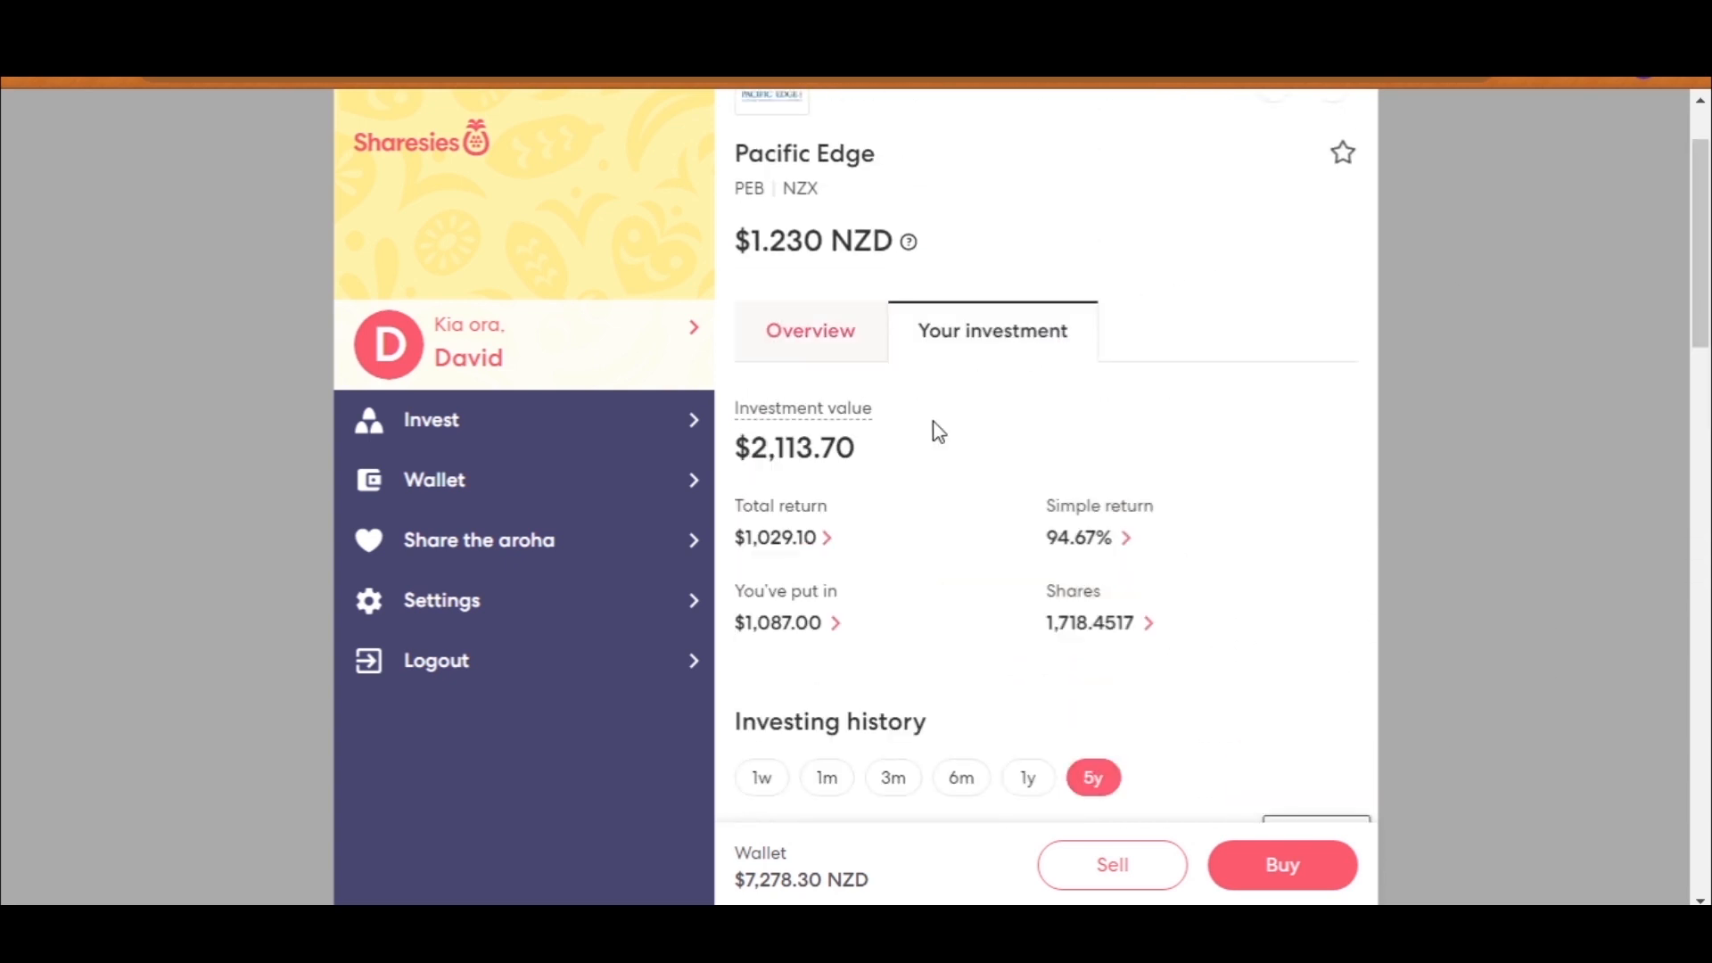
mouse_move(779, 652)
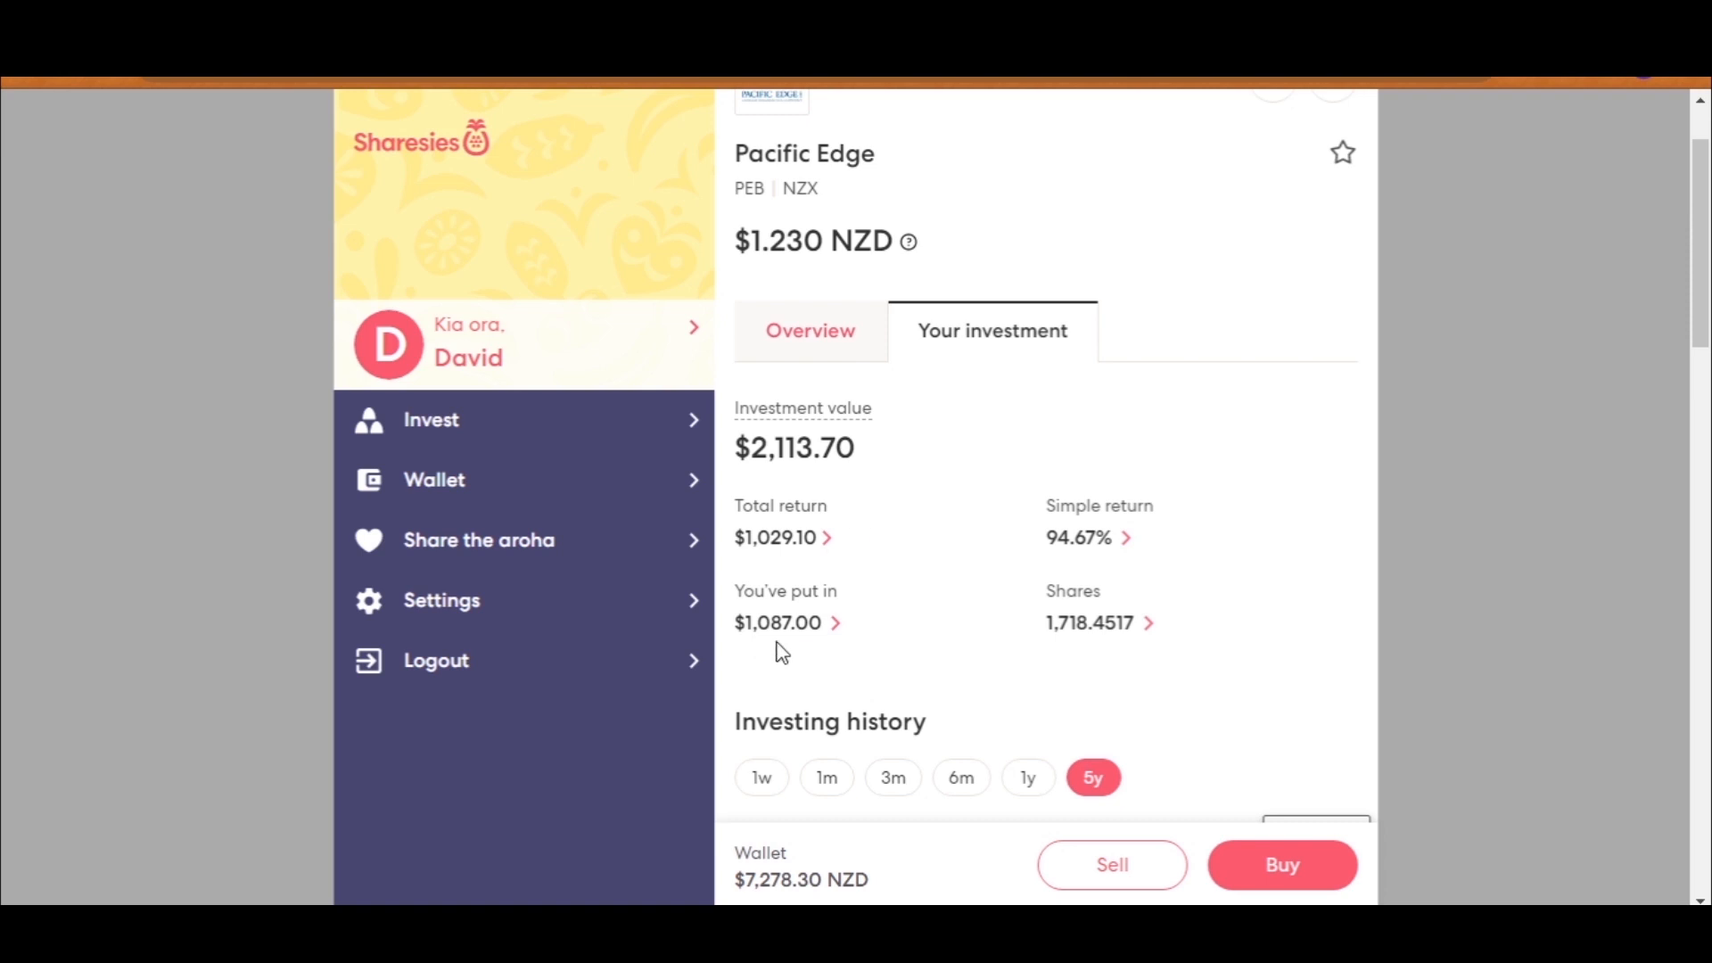
mouse_move(779, 581)
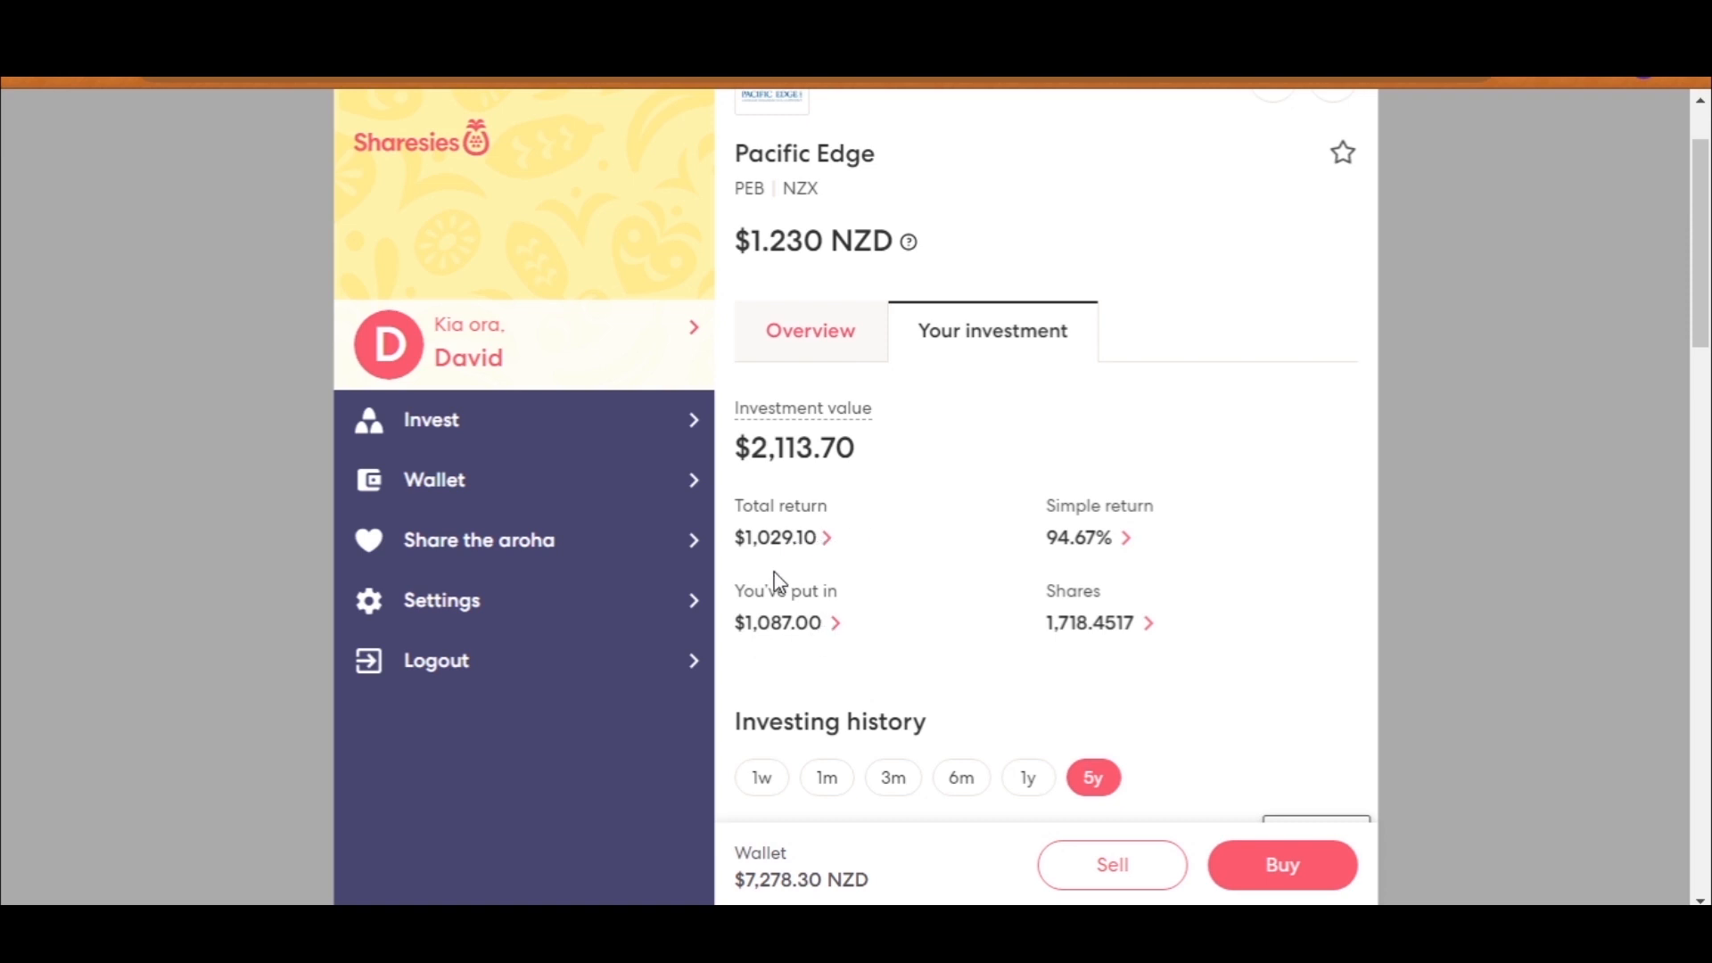
scroll(down, 3)
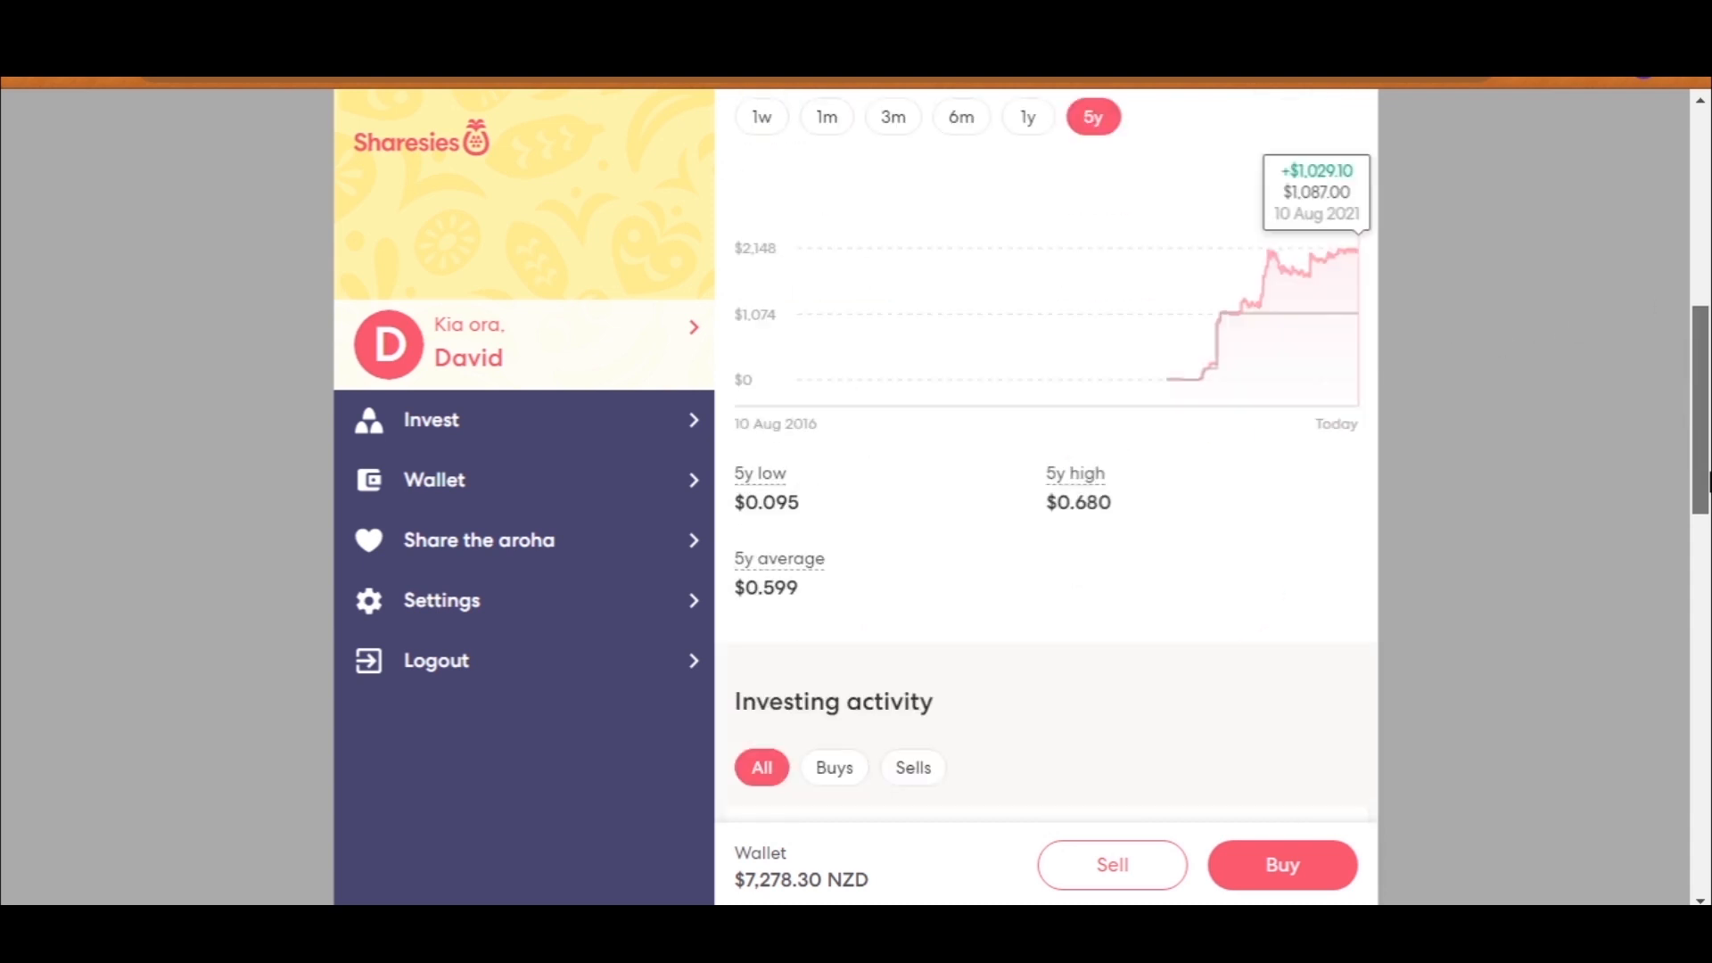
scroll(down, 3)
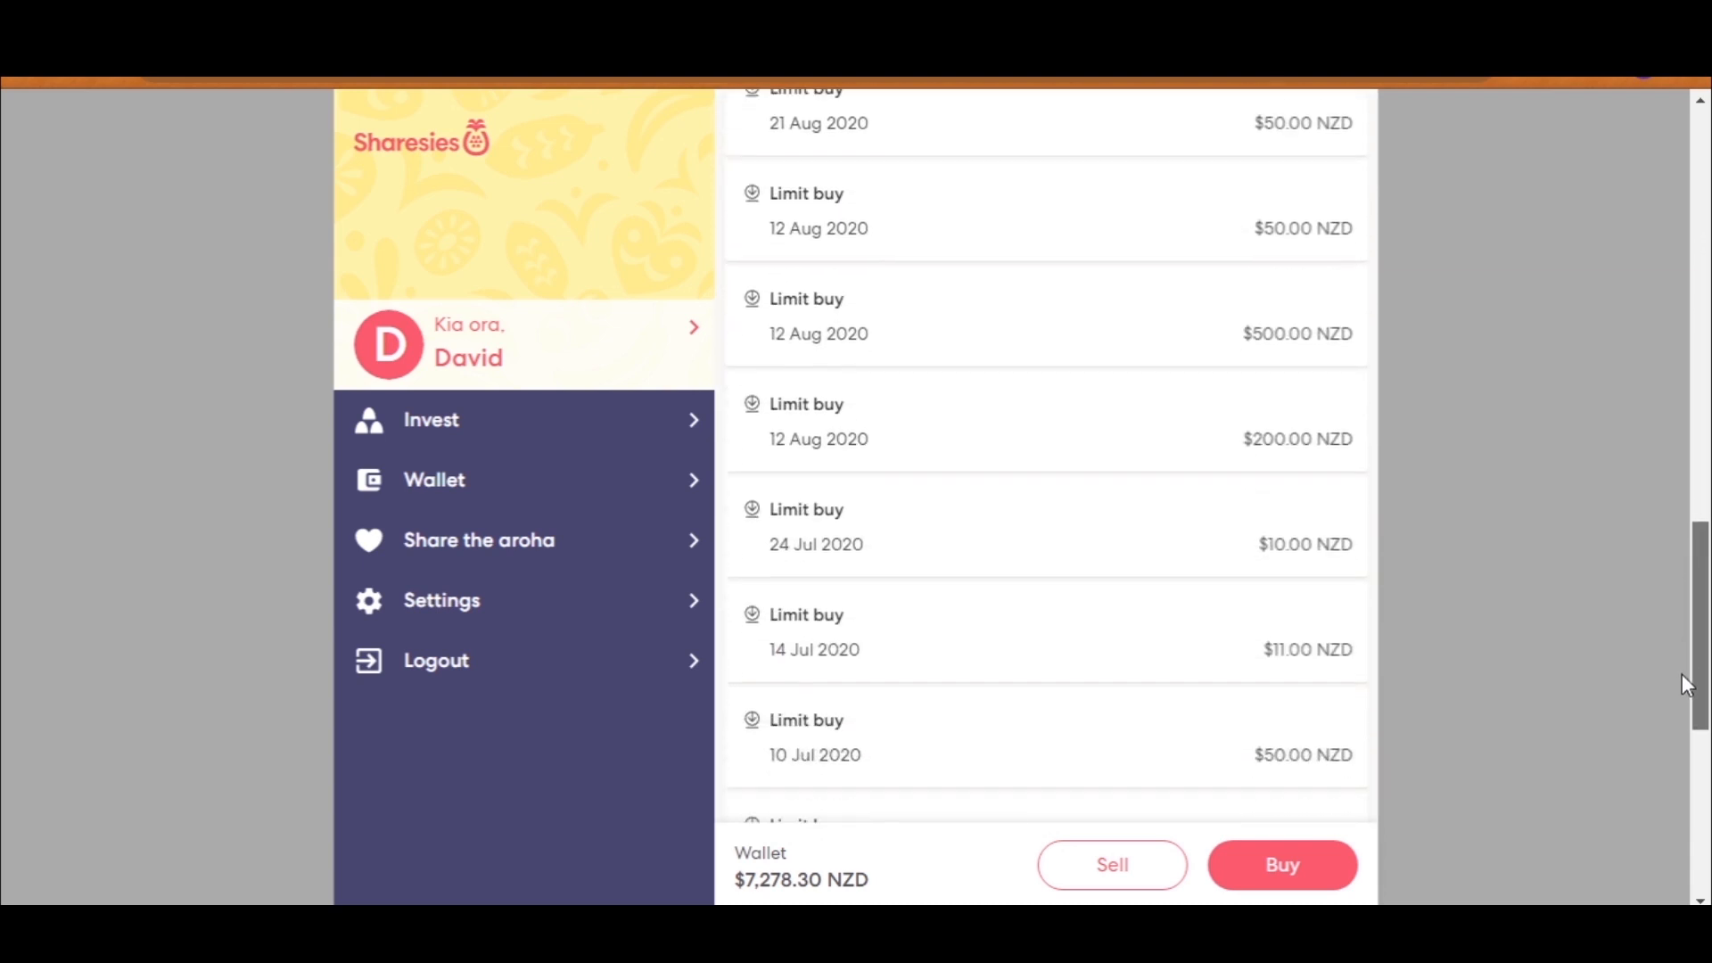
click(744, 122)
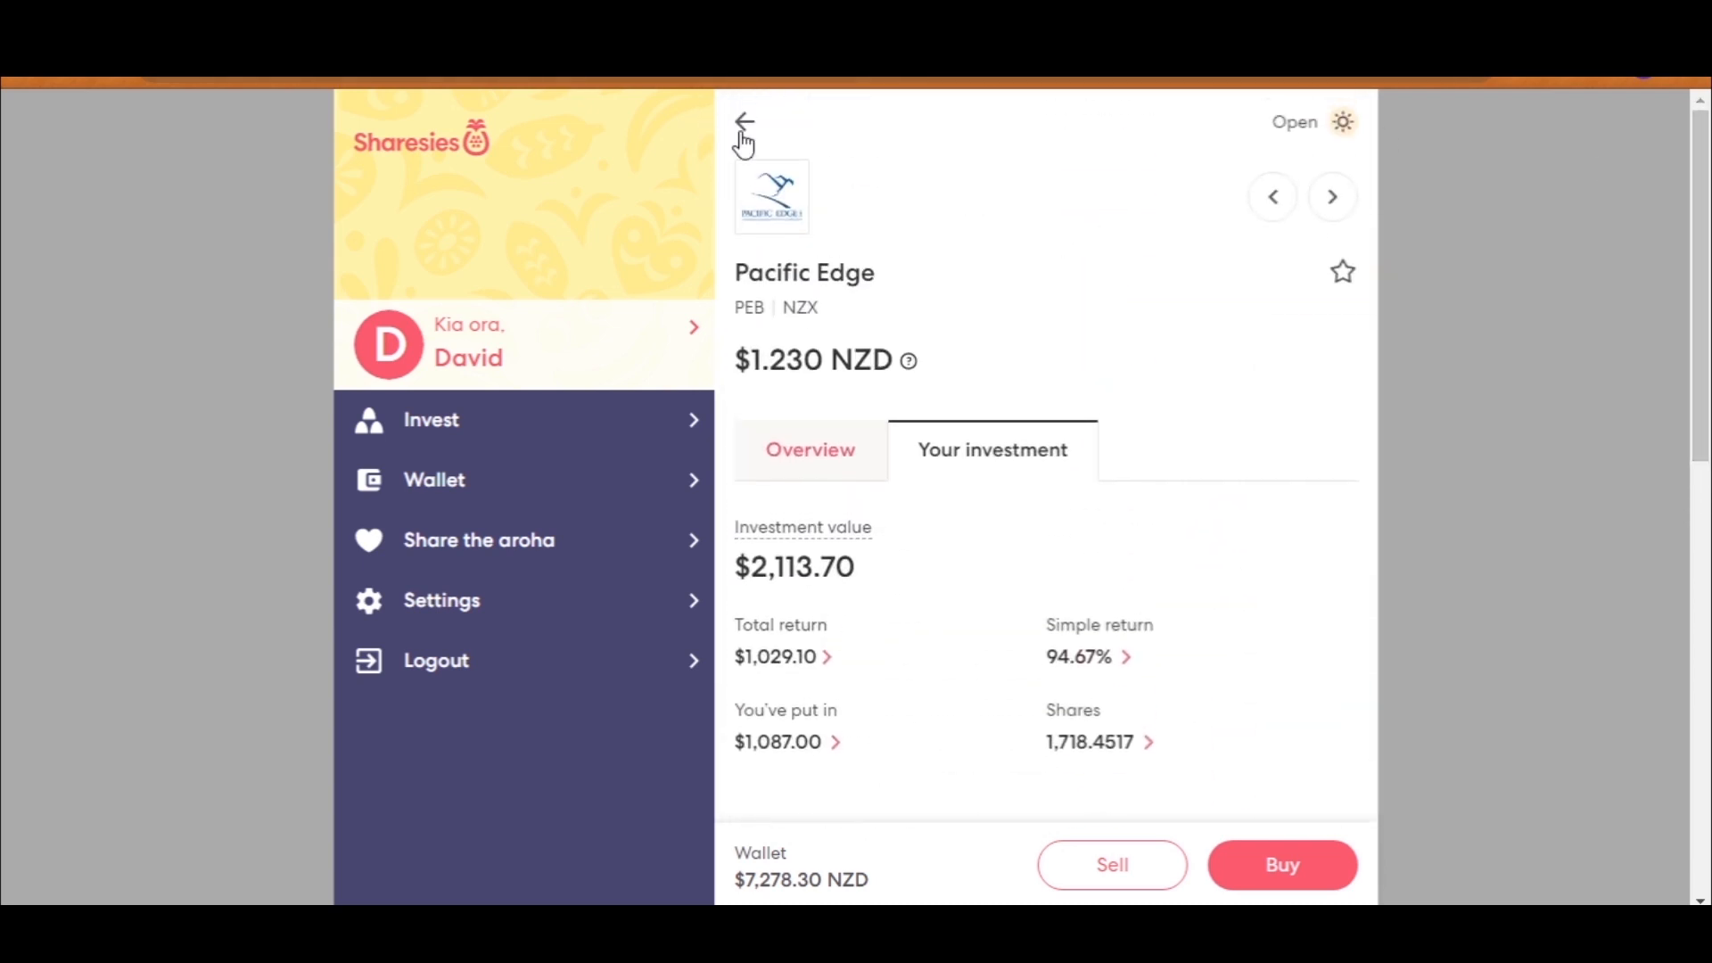
Step: Return to the holdings grid and scroll past PaySauce and Pushpay to QEX Logistics at −47.83%
click(744, 123)
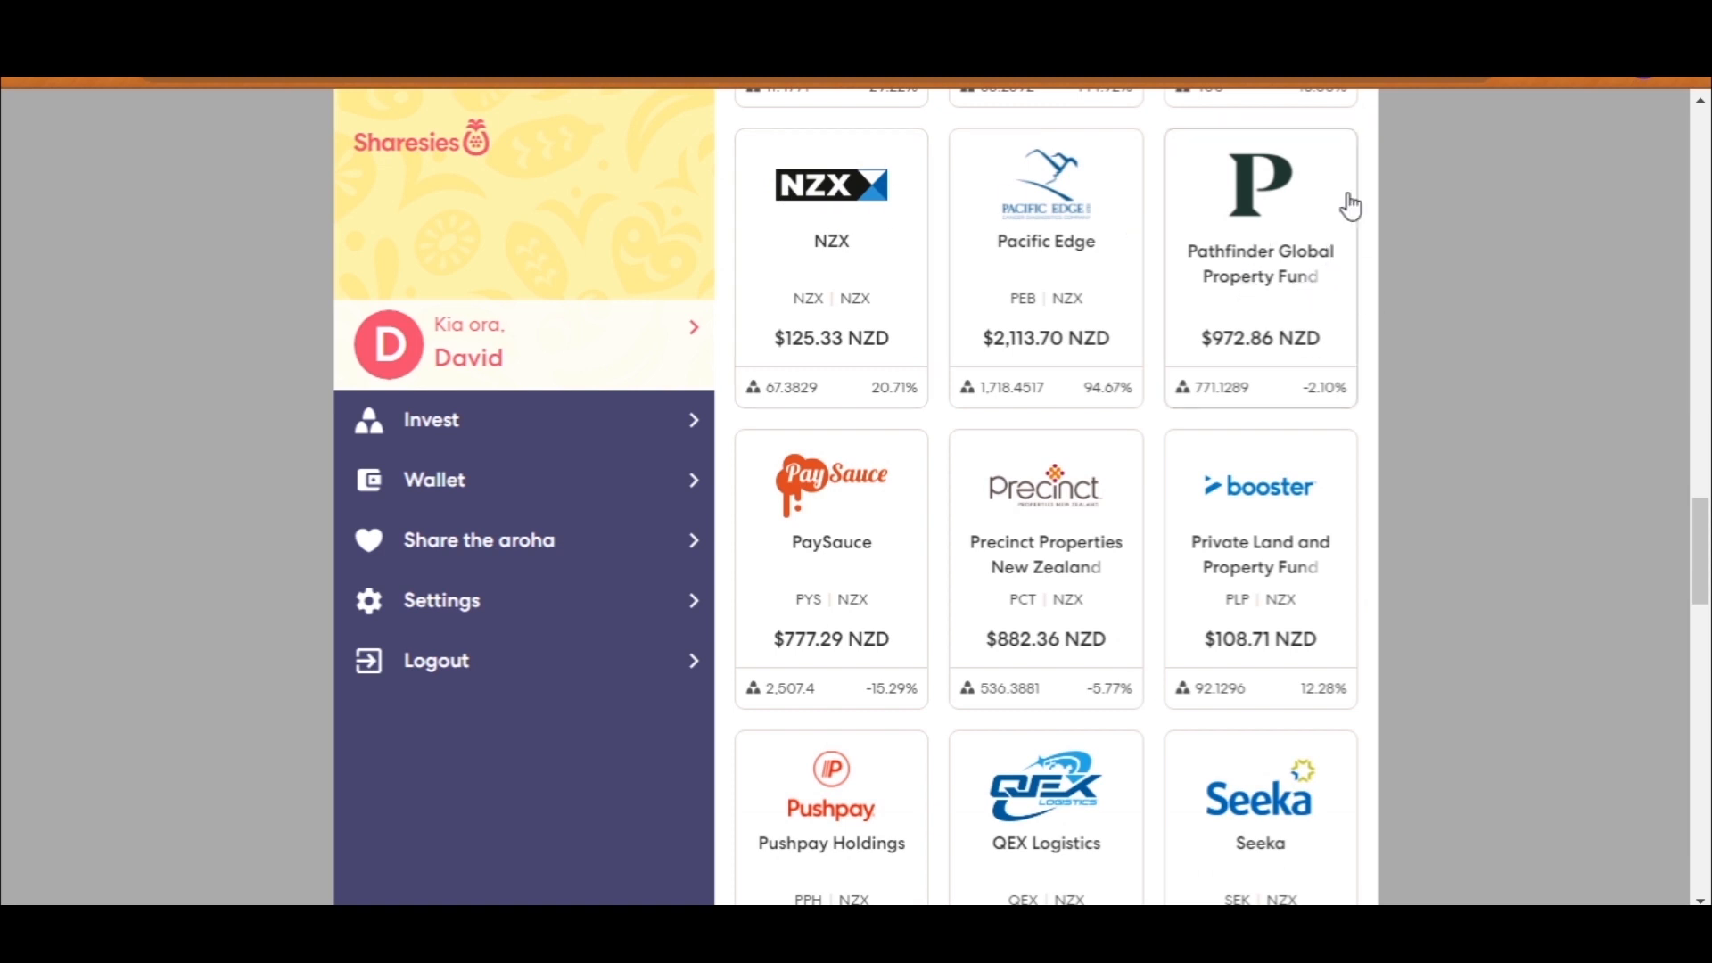
mouse_move(1395, 282)
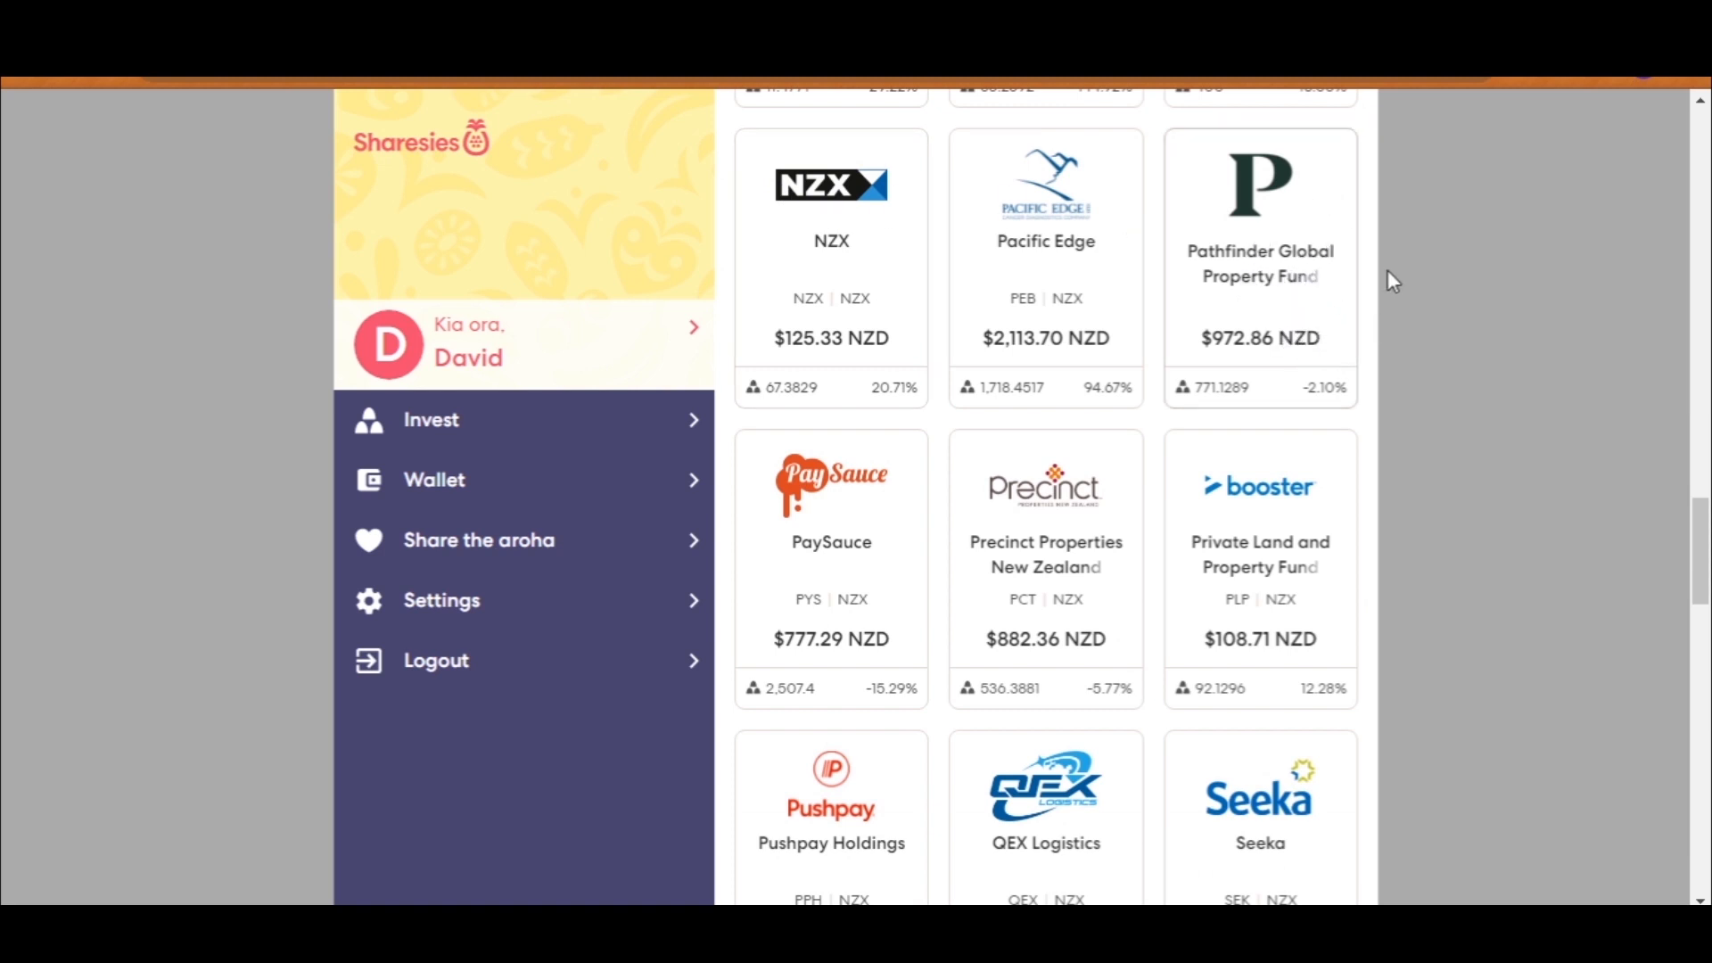
mouse_move(1237, 317)
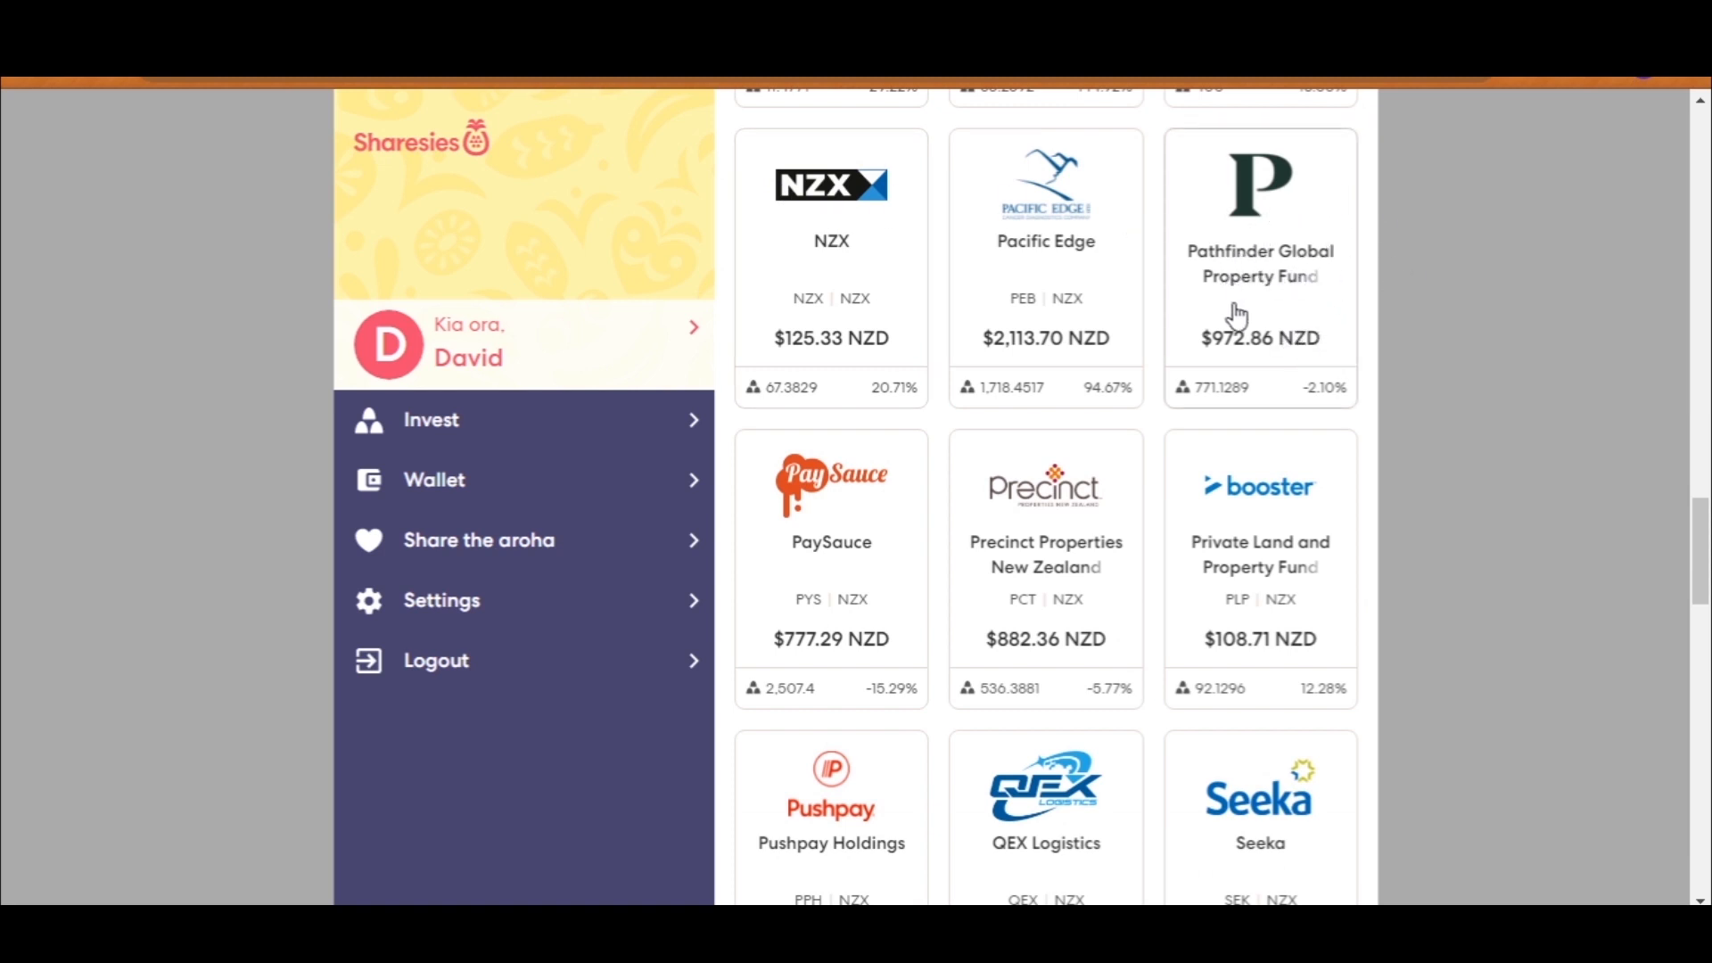
mouse_move(1346, 401)
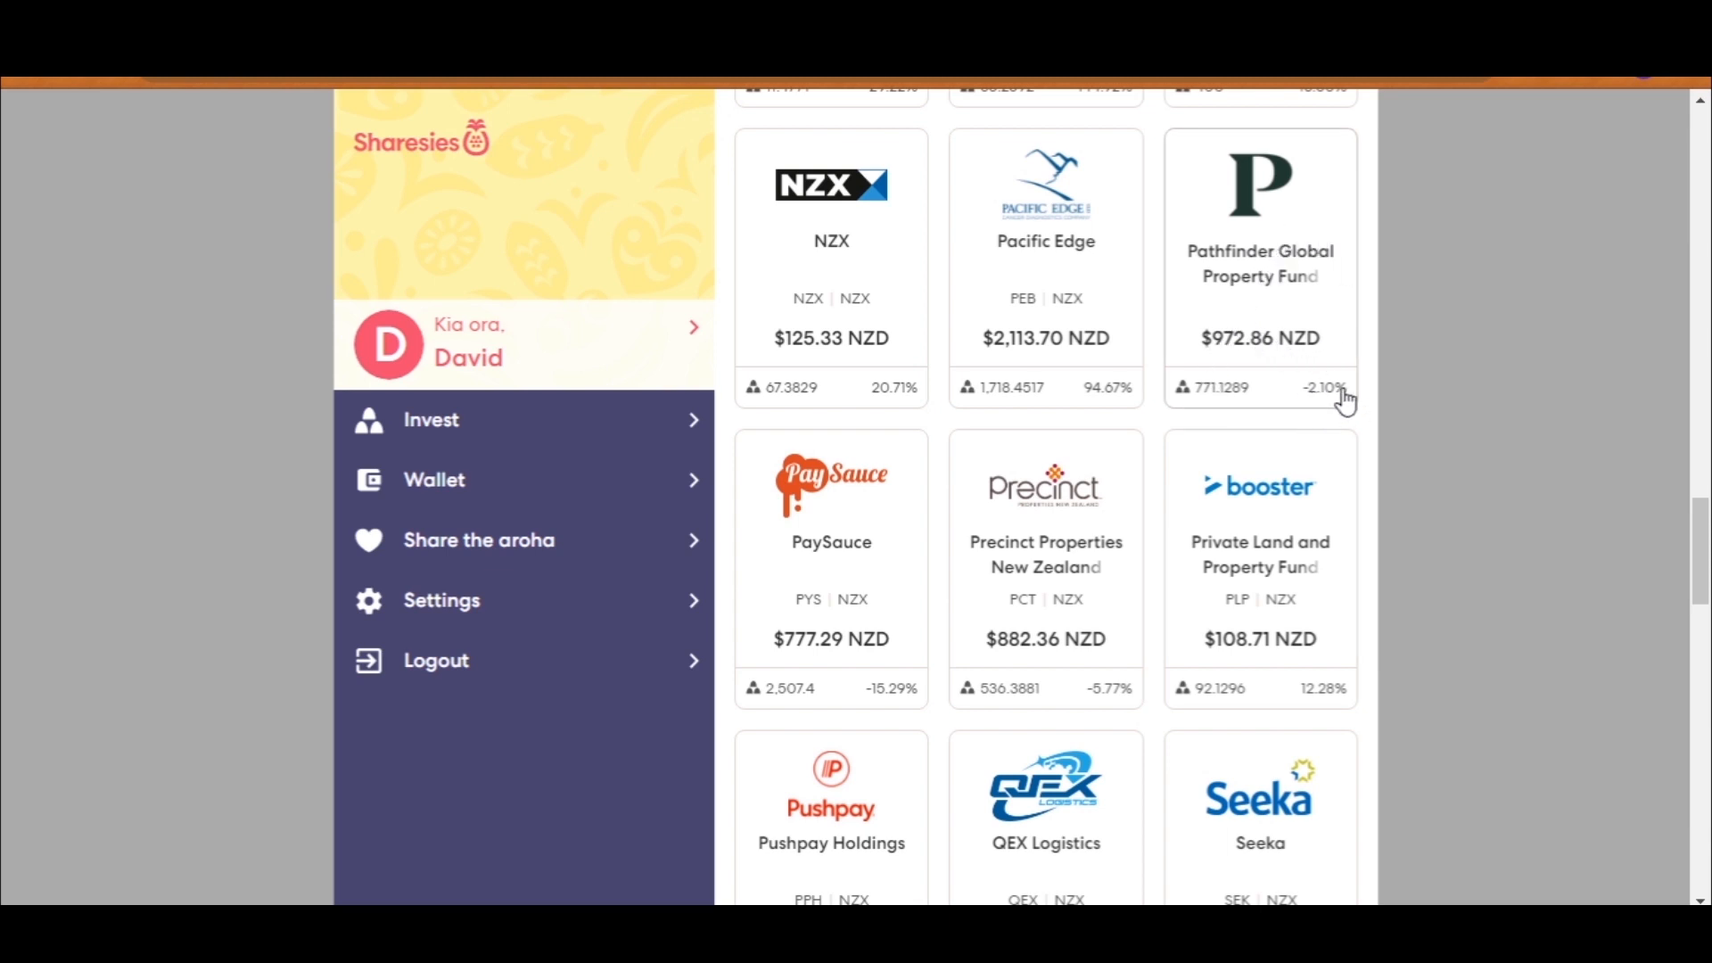
mouse_move(1517, 380)
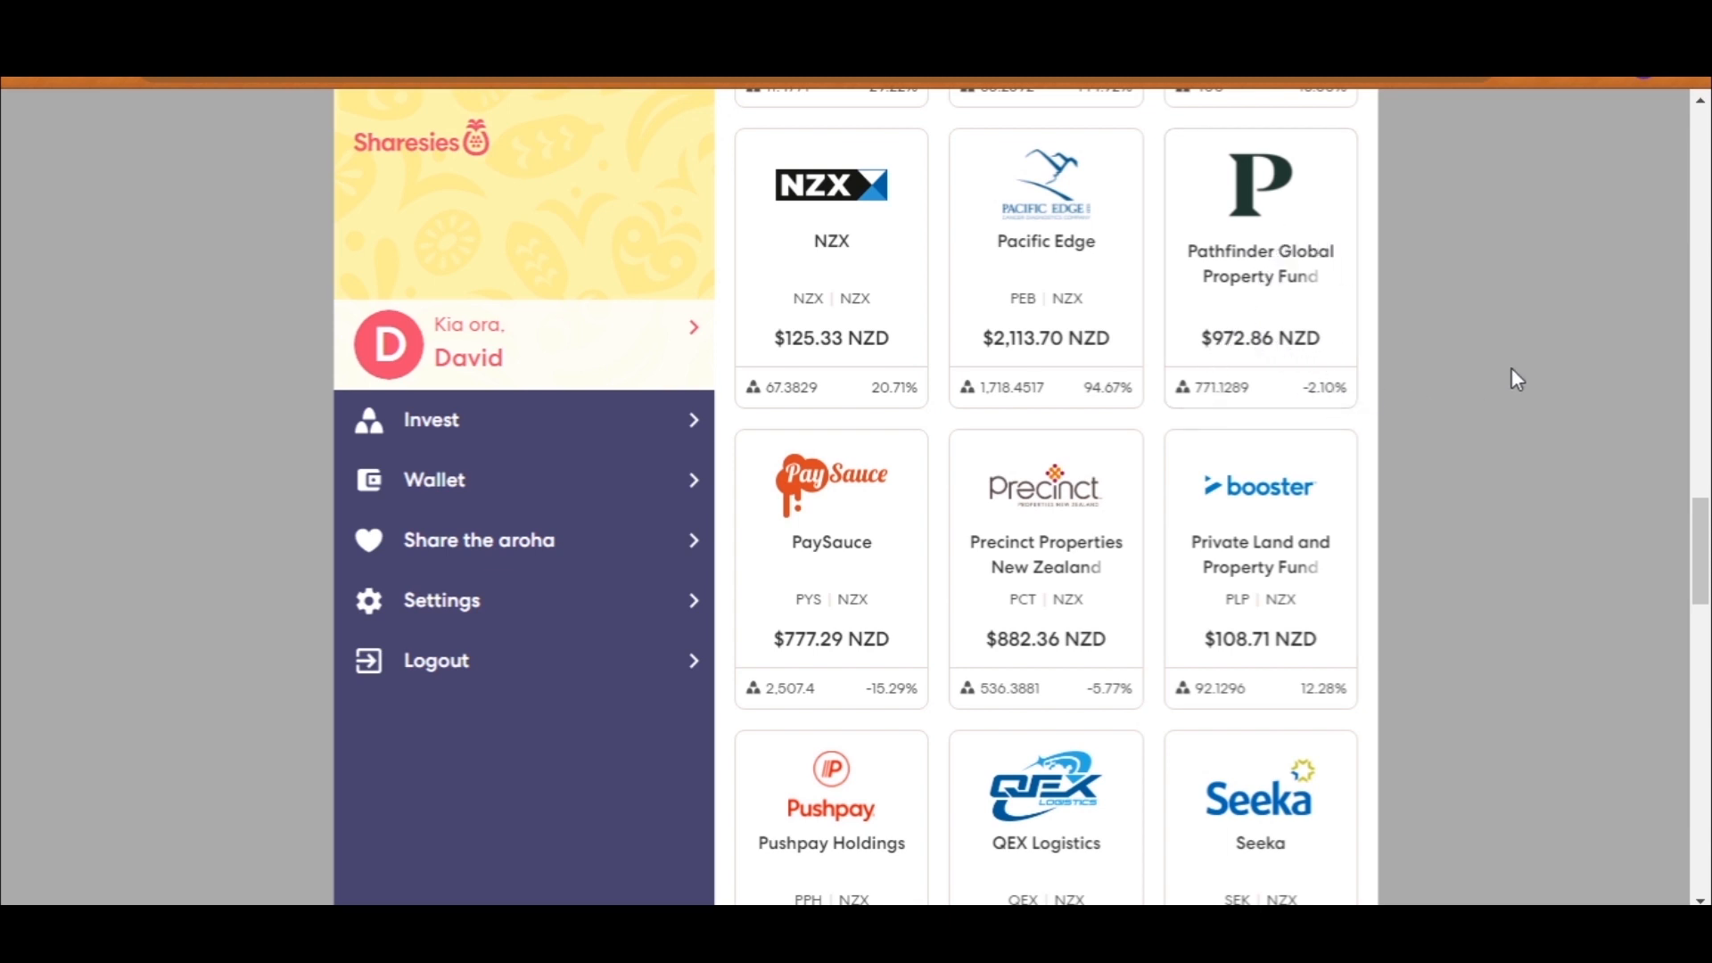
mouse_move(1545, 341)
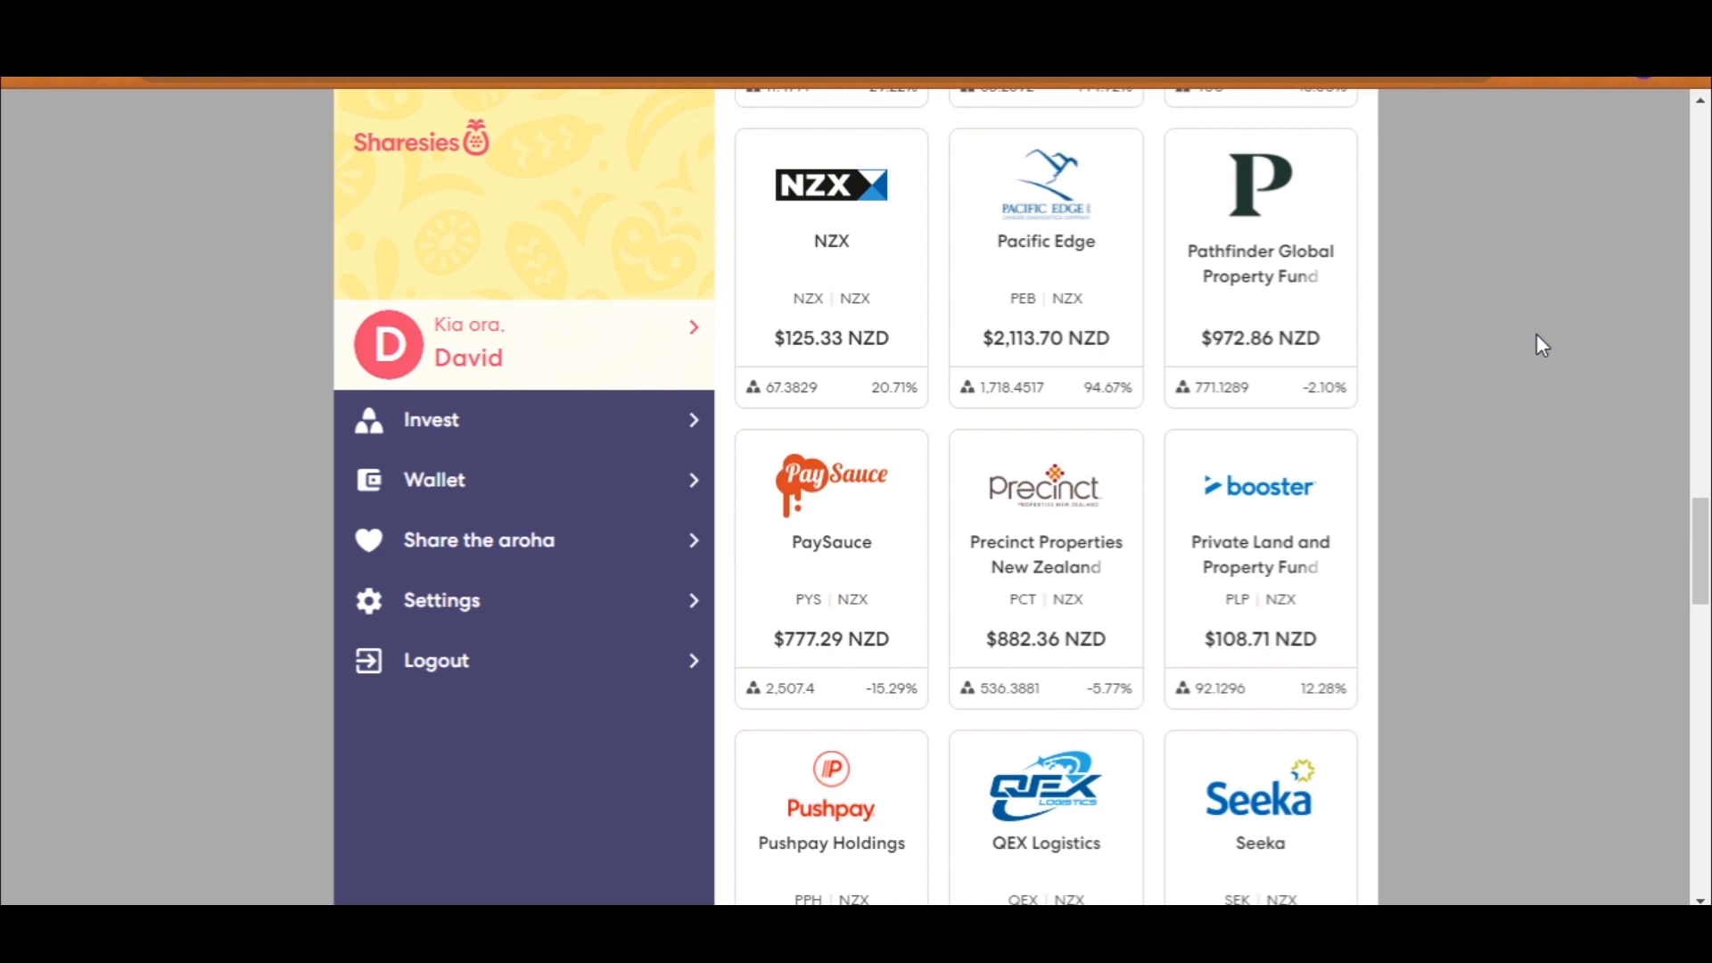
scroll(down, 3)
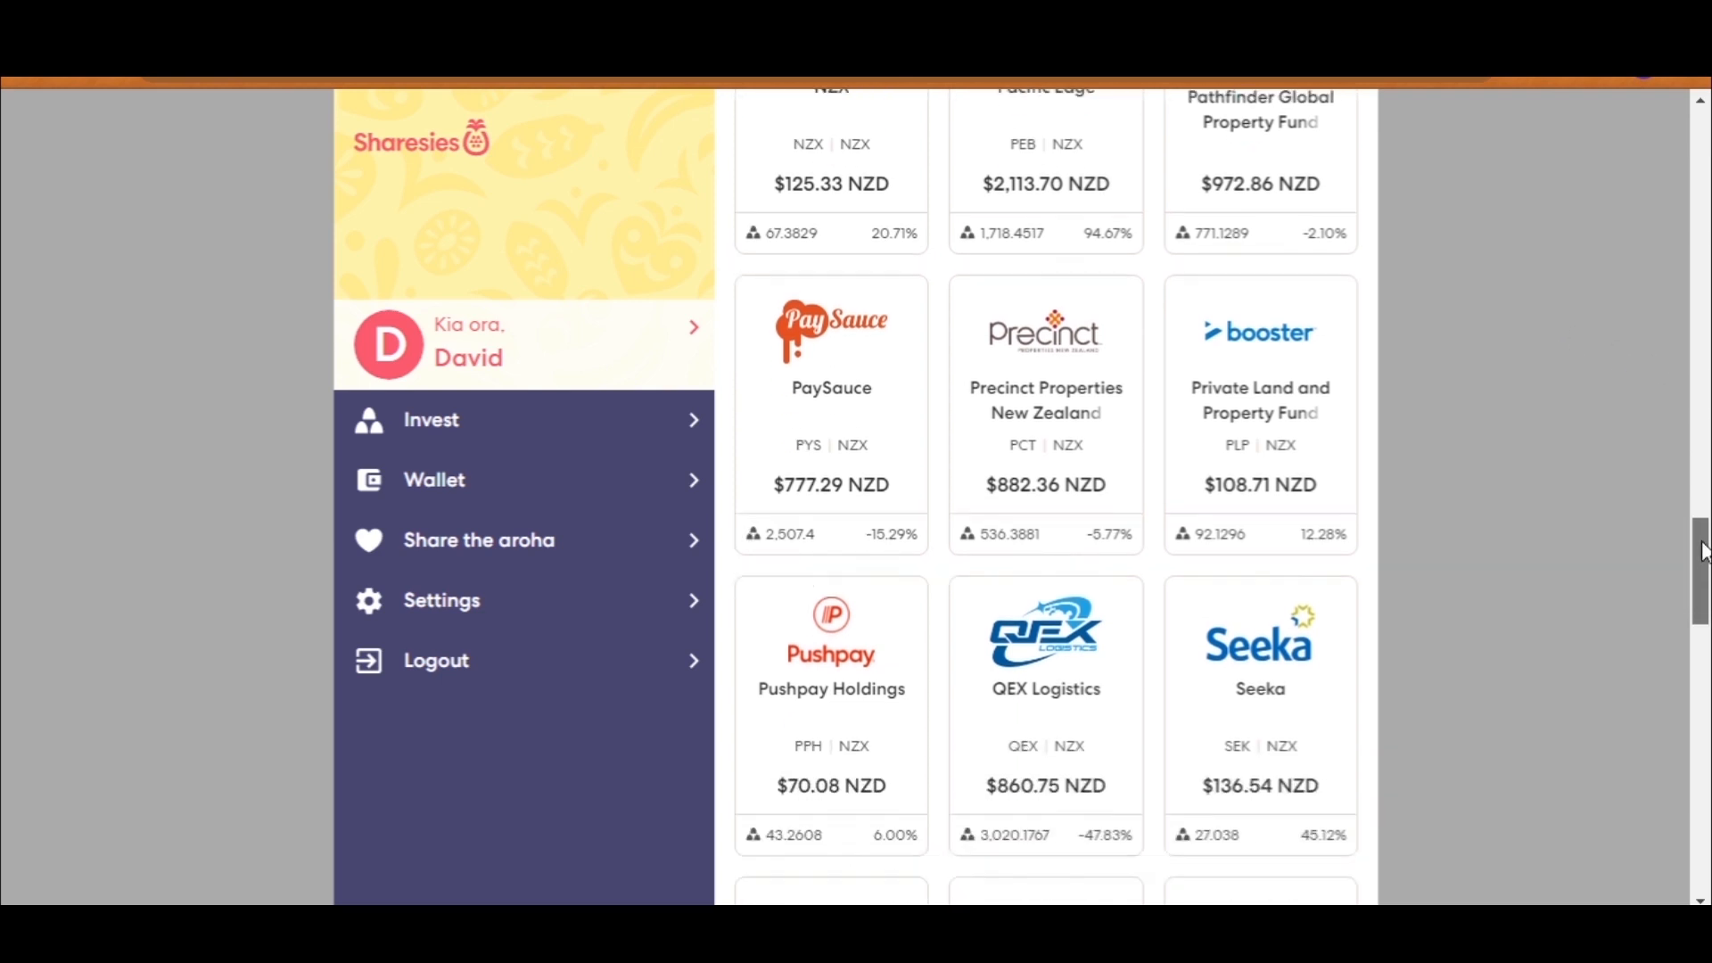
scroll(down, 3)
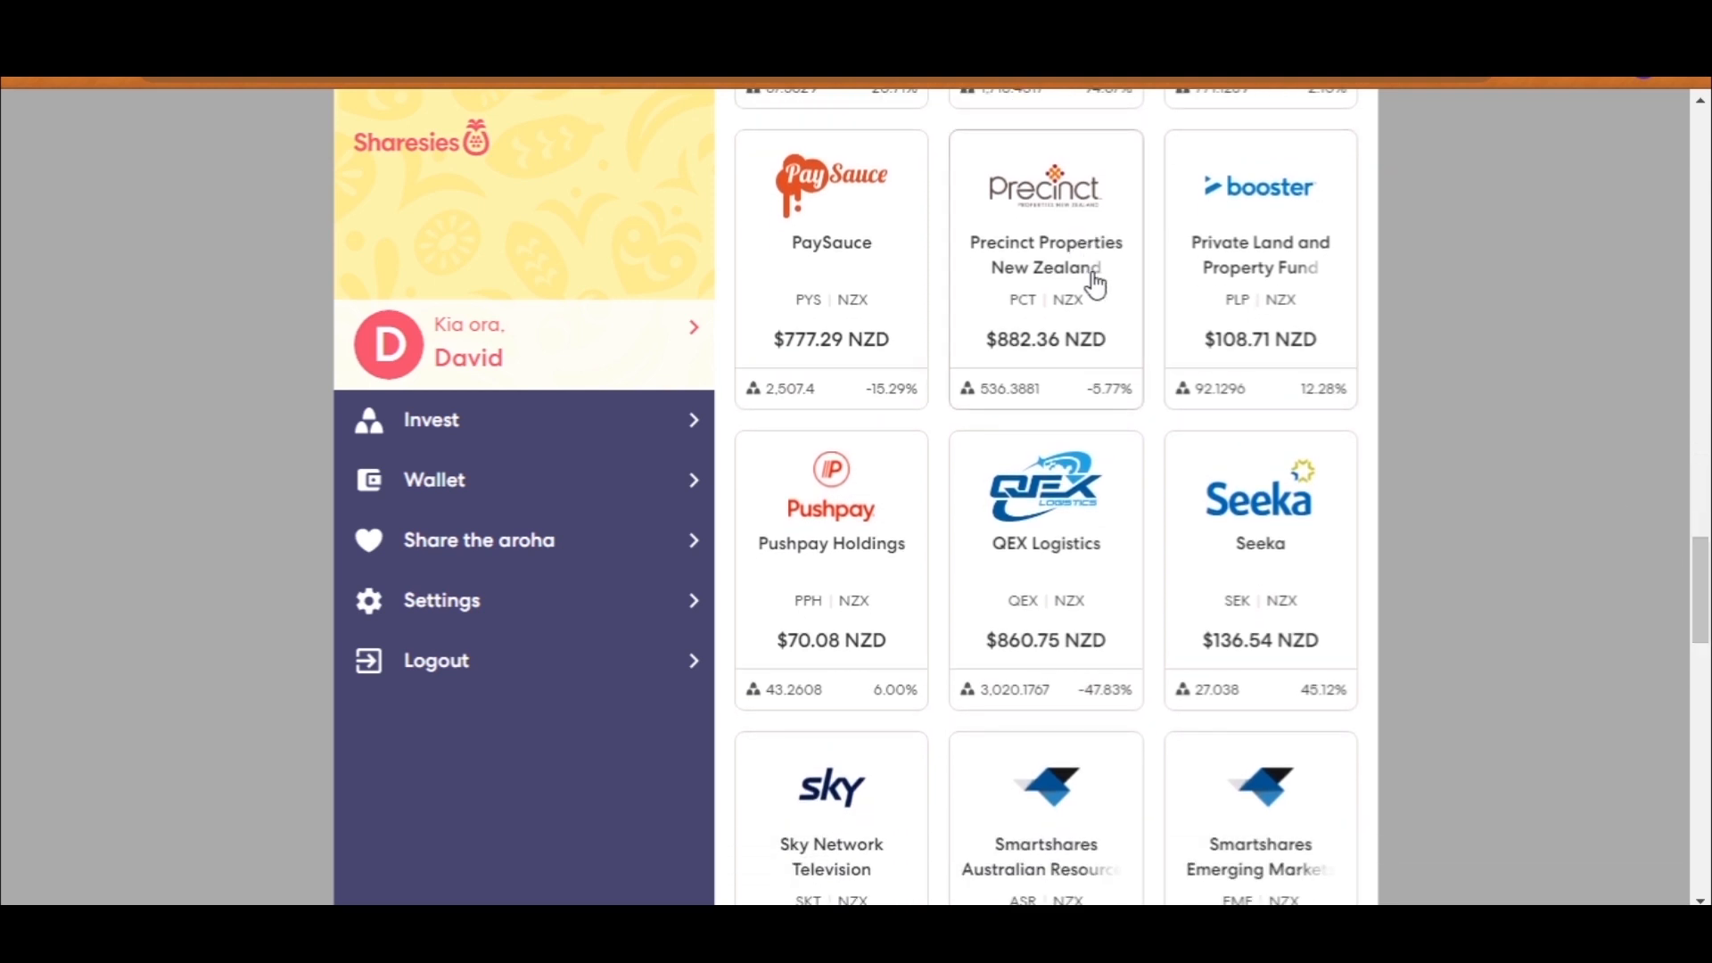
mouse_move(1103, 325)
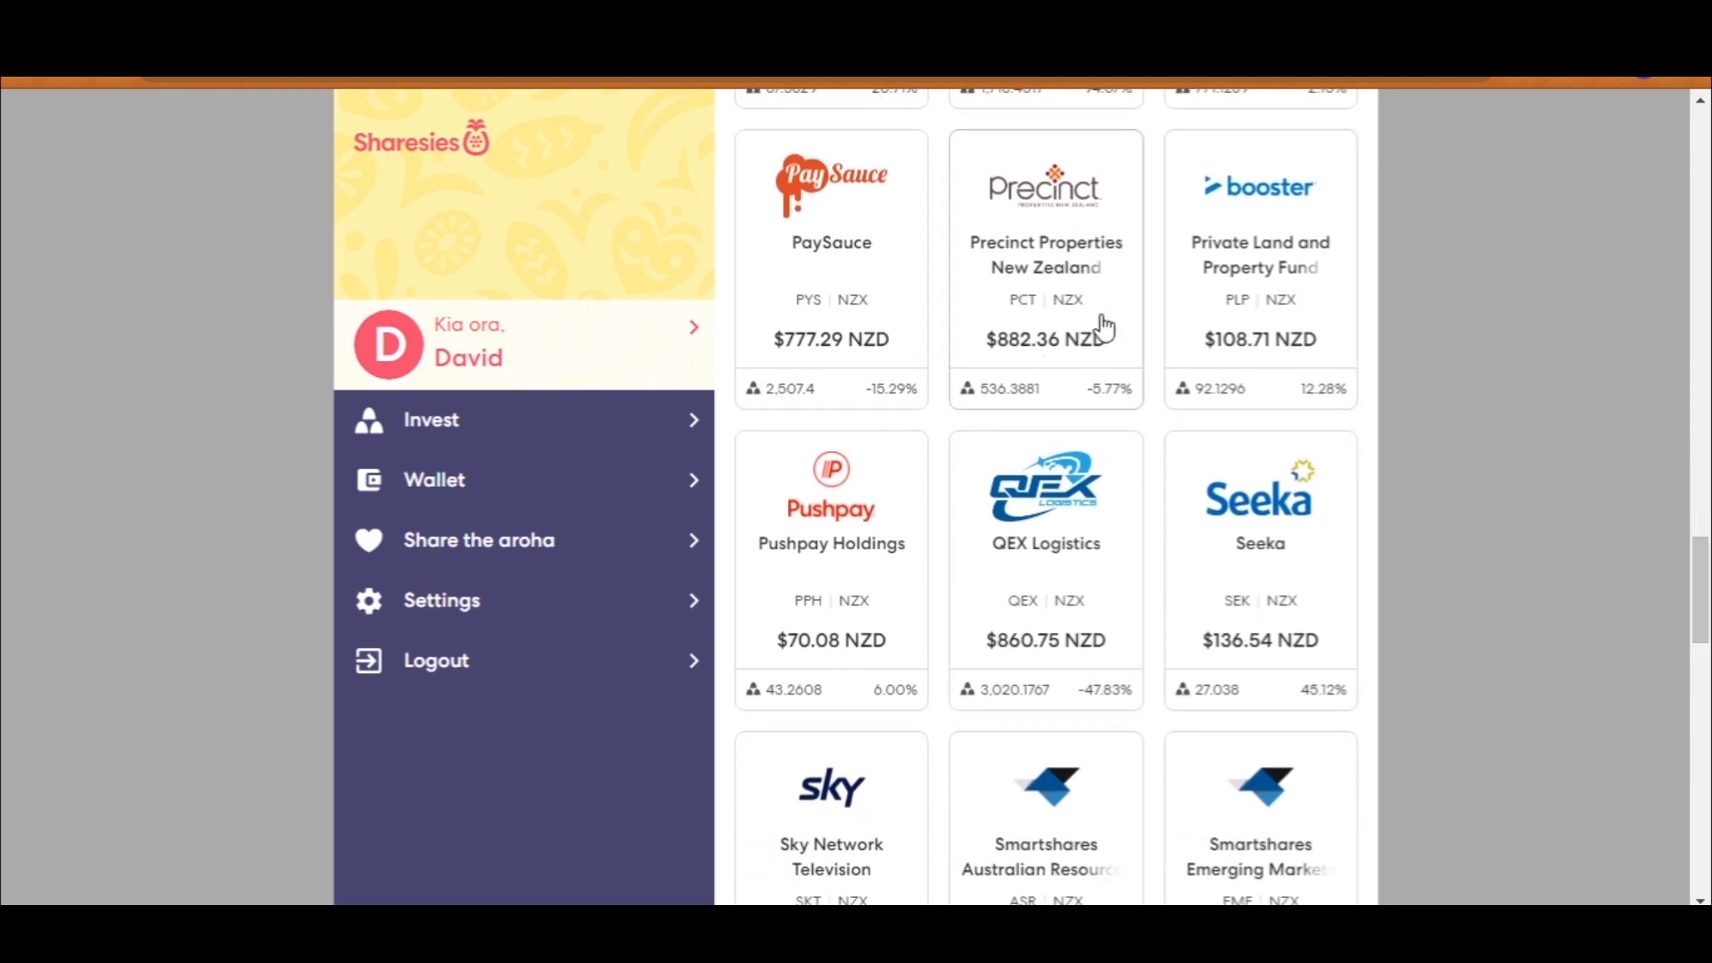
mouse_move(1110, 423)
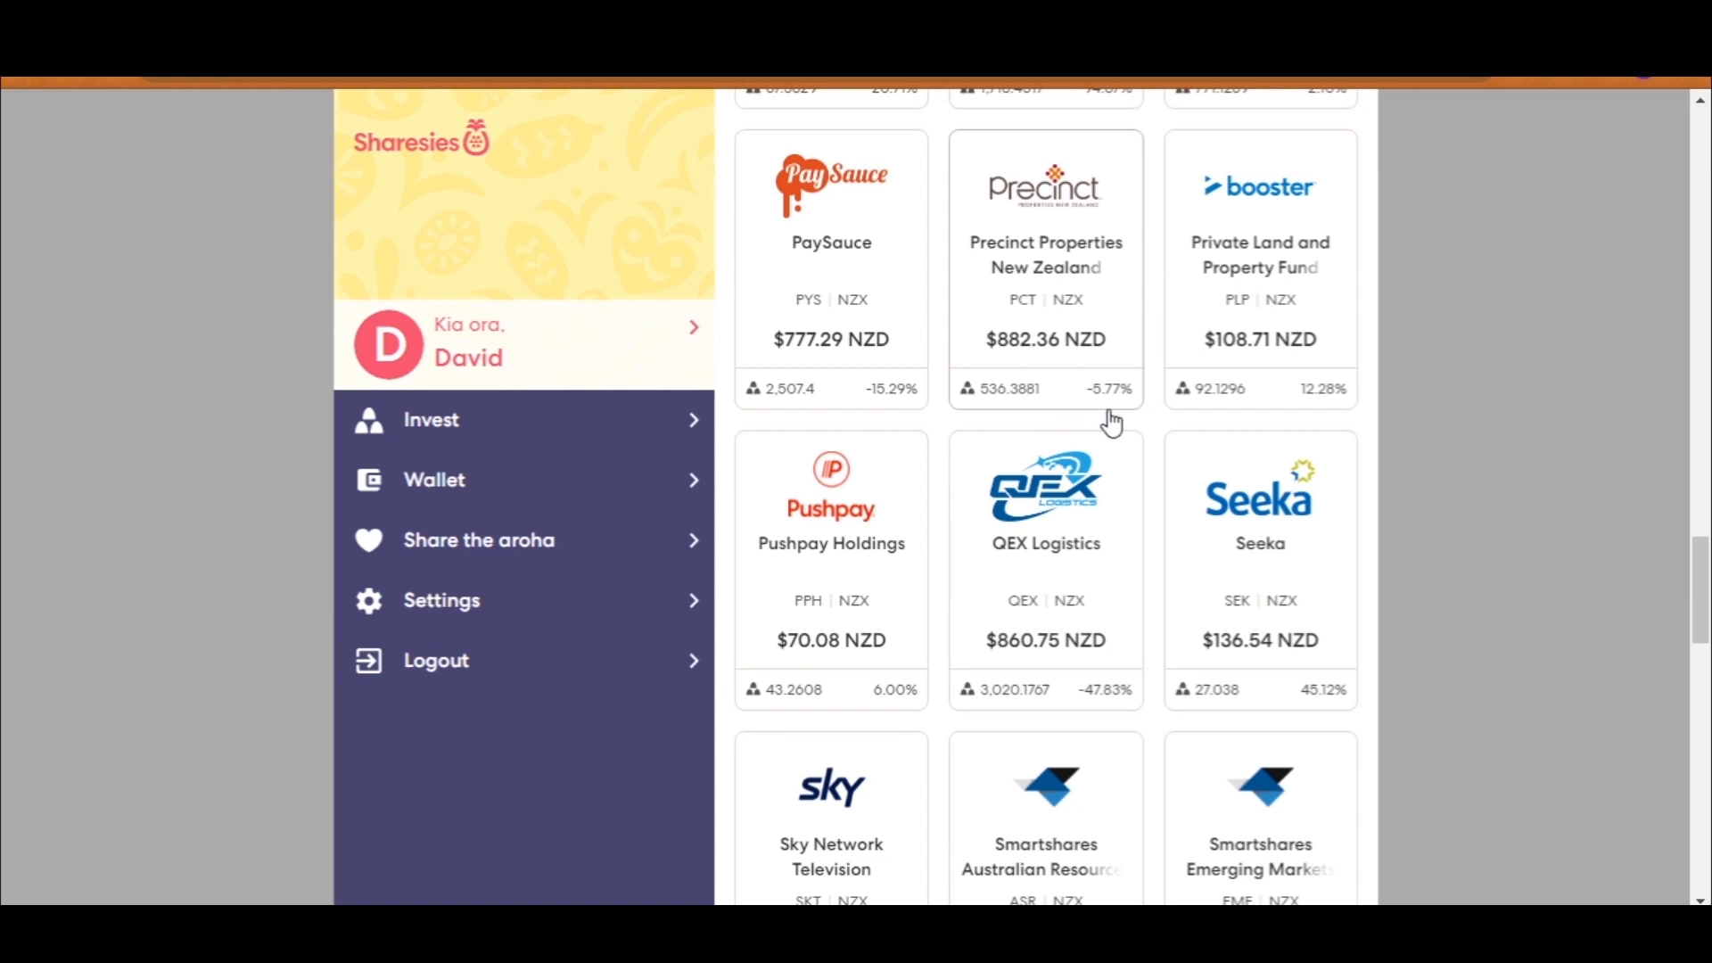
mouse_move(1122, 363)
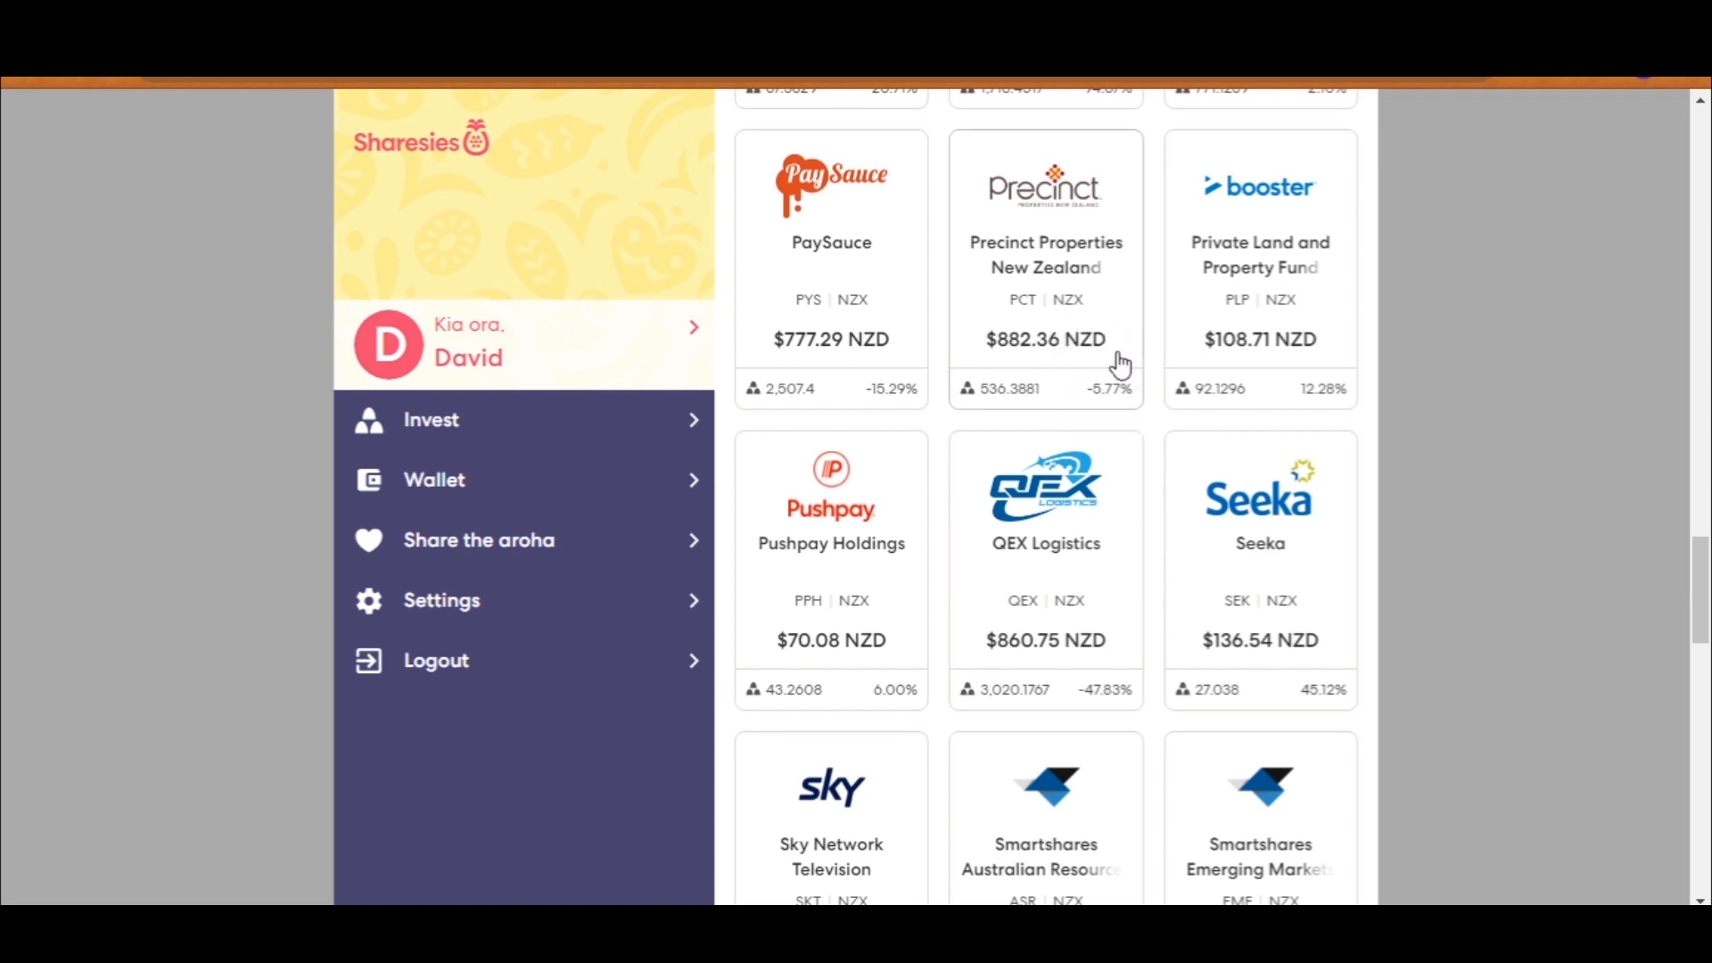
mouse_move(1245, 253)
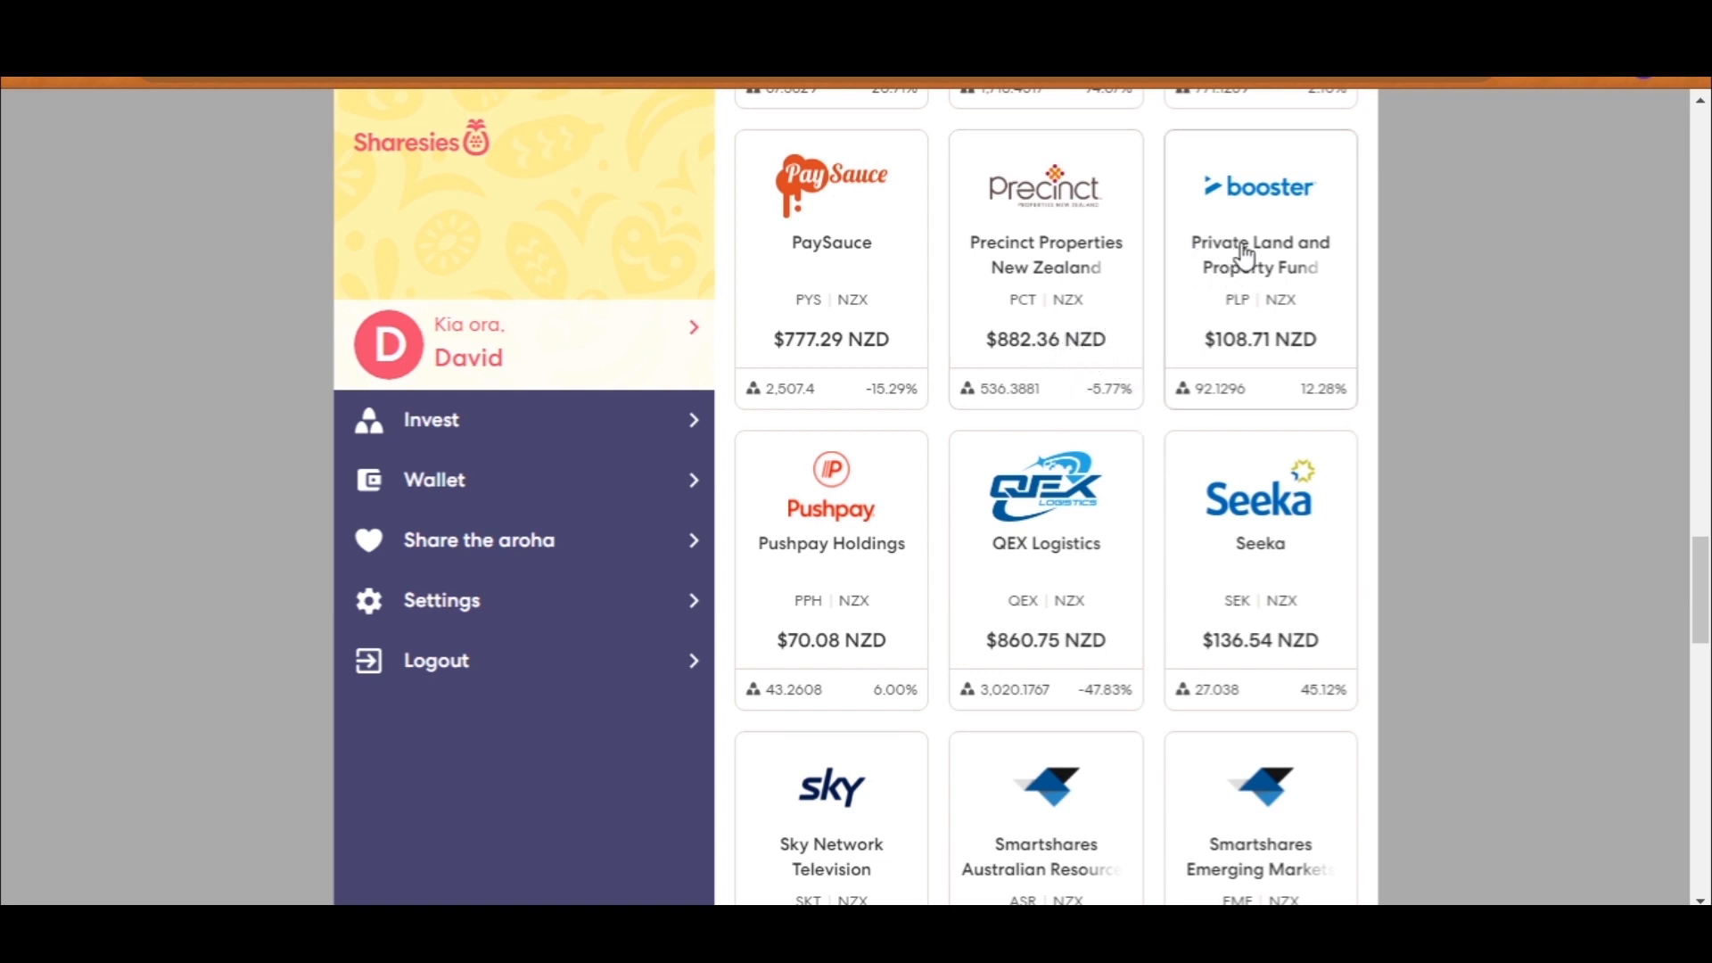
mouse_move(1324, 323)
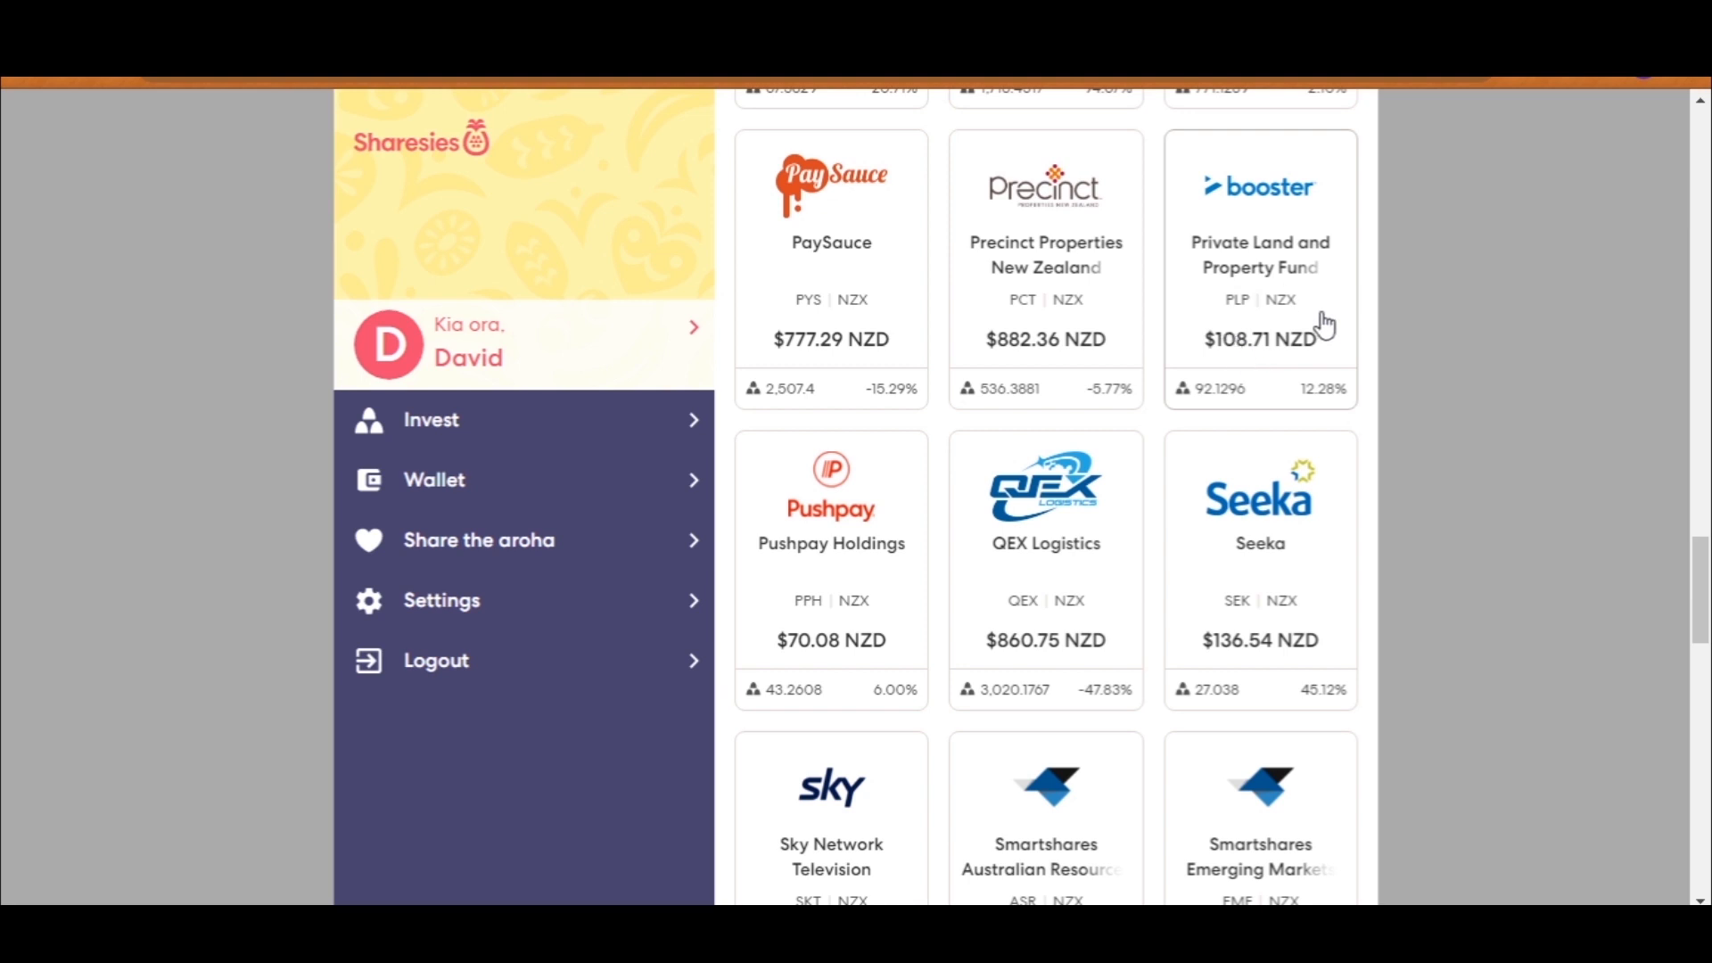
mouse_move(870, 567)
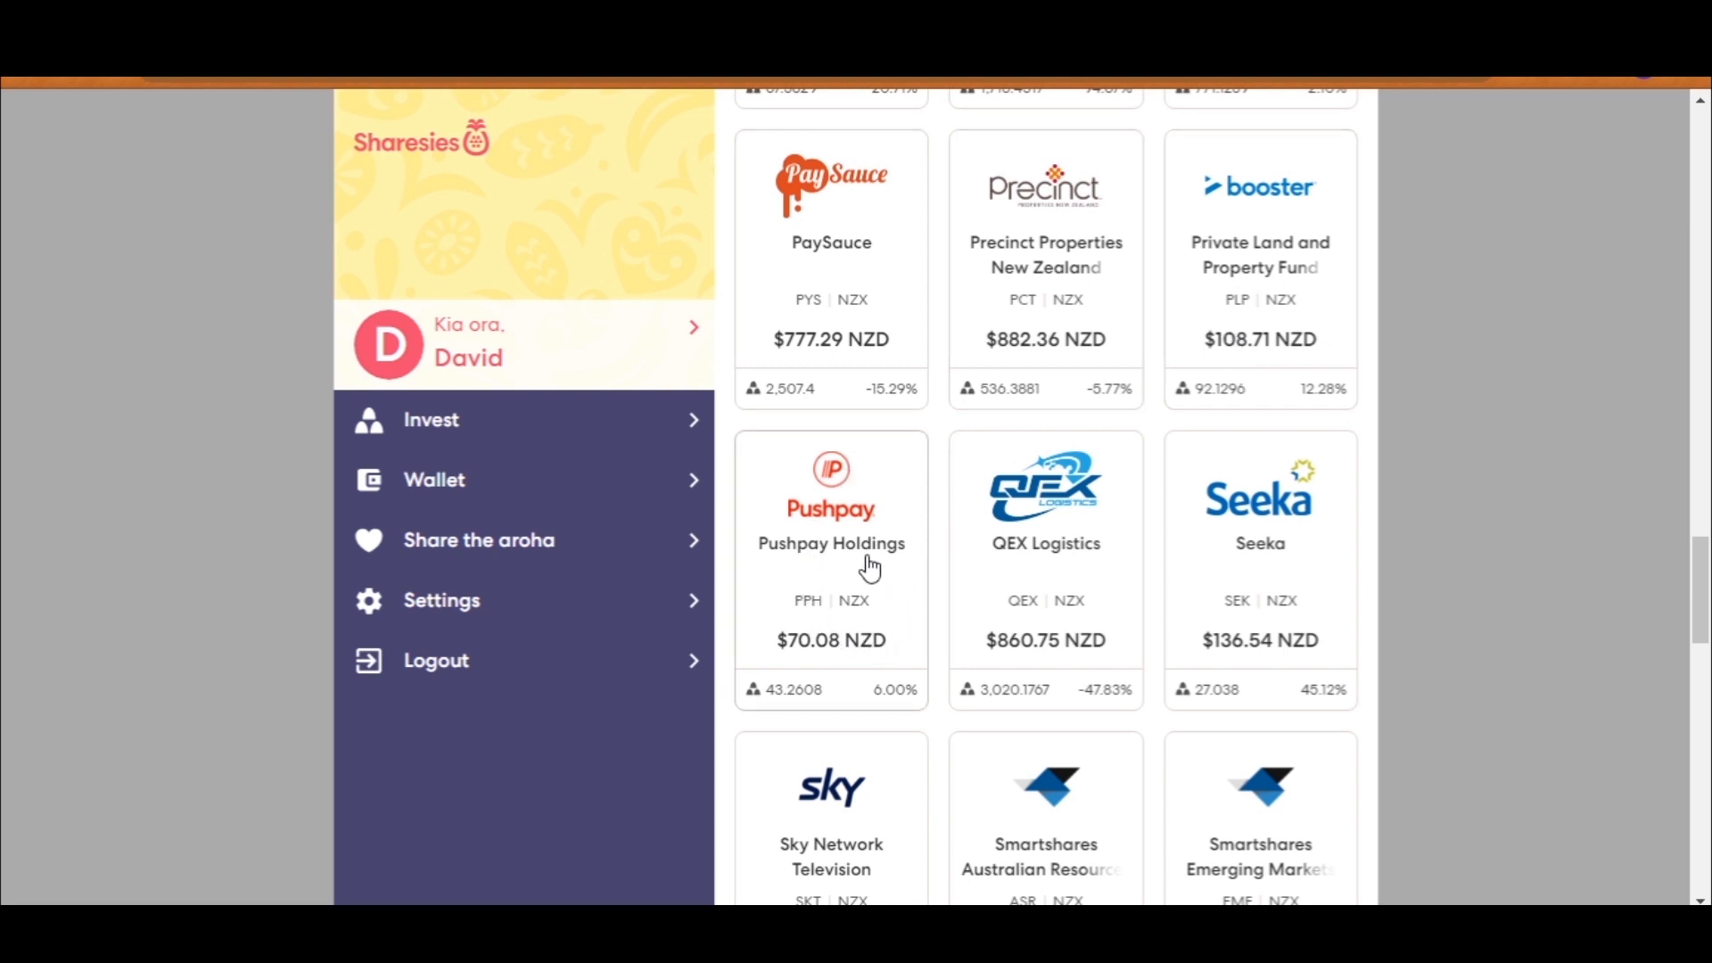
scroll(up, 3)
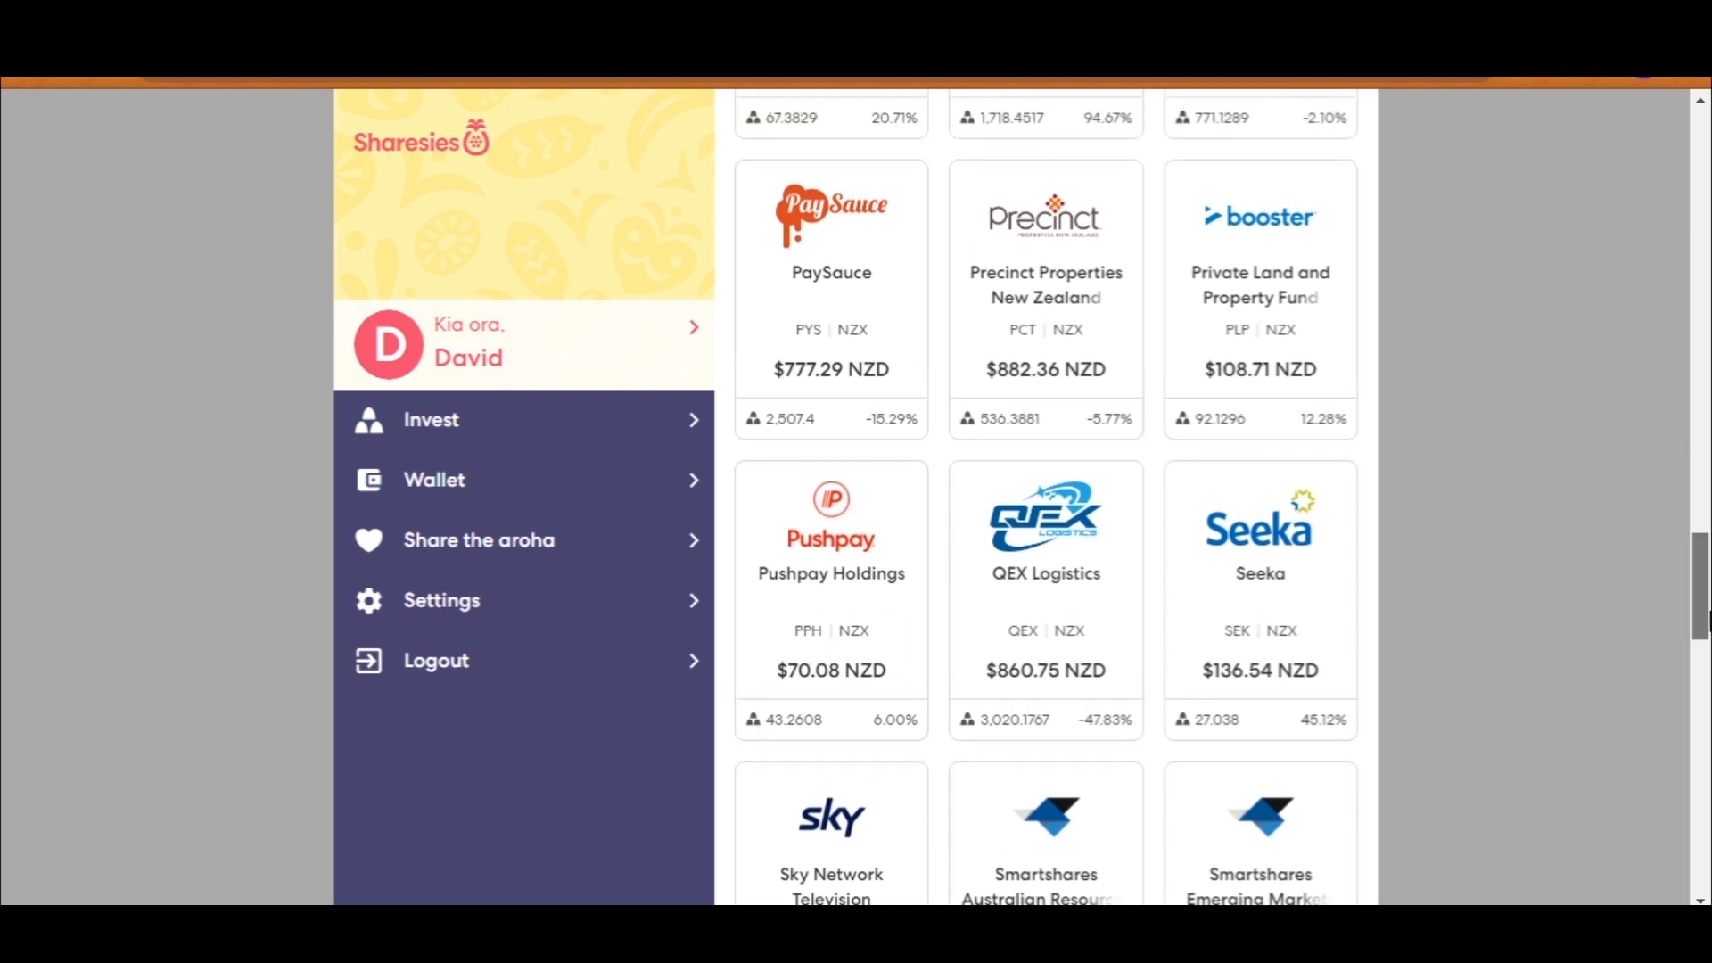
scroll(up, 3)
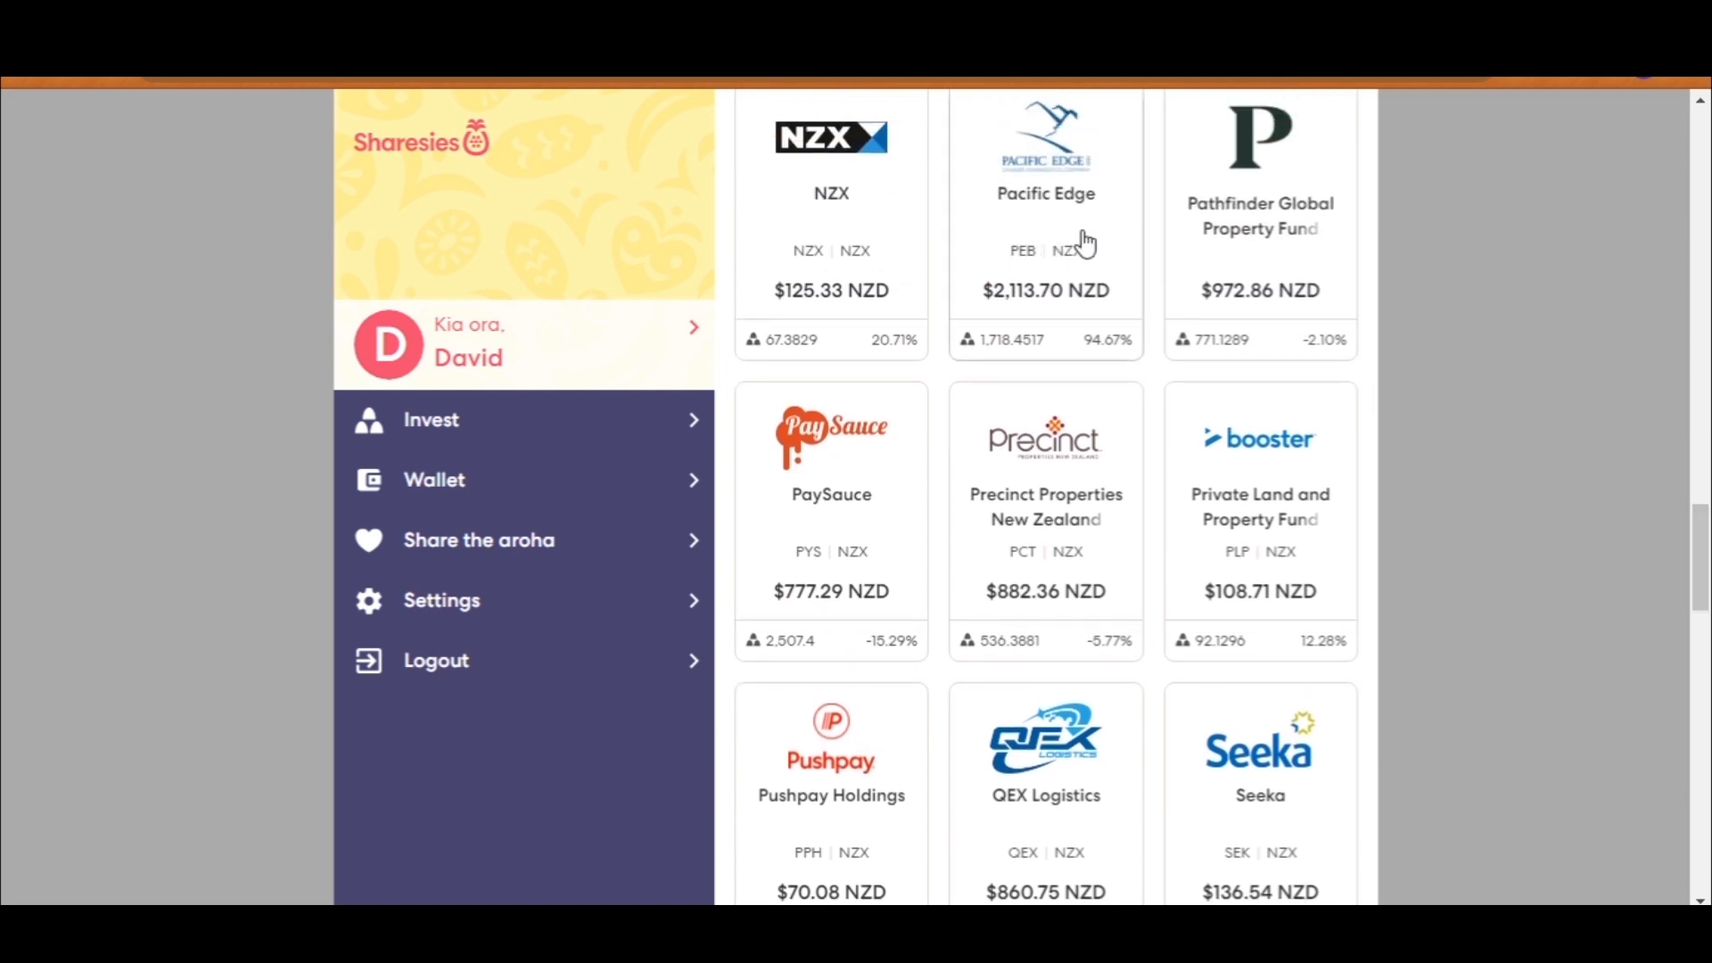
mouse_move(1048, 254)
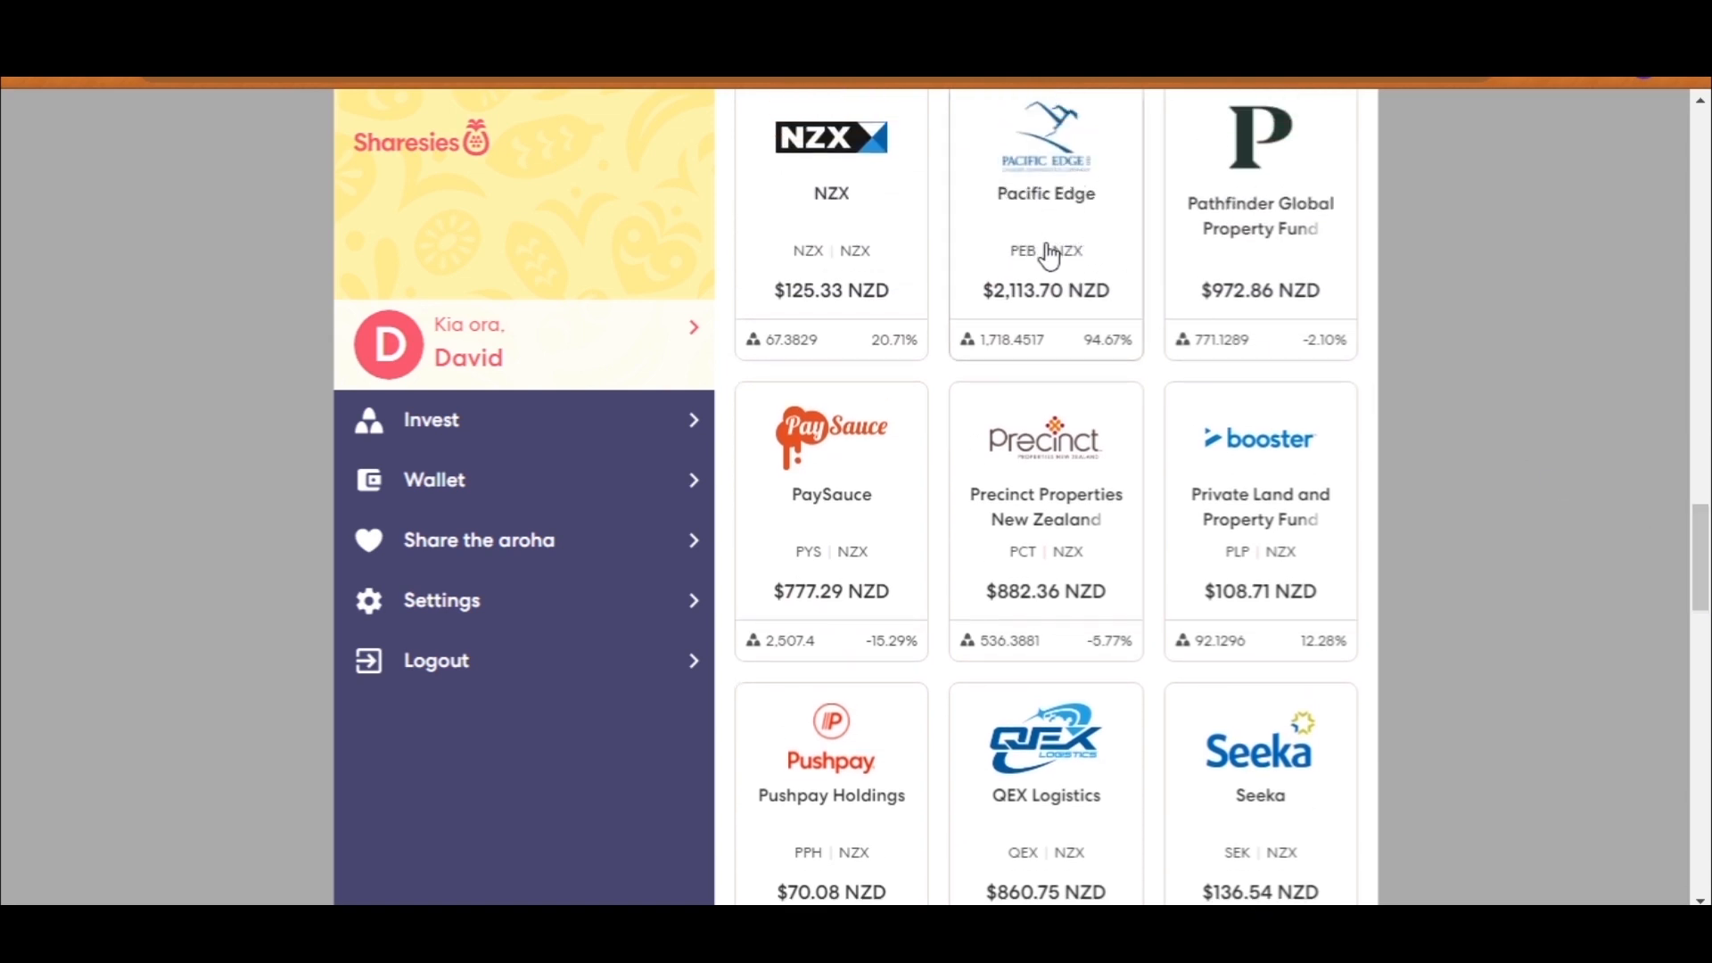
mouse_move(1025, 806)
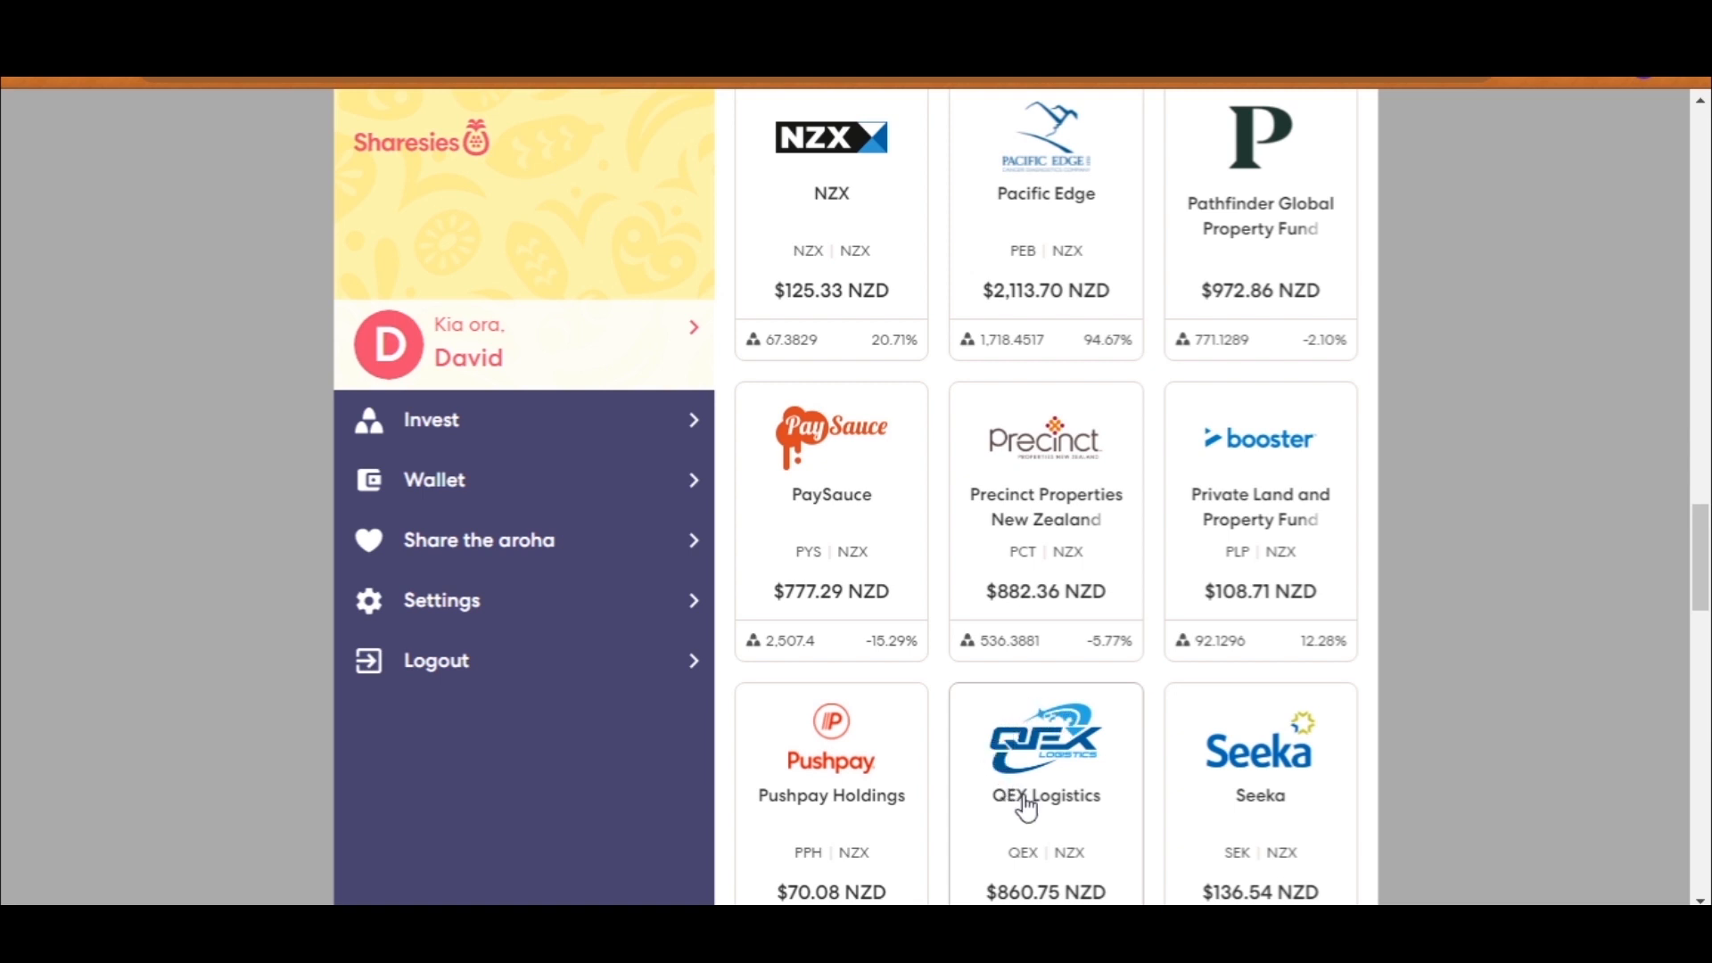
scroll(down, 3)
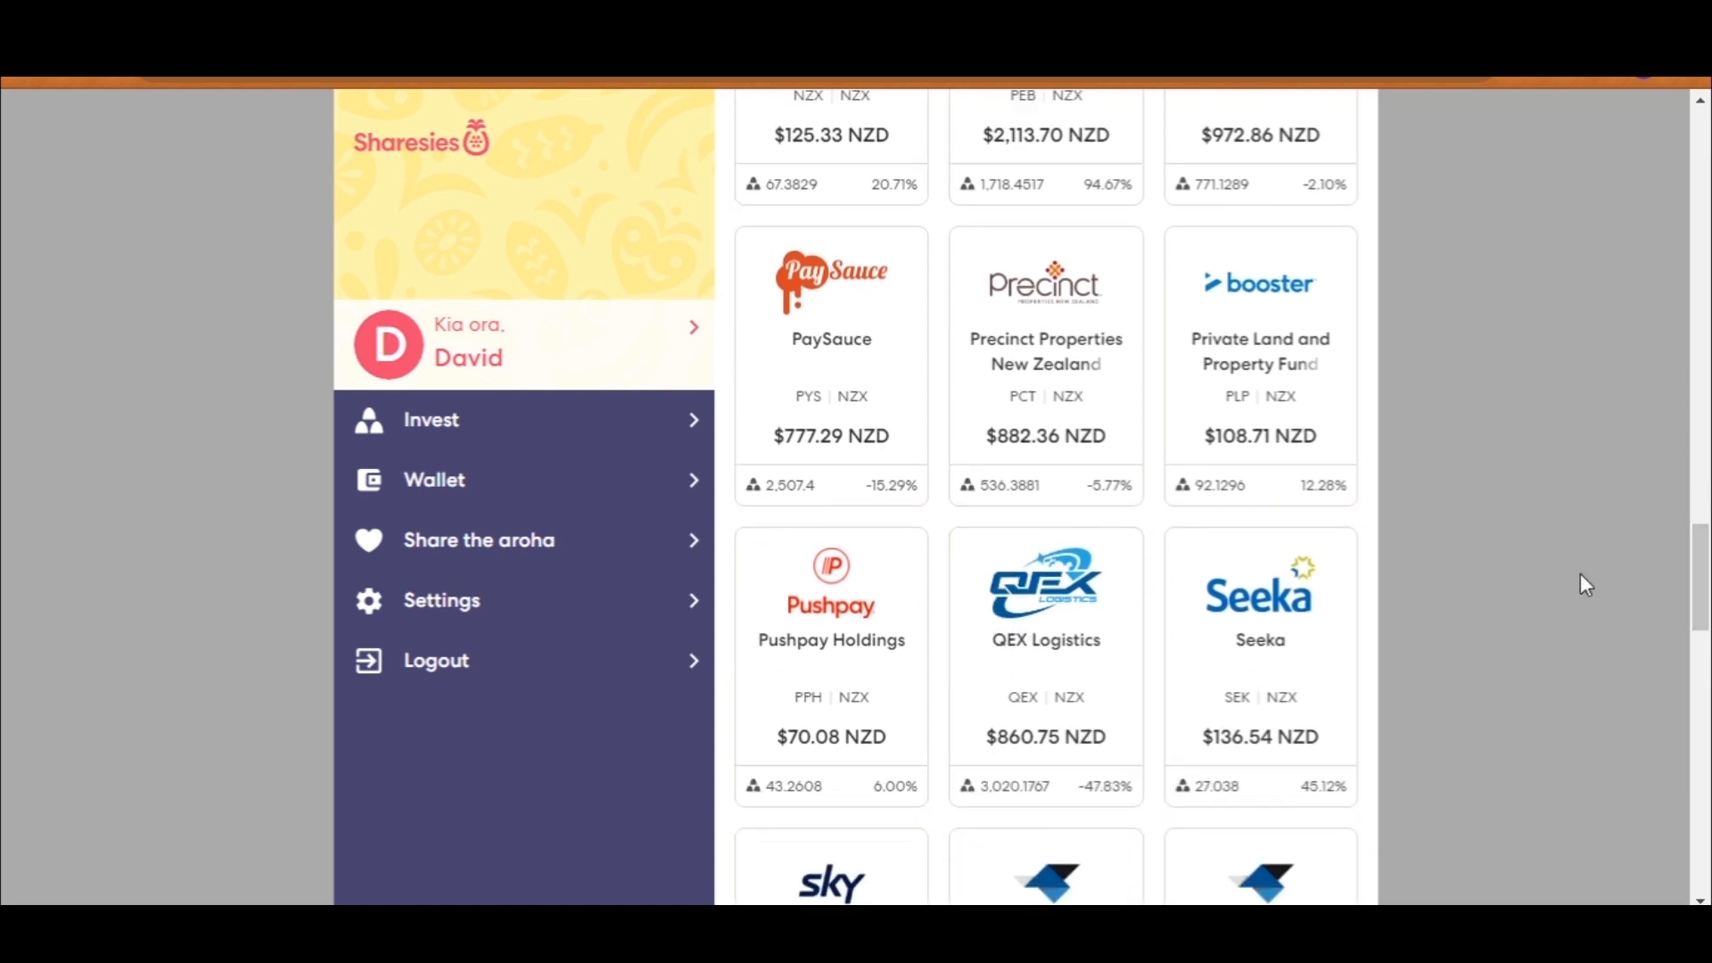
mouse_move(1133, 817)
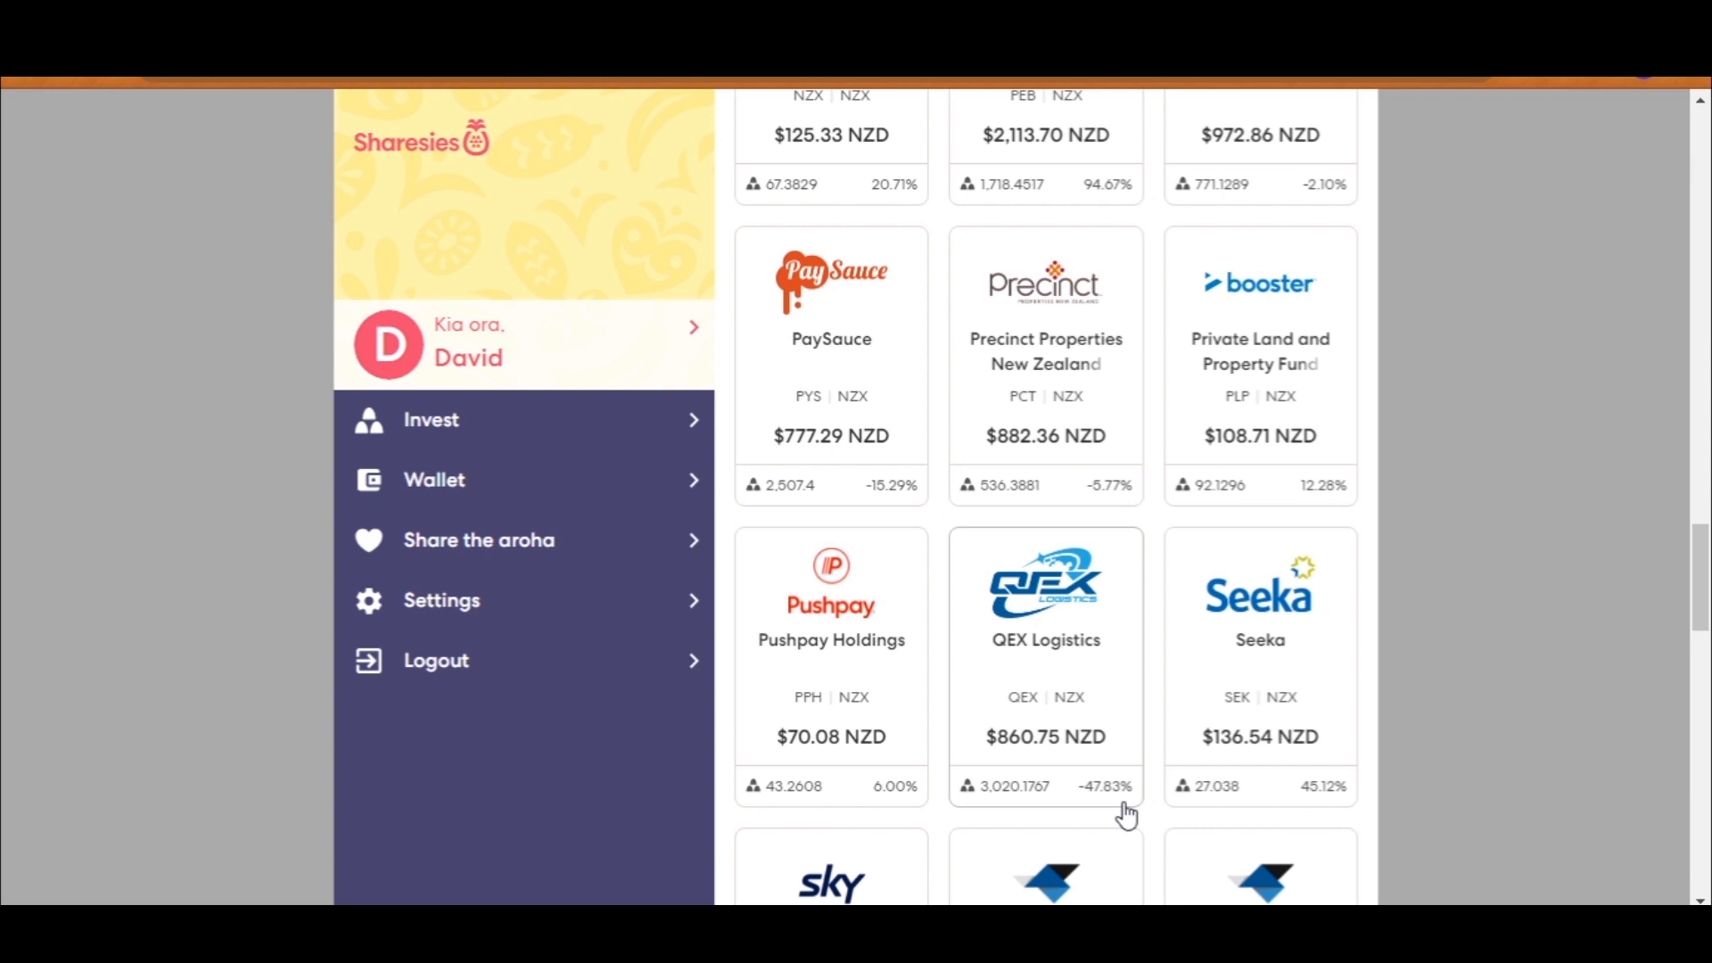
mouse_move(1103, 806)
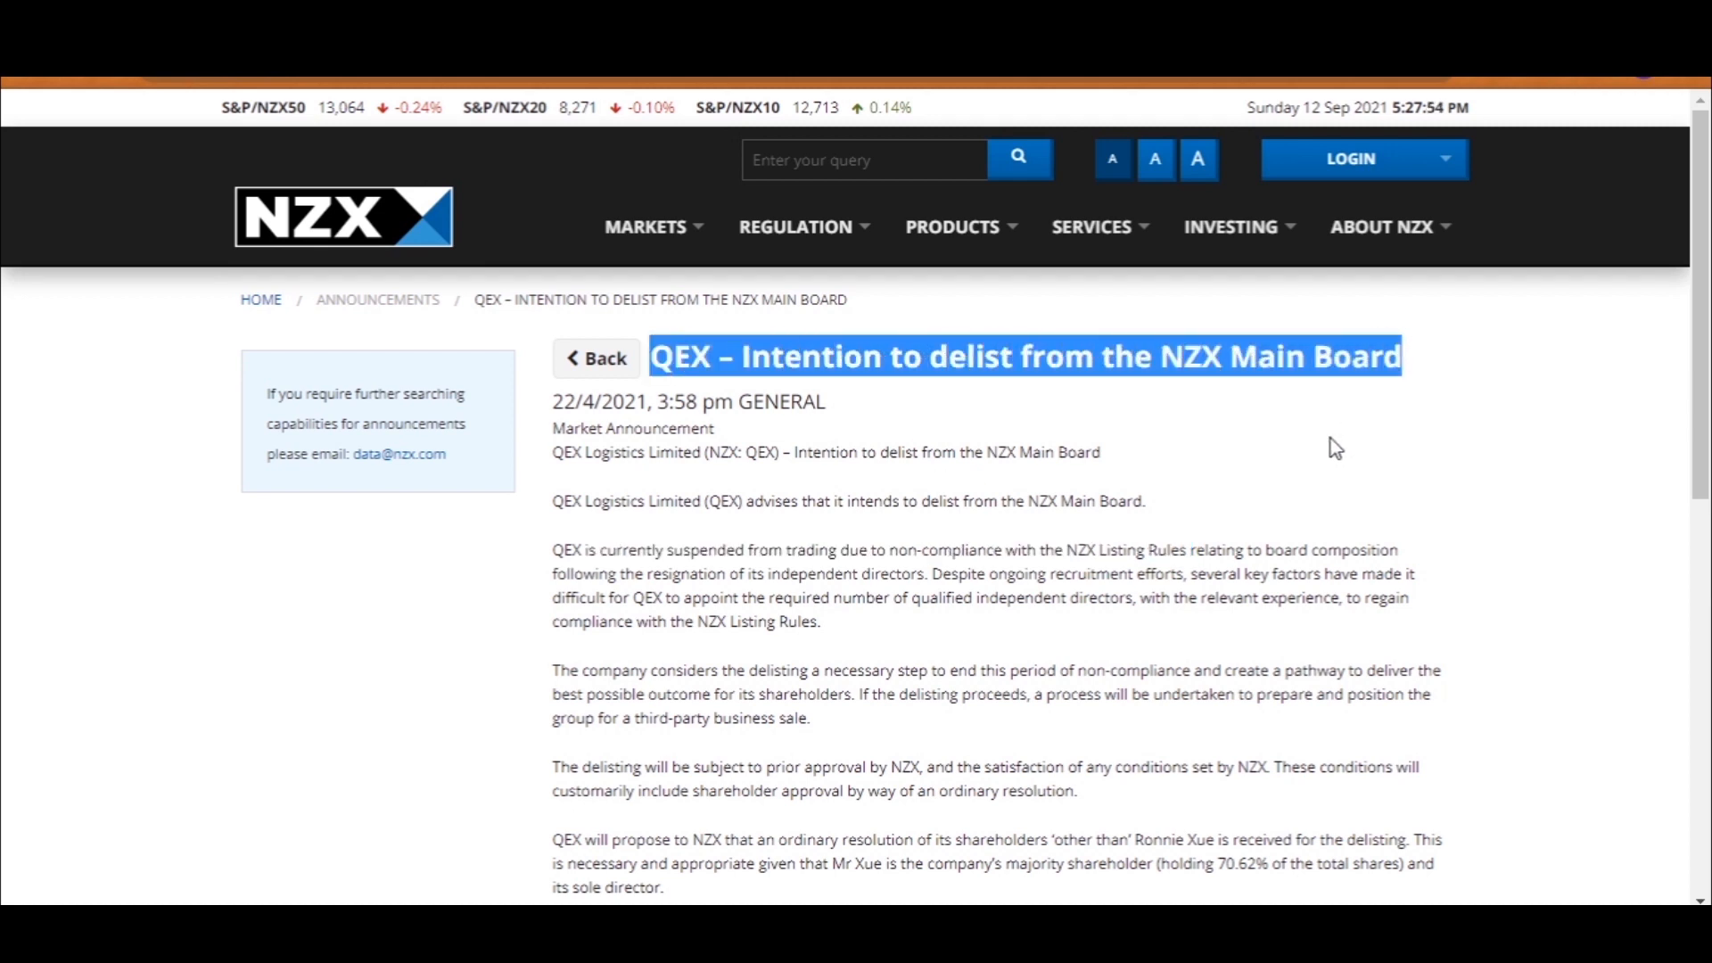
Step: Scroll to the final holdings row: The Warehouse Group, Westpac and Z Energy at −23.52%
click(1285, 485)
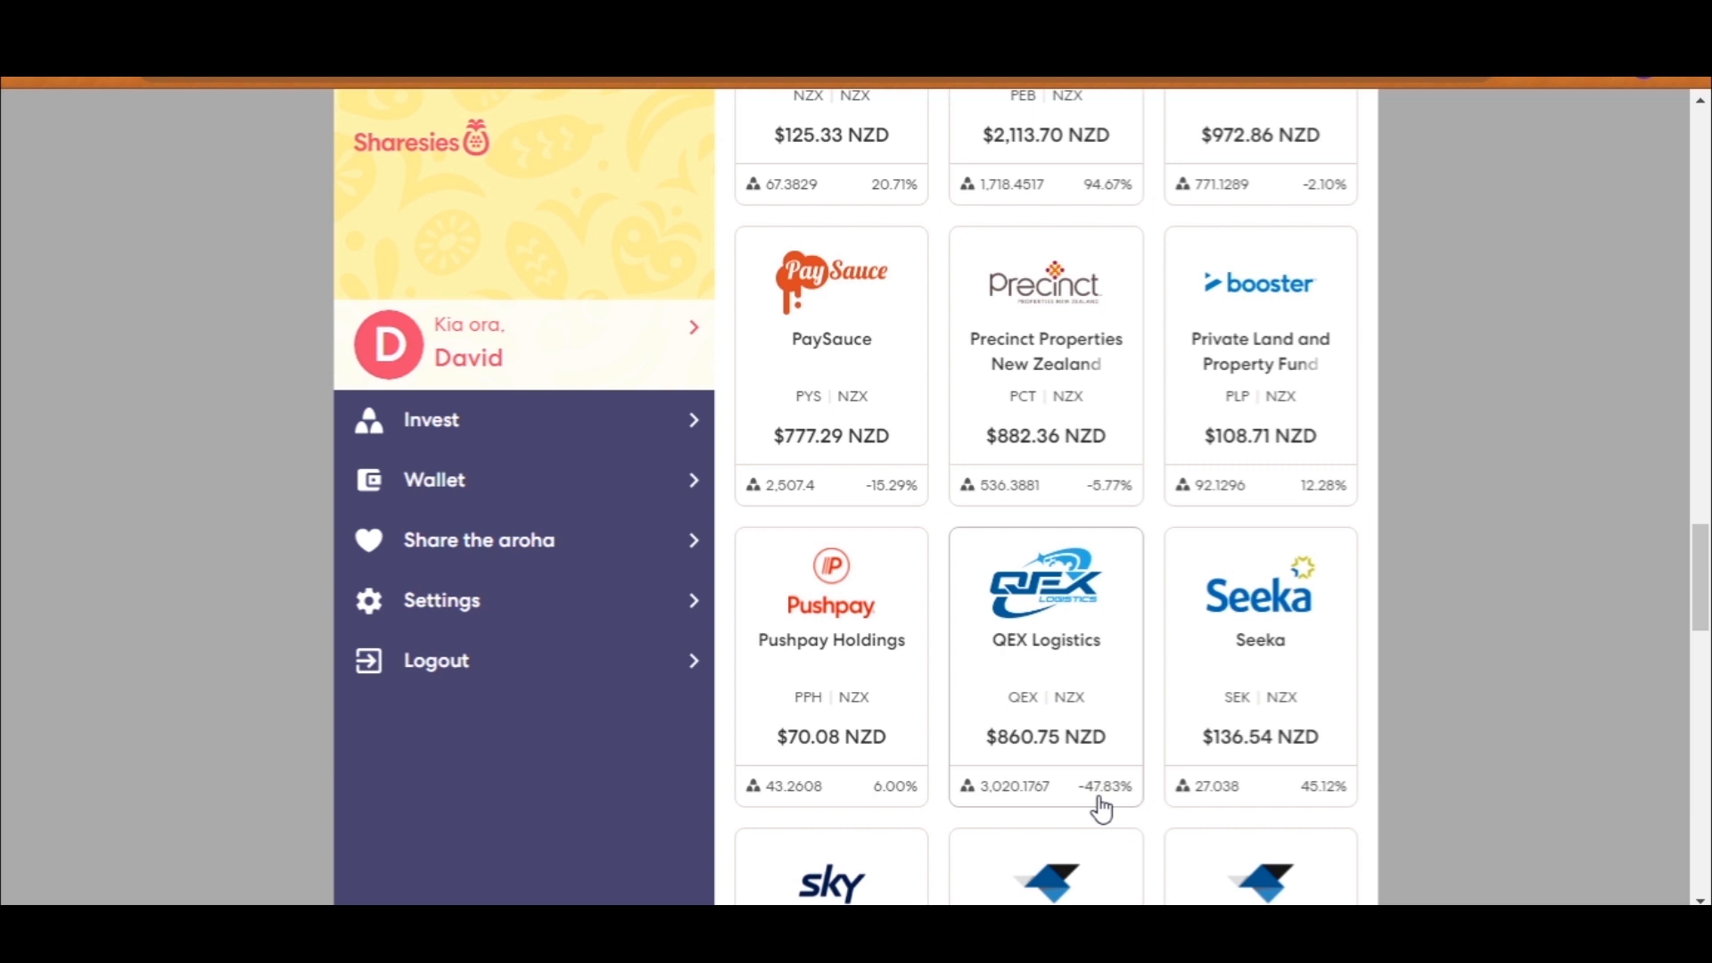
mouse_move(1338, 699)
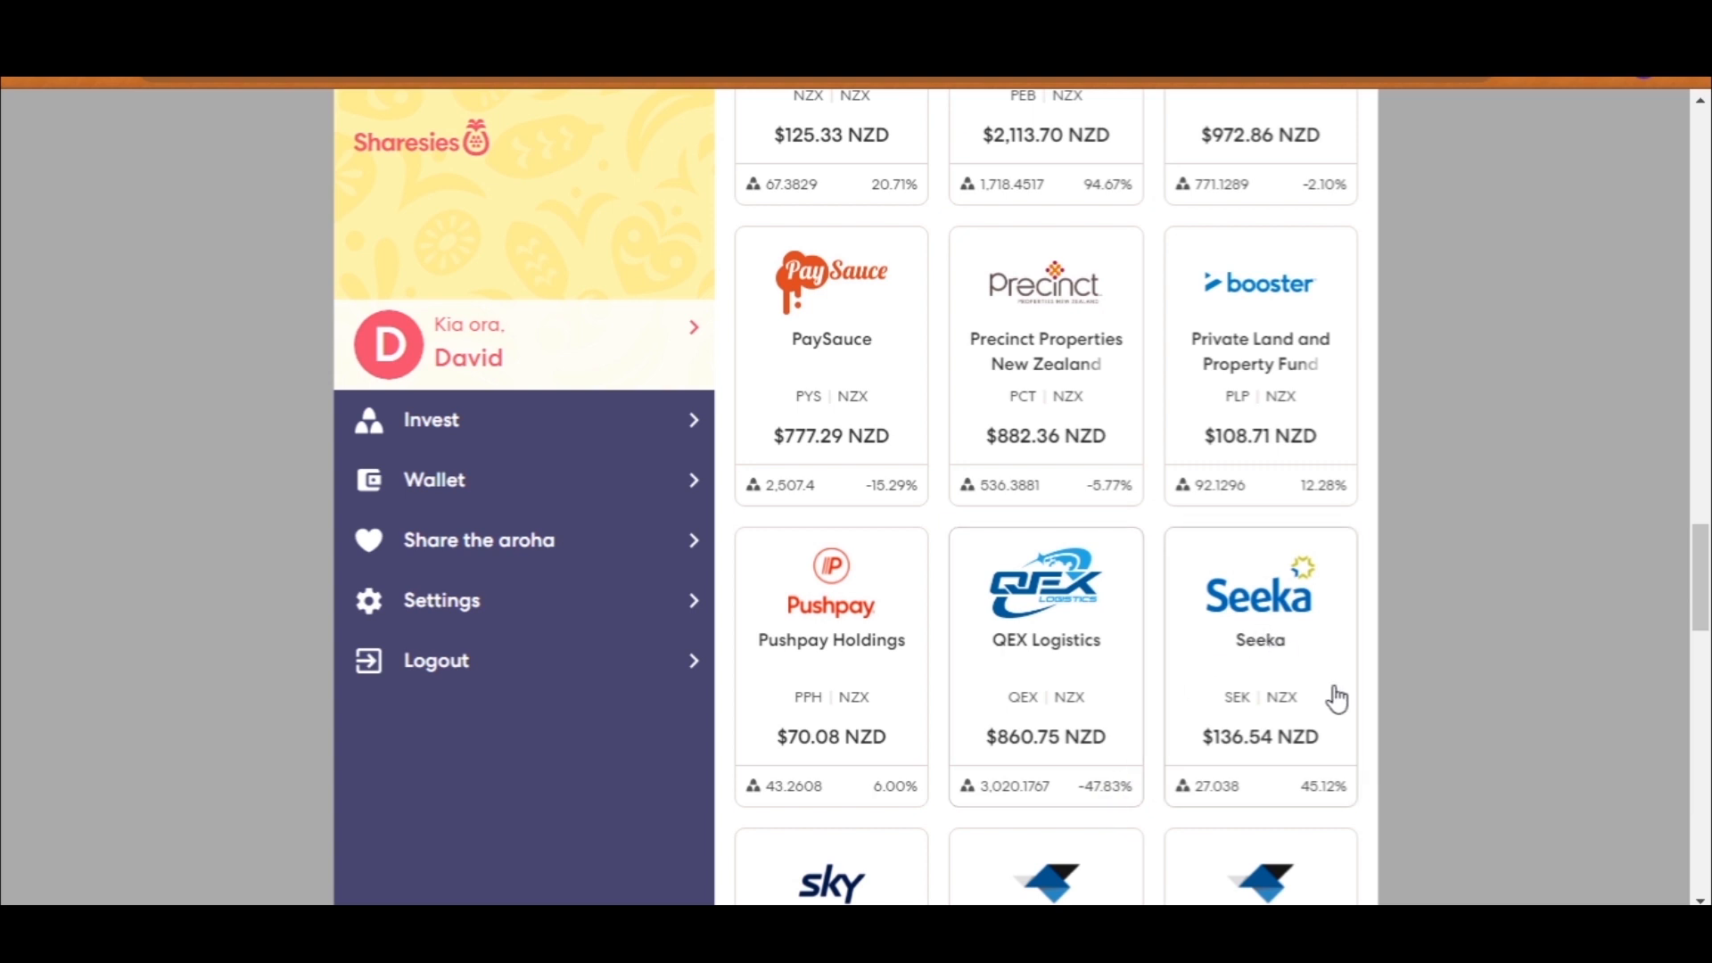
mouse_move(1362, 807)
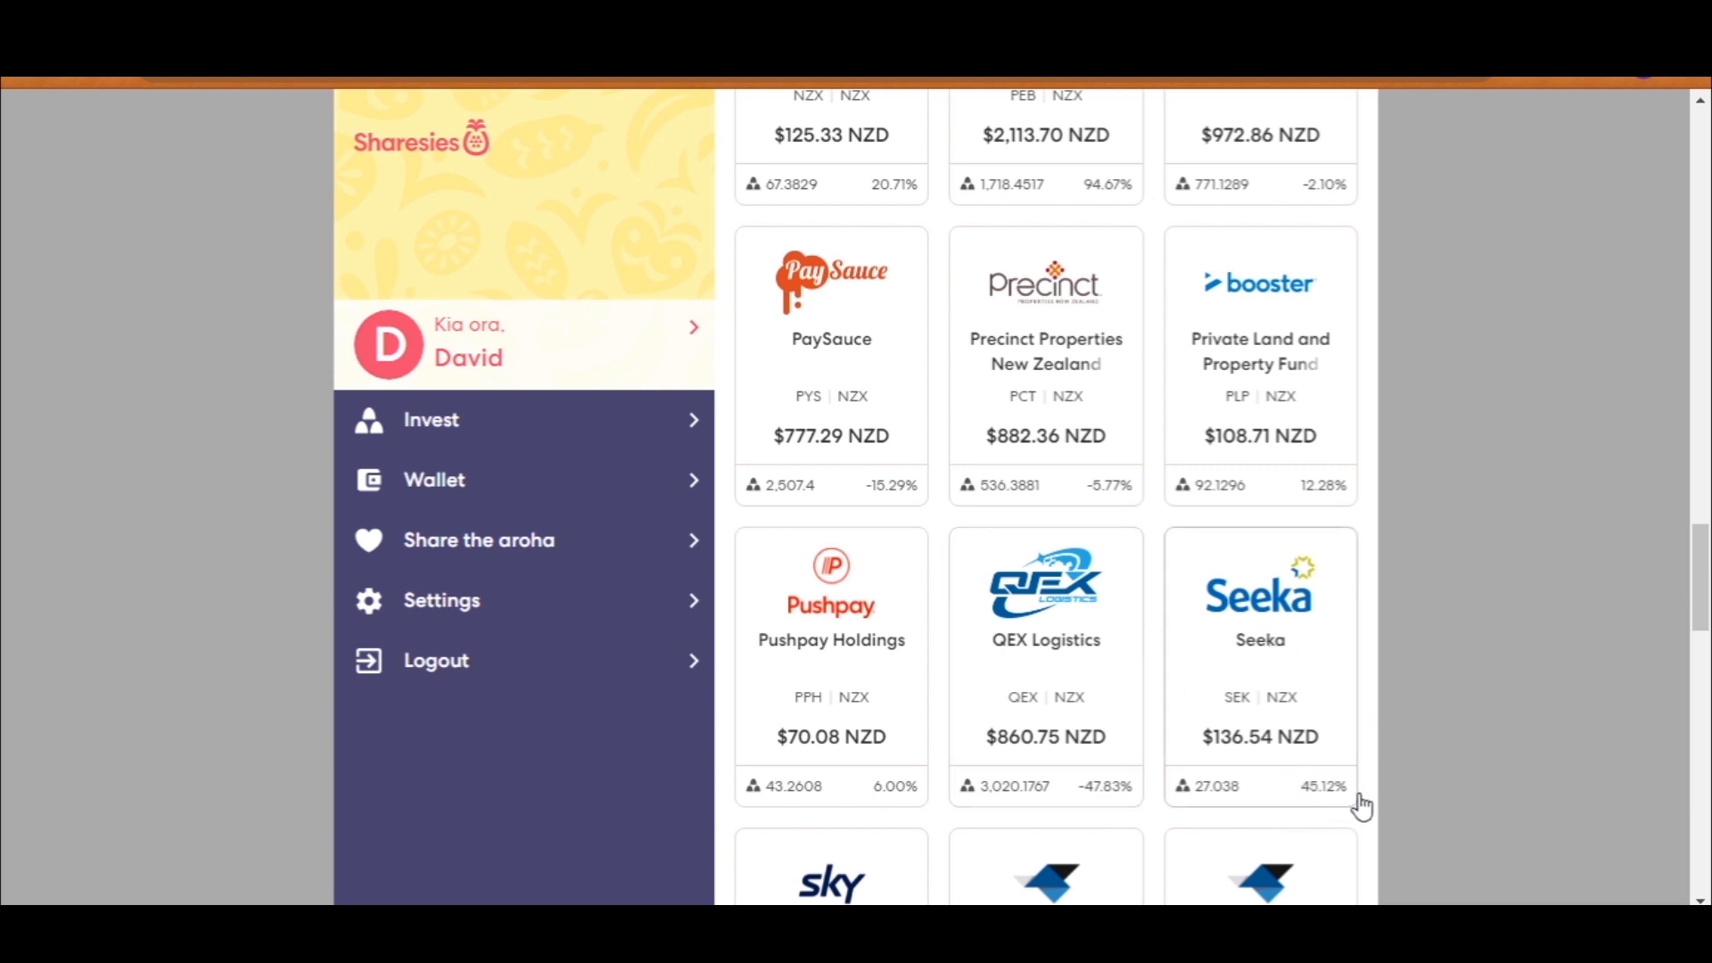
scroll(down, 3)
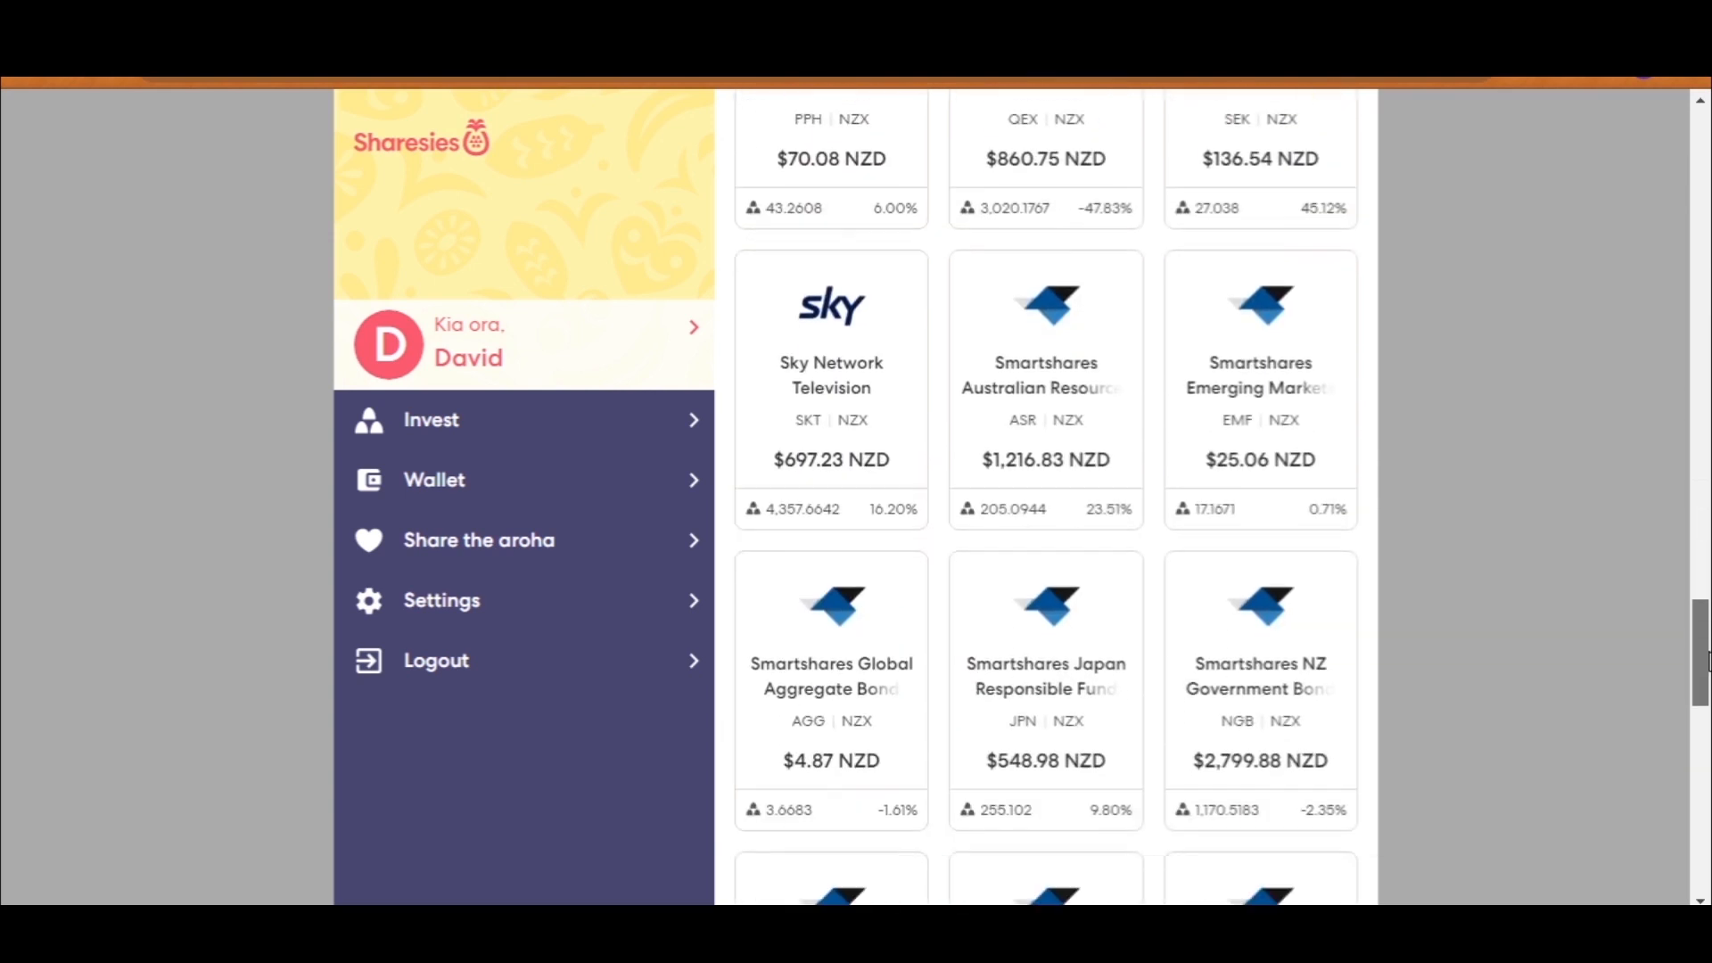
scroll(down, 3)
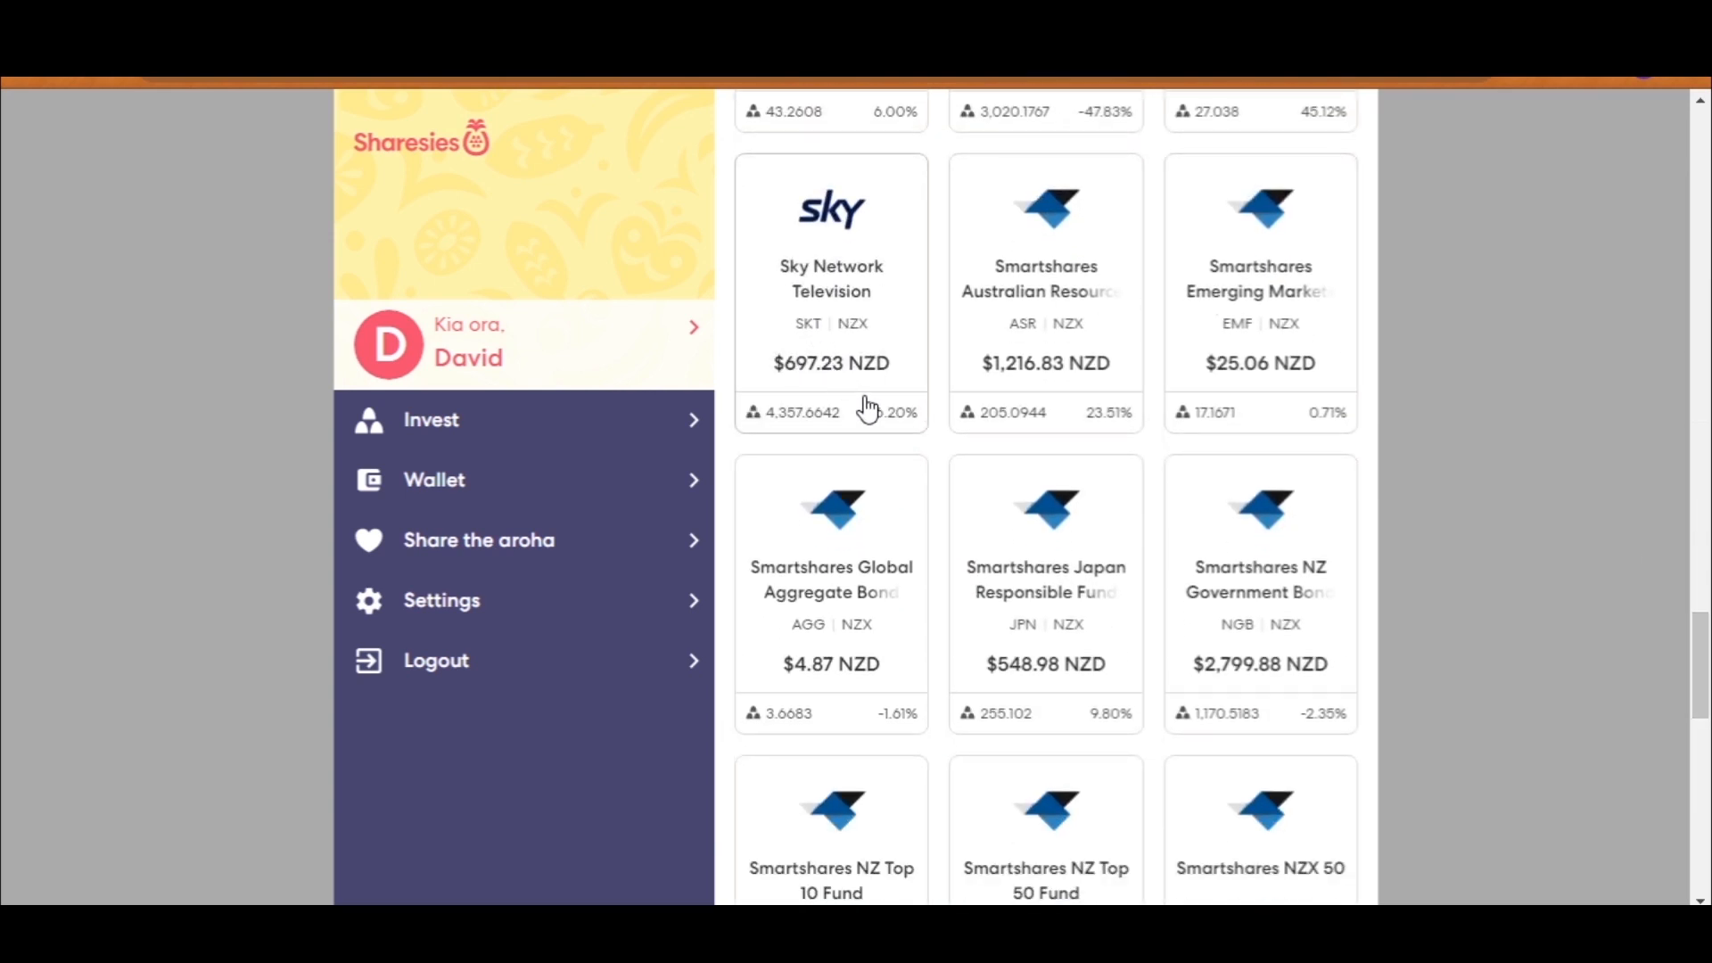
mouse_move(882, 432)
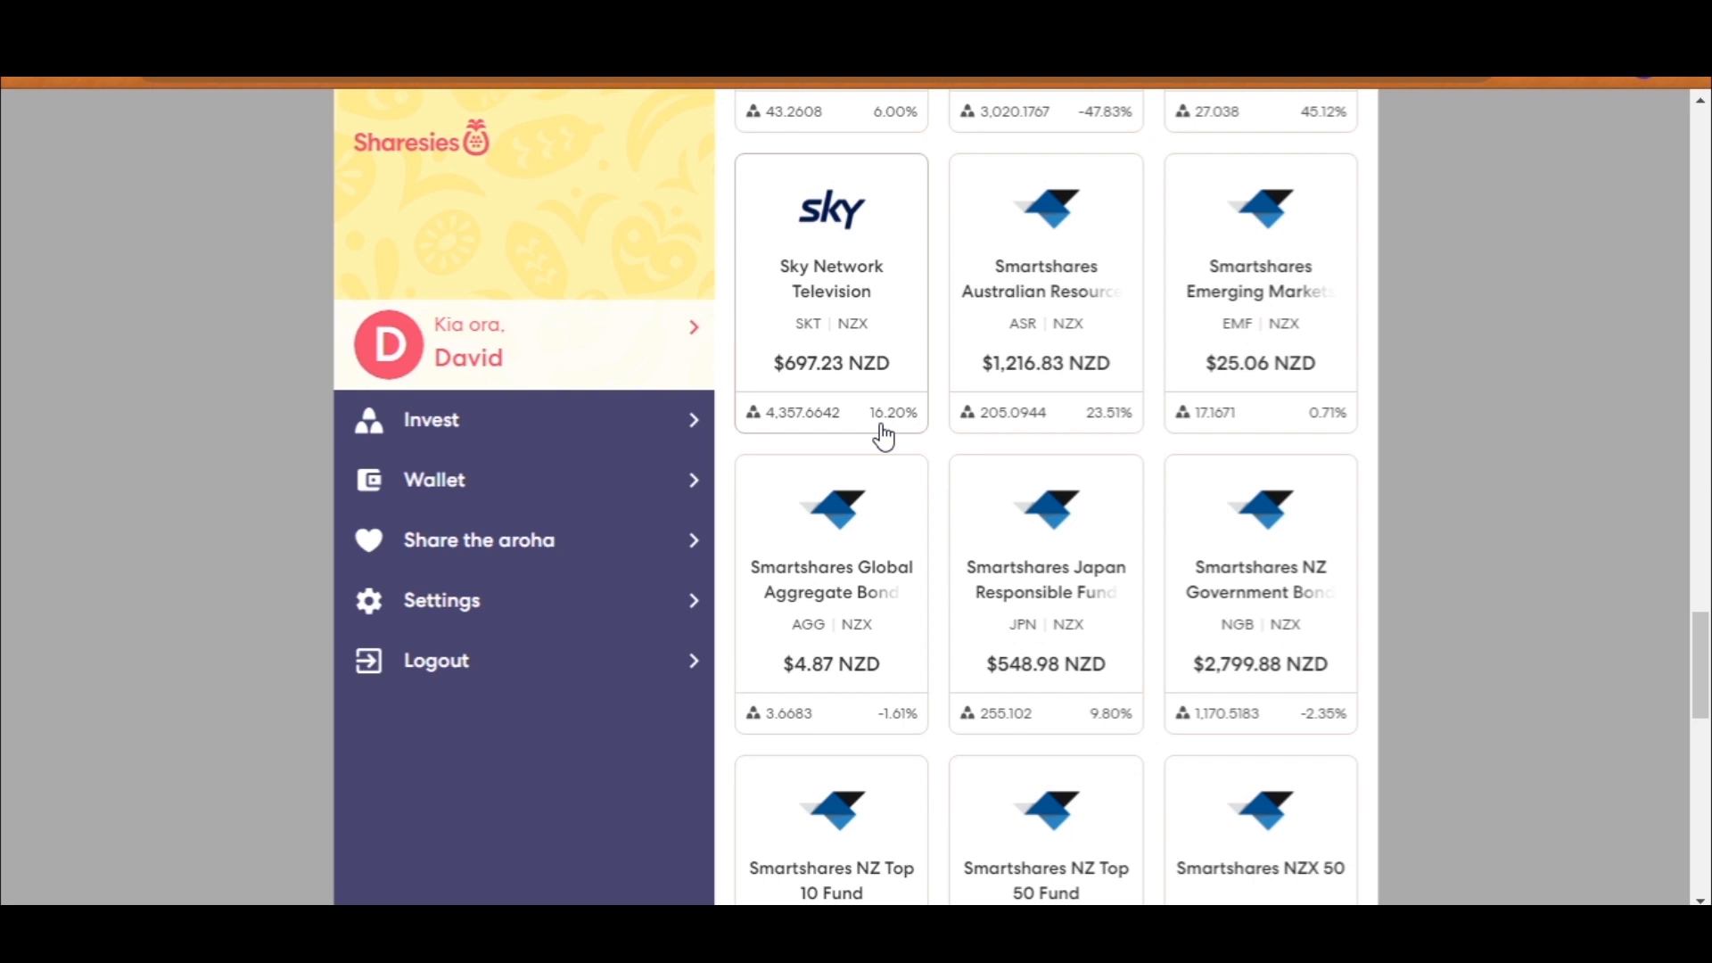
mouse_move(1021, 272)
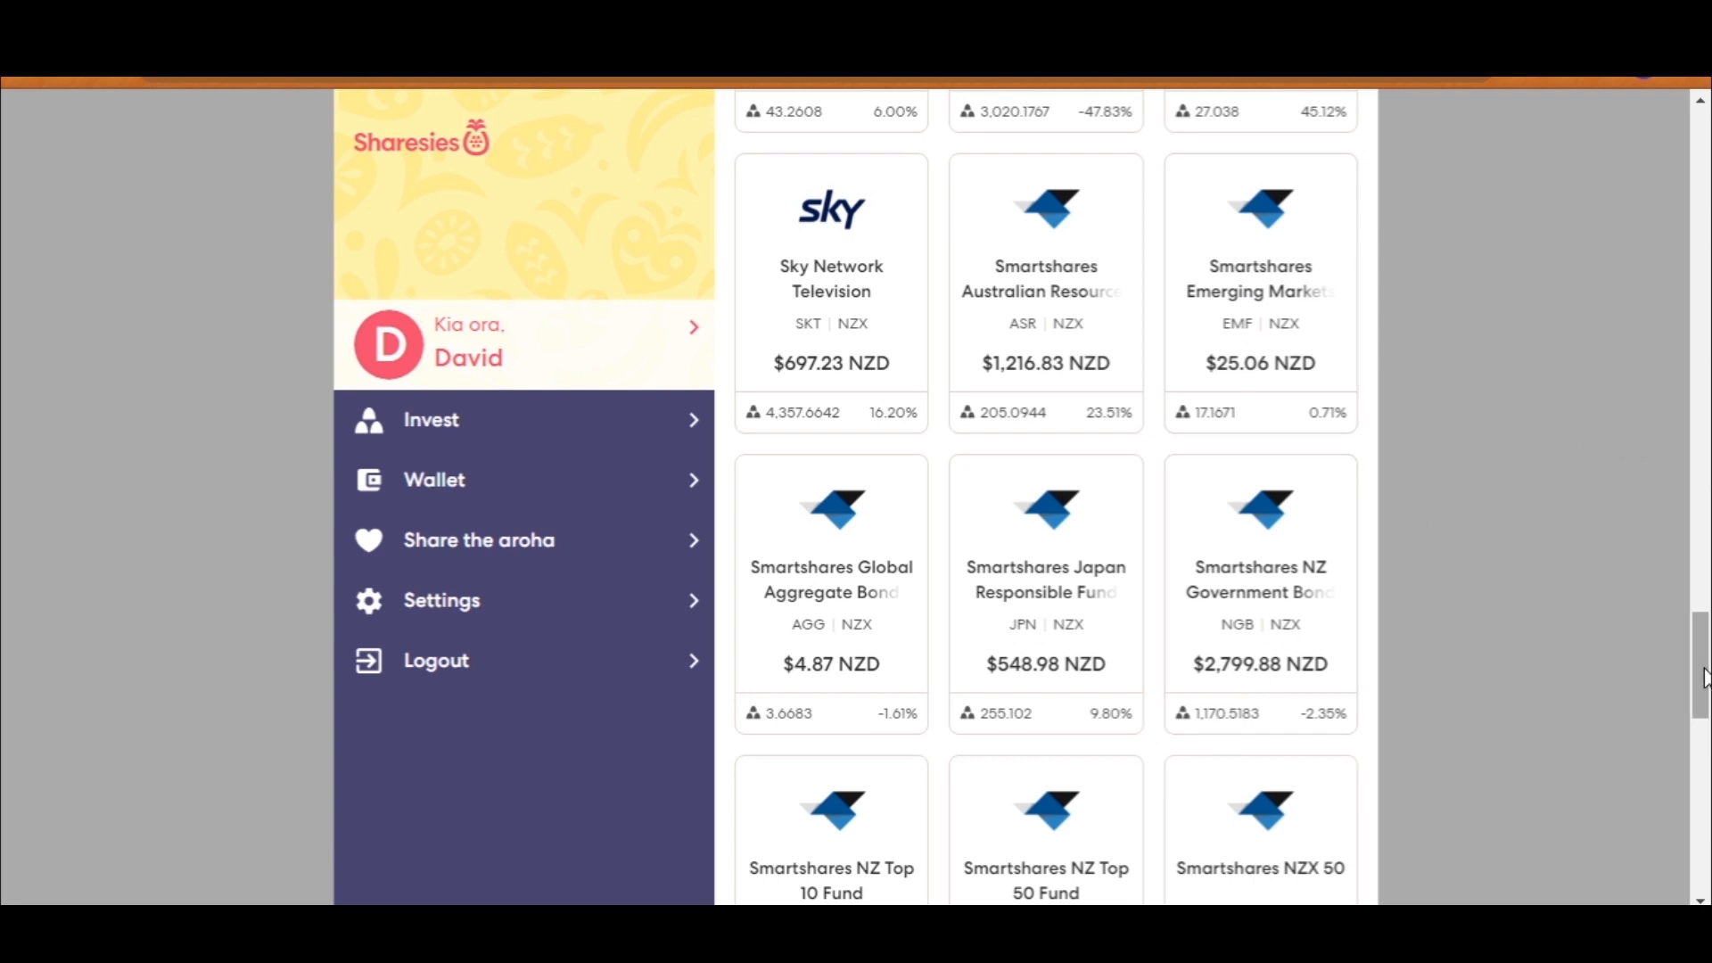
scroll(down, 3)
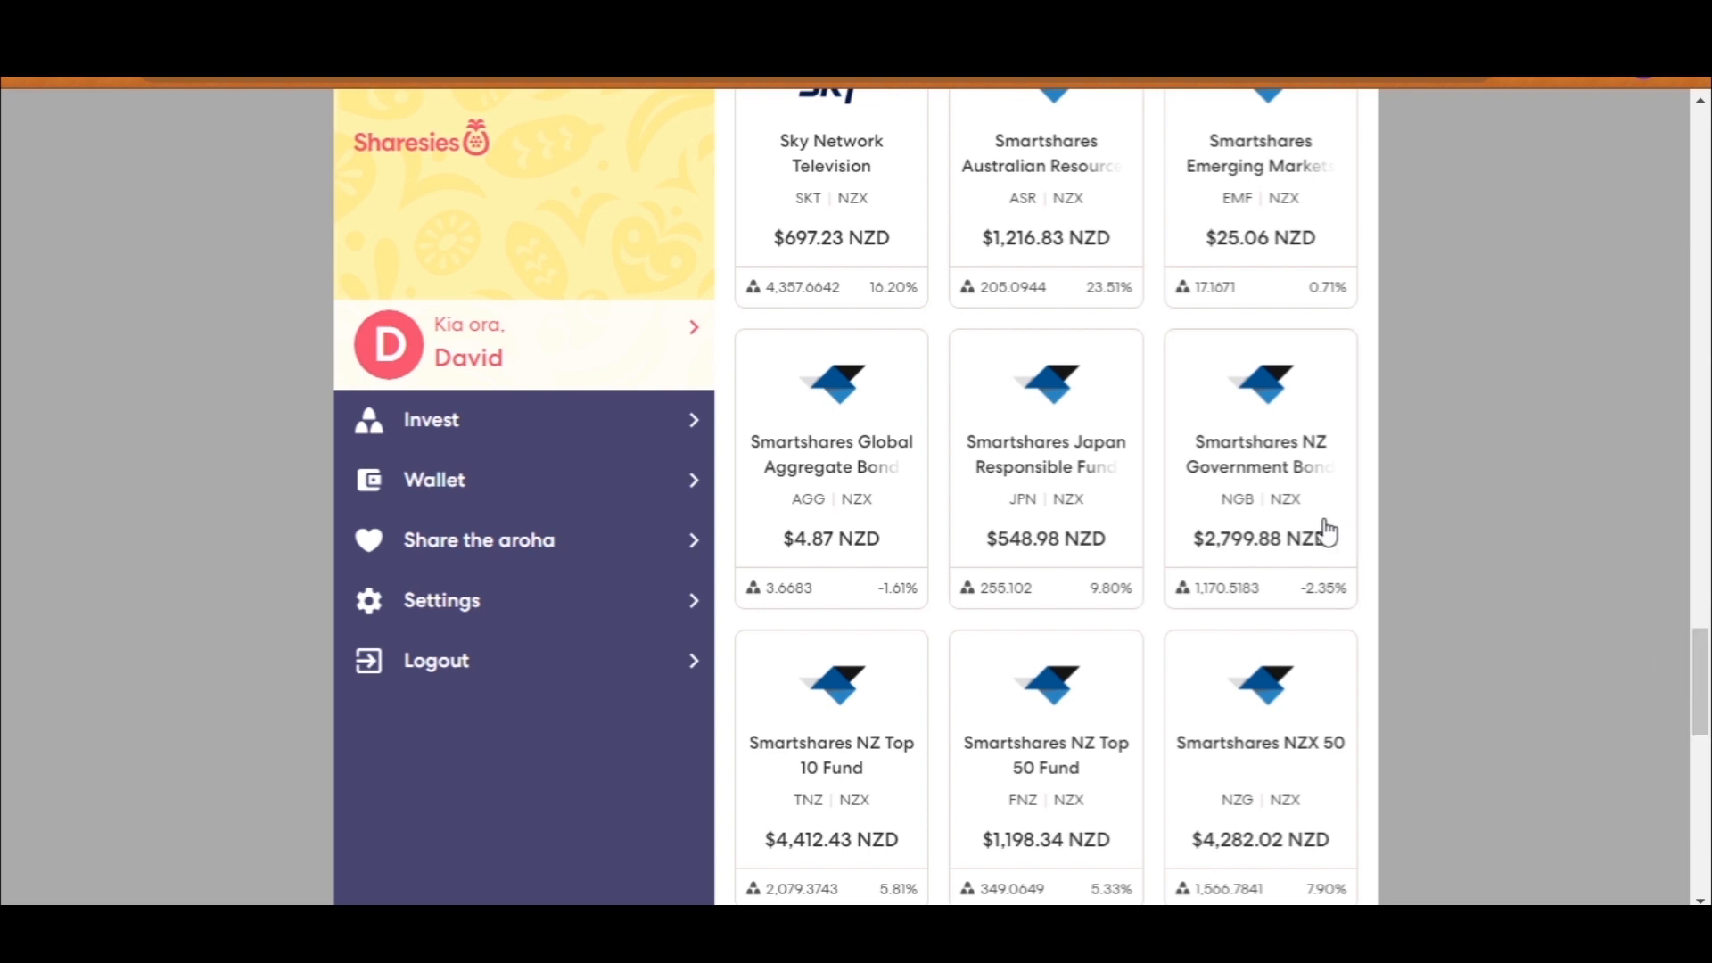
mouse_move(1084, 455)
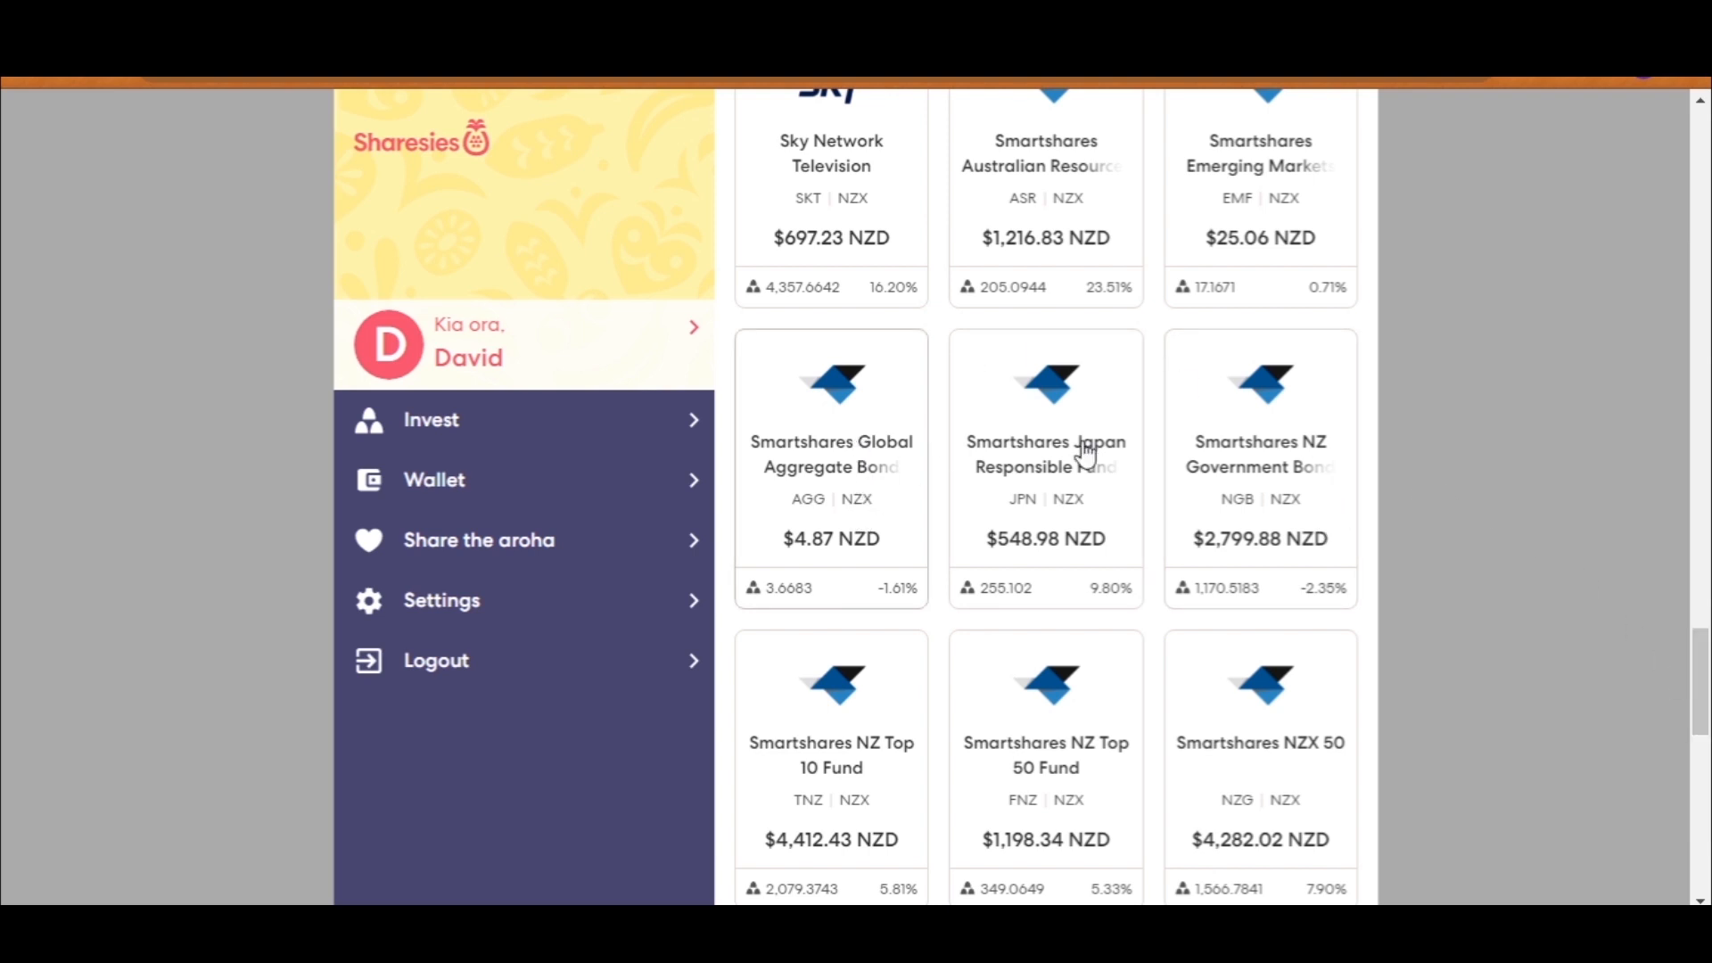
mouse_move(1081, 456)
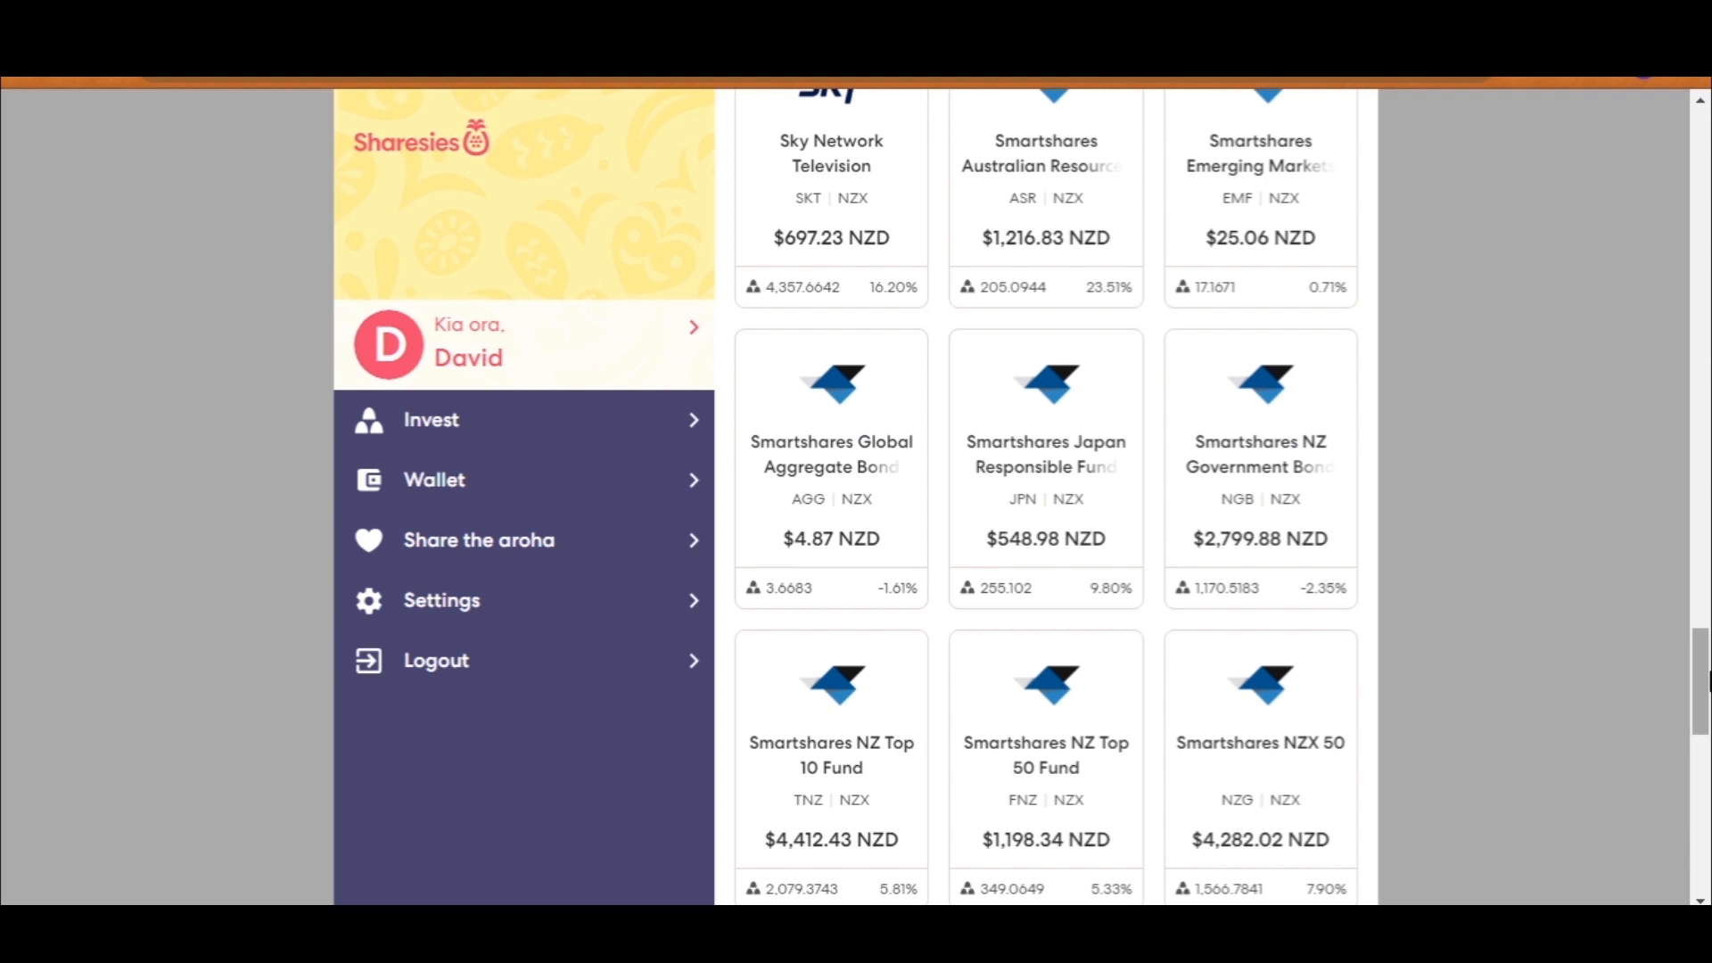
mouse_move(1026, 208)
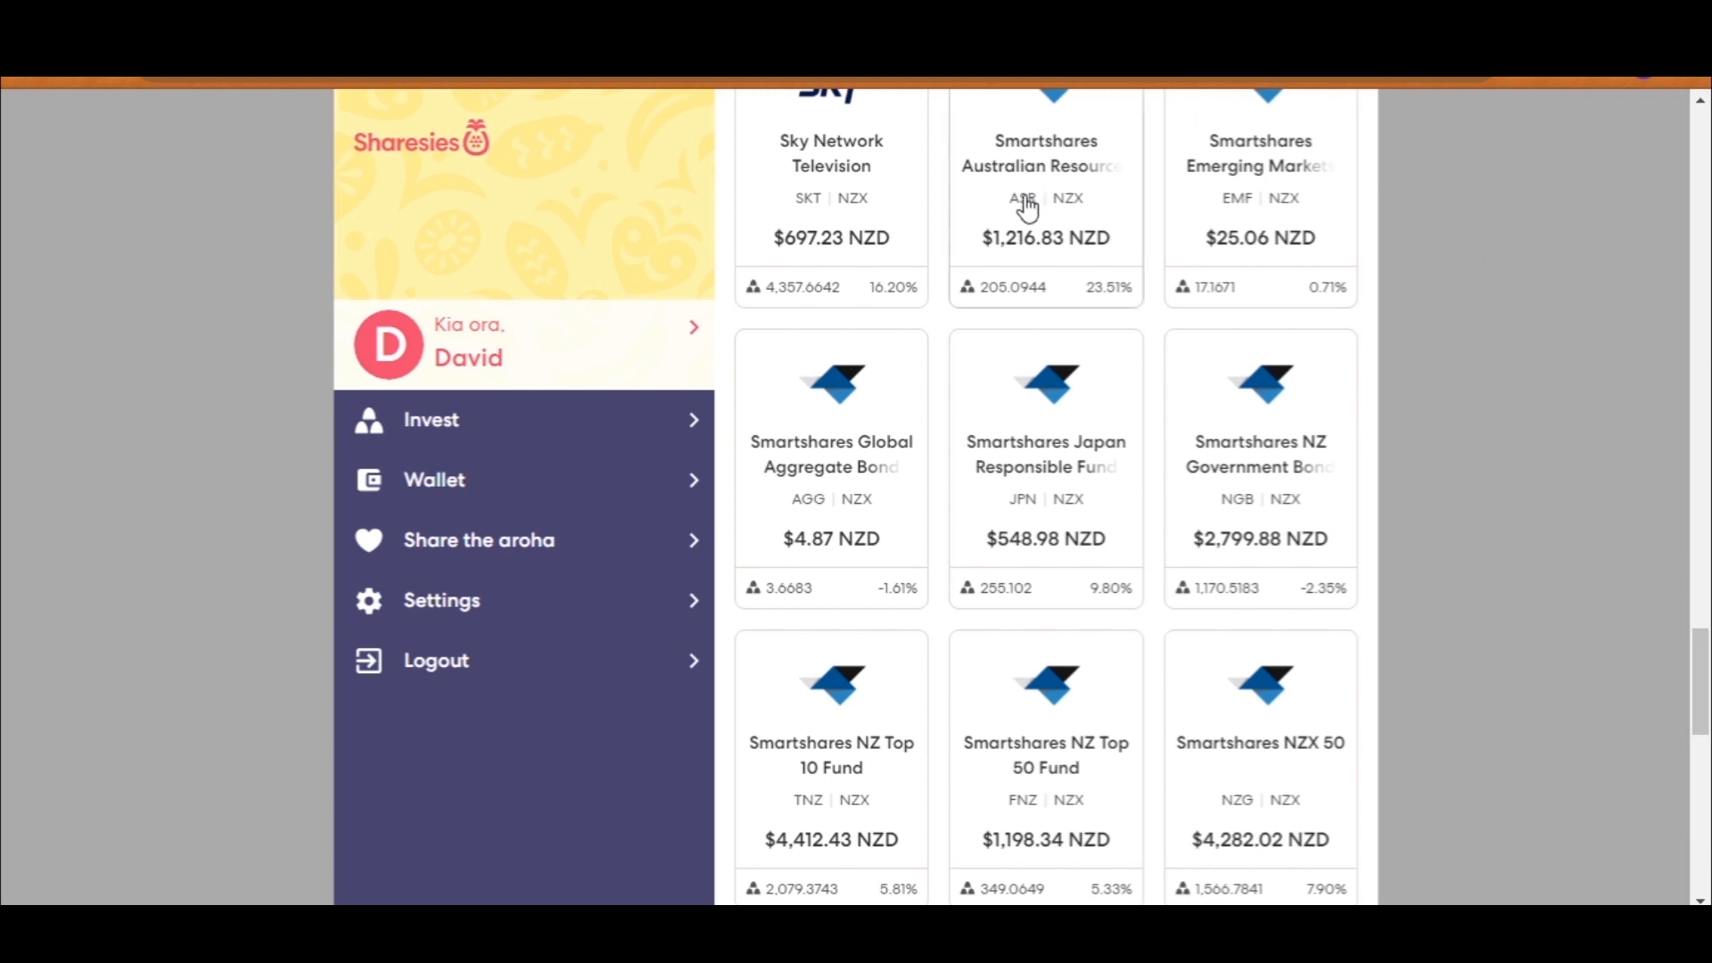
mouse_move(1105, 323)
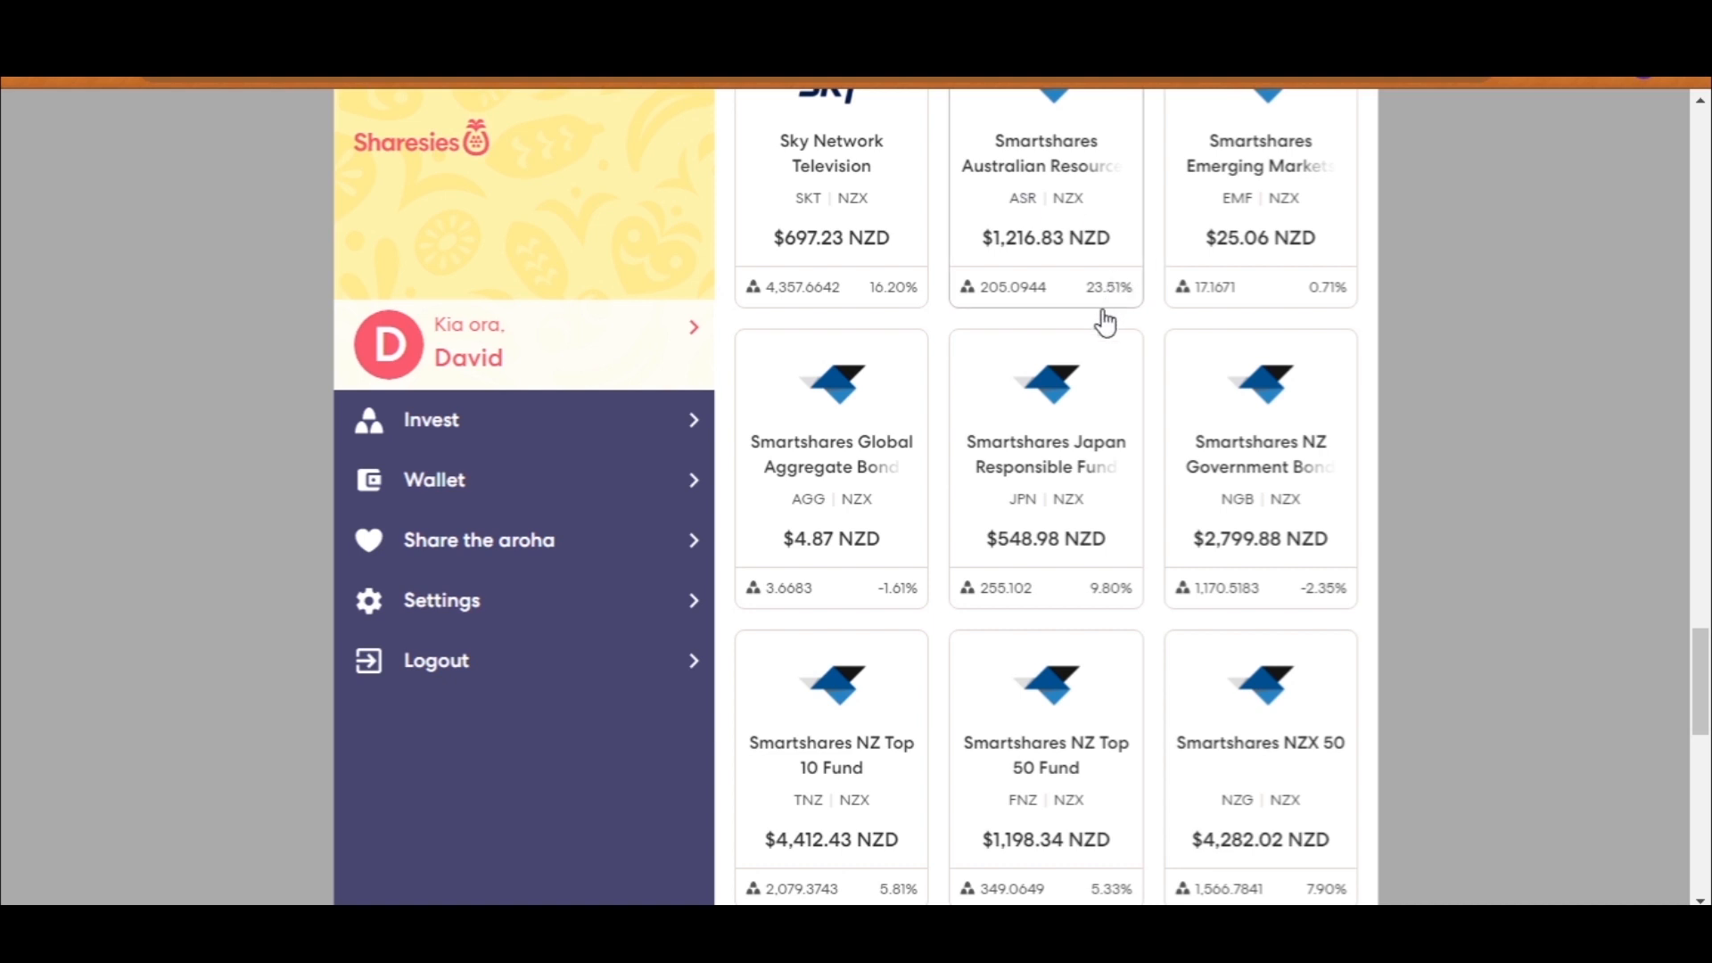
mouse_move(1056, 603)
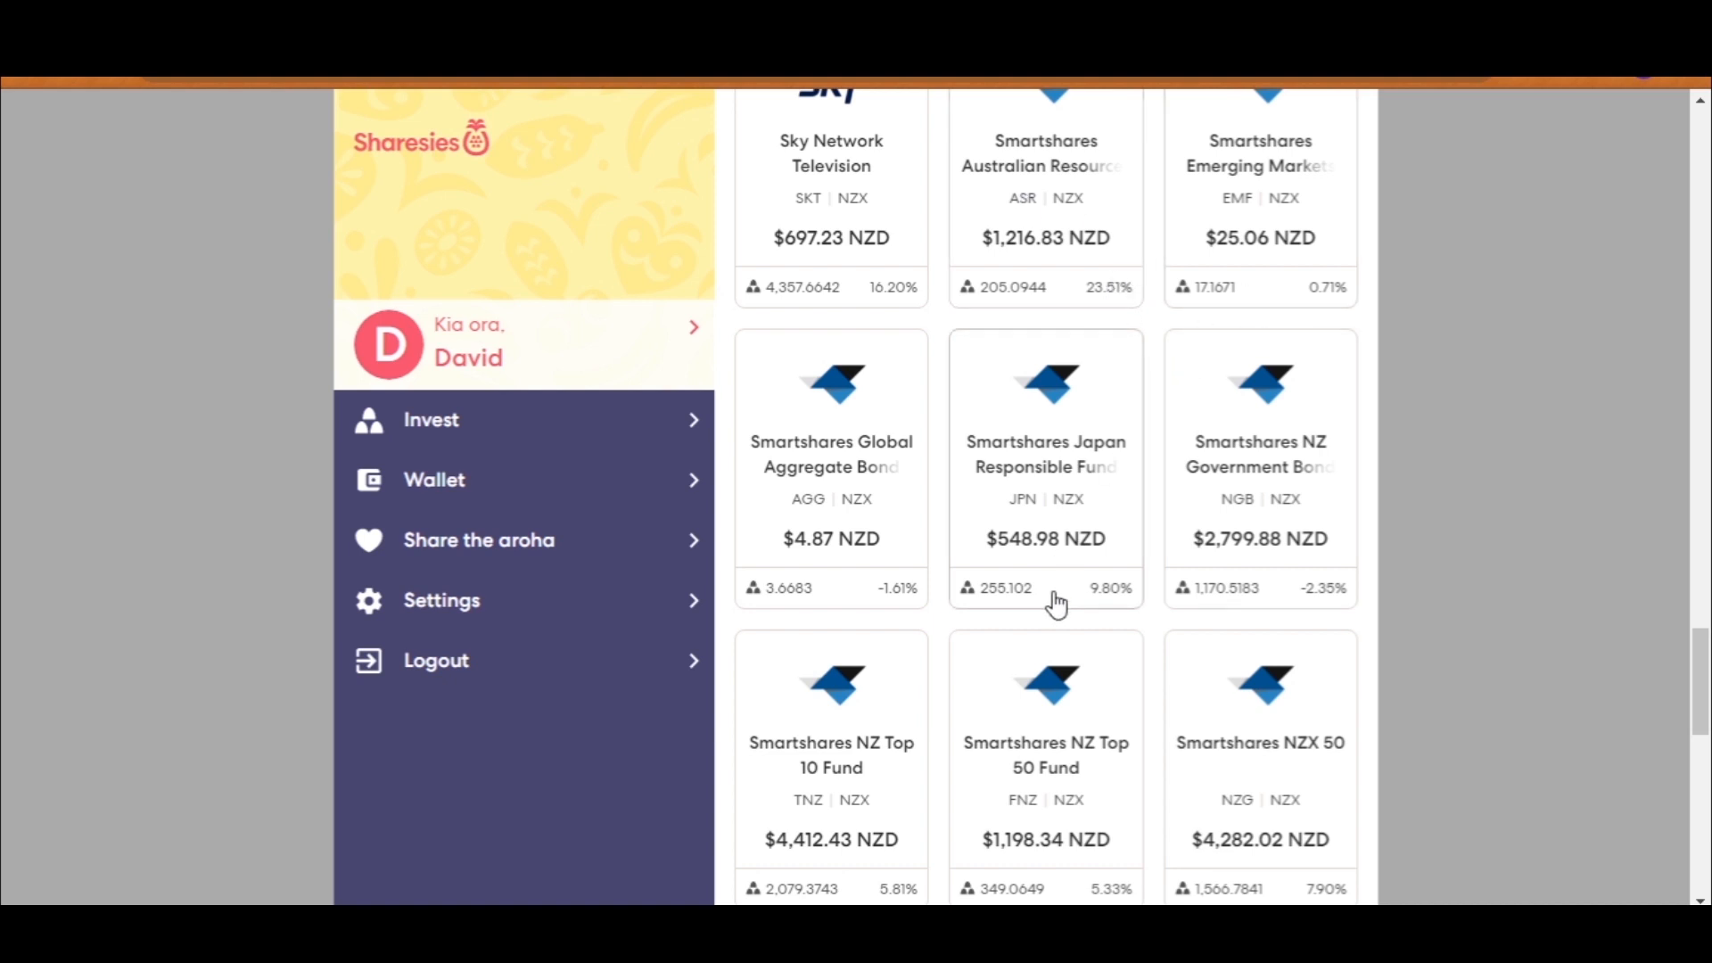
mouse_move(1098, 884)
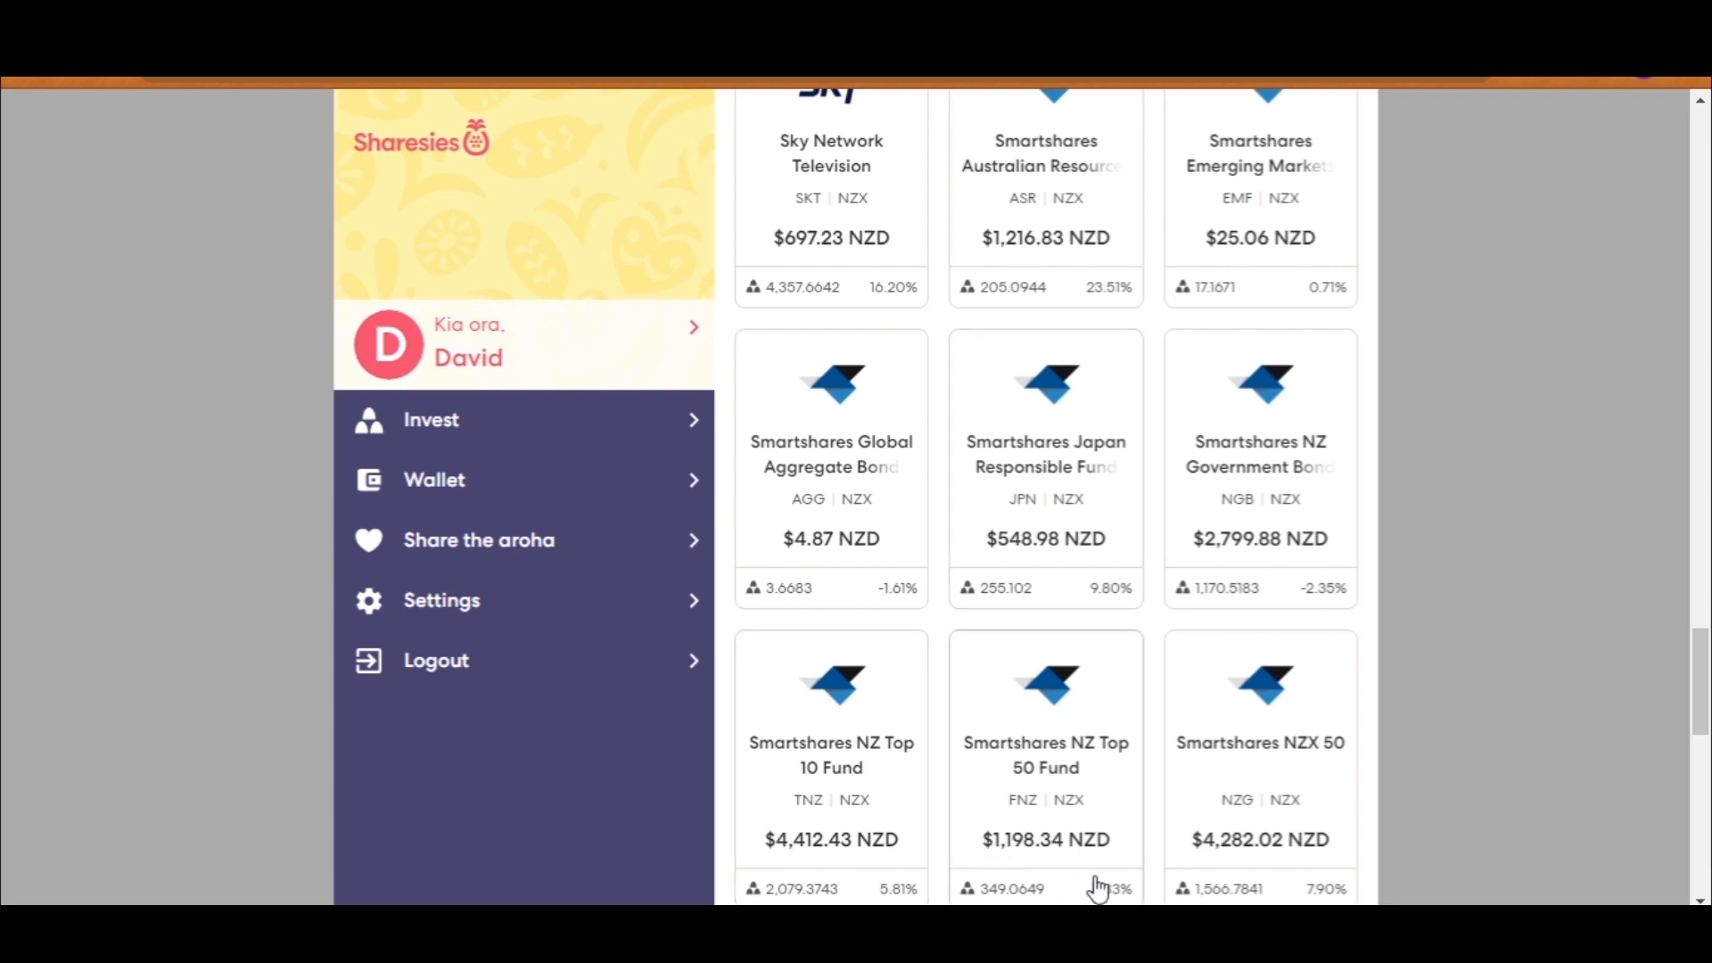
scroll(down, 3)
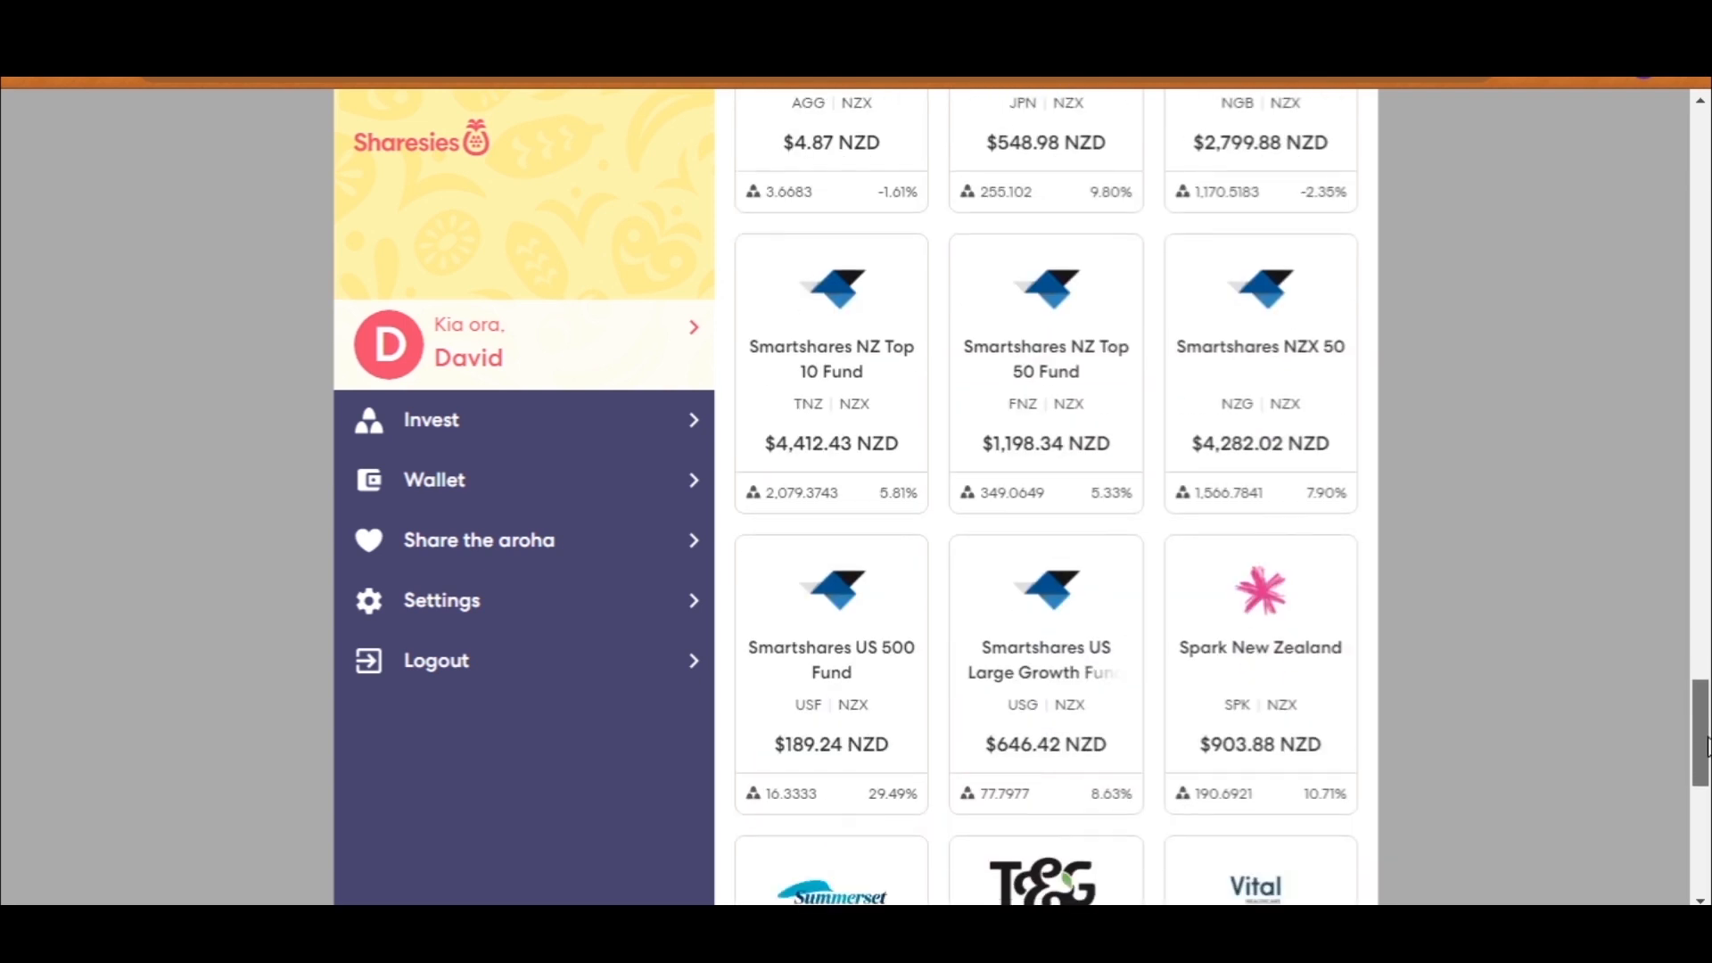
scroll(down, 3)
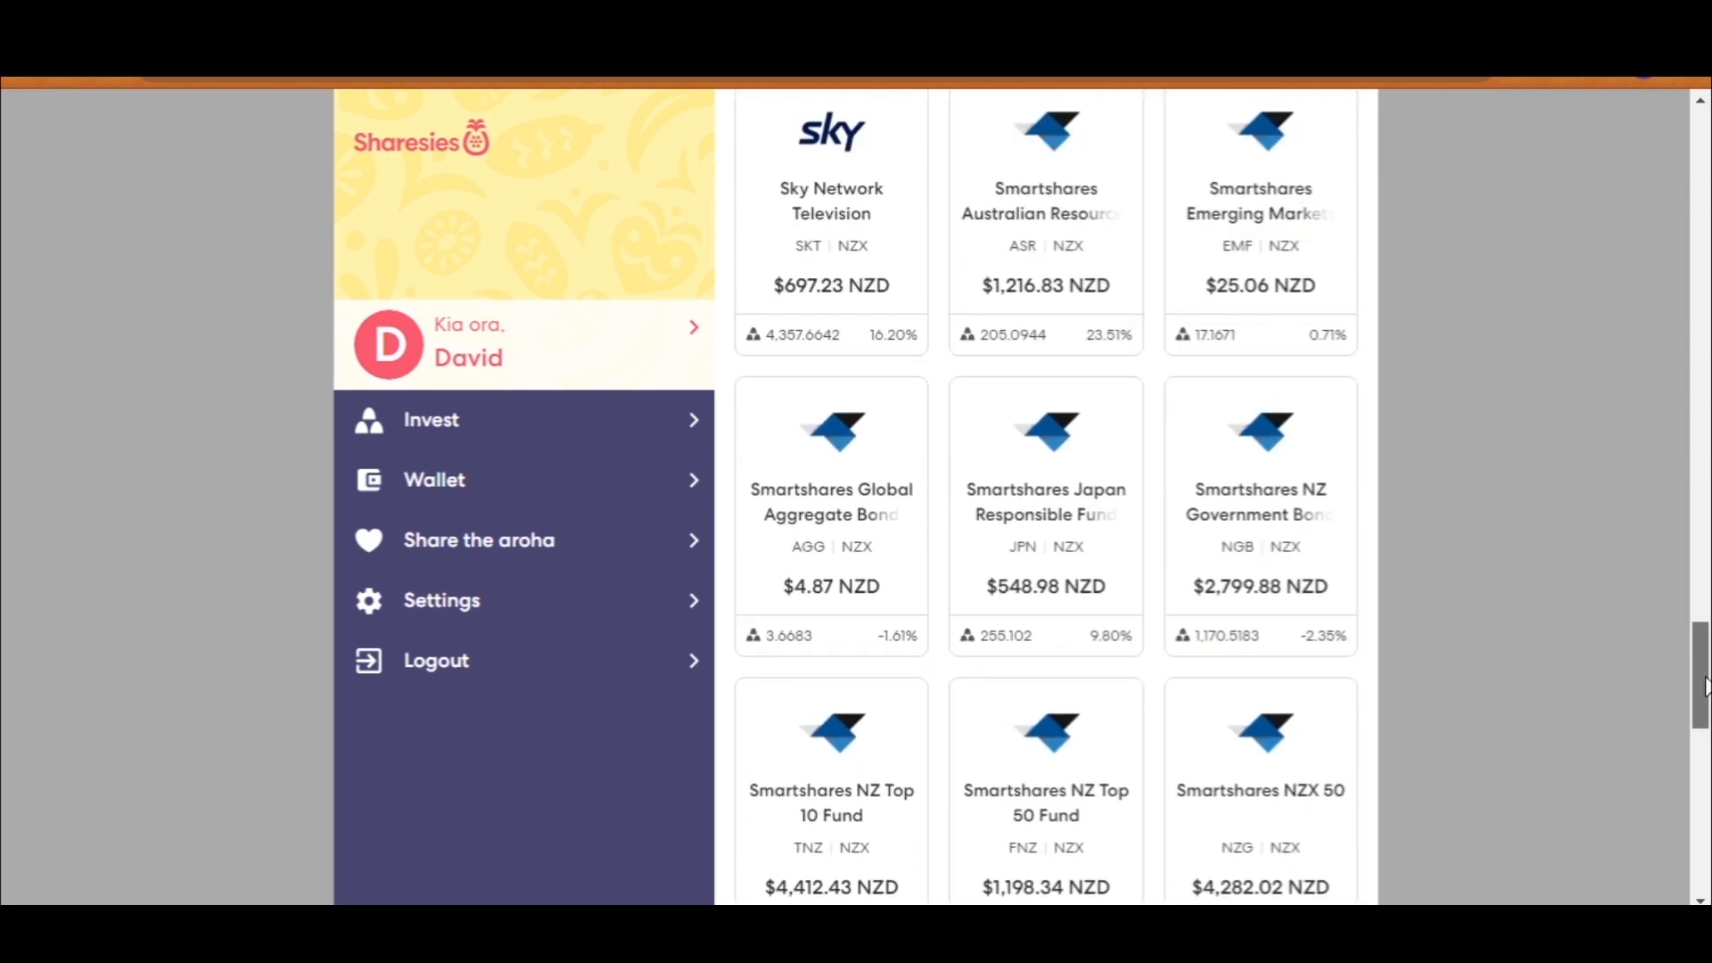
mouse_move(1100, 363)
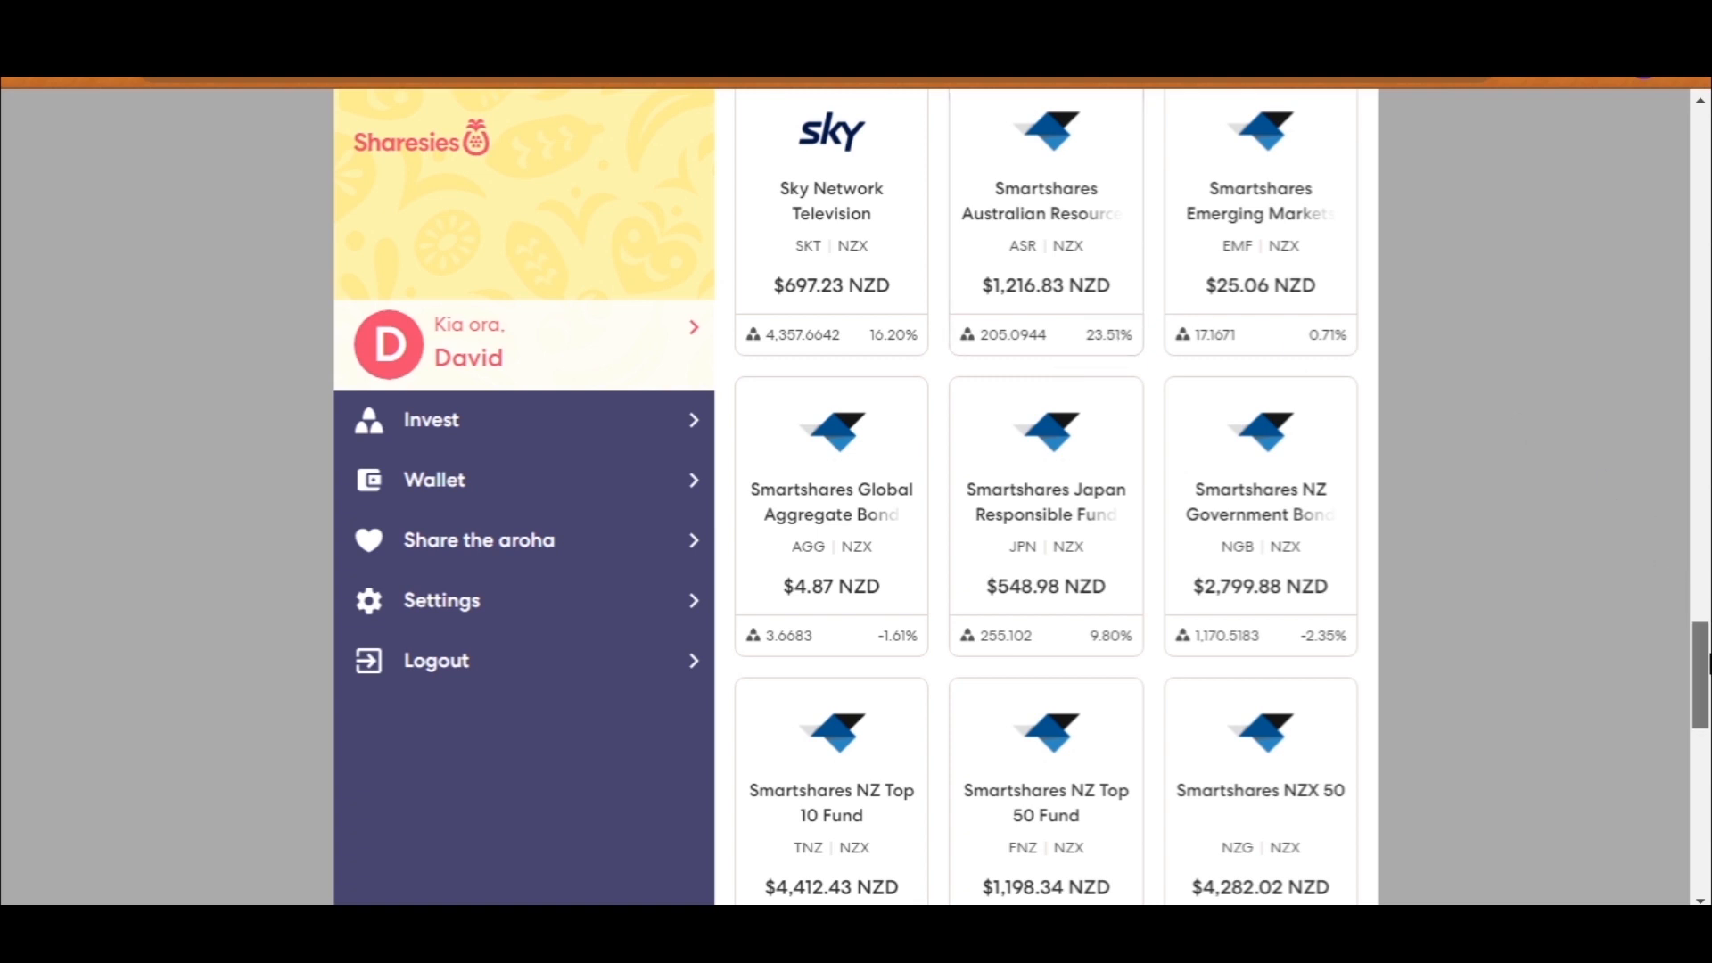
scroll(down, 3)
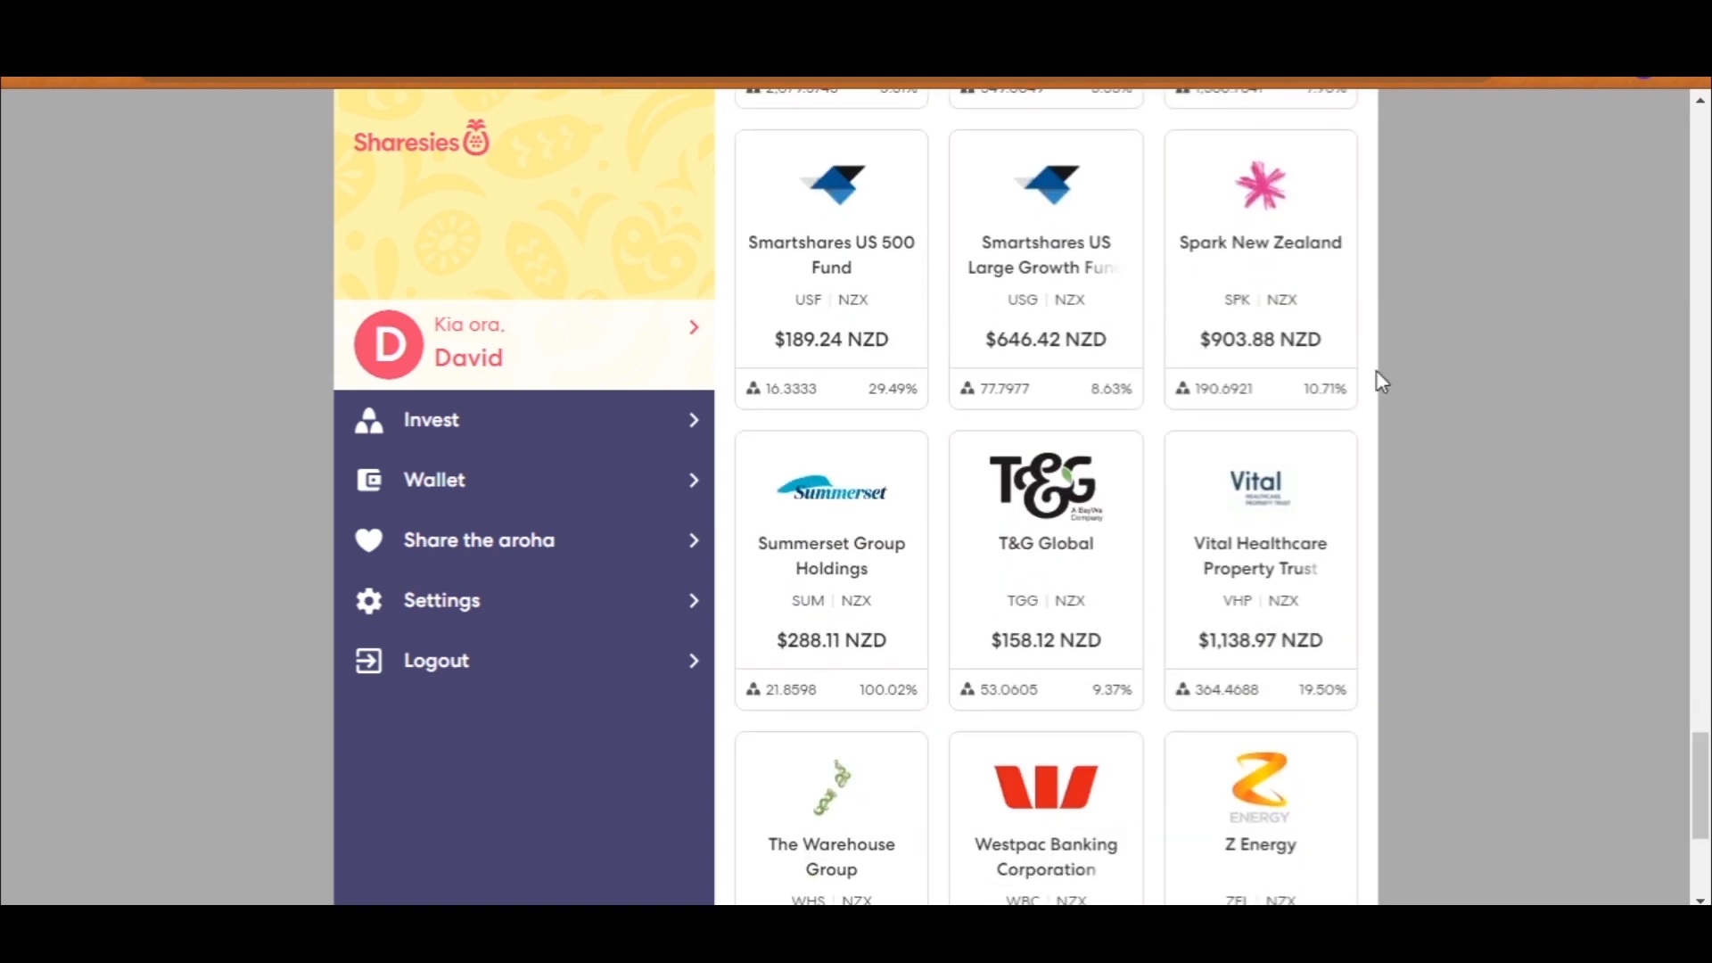
mouse_move(1252, 365)
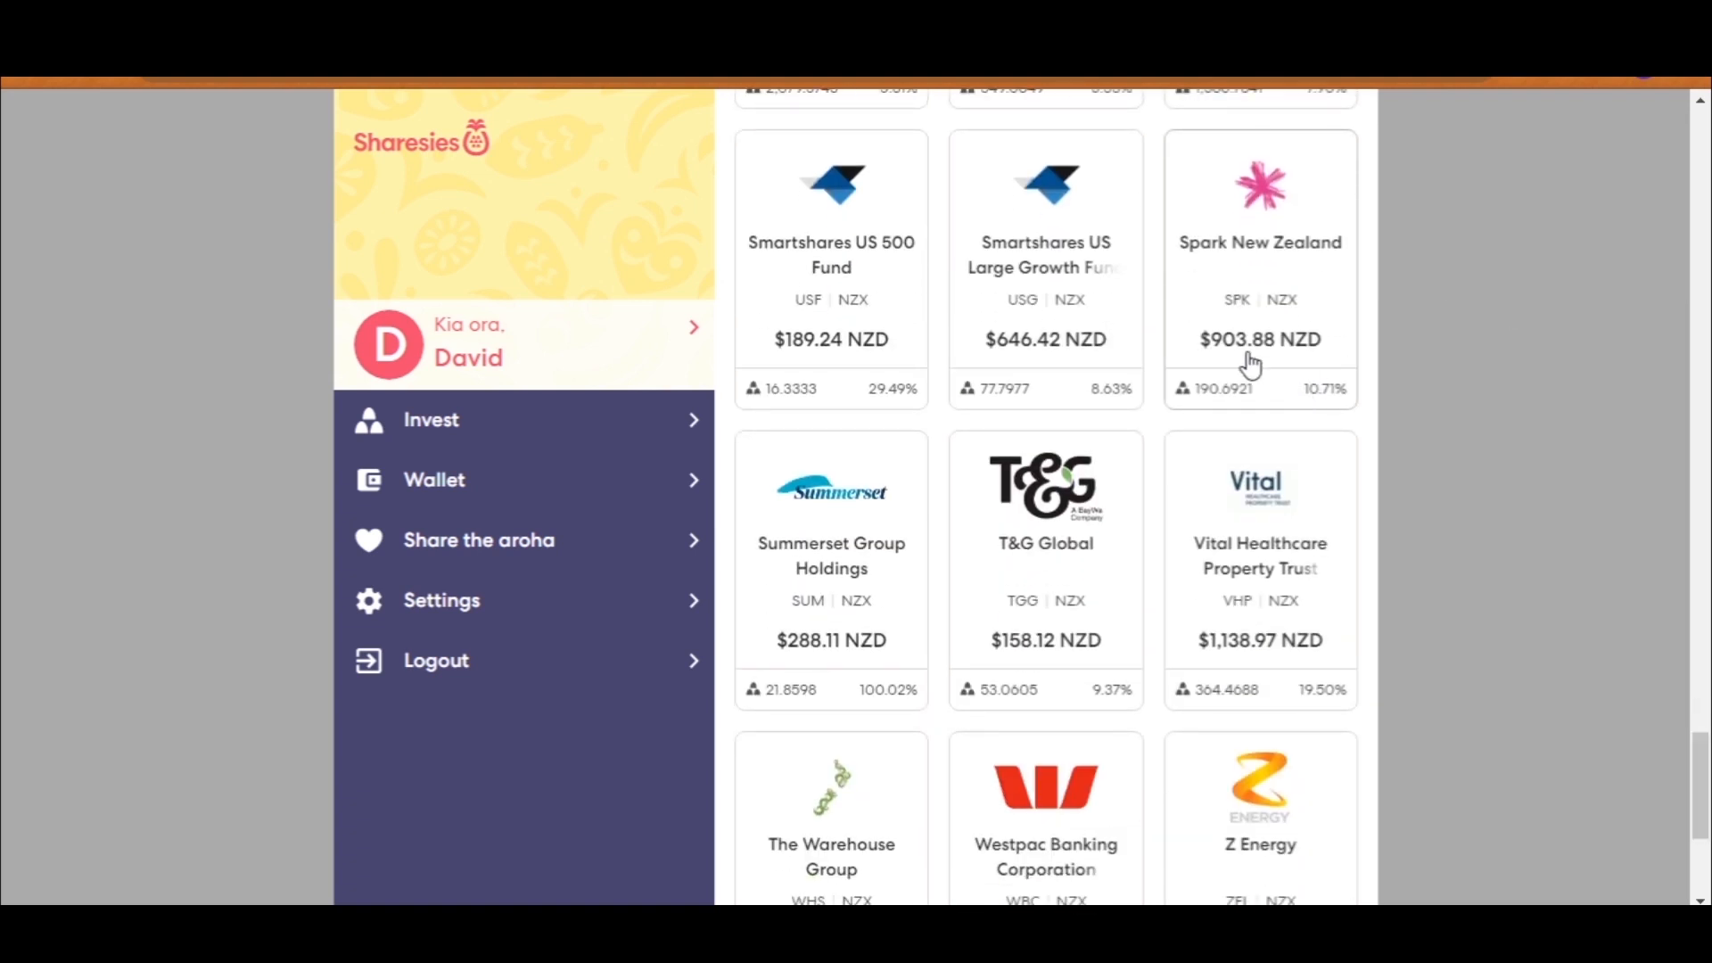
mouse_move(913, 579)
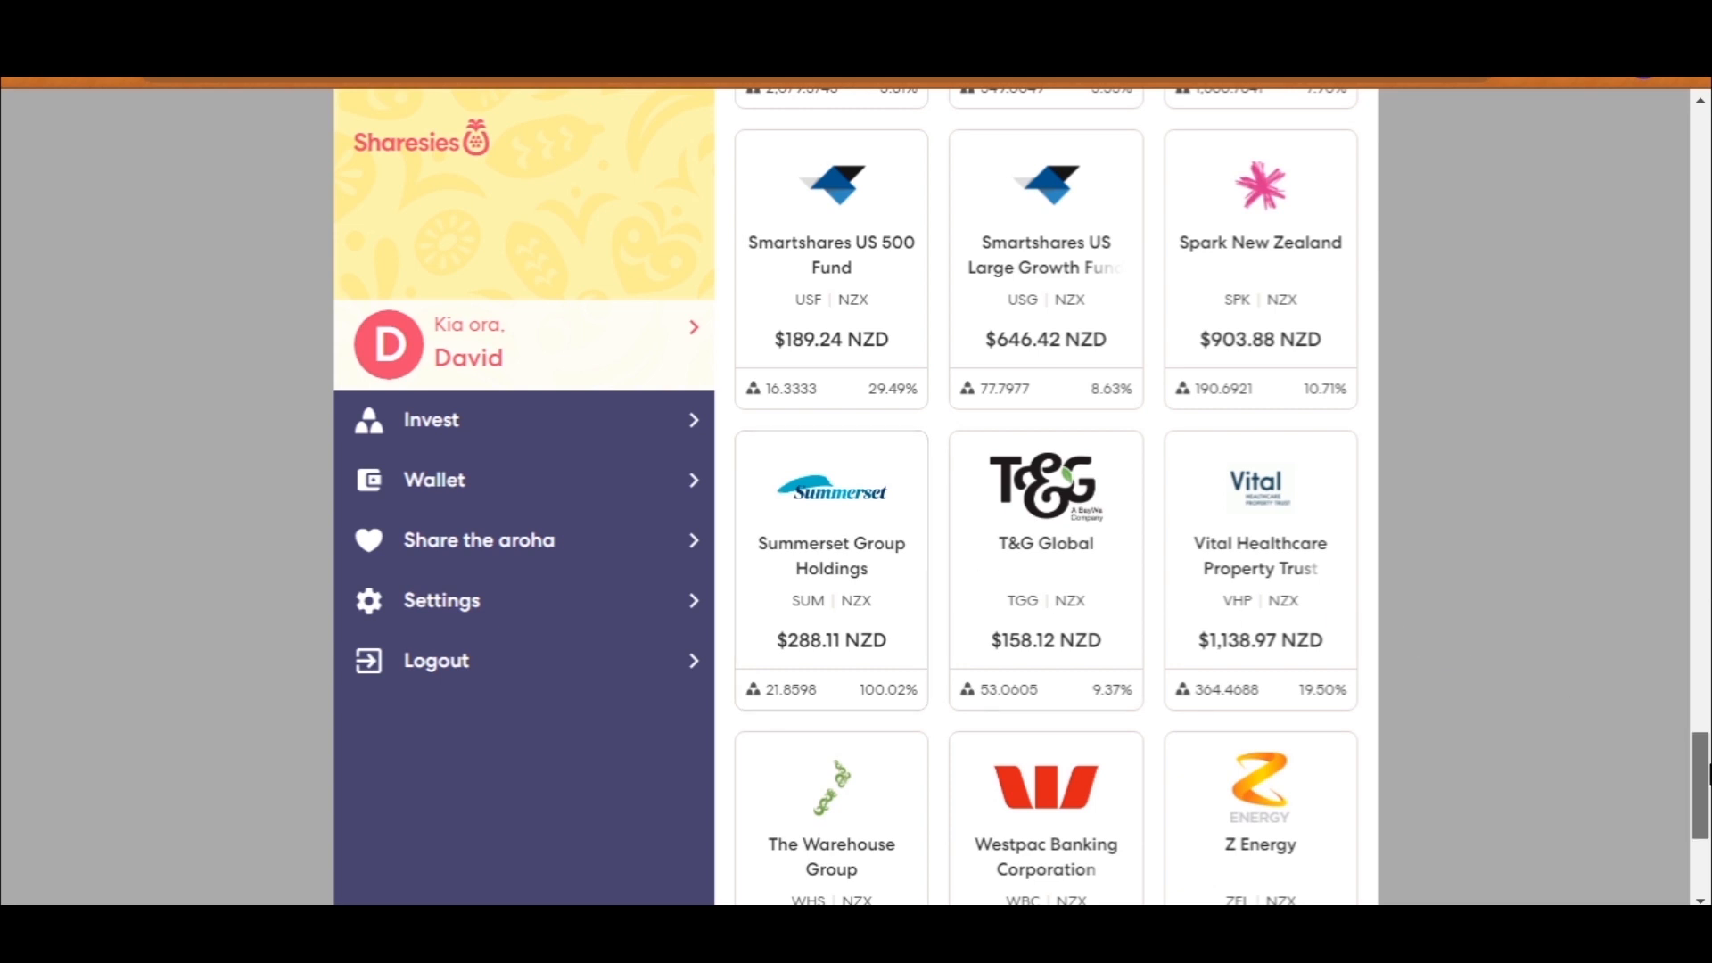
scroll(down, 3)
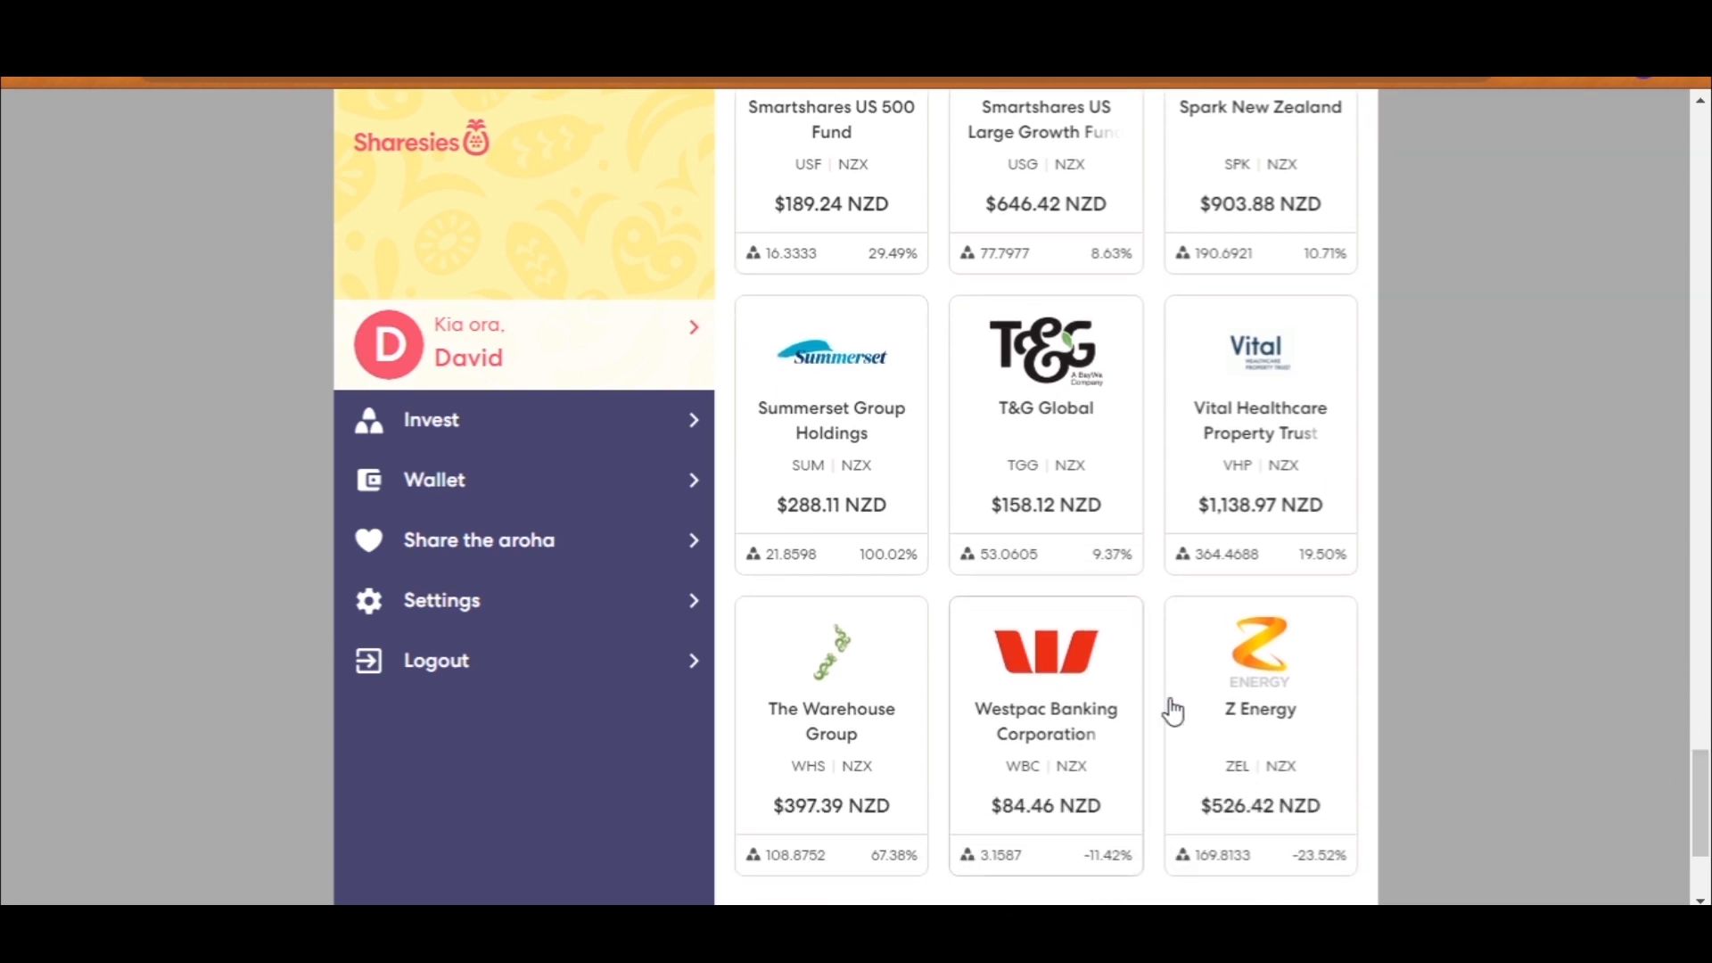
mouse_move(1289, 647)
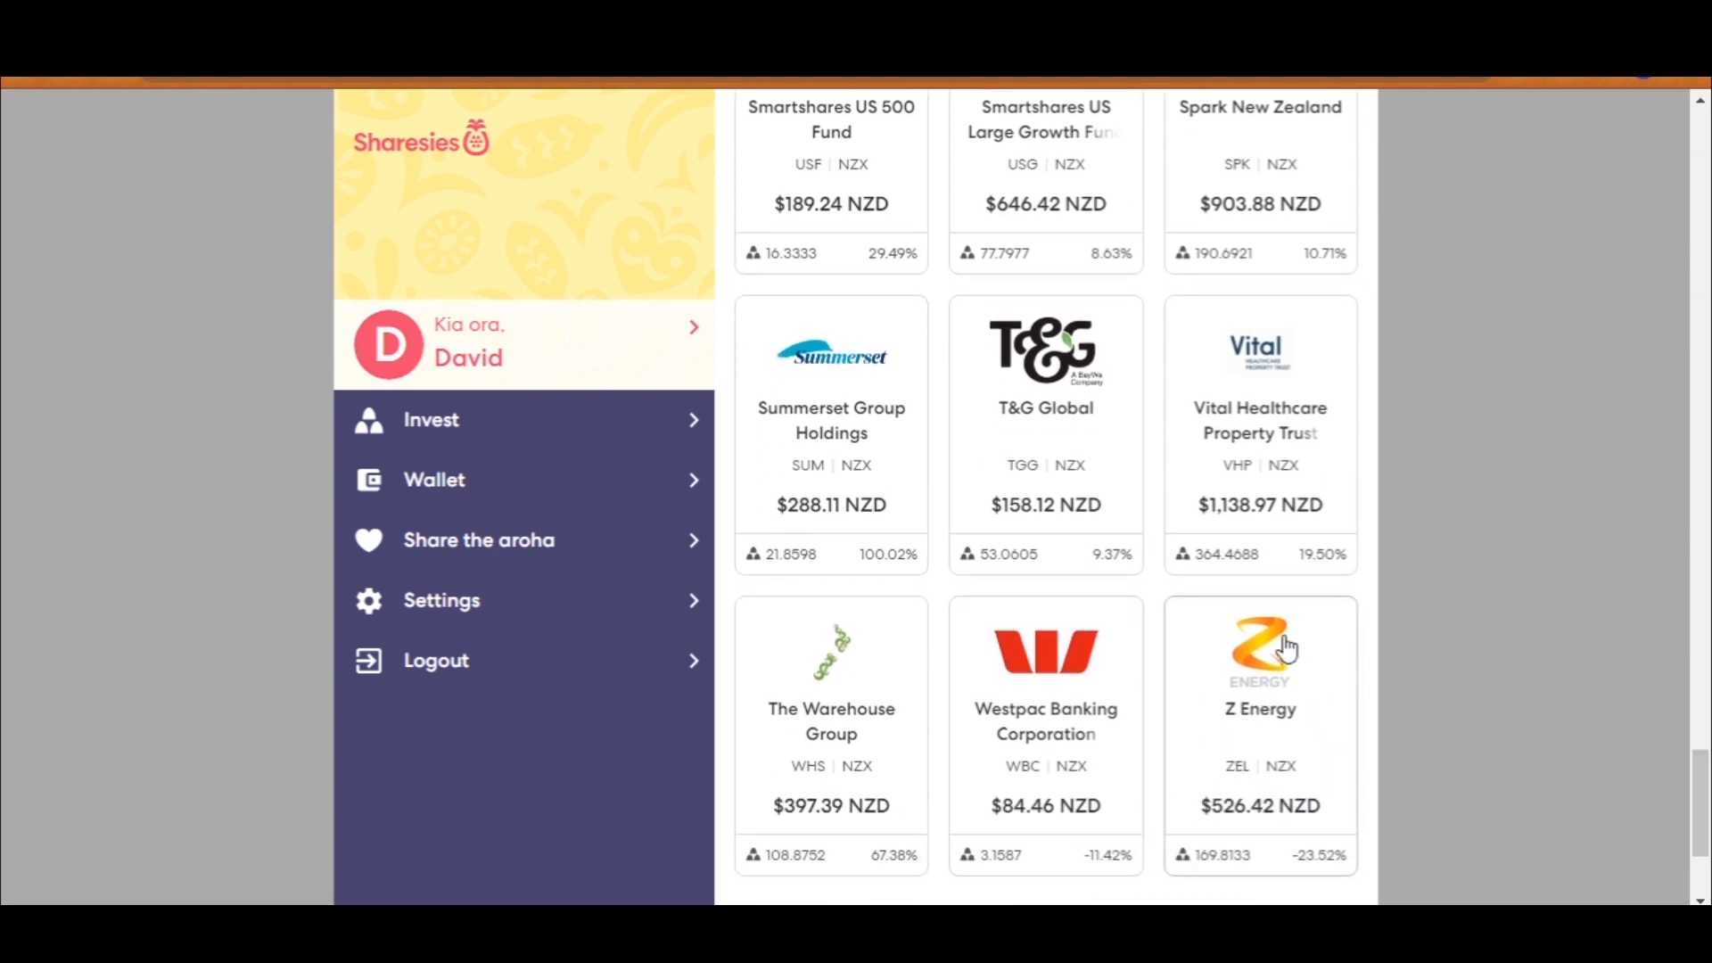
mouse_move(1278, 639)
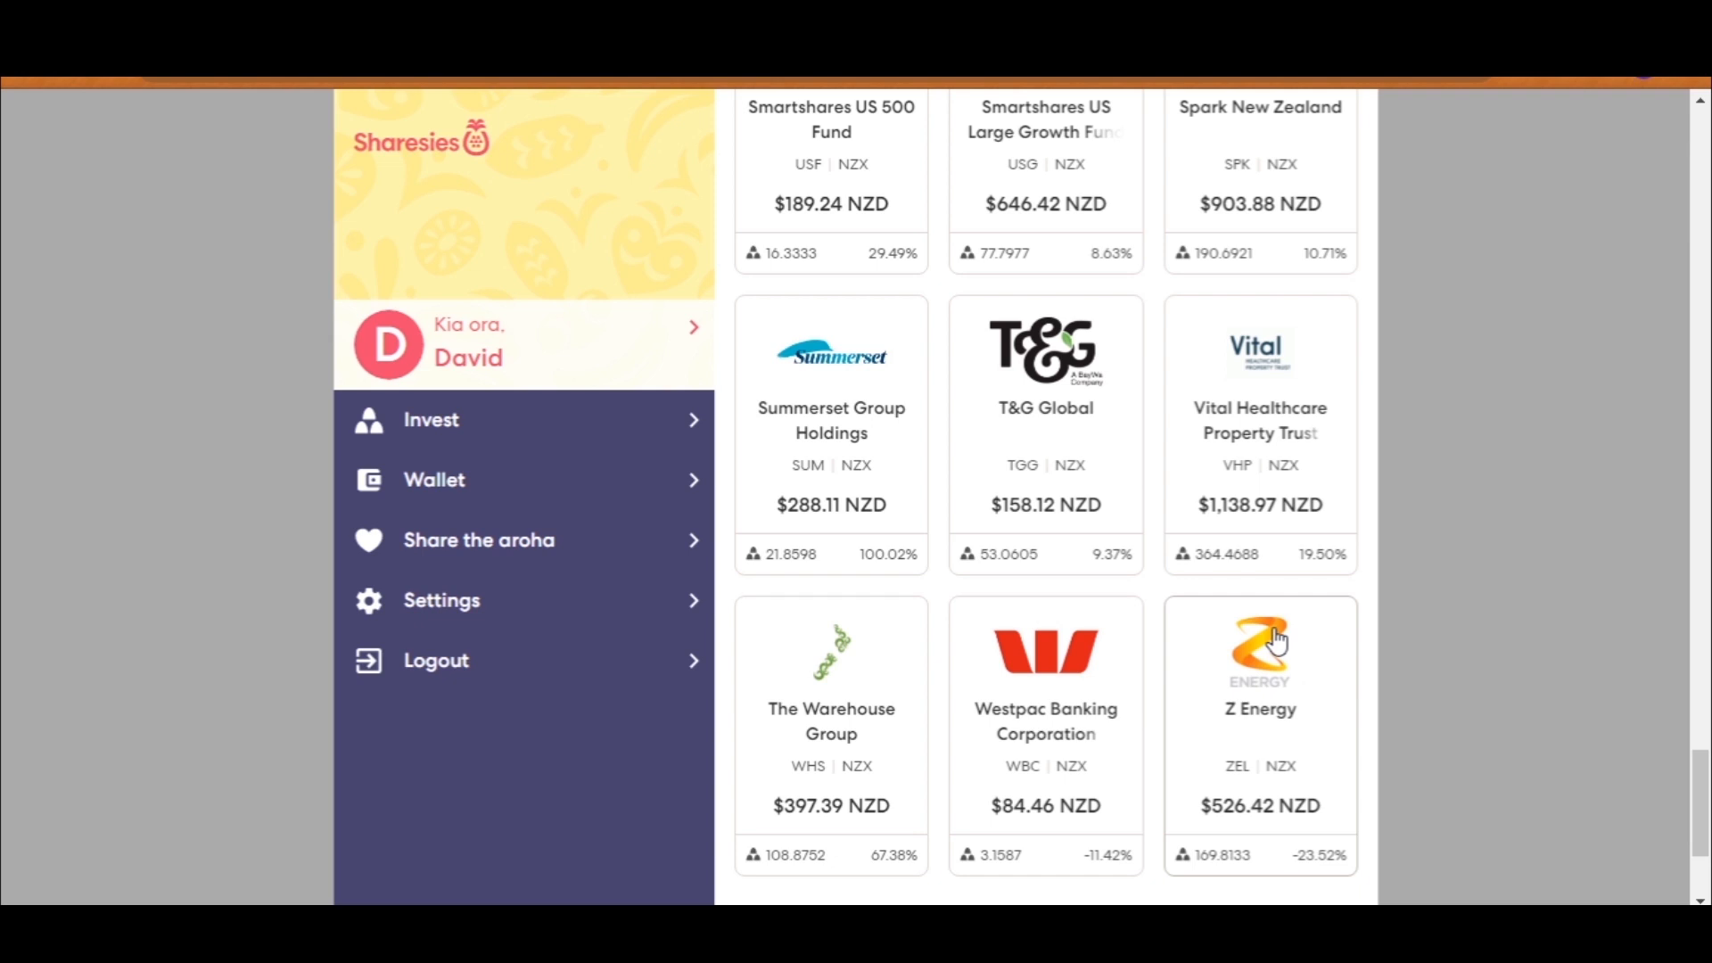
mouse_move(1207, 644)
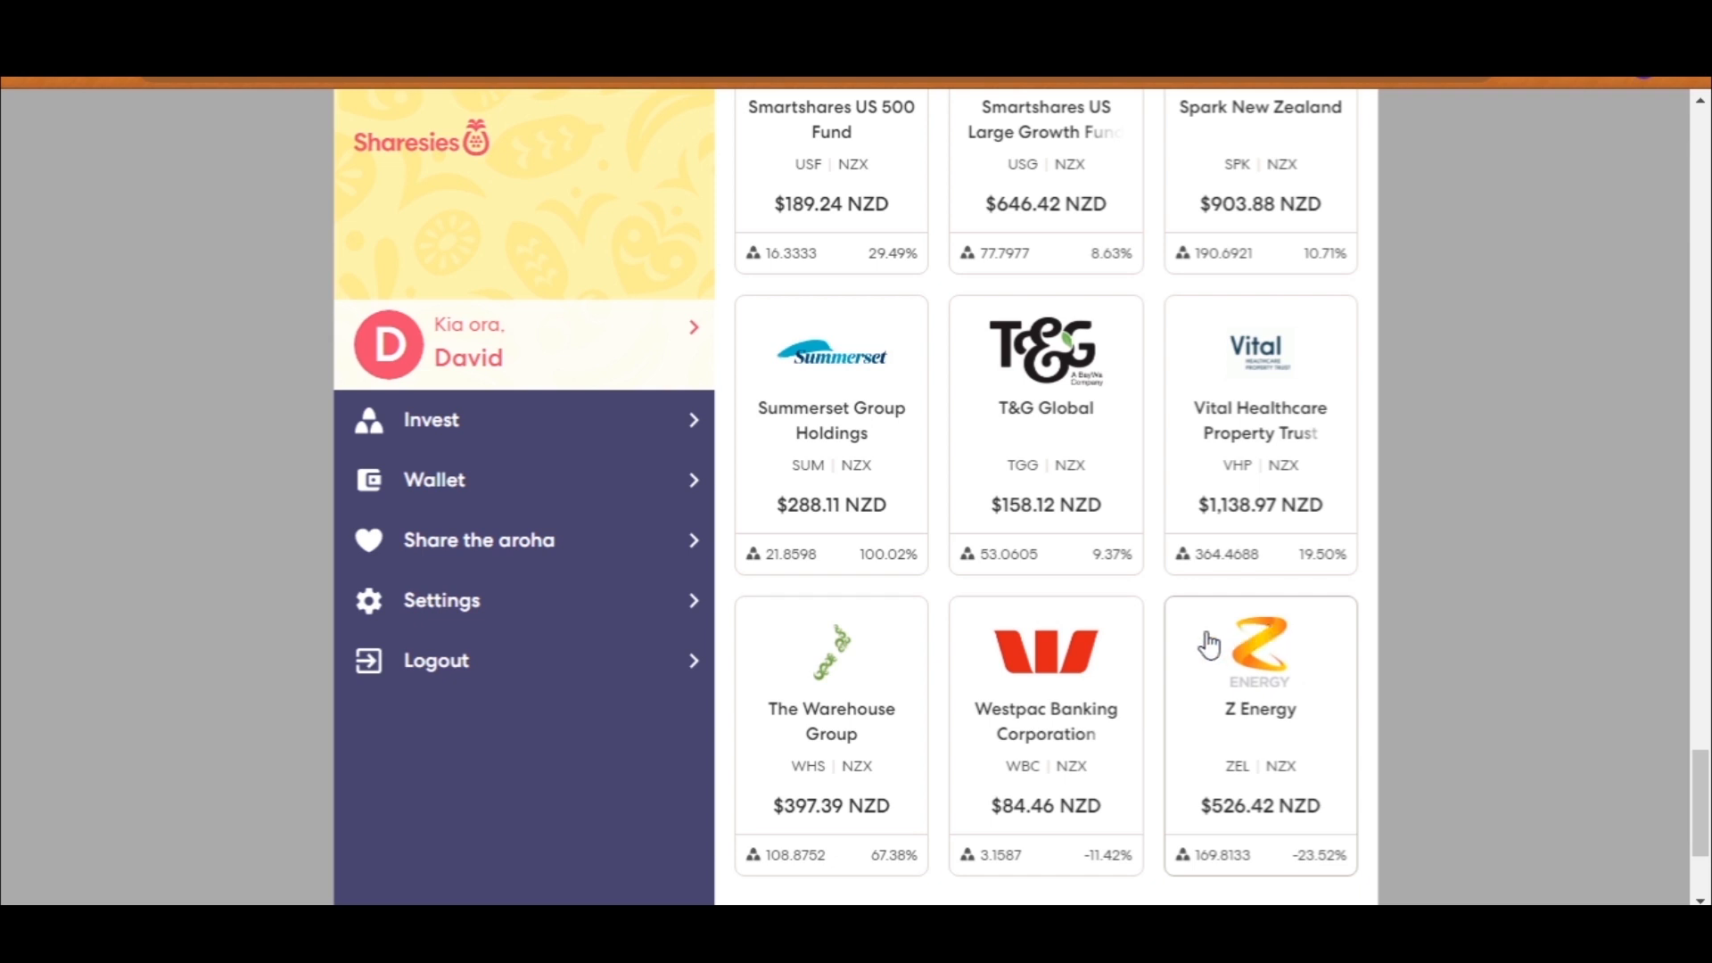
mouse_move(1026, 775)
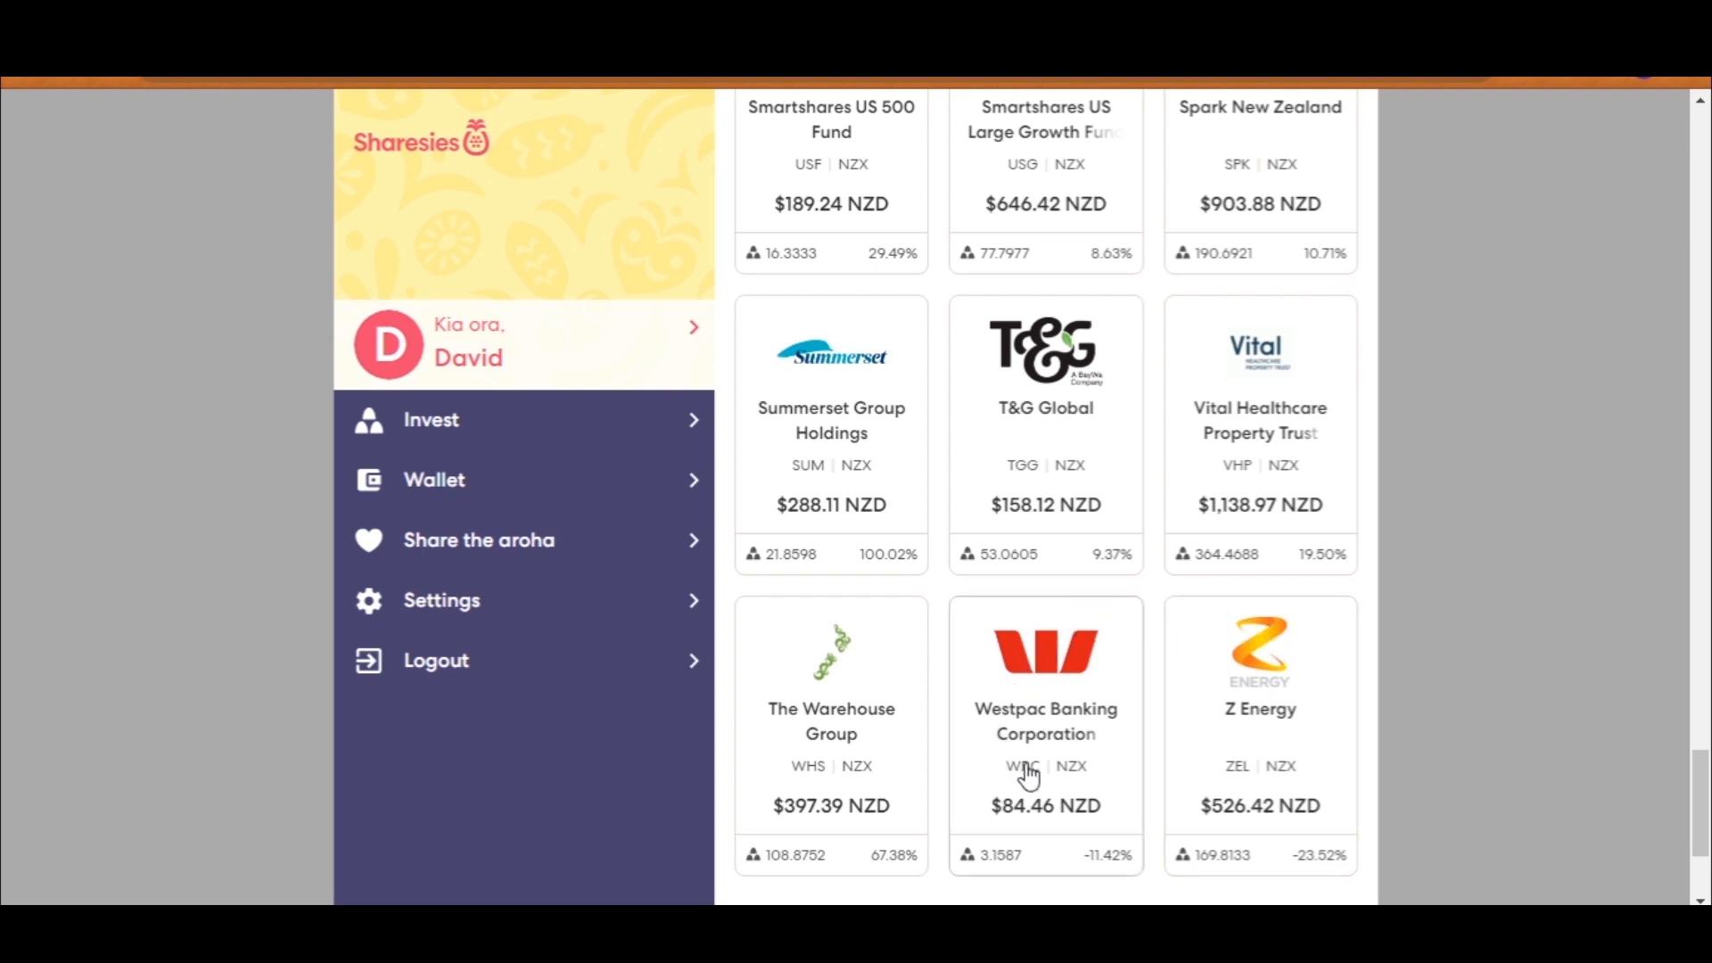
mouse_move(851, 758)
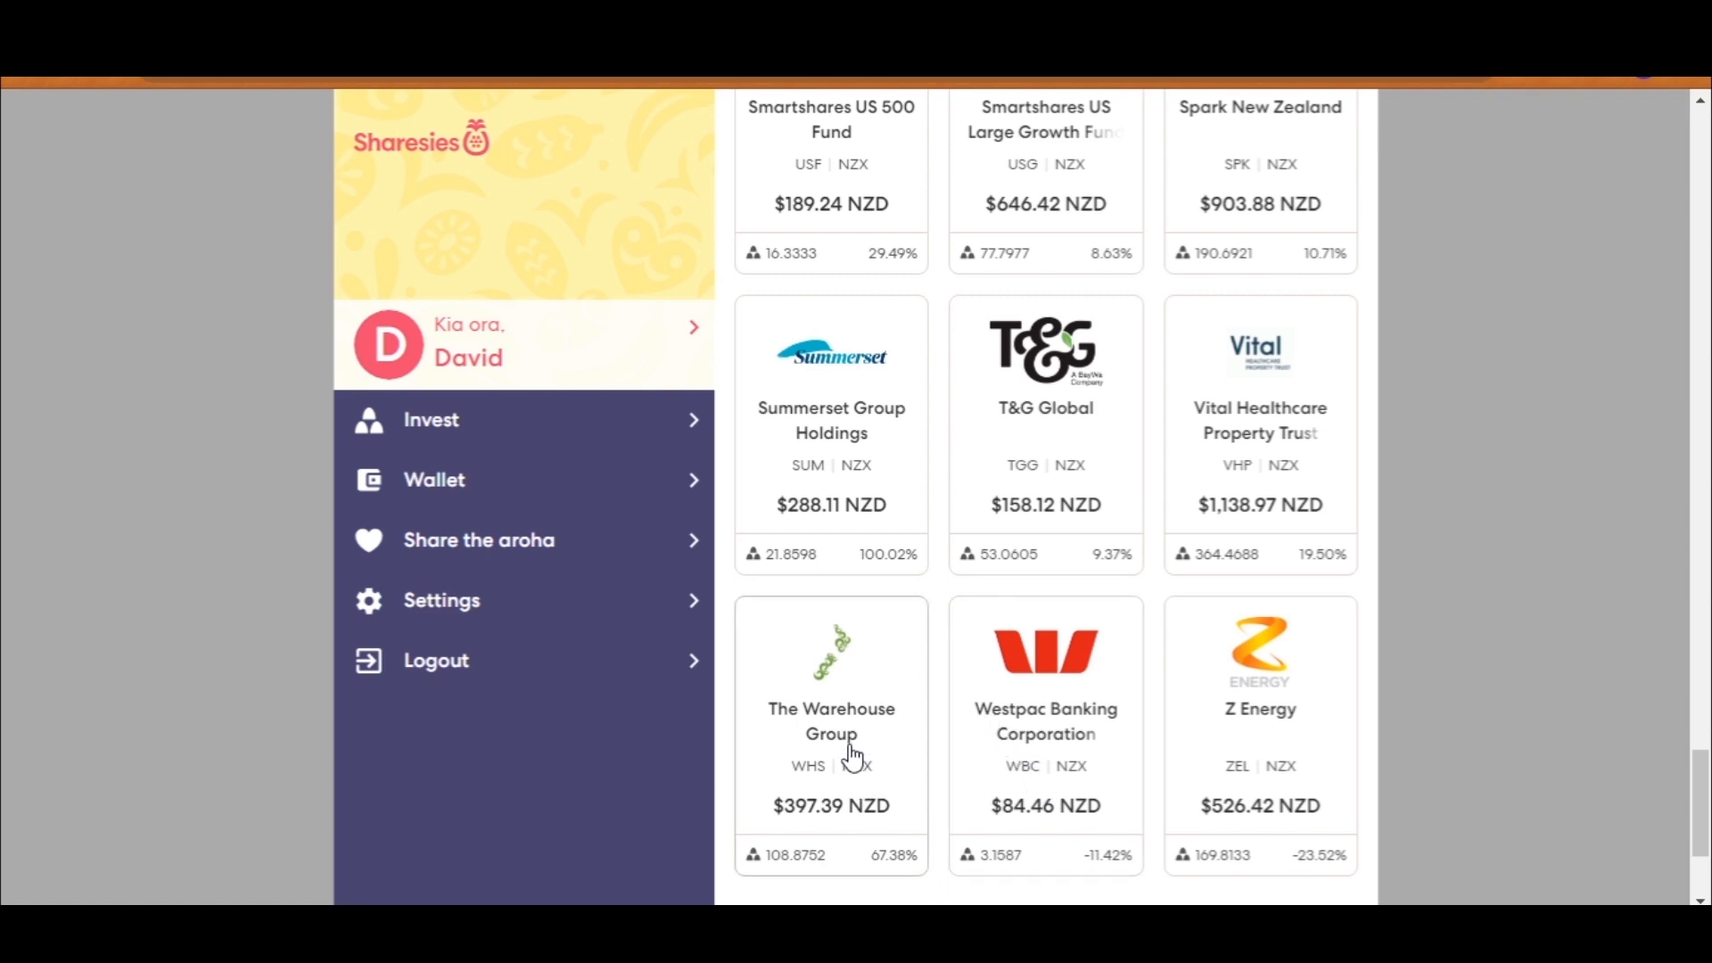
Step: View The Warehouse Group website's Our Brands section with The Warehouse, Warehouse Stationery and Torpedo7
click(831, 721)
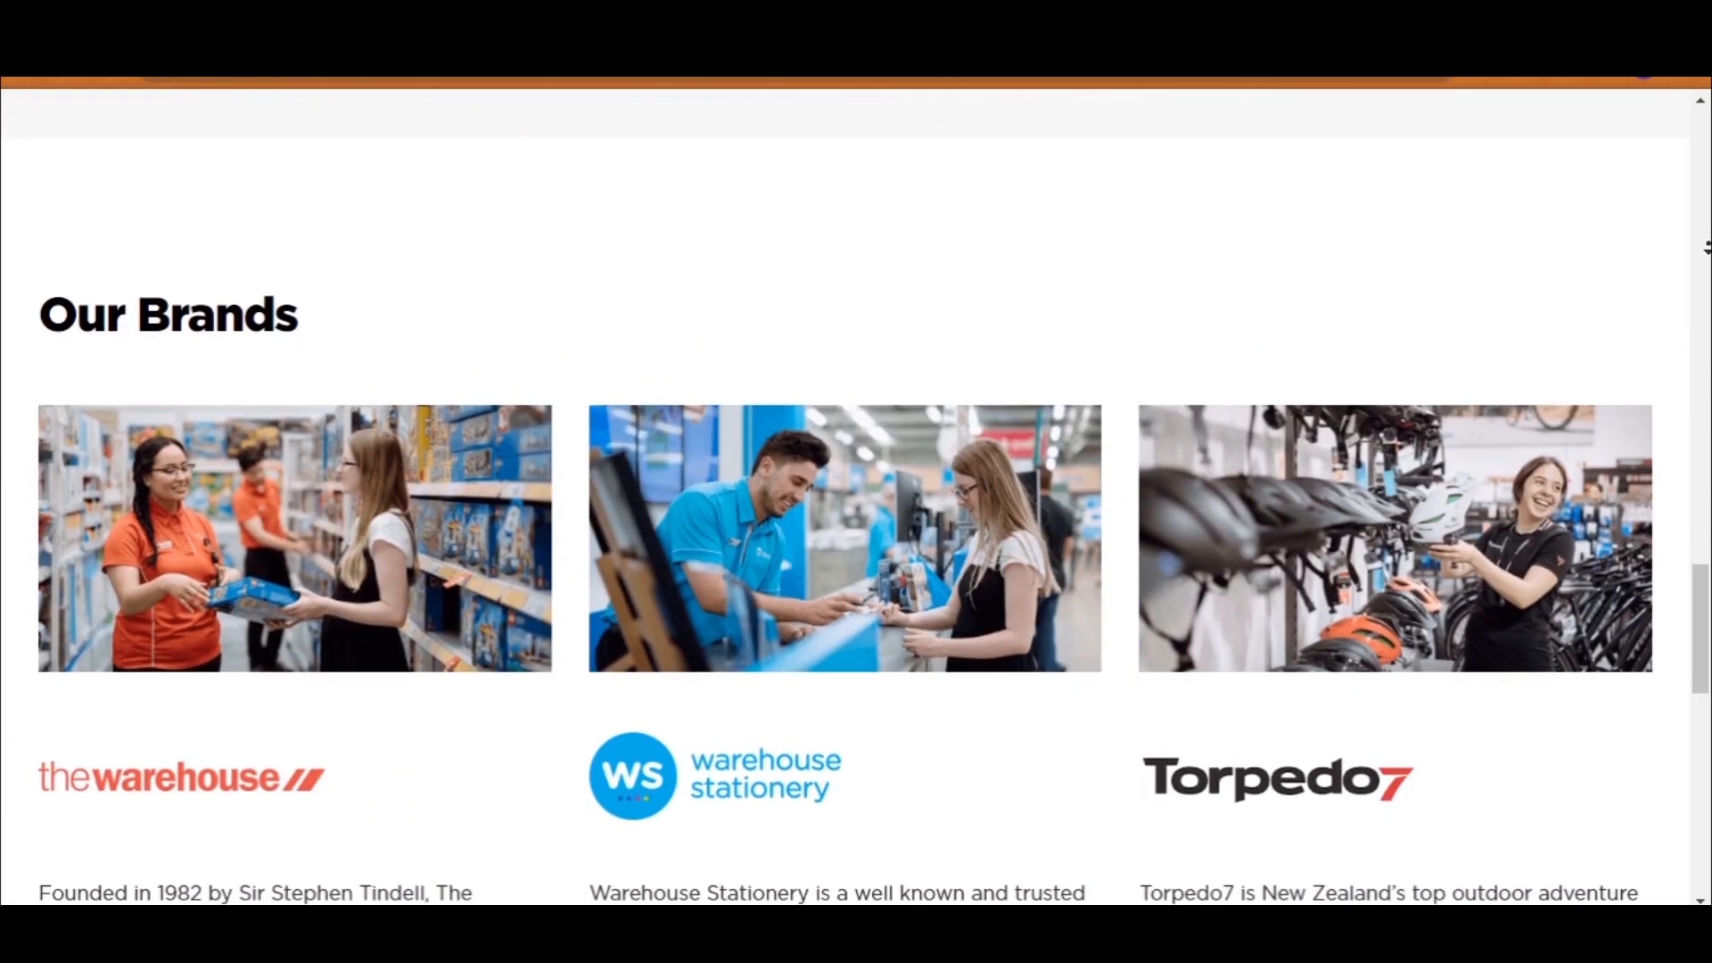
scroll(down, 3)
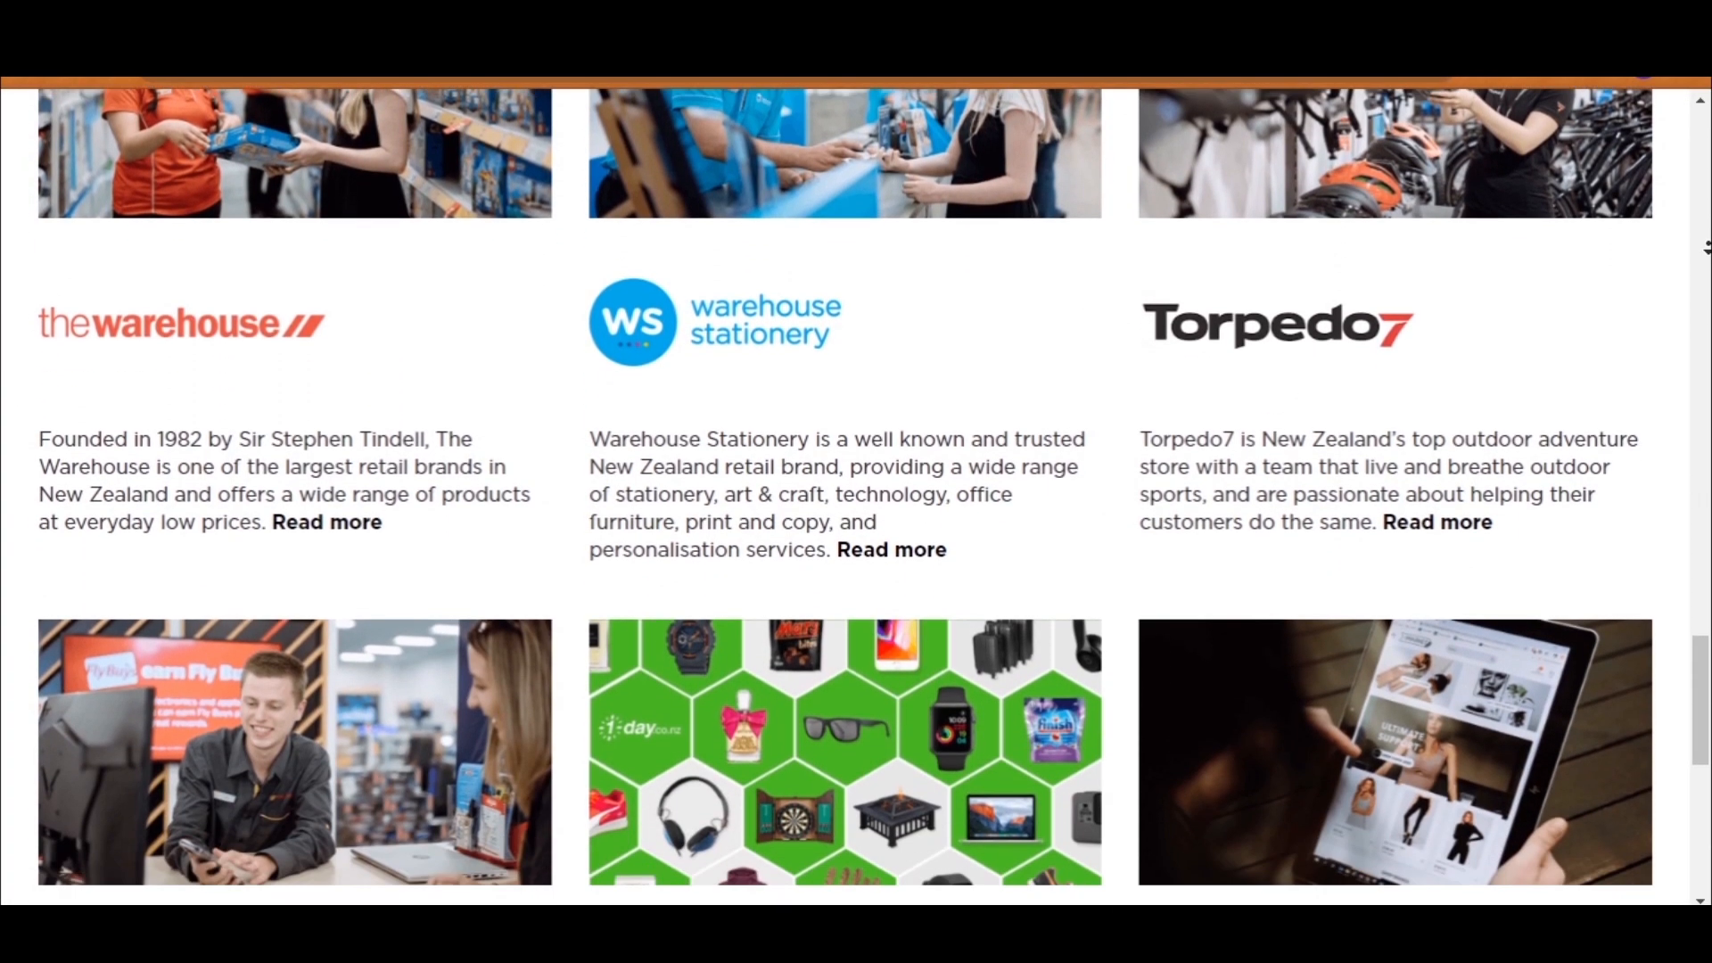
scroll(down, 3)
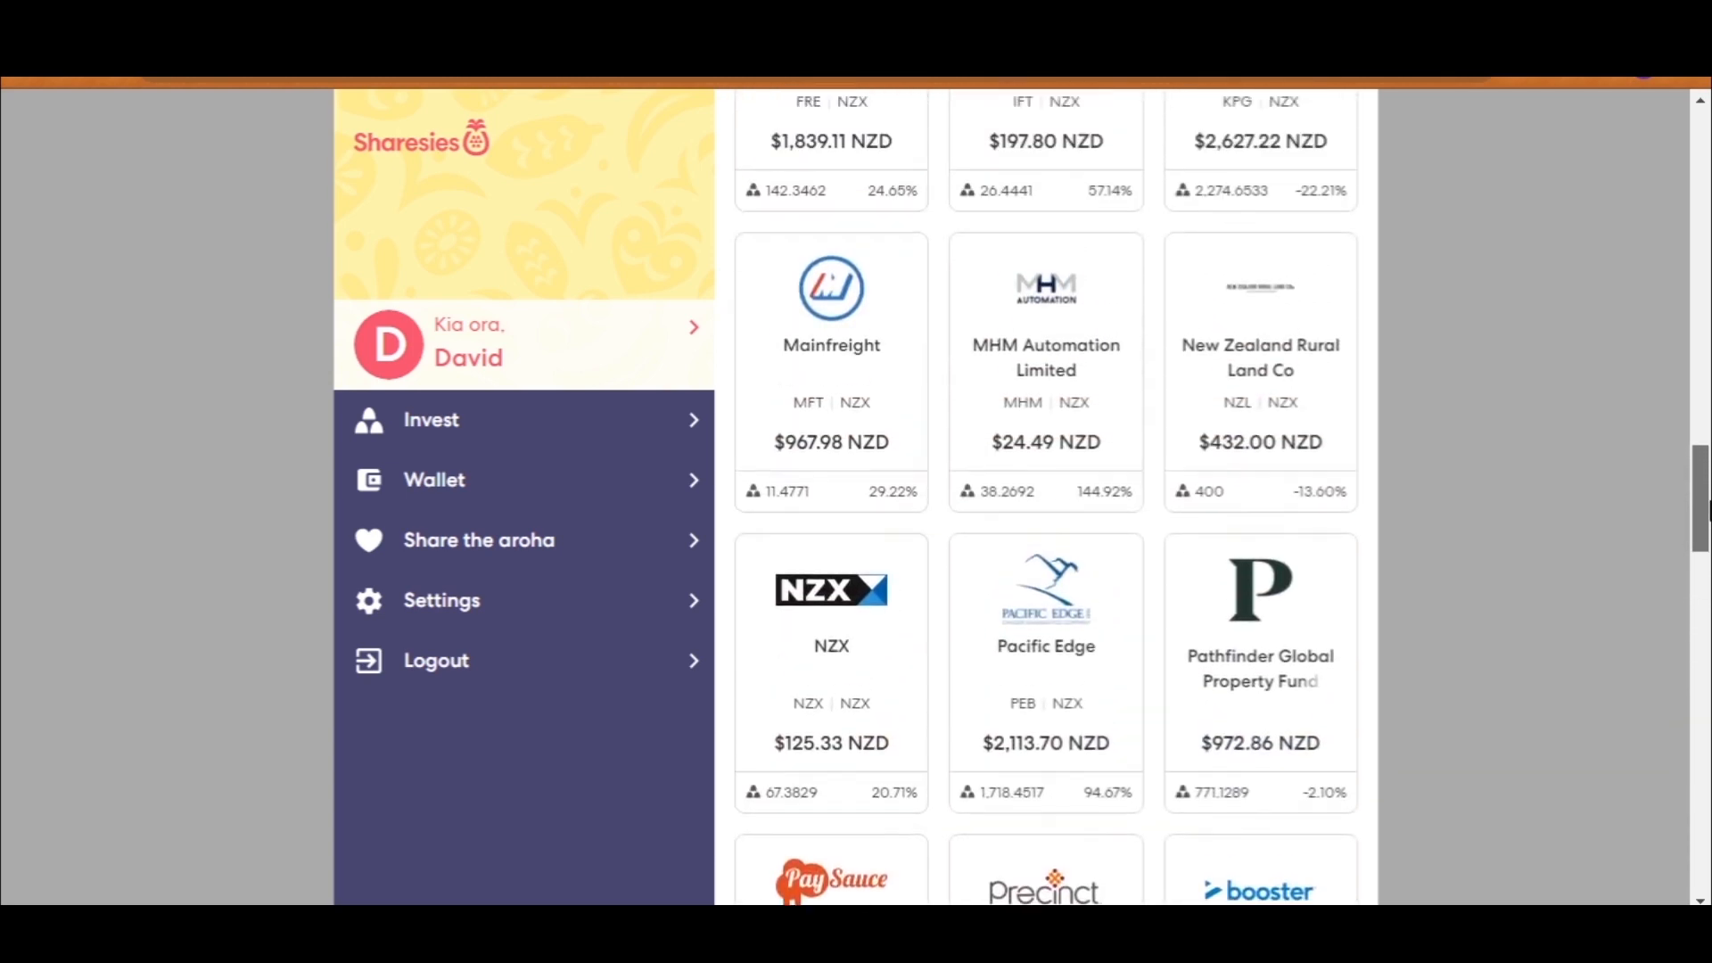
Step: Open the Mainfreight holding showing $967.98 value, $526.00 put in and 29.22% return
scroll(up, 3)
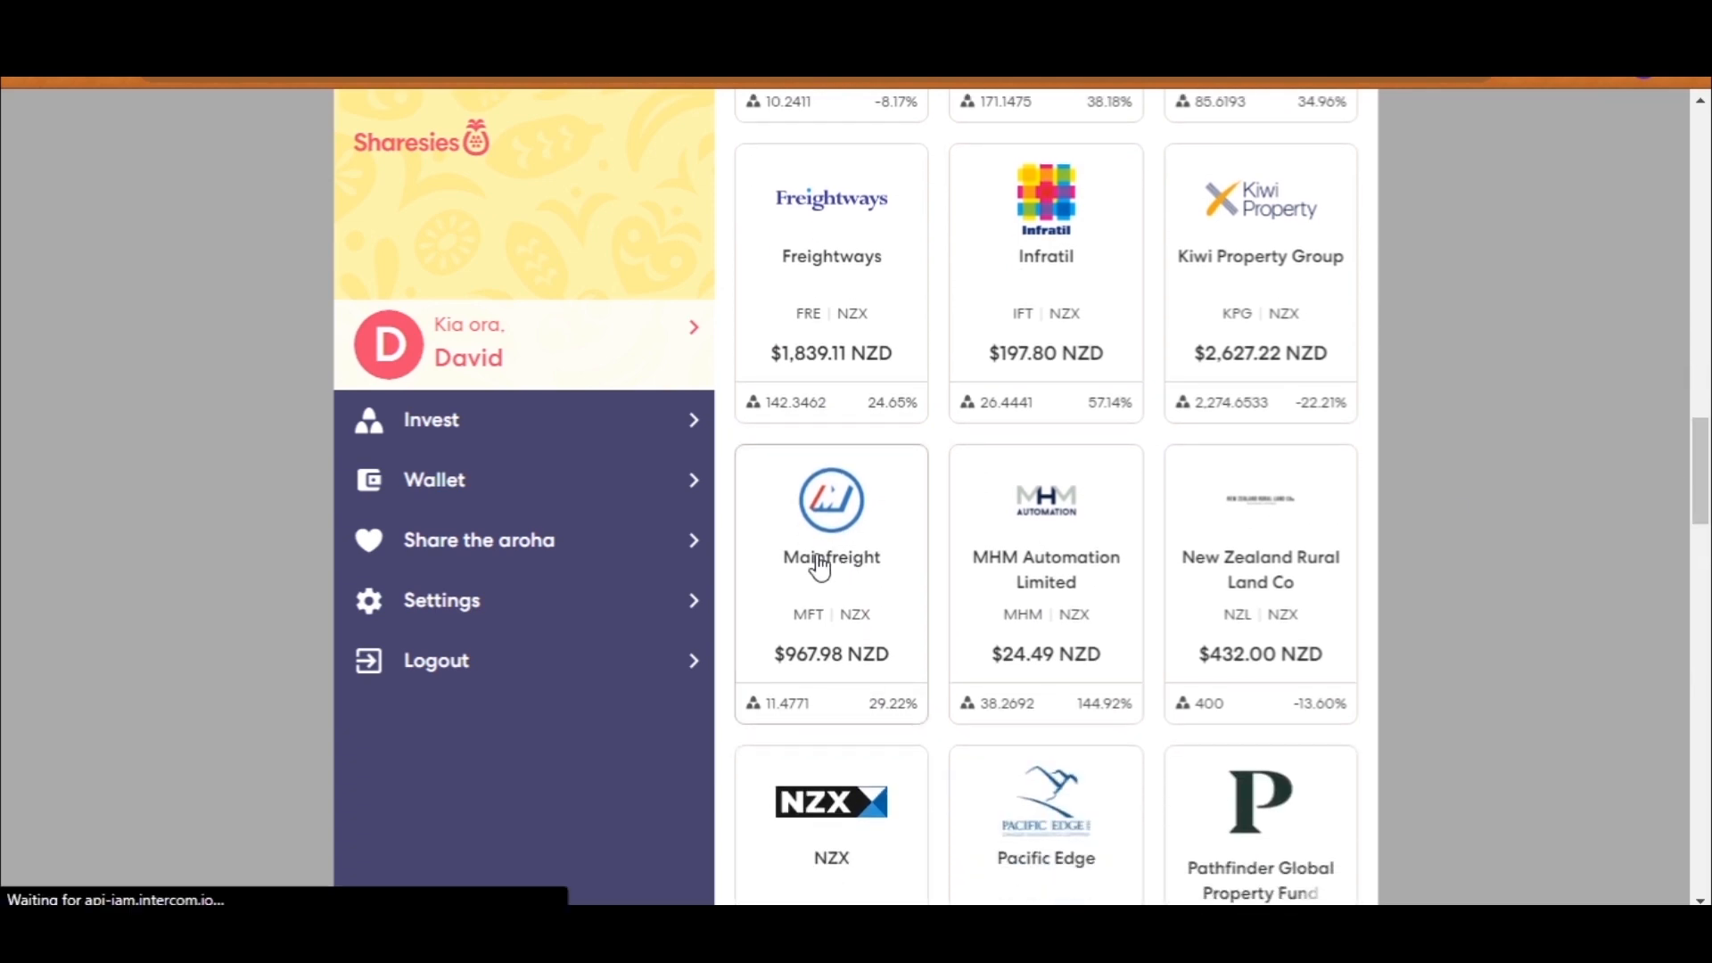
click(831, 557)
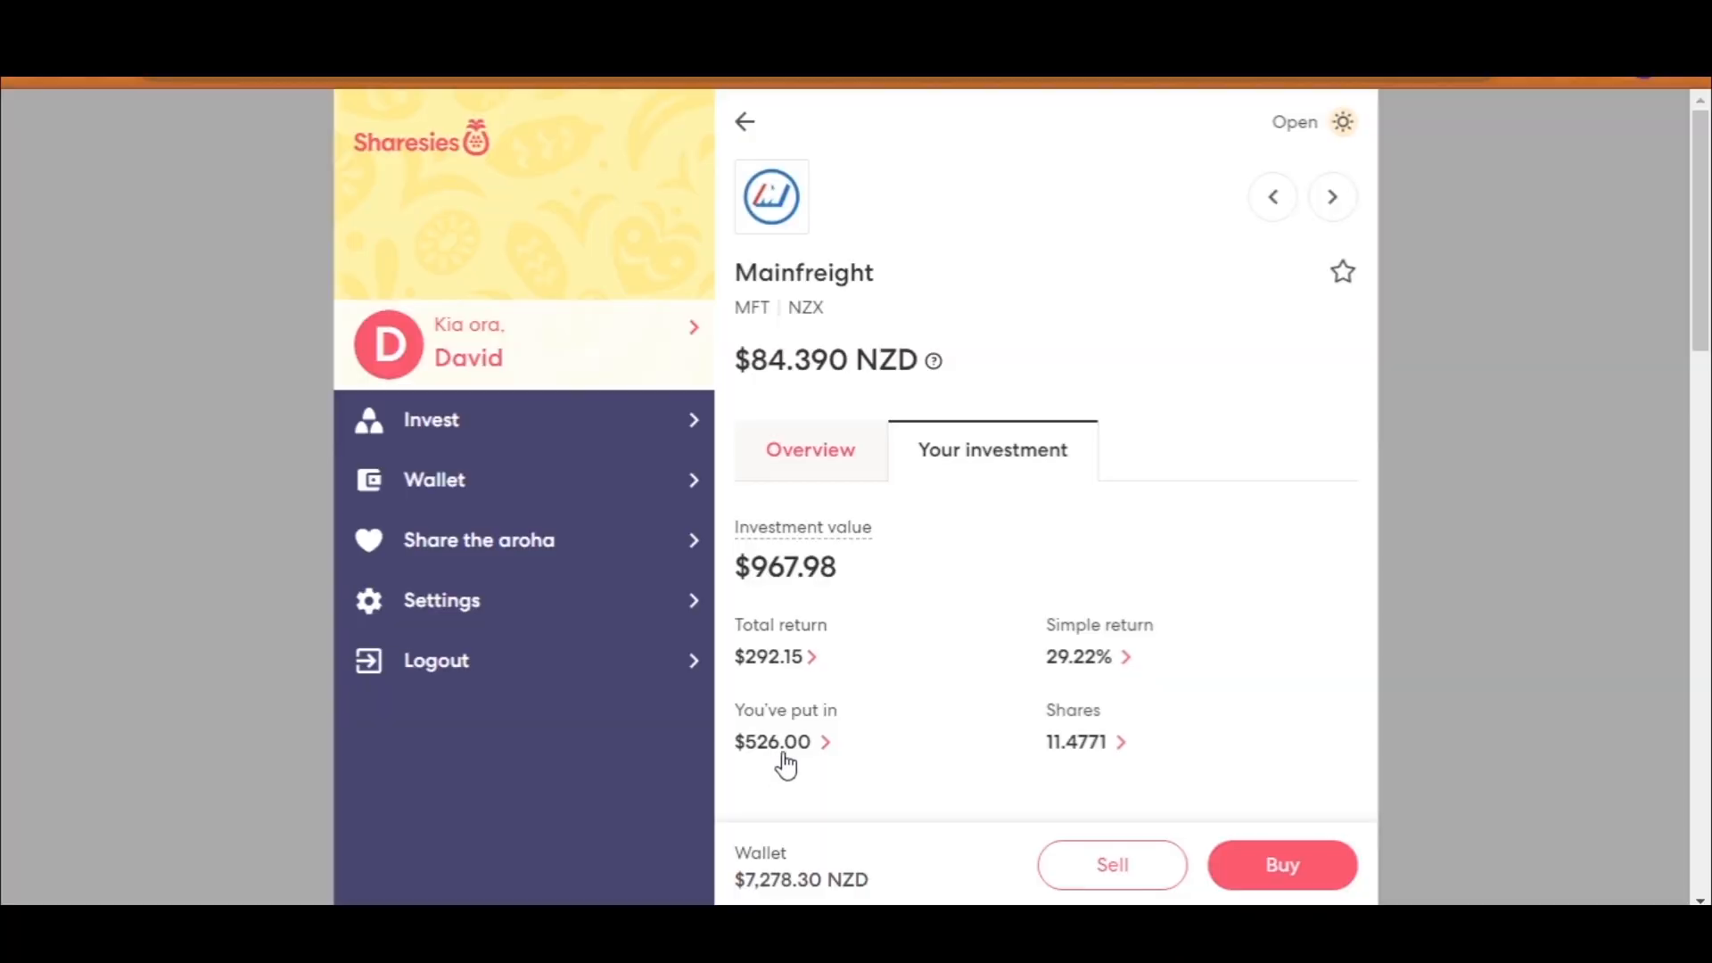
mouse_move(781, 696)
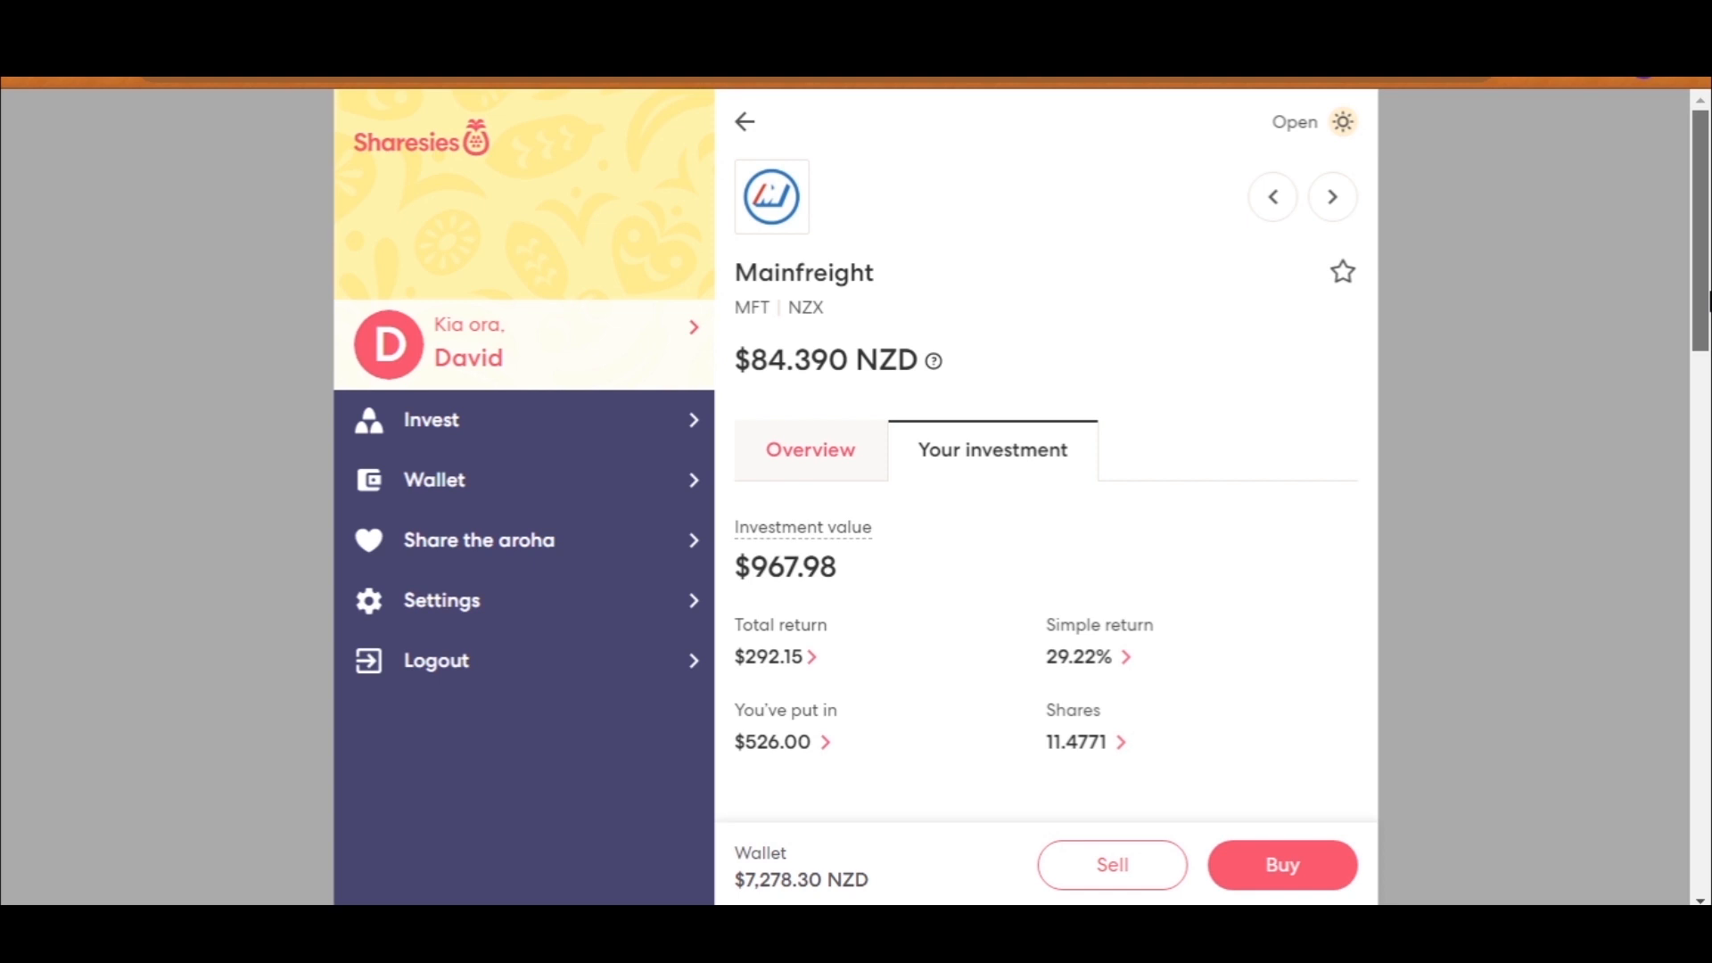
mouse_move(1265, 857)
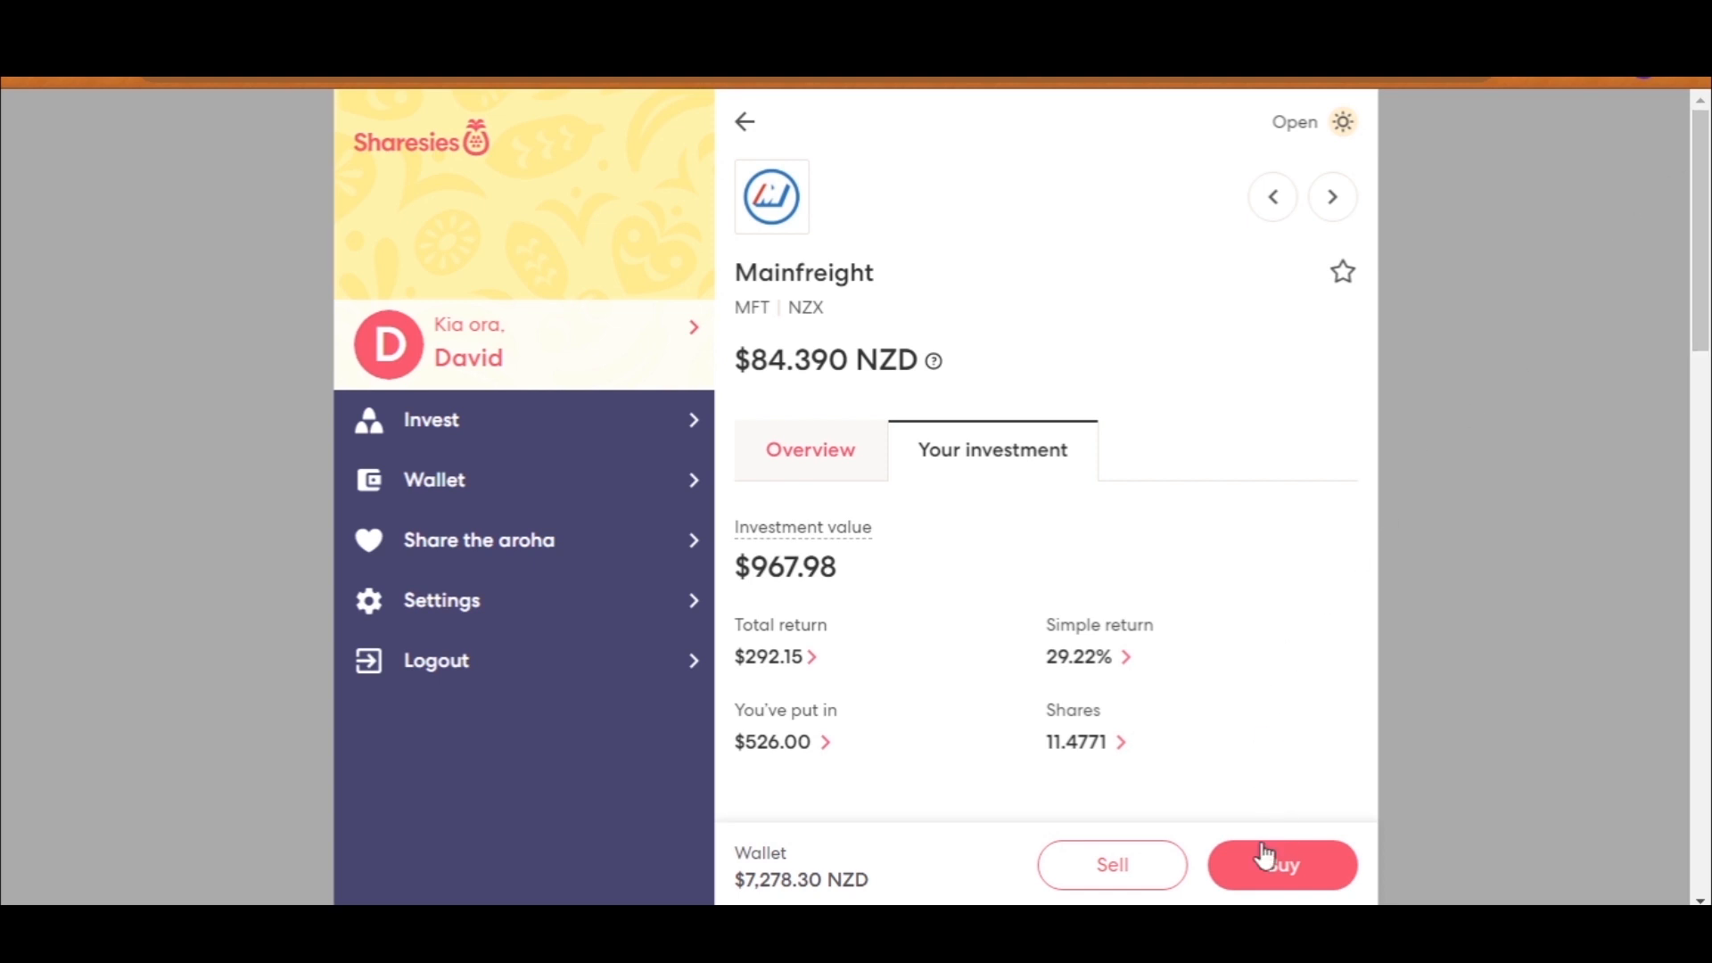
Step: Set up a $4,000 dollar-amount market buy of Mainfreight and review the order
click(1280, 864)
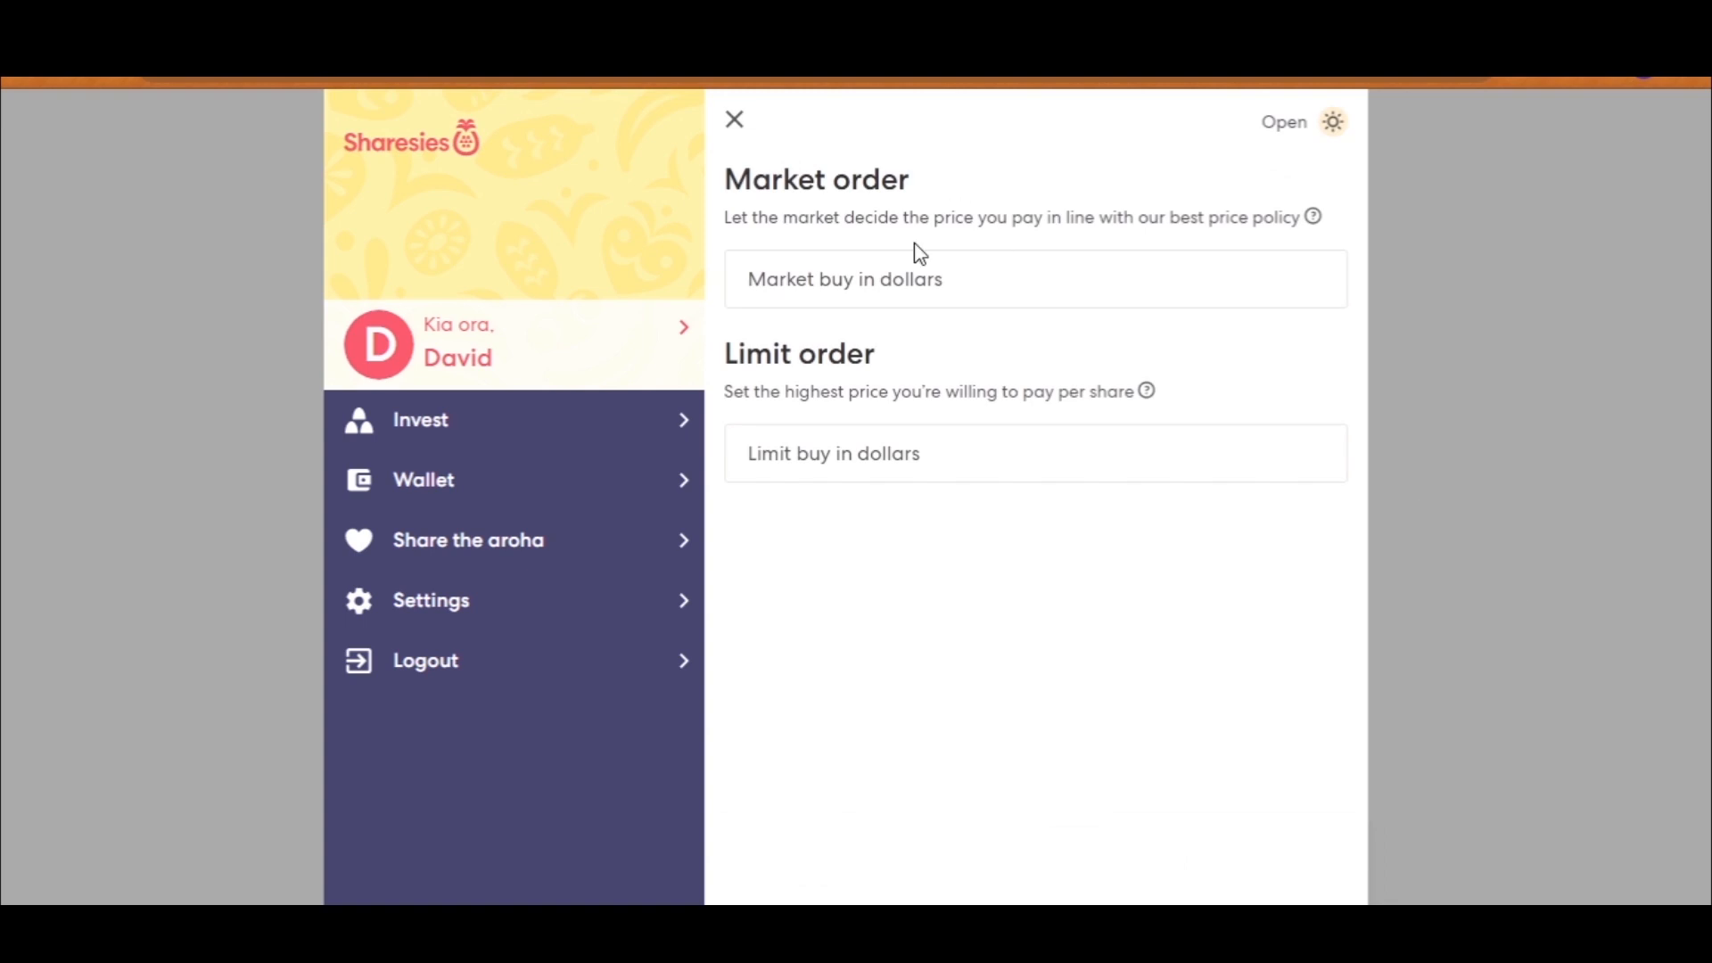
mouse_move(939, 502)
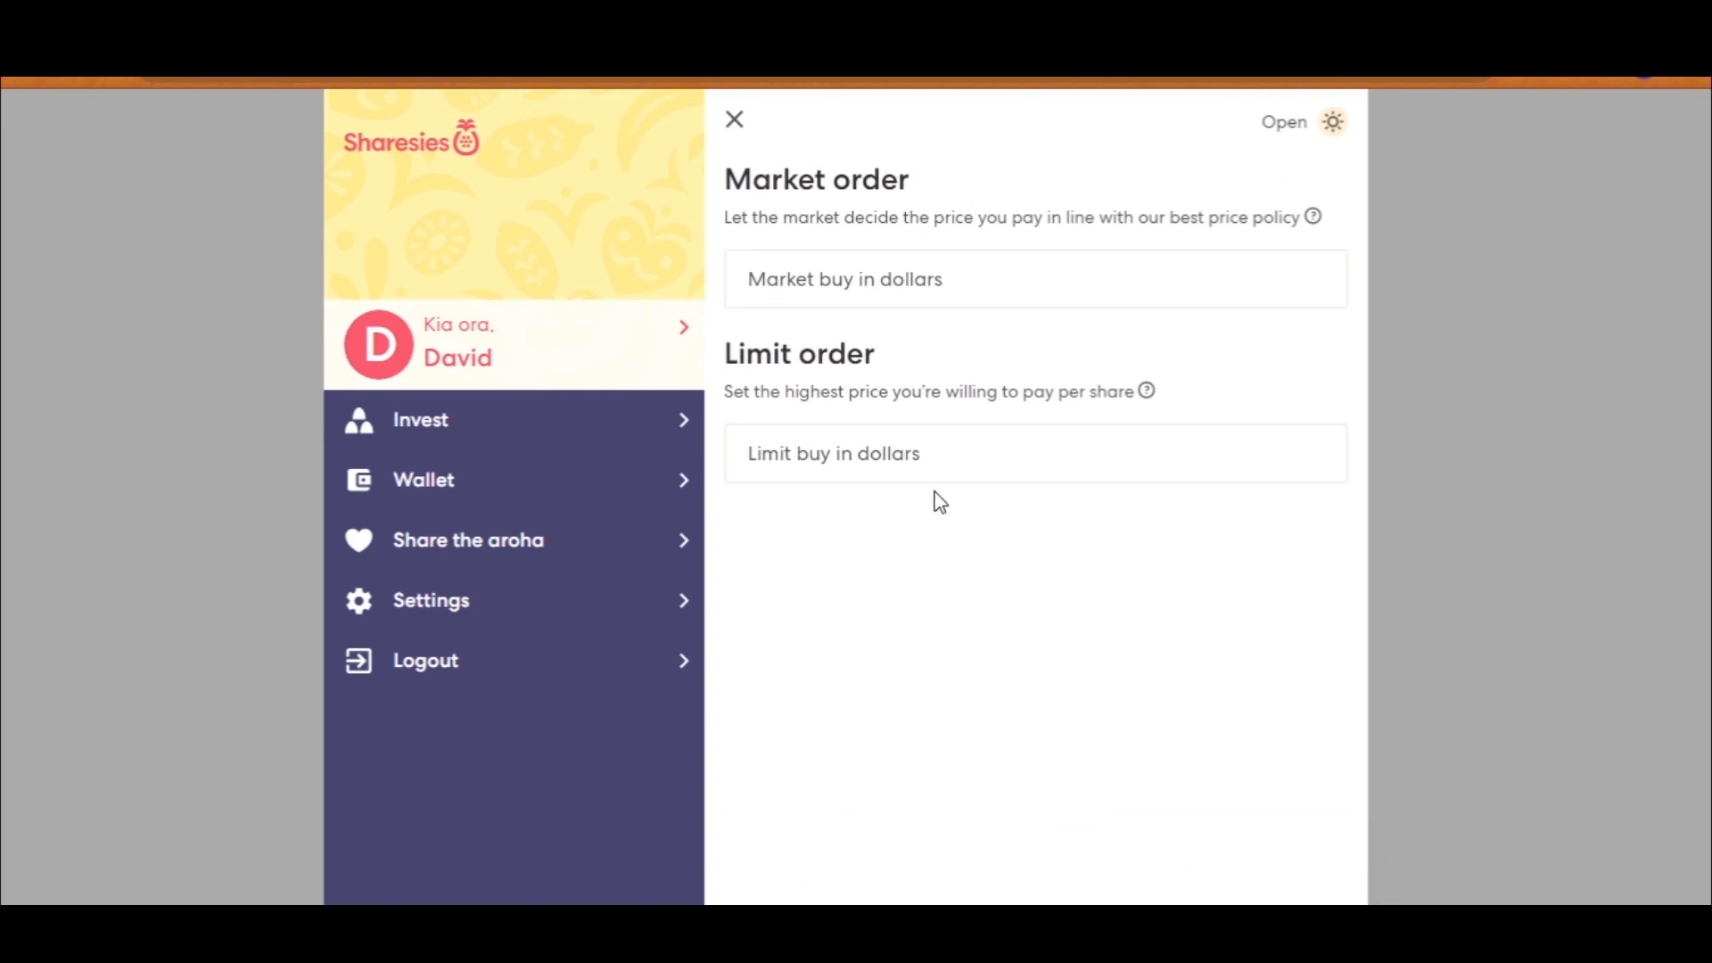
click(1032, 278)
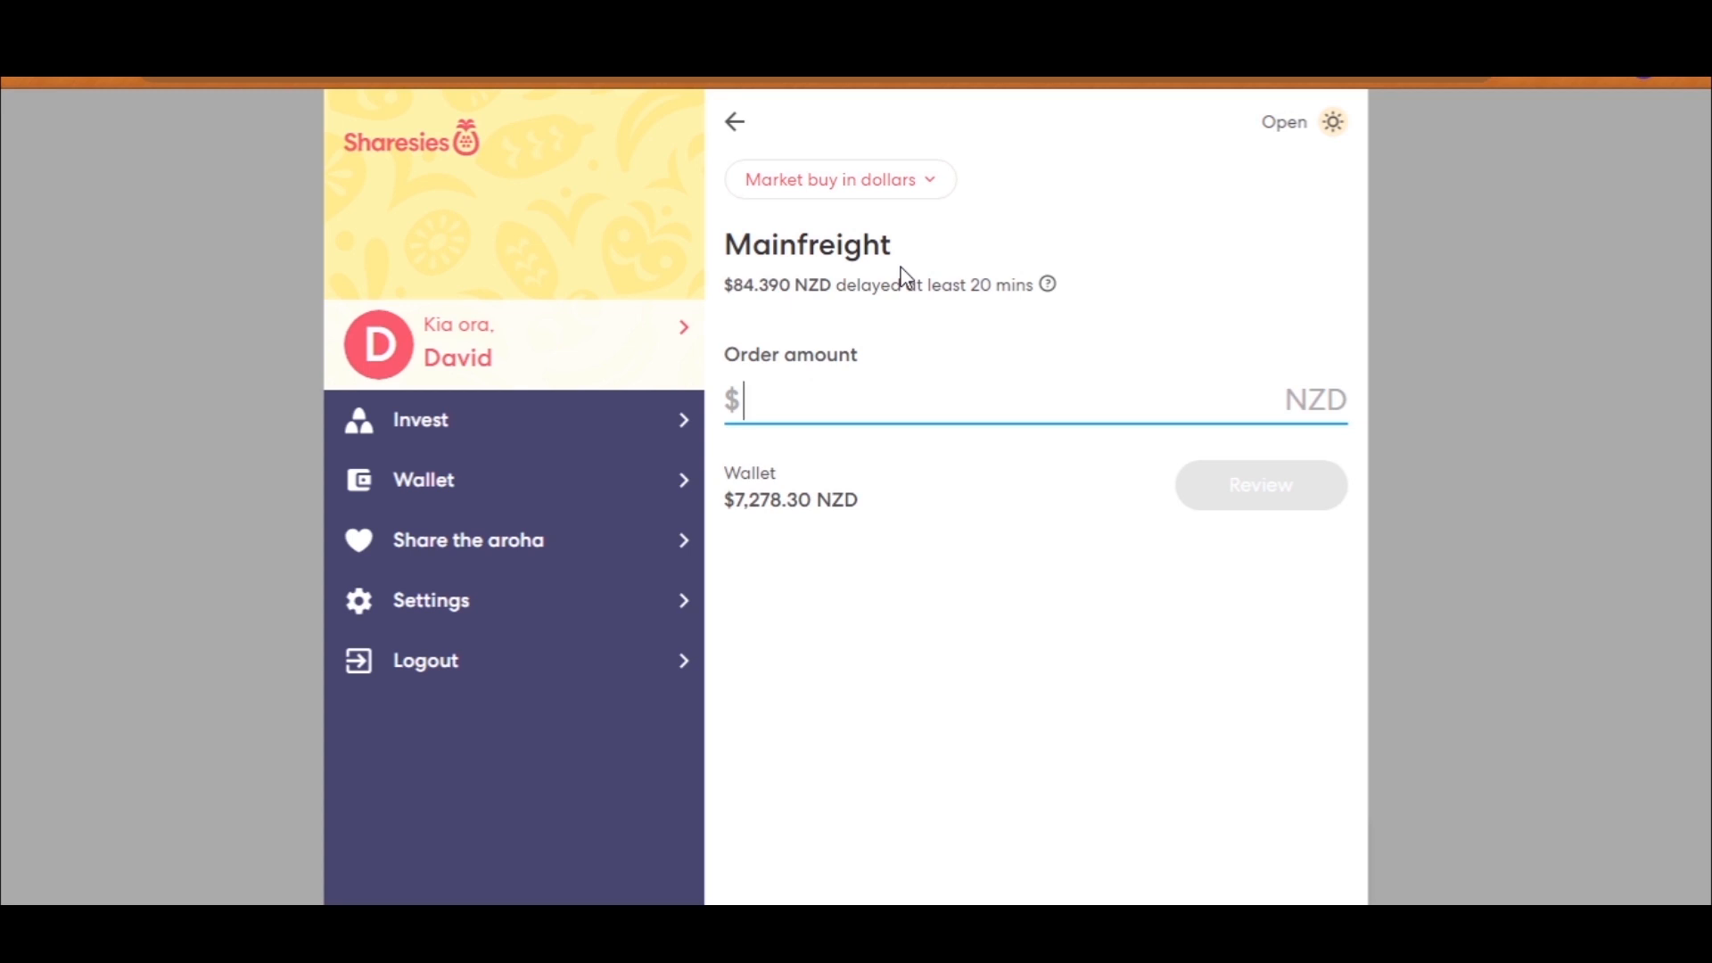
text(4000)
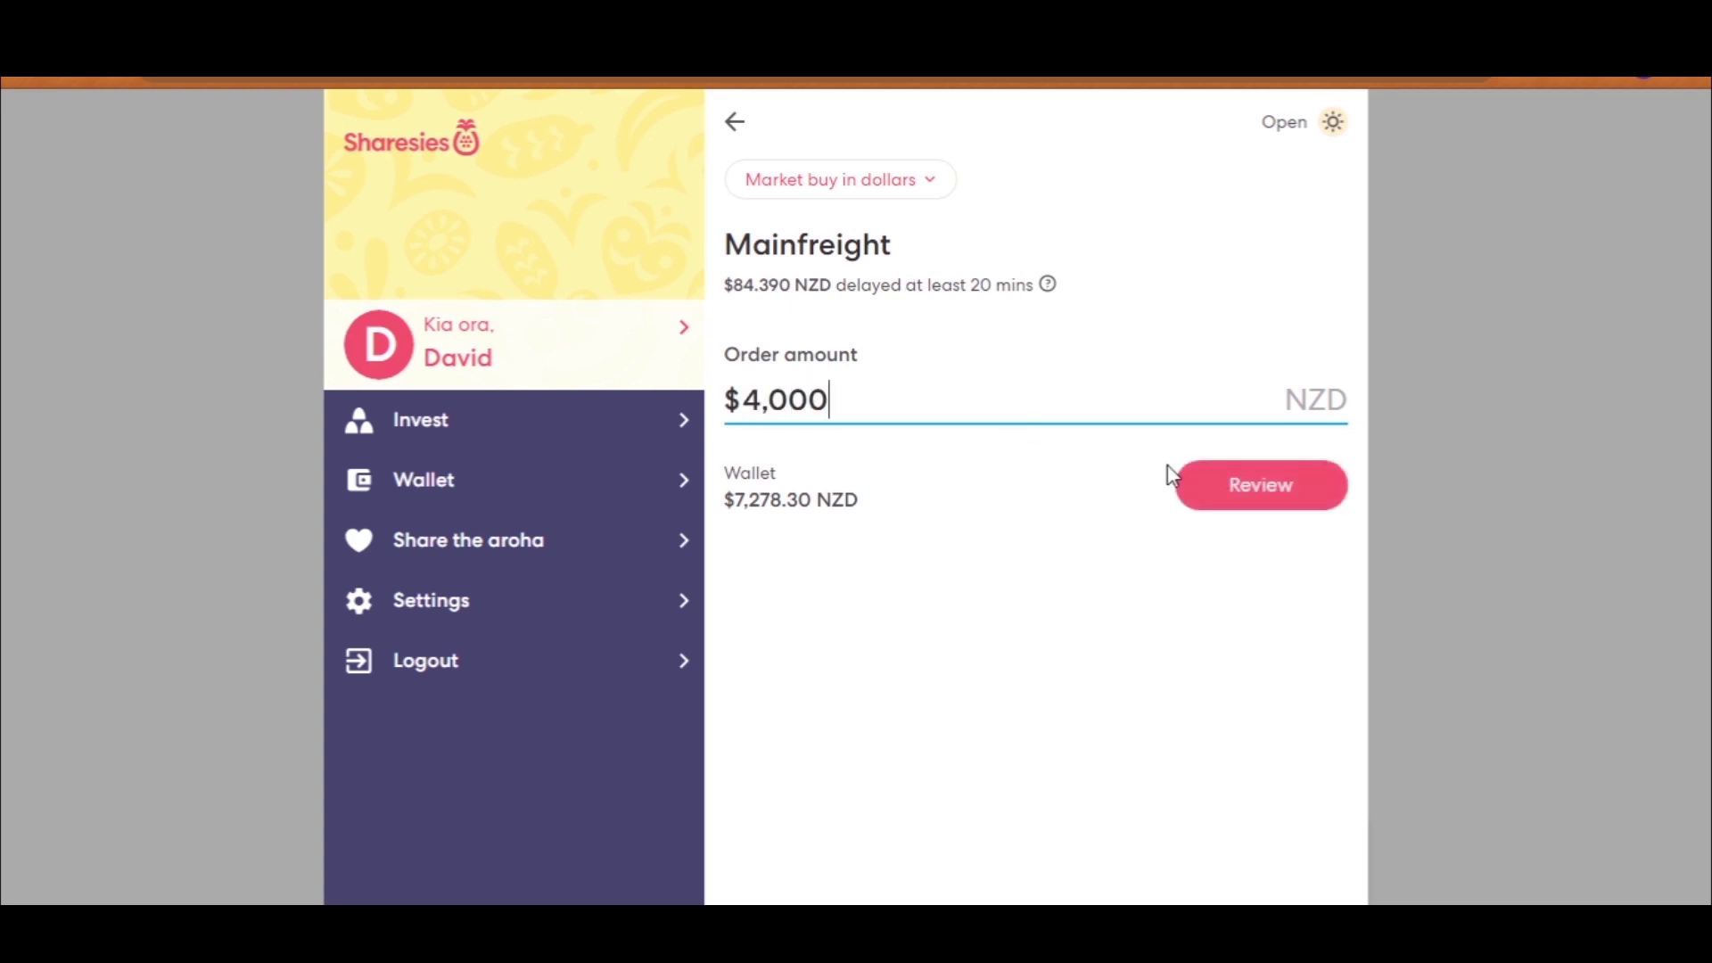
click(1259, 485)
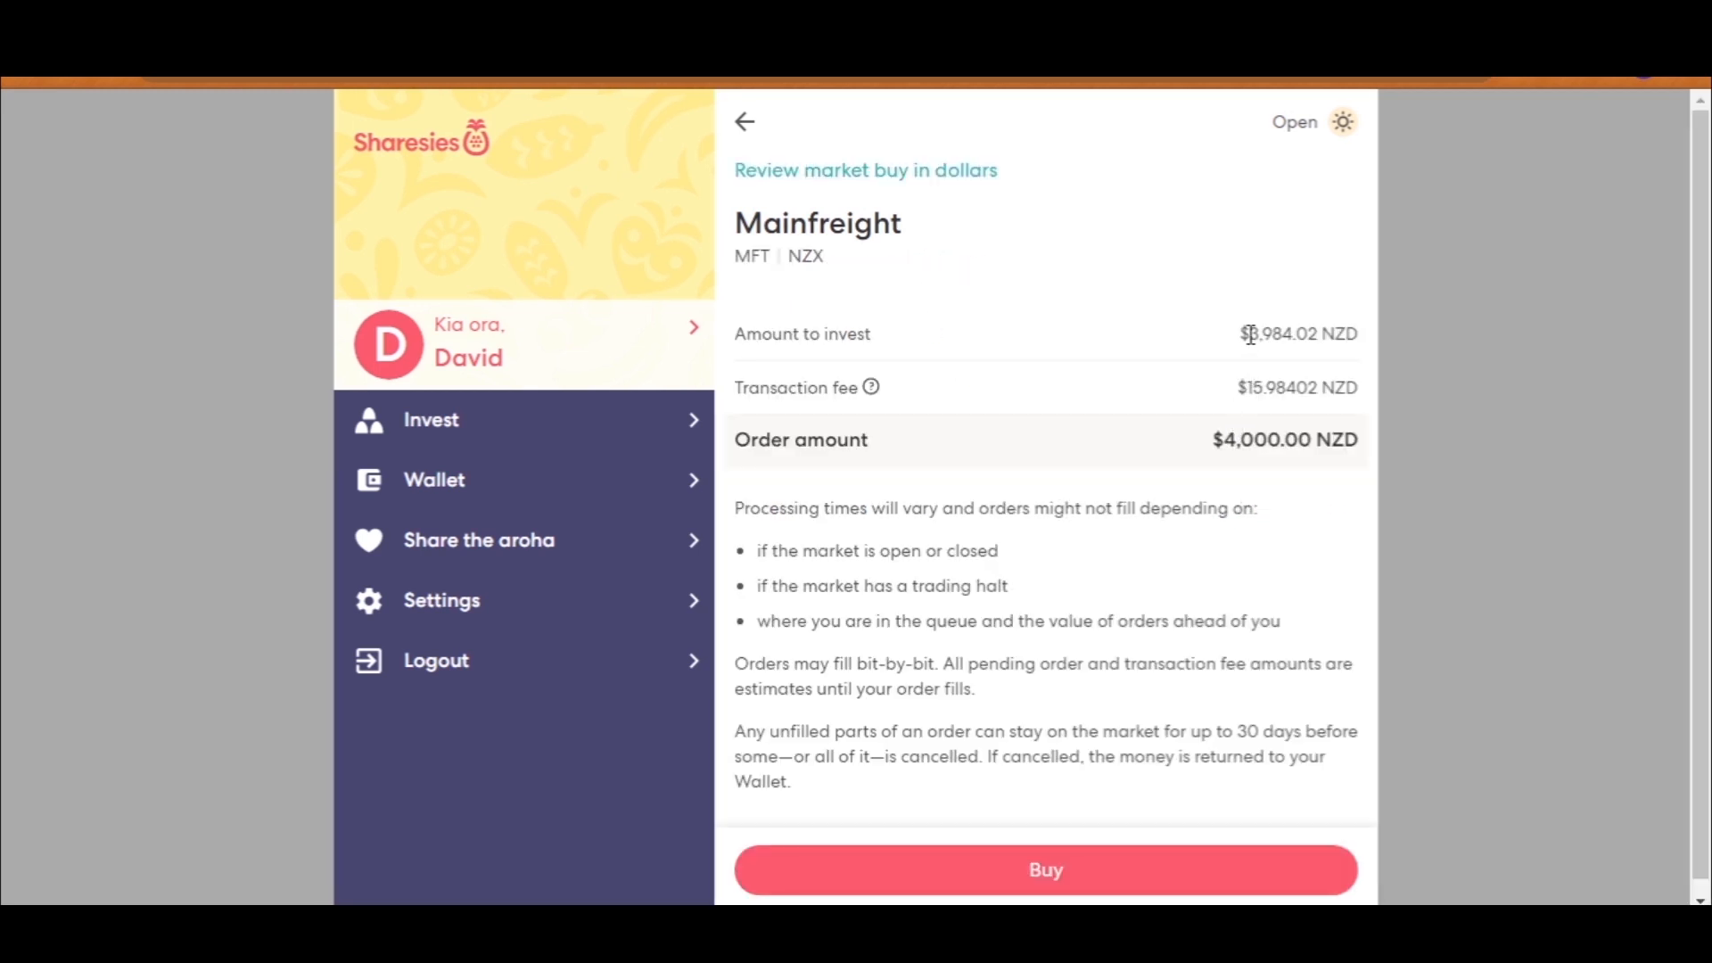
Step: Check how the transaction fee is calculated, then confirm the Mainfreight buy order
double_click(1282, 333)
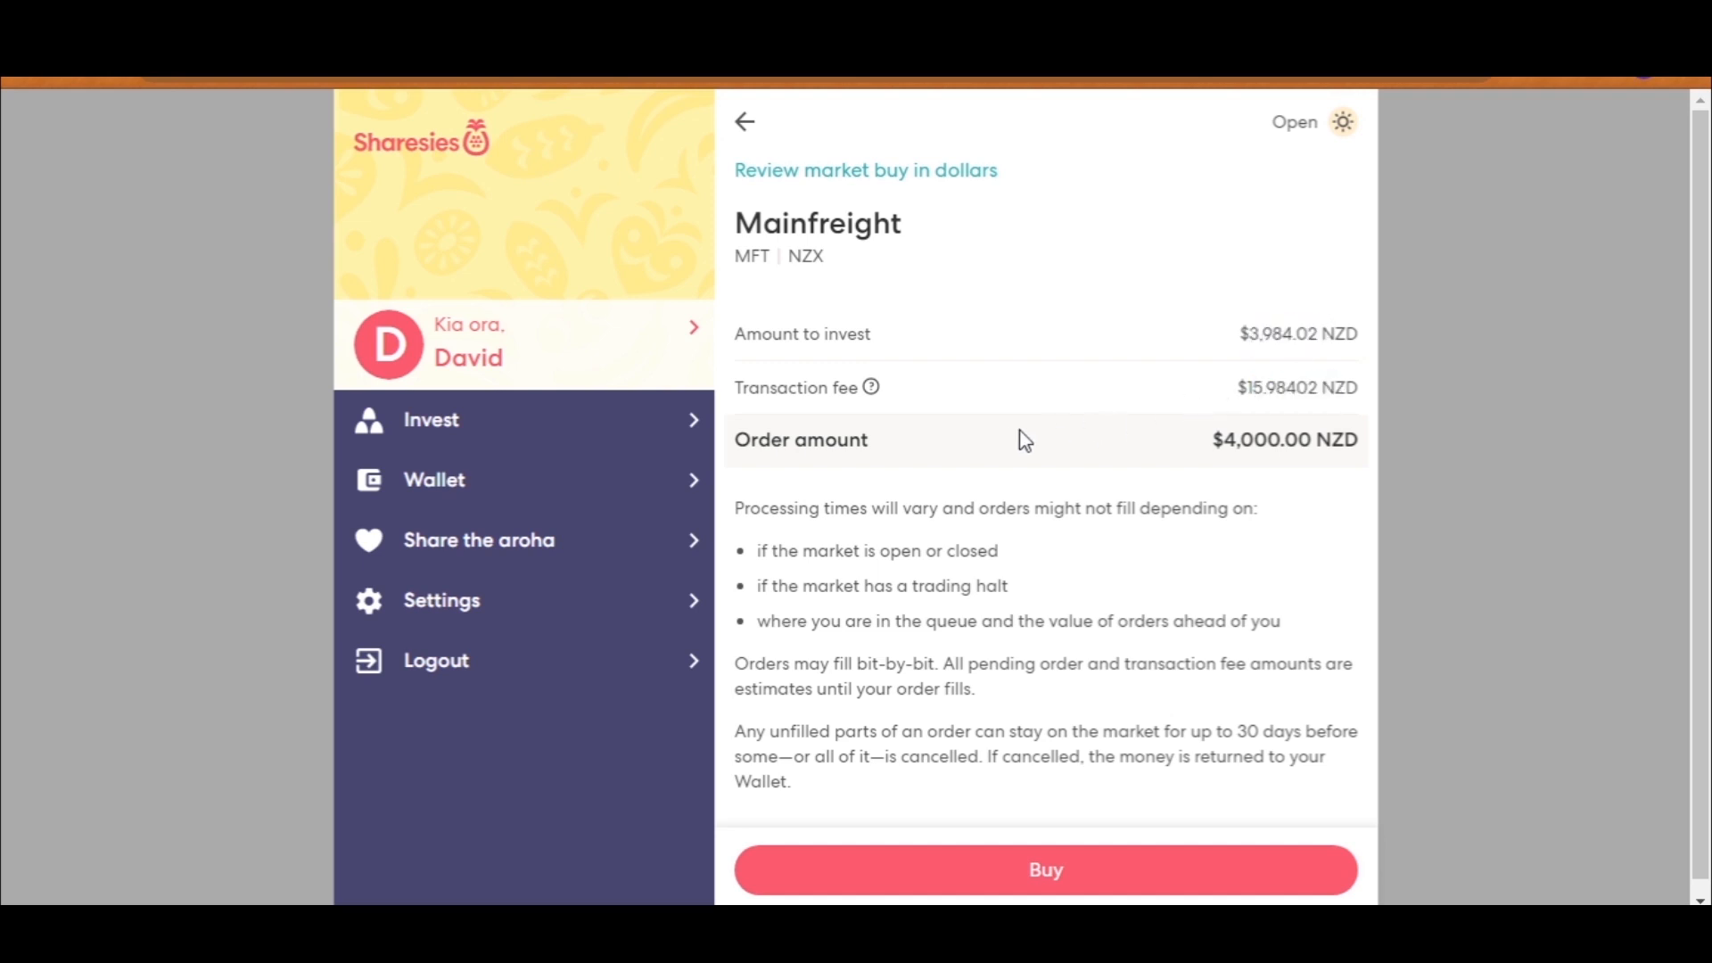
click(871, 388)
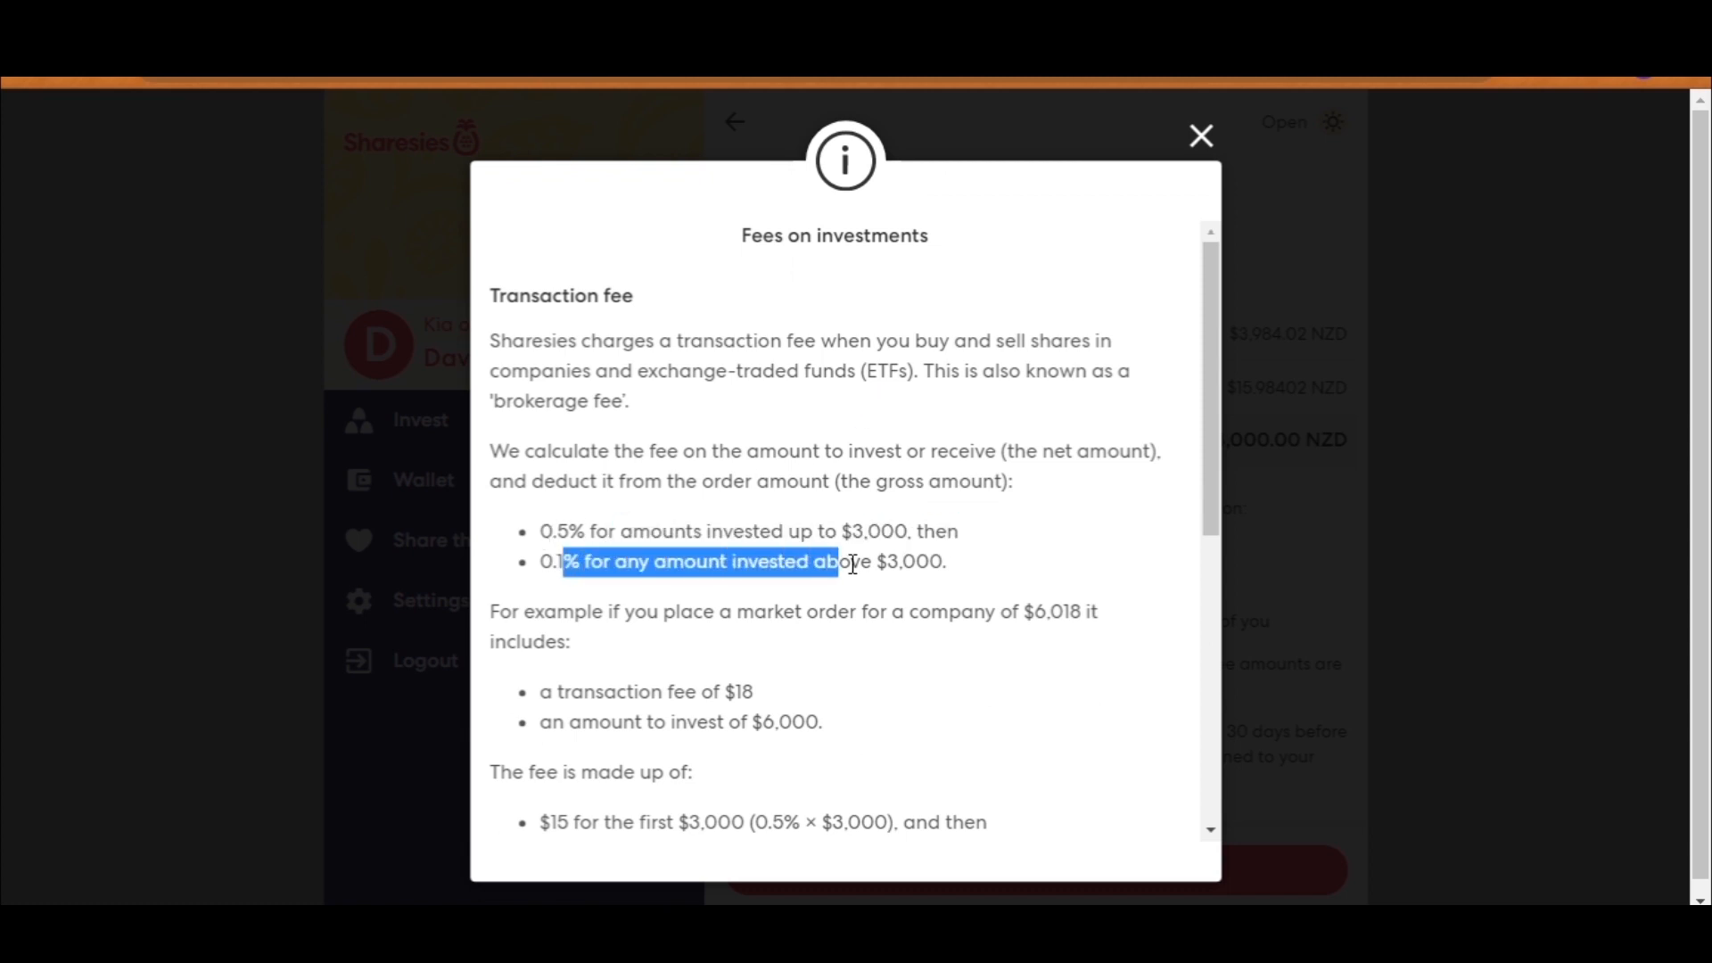
click(1199, 135)
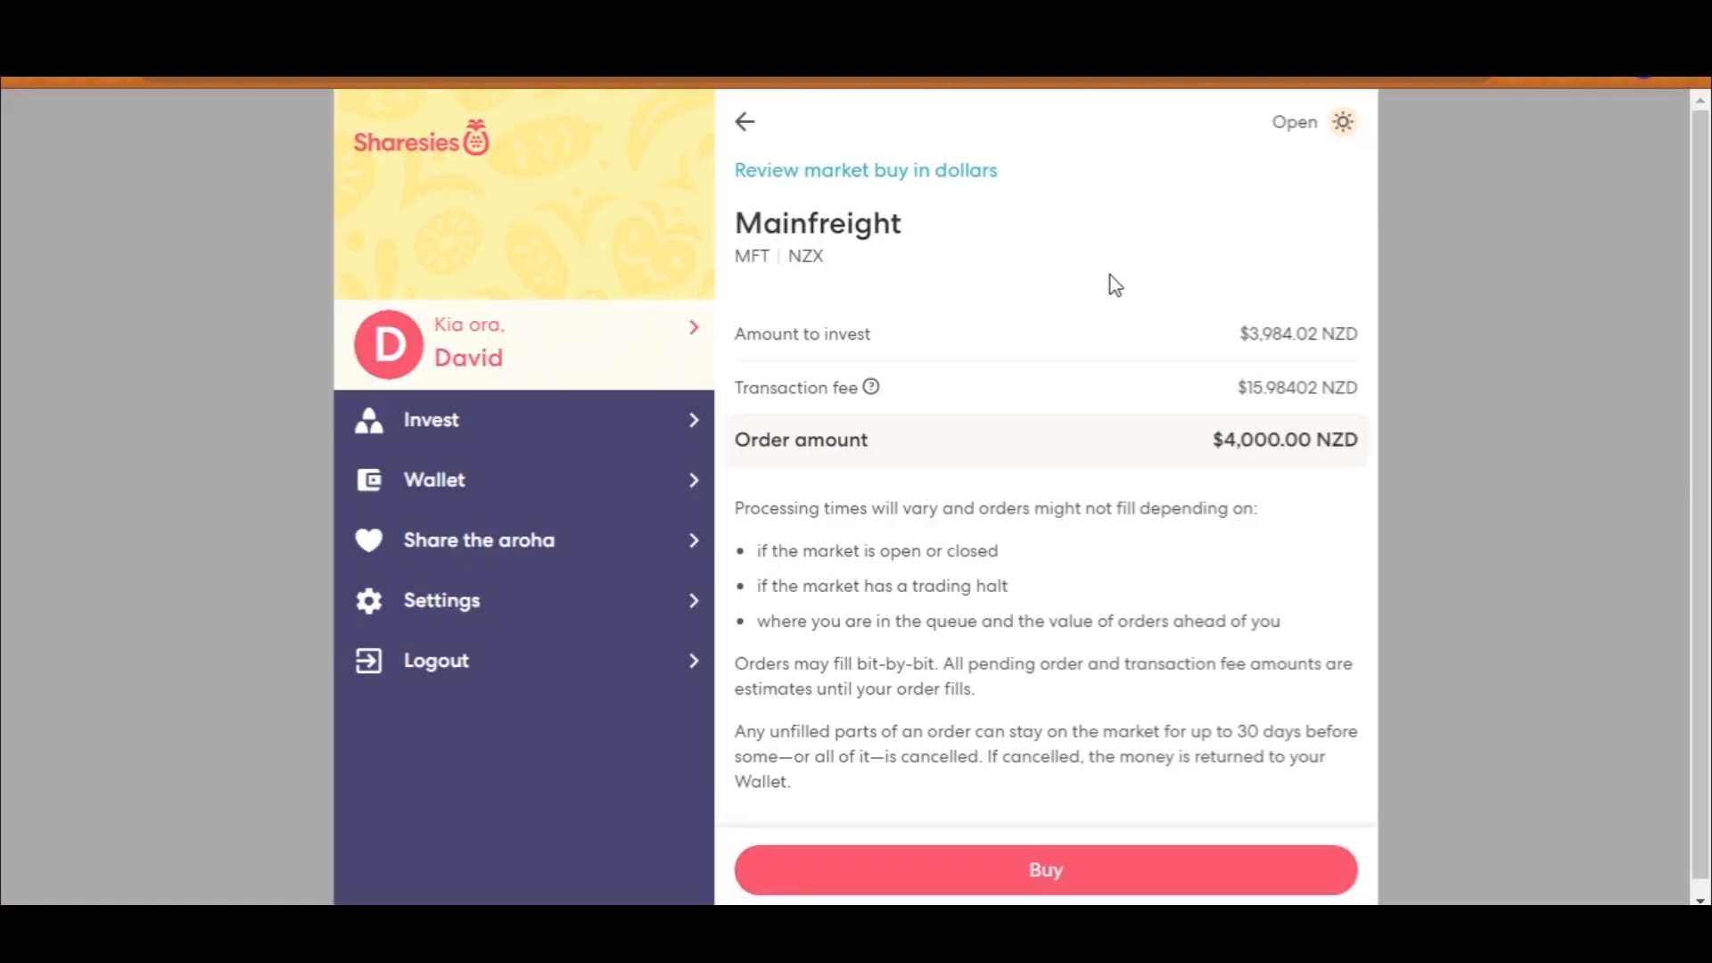
click(1042, 870)
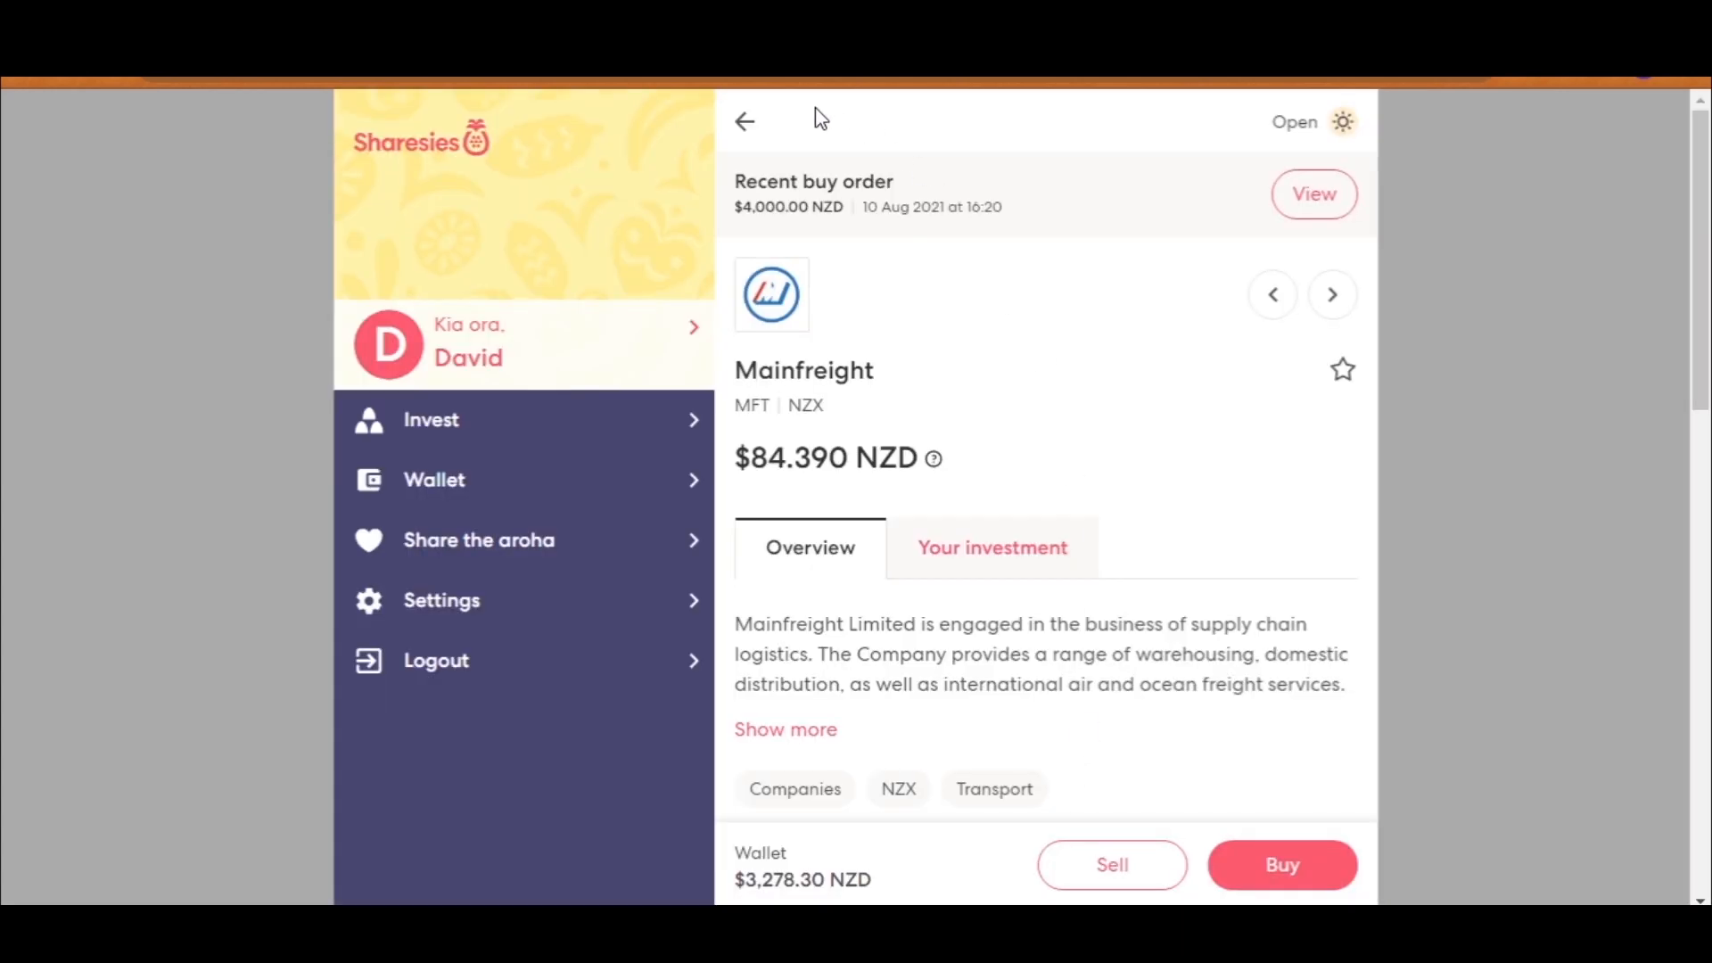
Step: Return to the portfolio overview showing Mainfreight's pending buy and $4,880.16 total return
click(744, 121)
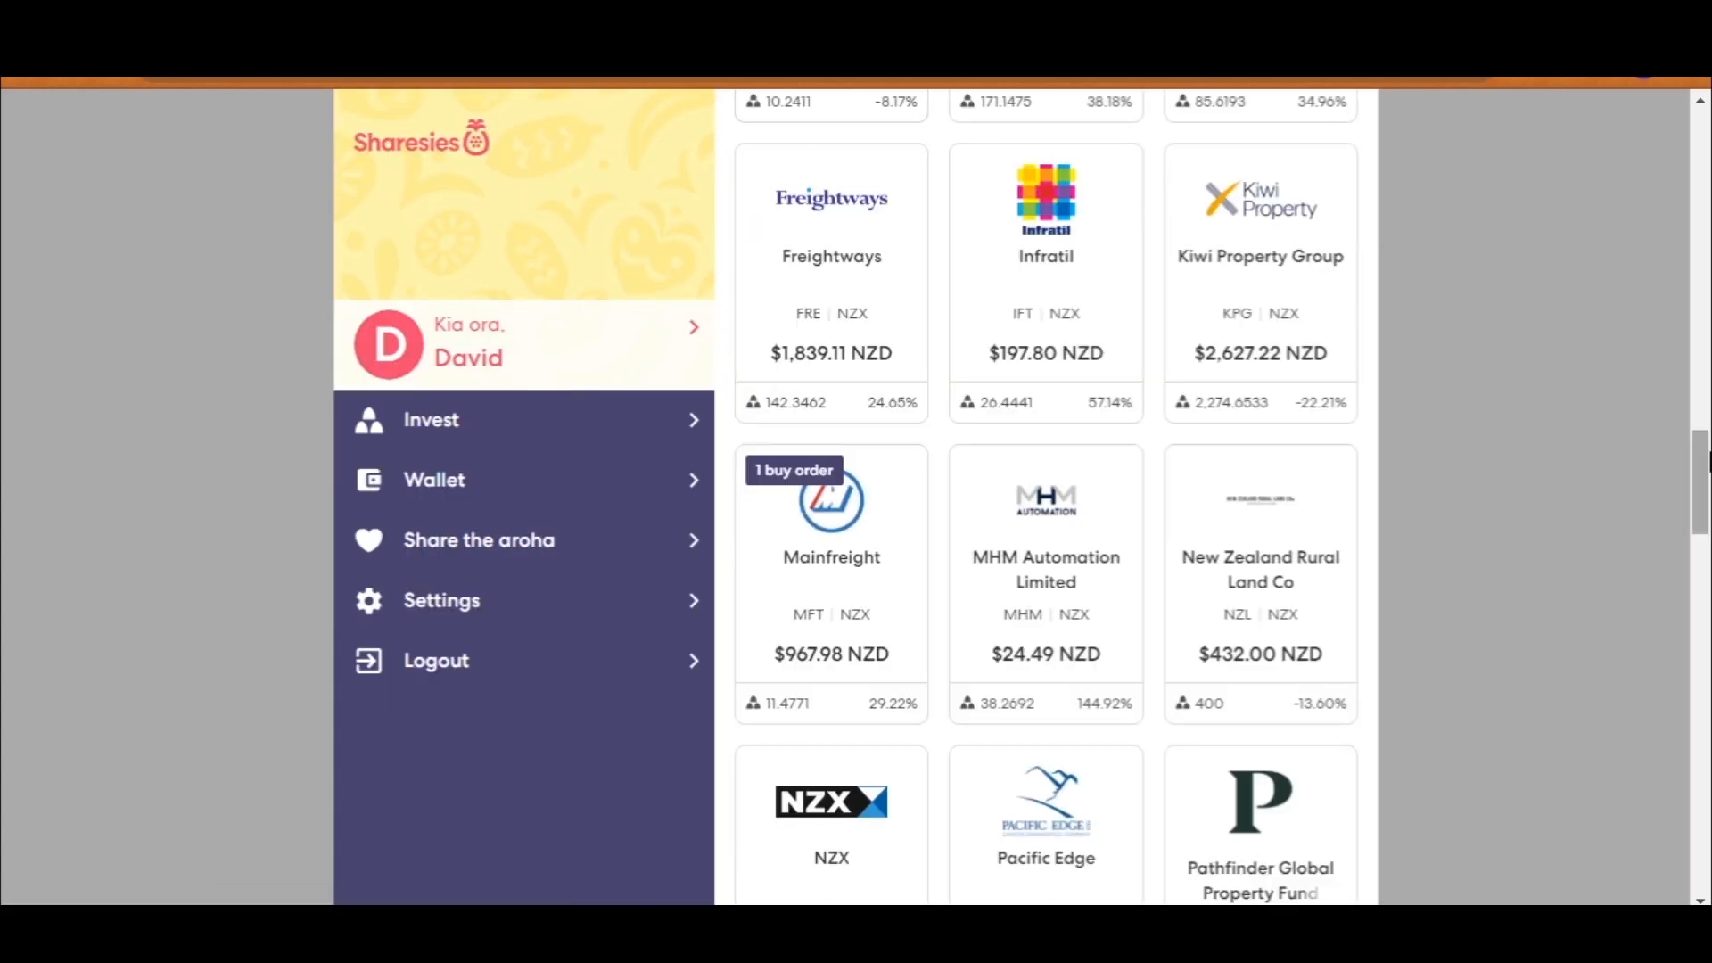
scroll(up, 3)
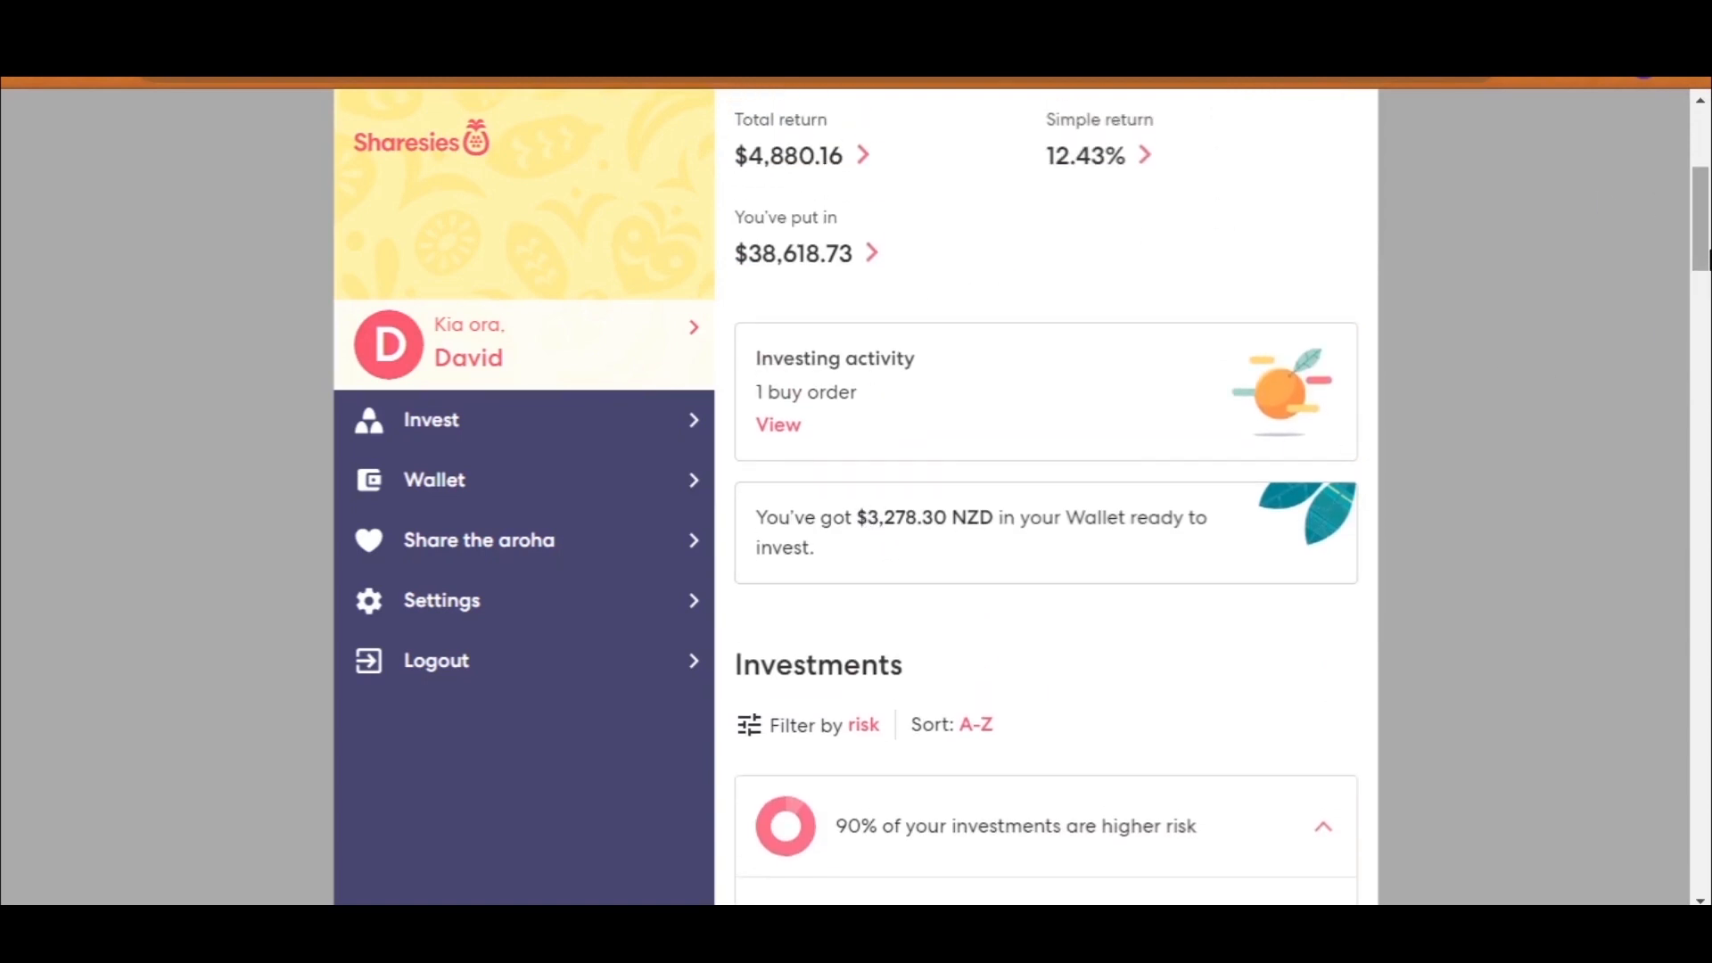
scroll(down, 3)
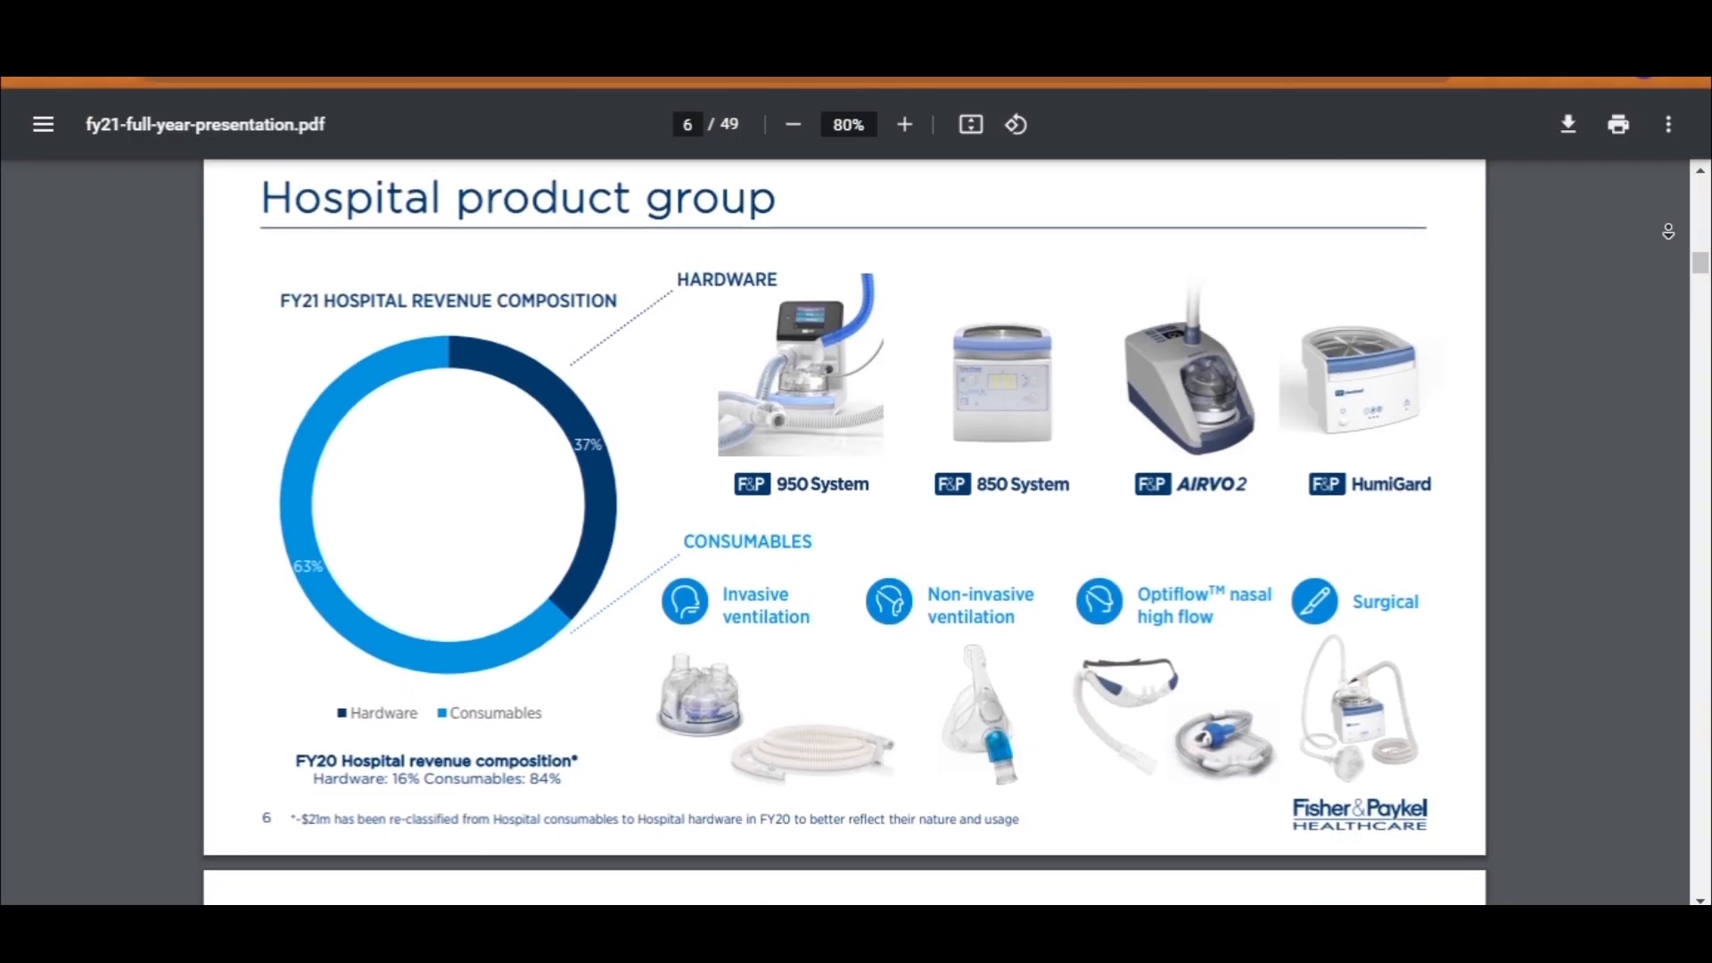
Step: Scroll through the FY21 presentation's Hospital product group revenue composition and growth pages
scroll(down, 3)
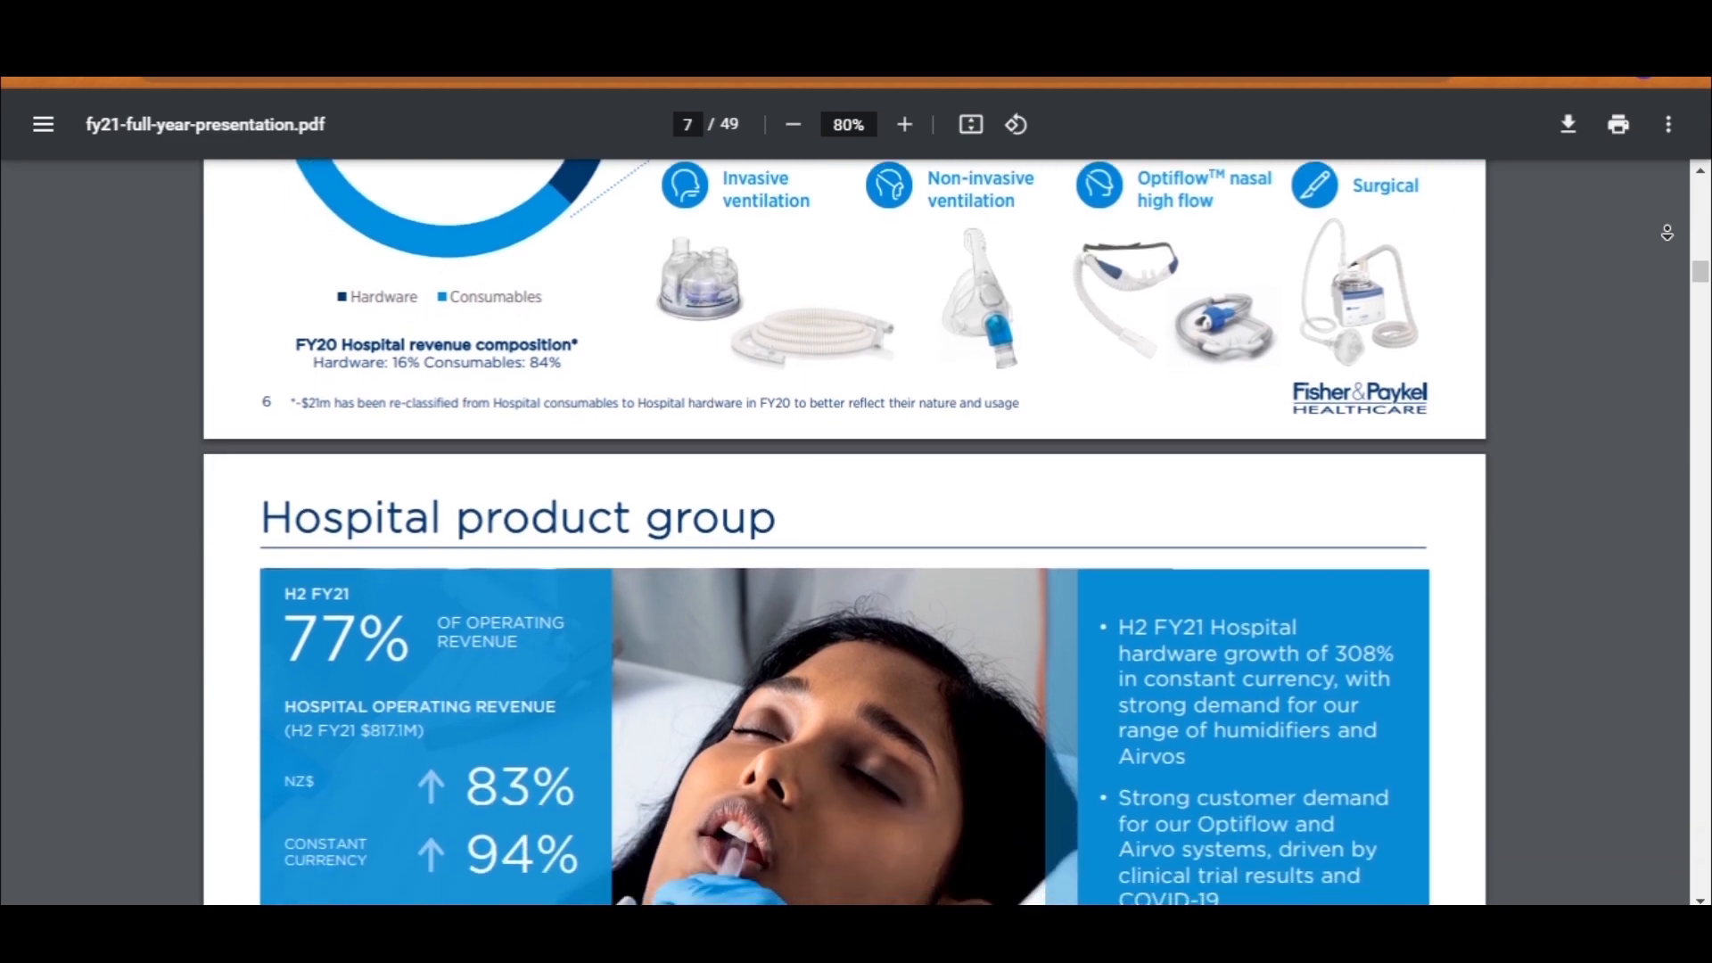
scroll(down, 3)
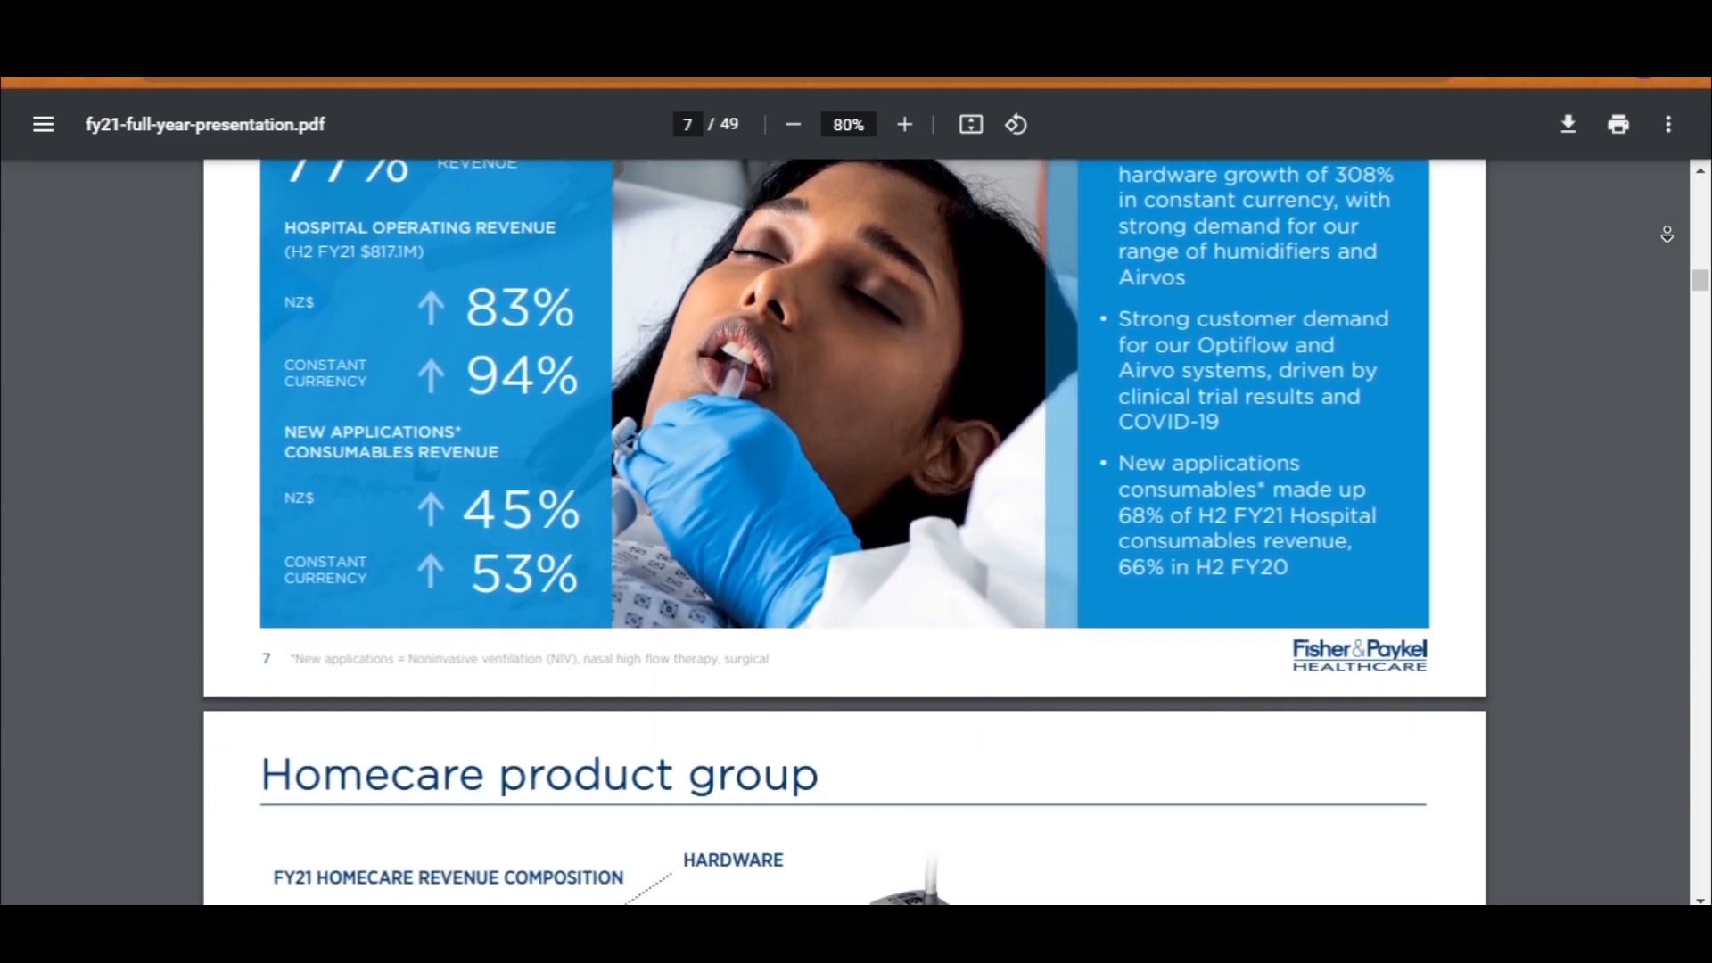
scroll(down, 3)
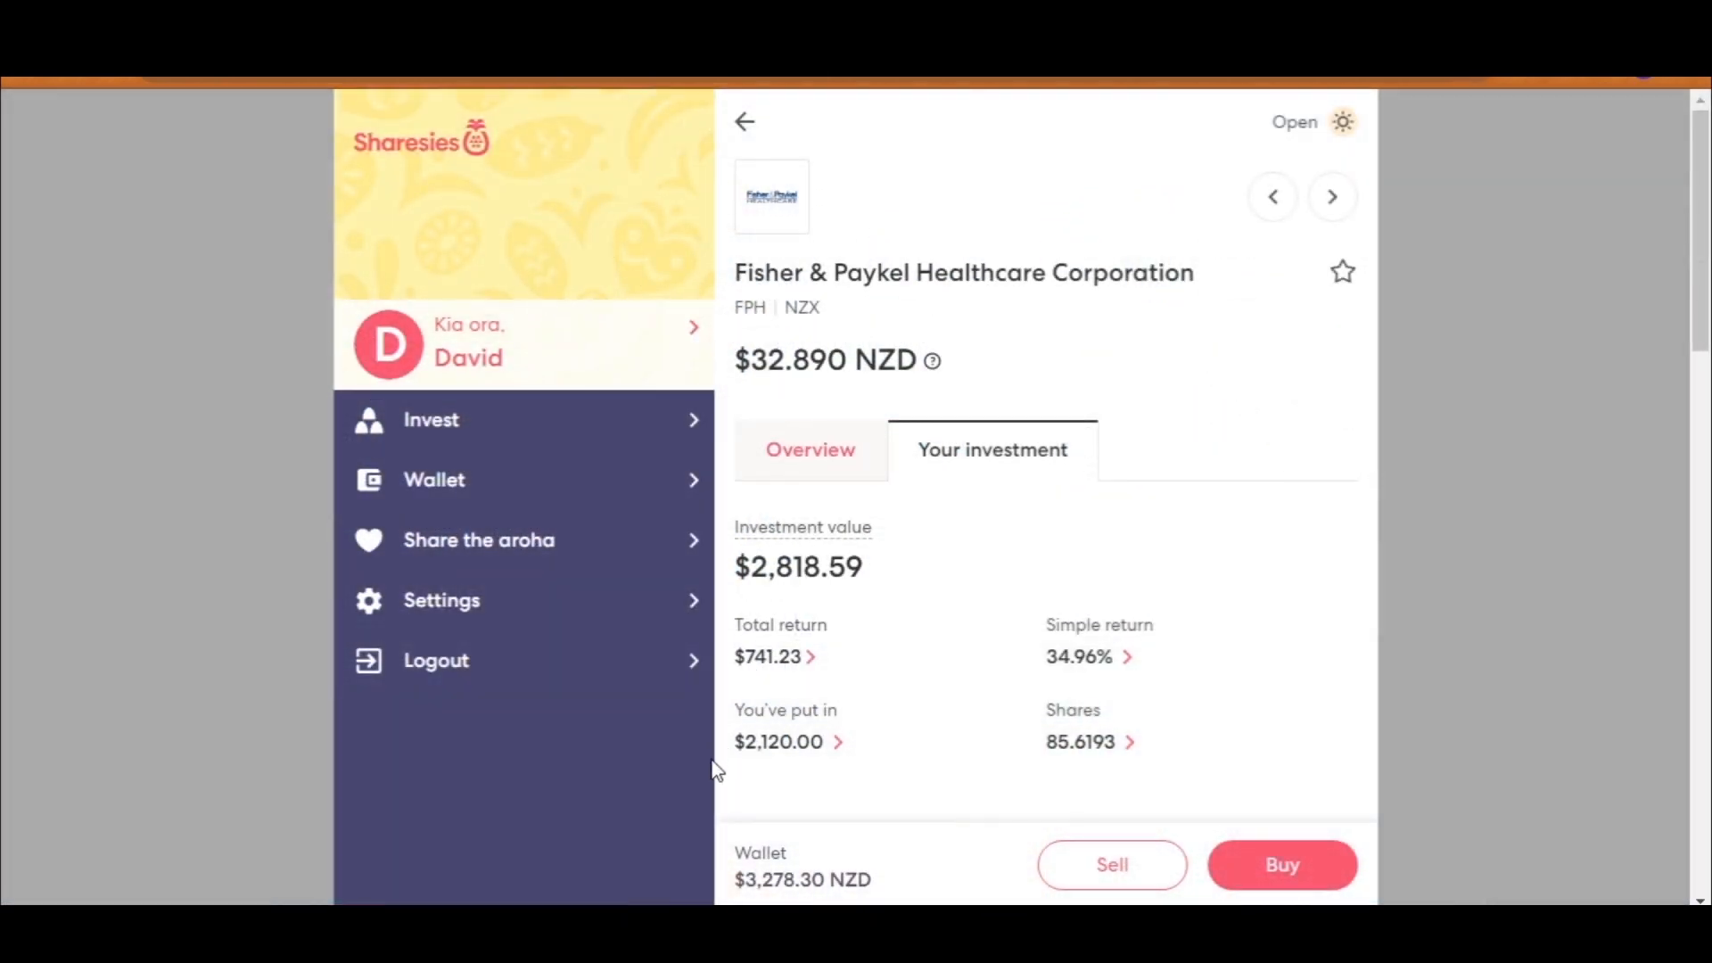
mouse_move(798, 759)
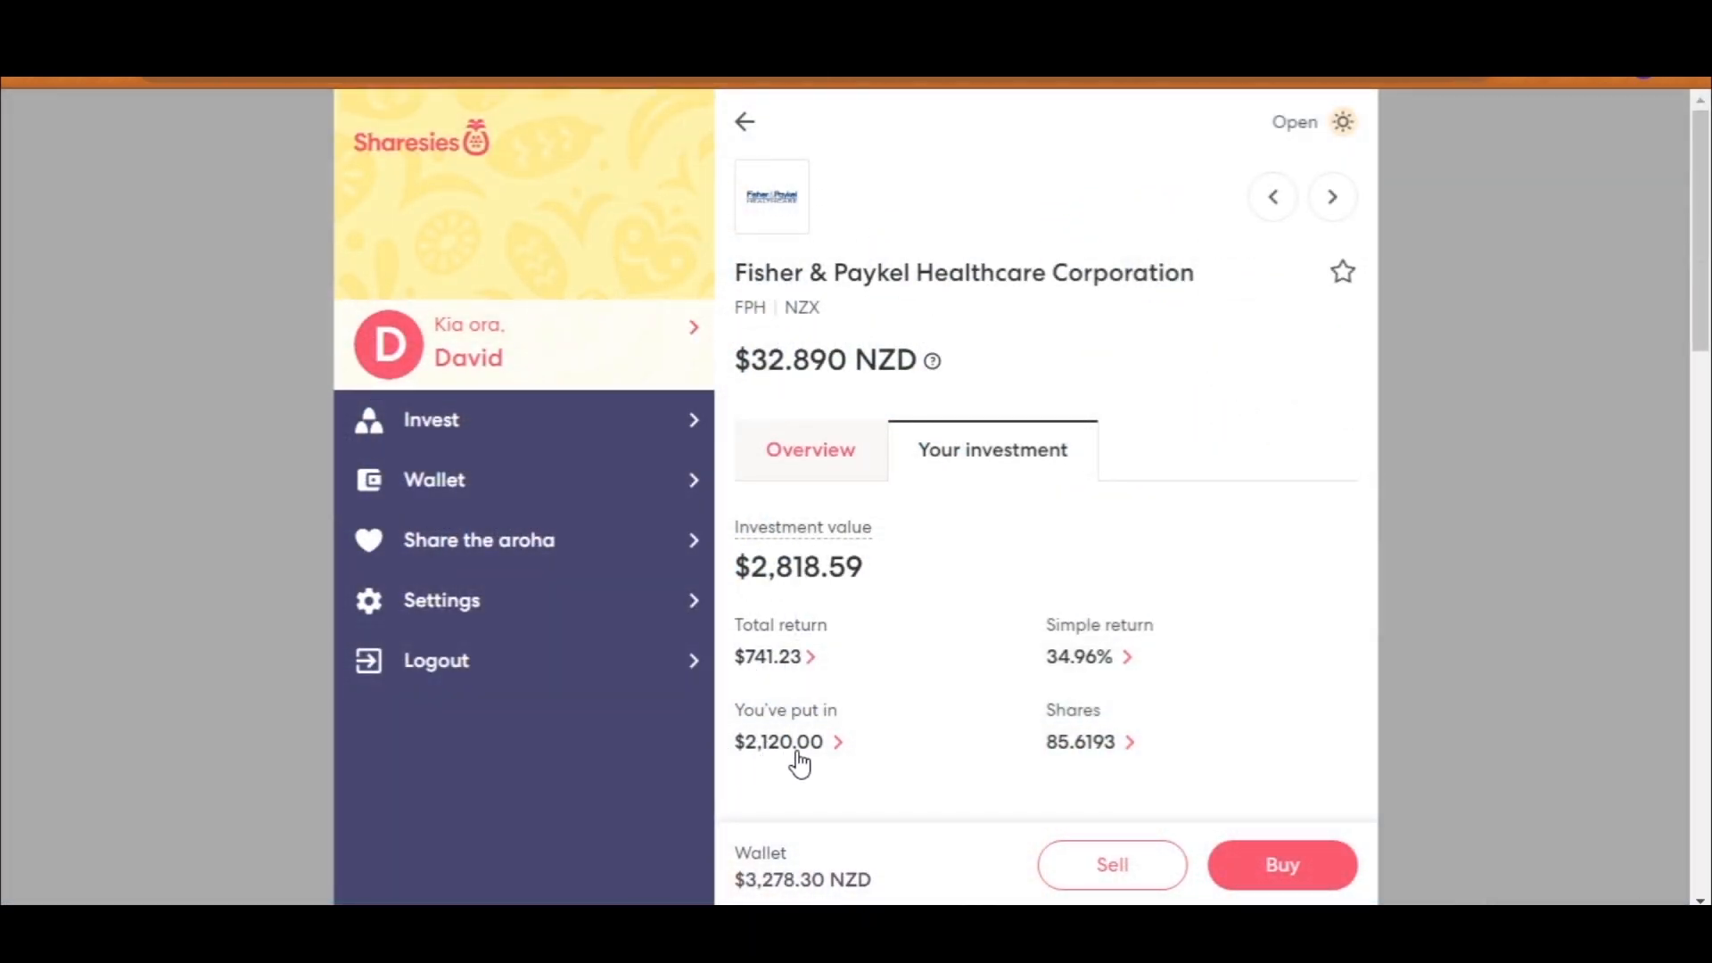
mouse_move(772, 678)
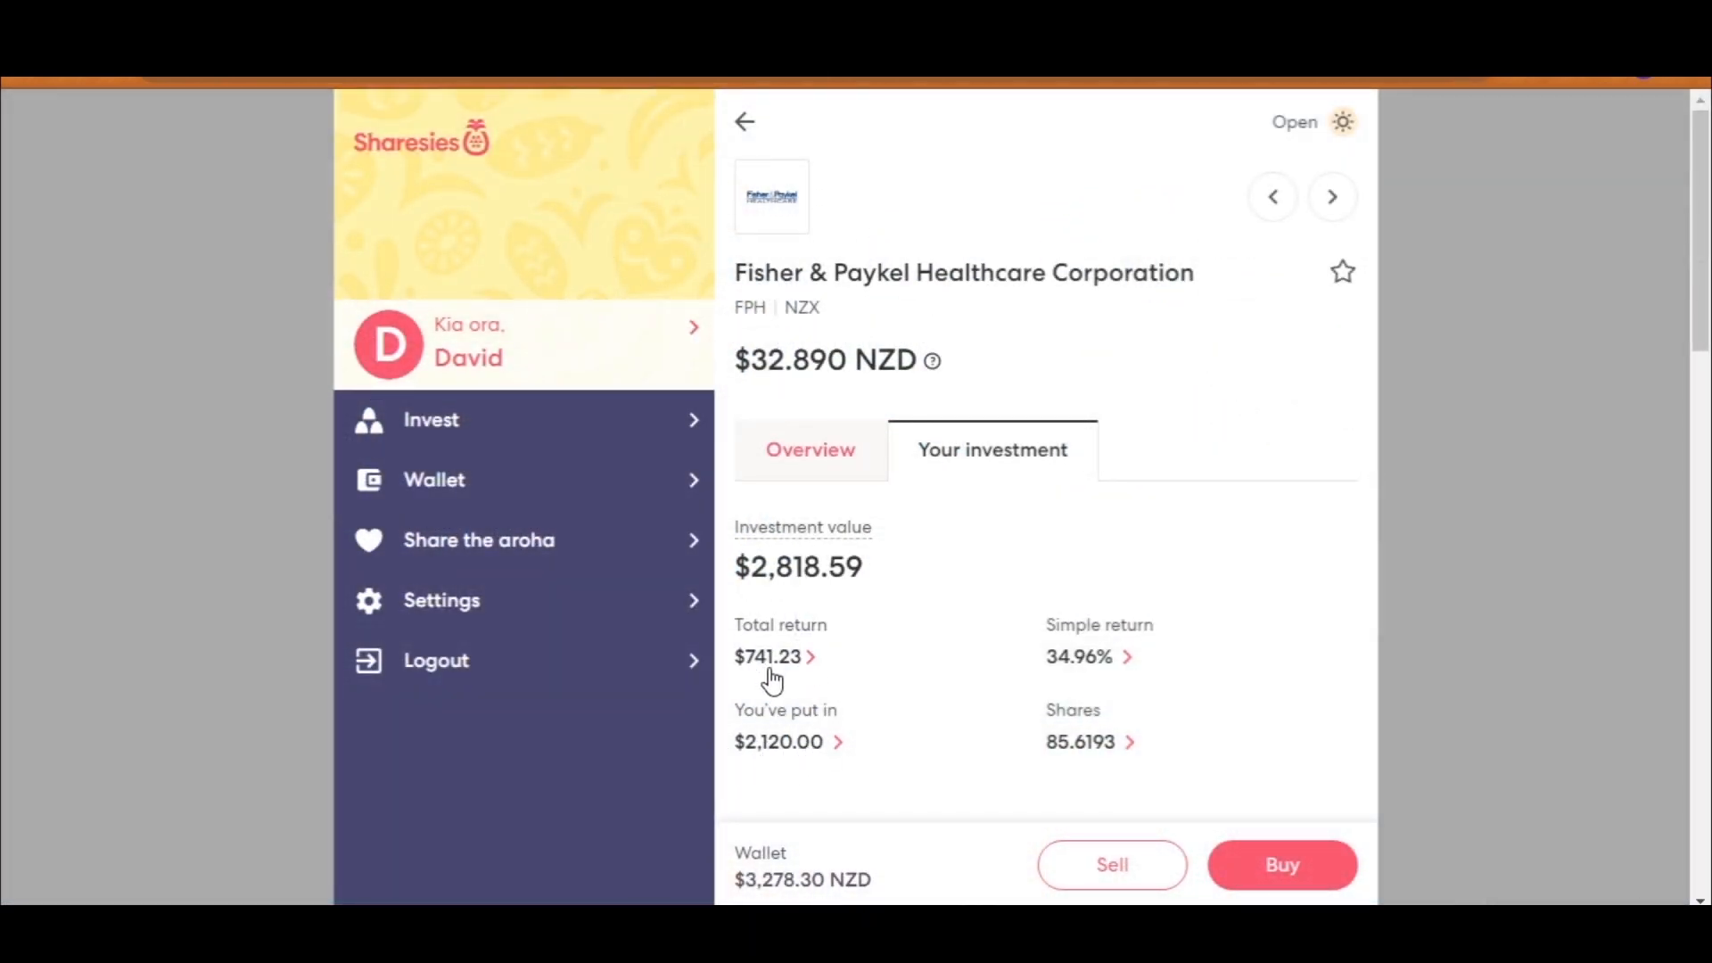
mouse_move(1501, 719)
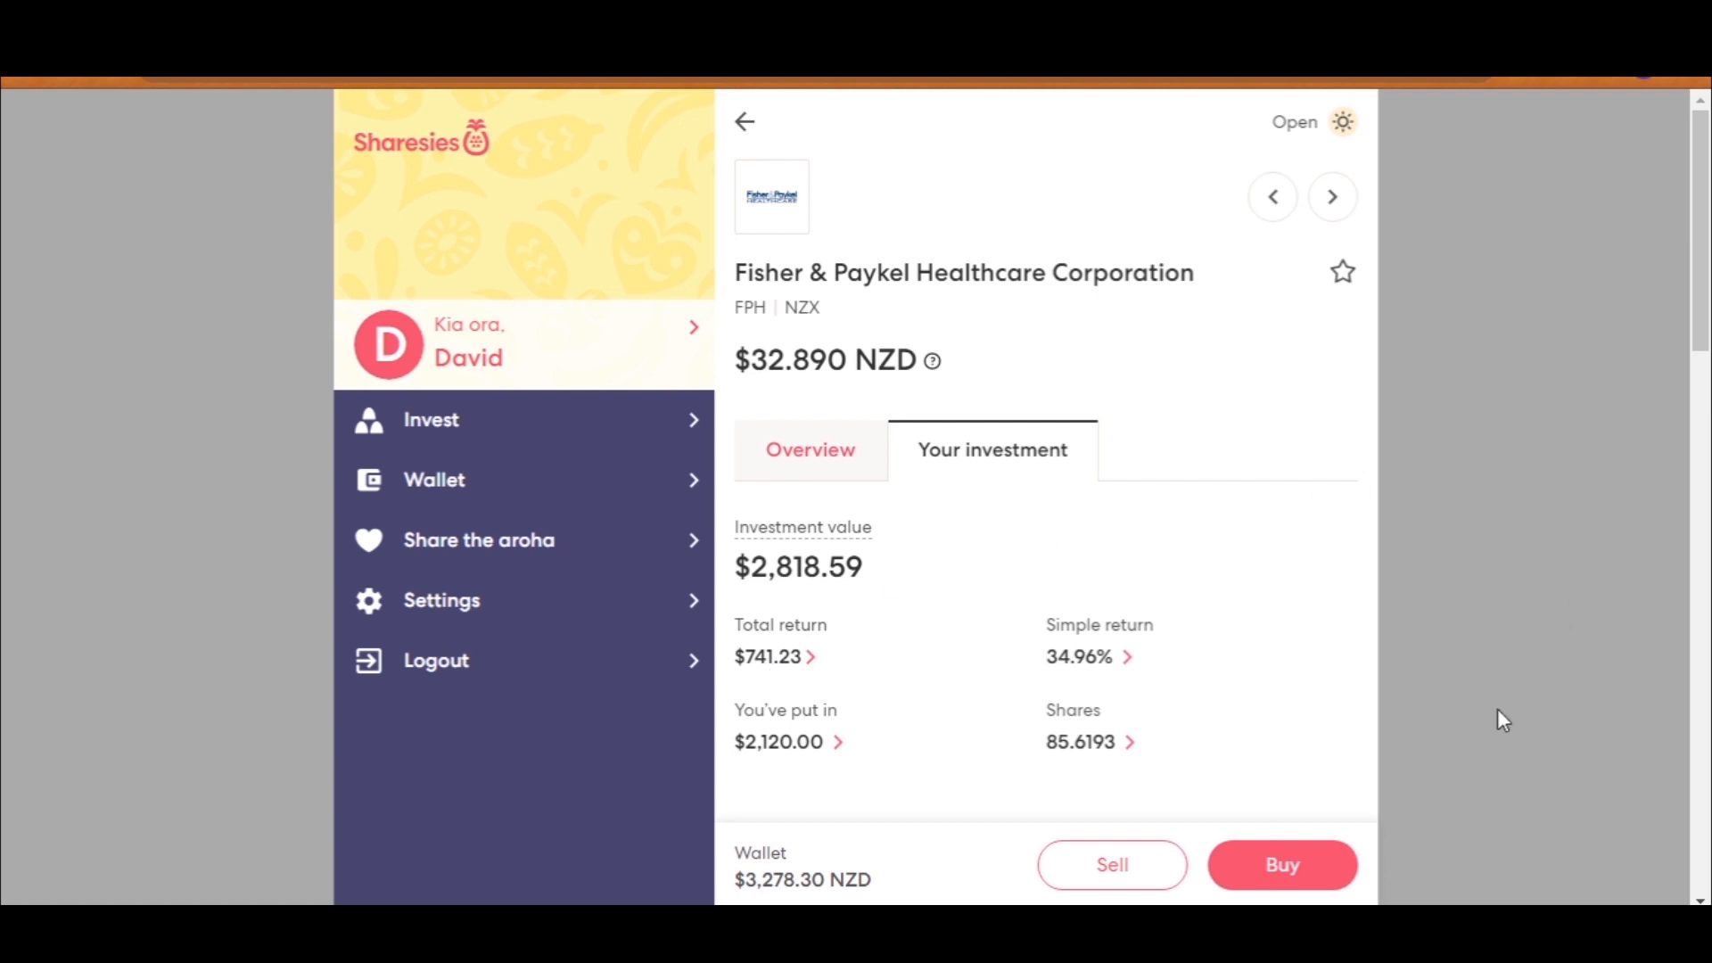
mouse_move(1407, 717)
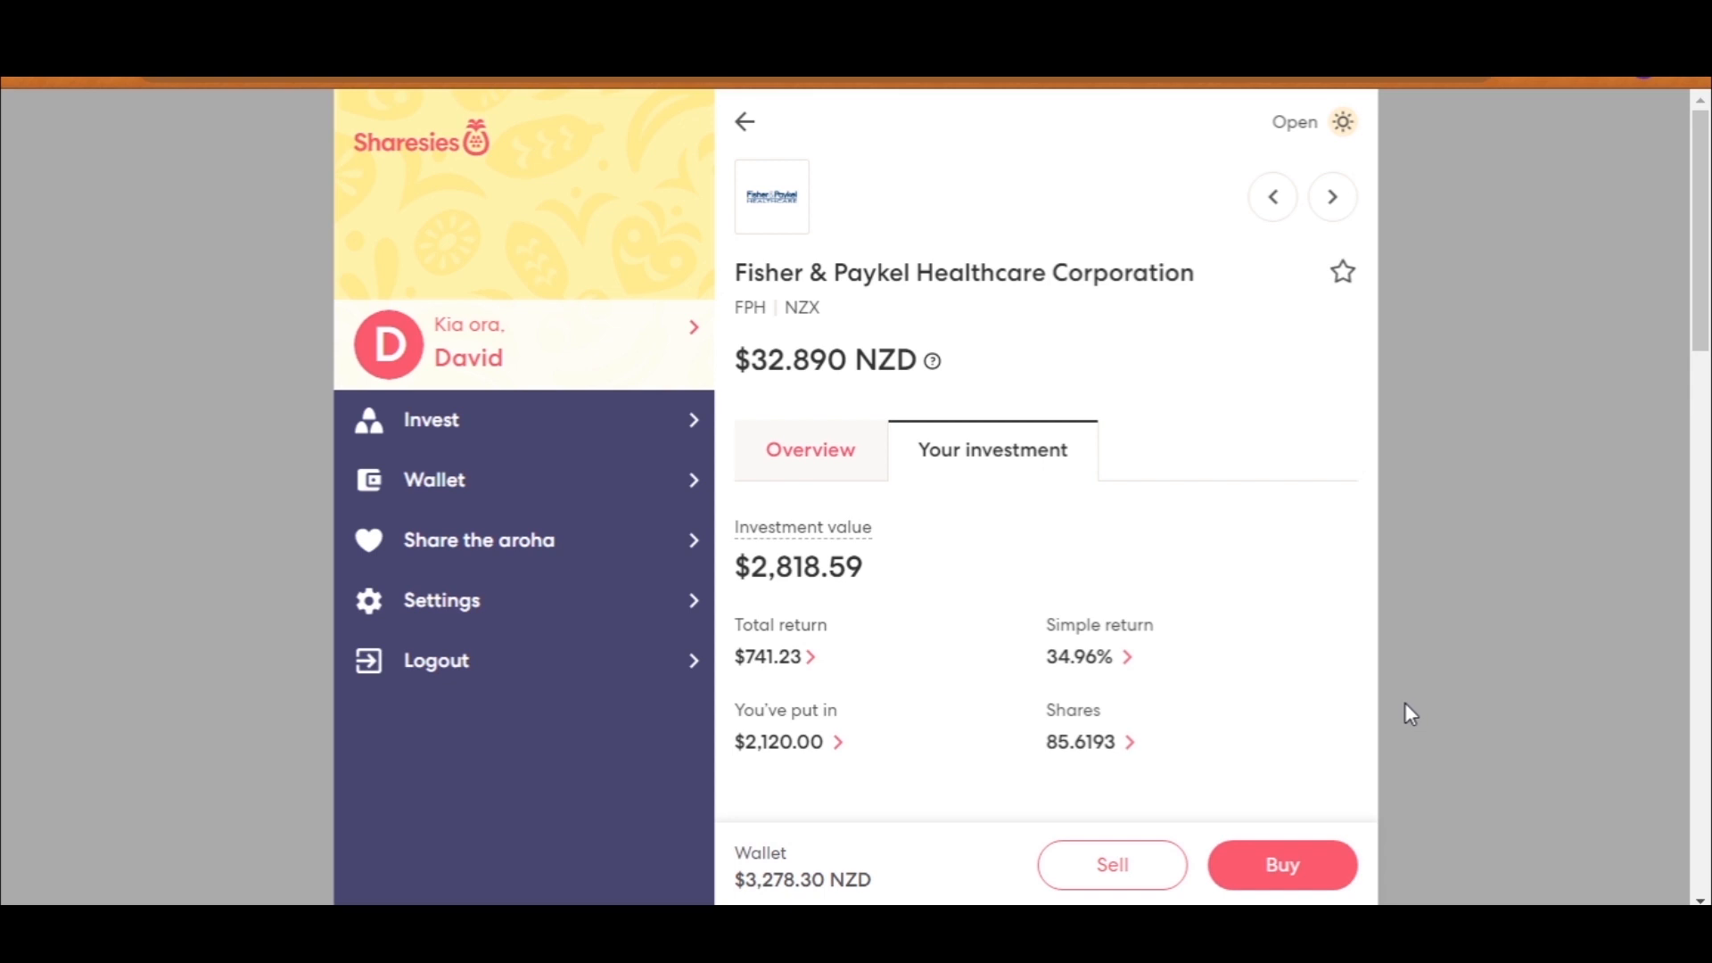
Step: Set up a $200 market buy of Fisher & Paykel Healthcare and review the order
click(1280, 864)
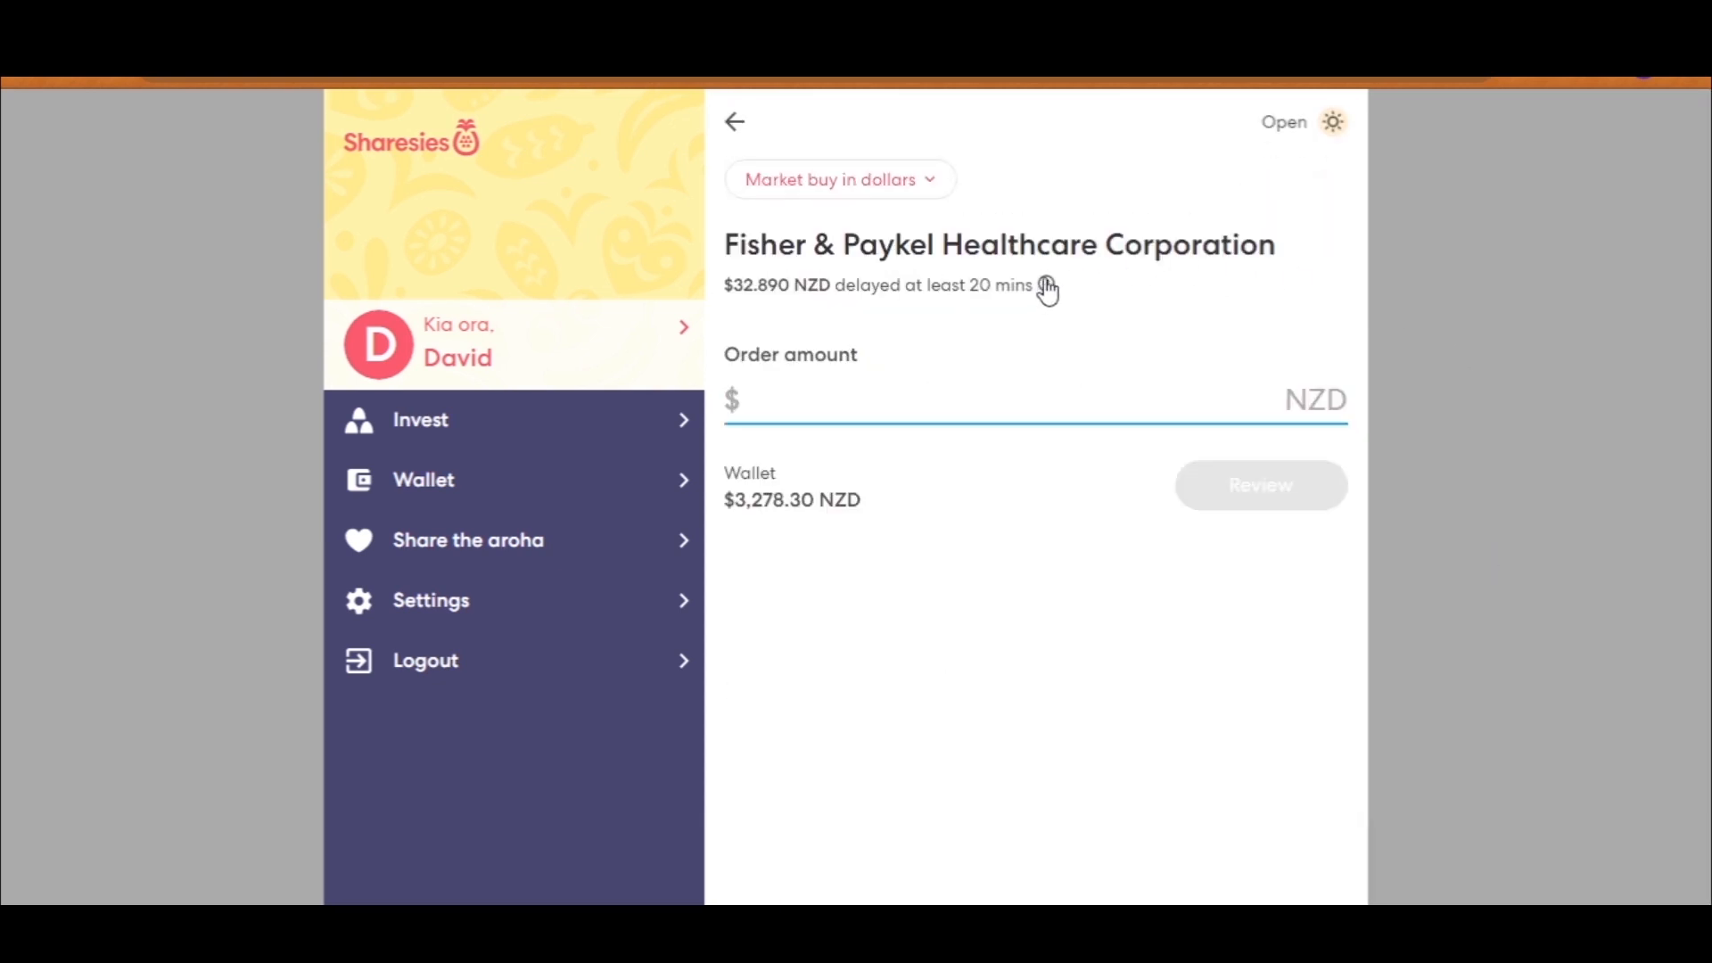
text(200)
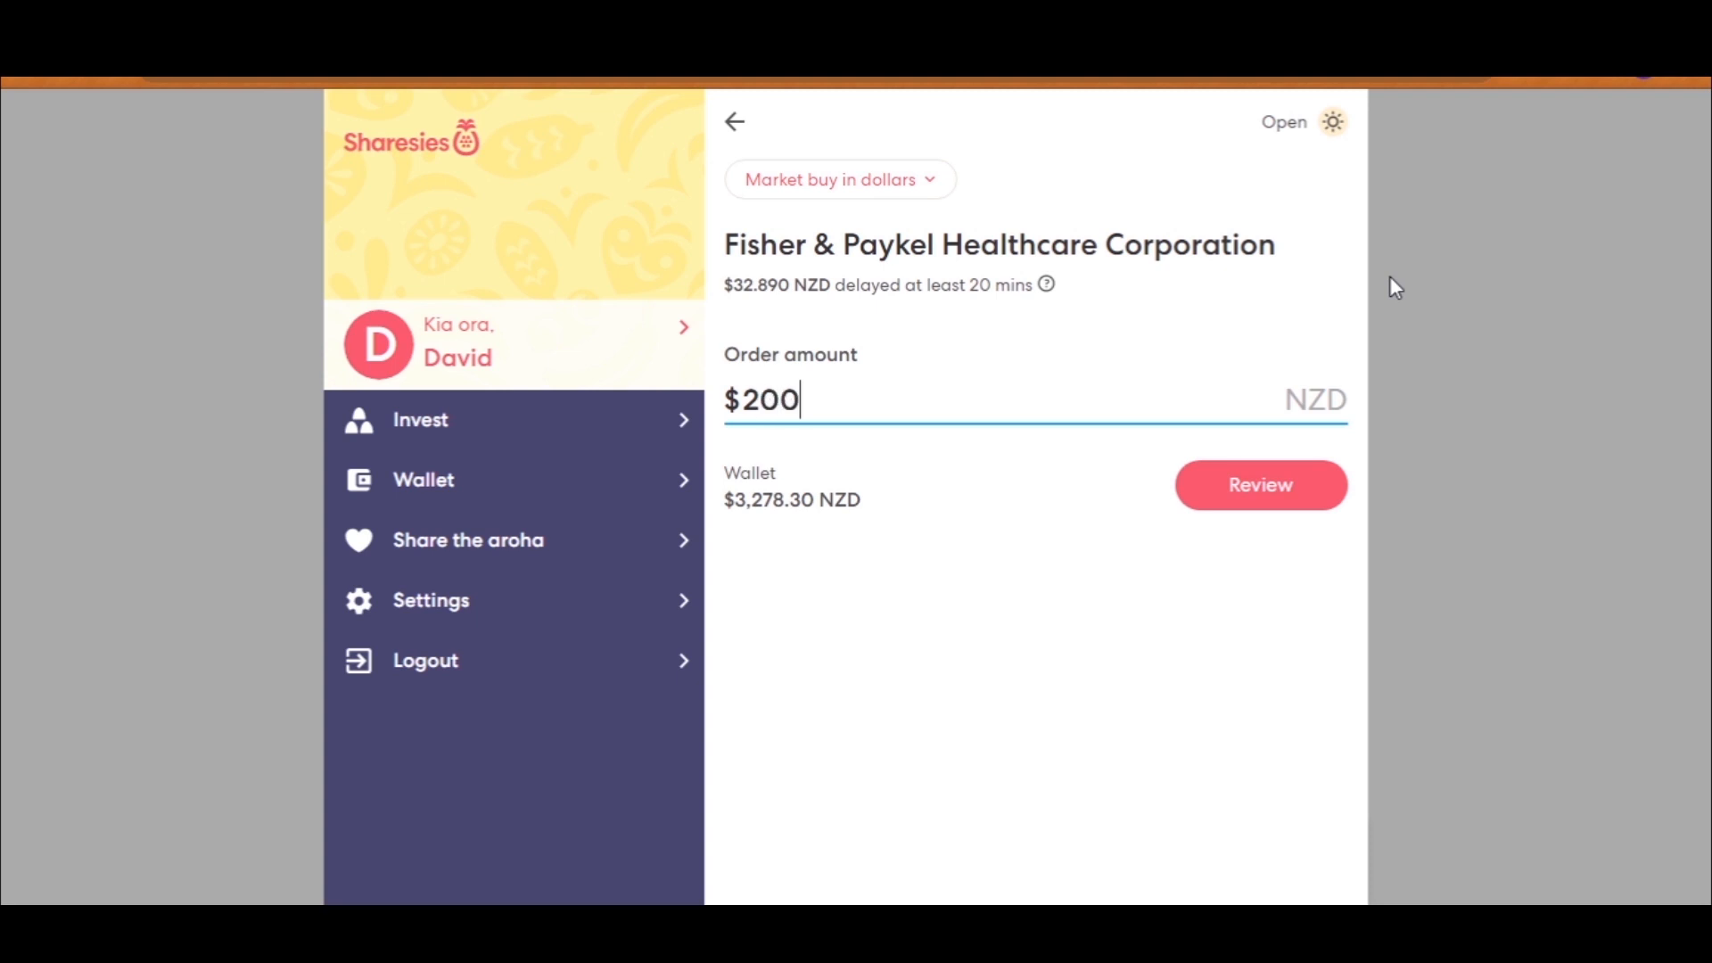
click(1259, 486)
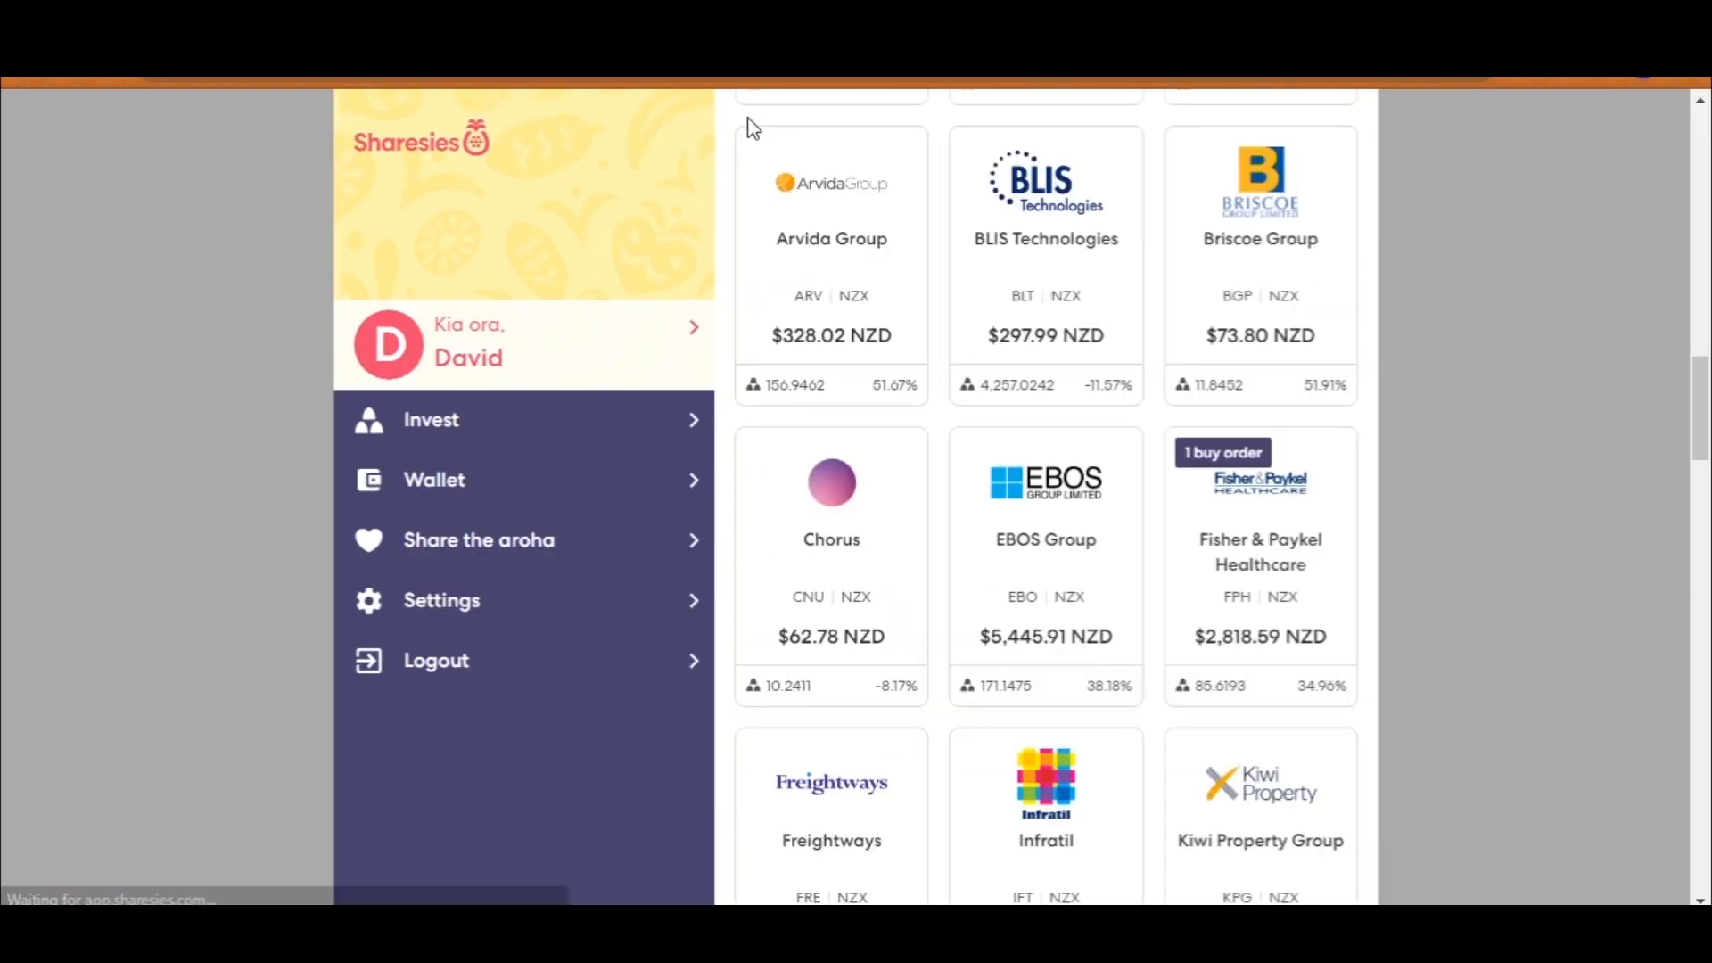
Step: Scroll the portfolio page to the Investments cards showing Adobe through Fisher & Paykel Healthcare
scroll(up, 3)
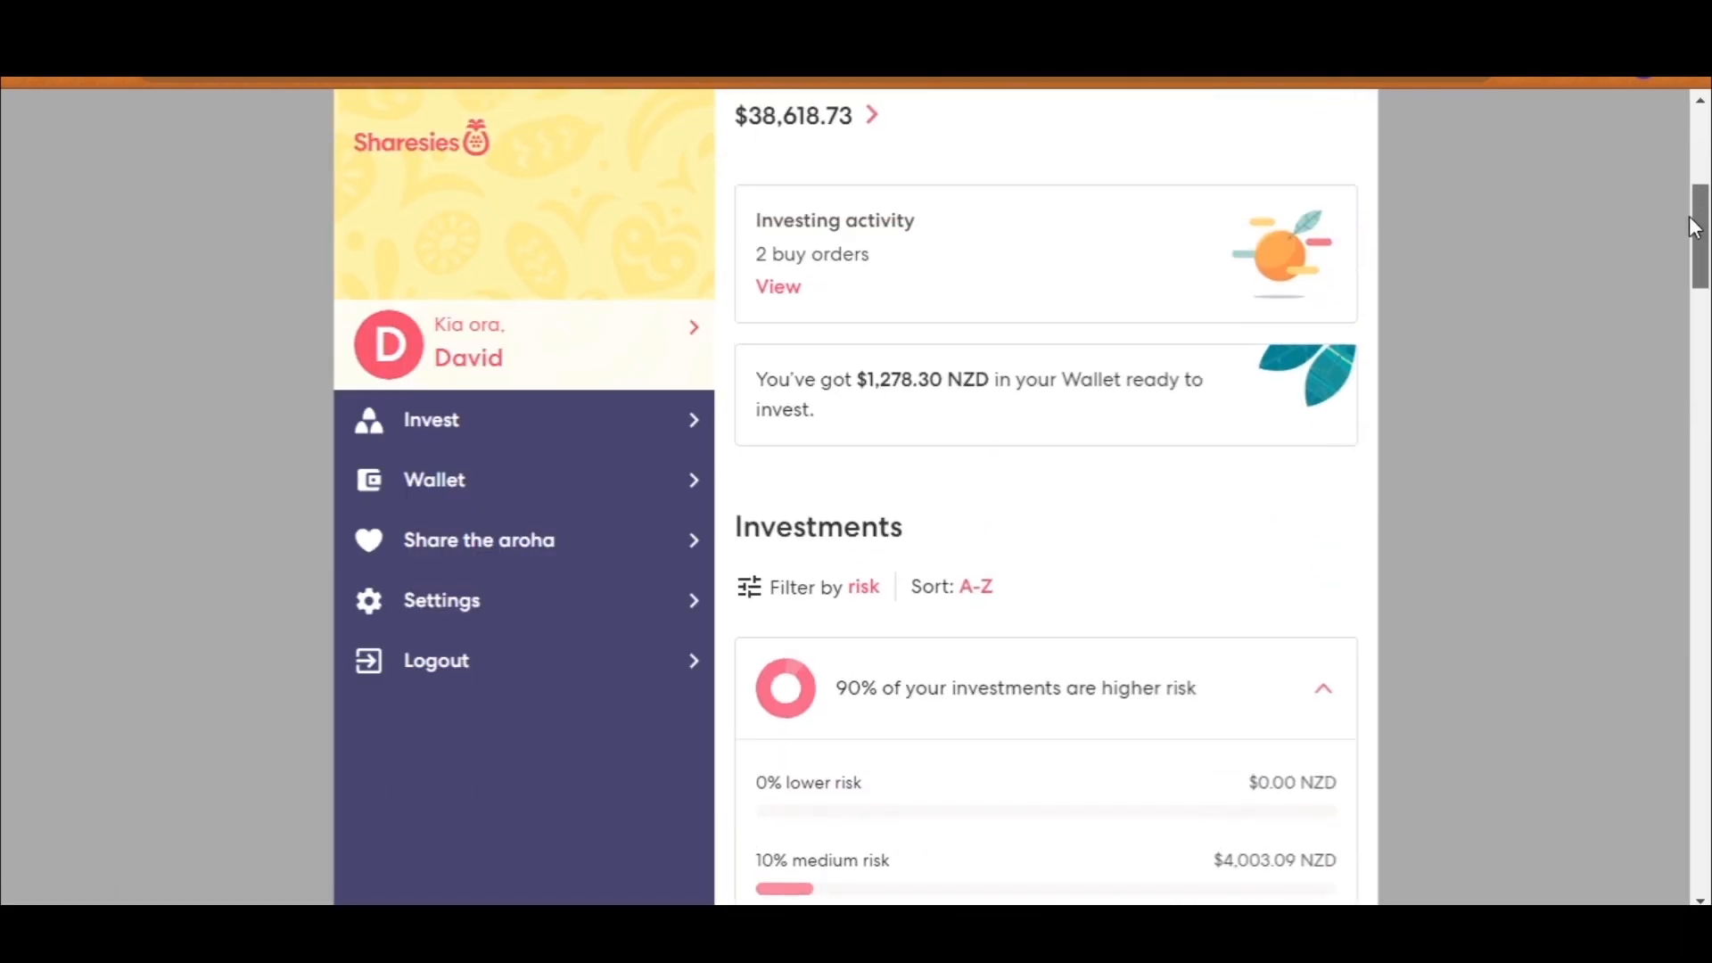
scroll(up, 3)
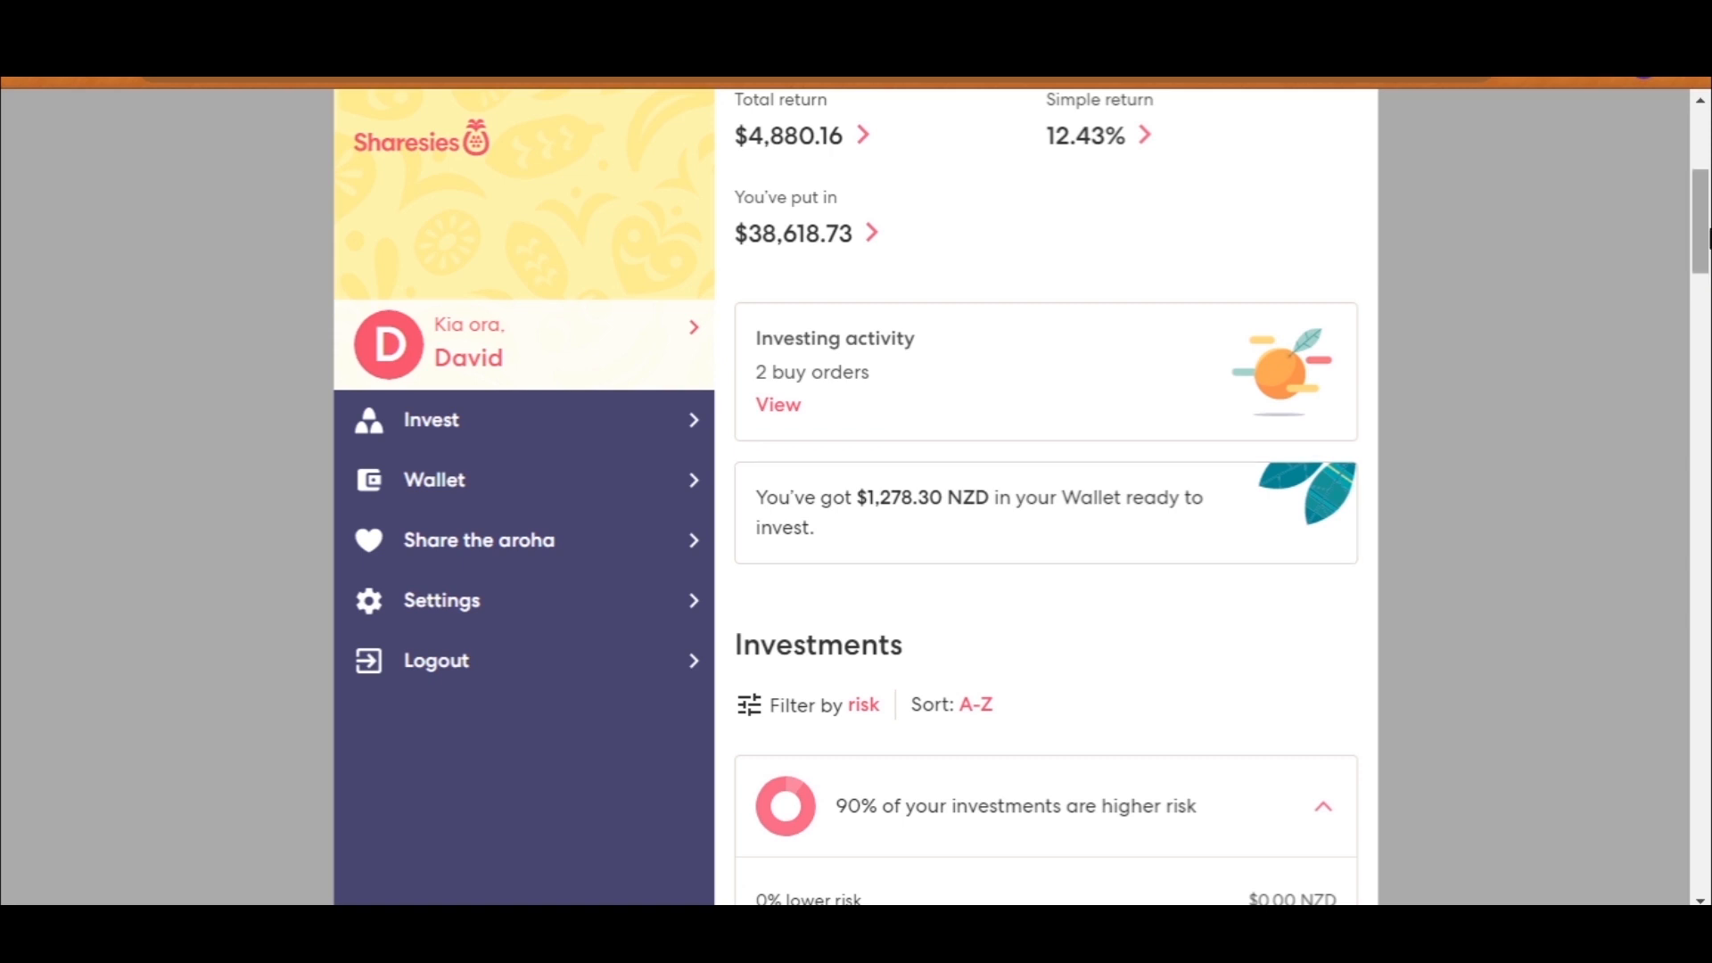
scroll(down, 3)
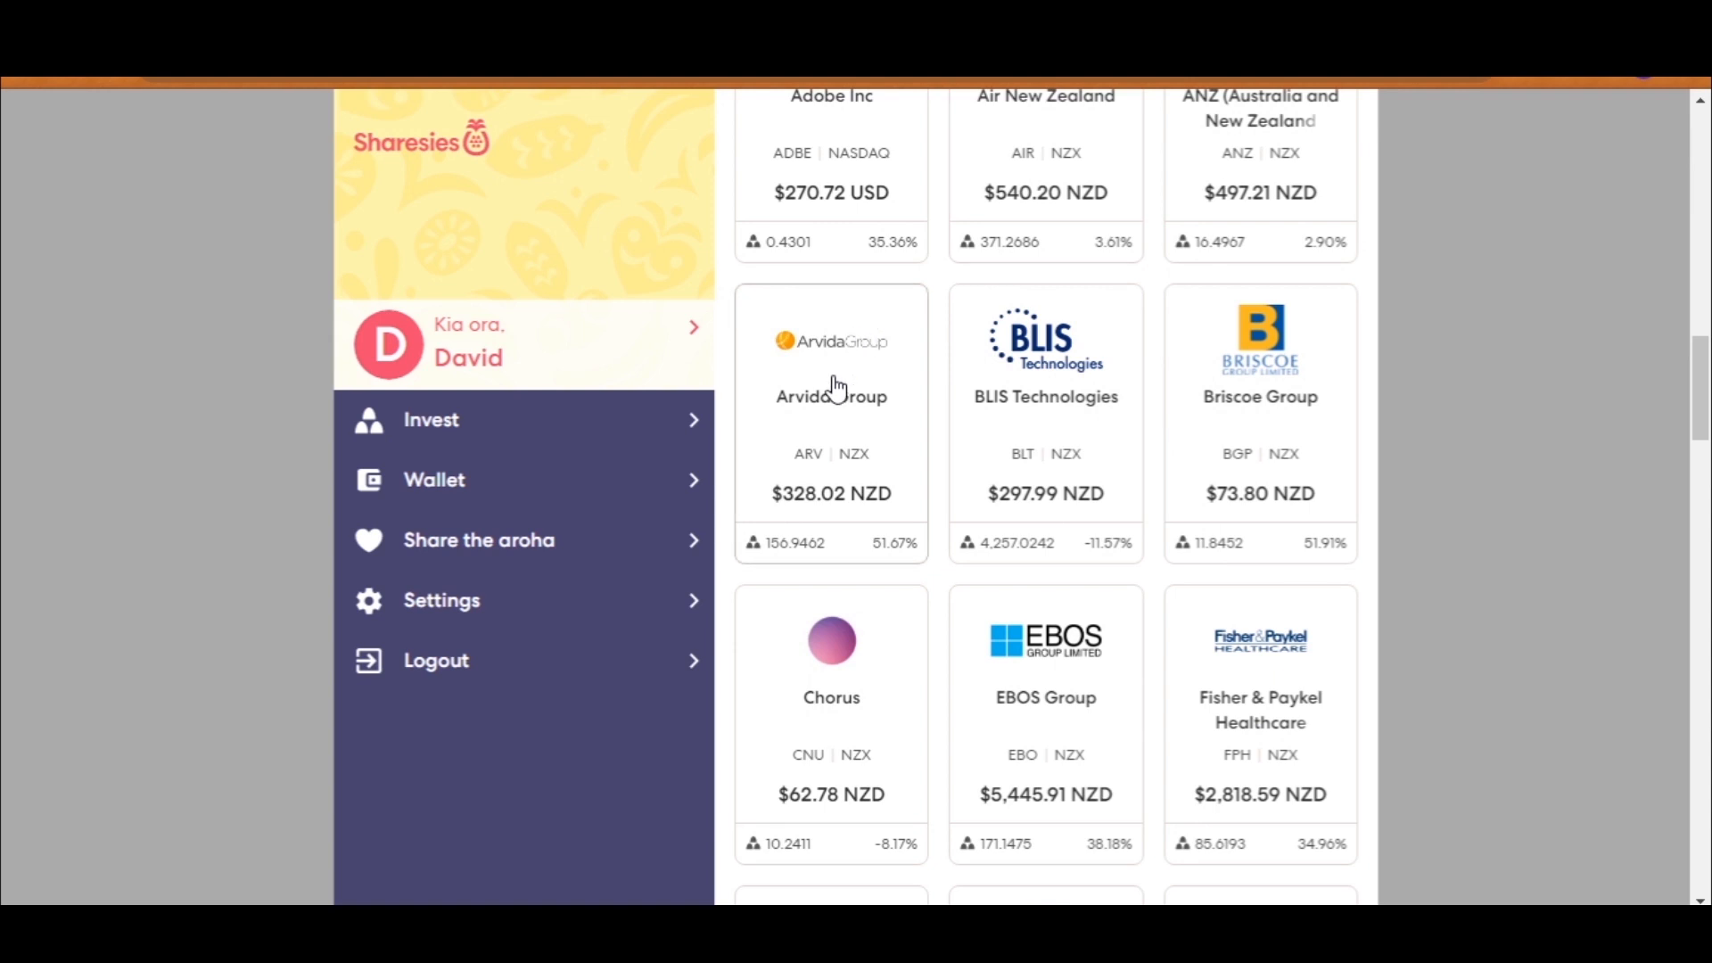
Step: Open the Arvida Group holding at 51.67% return and start buying more shares
click(831, 396)
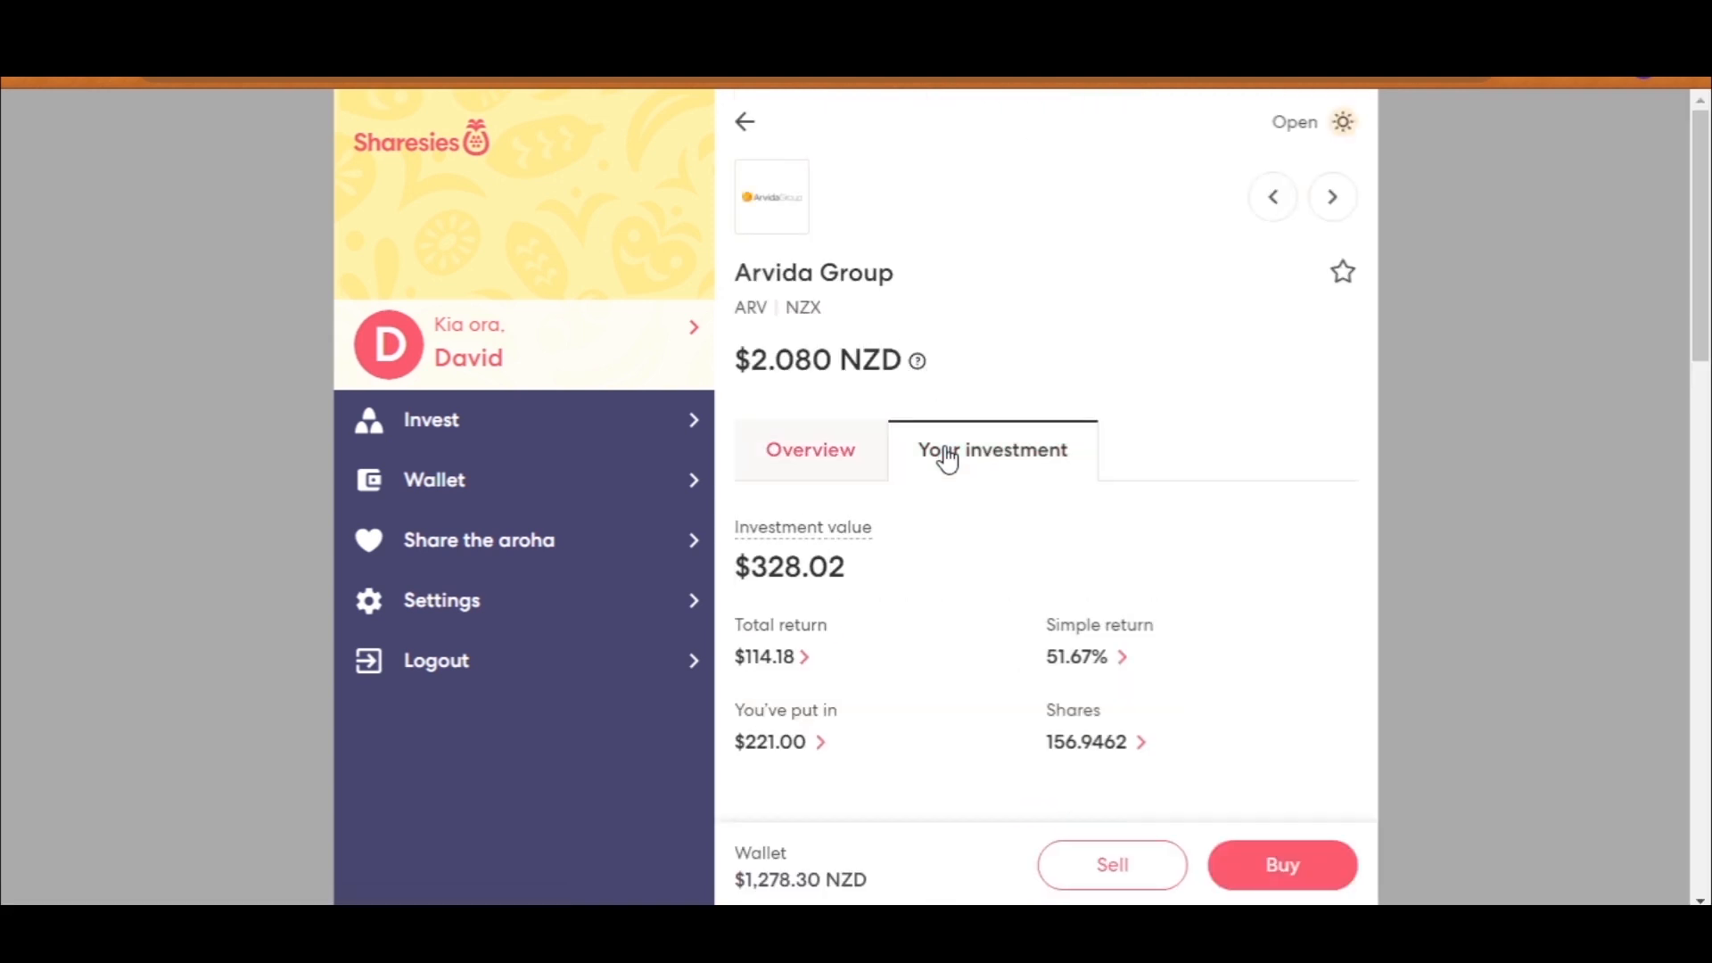
scroll(down, 3)
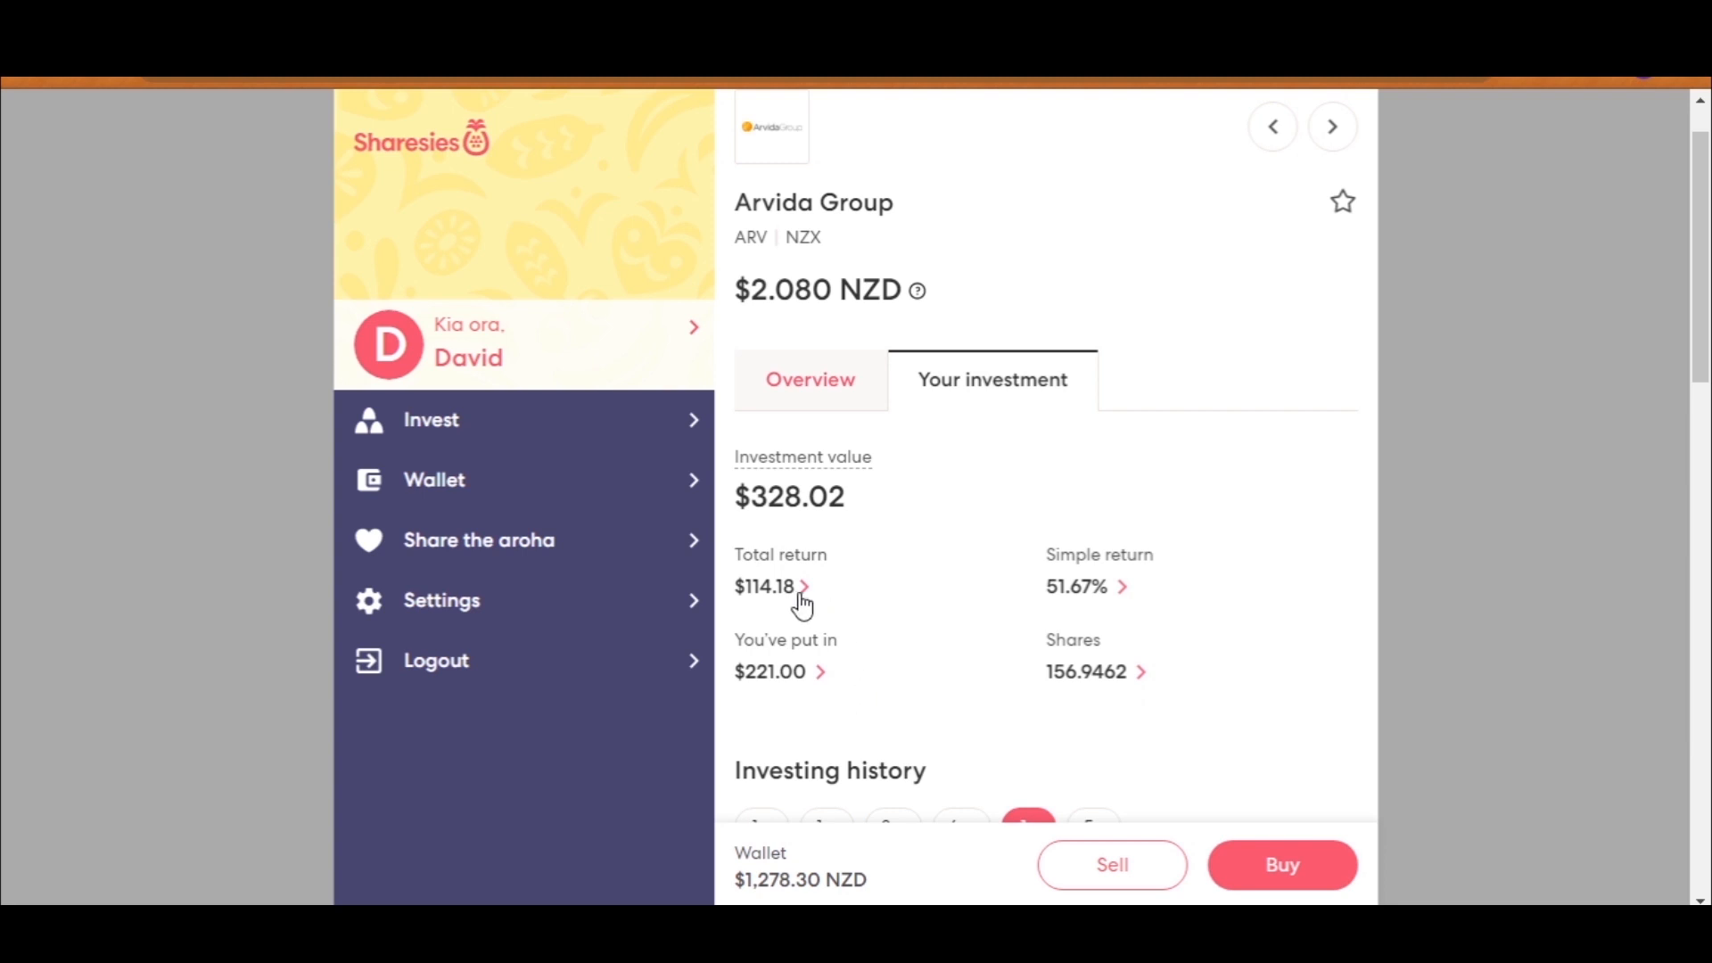
mouse_move(1263, 817)
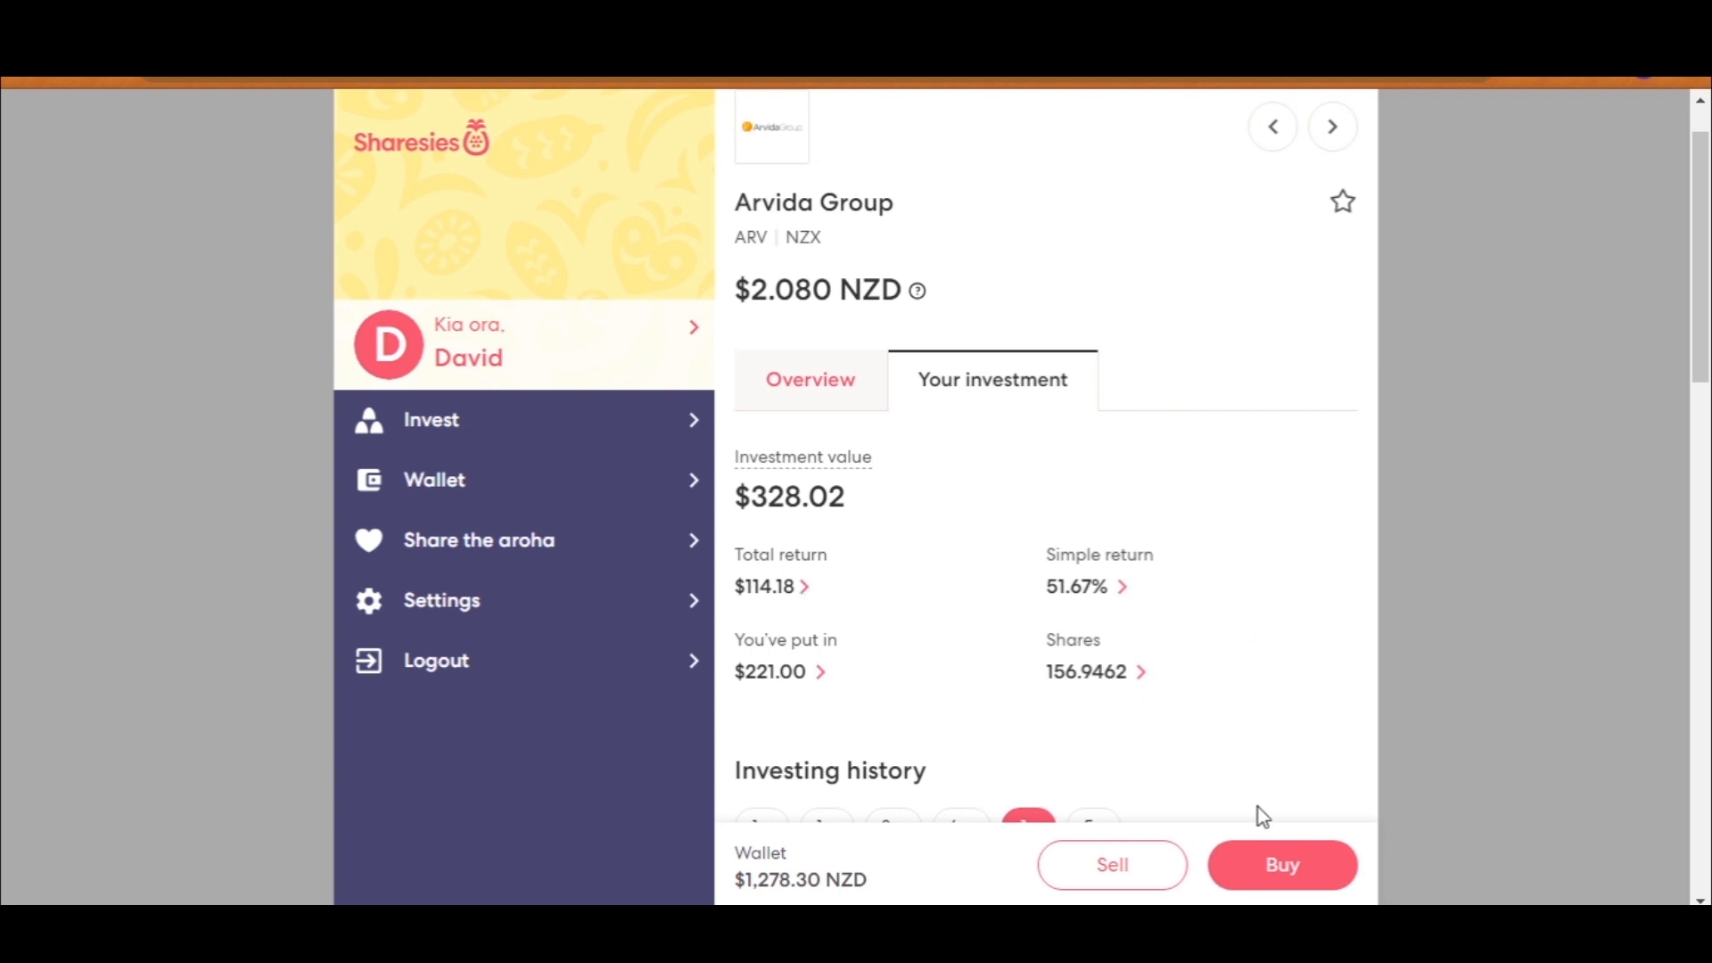
click(1280, 864)
text($500)
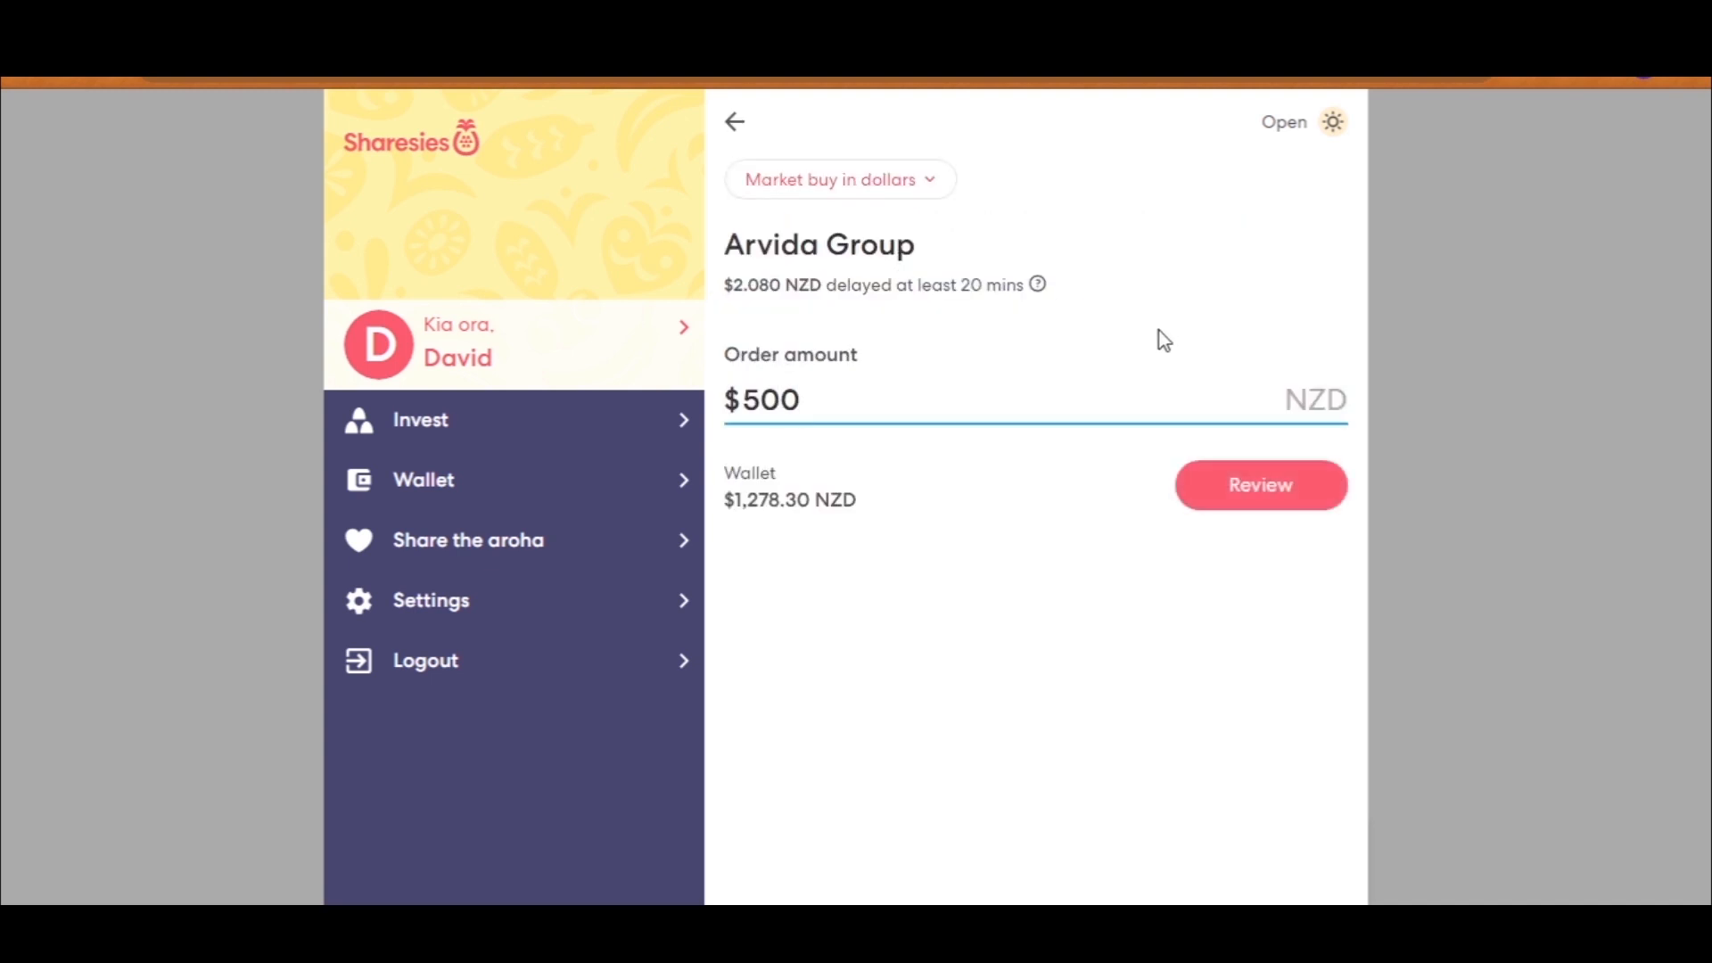
Step: Review and place the $500 Arvida Group market buy, leaving $778.30 in the wallet
click(1259, 485)
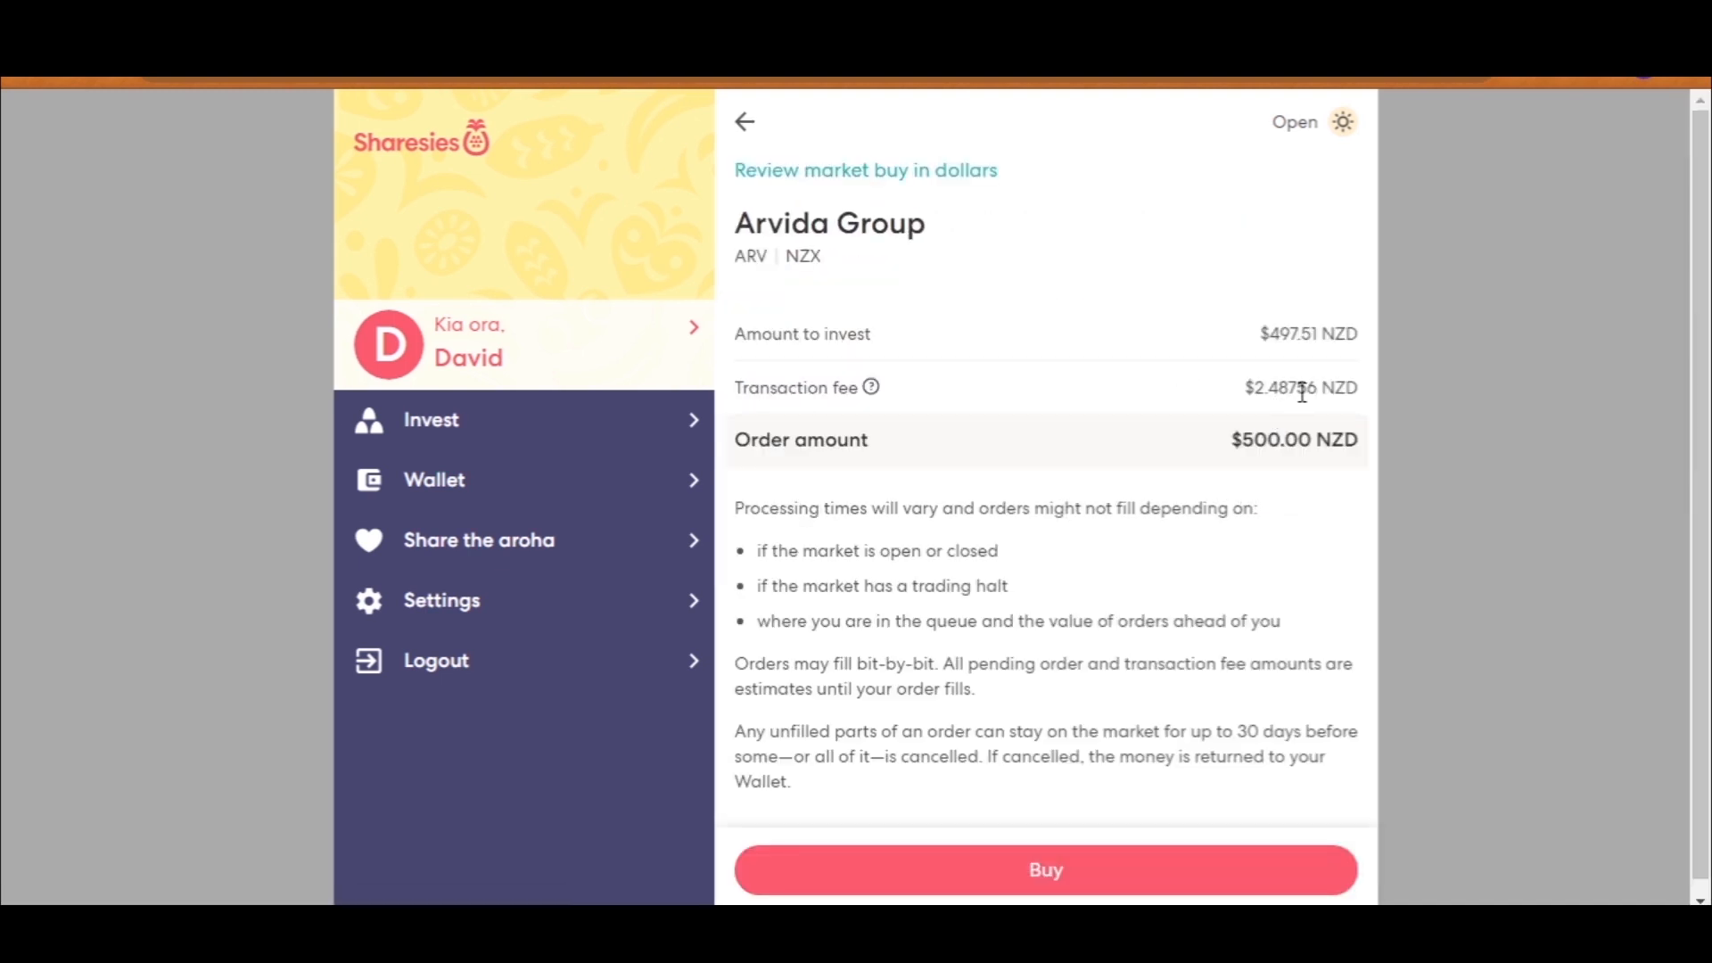
click(1045, 869)
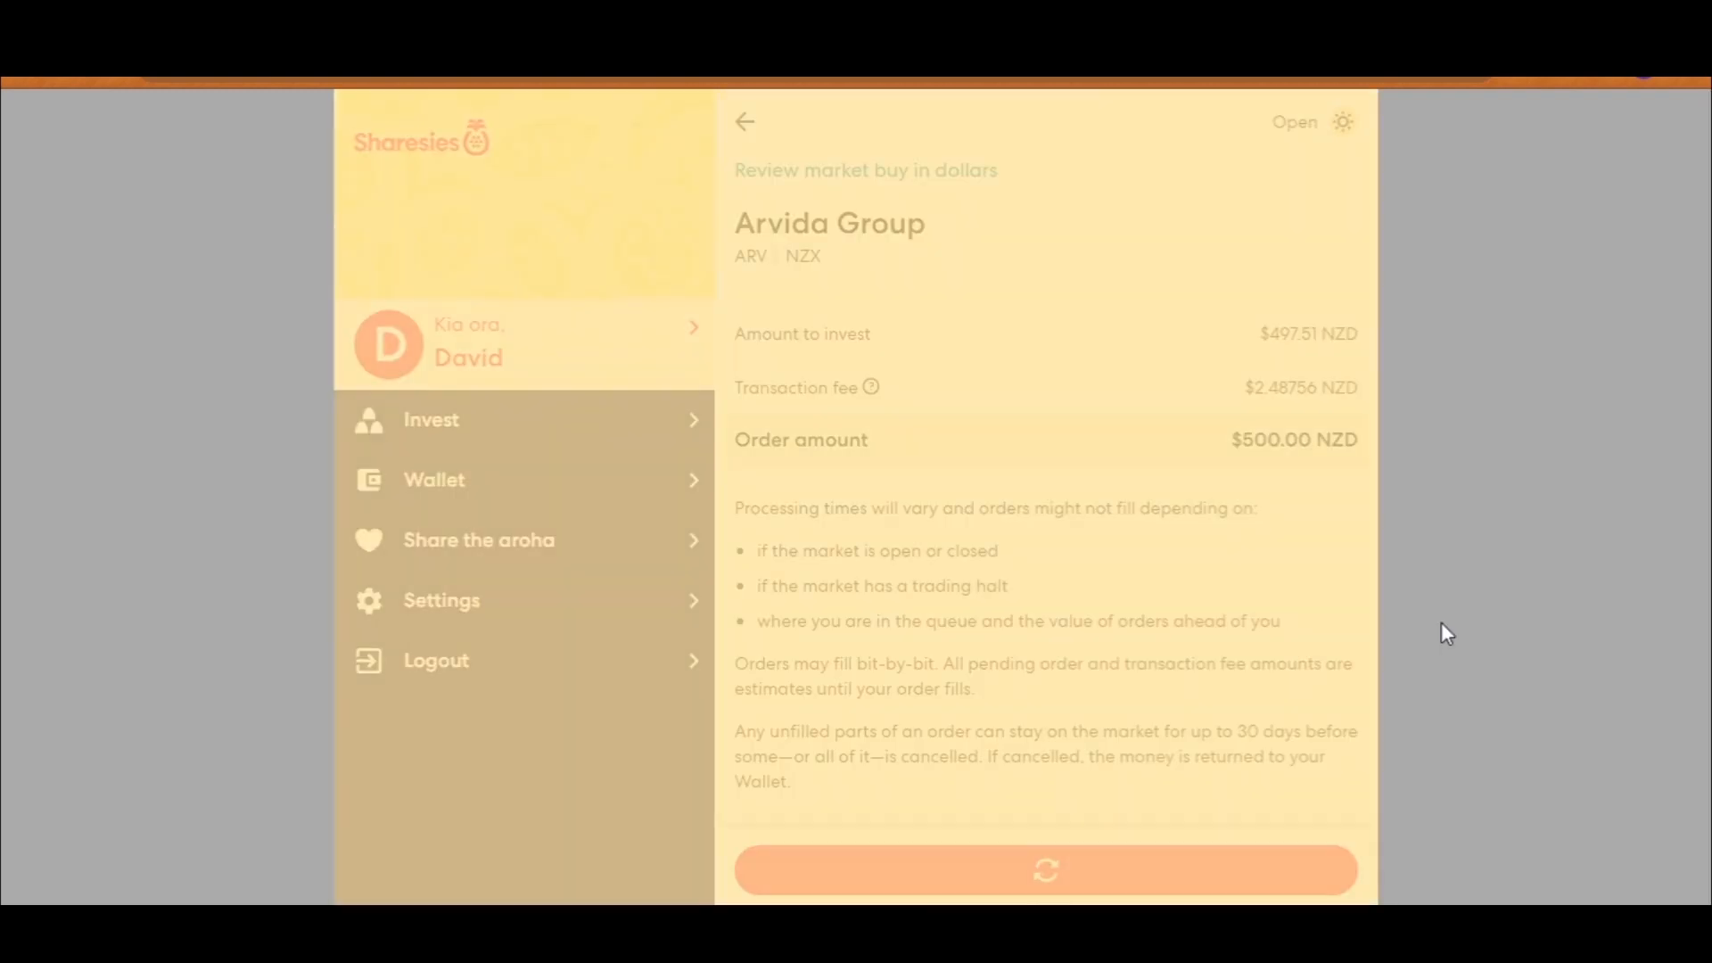
click(745, 121)
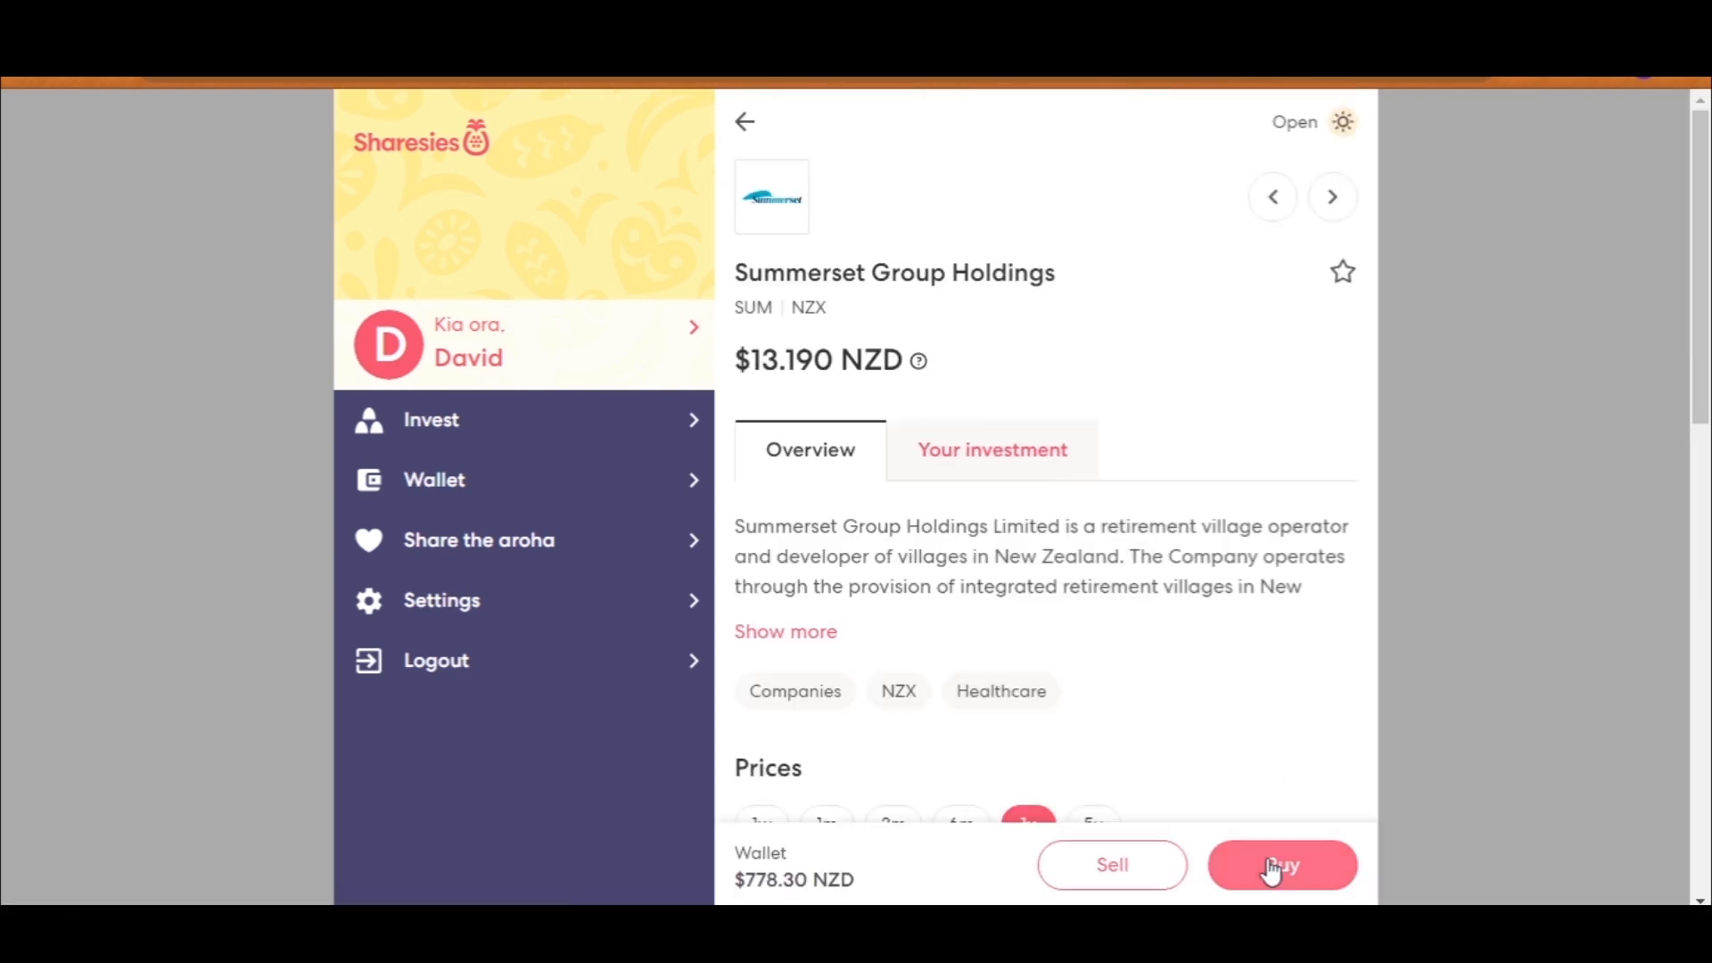
Step: Check the Summerset holding's 100.02% return before buying more
click(1282, 865)
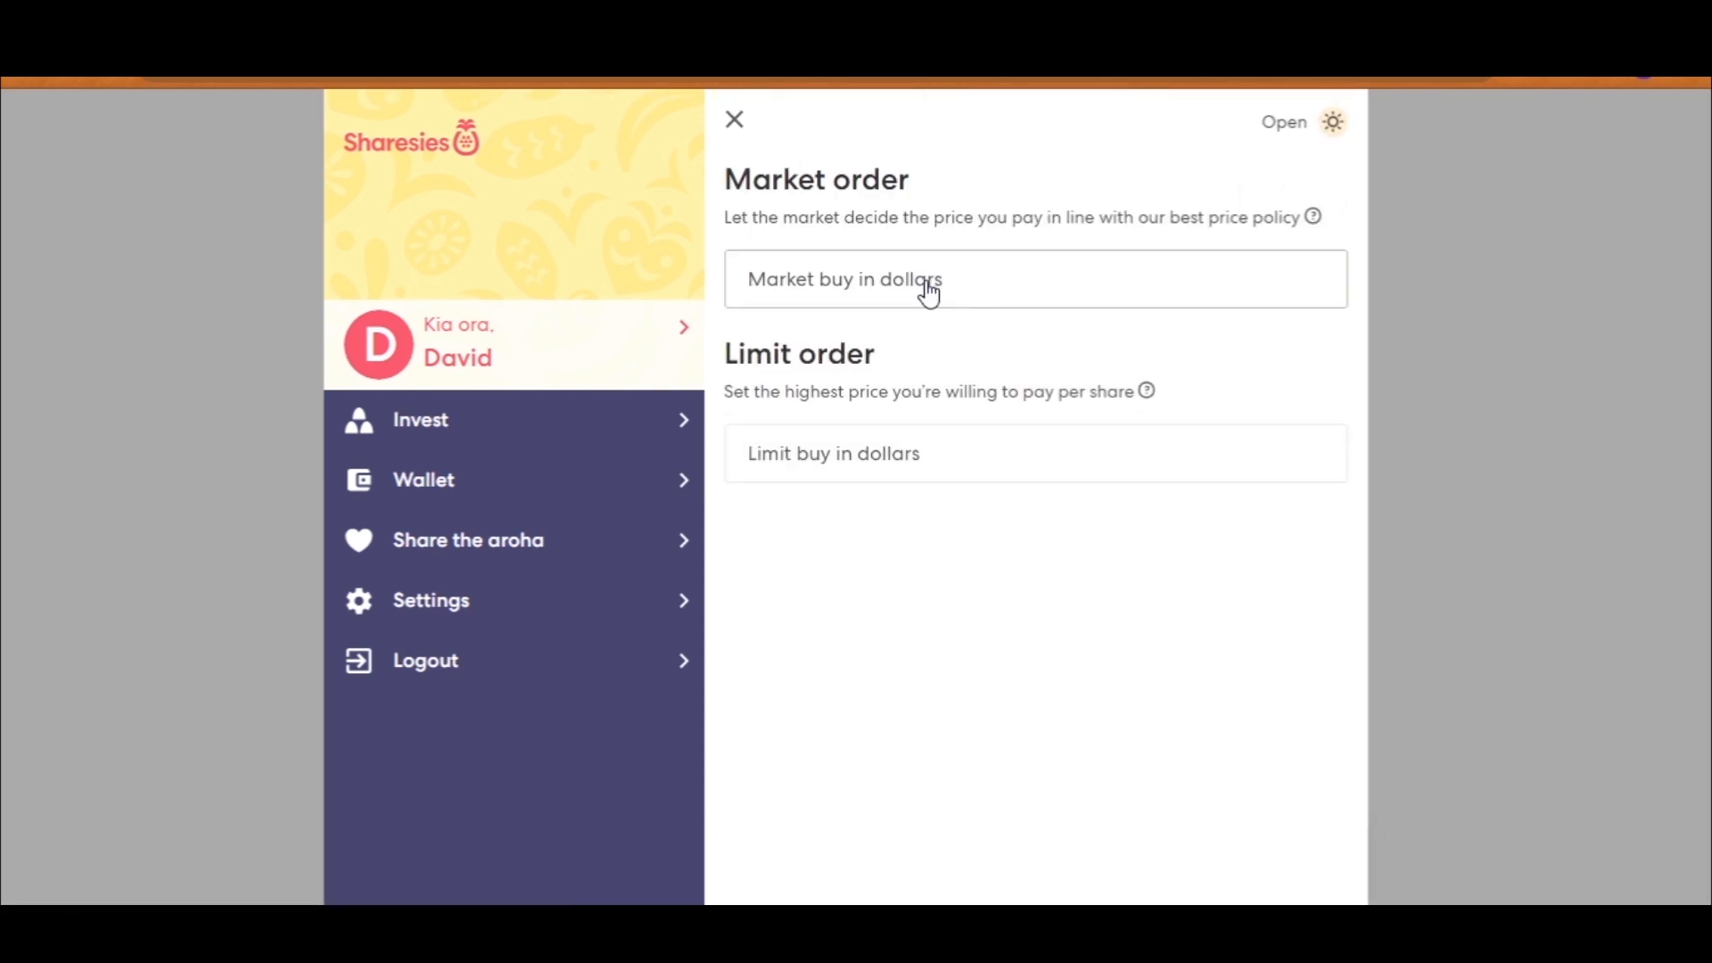
click(733, 119)
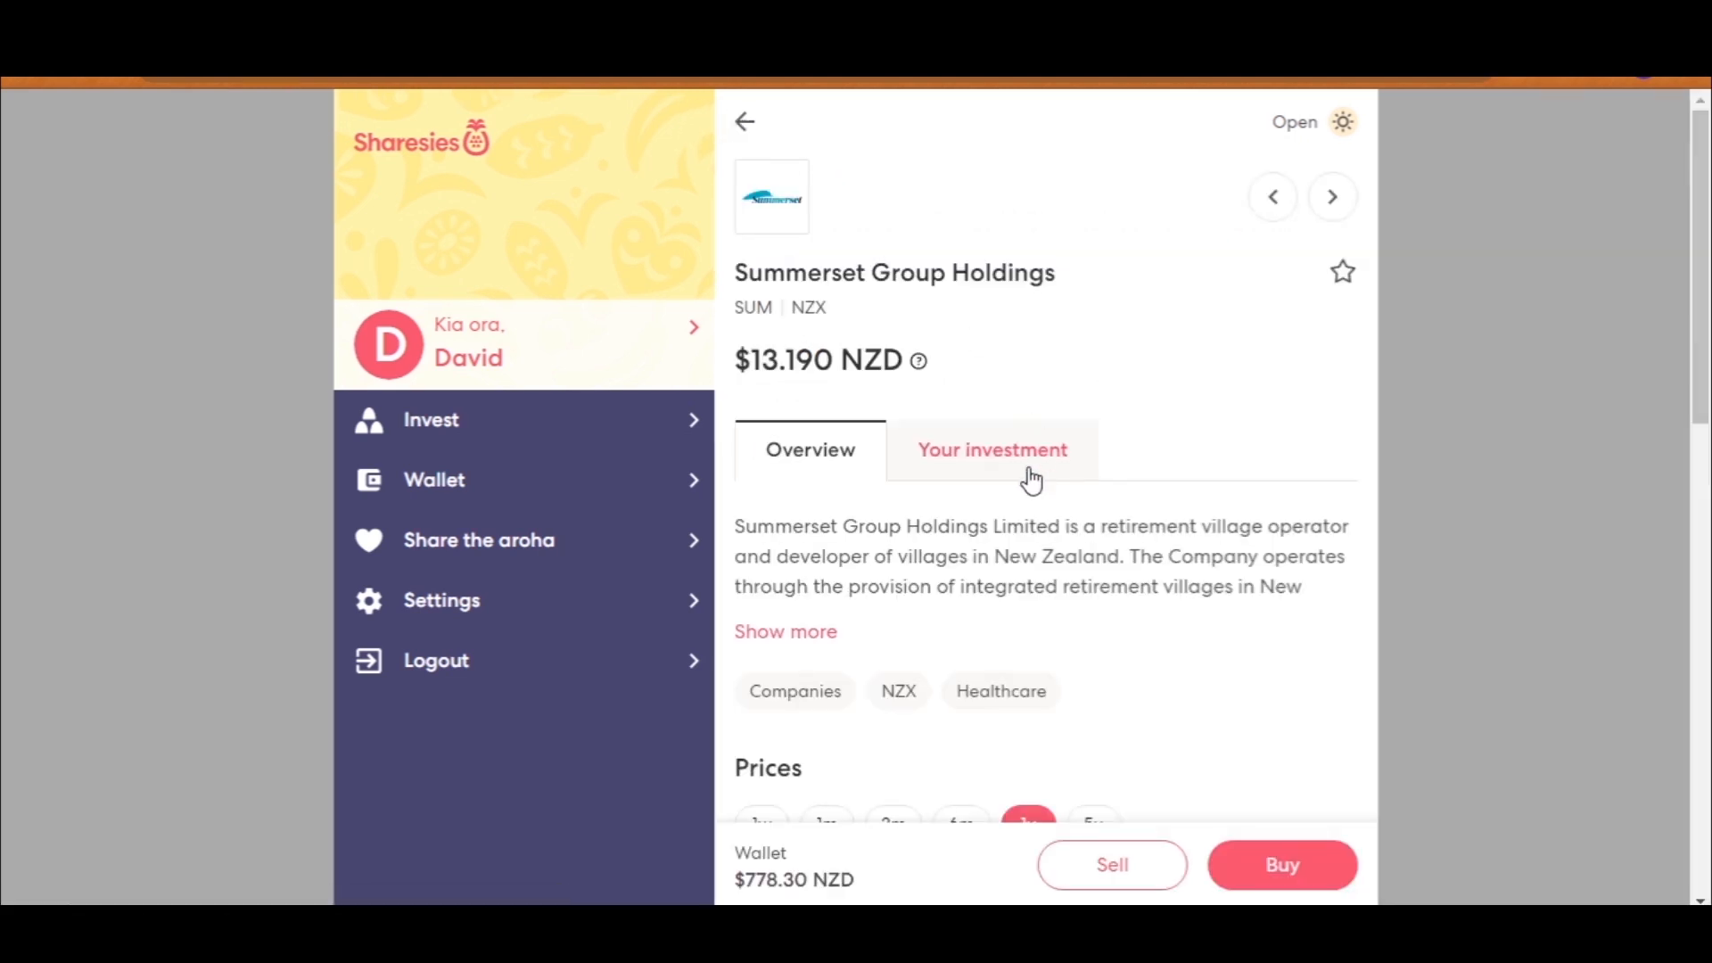
click(991, 450)
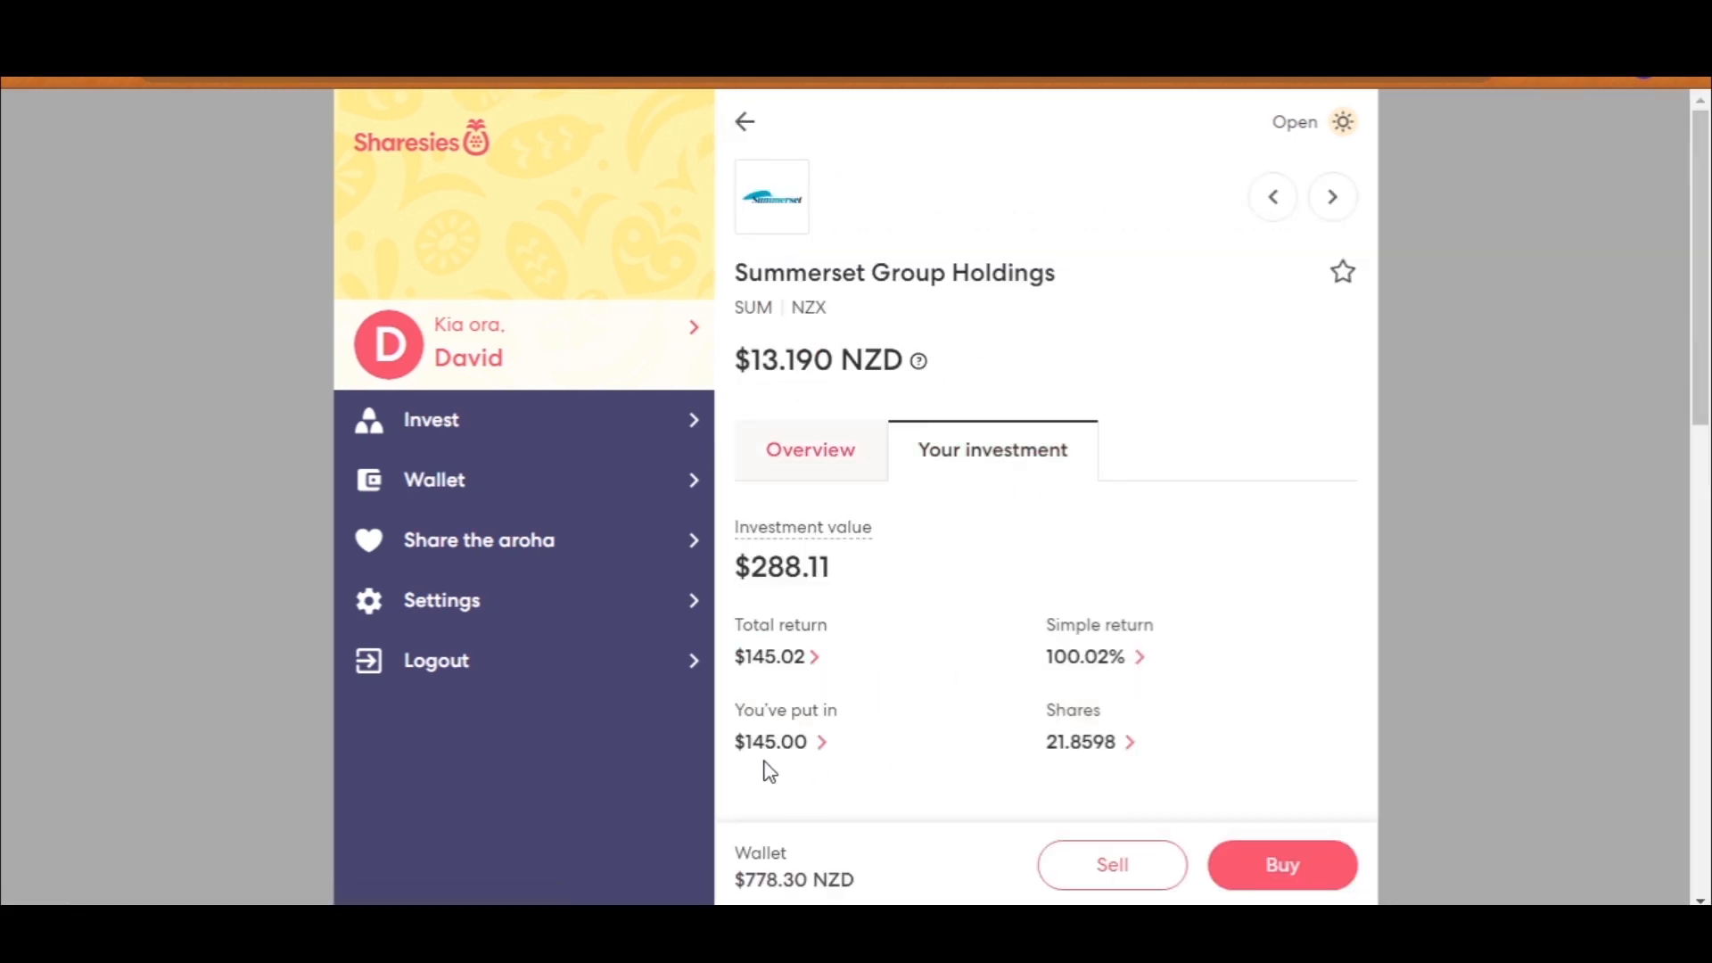
mouse_move(1065, 682)
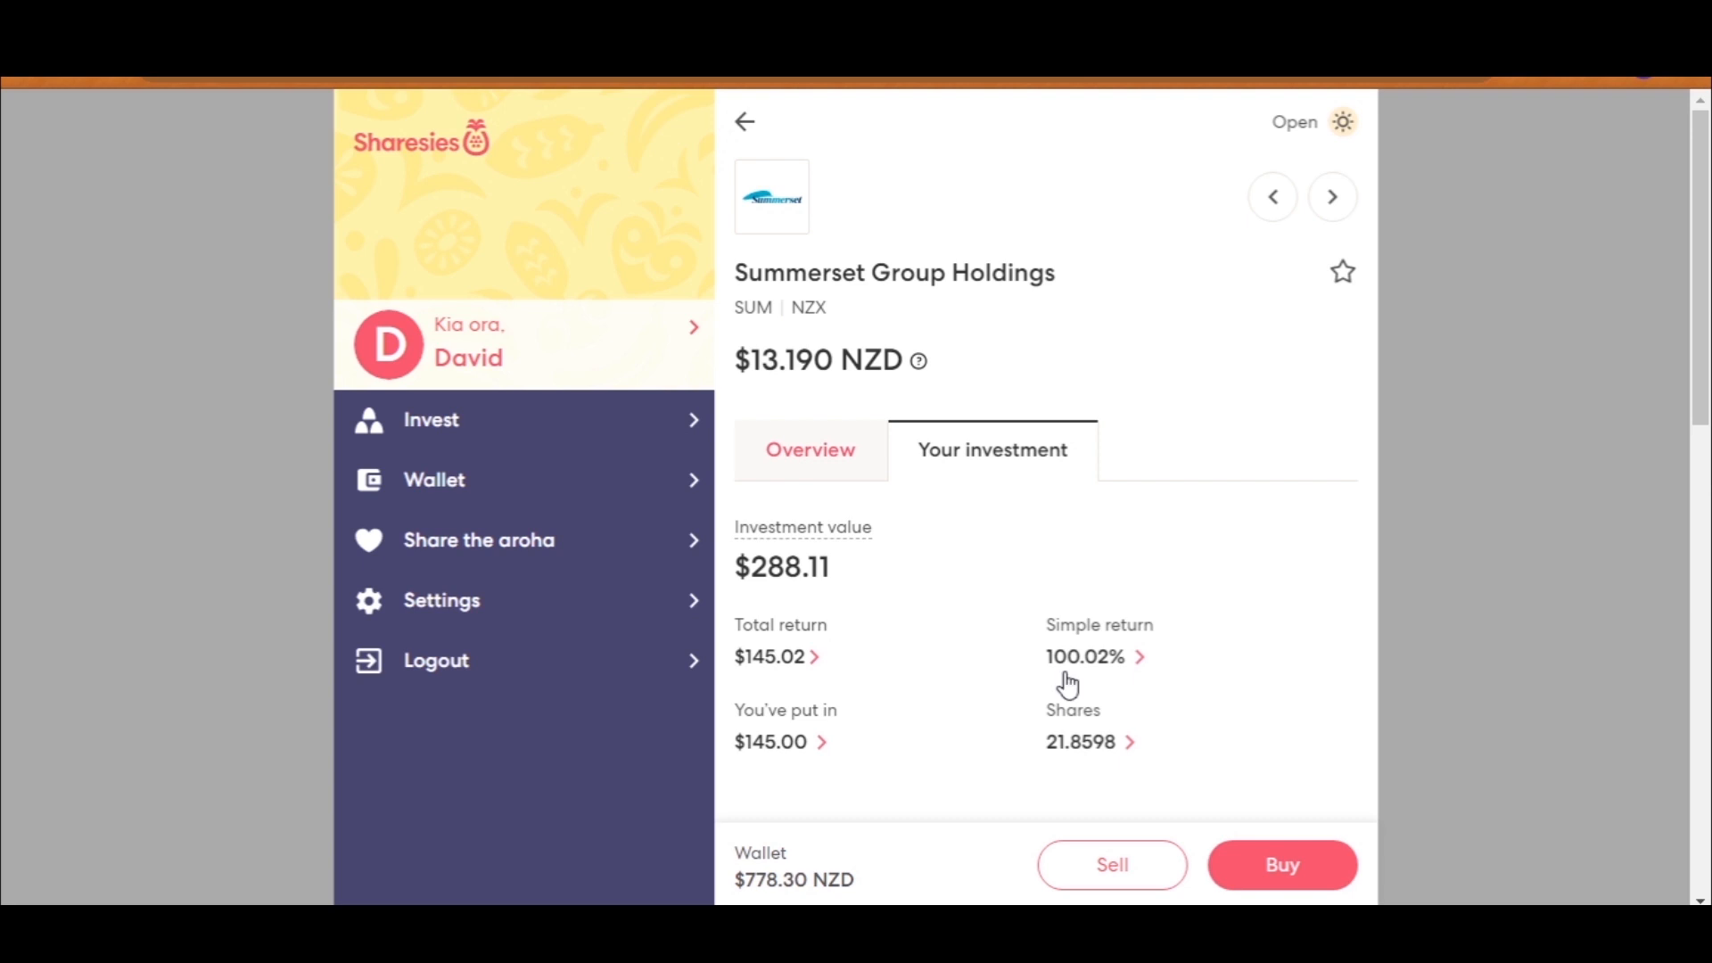
mouse_move(810, 694)
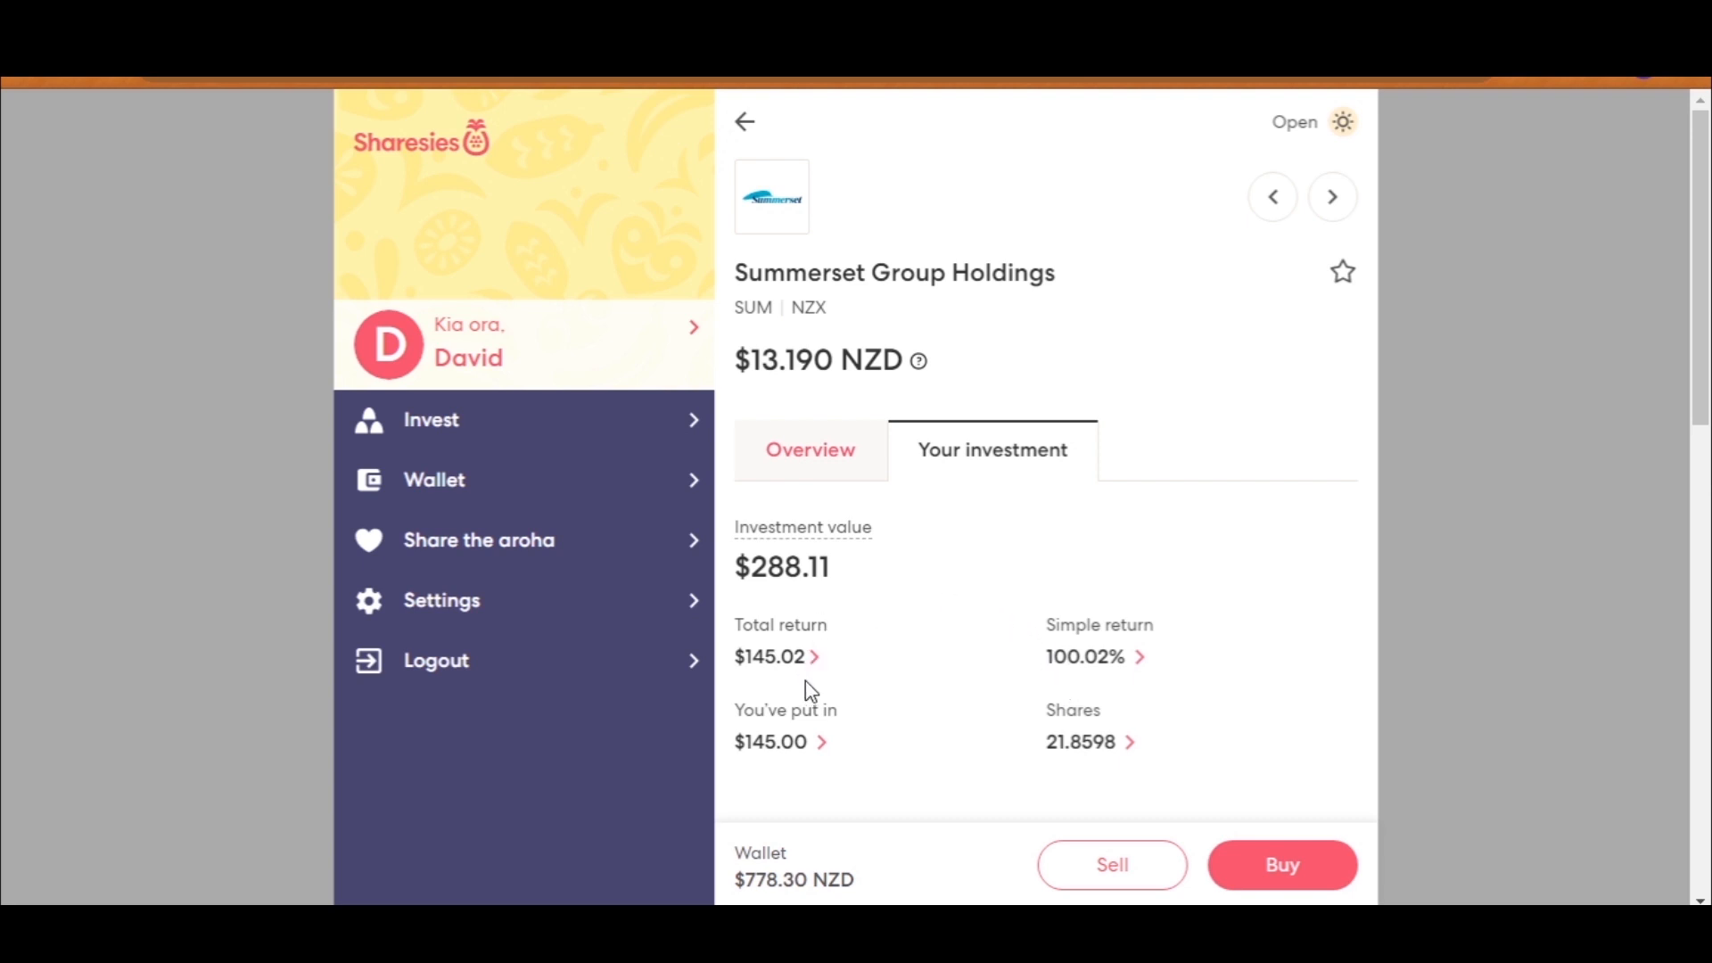
Step: Place a $500 NZD market buy of Summerset Group Holdings, leaving $278.30 in the wallet
click(1281, 864)
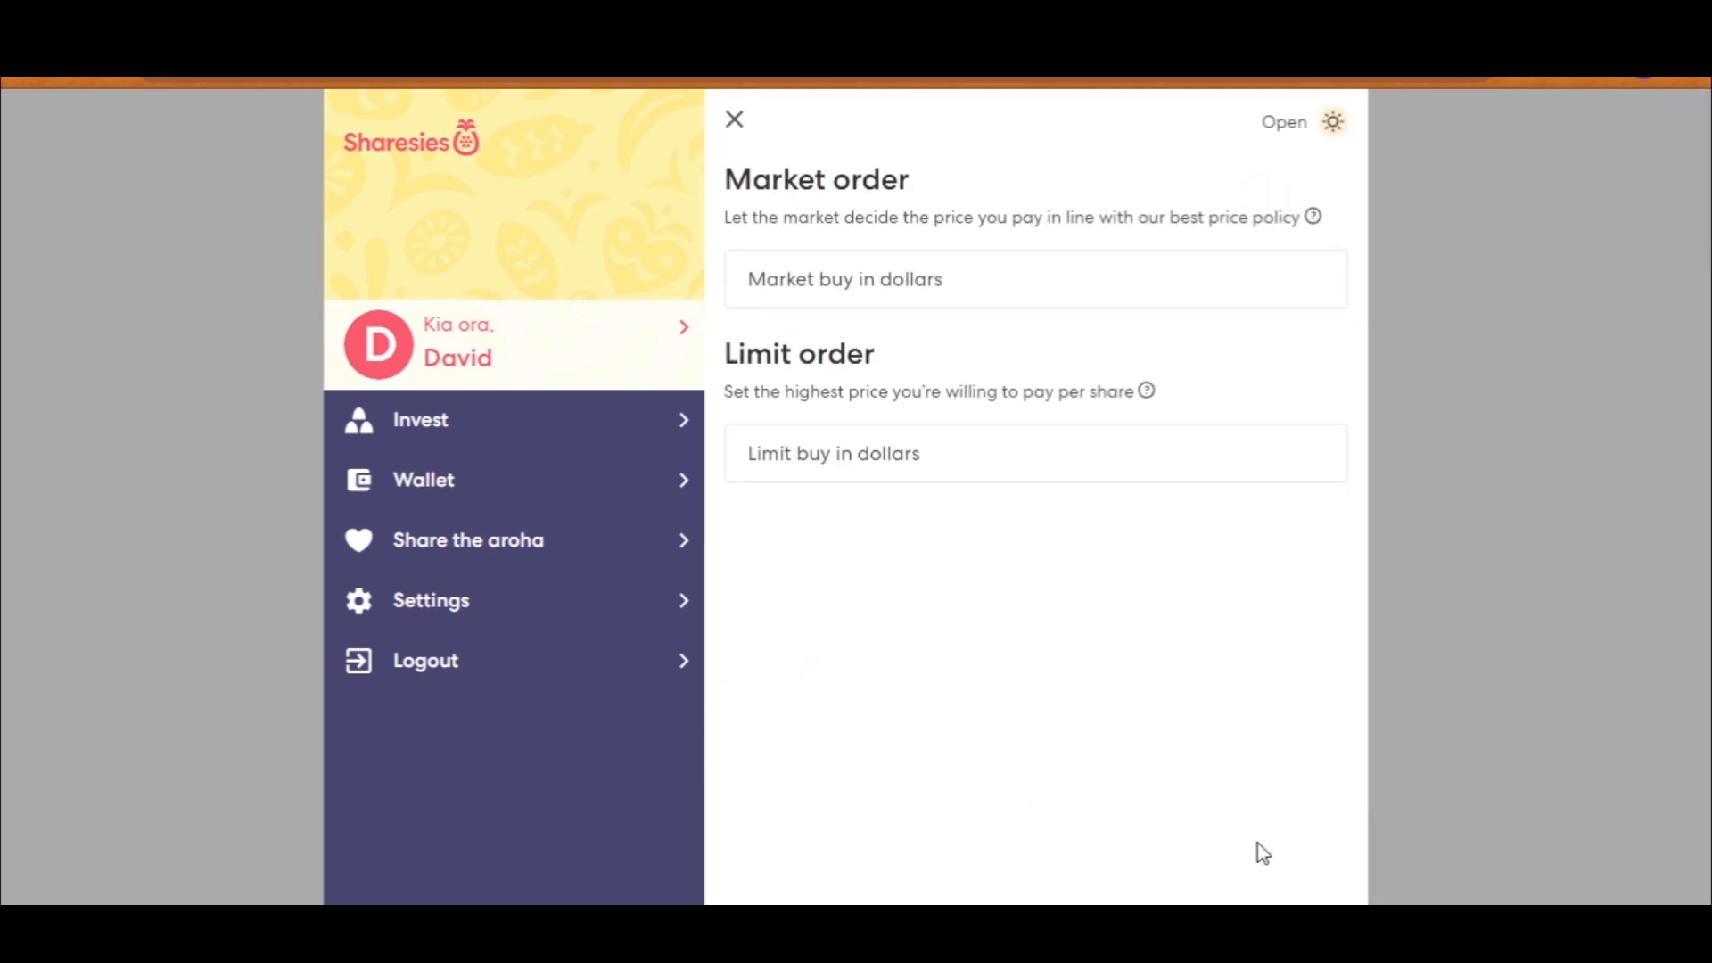
click(1033, 279)
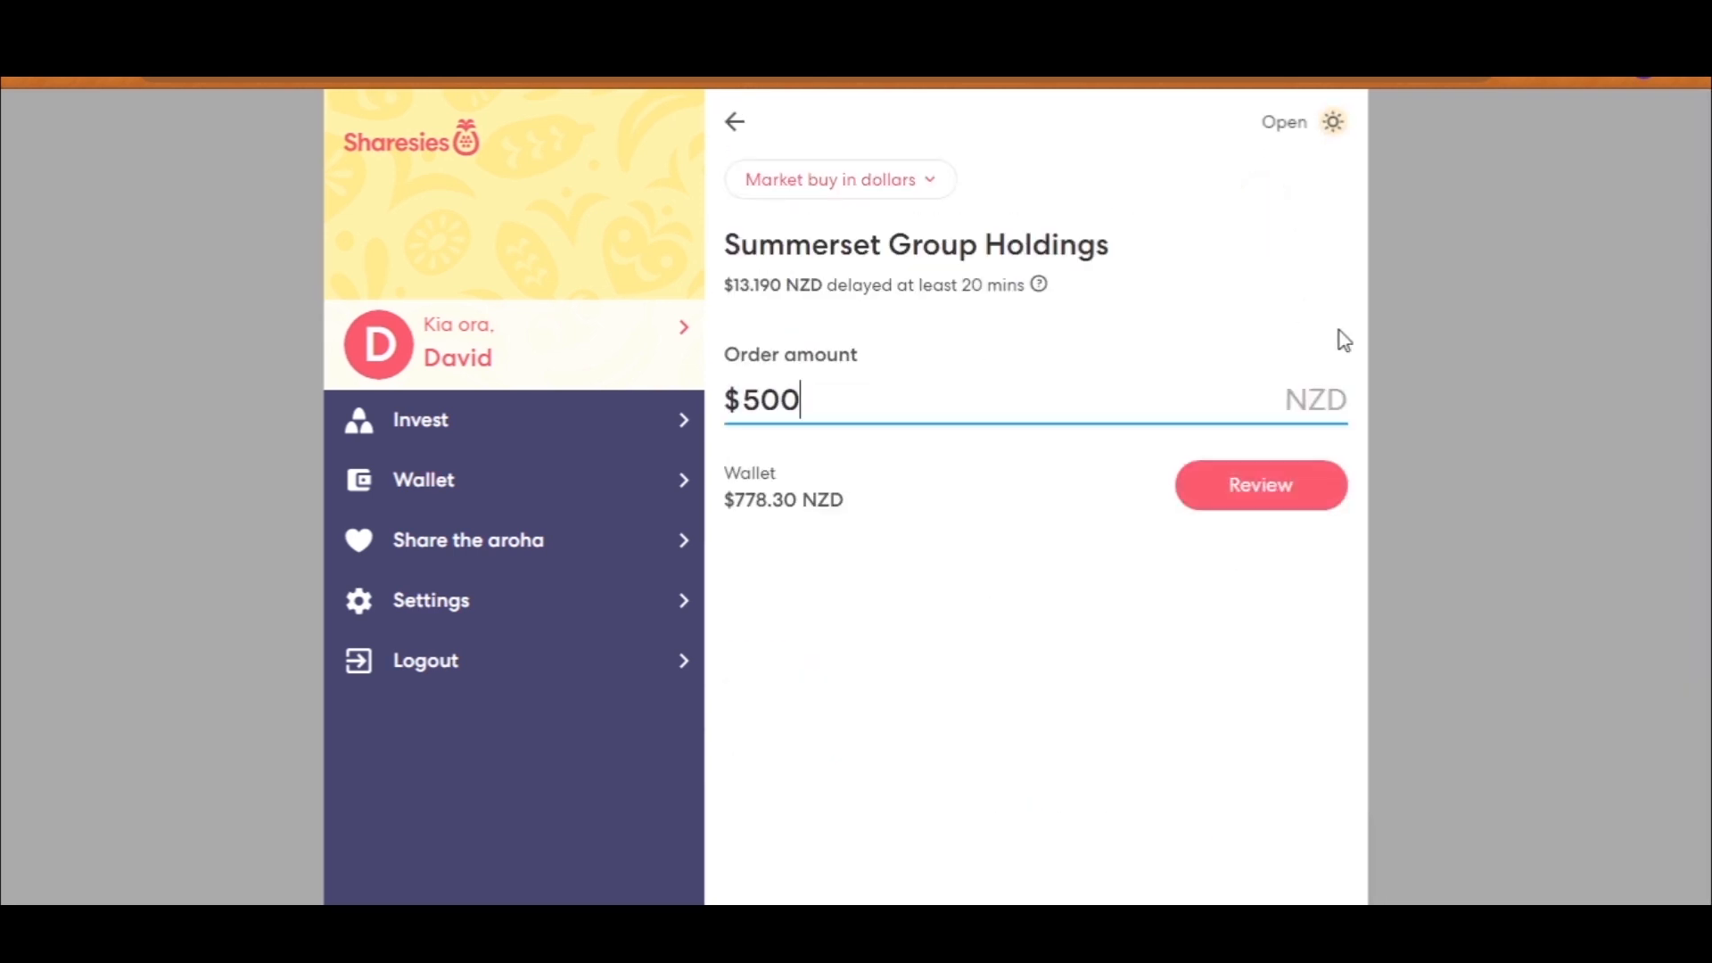
click(1259, 485)
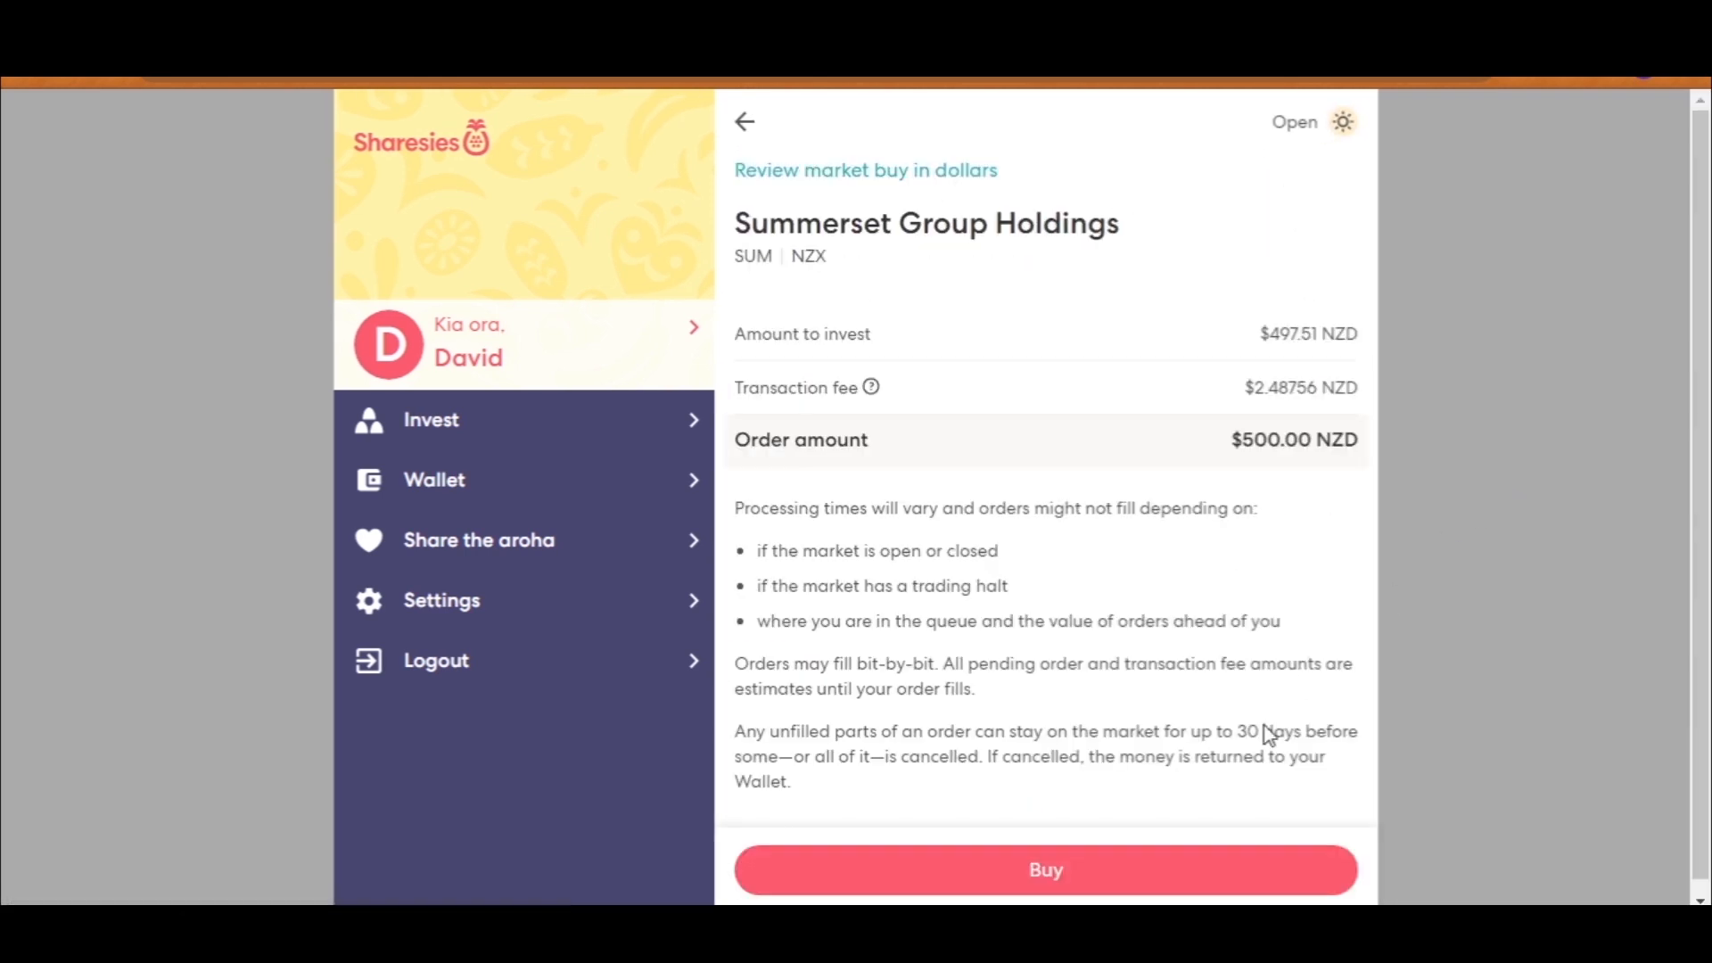
click(1042, 869)
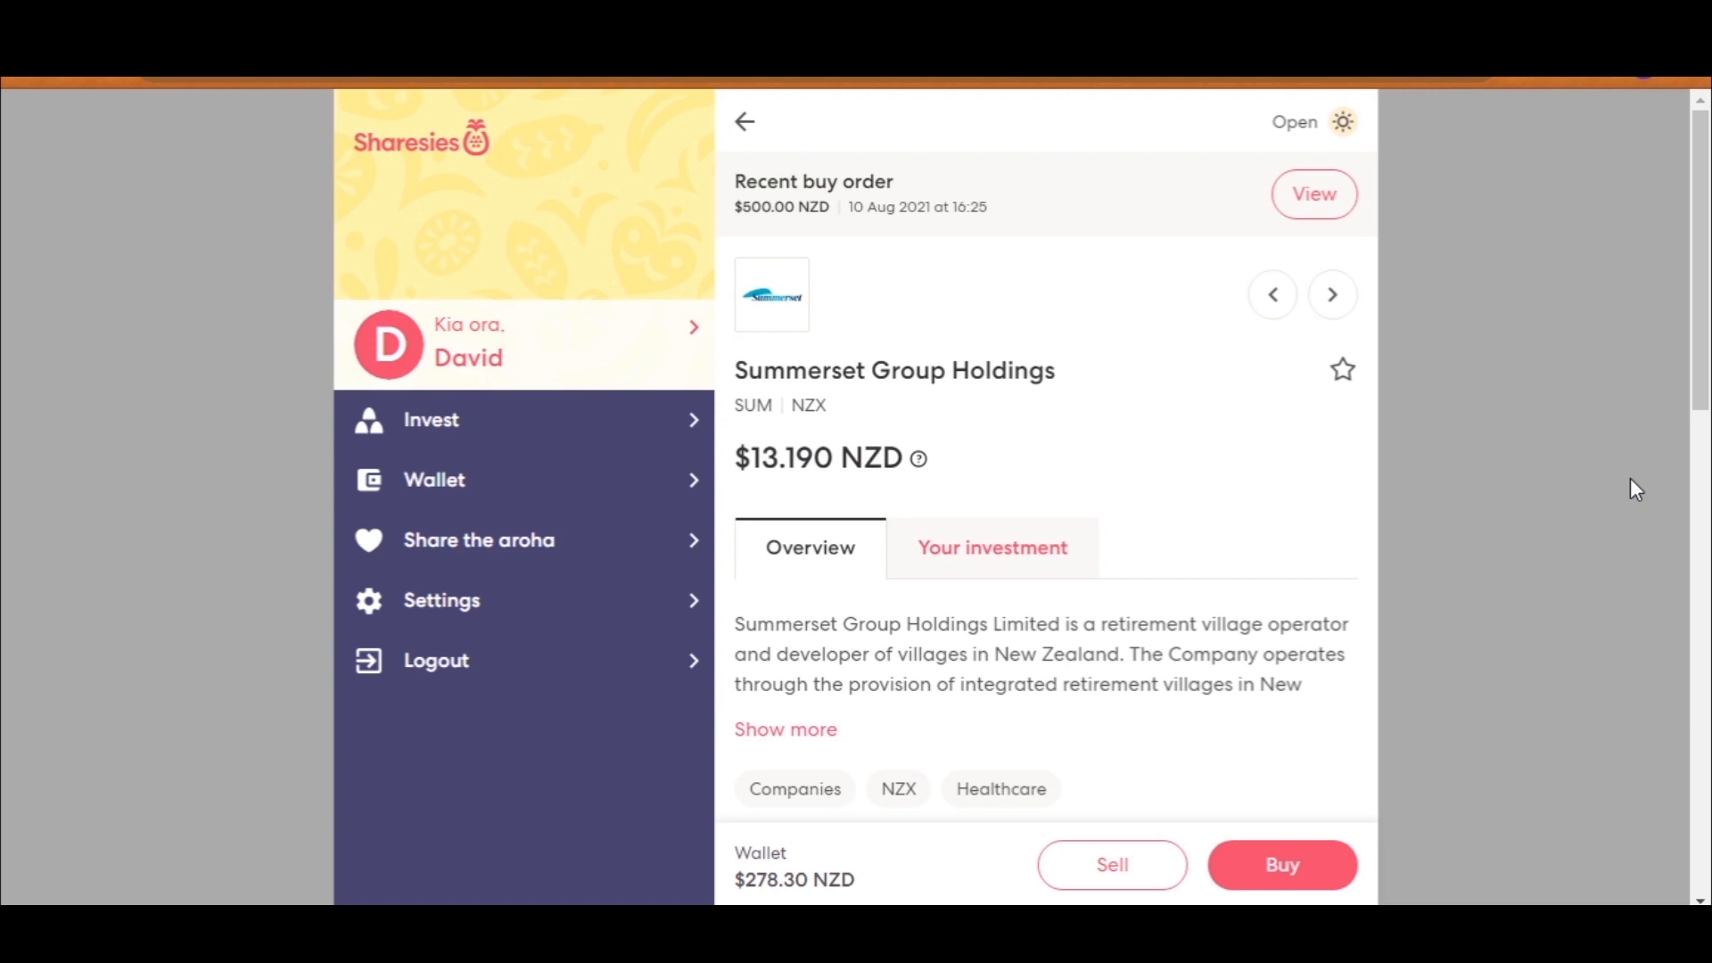
mouse_move(867, 133)
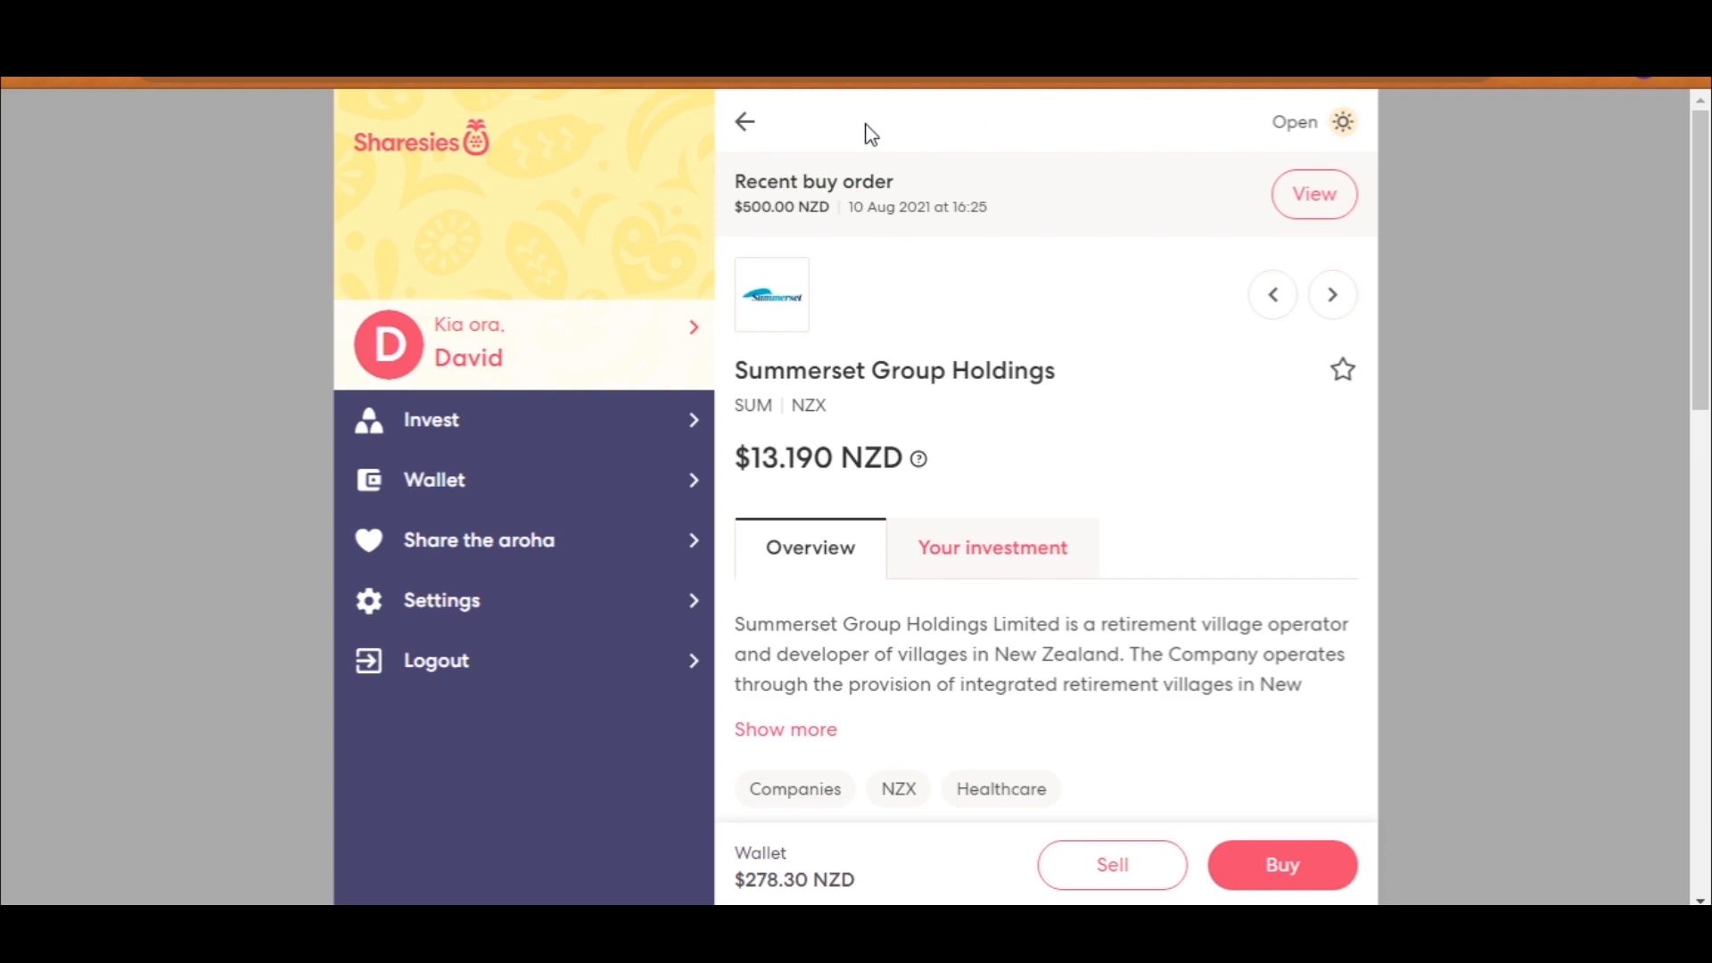
click(744, 122)
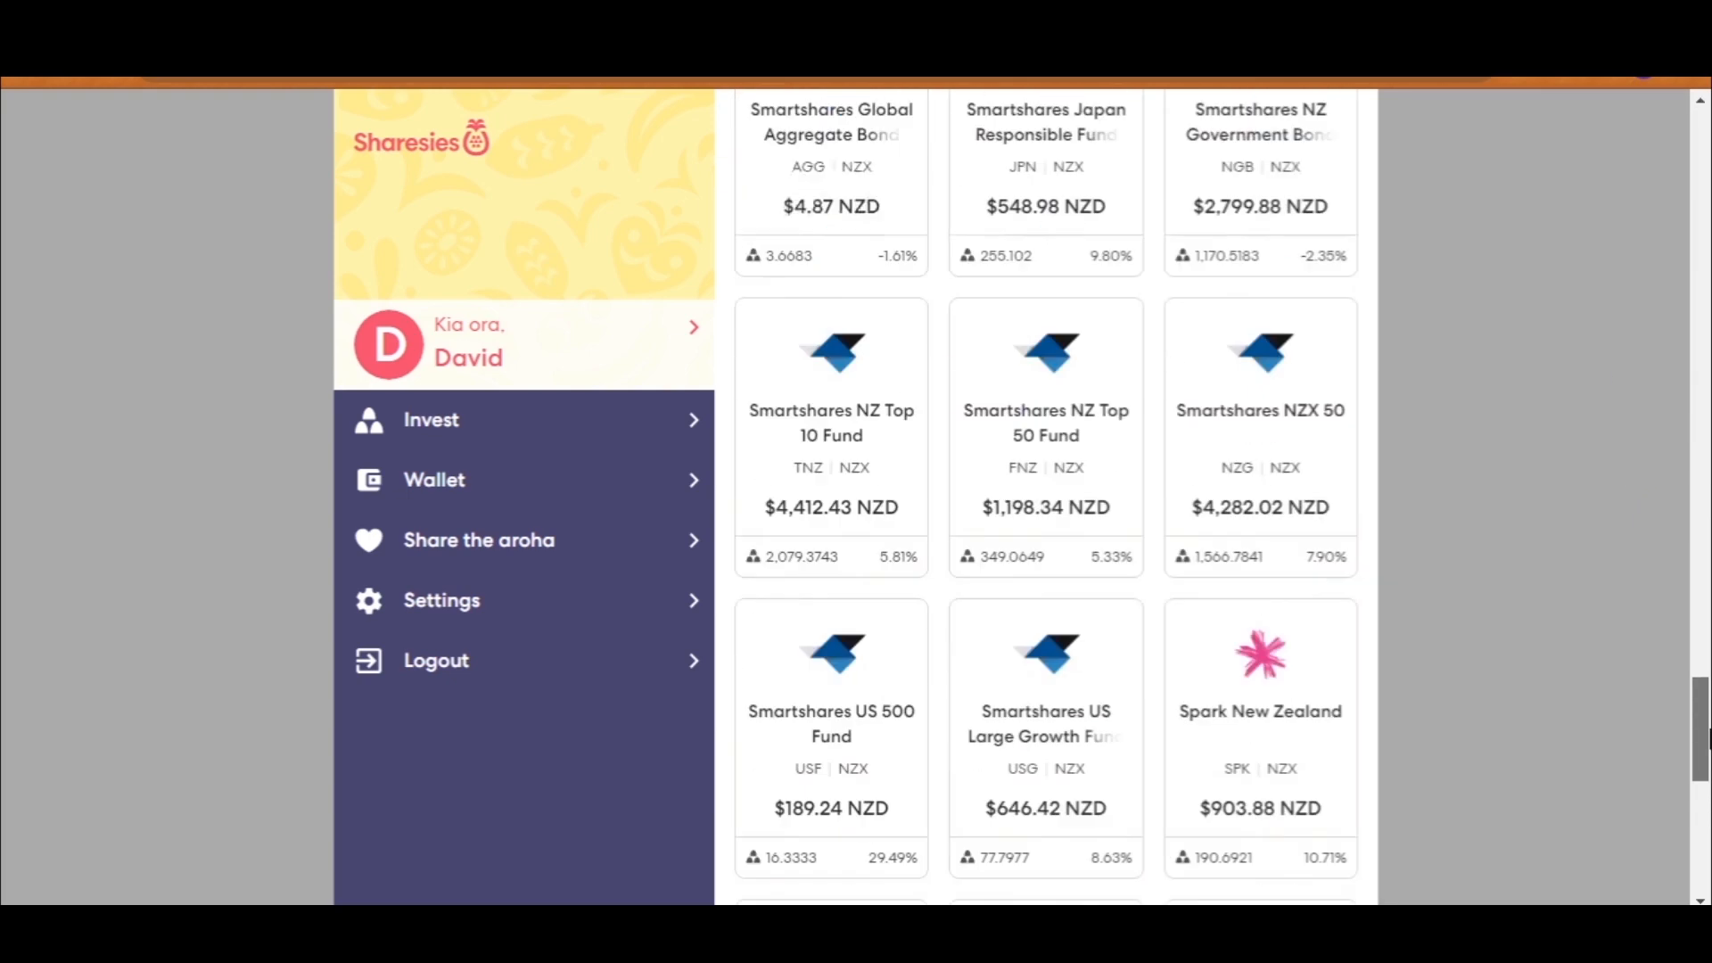
Step: Page through the recent buy orders: Summerset, Arvida and the $2,000 Fisher & Paykel Healthcare purchase
scroll(up, 3)
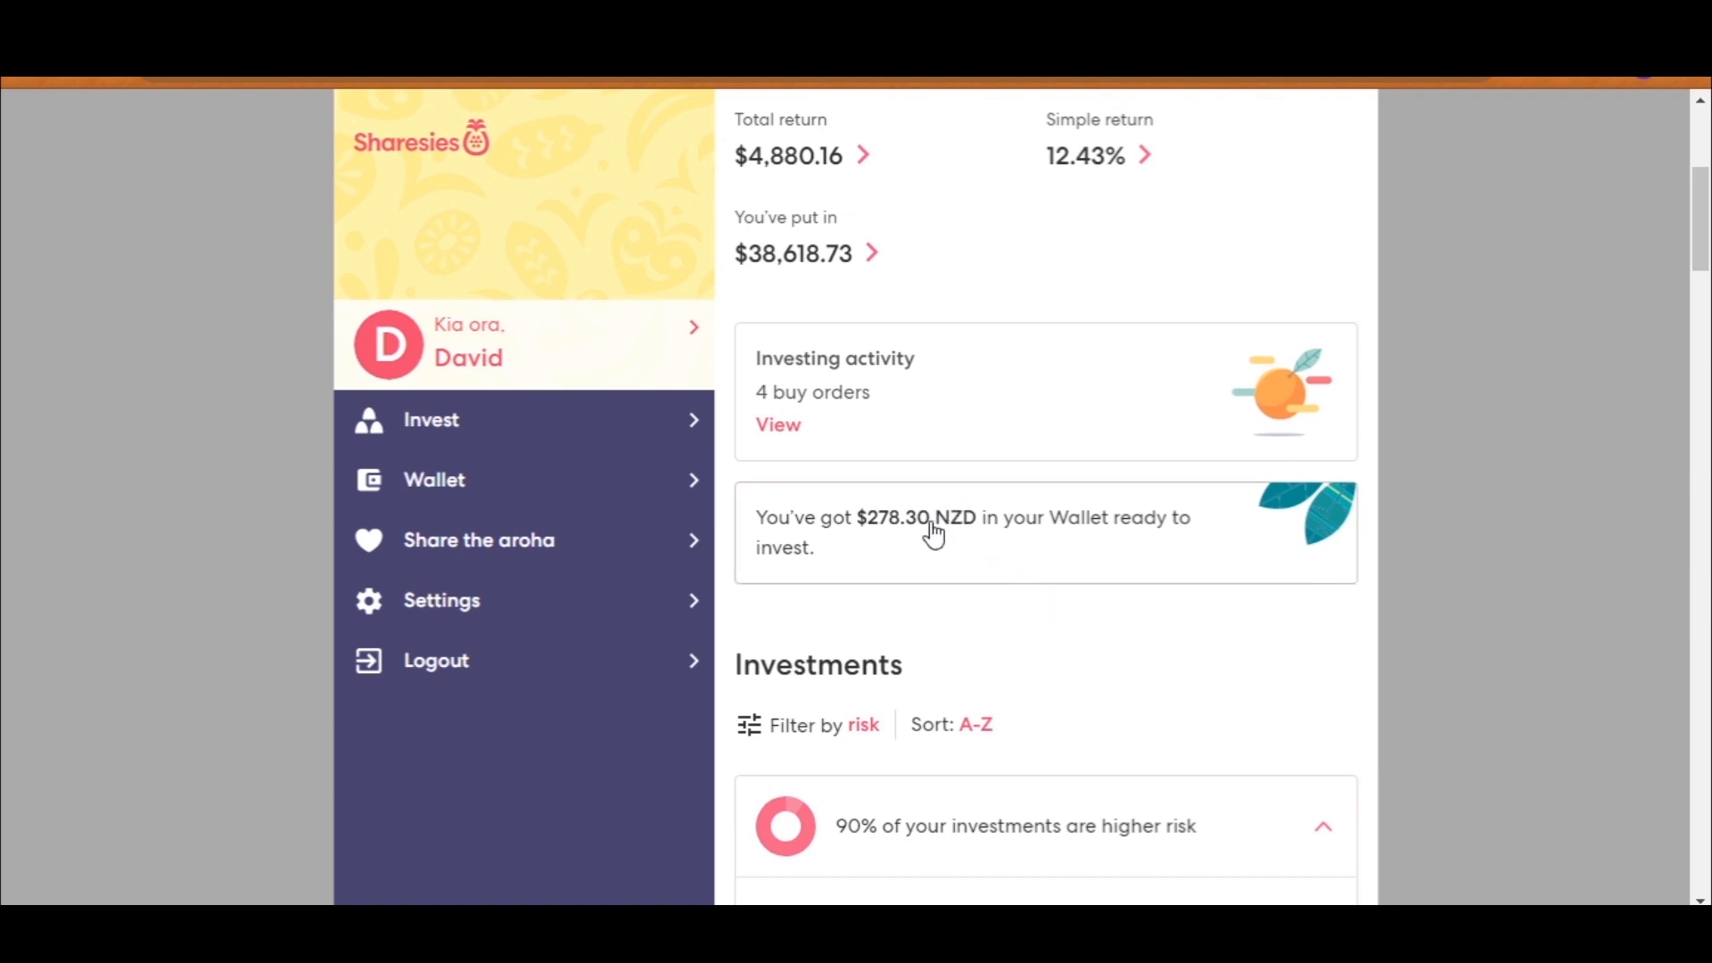
mouse_move(818, 436)
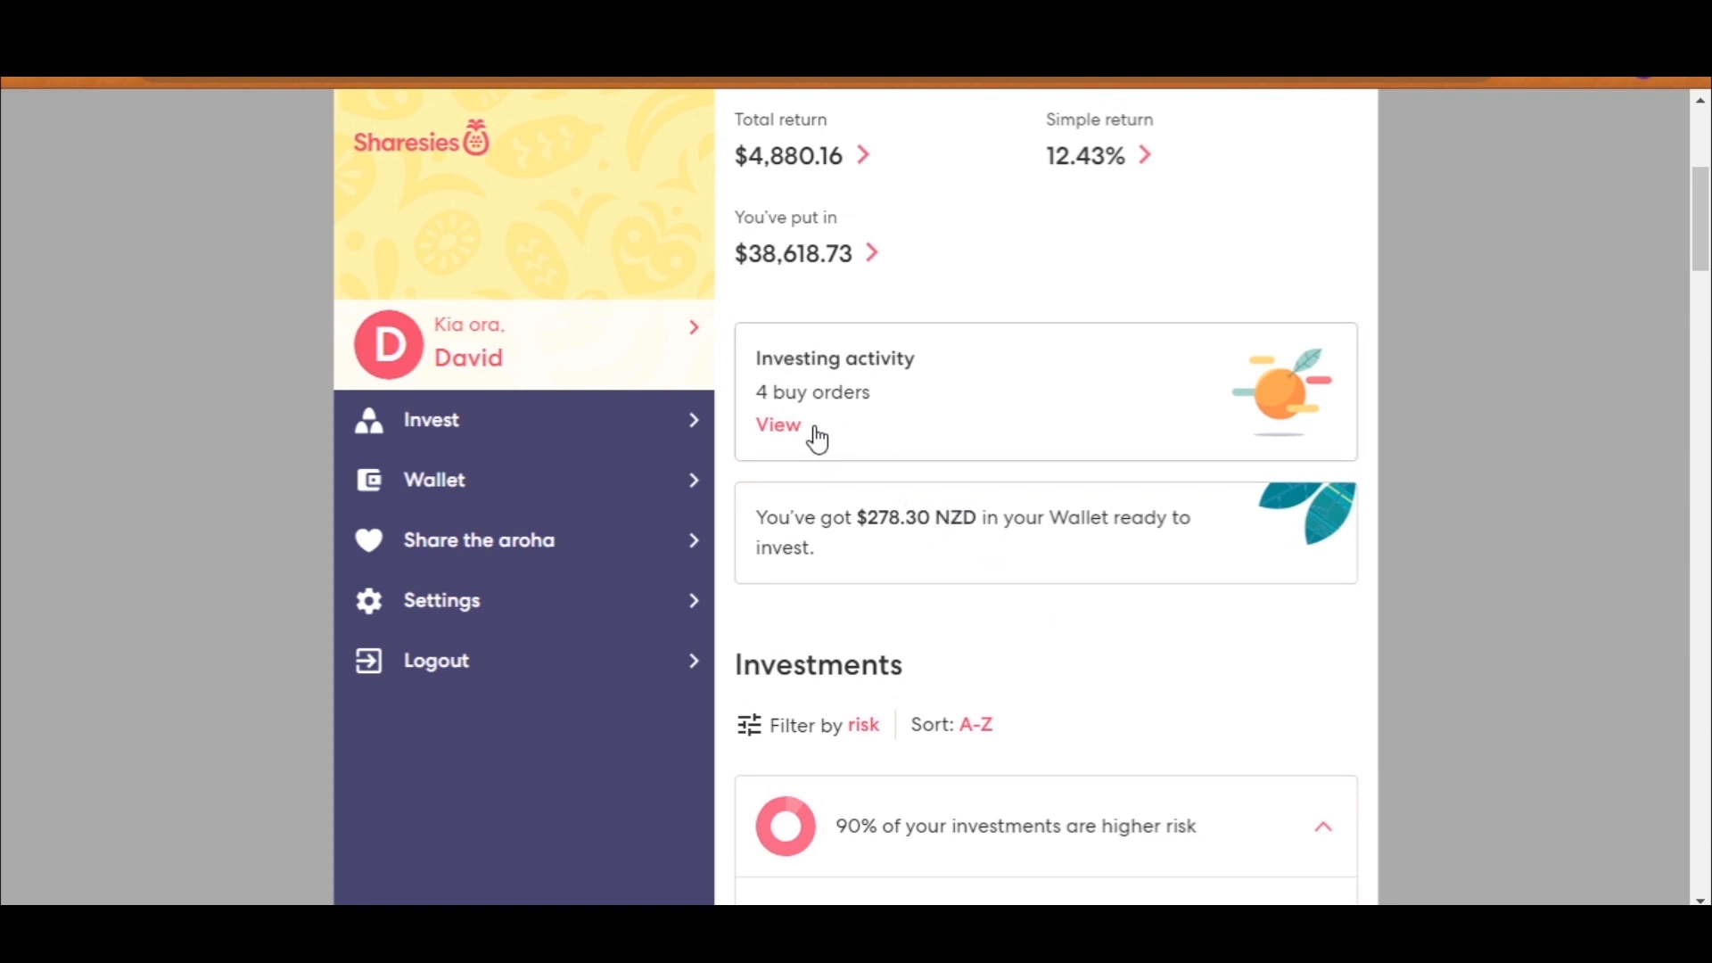
click(778, 425)
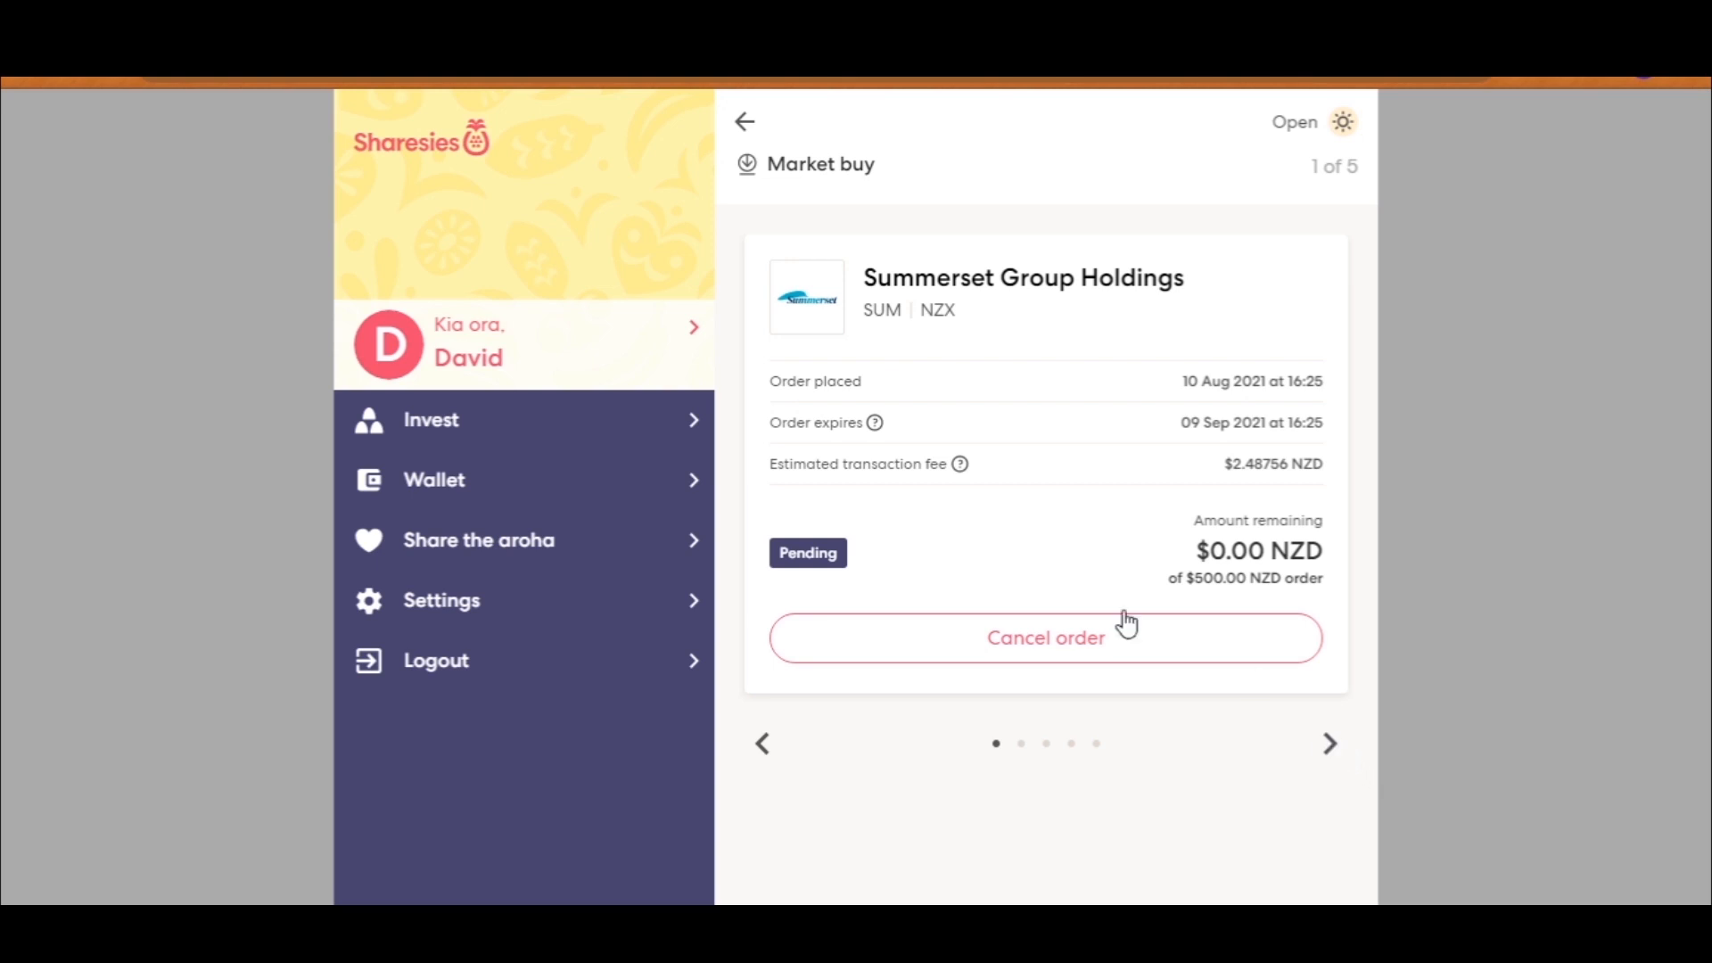
click(1328, 744)
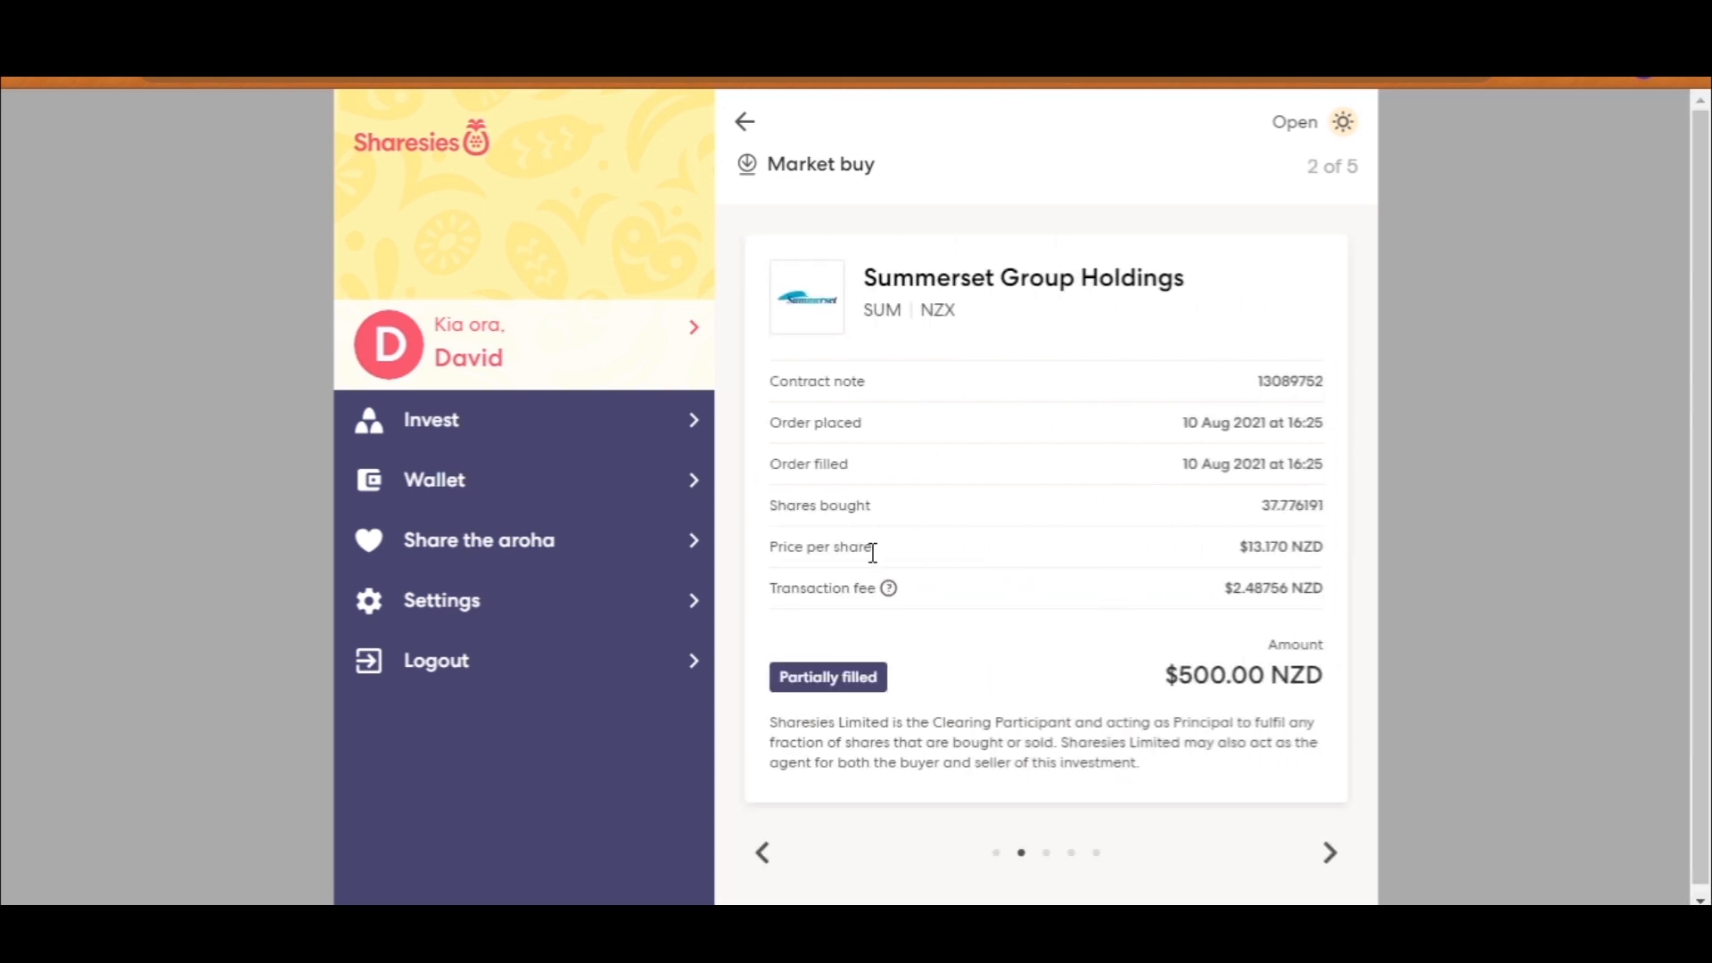
click(1329, 853)
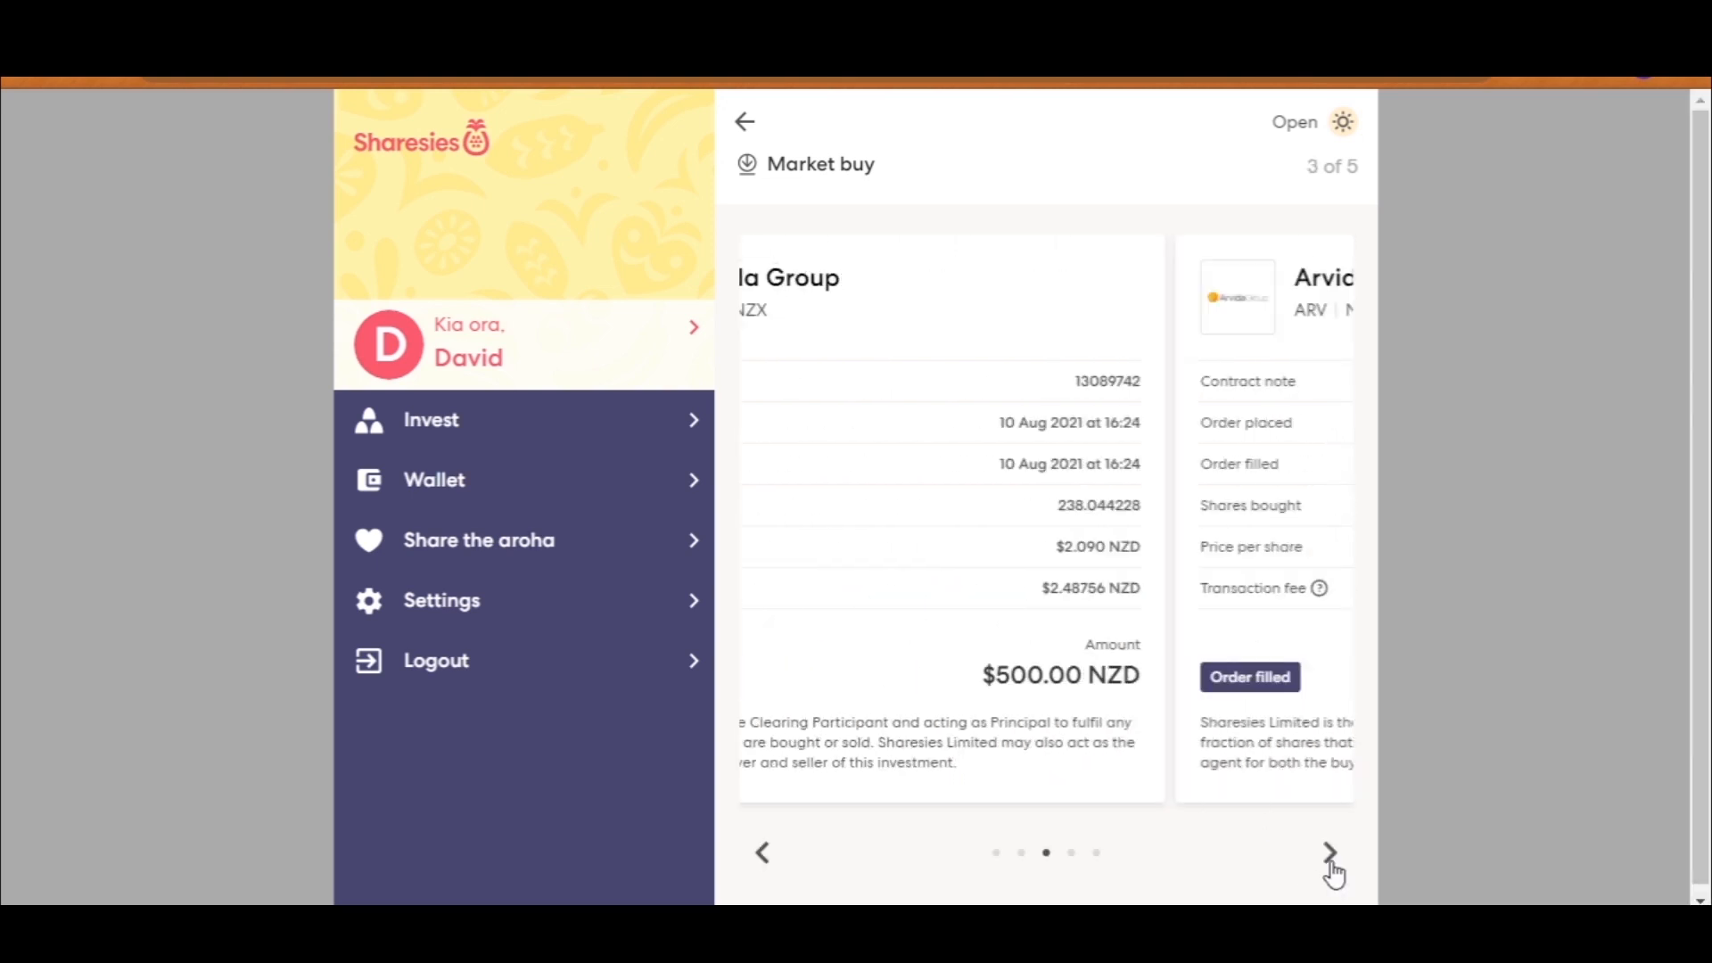
click(1330, 851)
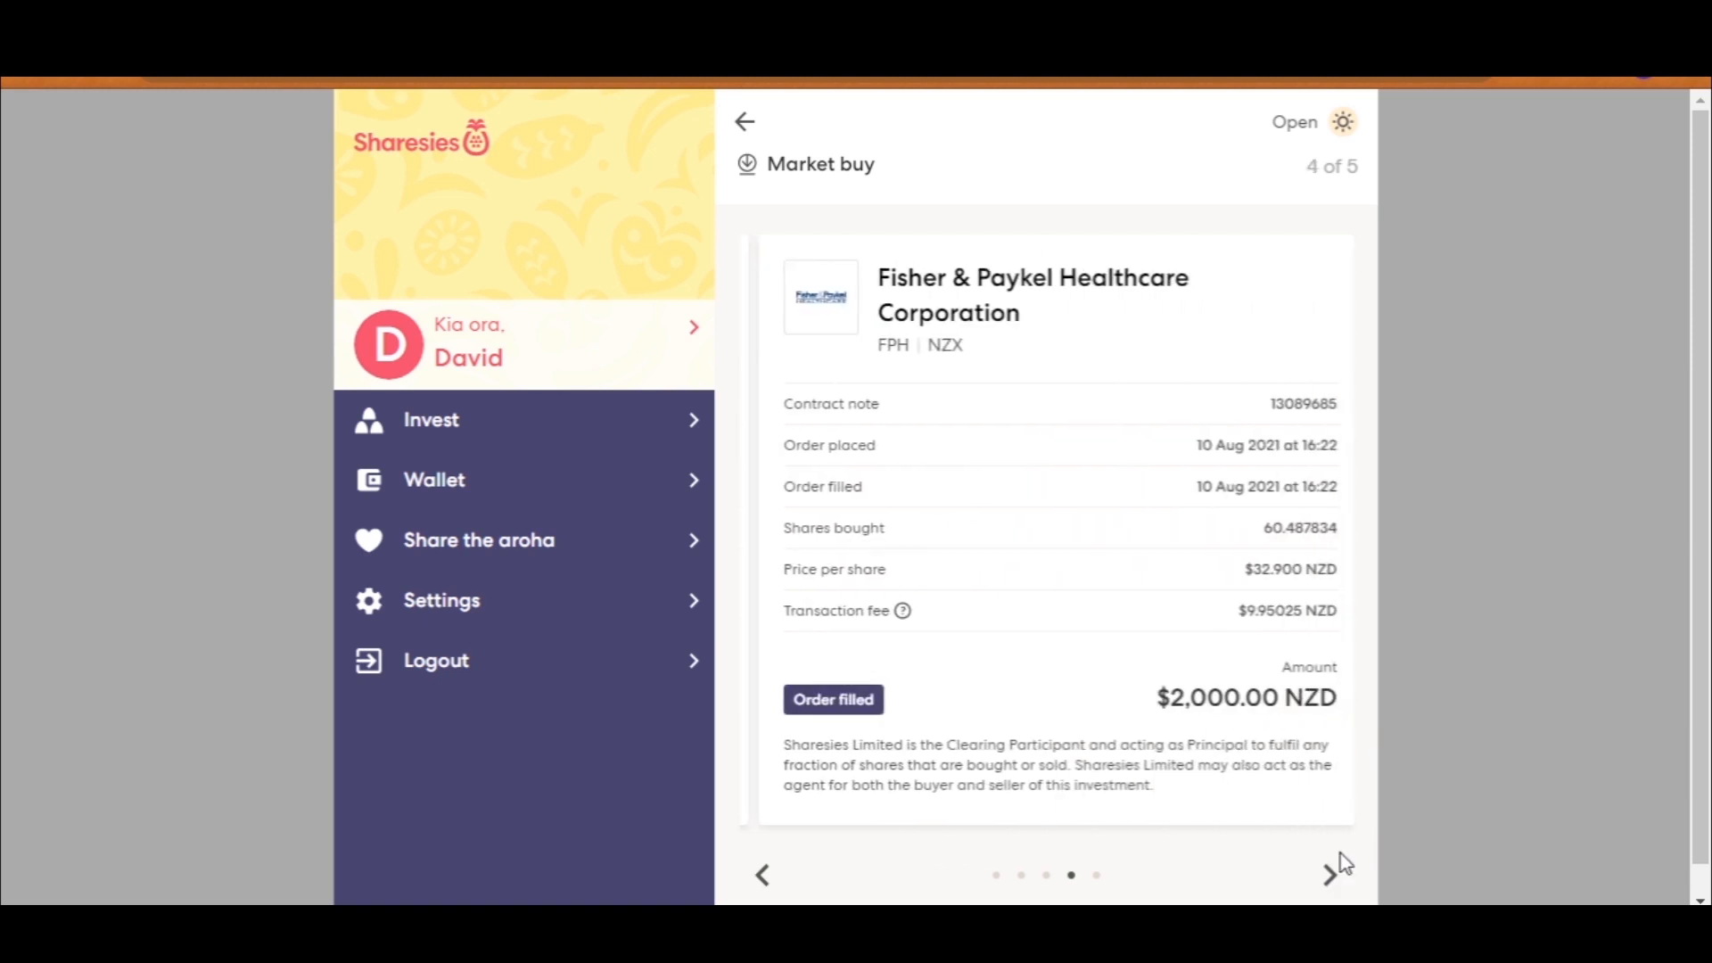
click(1330, 875)
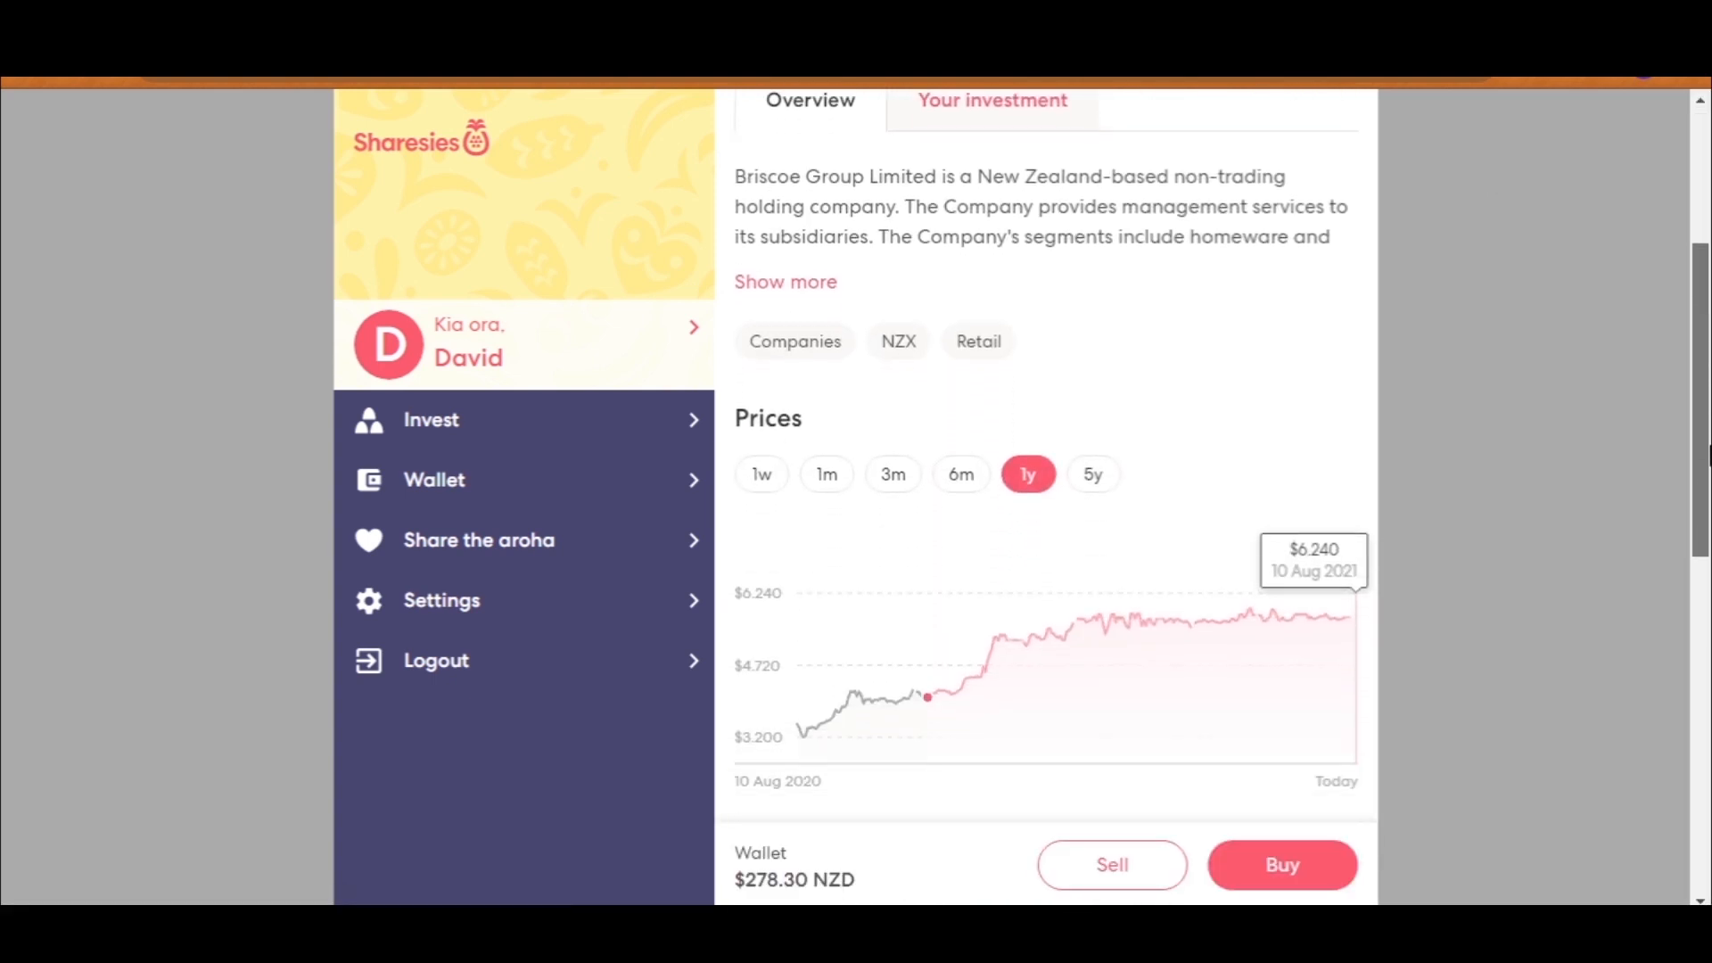
mouse_move(953, 710)
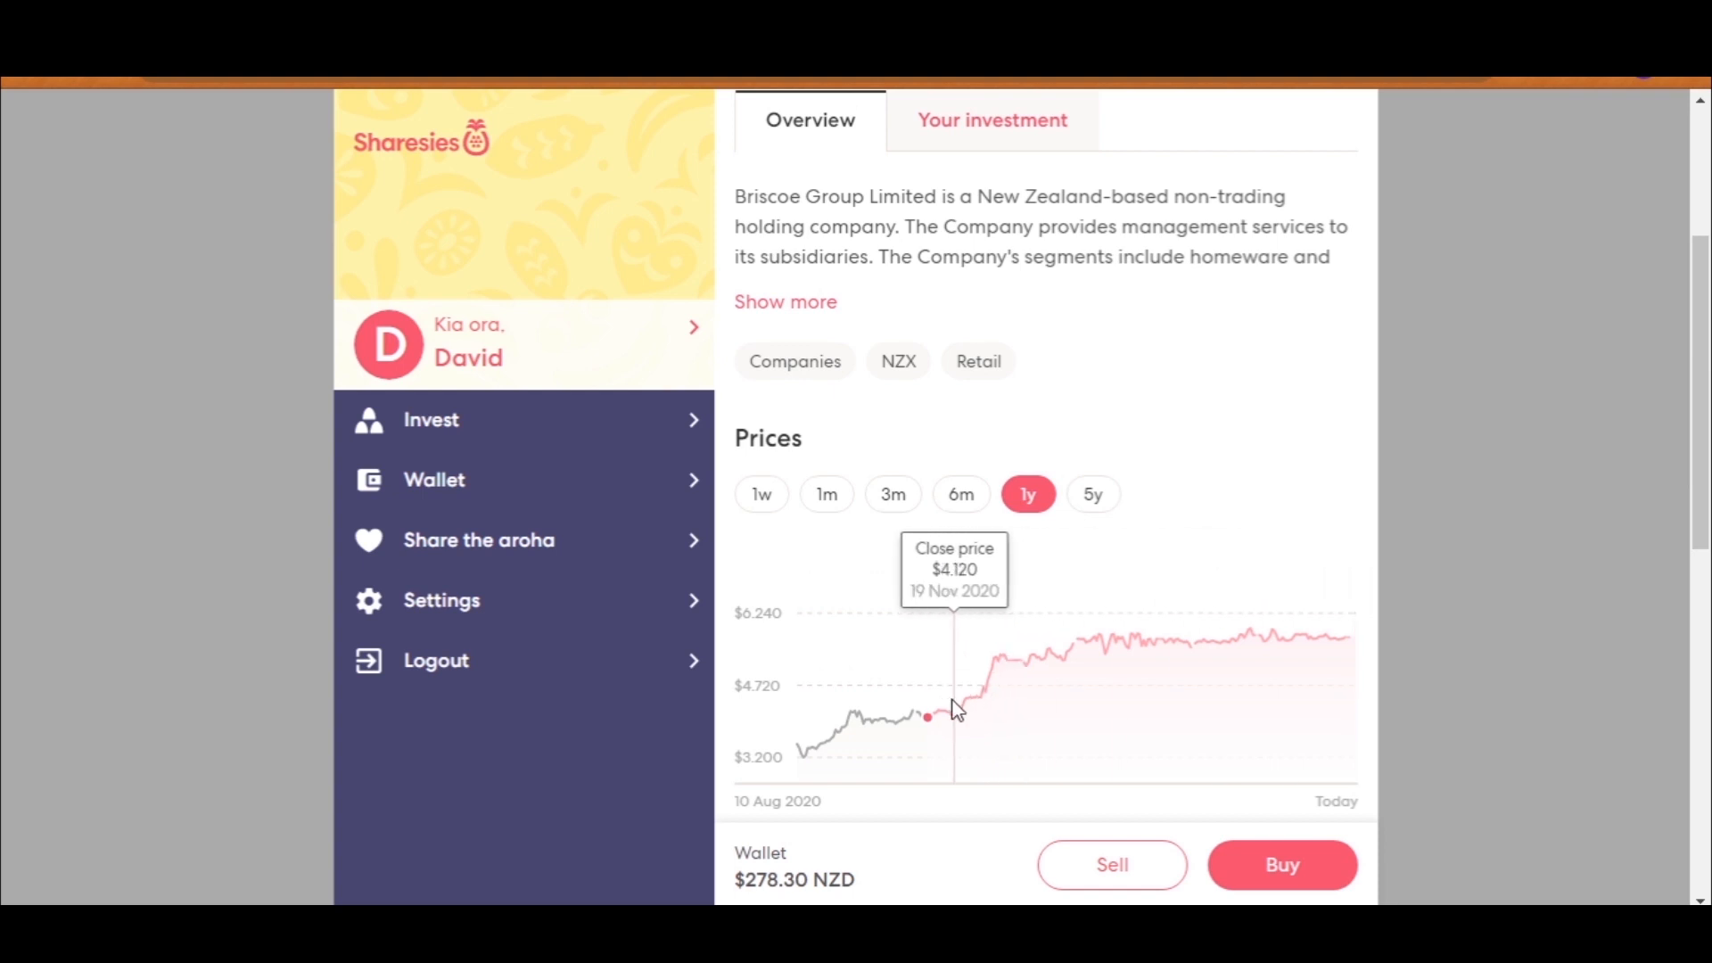
mouse_move(1348, 638)
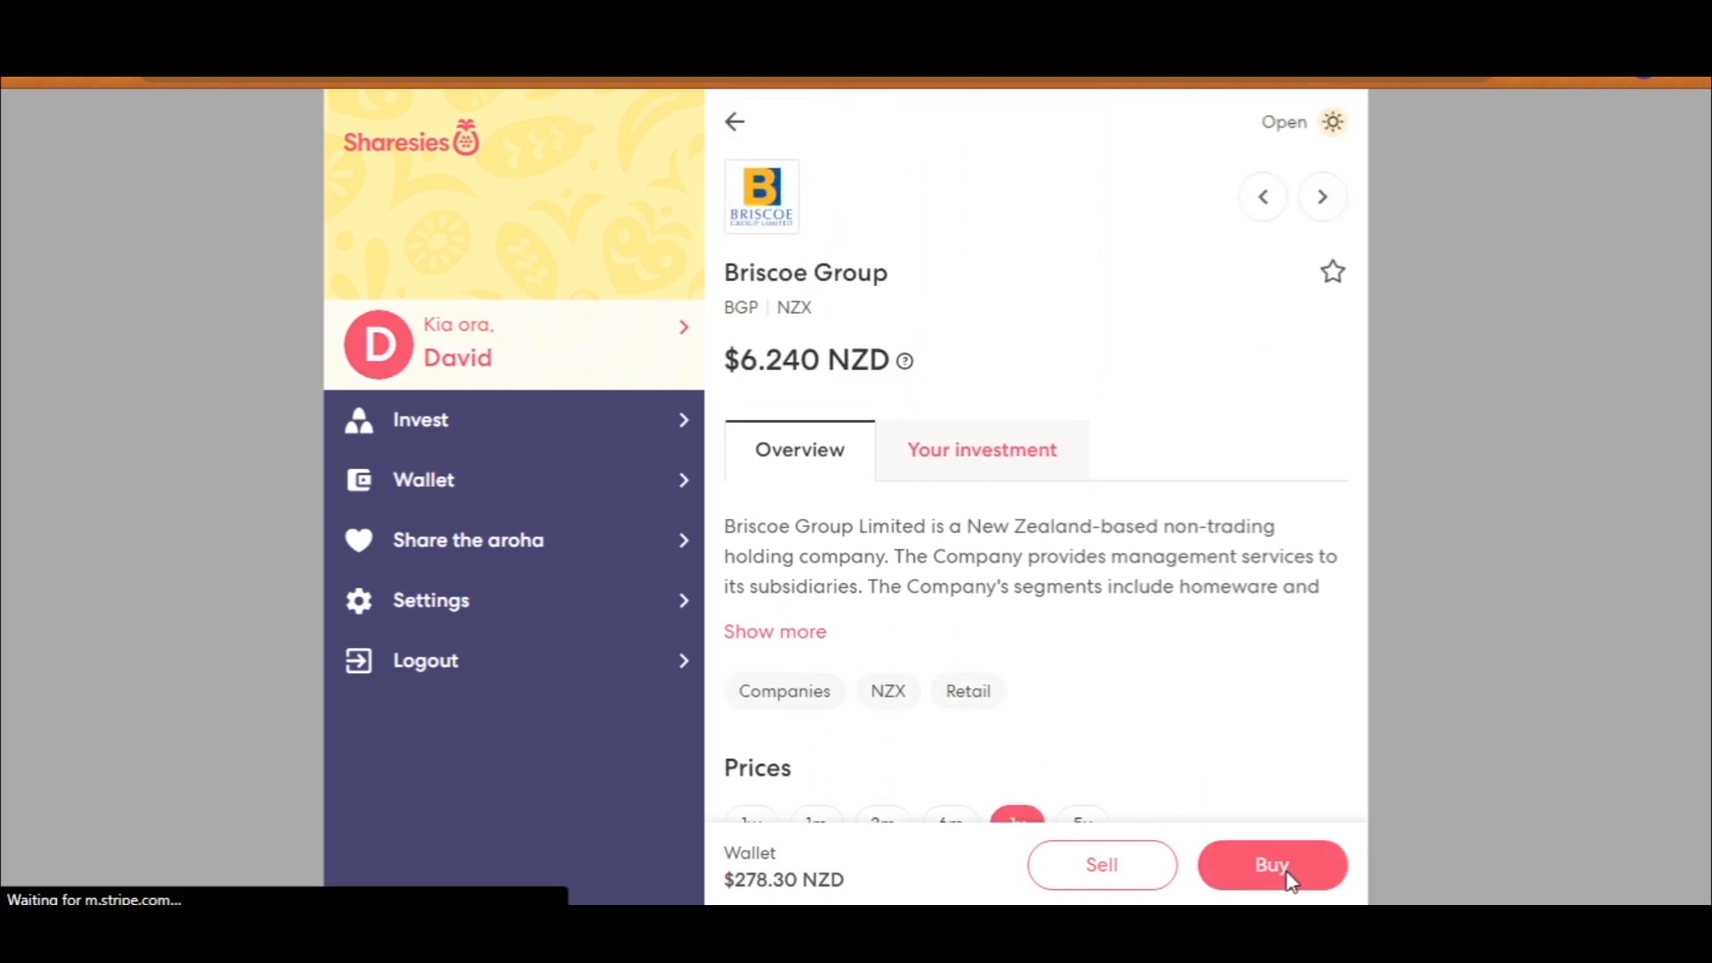
Step: Place a $278 NZD market buy of Briscoe Group, leaving one pending order on the holding
click(1270, 864)
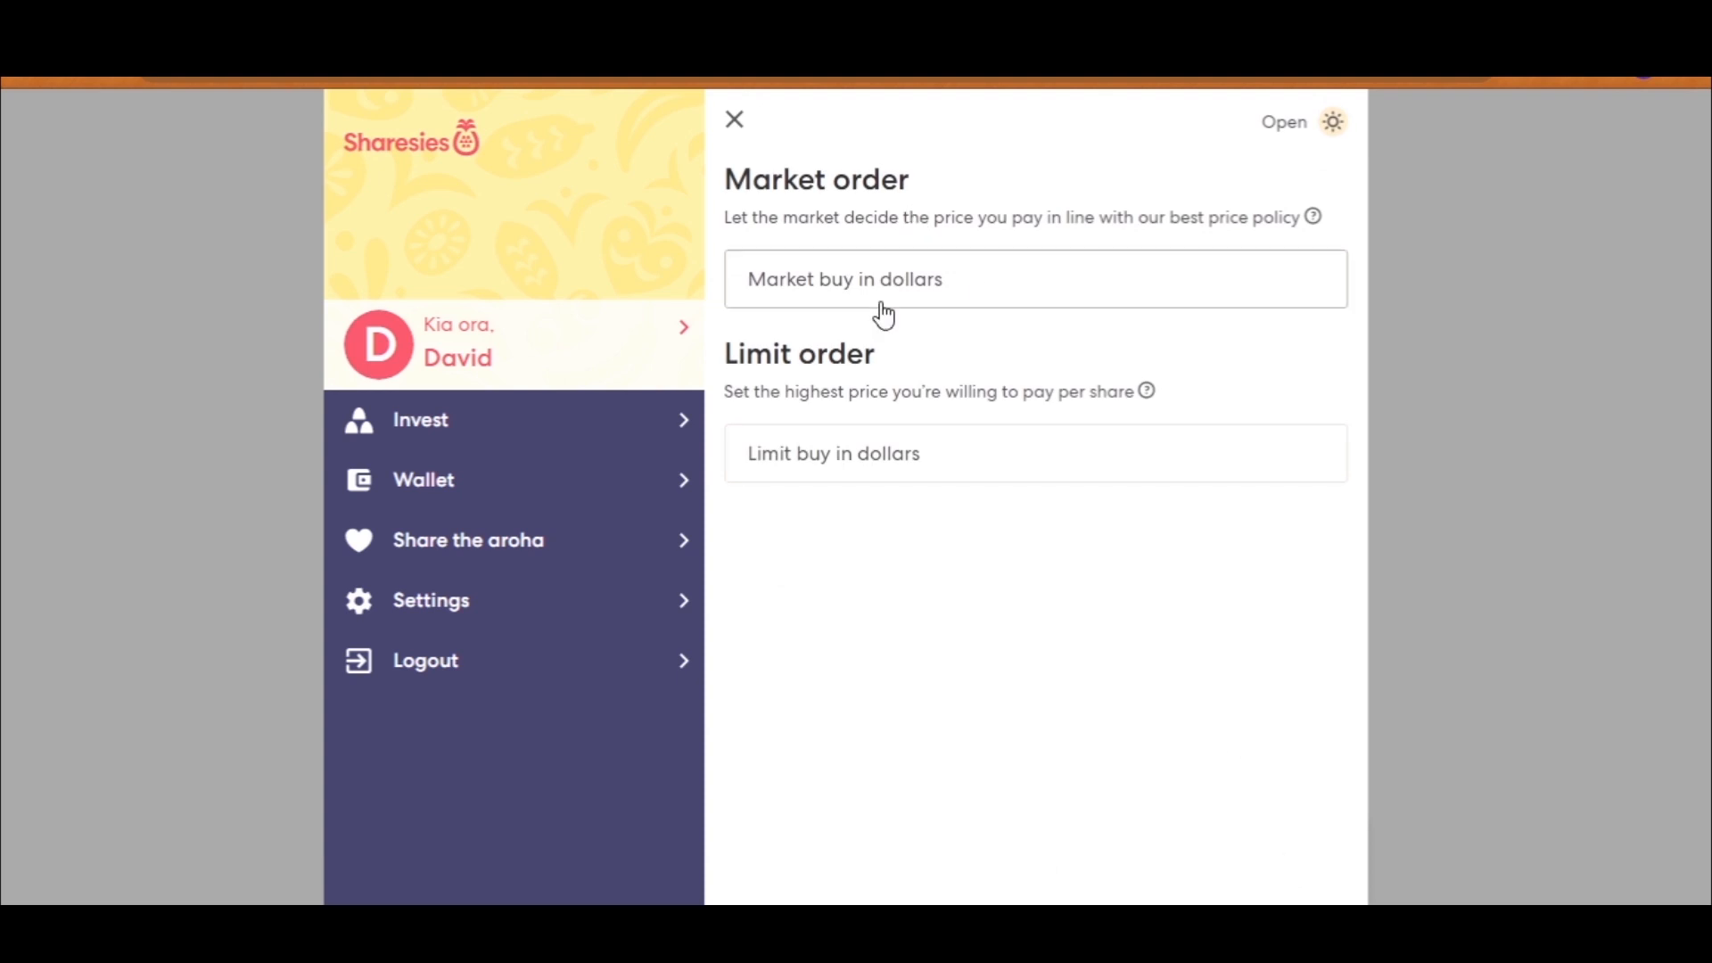
click(1033, 278)
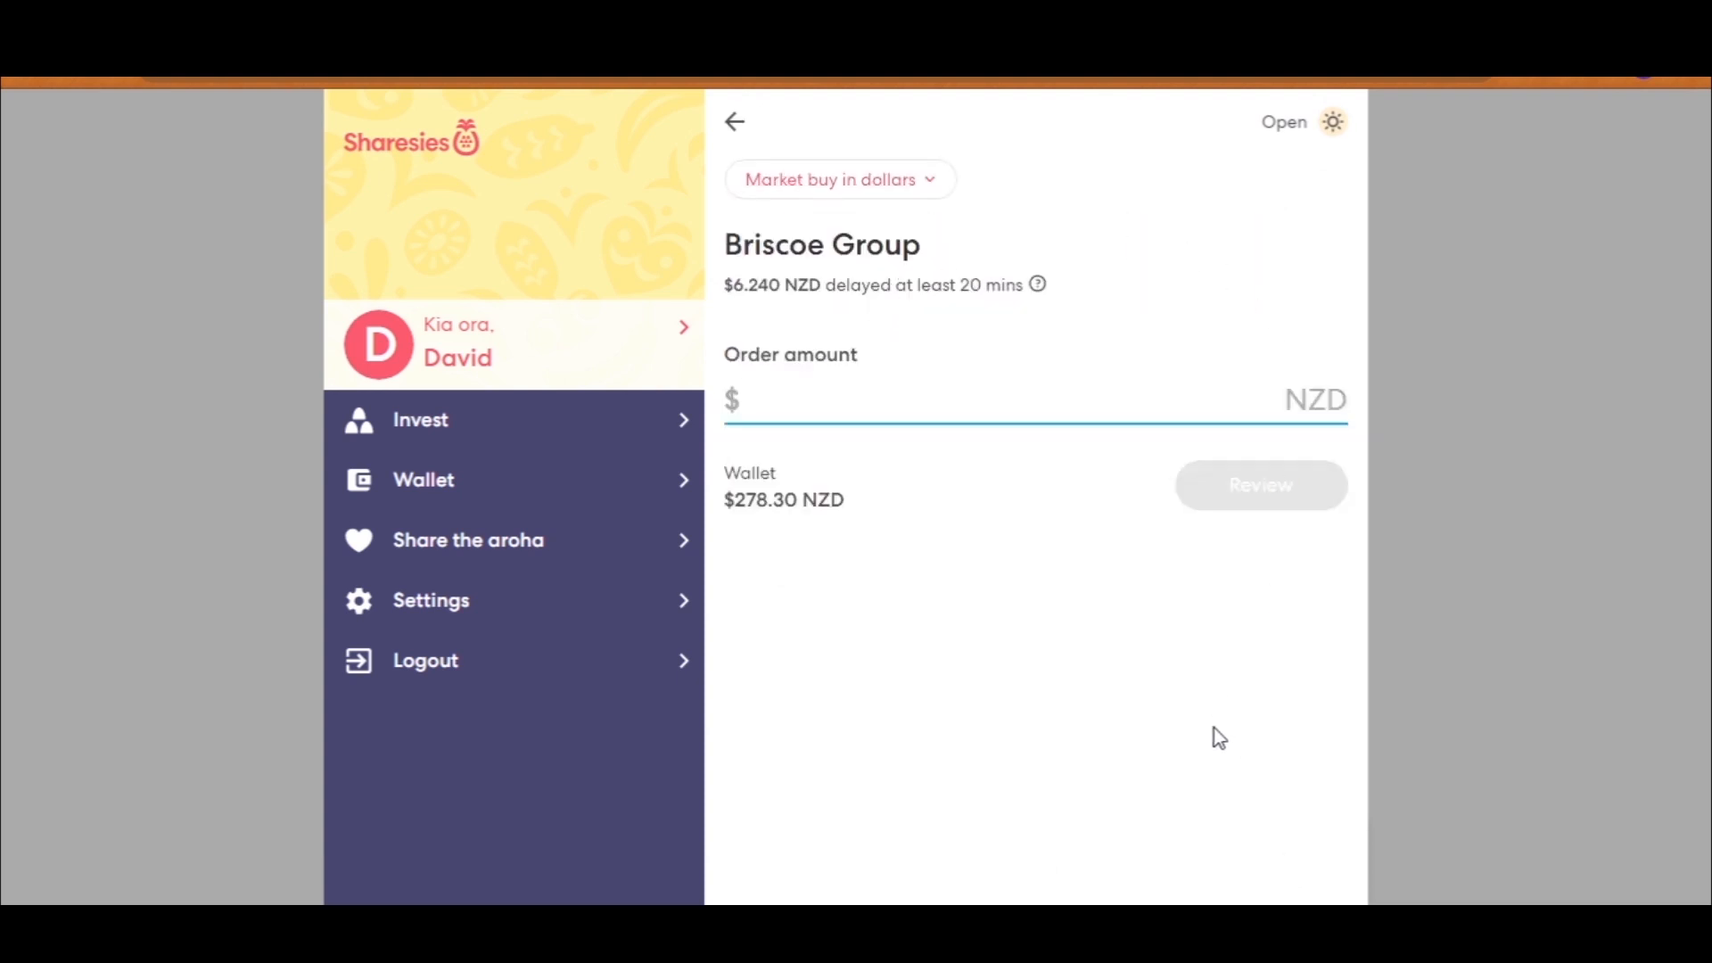
click(1259, 485)
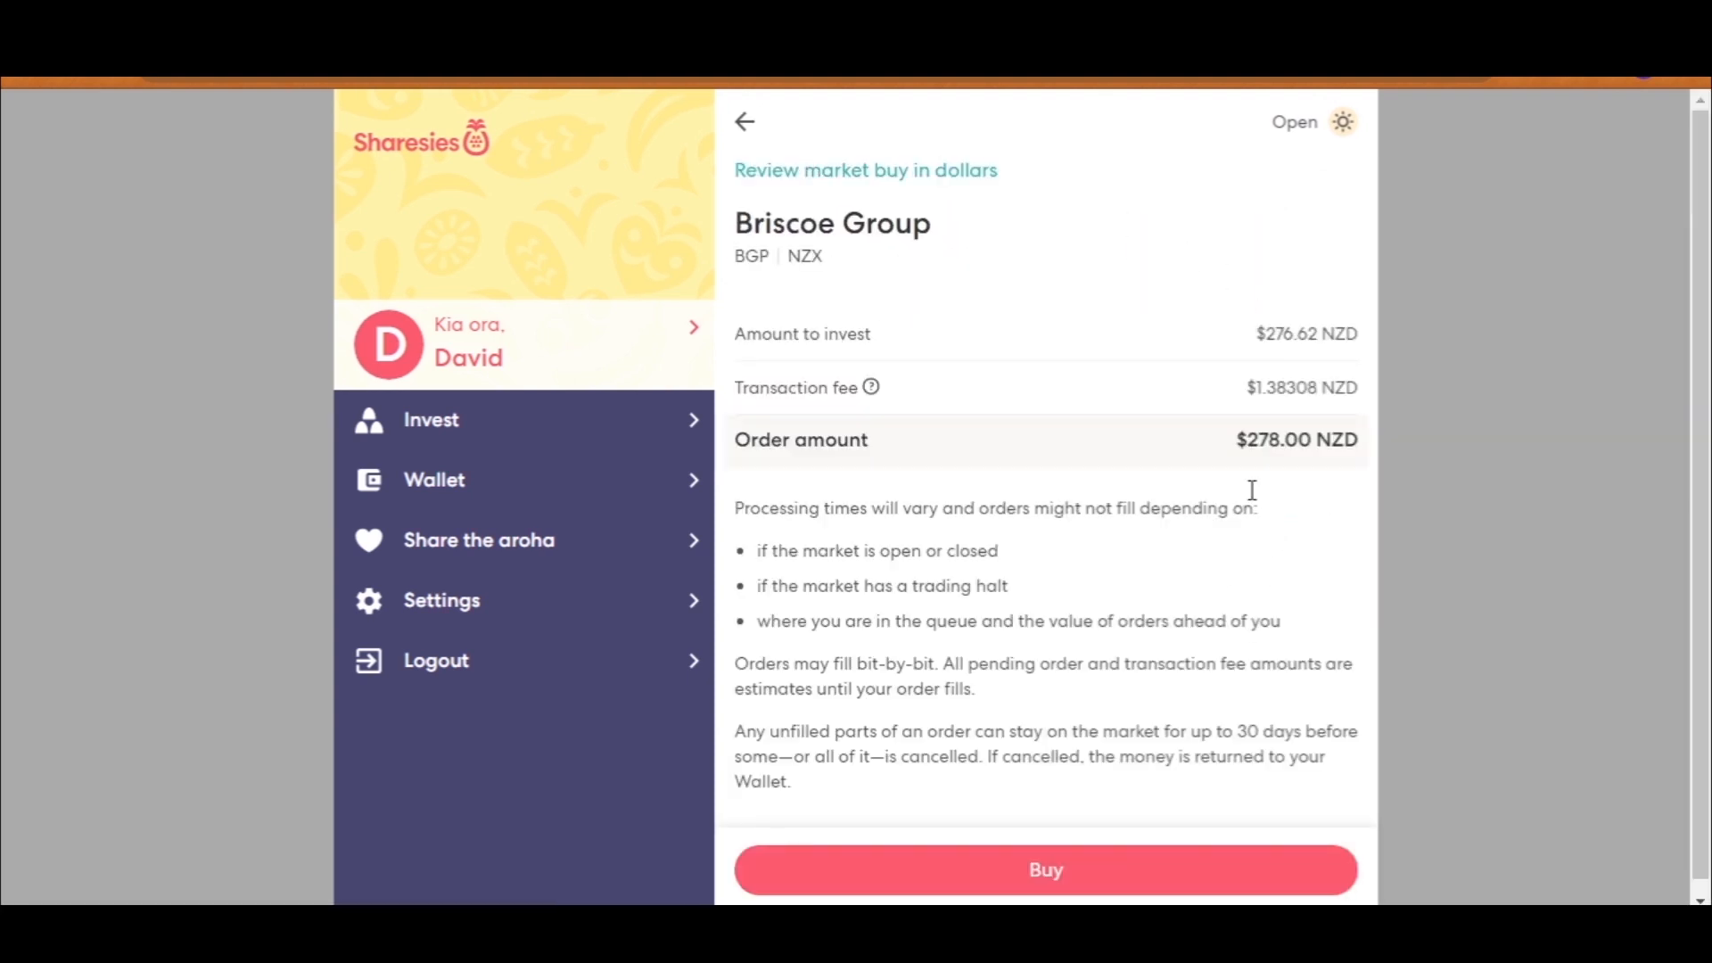
mouse_move(1095, 840)
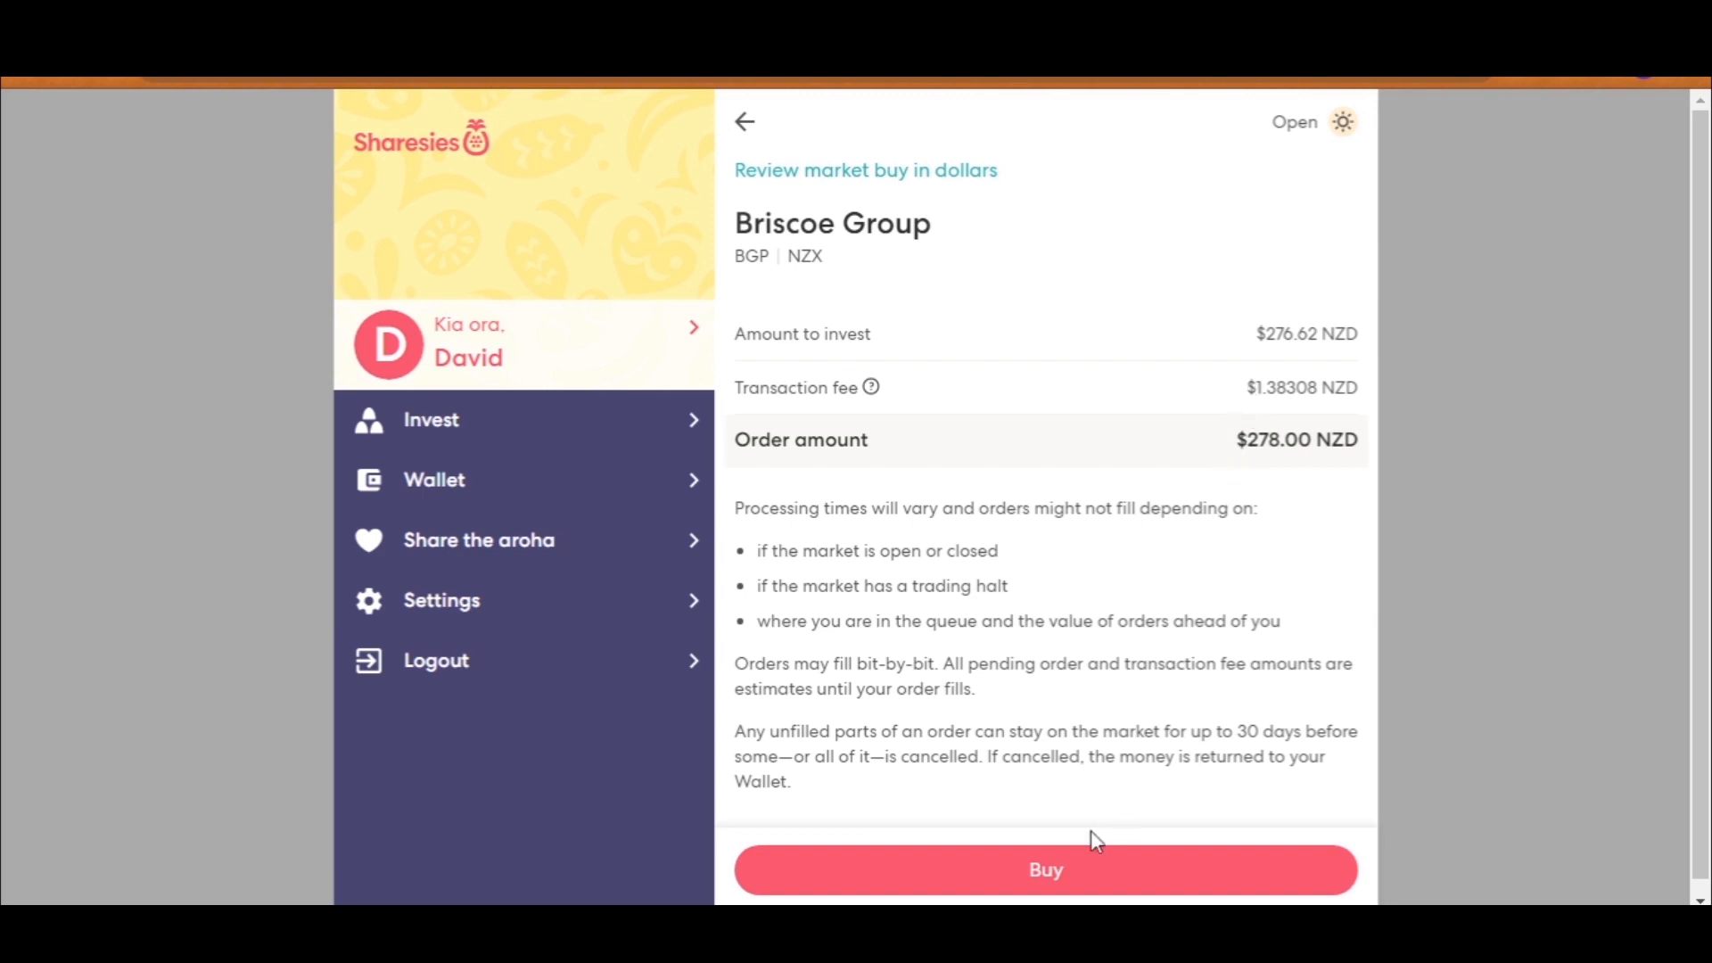
click(1043, 870)
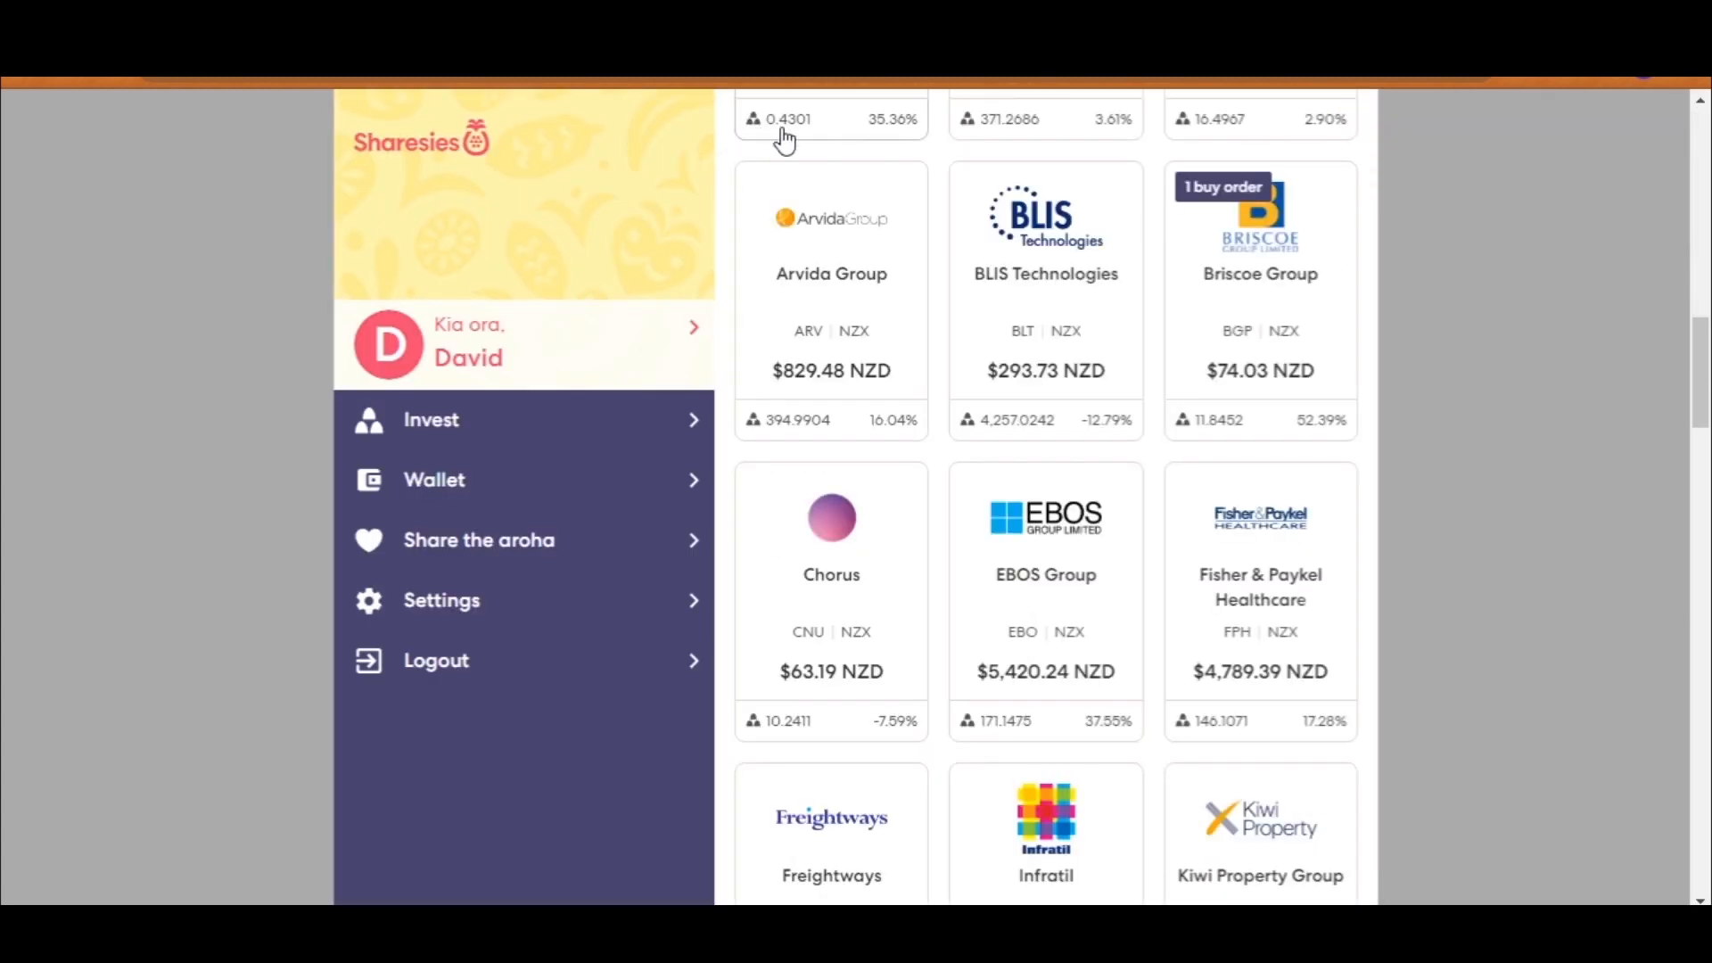
Step: View the investing activity listing the five August 2021 market buys with $0.30 NZD left
scroll(up, 3)
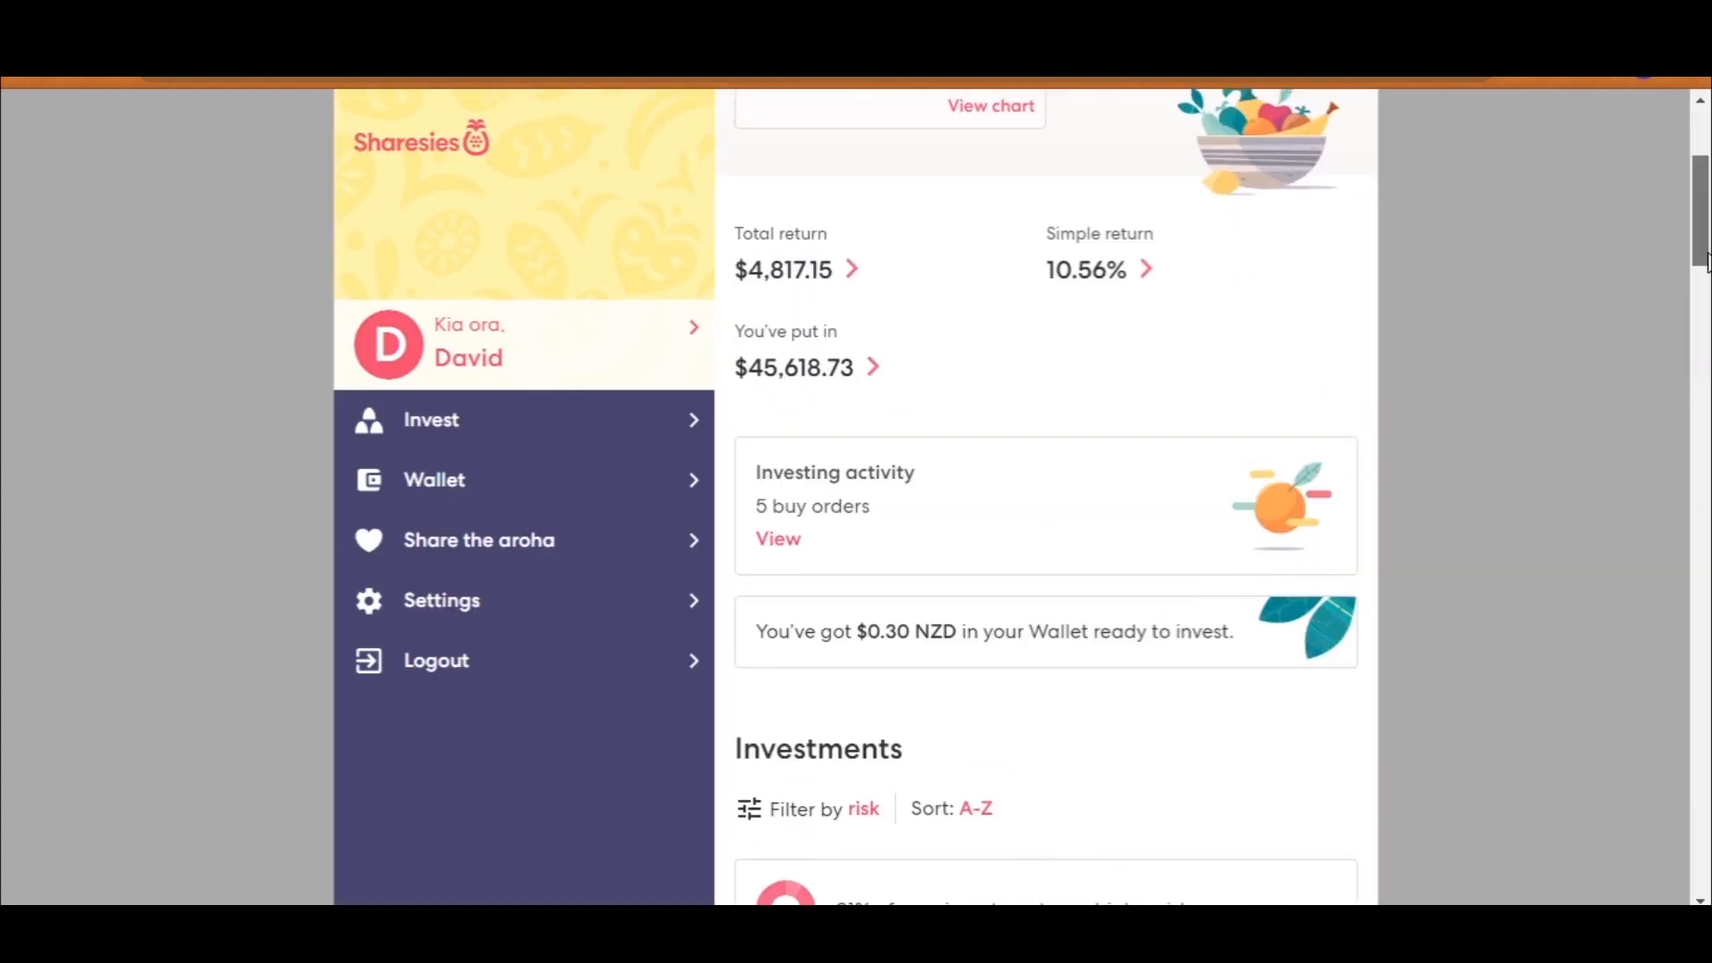
click(778, 538)
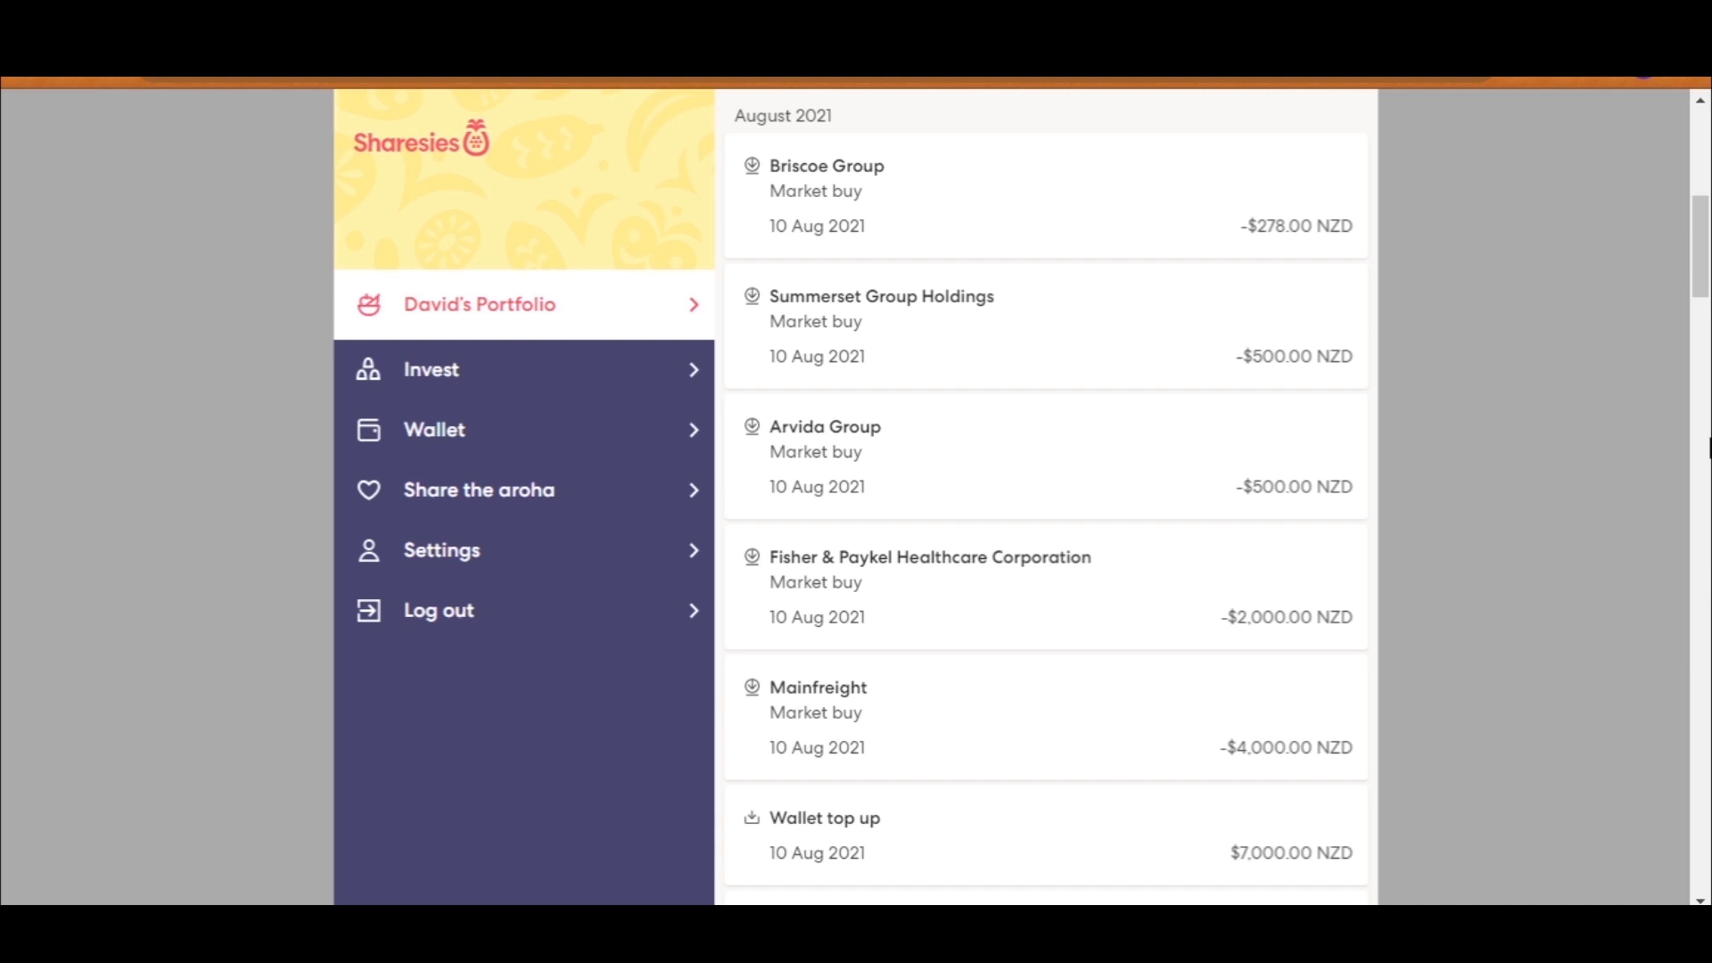
mouse_move(764, 860)
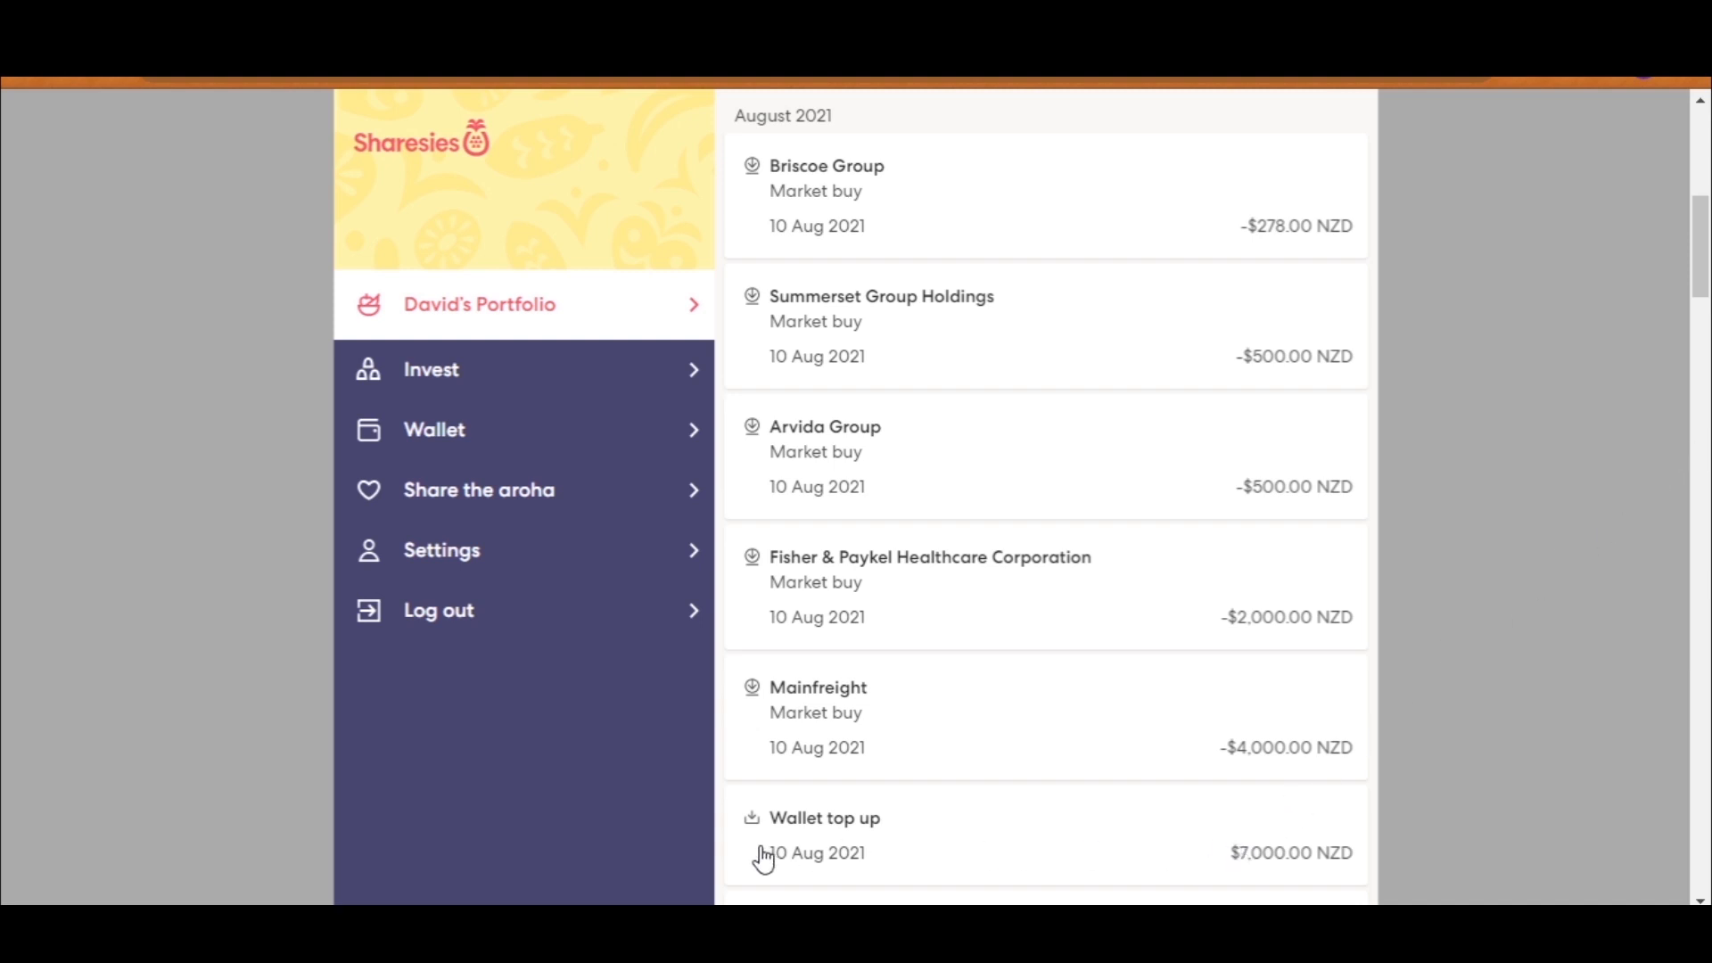
mouse_move(857, 307)
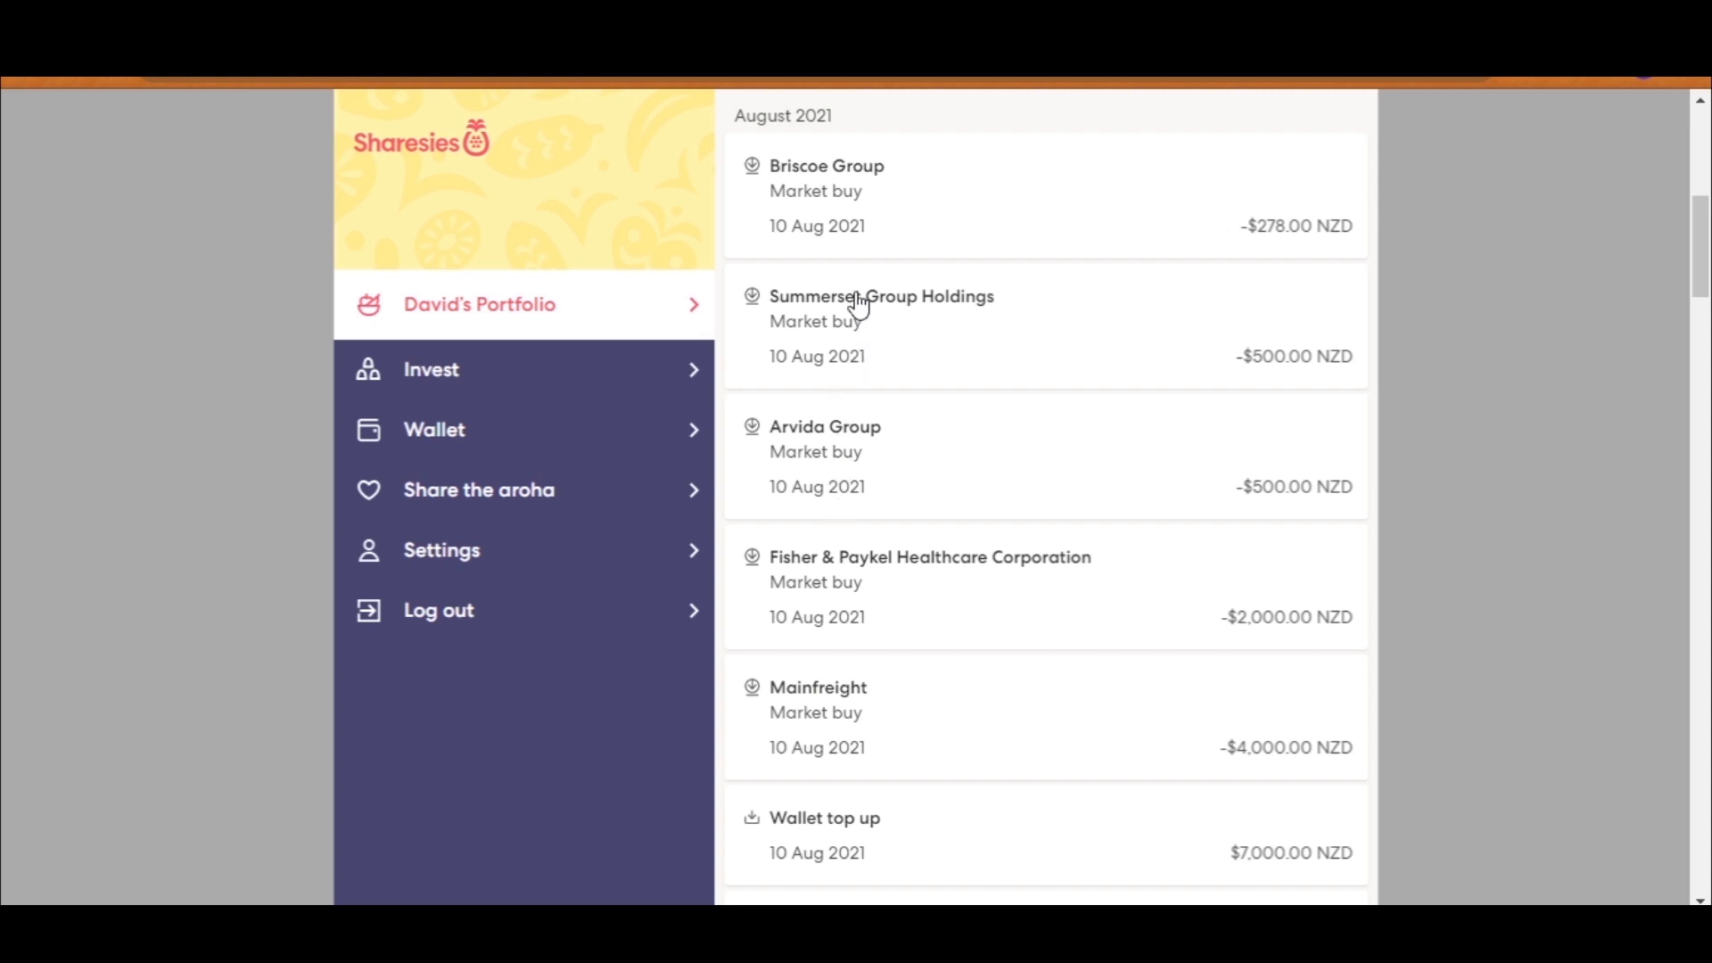
mouse_move(1586, 724)
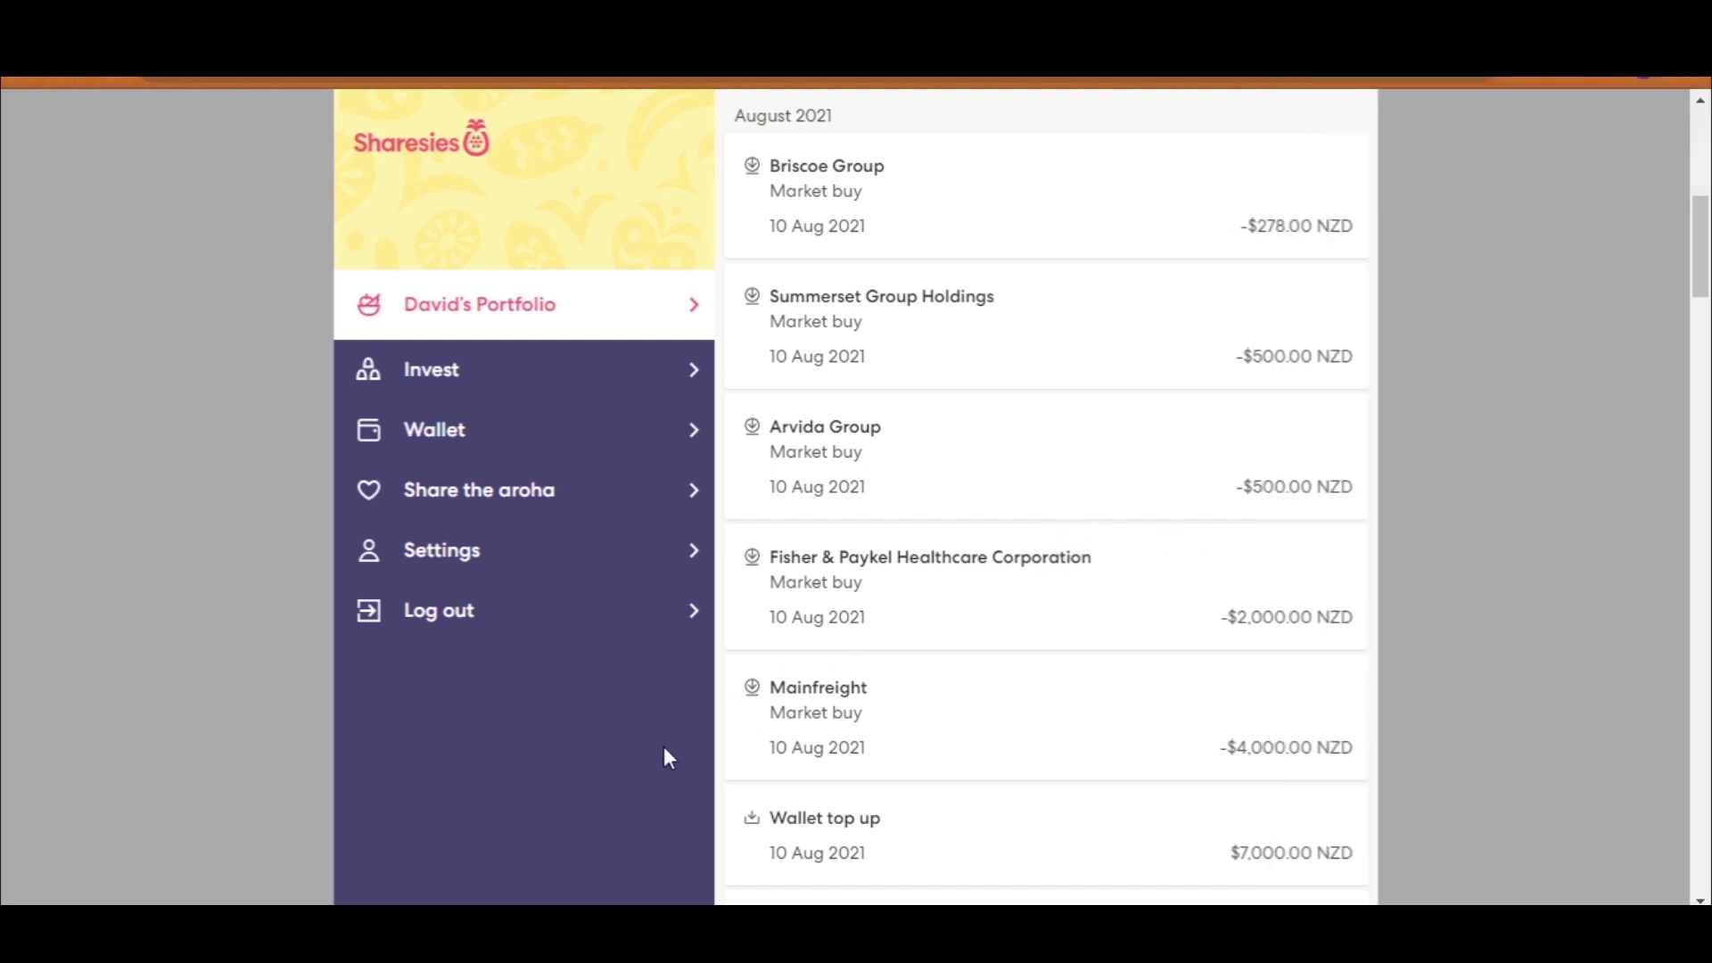
mouse_move(928, 427)
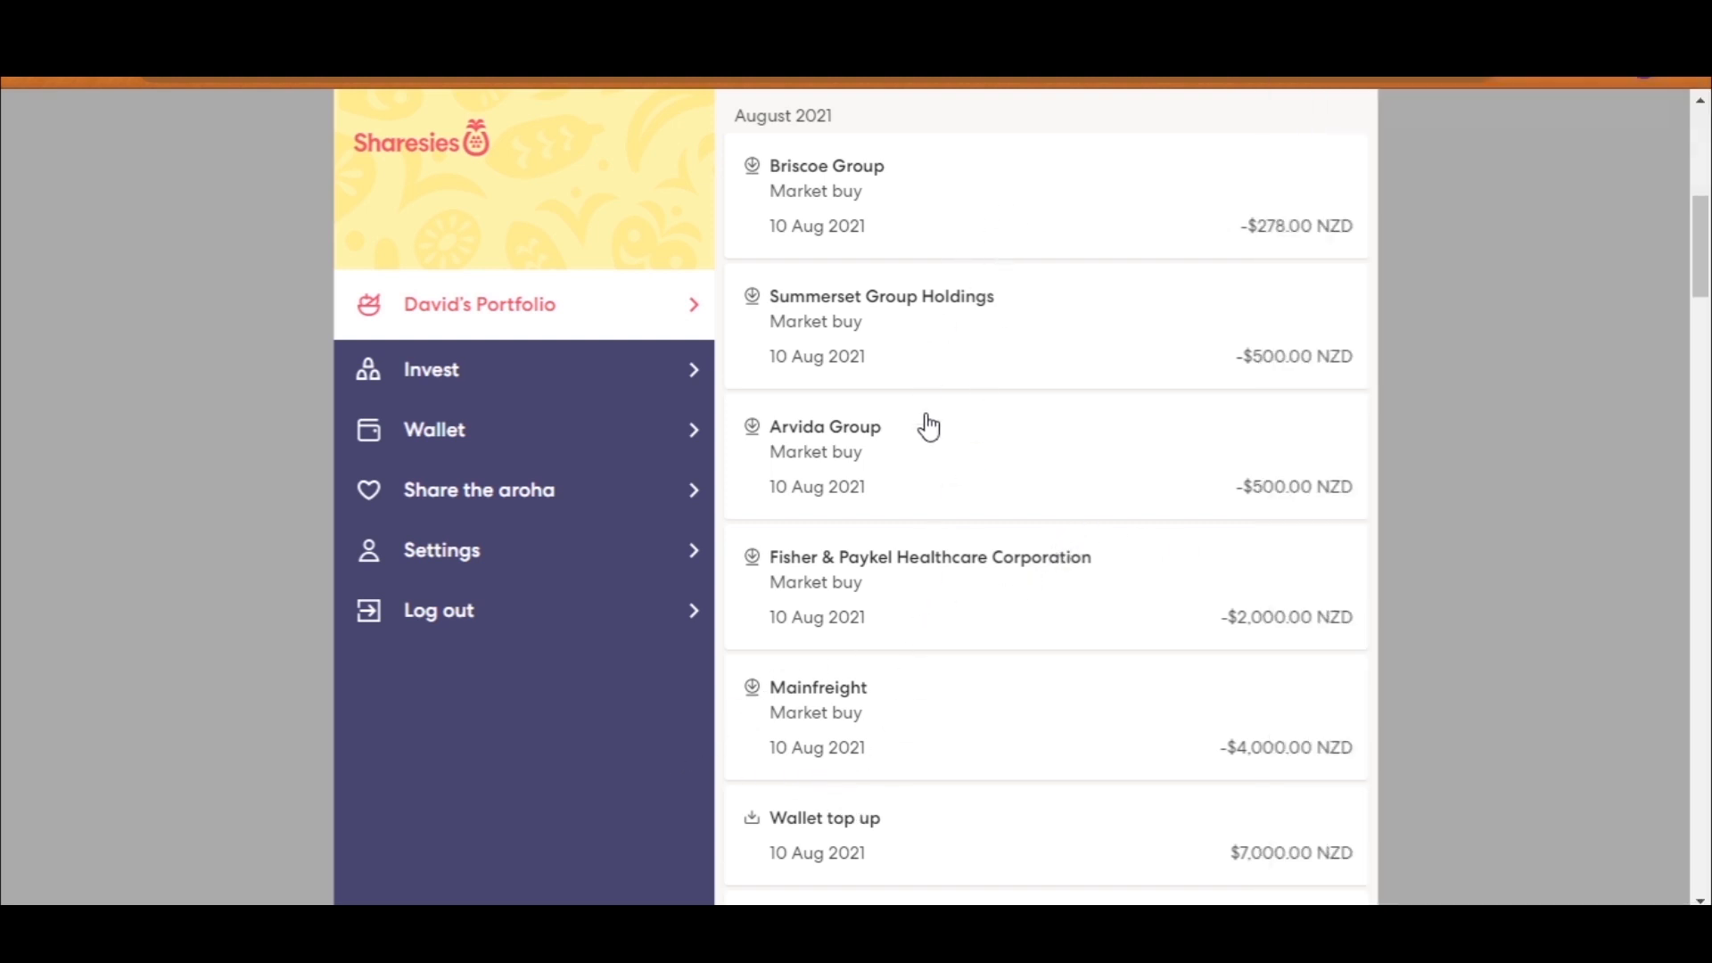
mouse_move(769, 439)
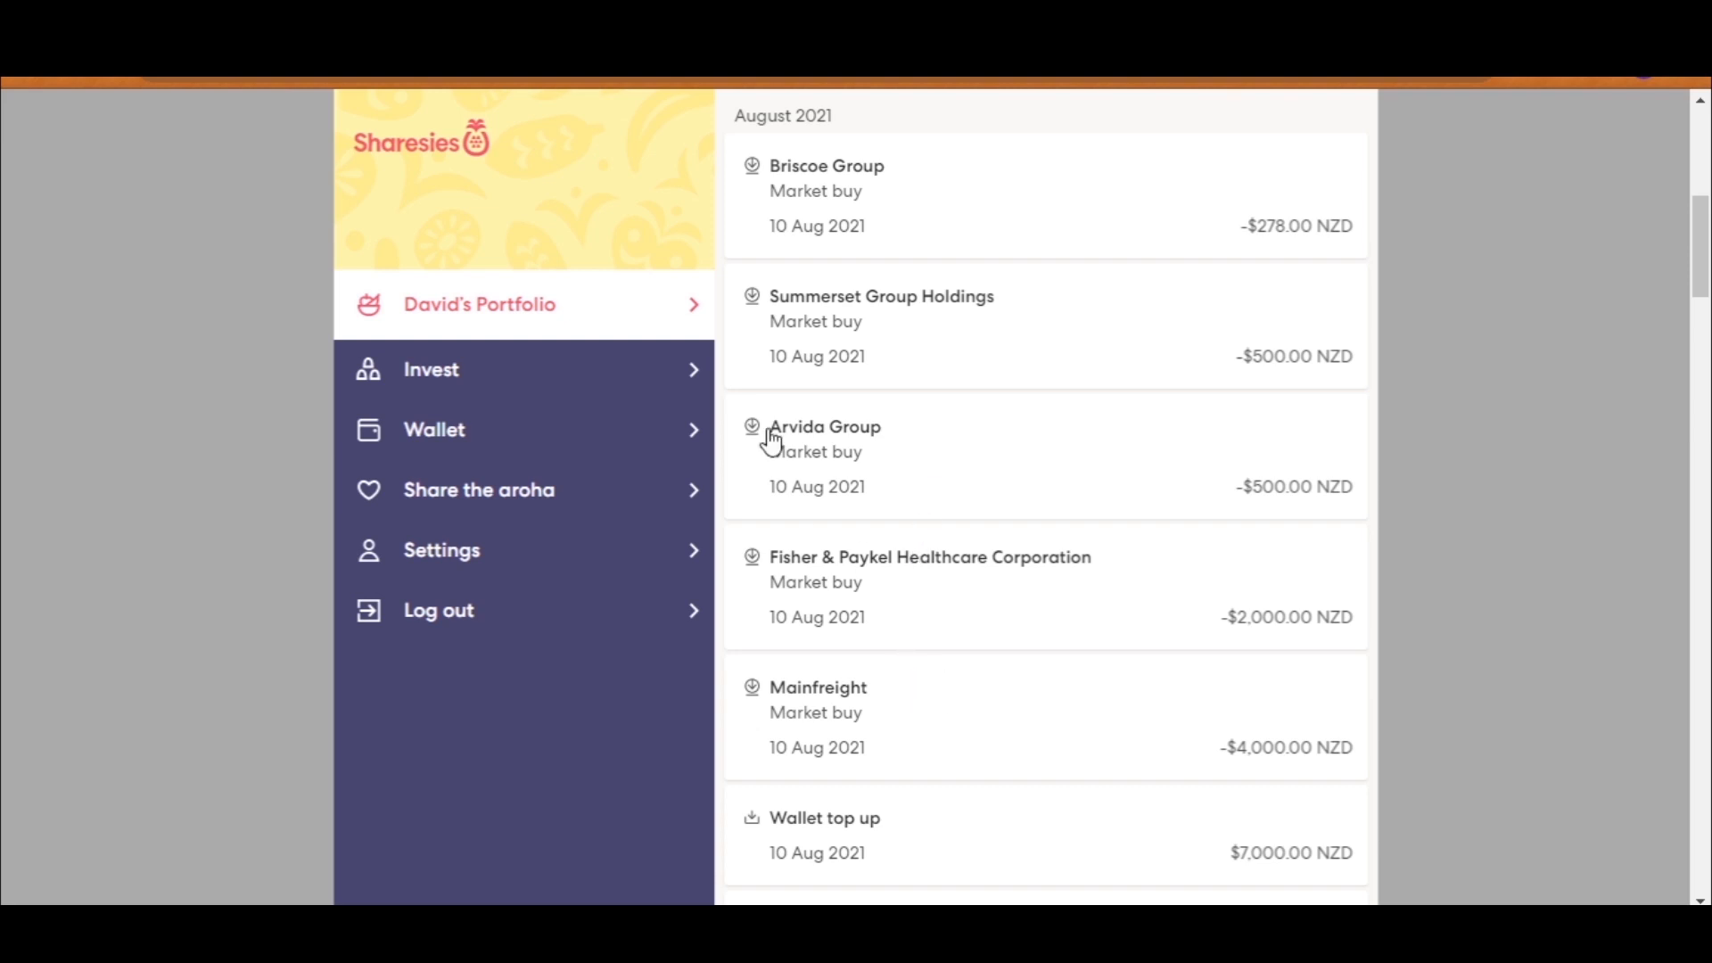
Step: Return to David's Portfolio showing $51,187.98 estimated value and a 14.56% simple return
click(478, 303)
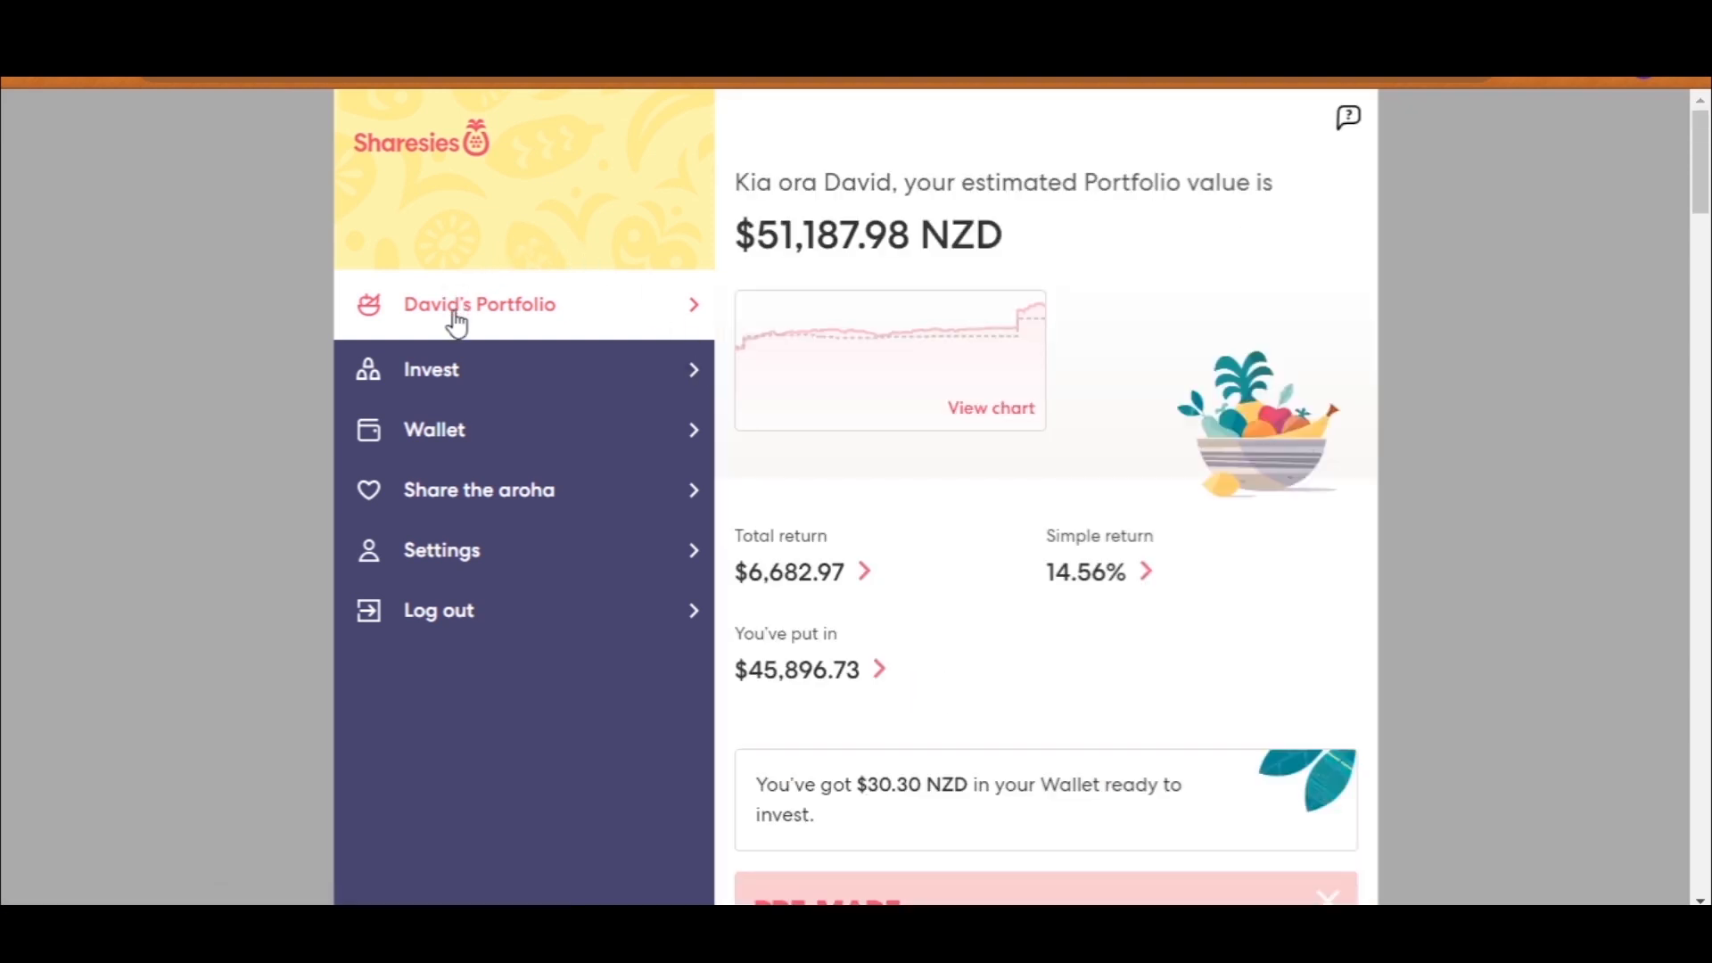
mouse_move(485, 237)
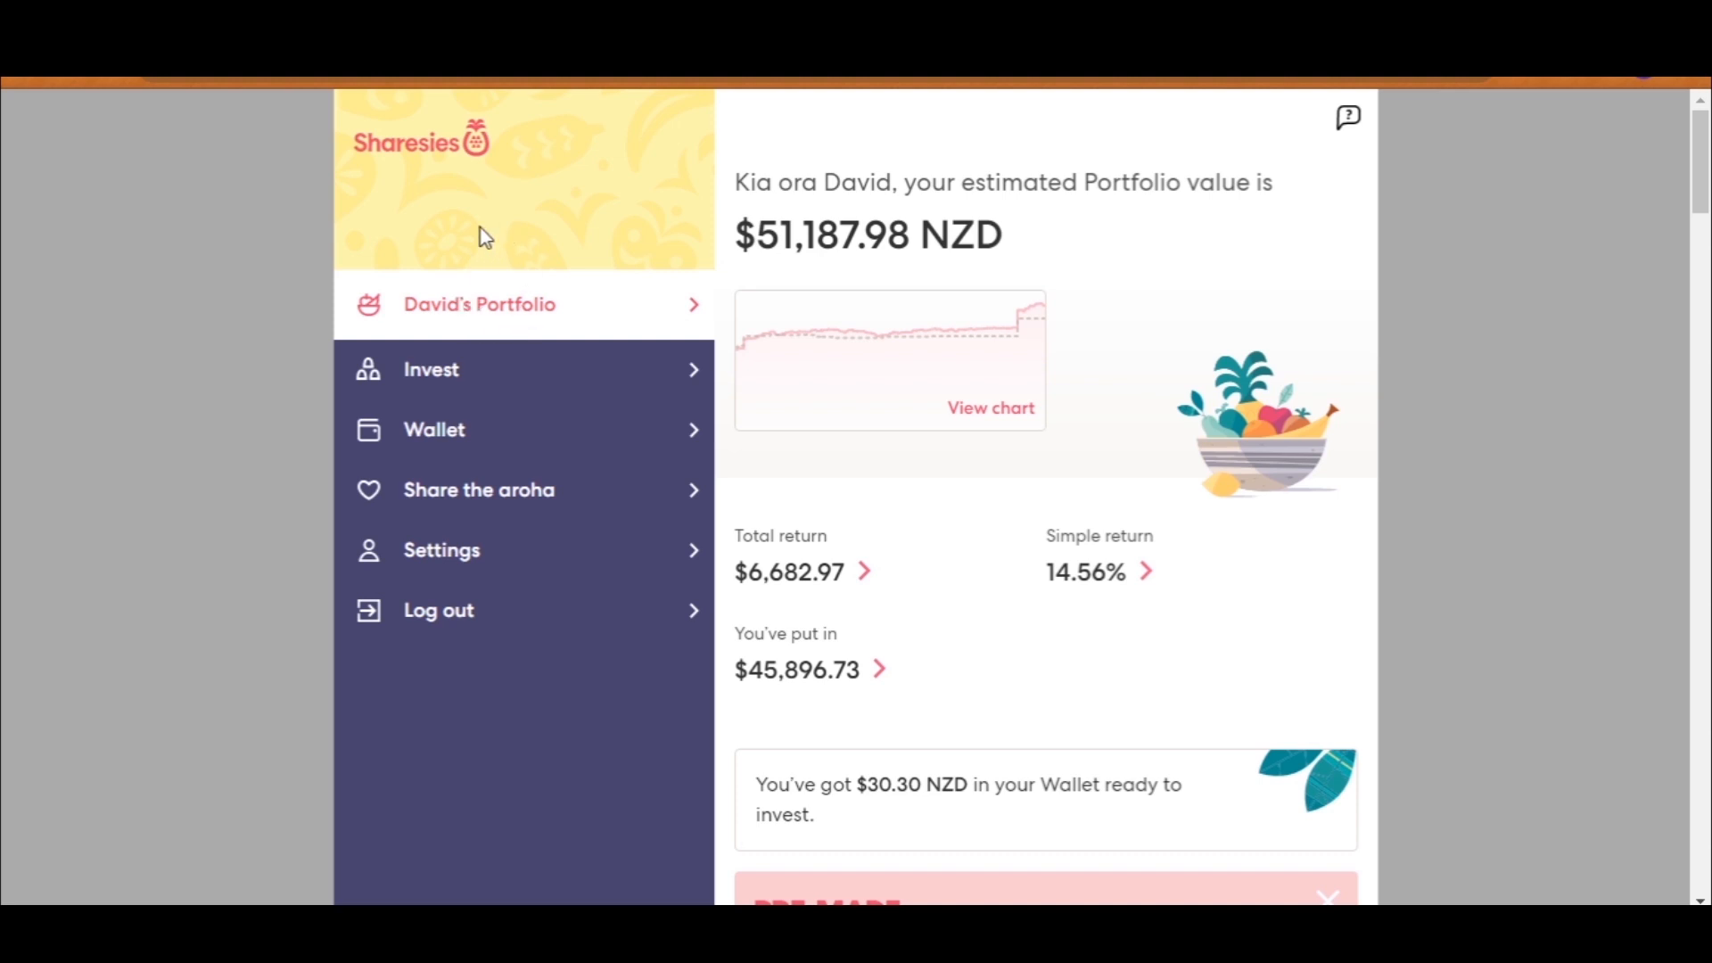
mouse_move(492, 327)
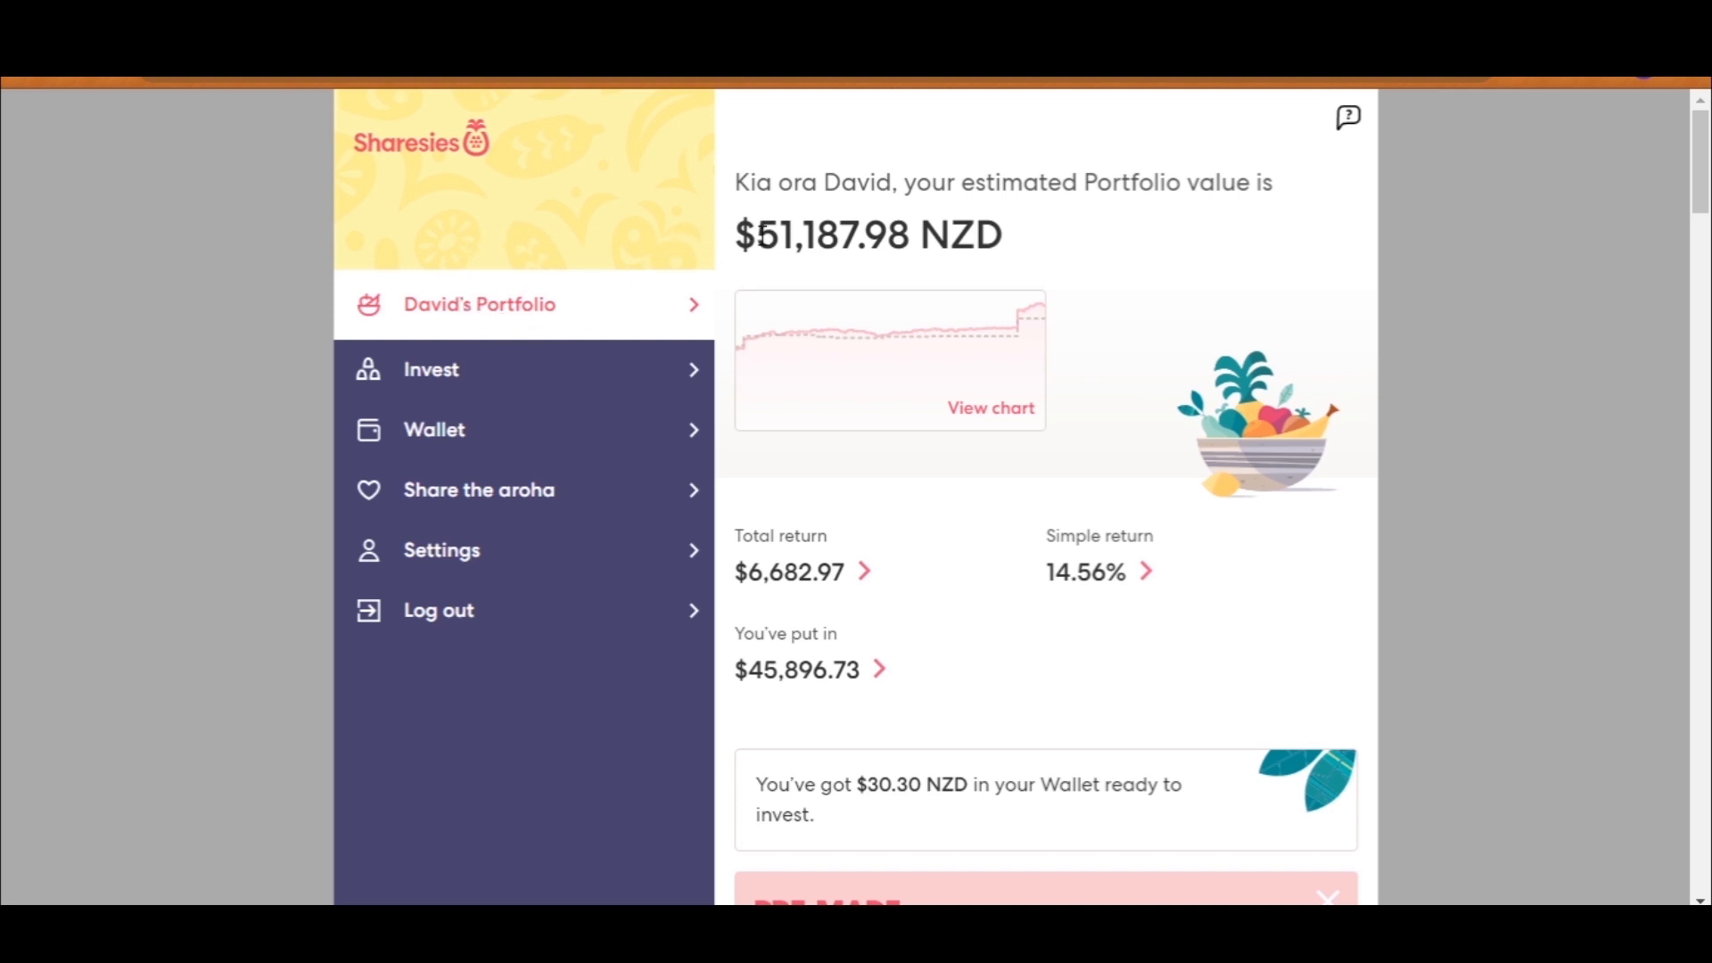
double_click(808, 234)
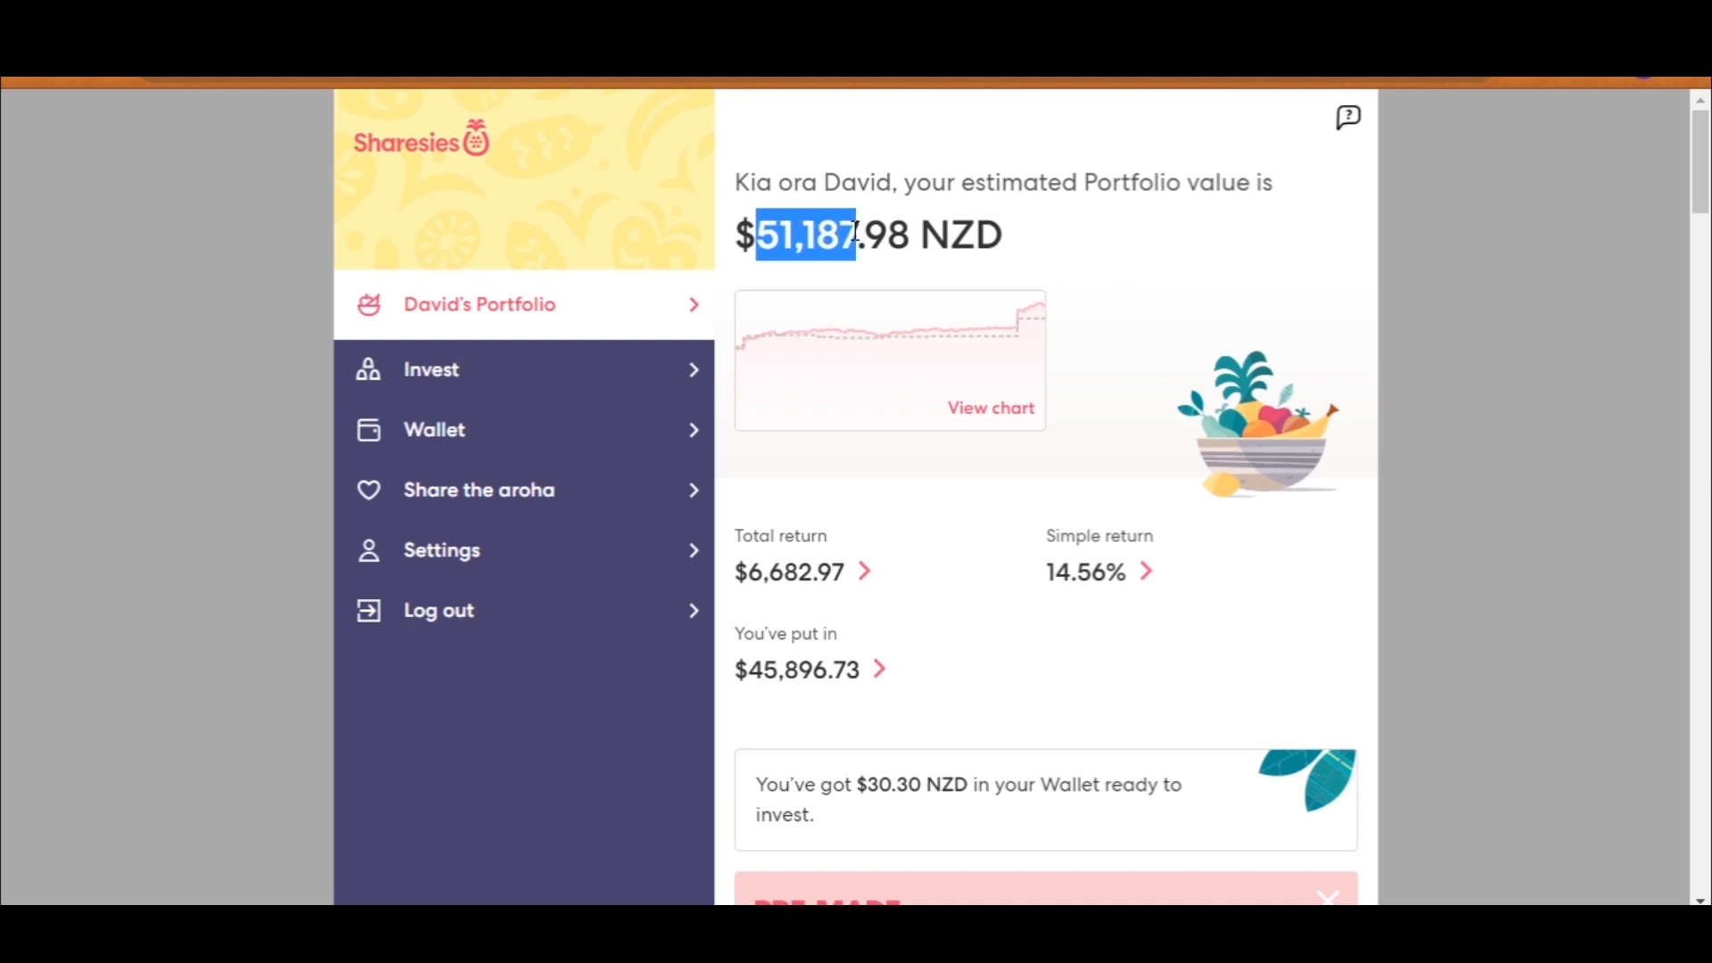
click(925, 238)
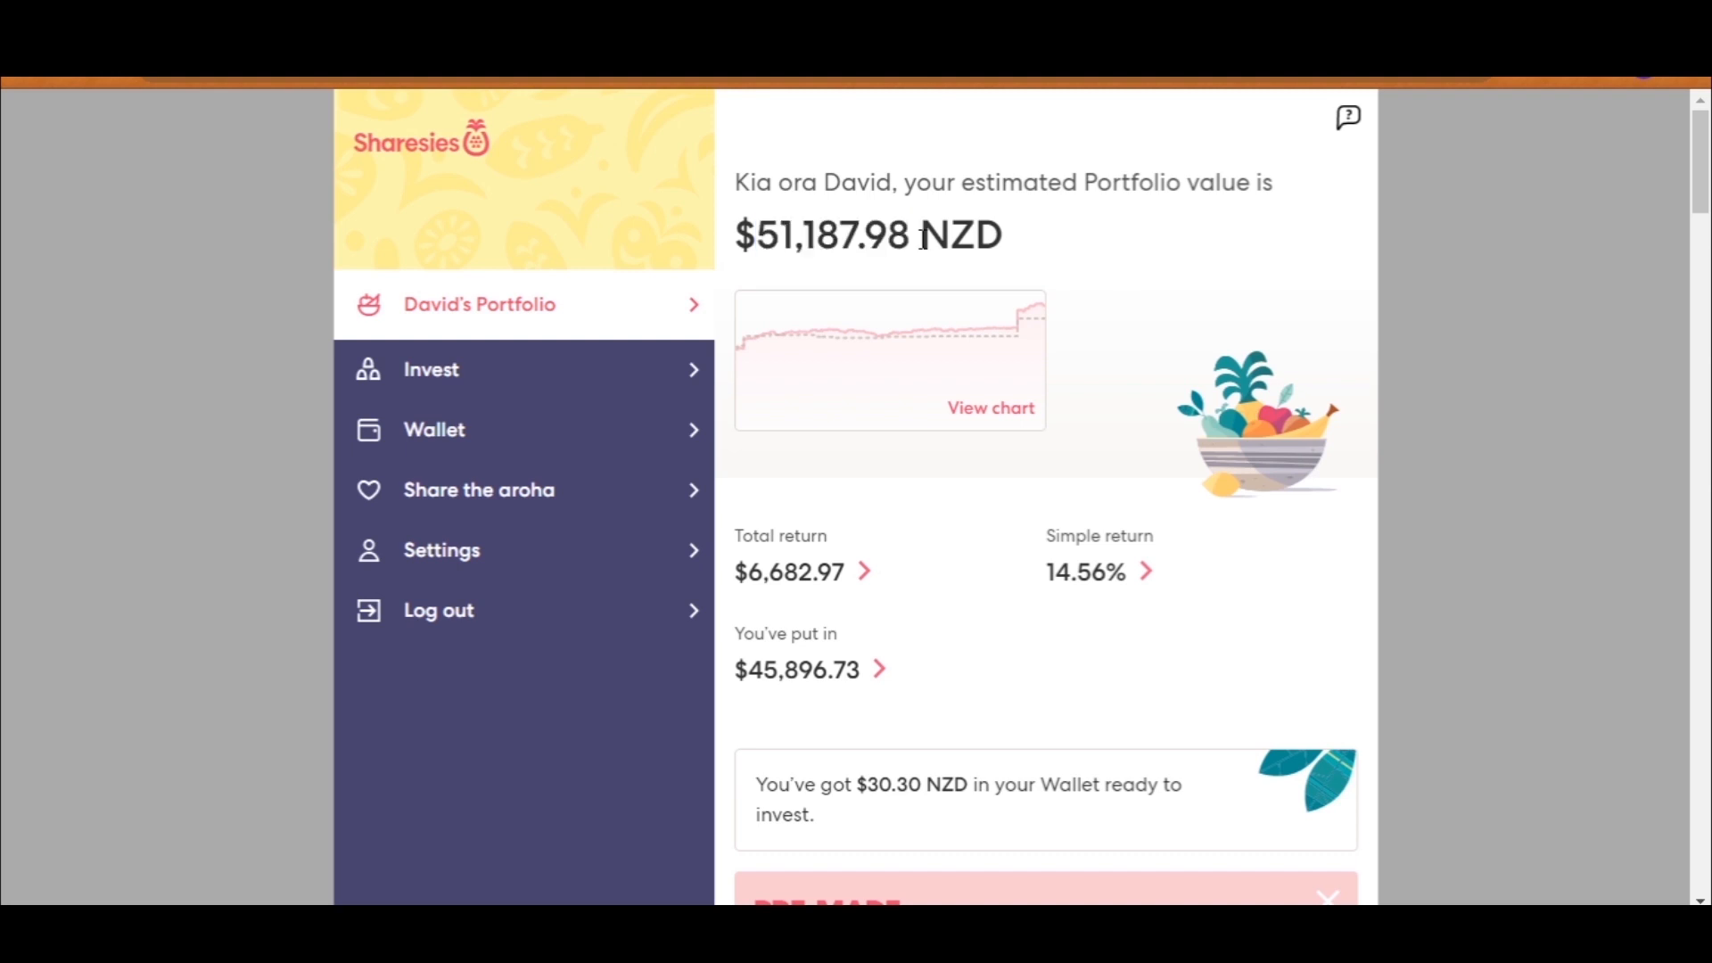
mouse_move(1074, 584)
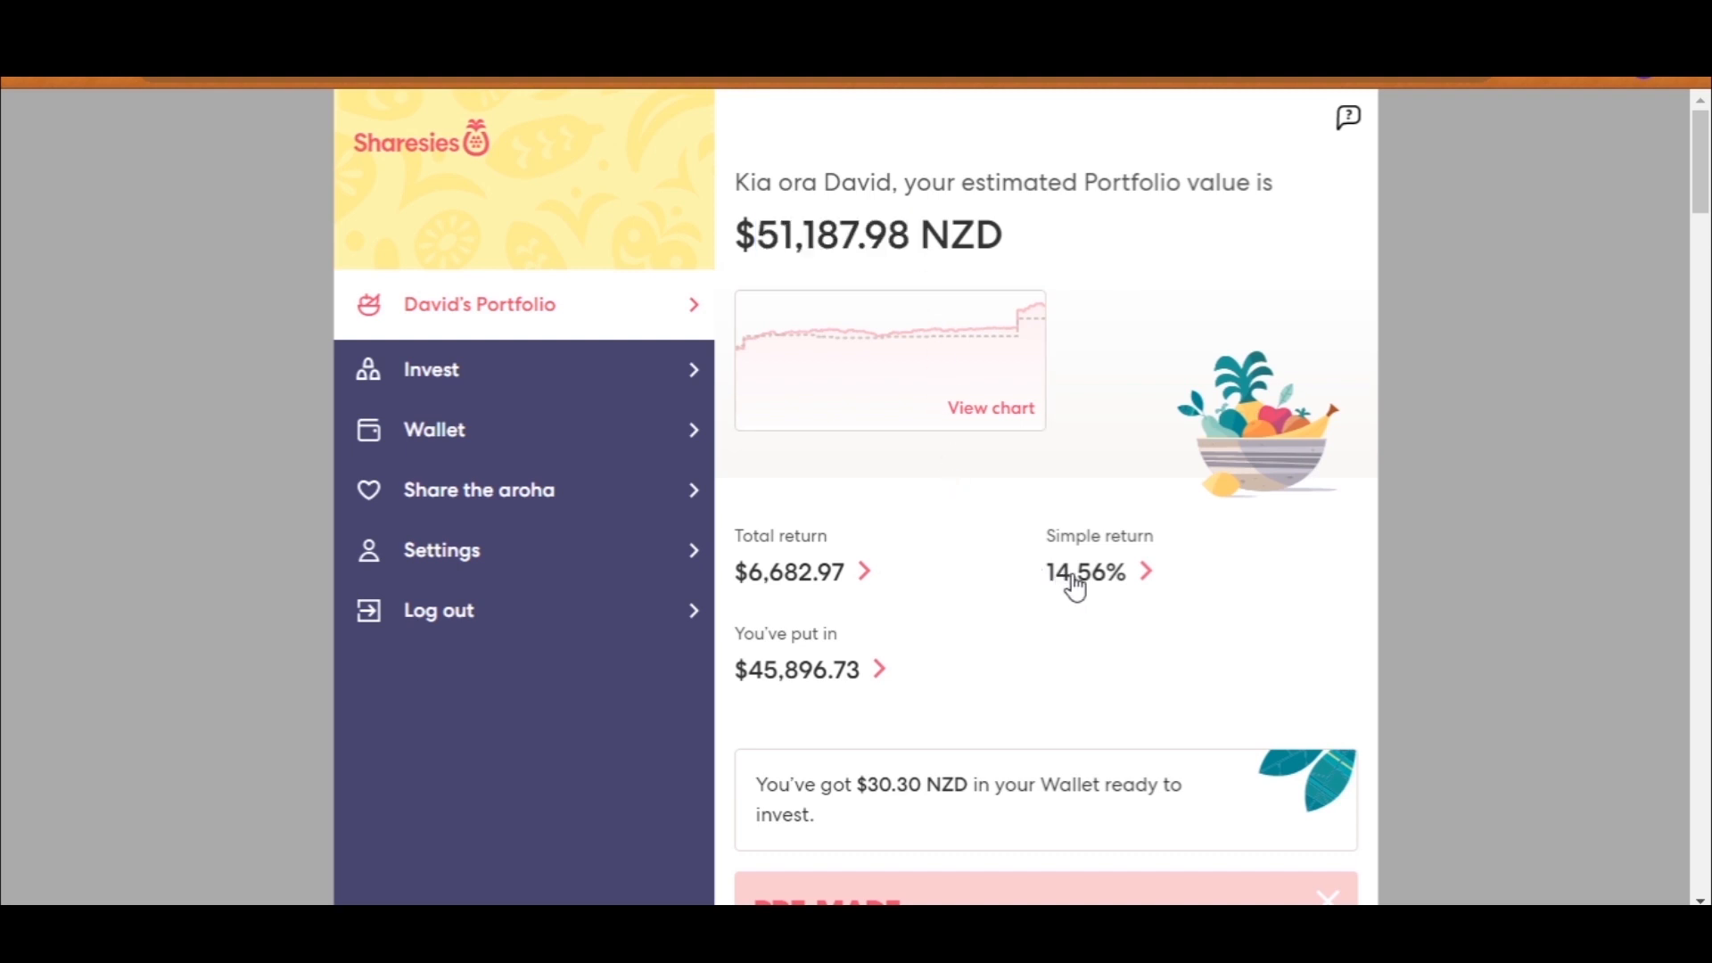
mouse_move(755, 592)
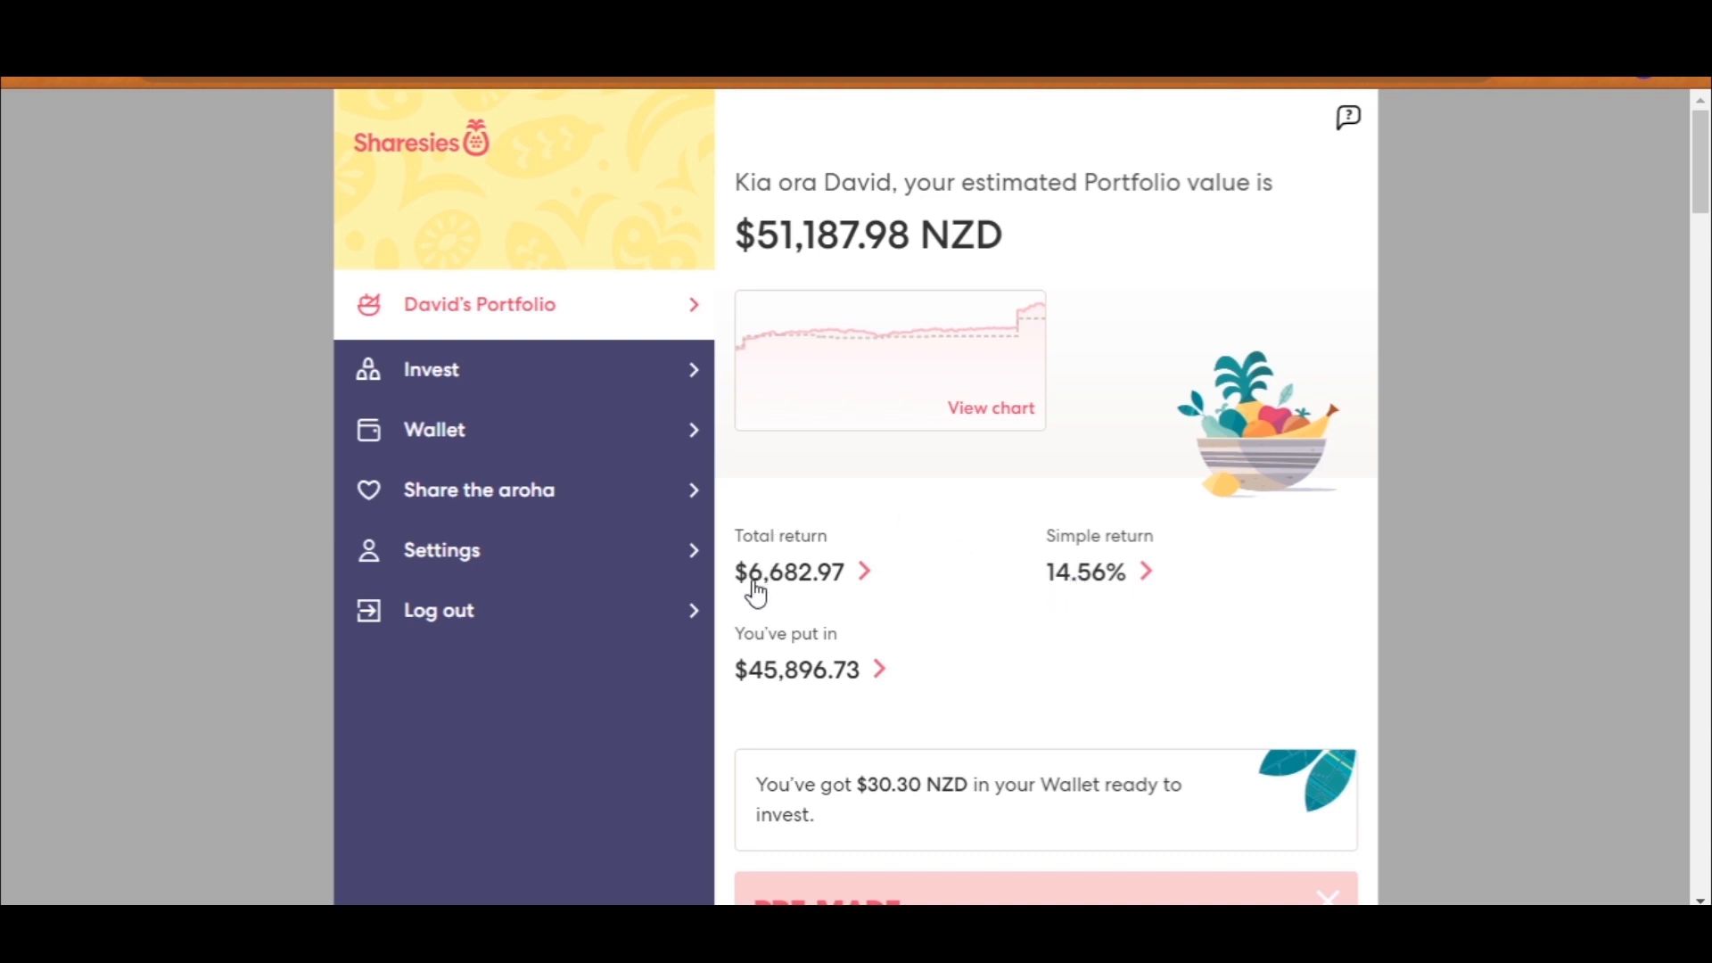
mouse_move(784, 593)
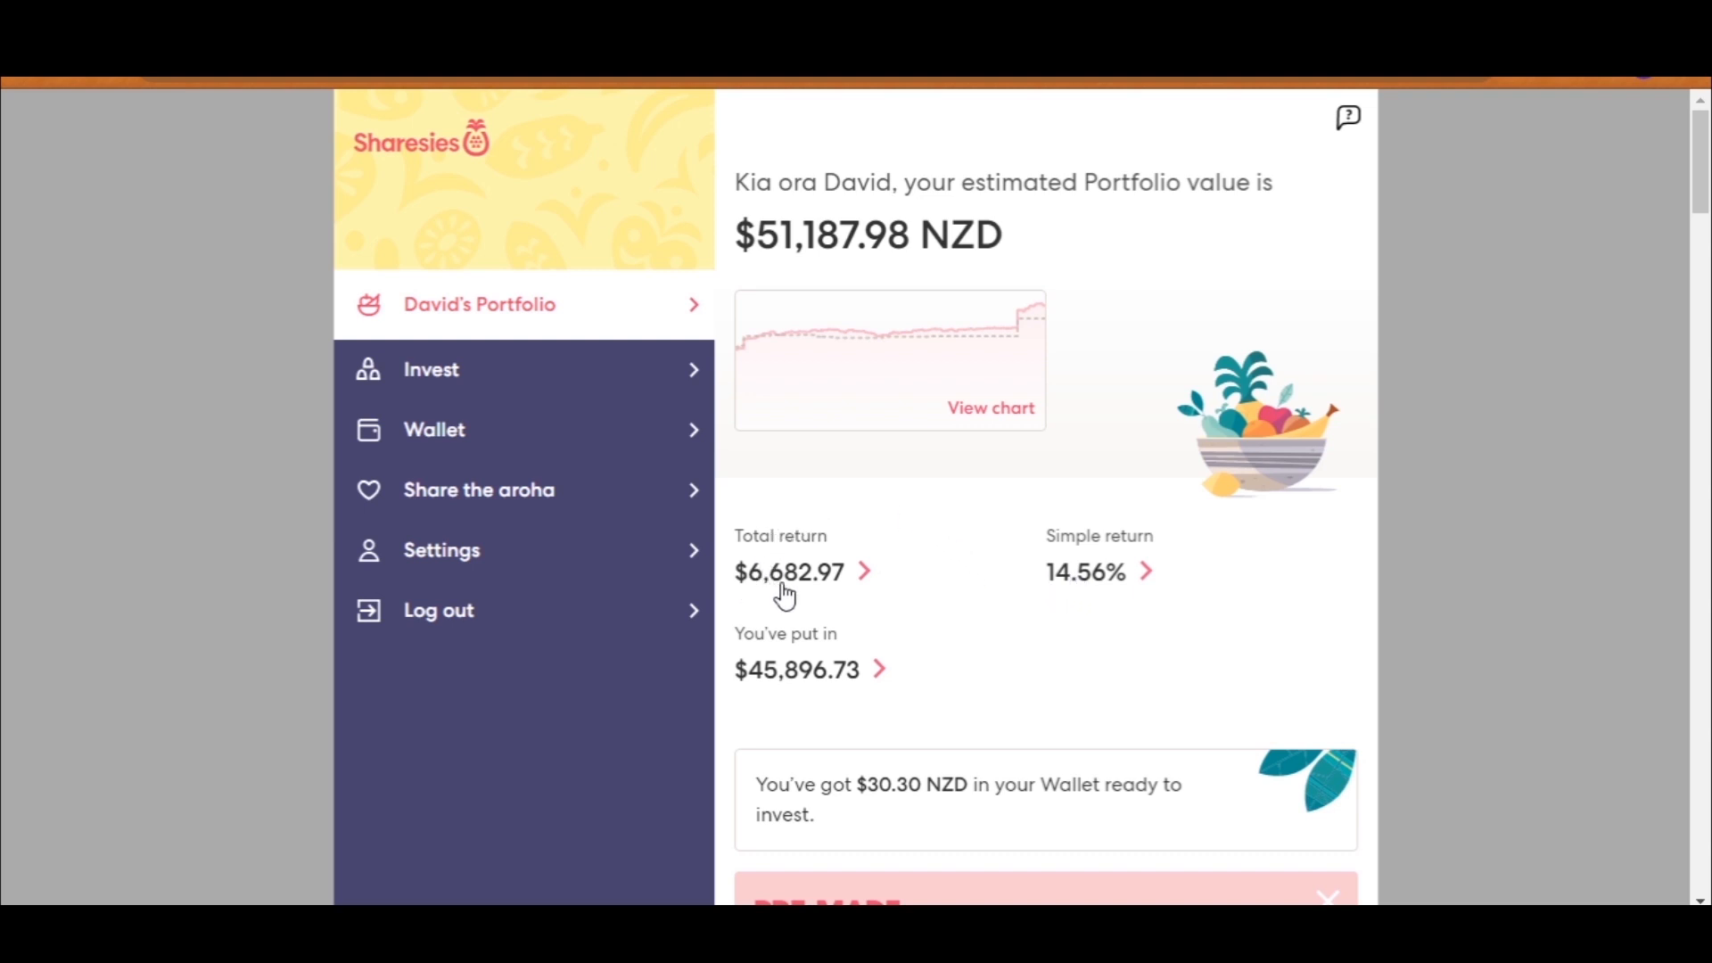
mouse_move(966, 603)
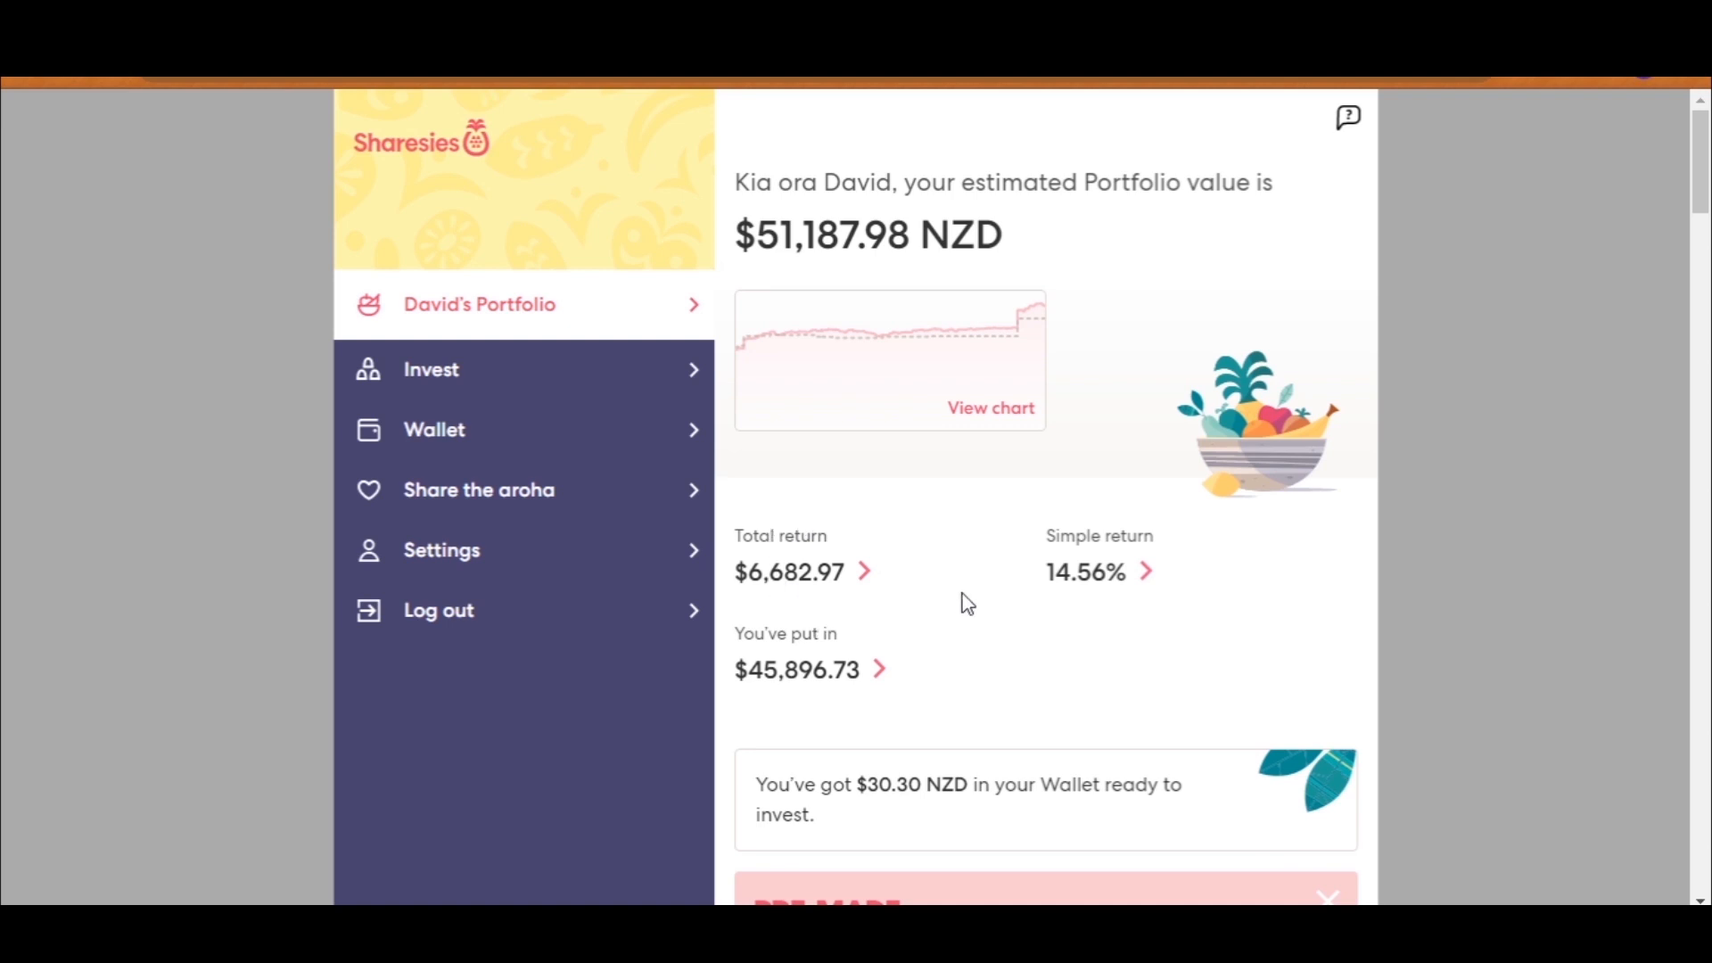
scroll(down, 3)
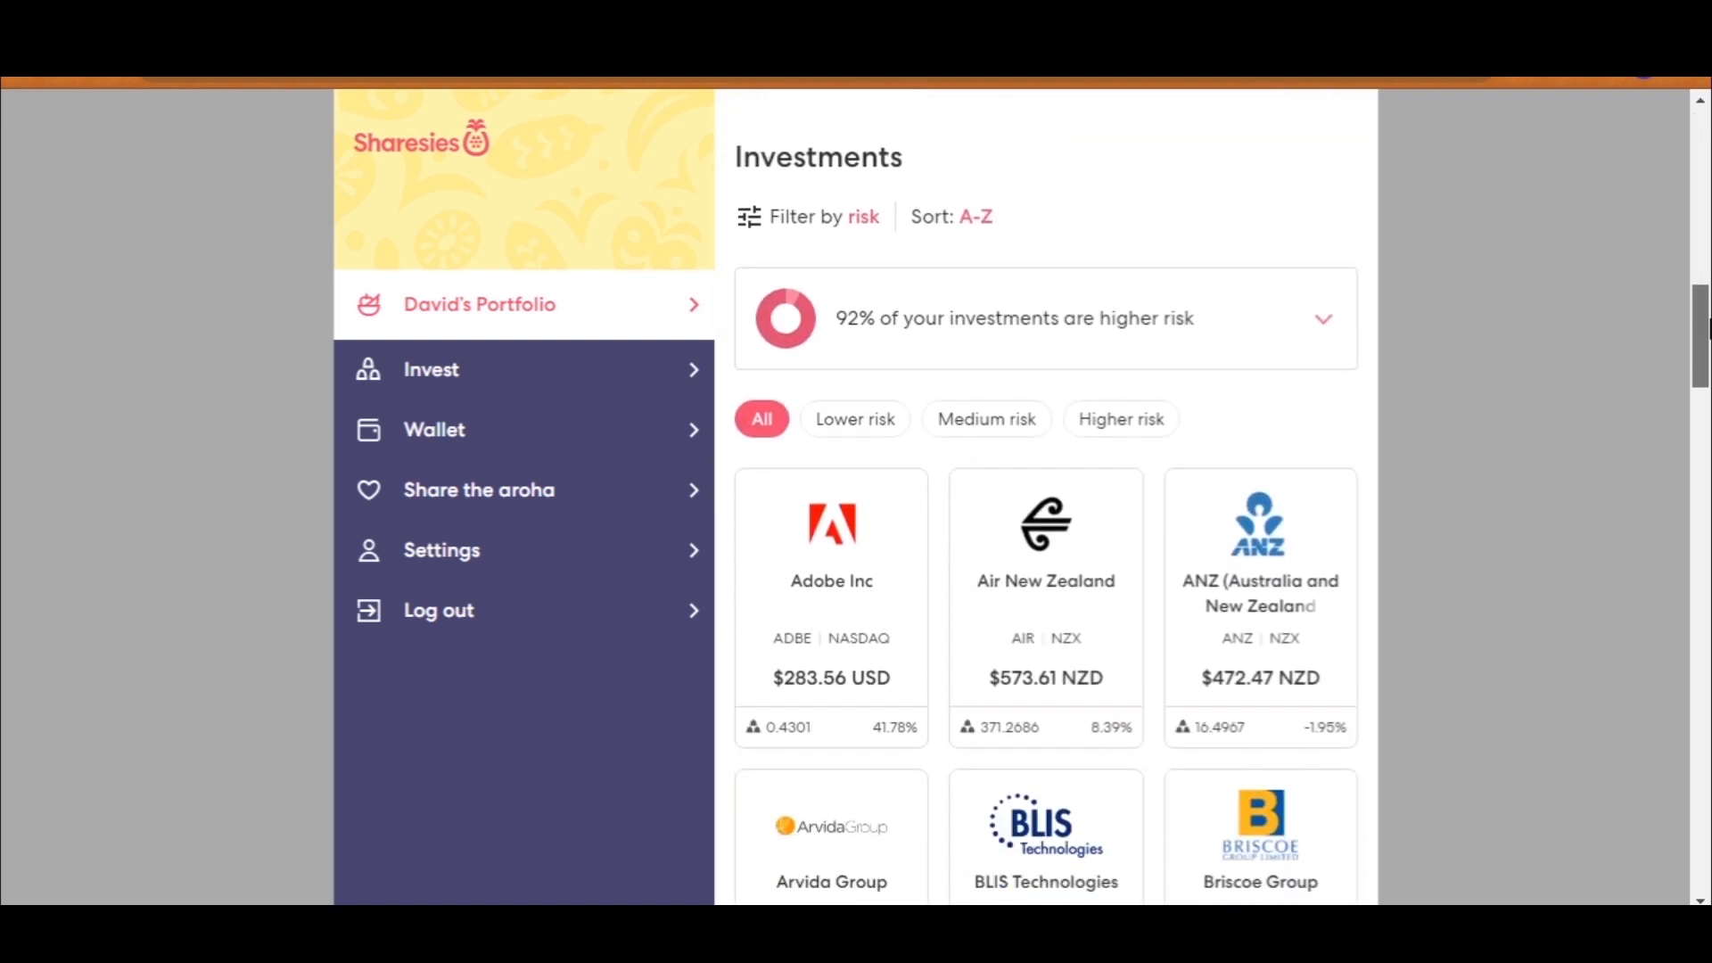
Step: View Arvida Group's holding with its price chart narrowed from six to three months
scroll(down, 3)
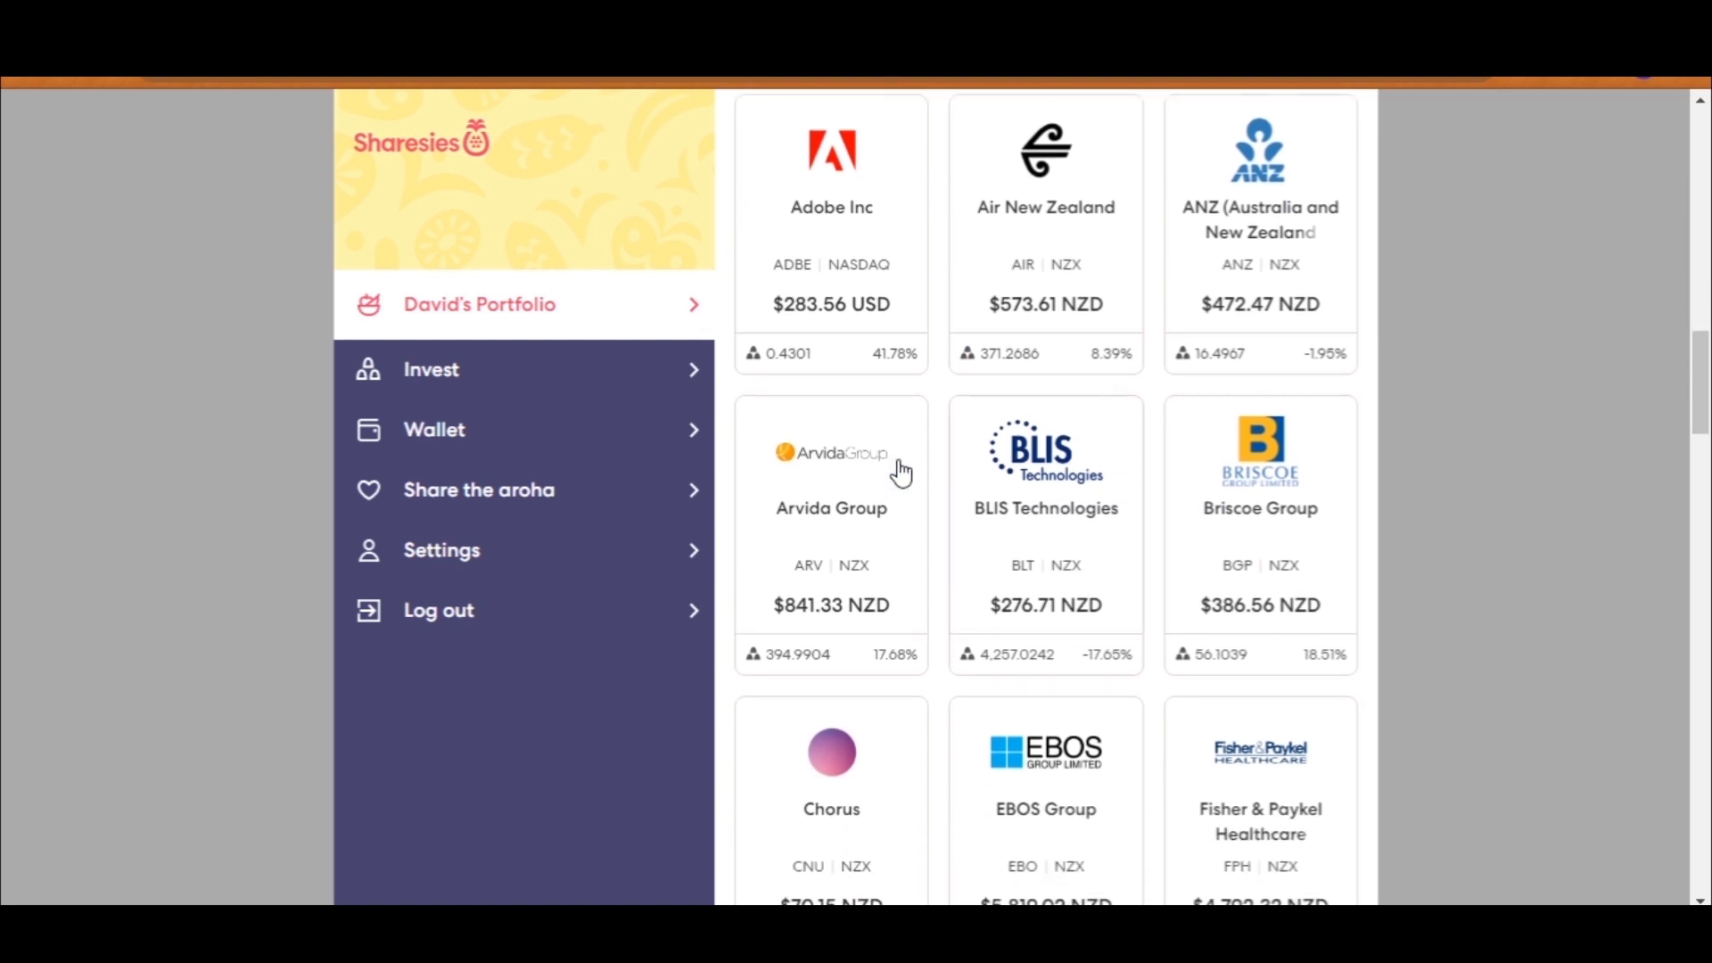
click(830, 508)
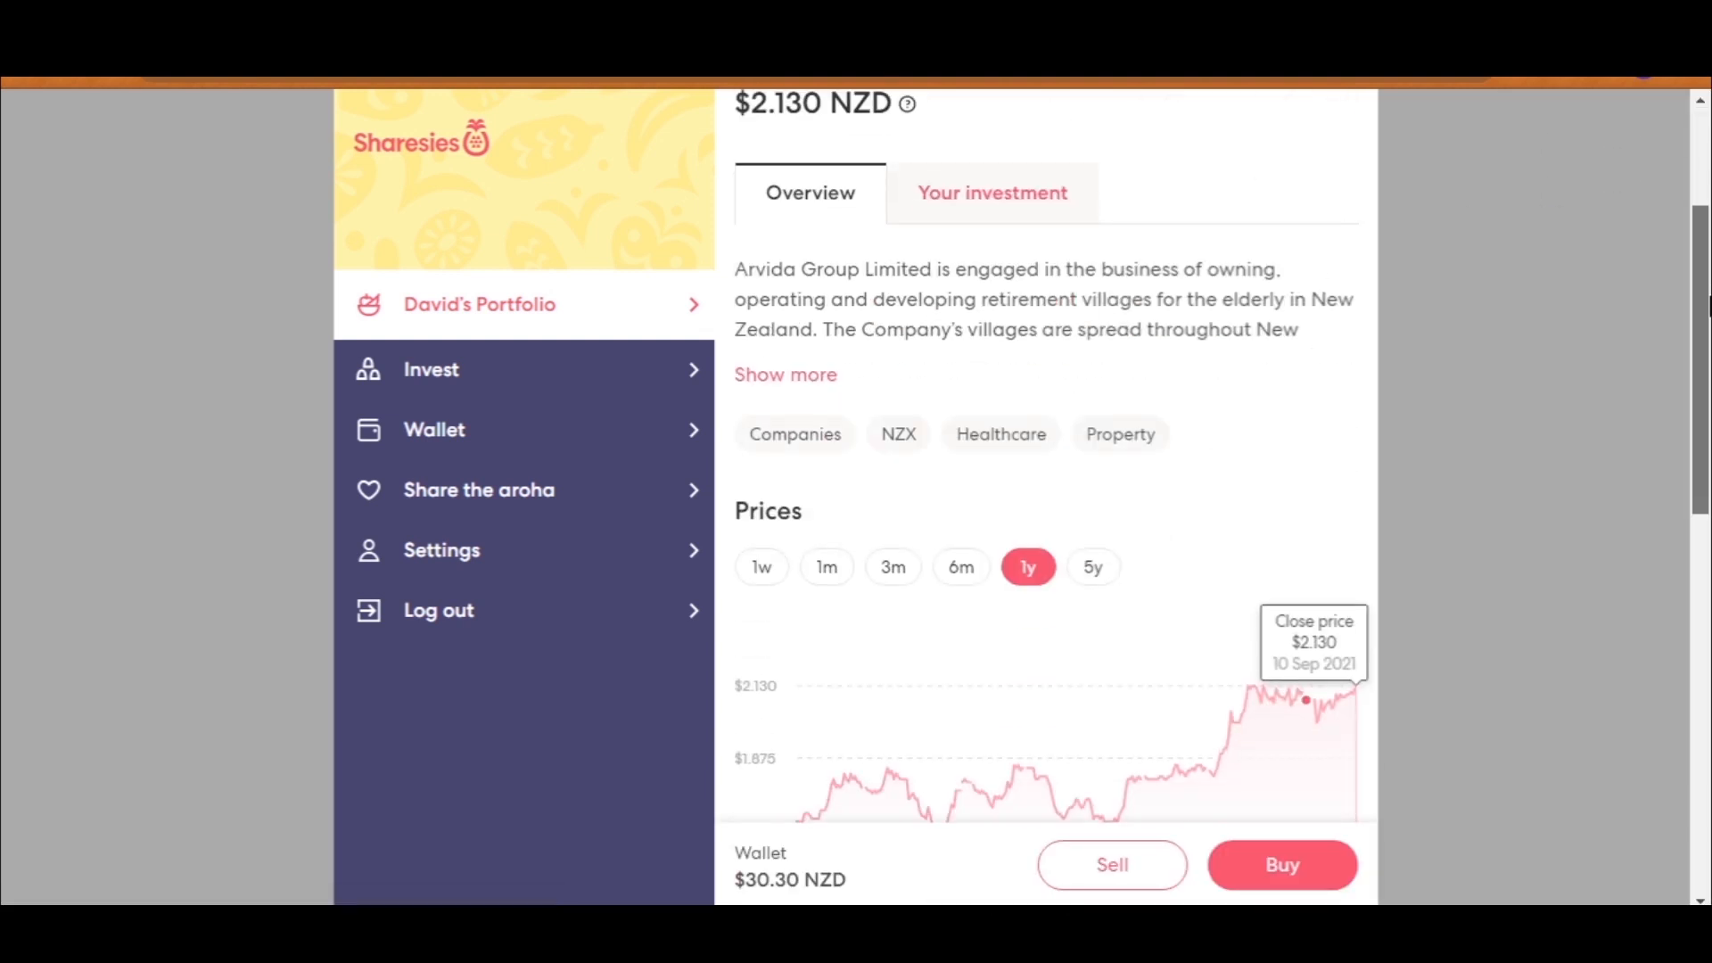
click(959, 567)
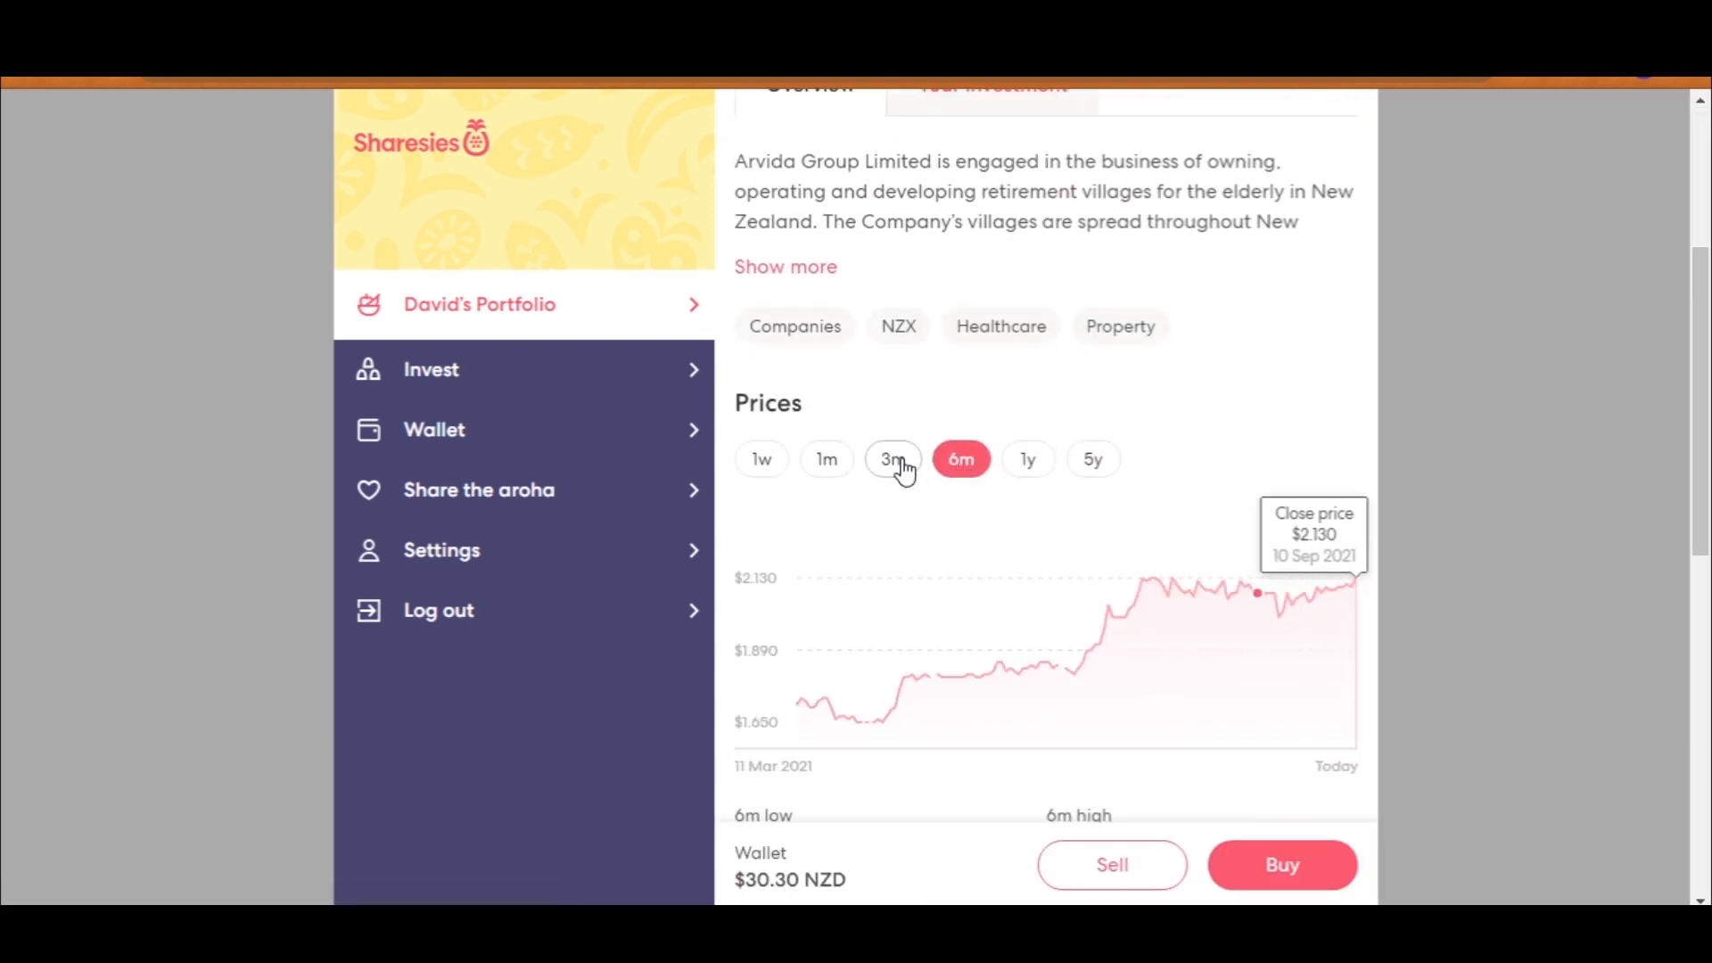
click(891, 458)
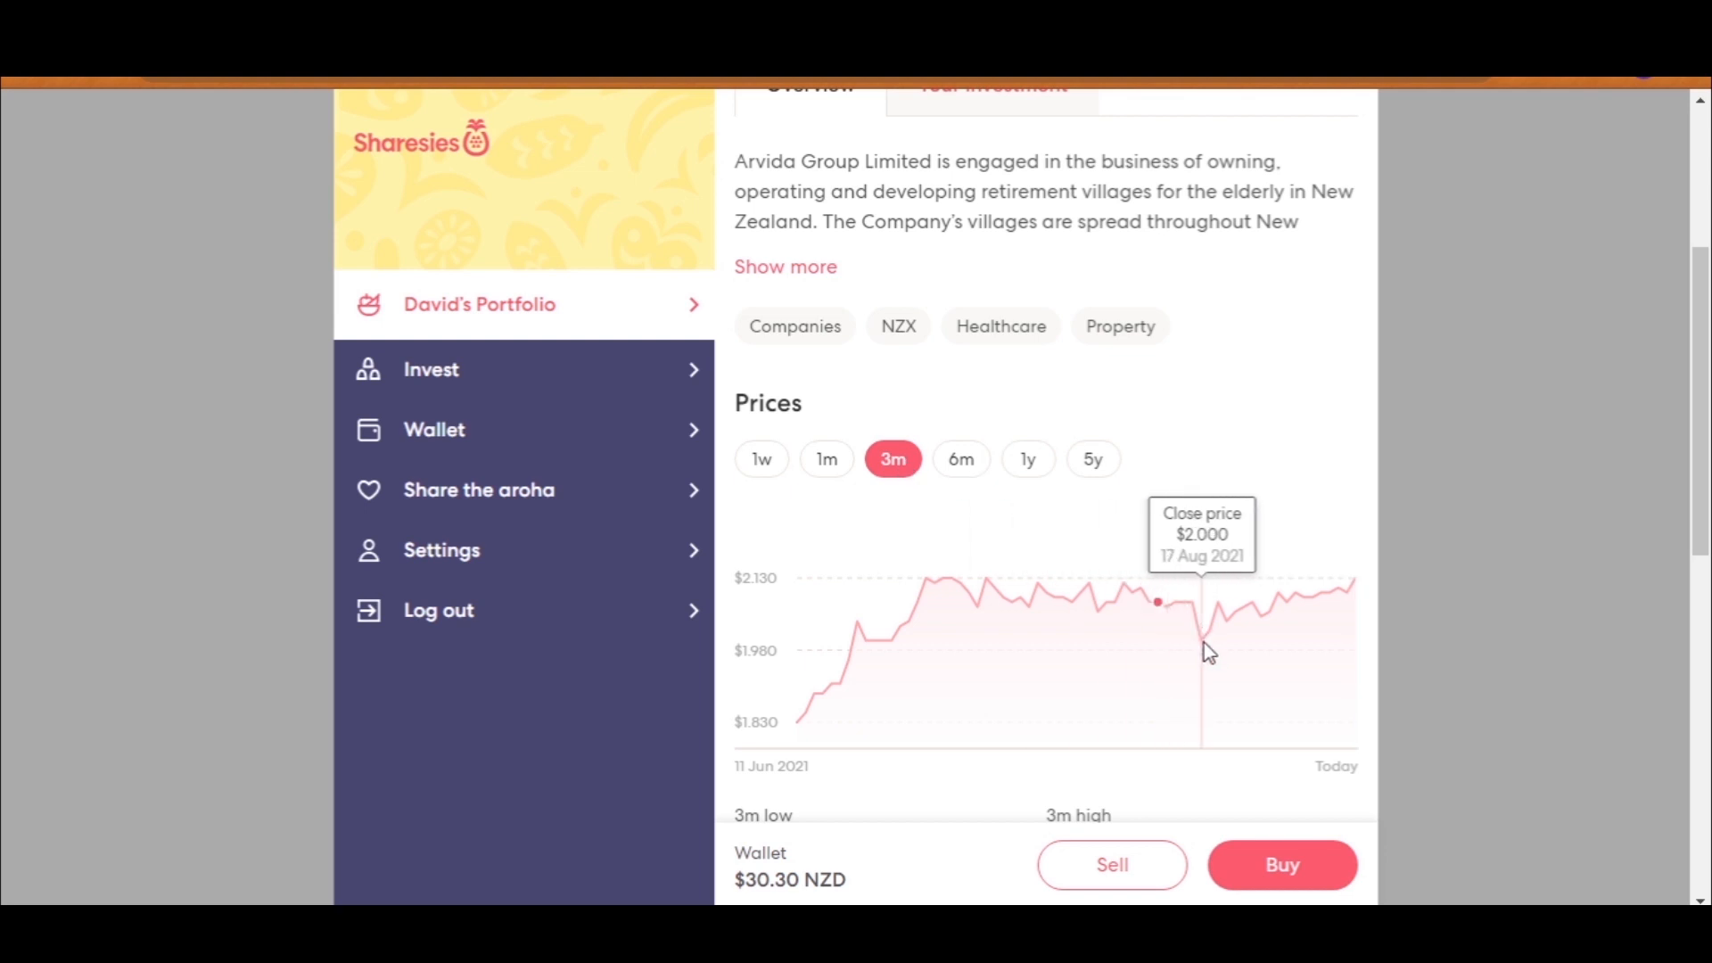
mouse_move(1352, 606)
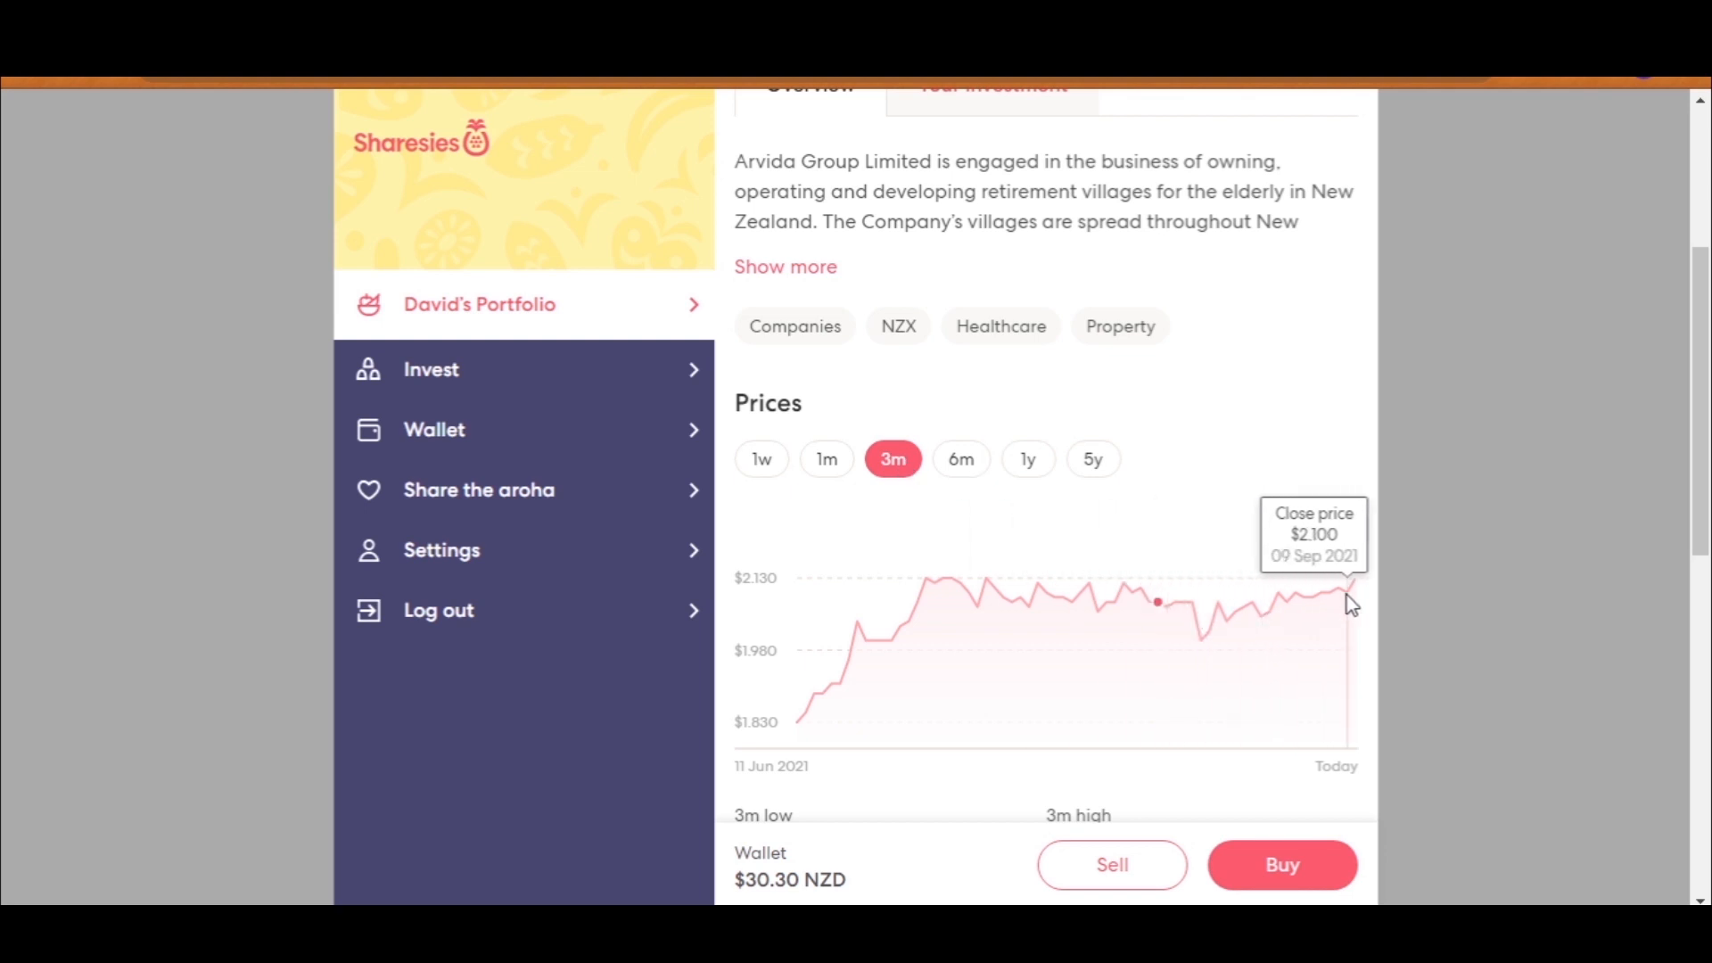
scroll(up, 3)
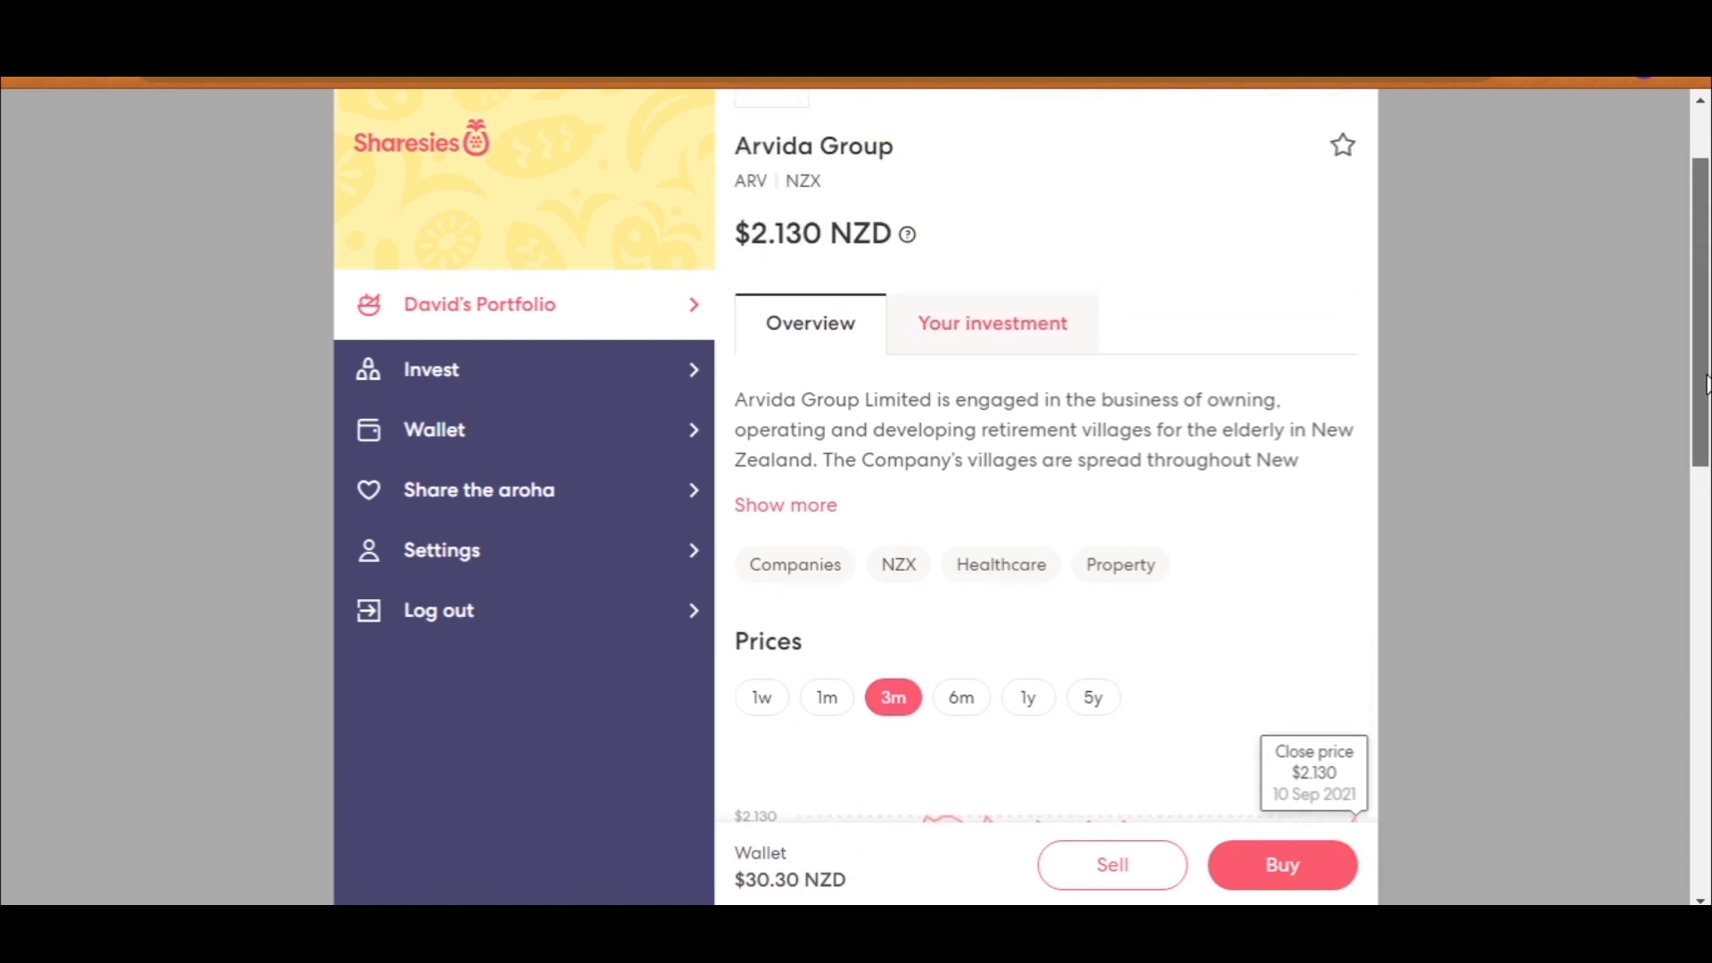
scroll(down, 3)
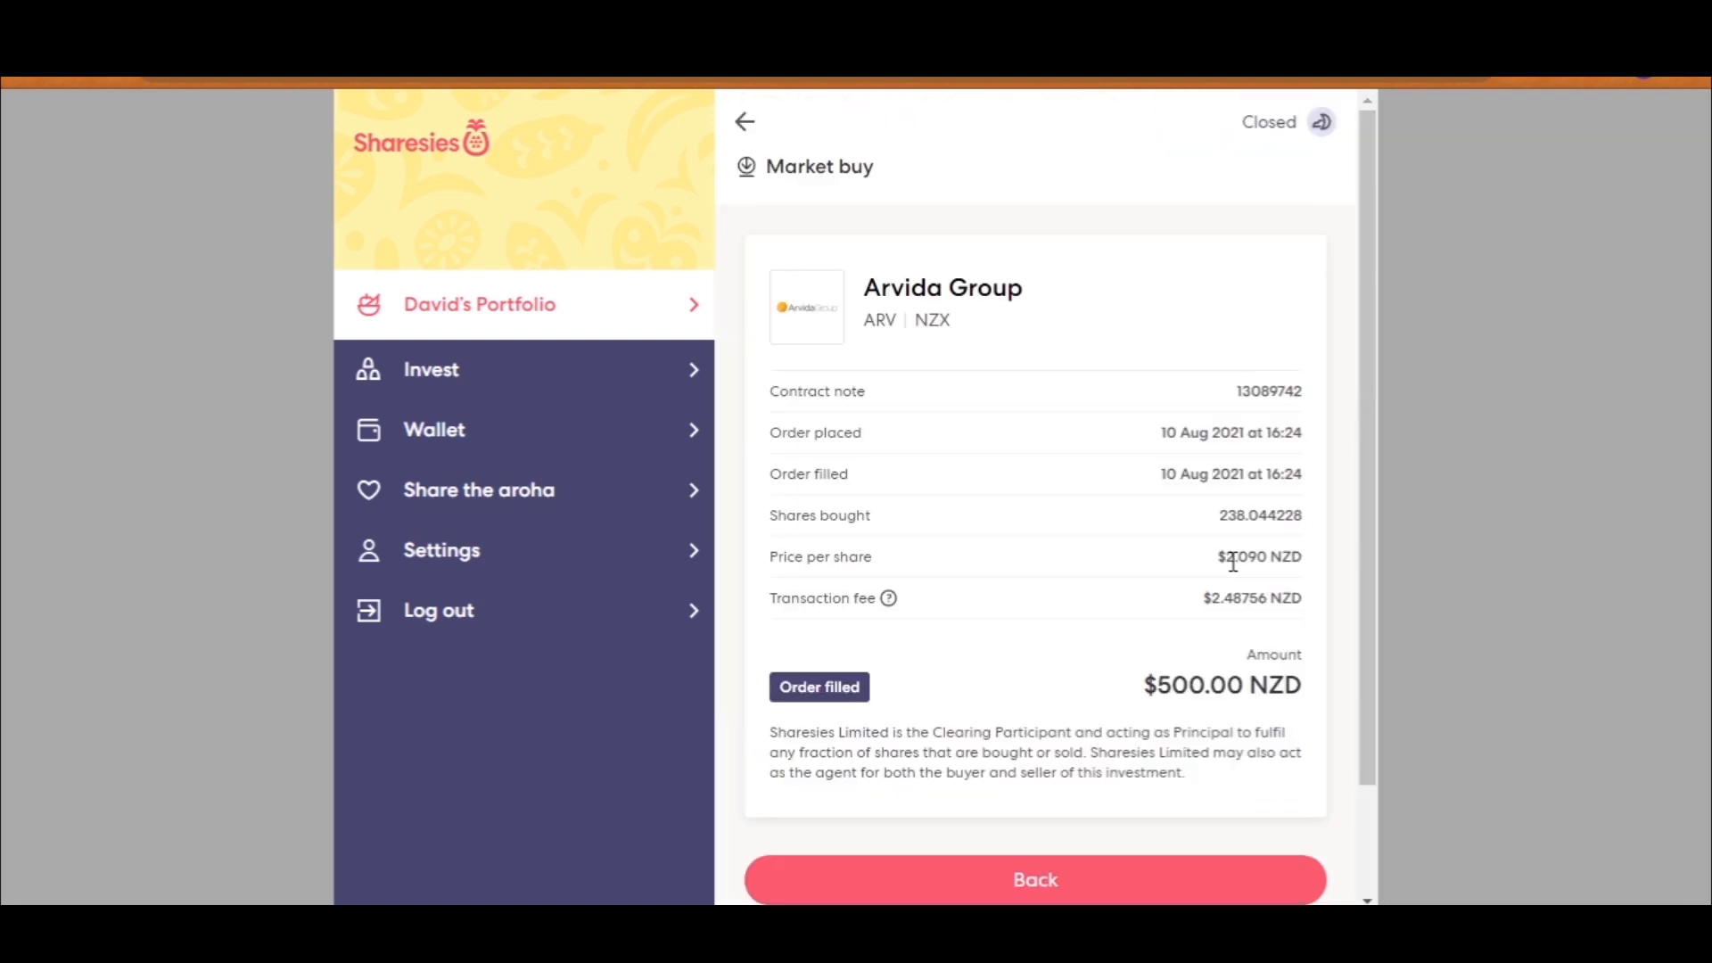
Step: Check the price paid per share and Arvida's summary: $841.33 value, $127.49 return, 17.68%
double_click(1253, 555)
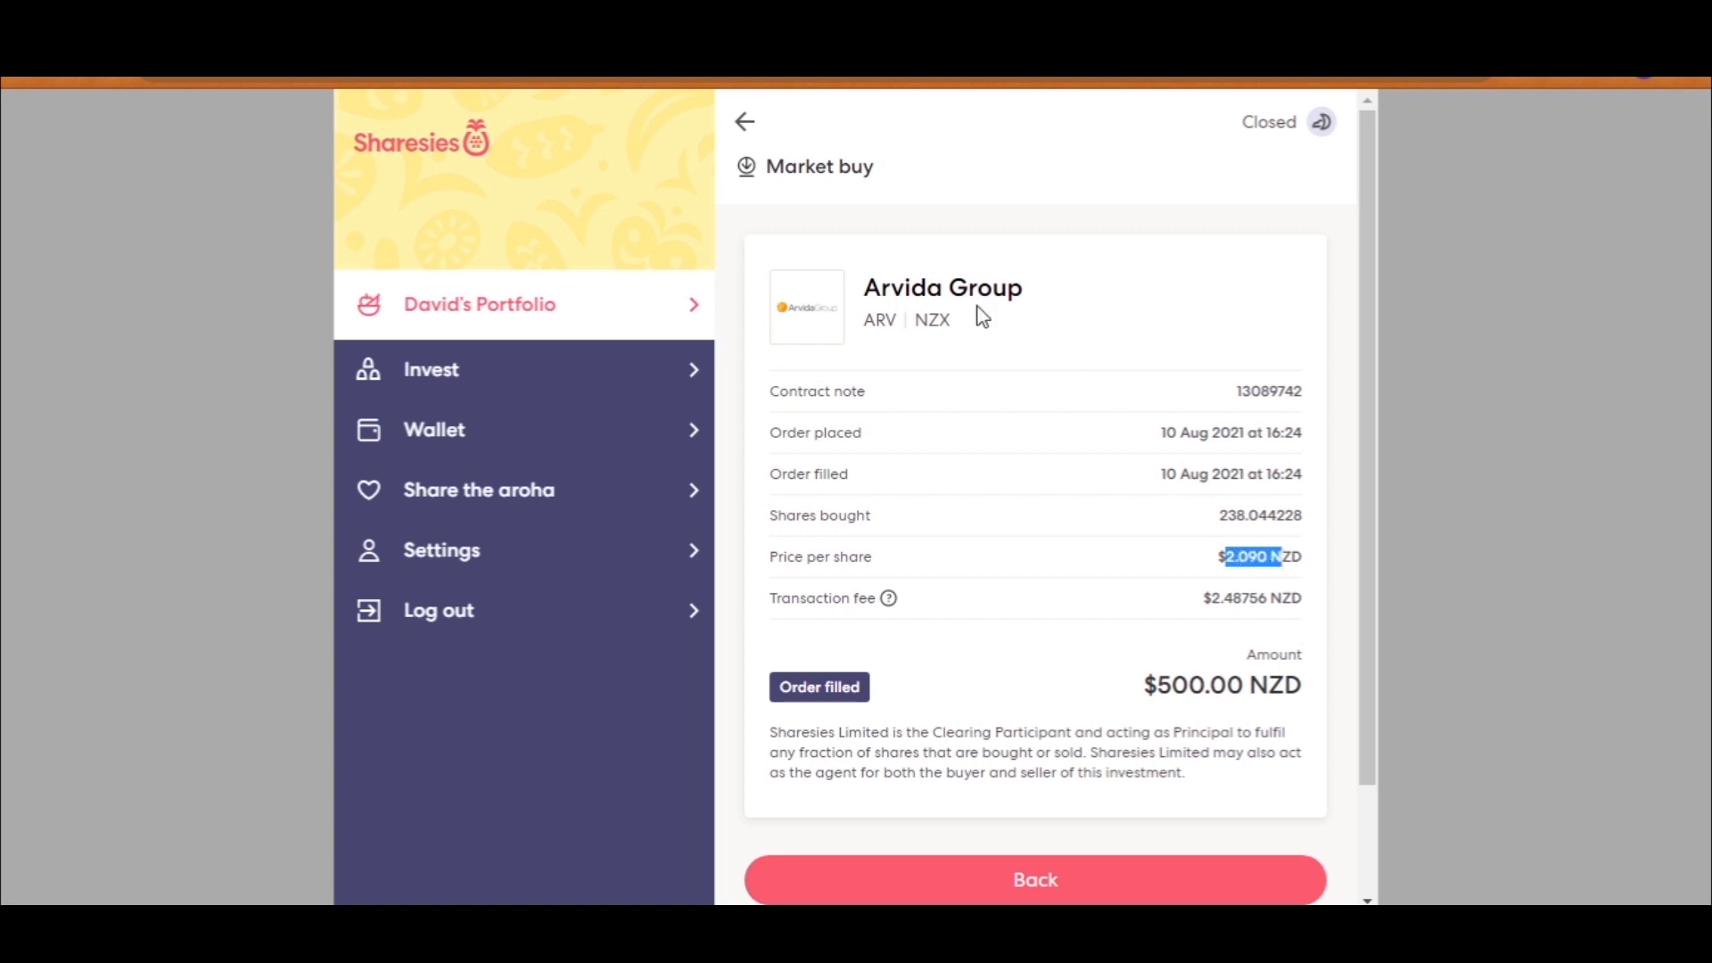
click(744, 121)
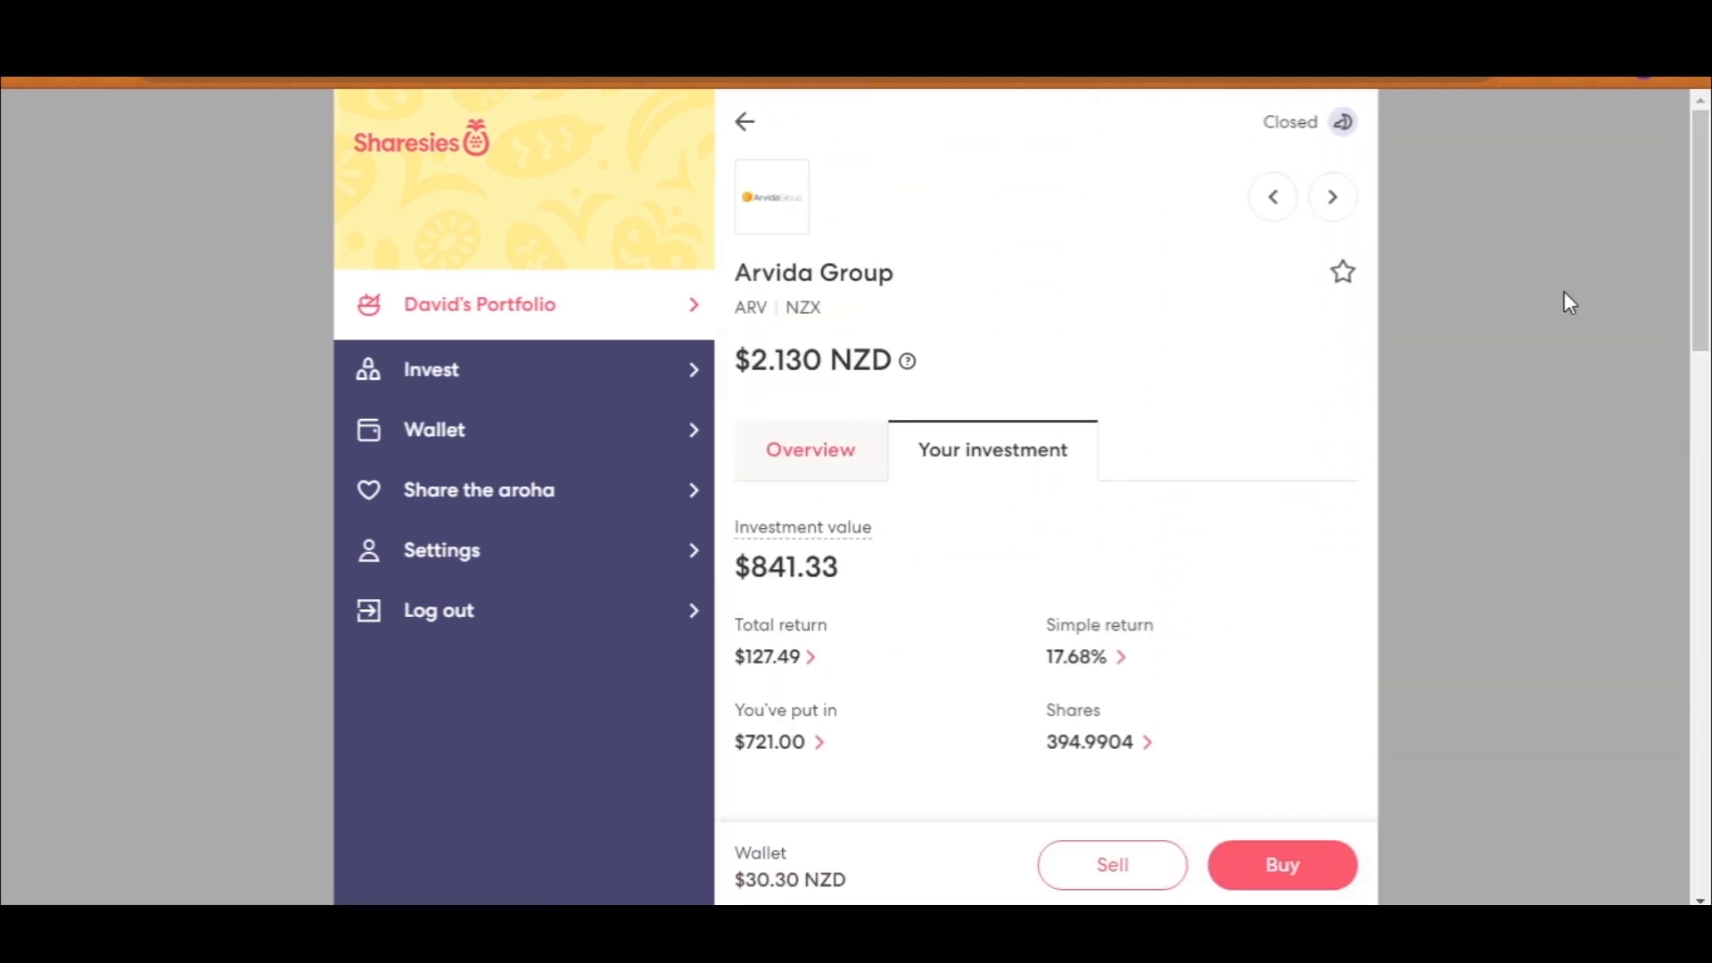
double_click(778, 360)
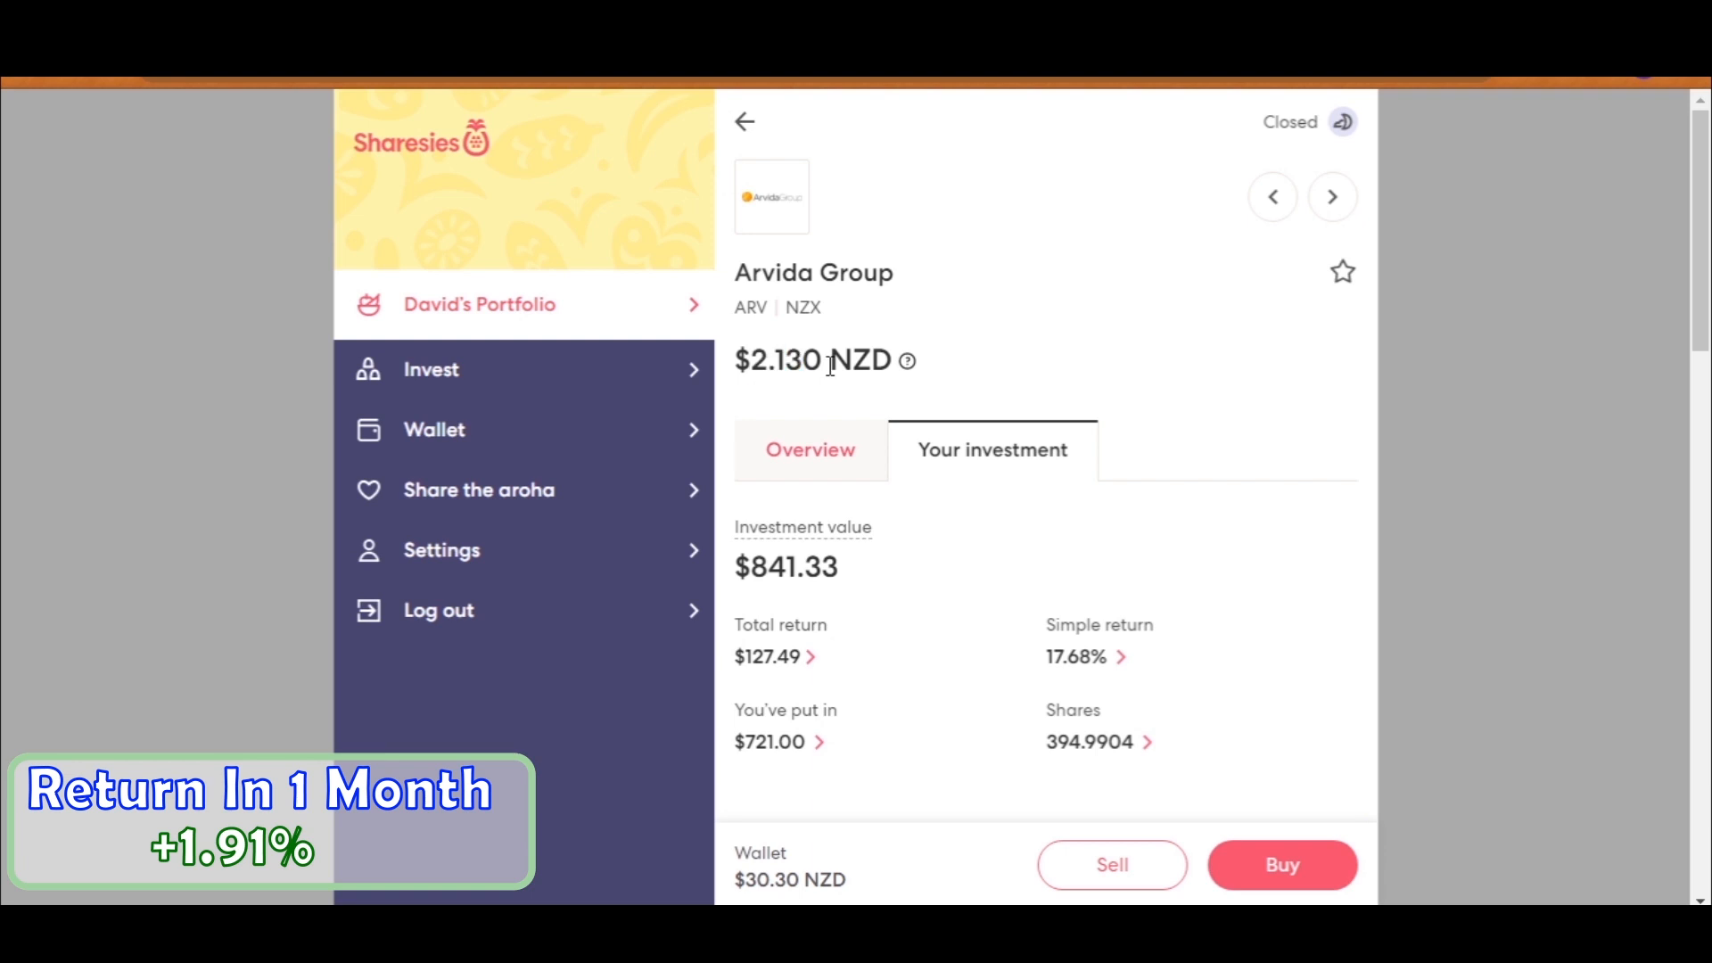
click(744, 122)
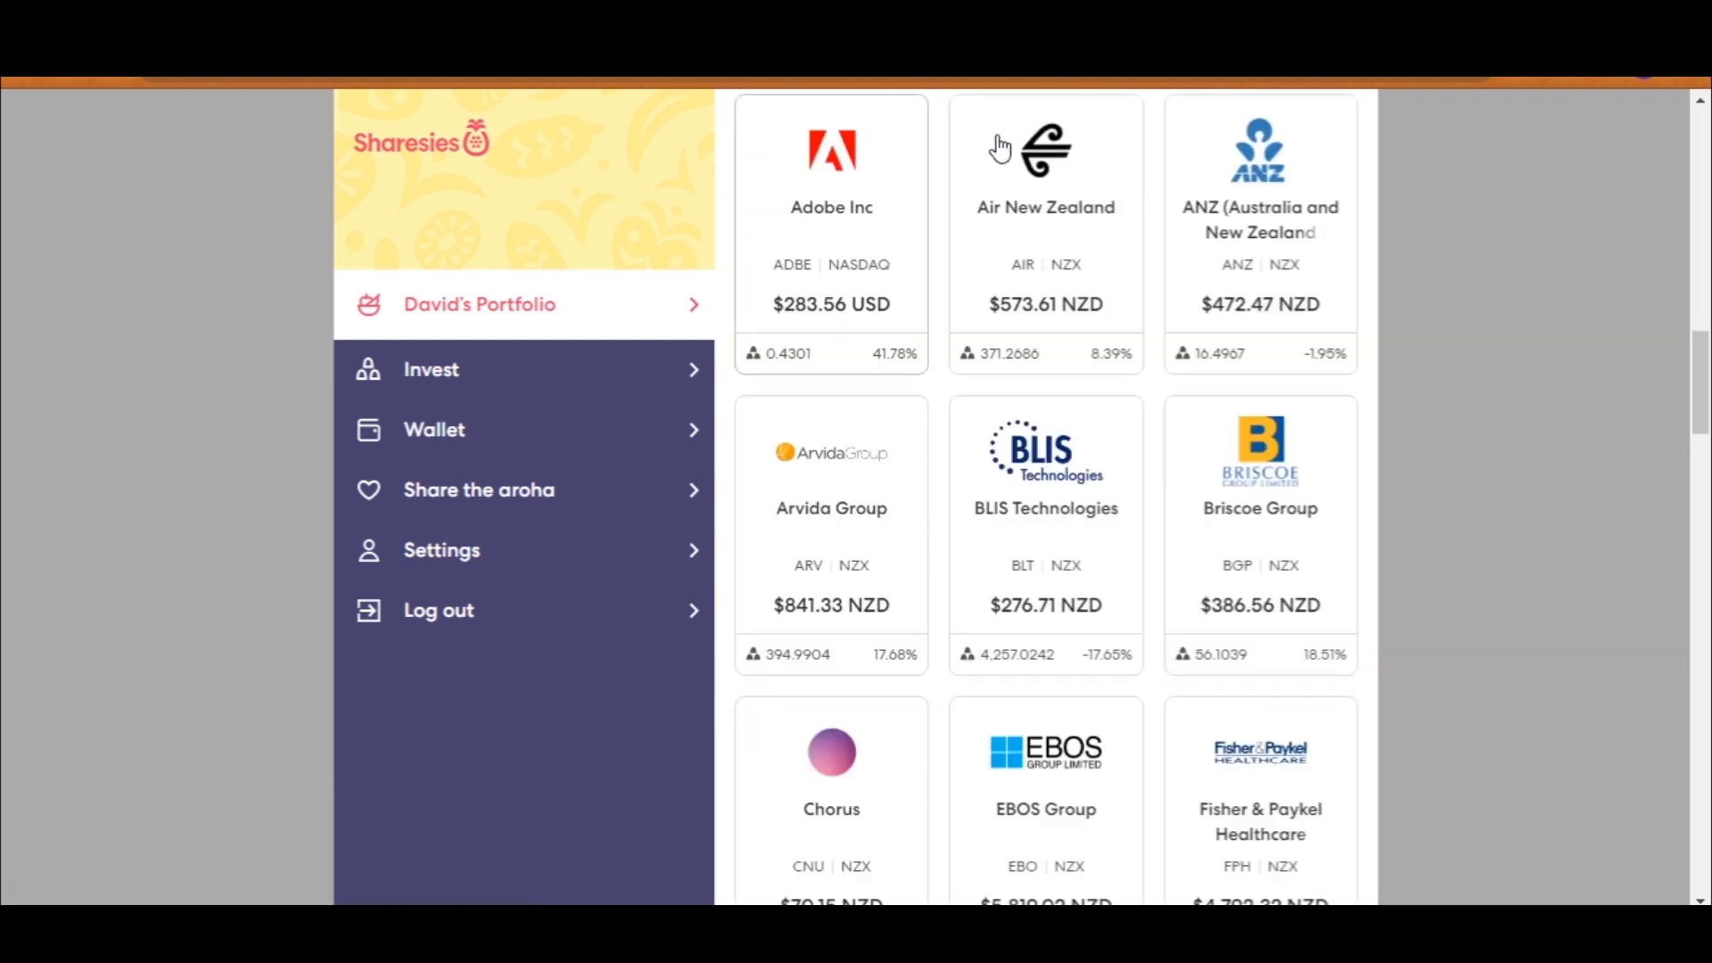
Step: Review Briscoe Group's three-month prices and its returns: $386.56 value, 18.51% simple return
click(1259, 507)
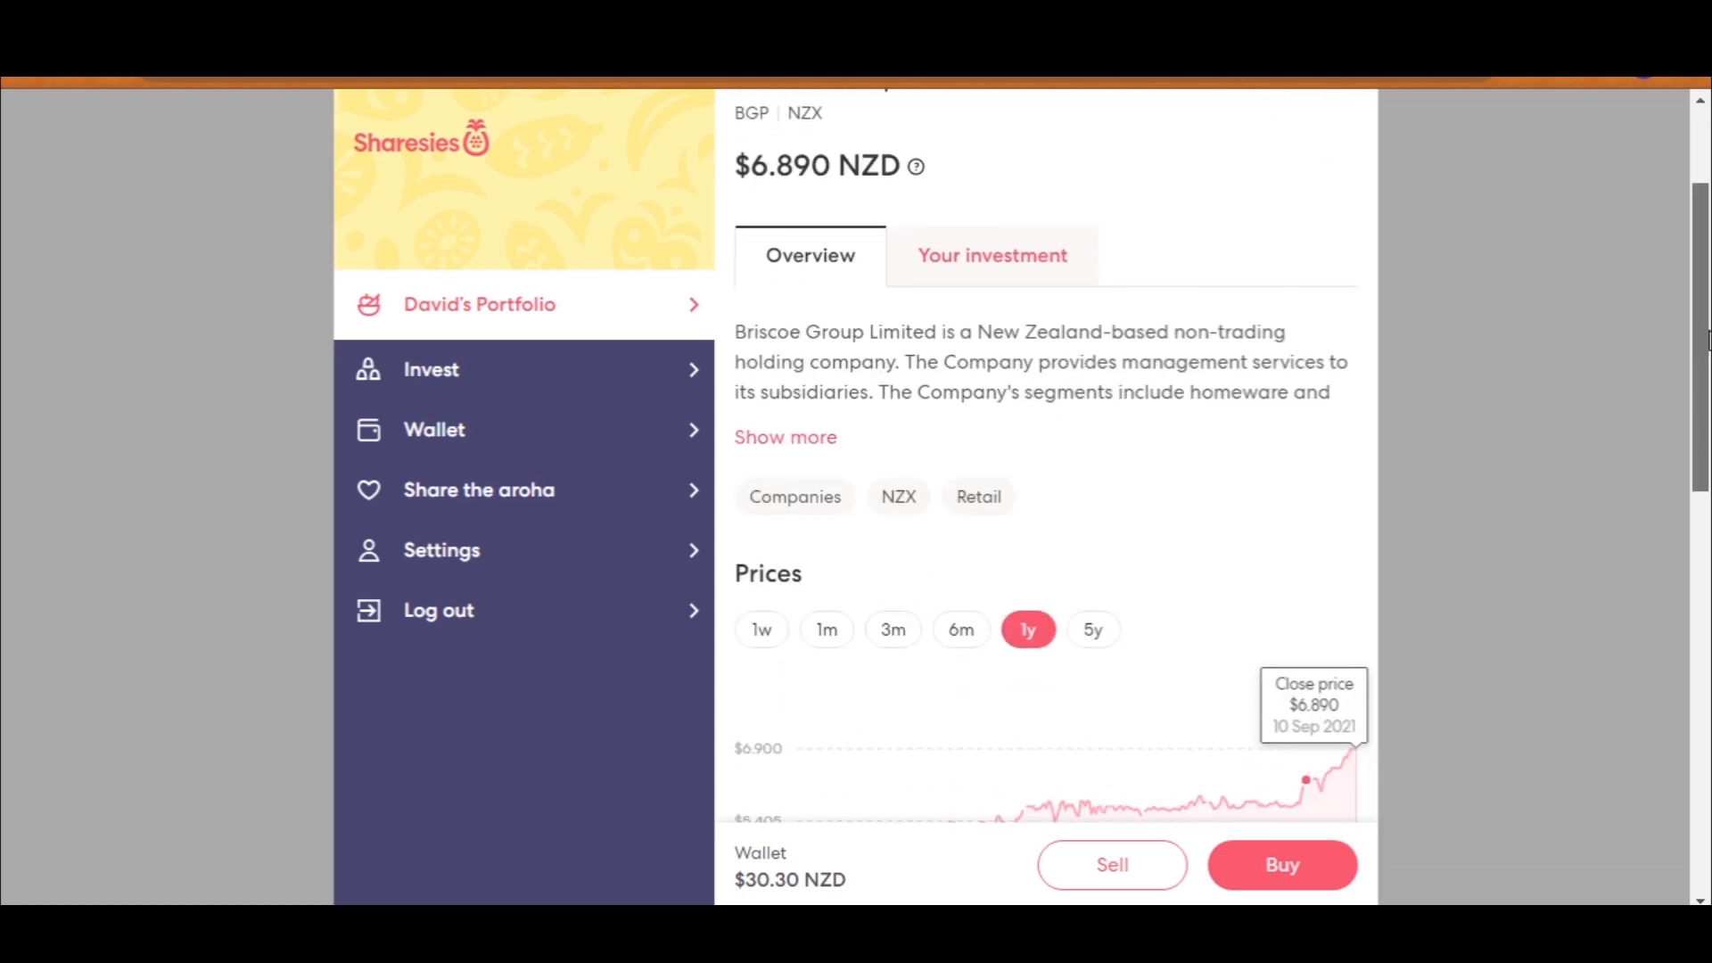
scroll(down, 3)
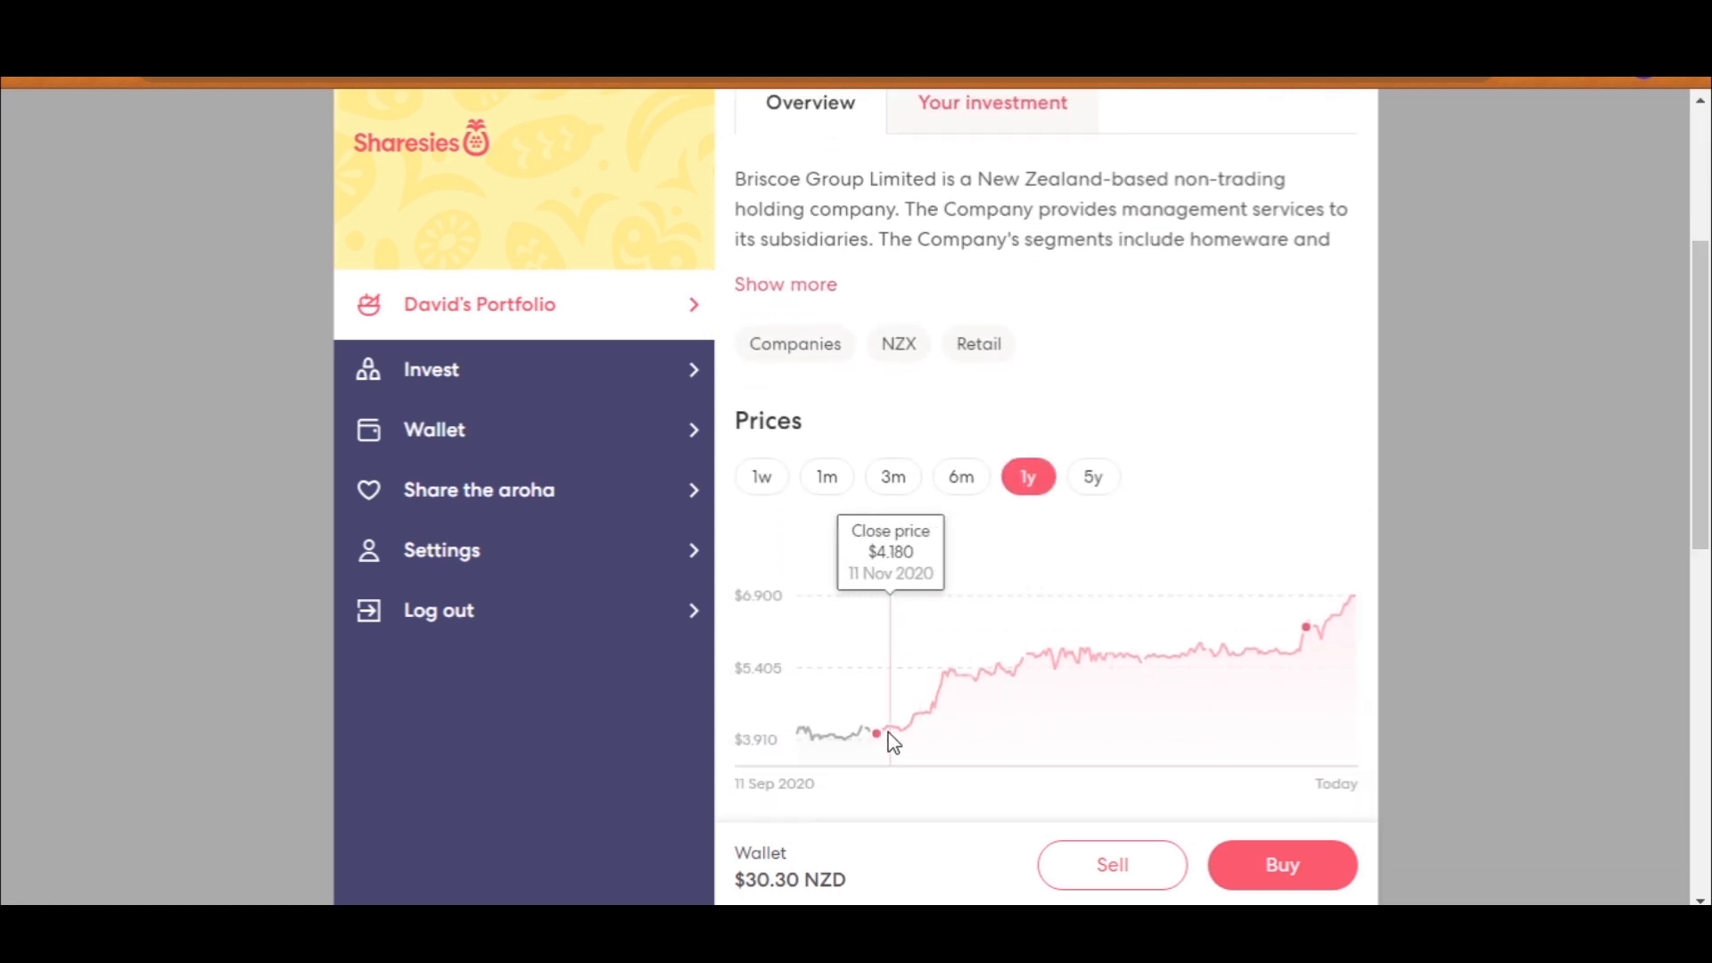
mouse_move(964, 715)
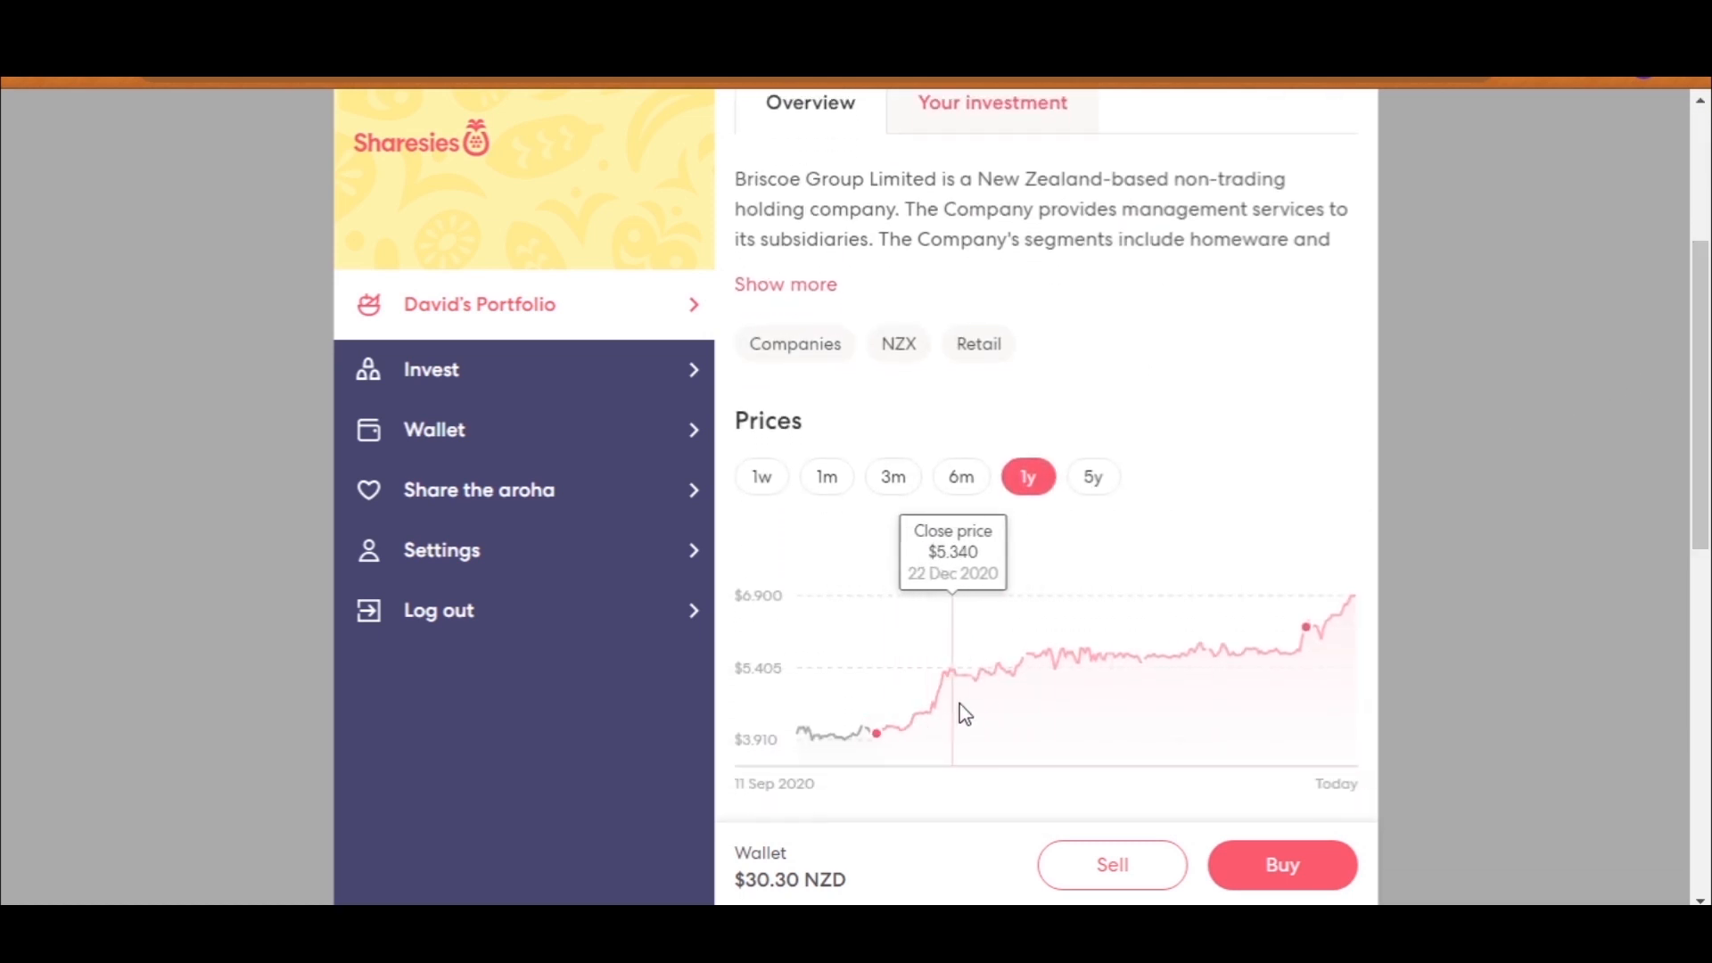
mouse_move(1275, 663)
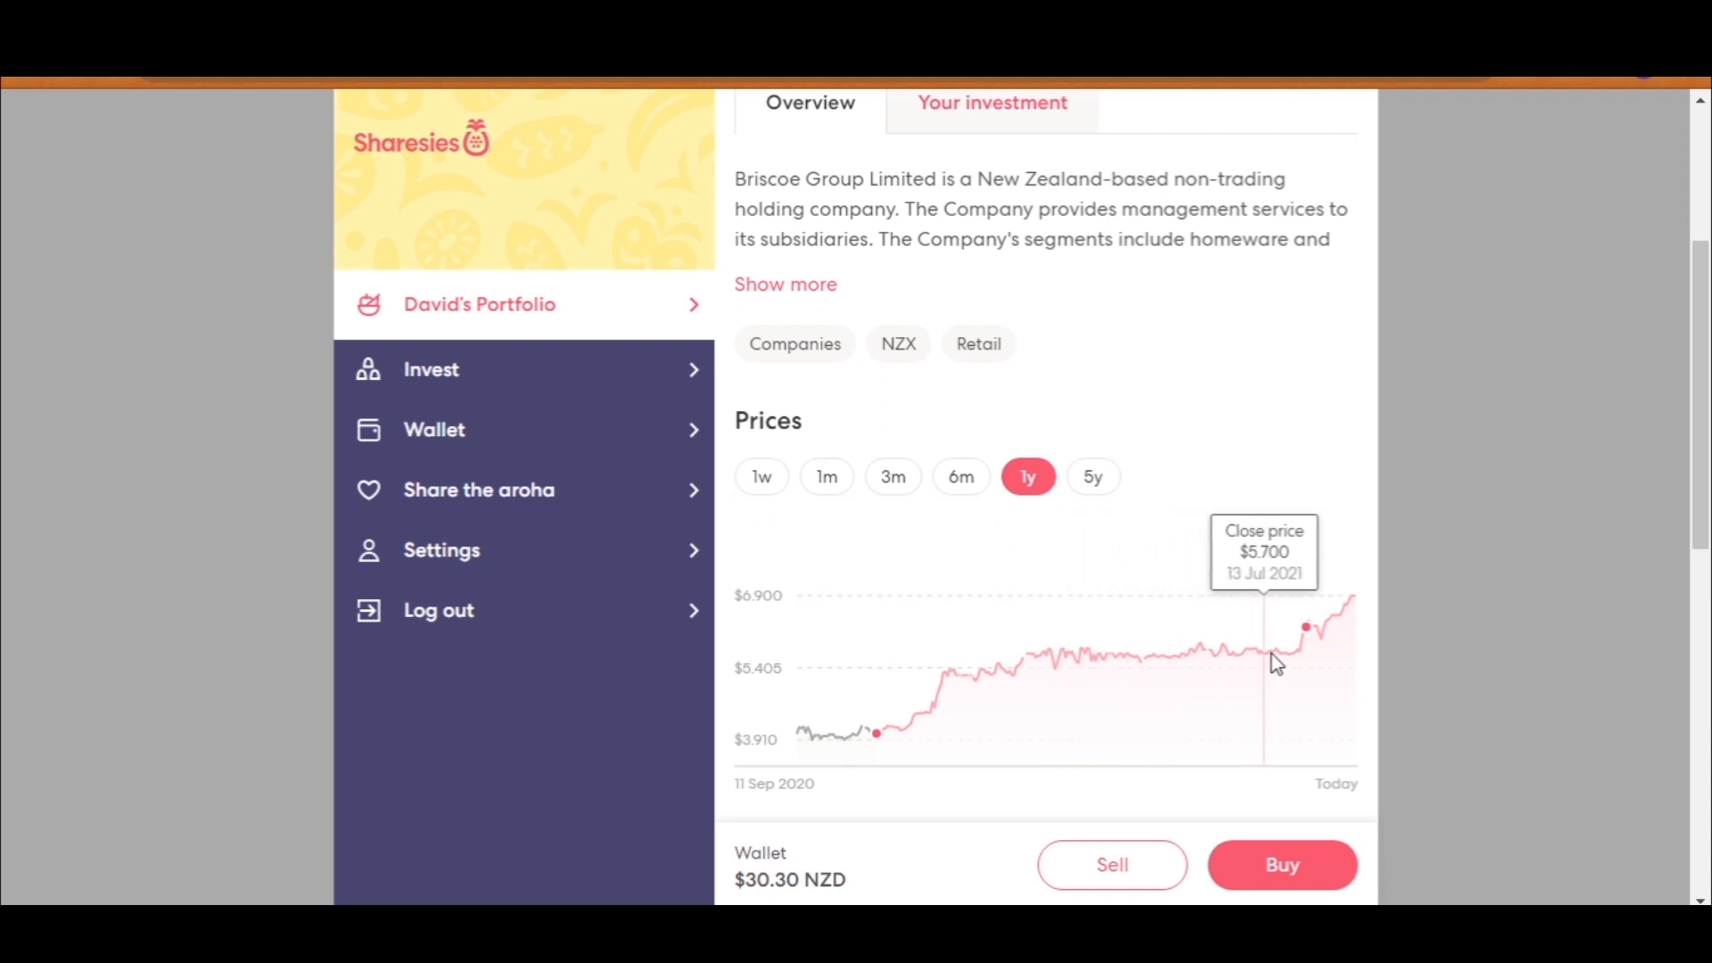
mouse_move(1302, 664)
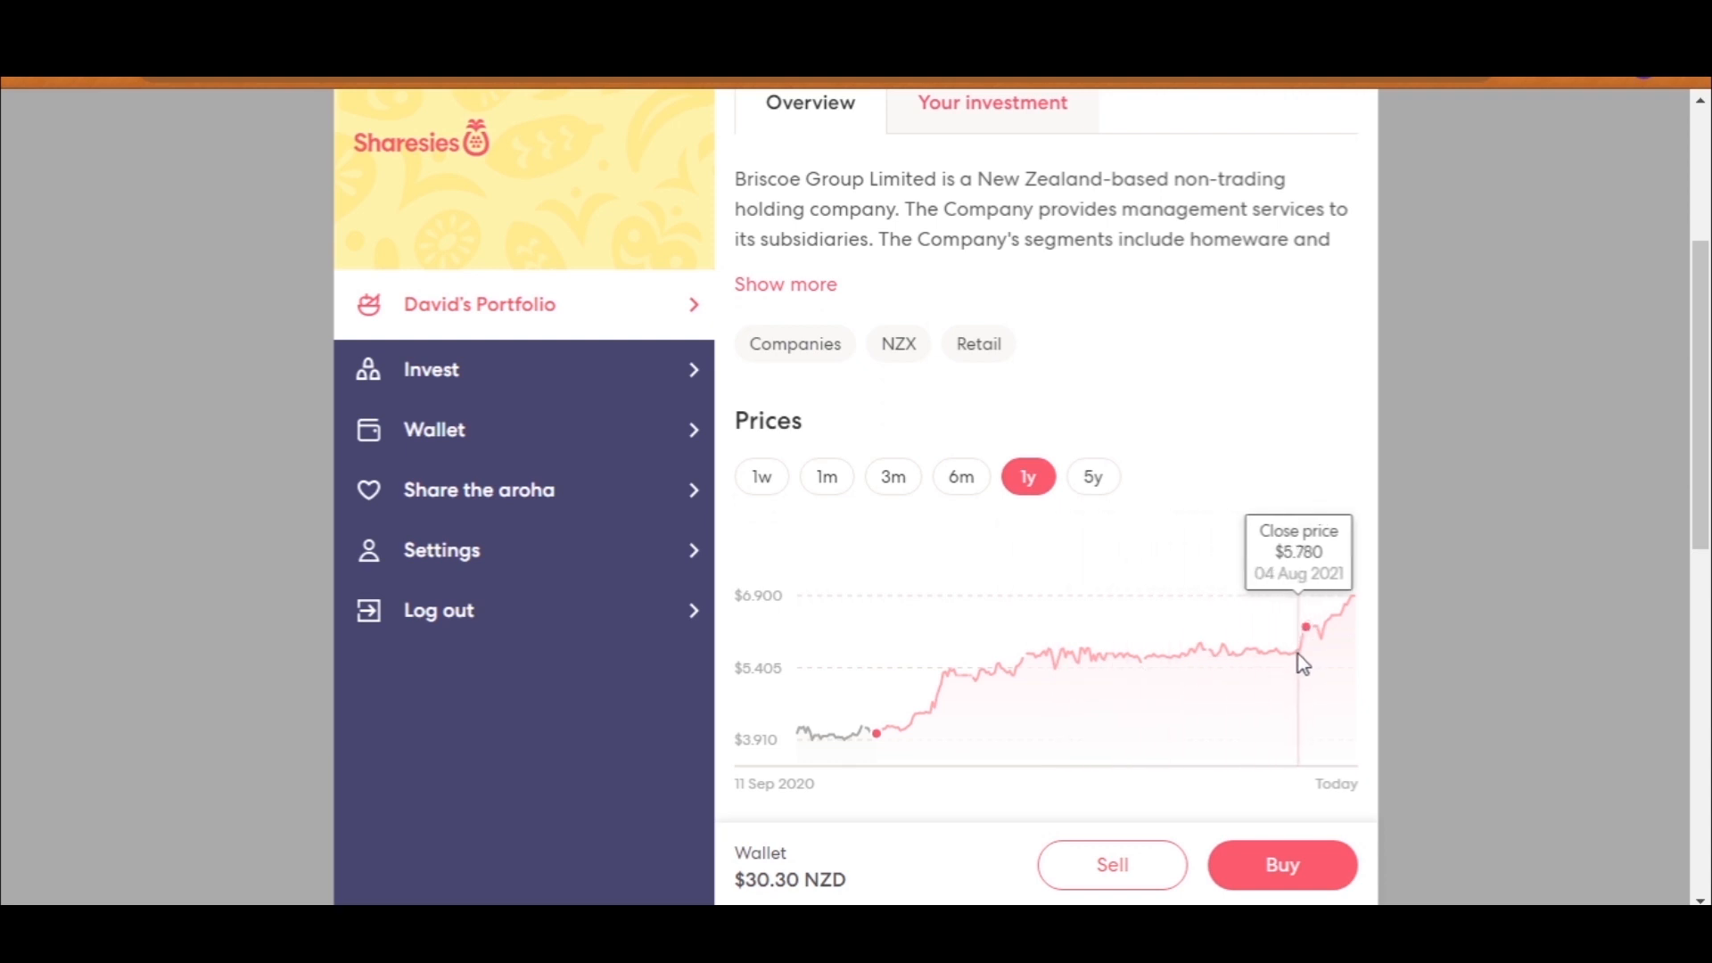
mouse_move(962, 478)
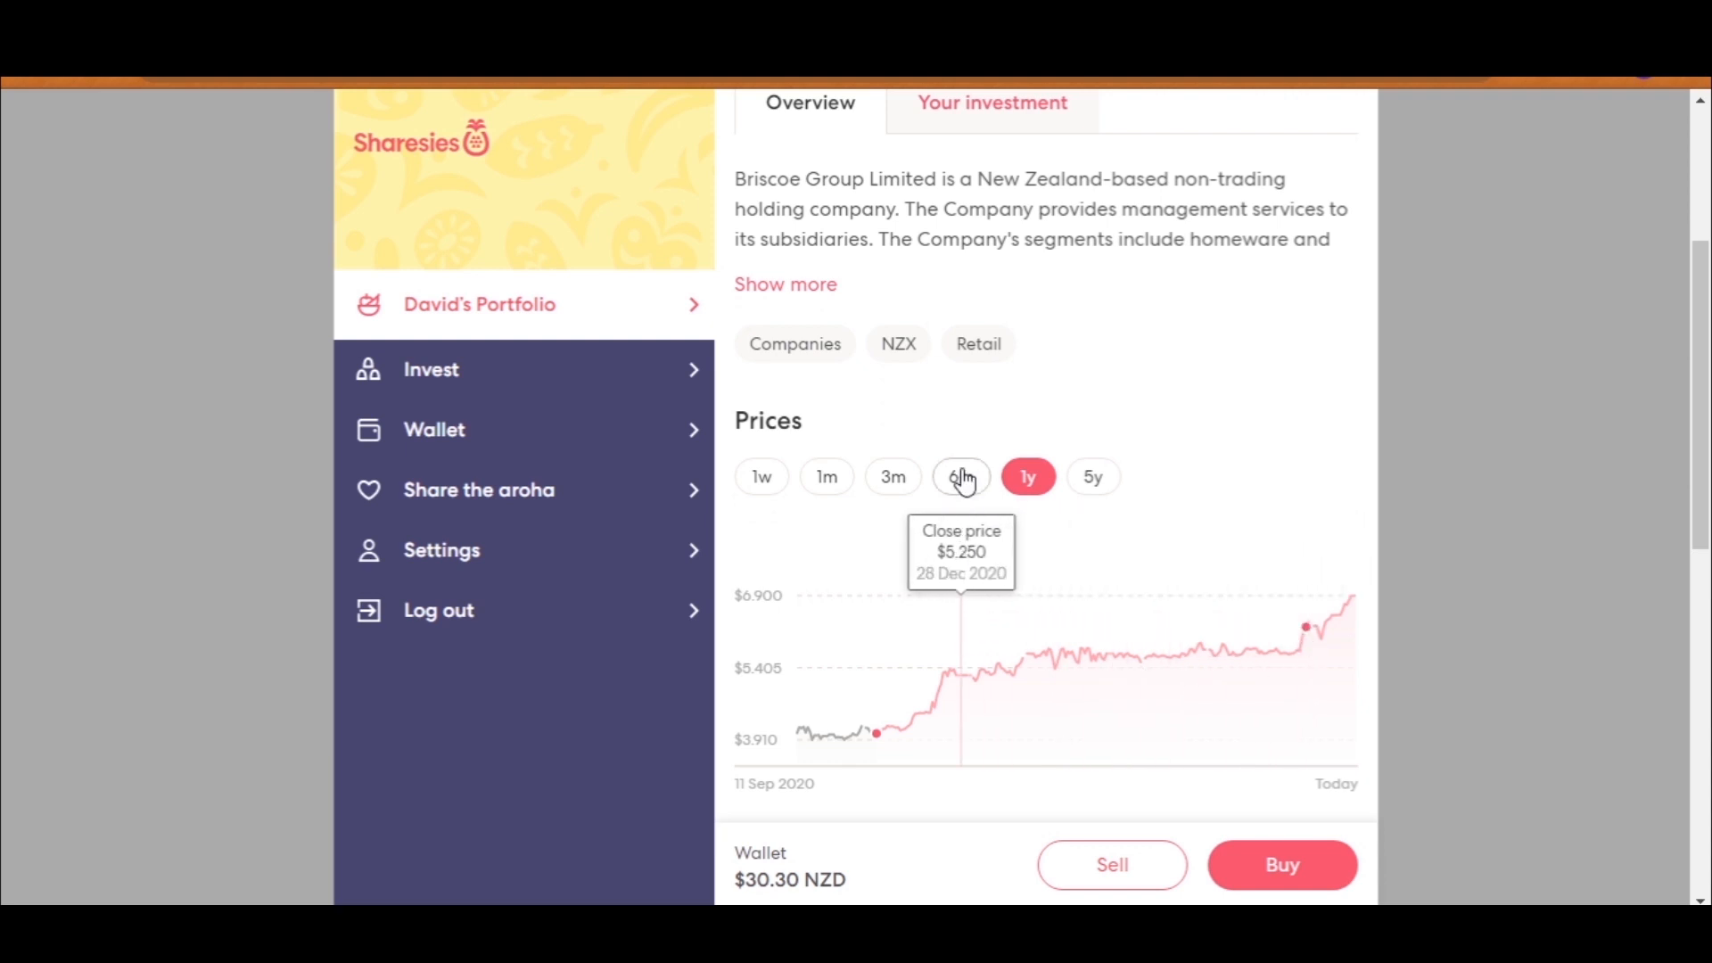
click(892, 477)
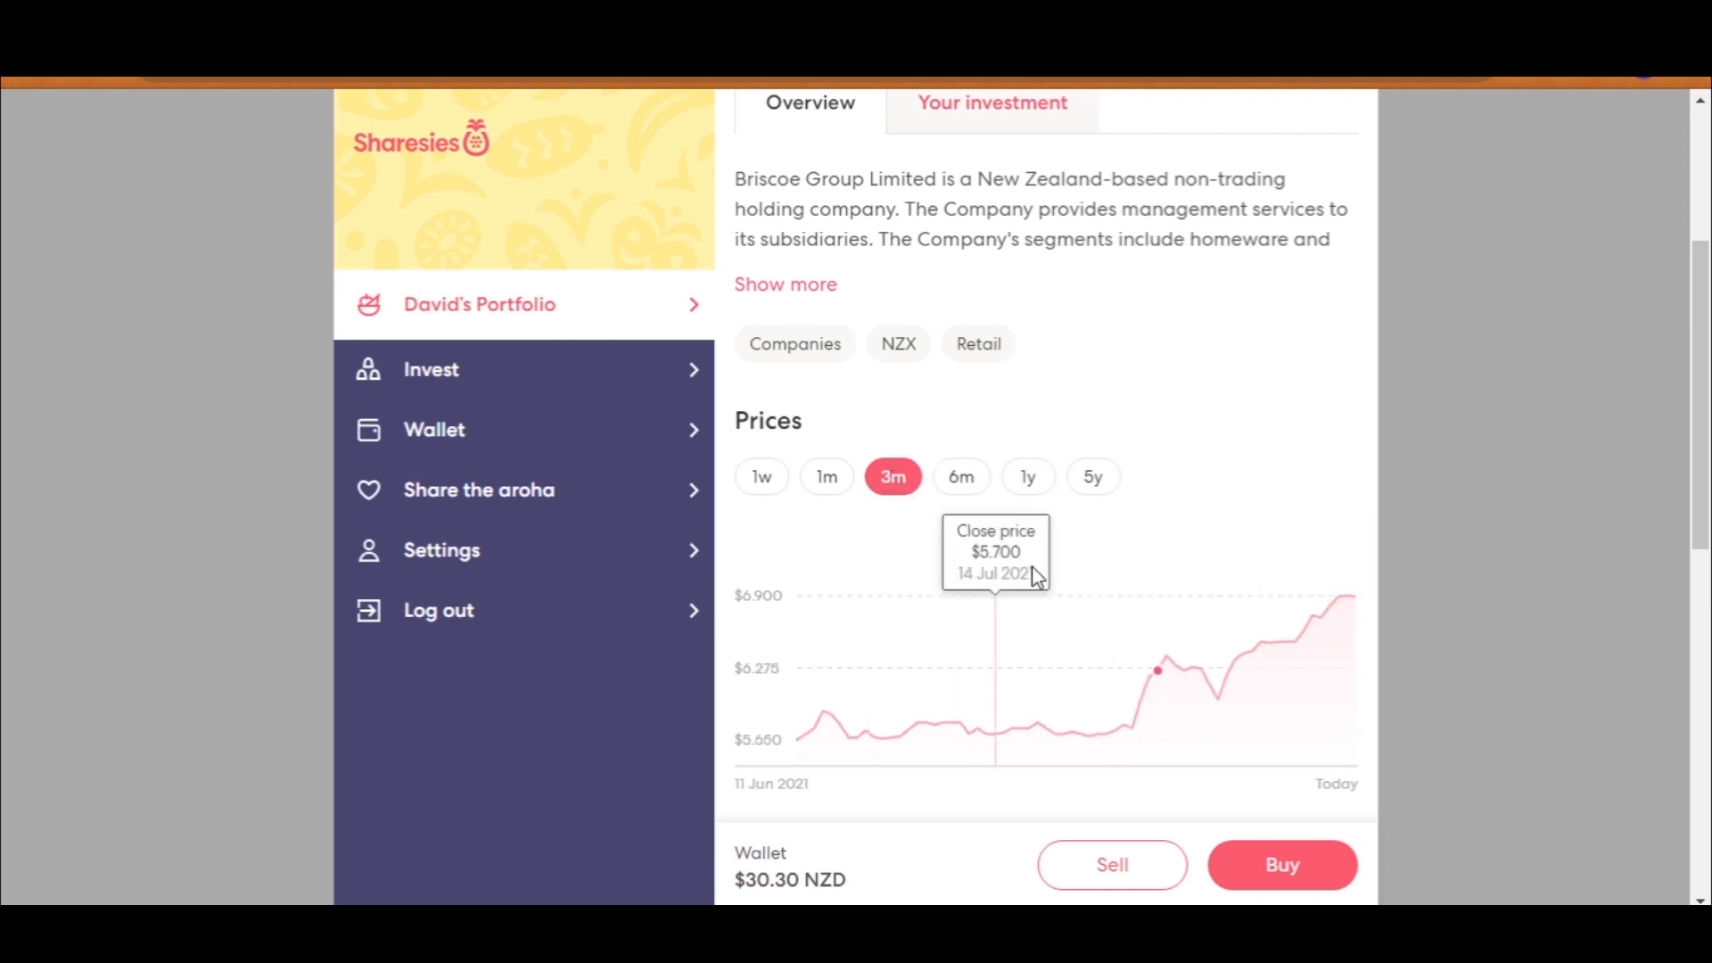
mouse_move(1166, 685)
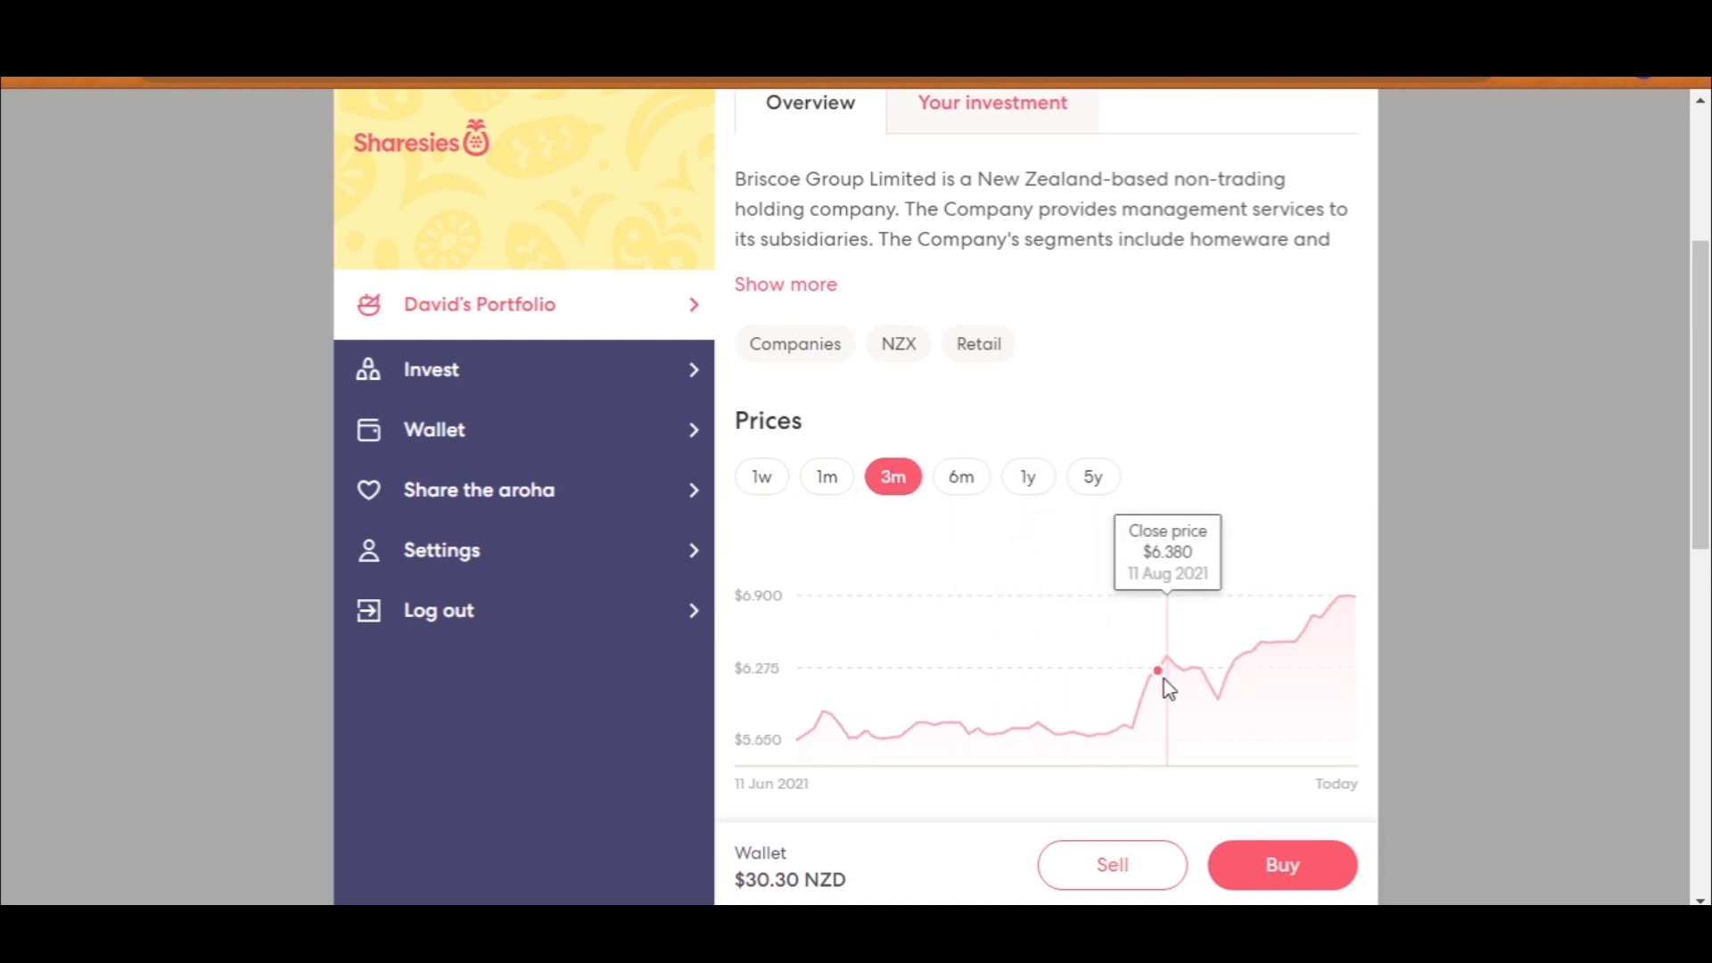
mouse_move(1226, 707)
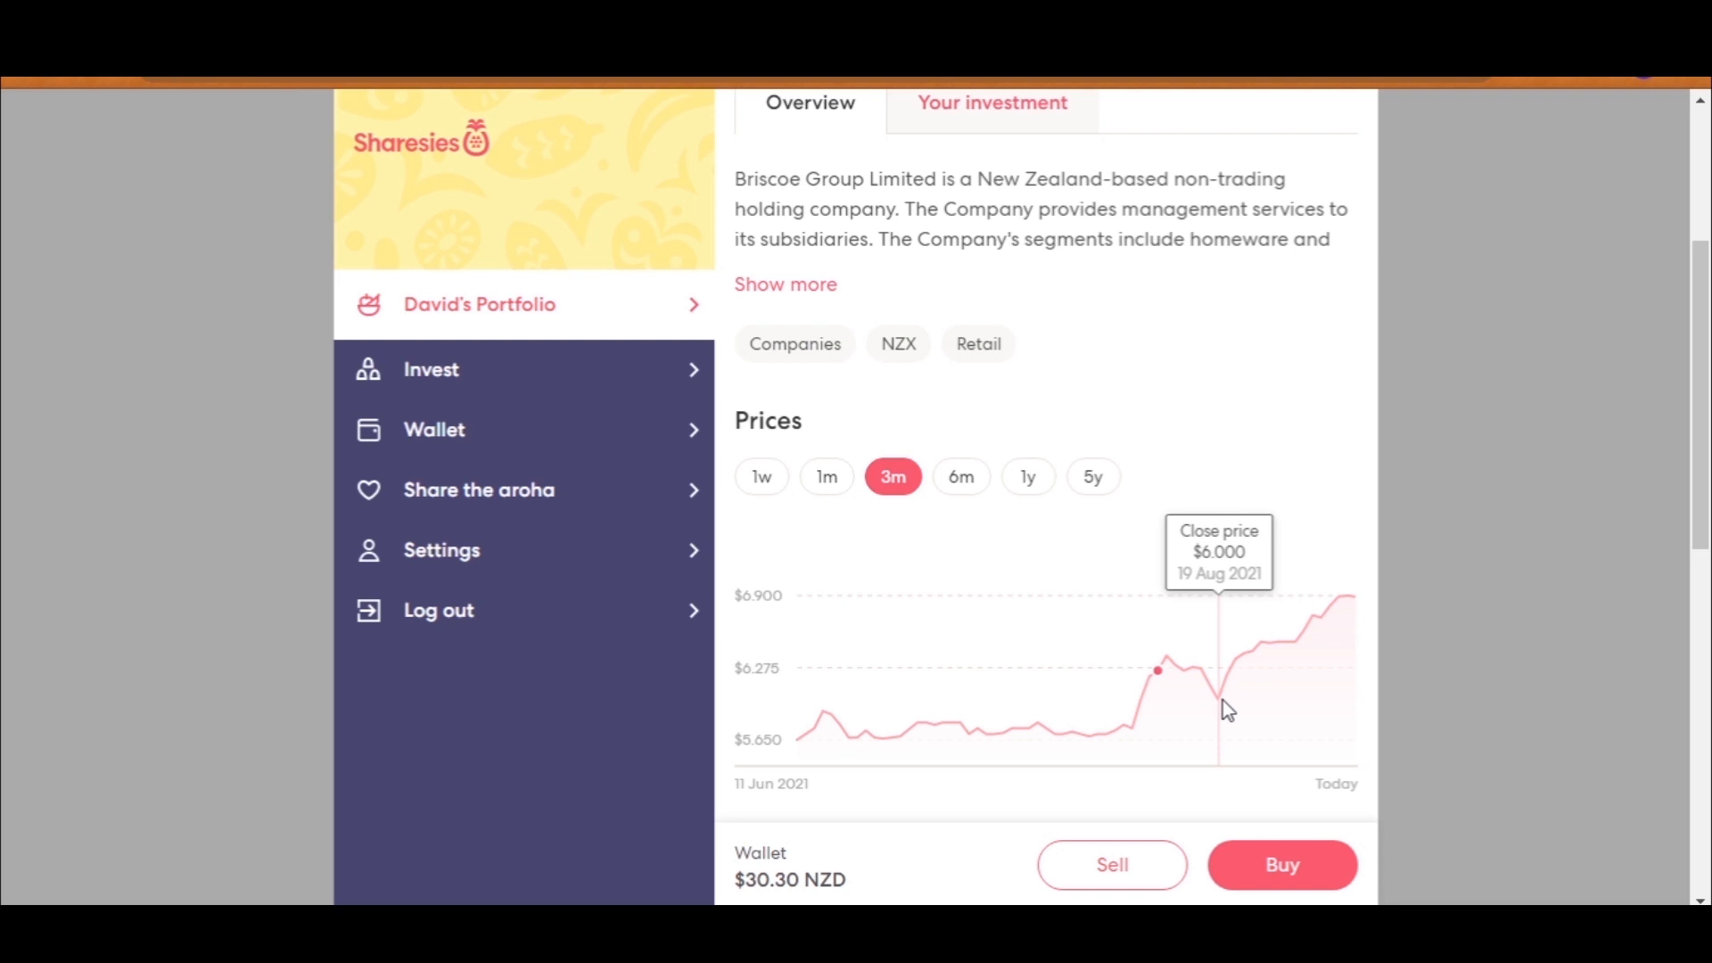
mouse_move(1344, 620)
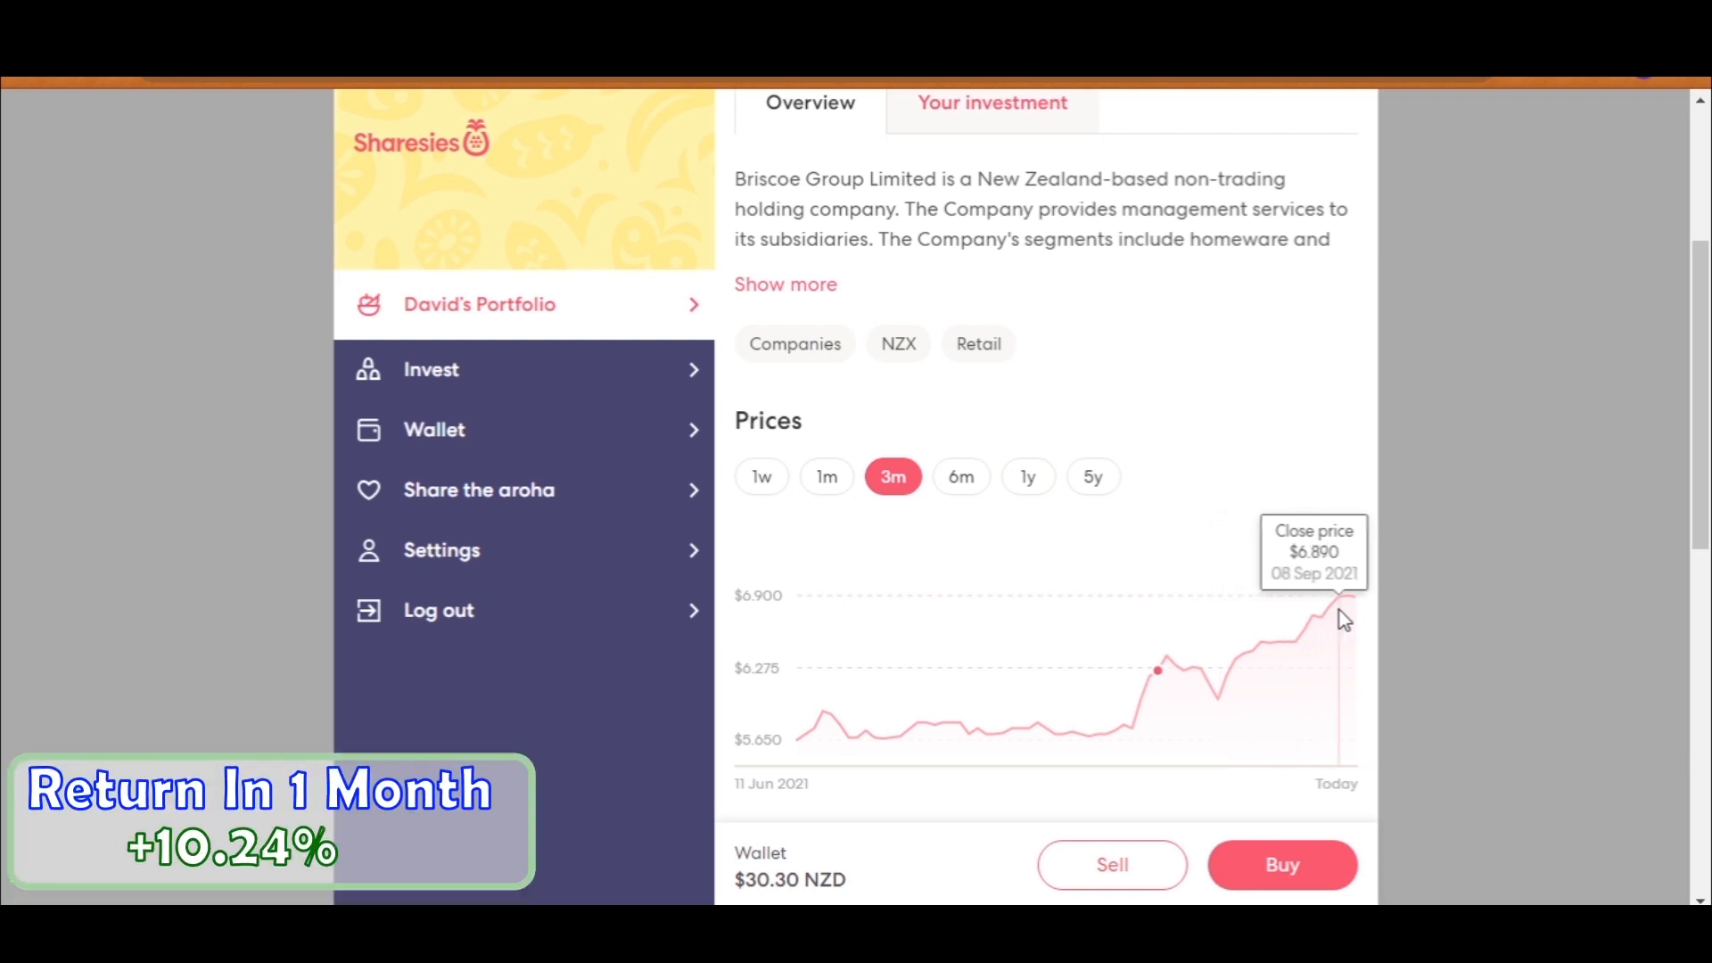
click(991, 102)
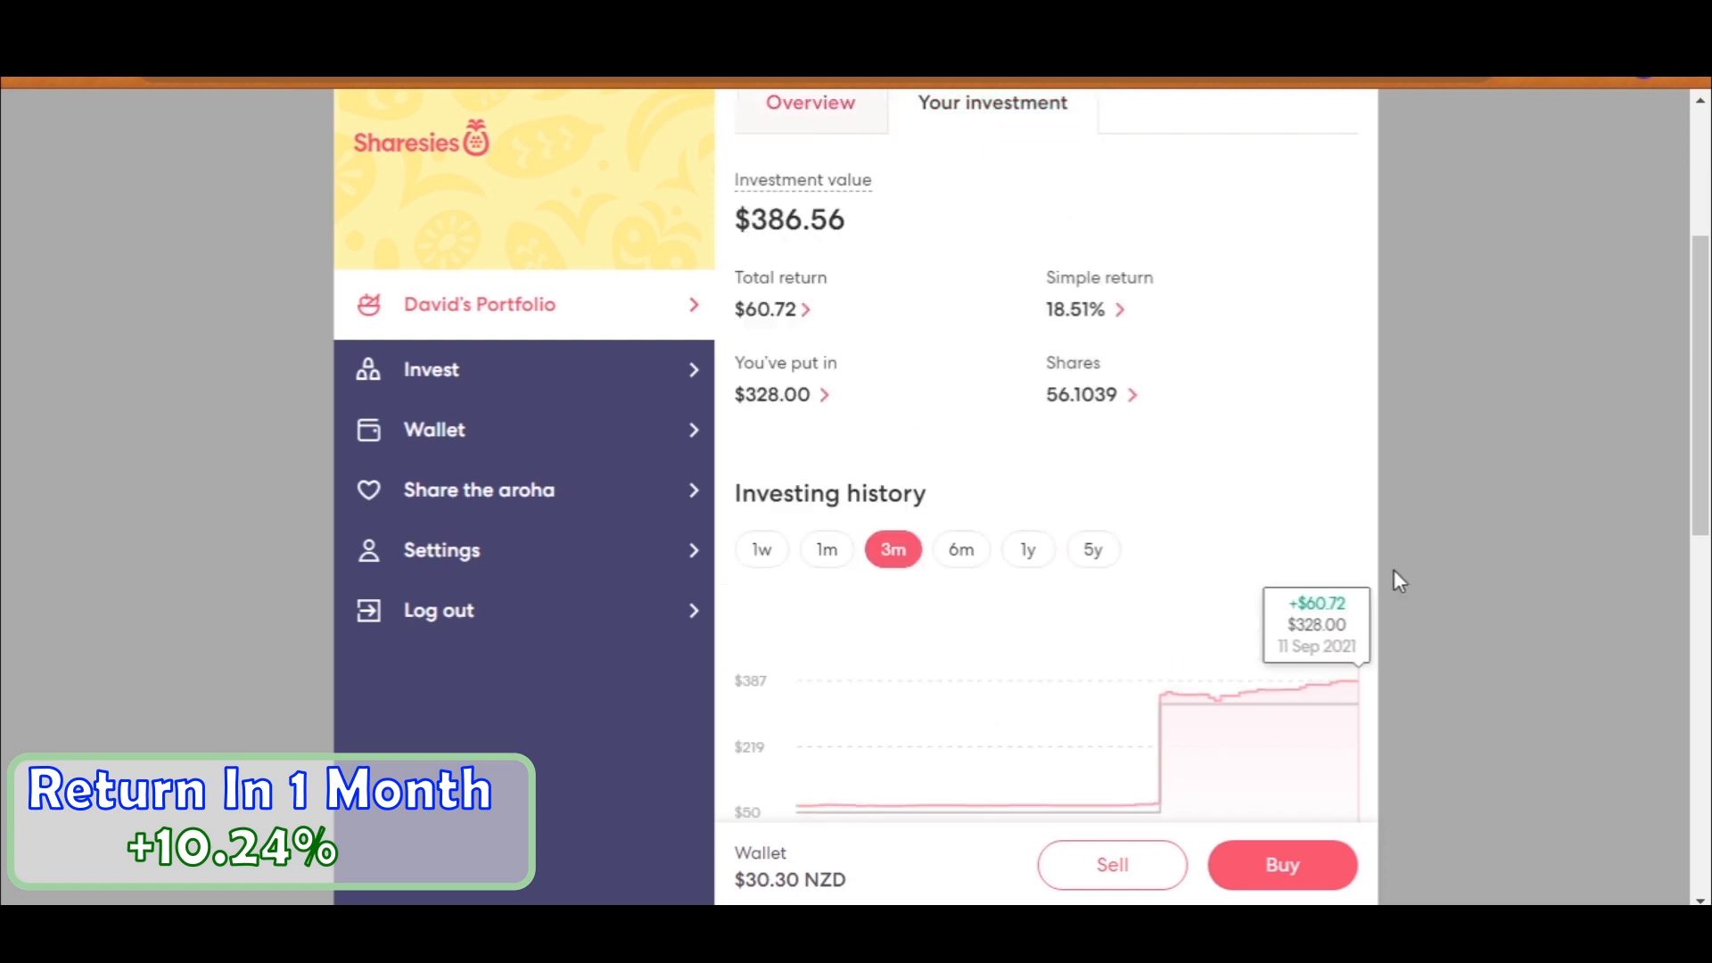
mouse_move(1161, 822)
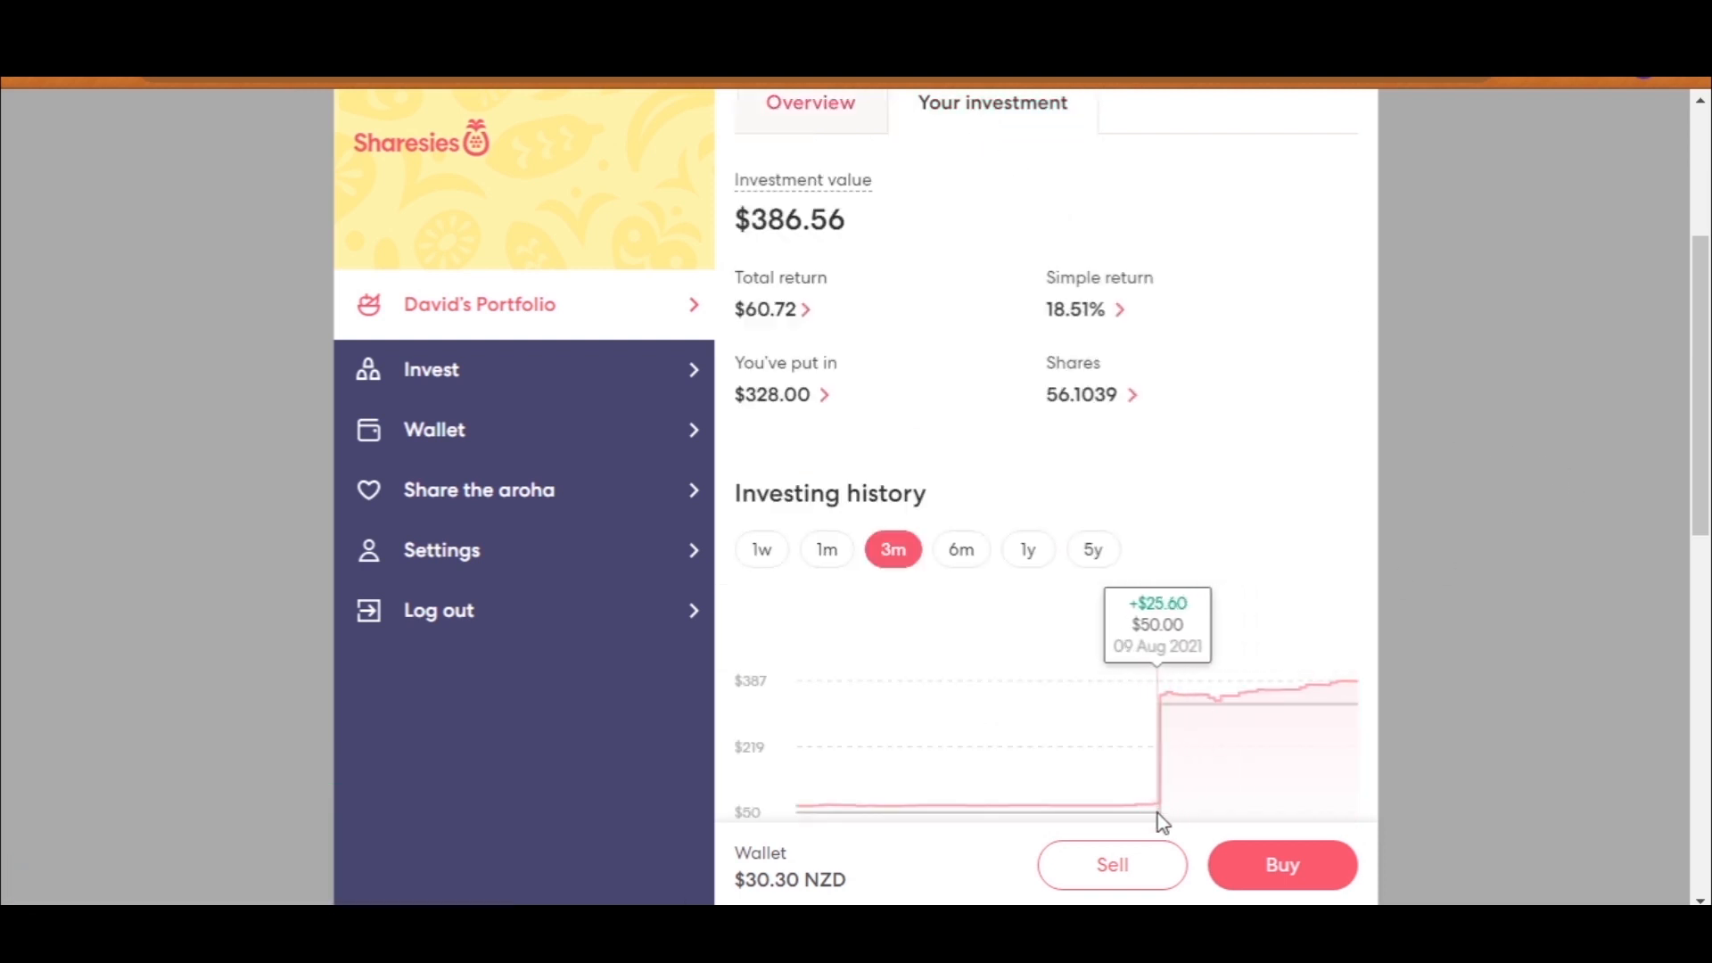
mouse_move(1280, 715)
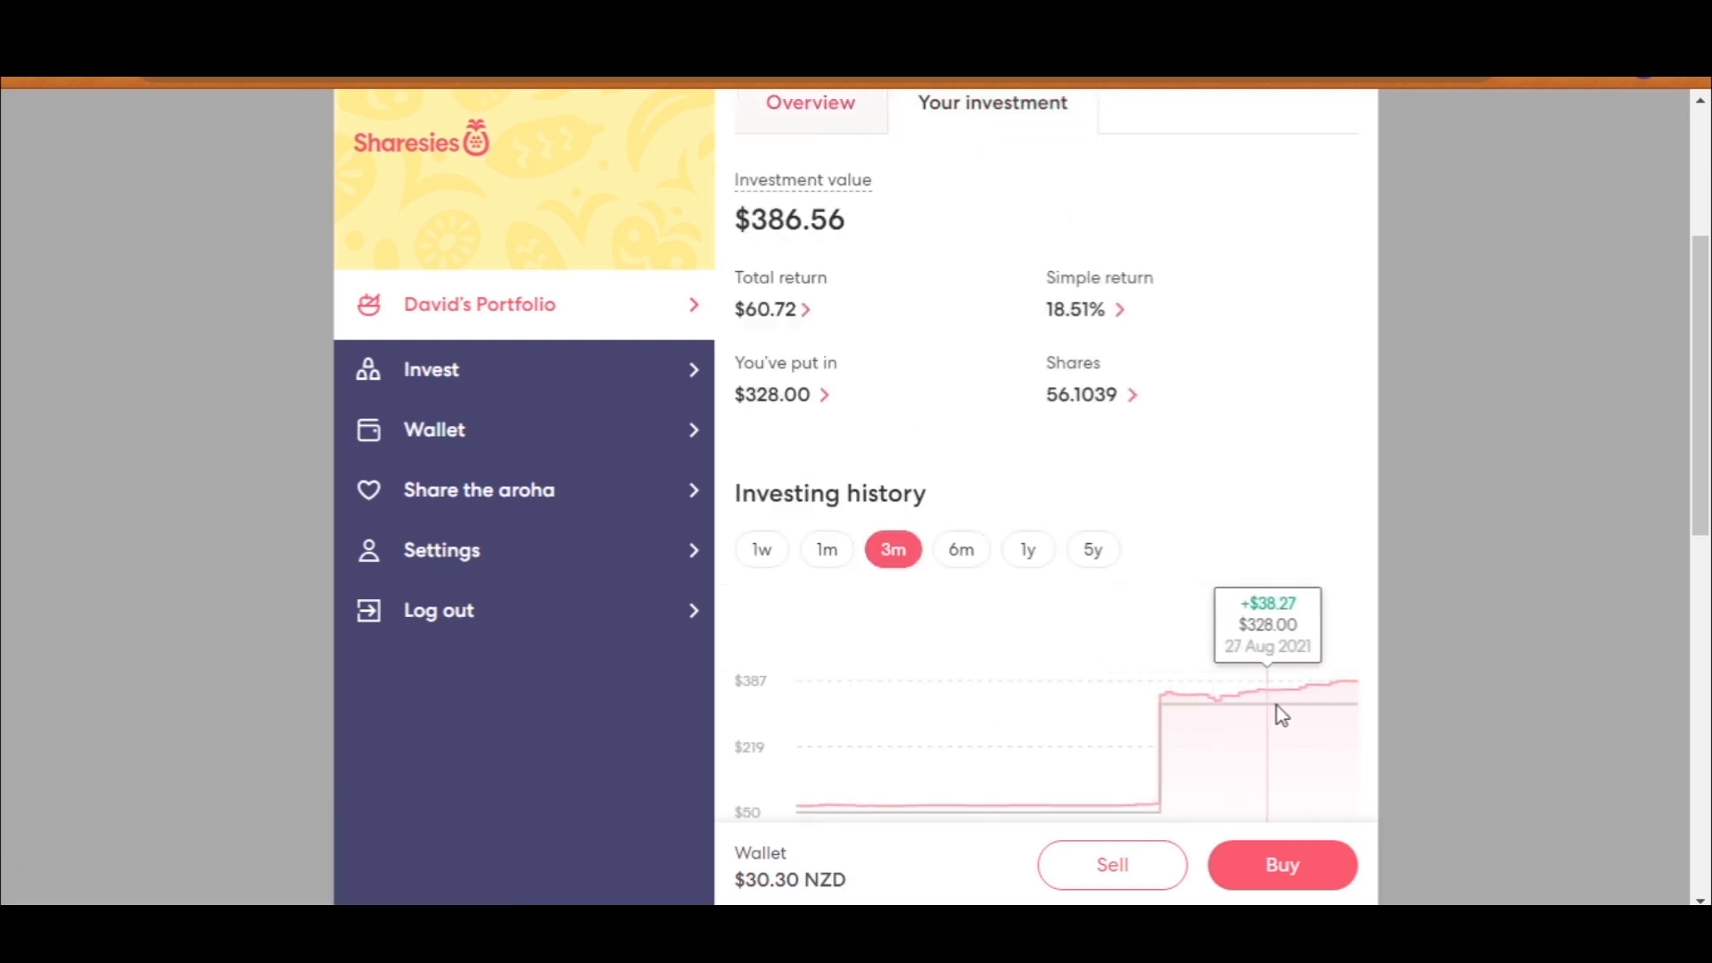
mouse_move(1368, 710)
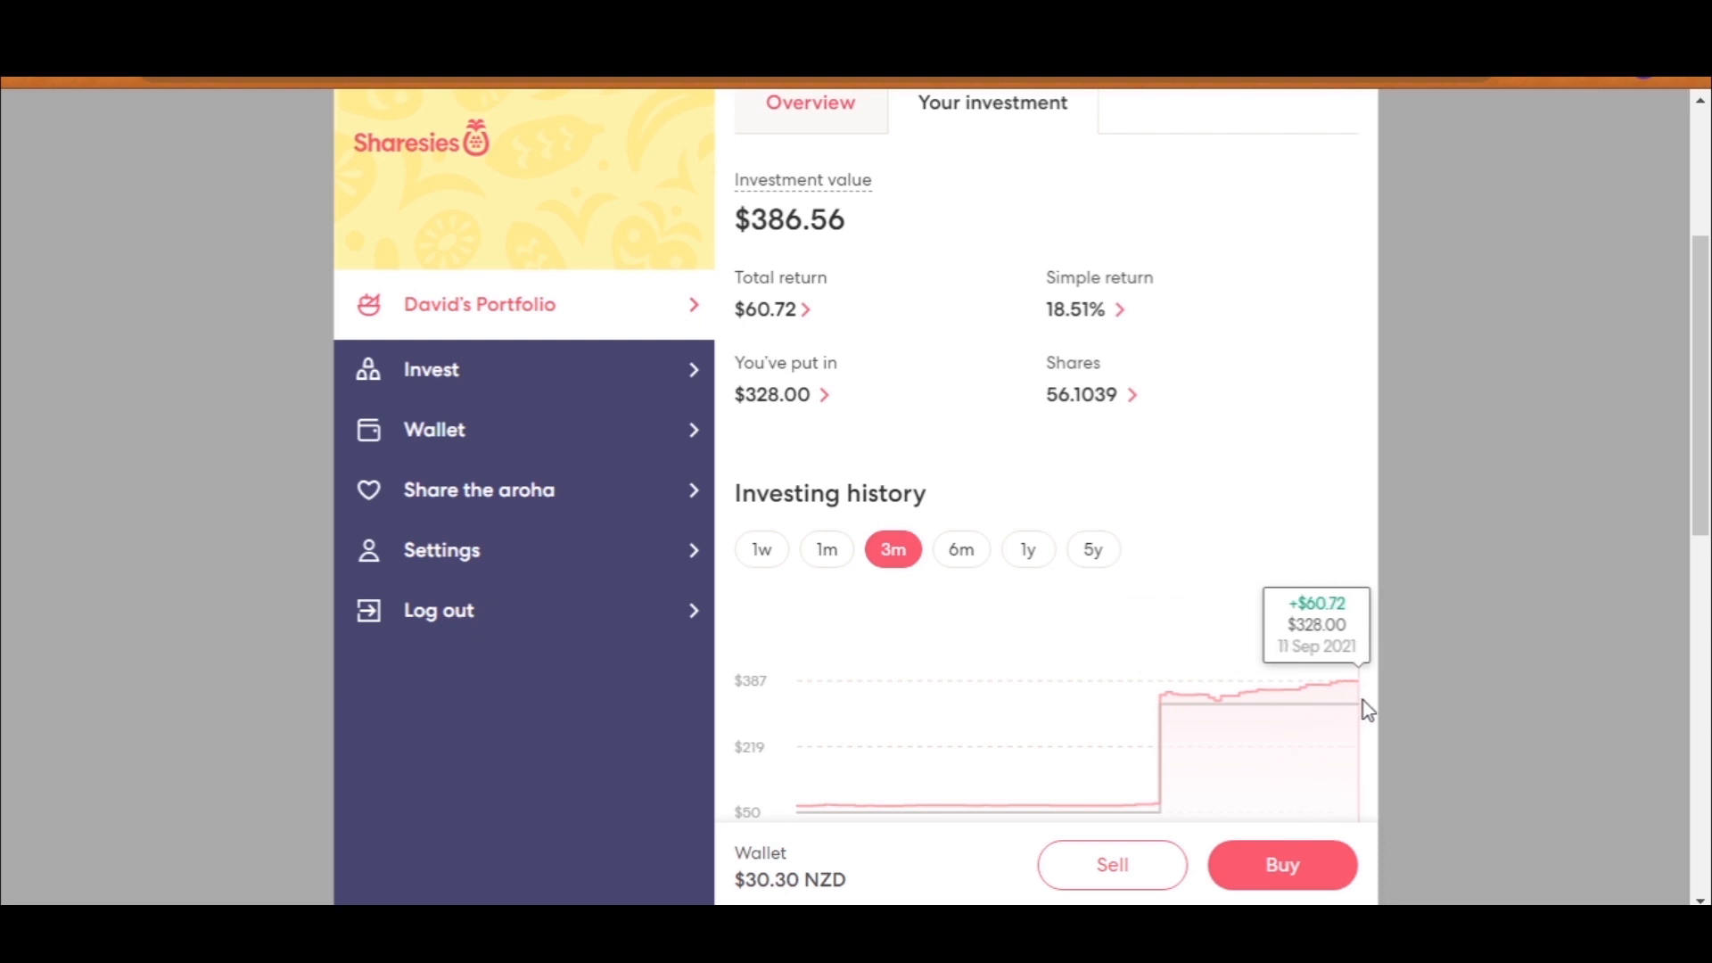
scroll(up, 3)
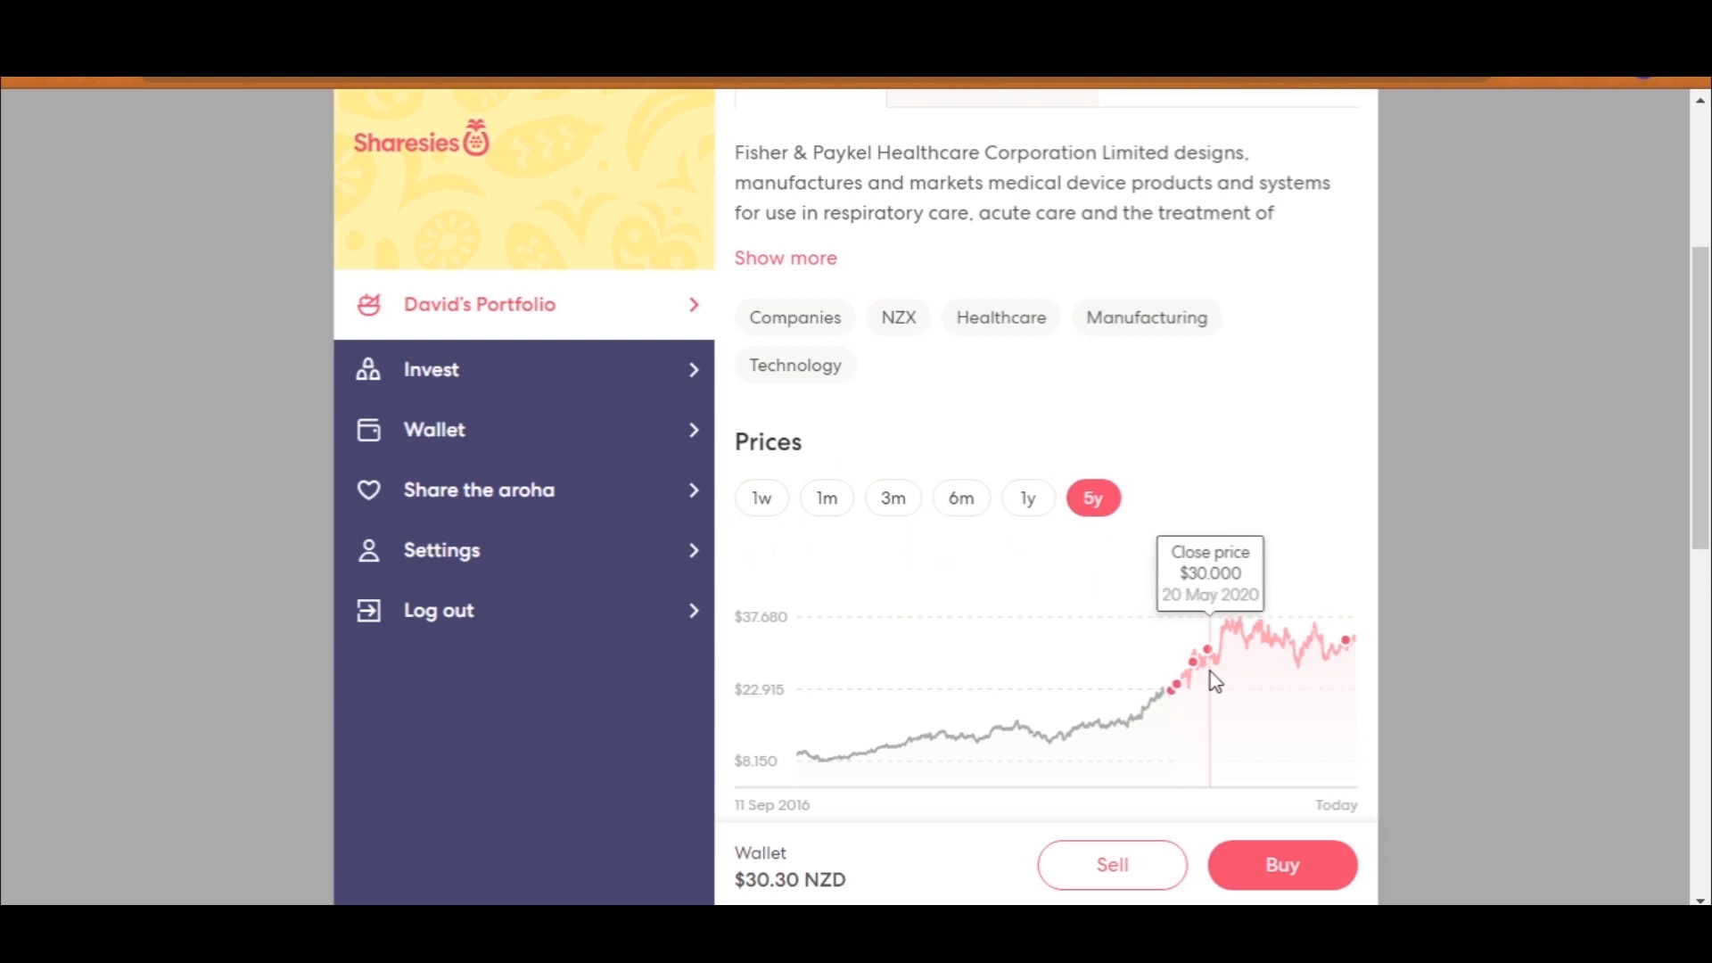
mouse_move(1225, 650)
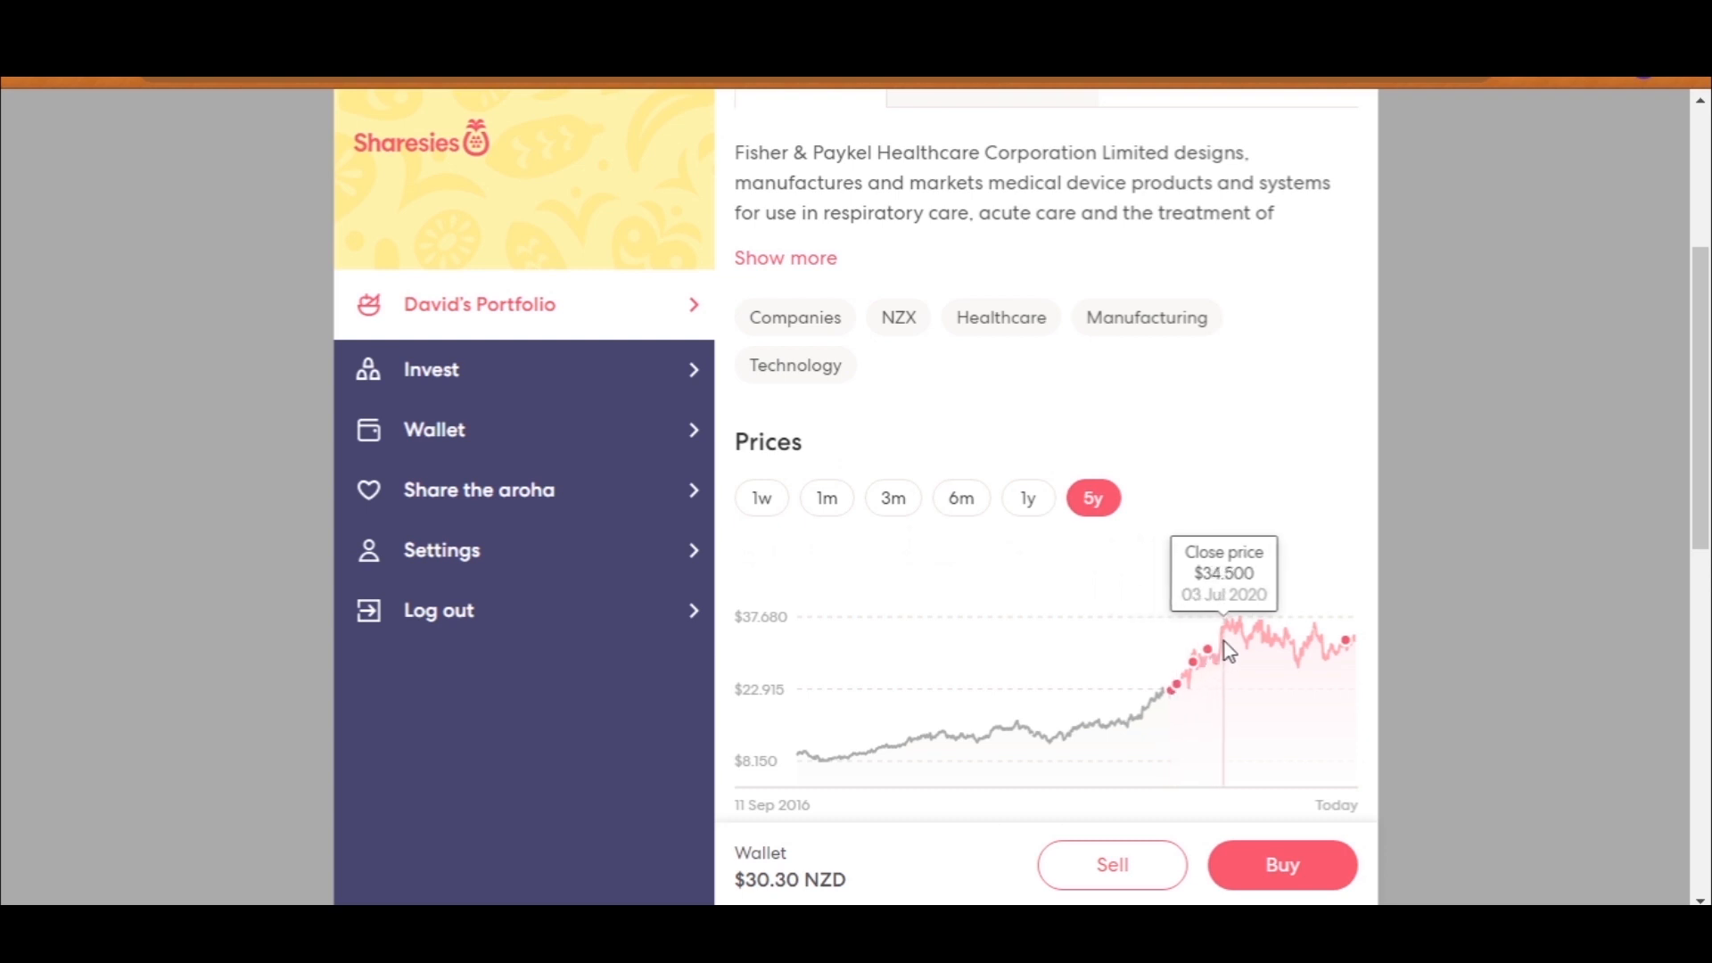
mouse_move(1248, 642)
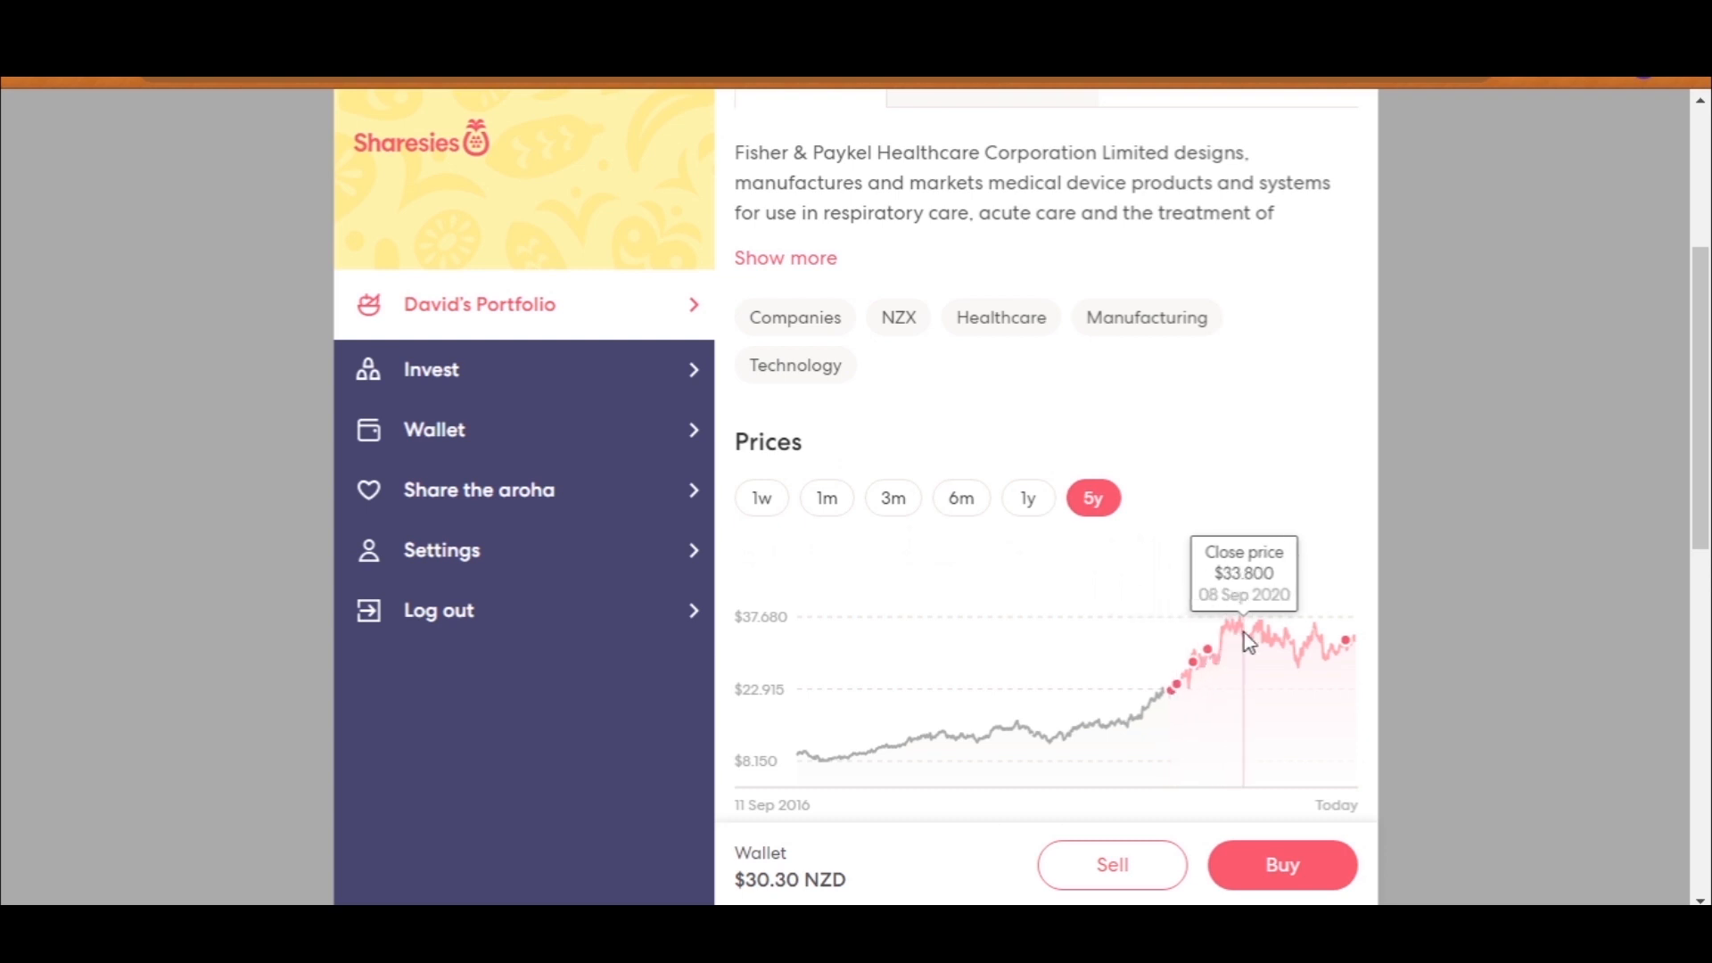
mouse_move(1334, 653)
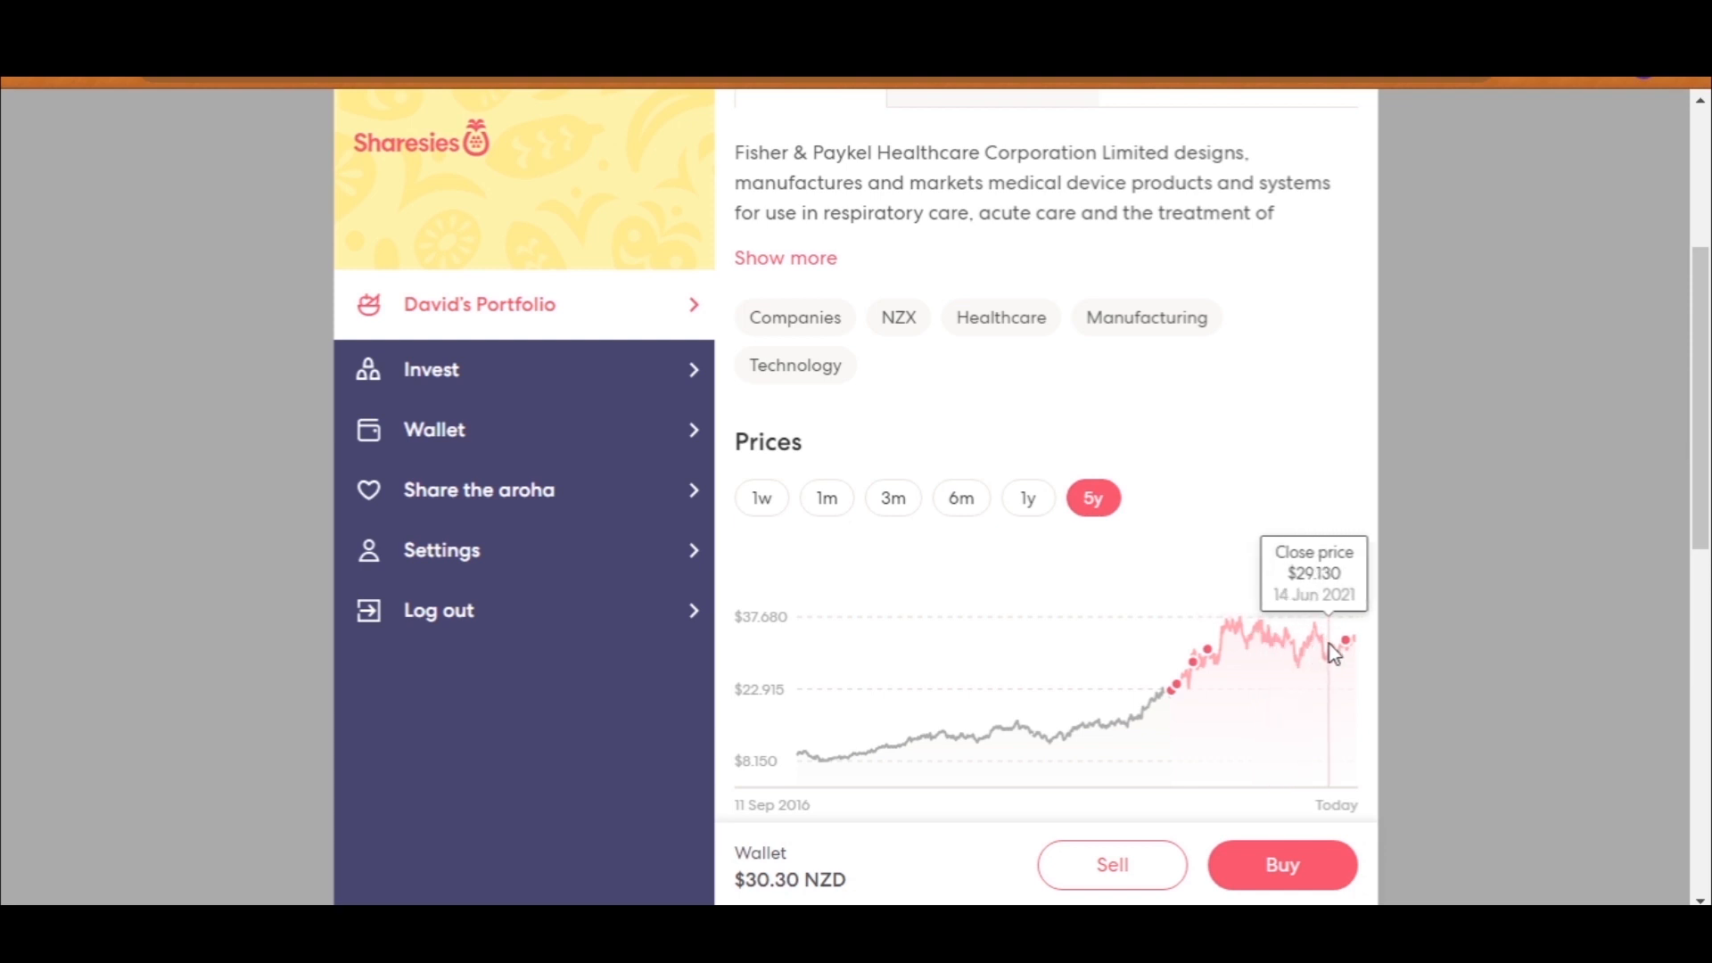
Step: Review Fisher & Paykel's six-month chart and returns: $4,792.32 value, $714.95 return, 17.35%
click(959, 497)
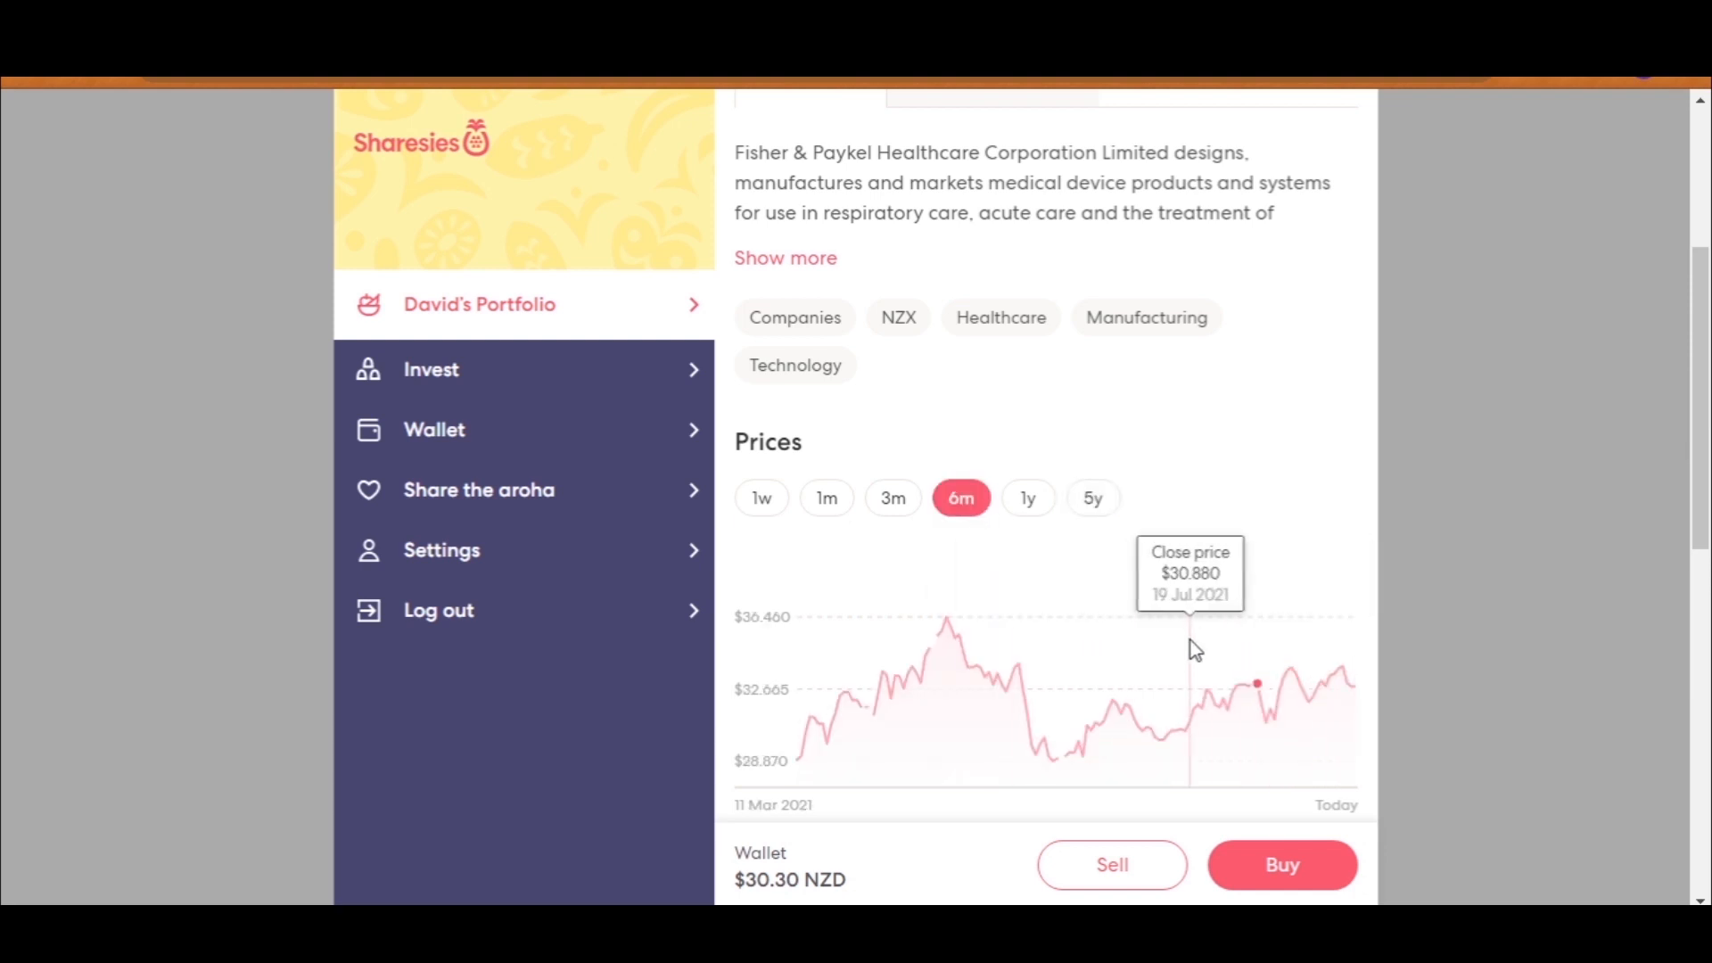
mouse_move(1284, 730)
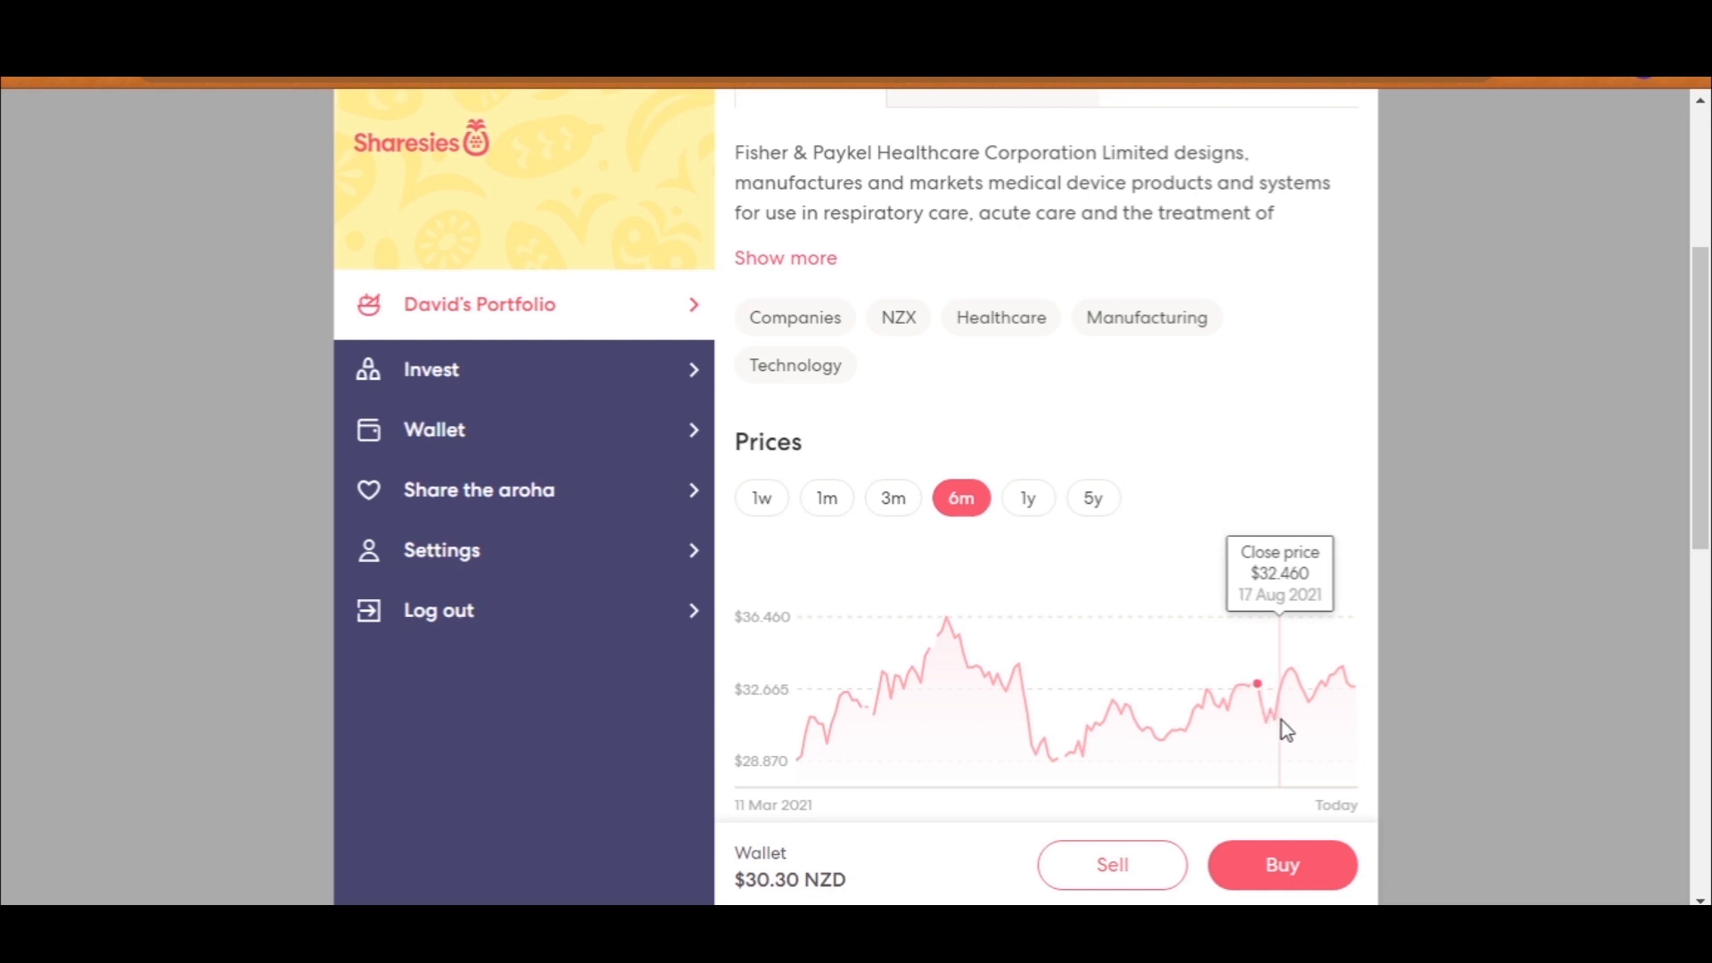
mouse_move(1338, 687)
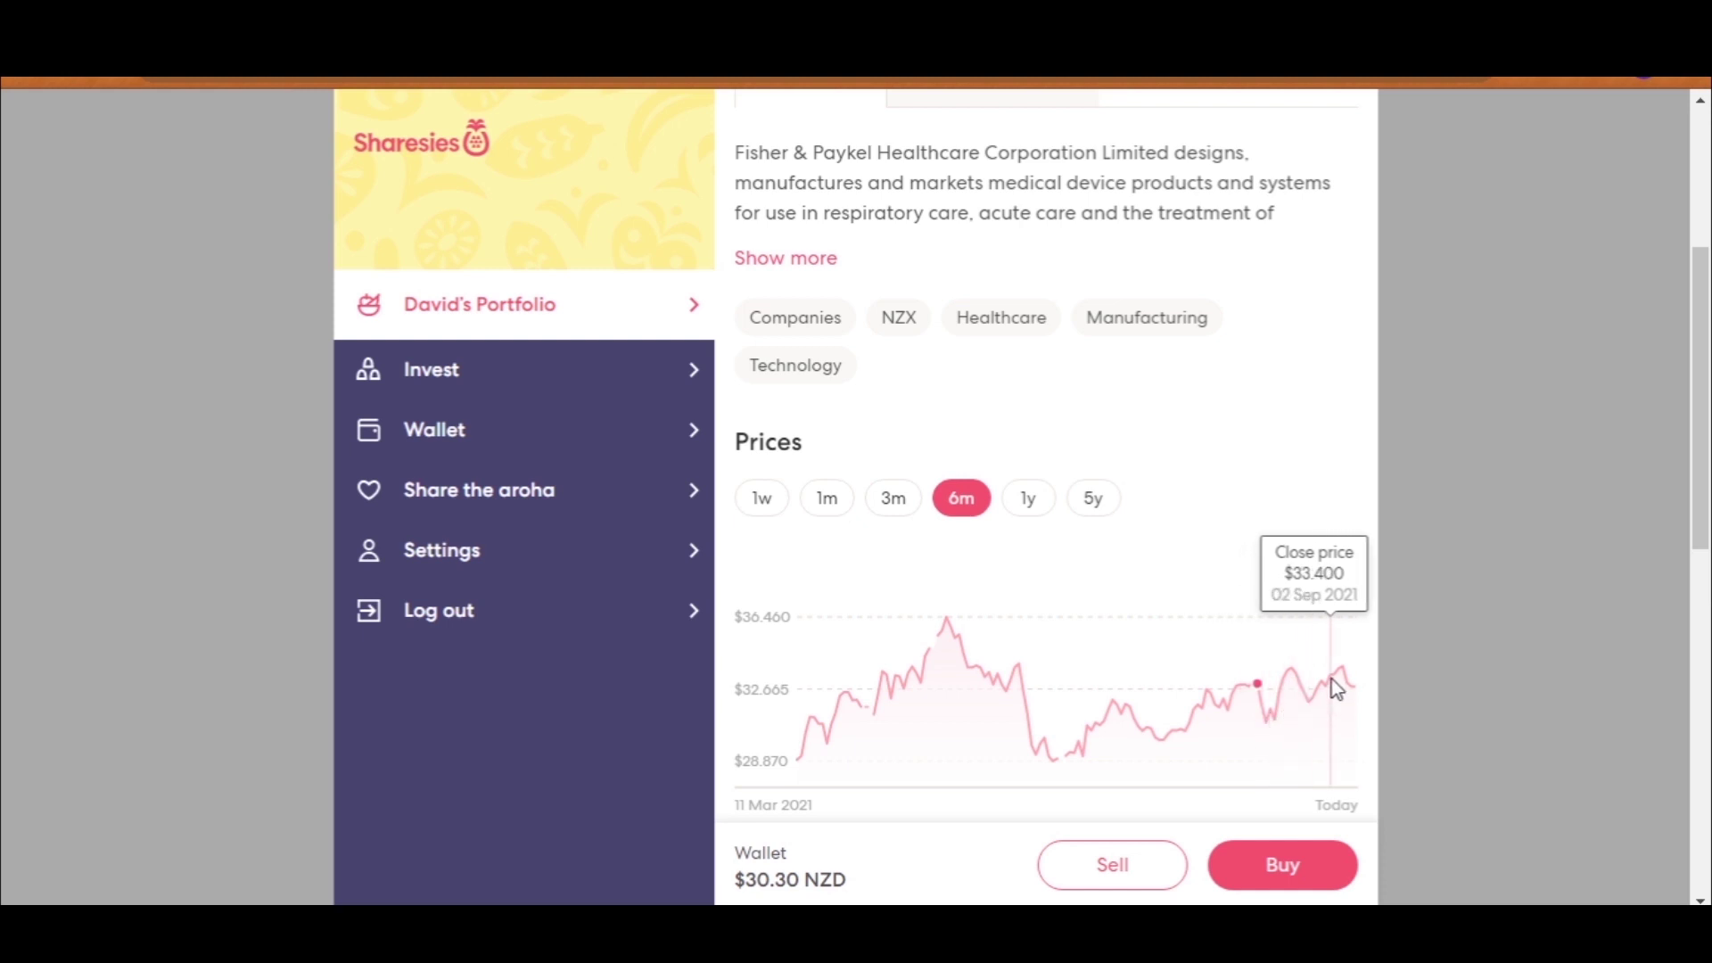
click(990, 178)
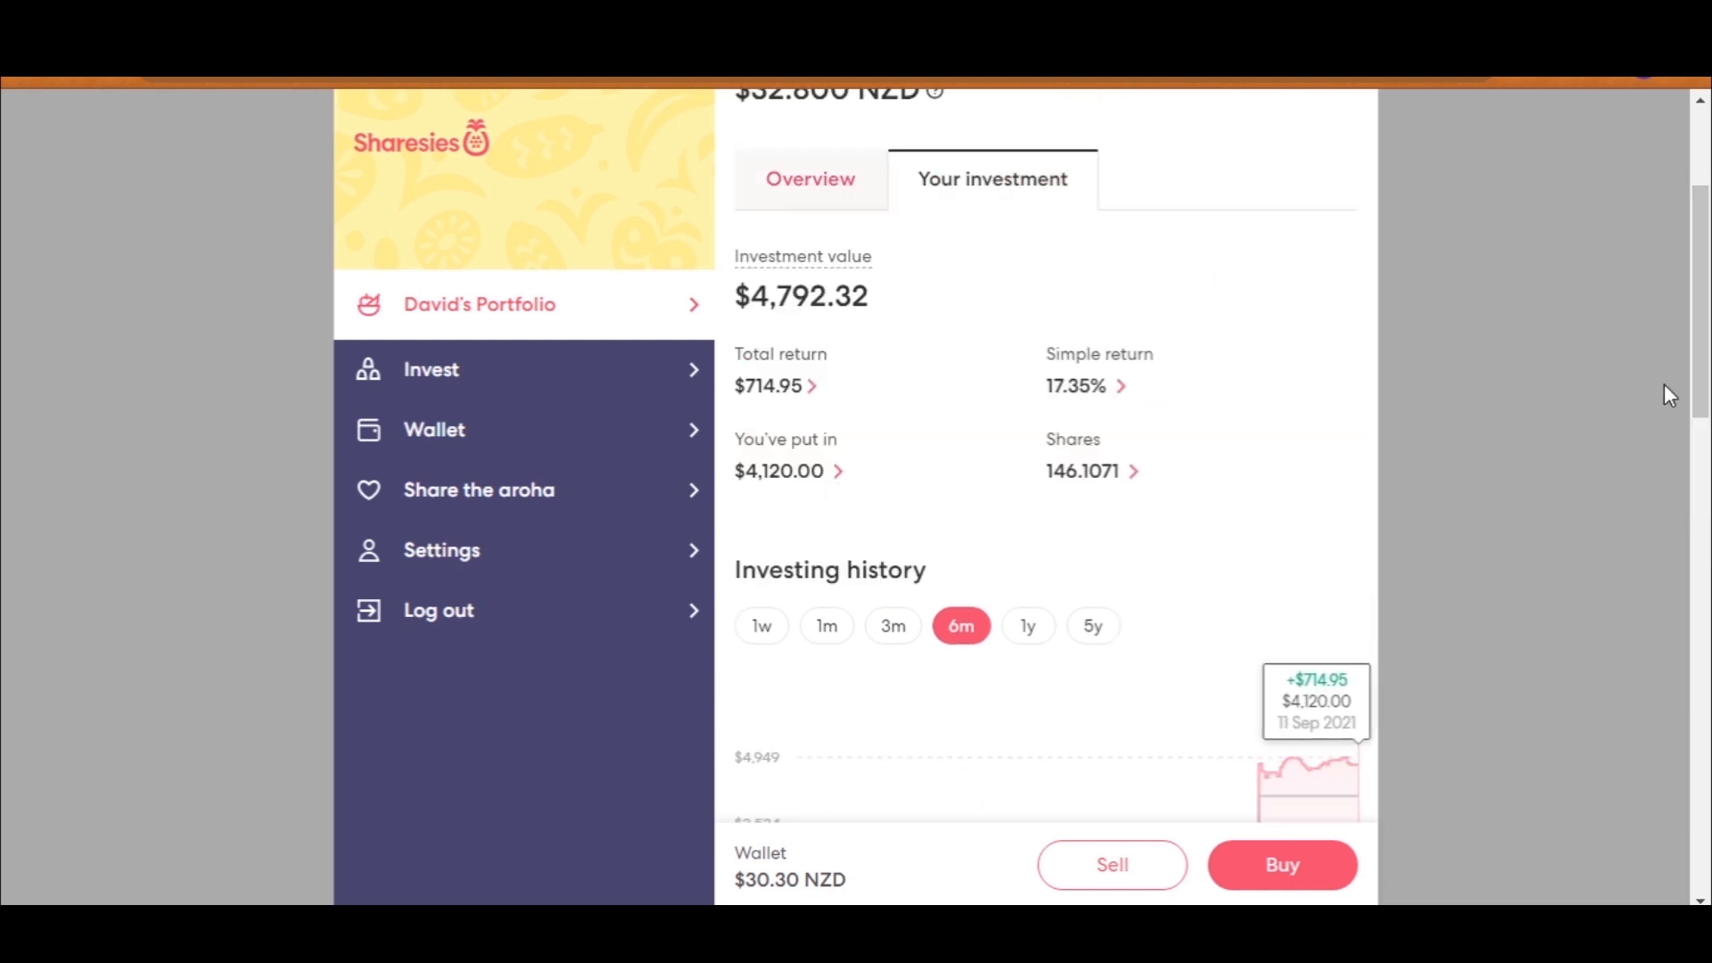
Step: View Fisher & Paykel's filled $2,000 market buy at $32.90 per share
scroll(down, 3)
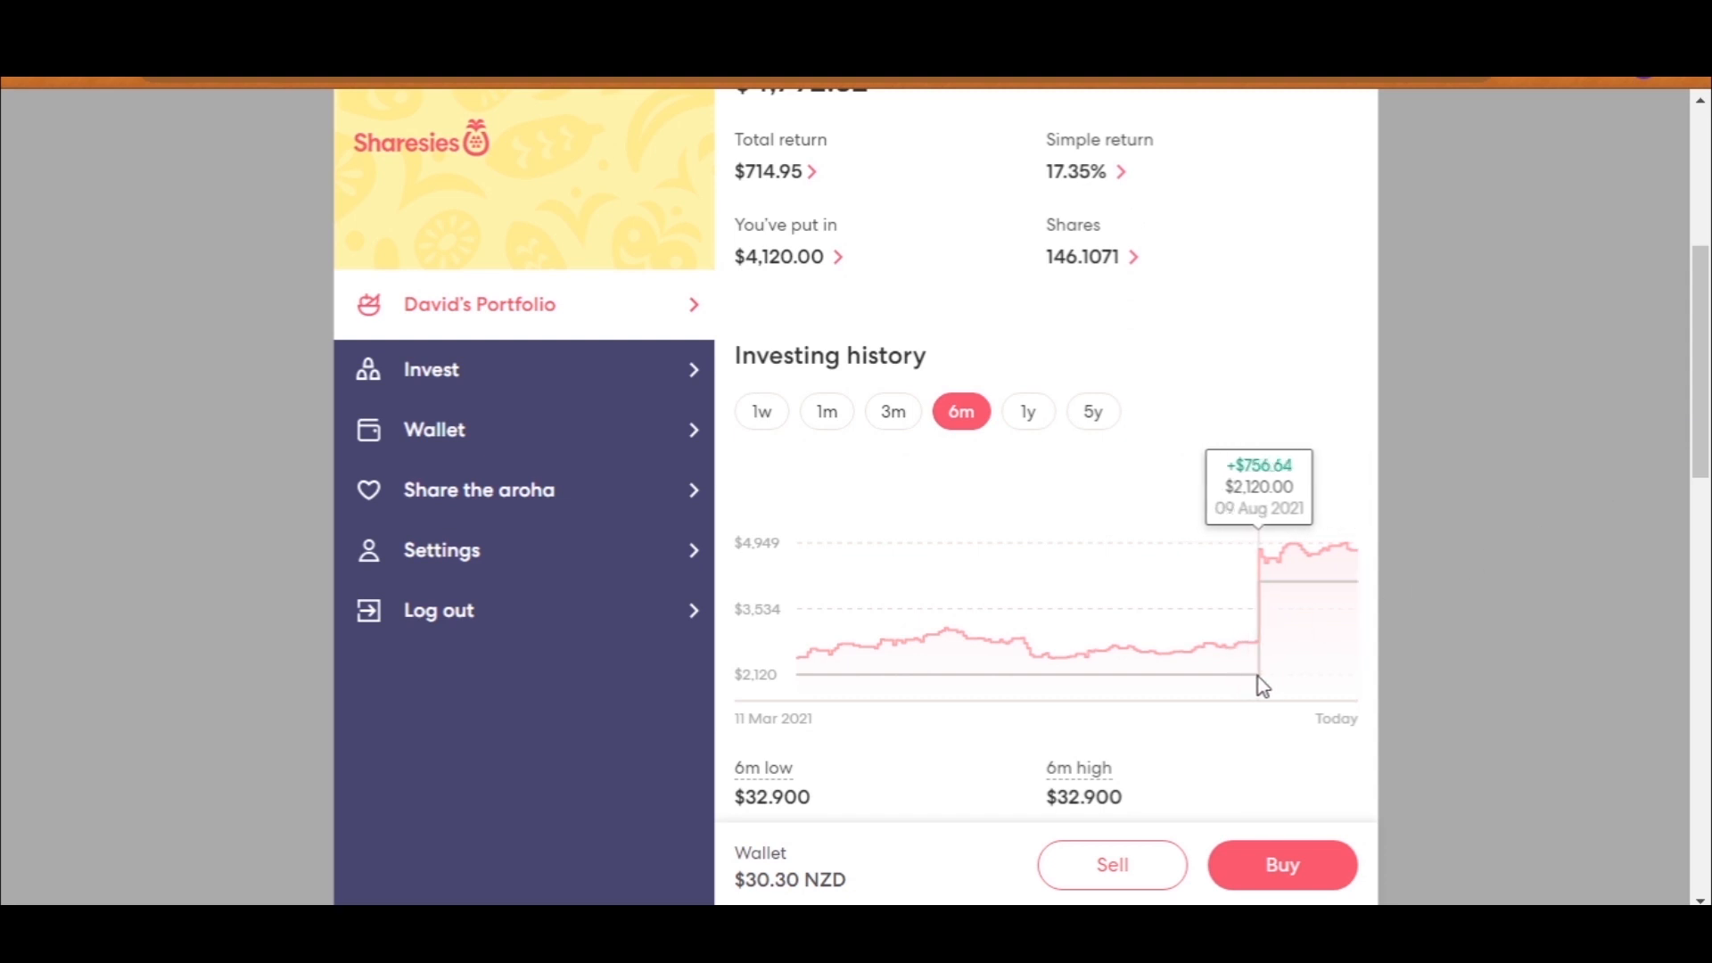
mouse_move(1252, 642)
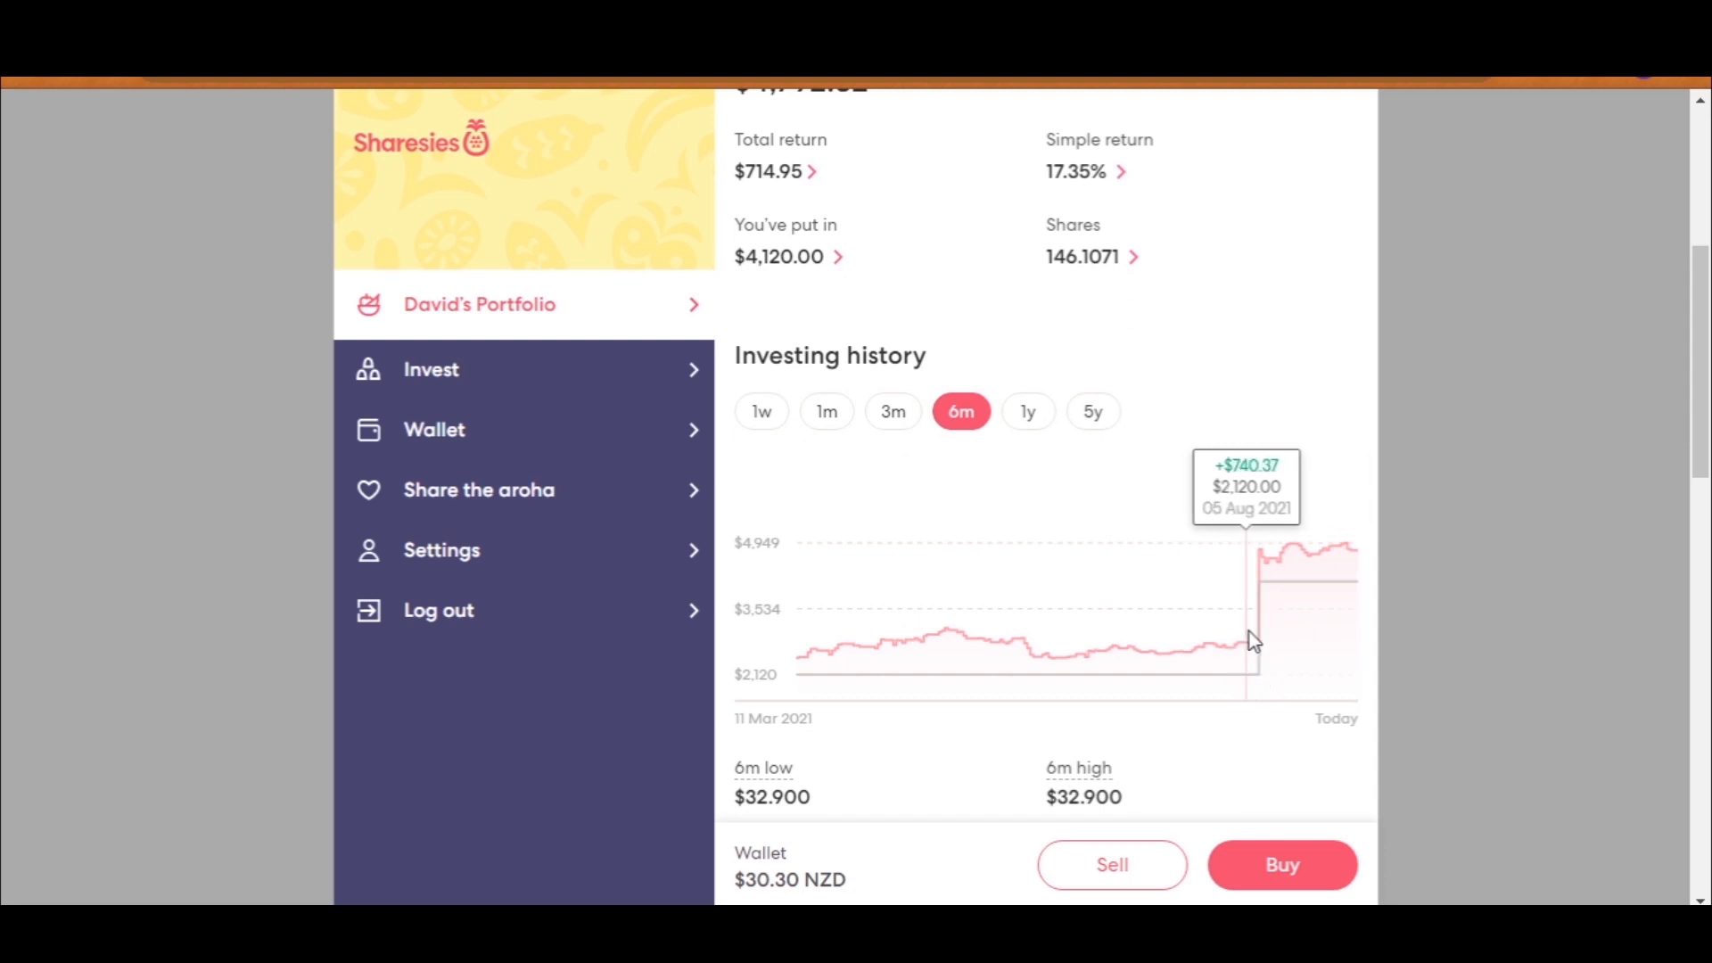
mouse_move(1363, 595)
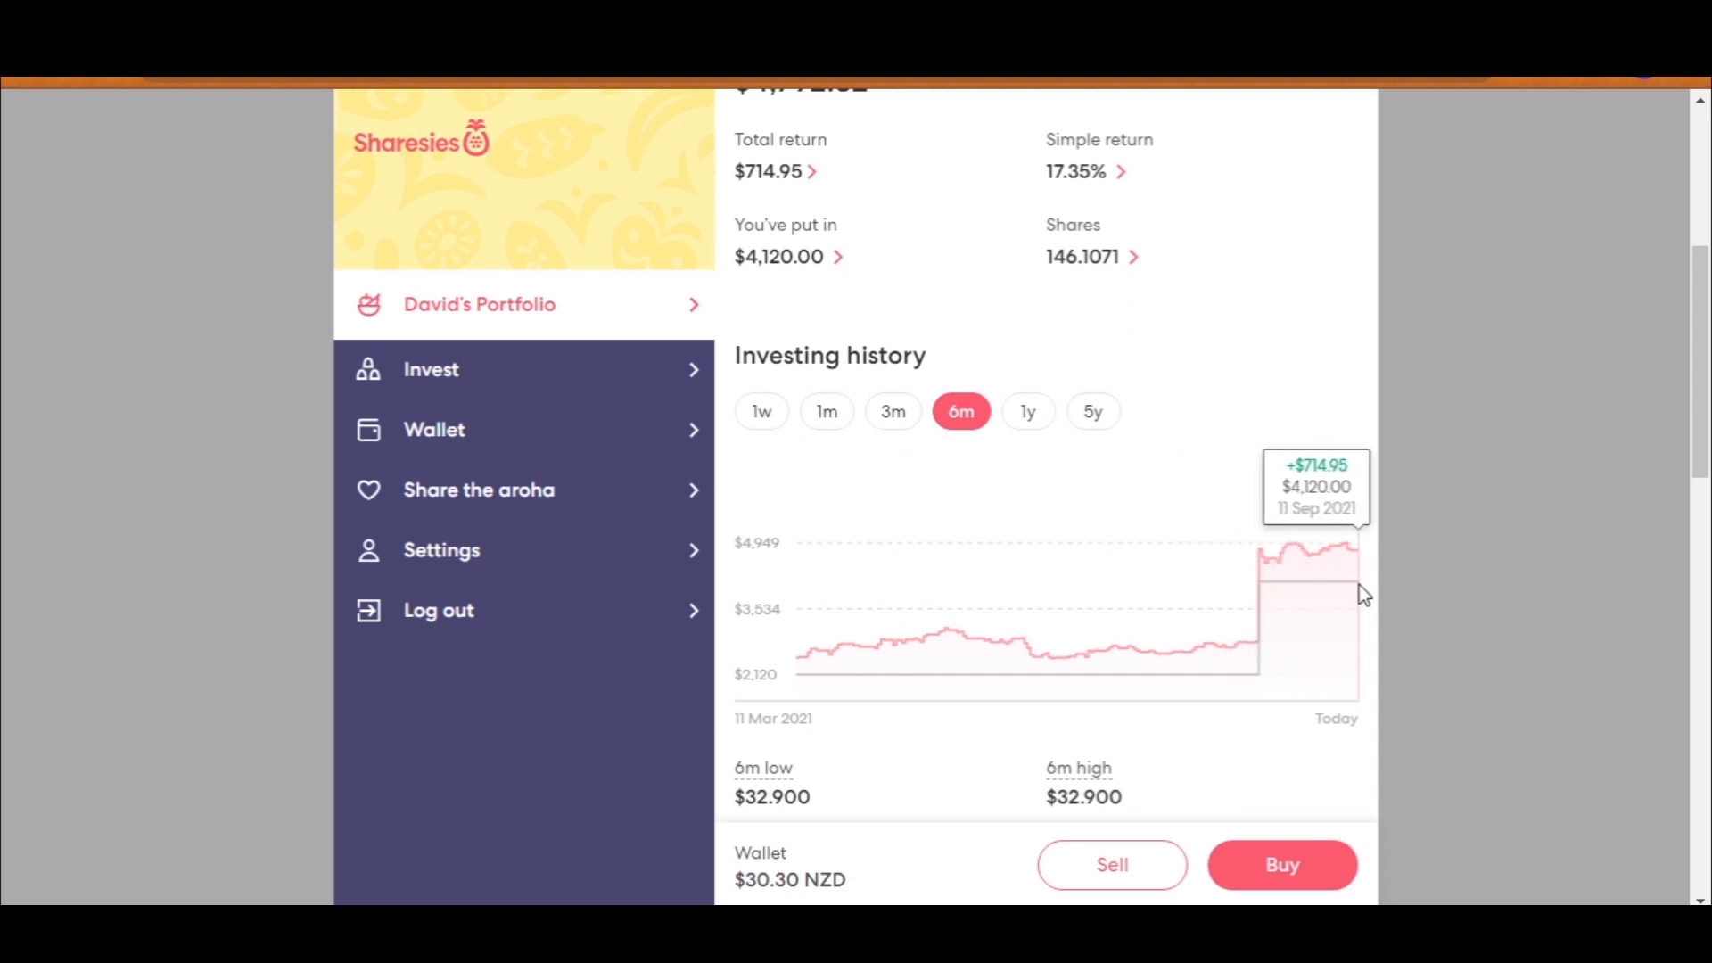
scroll(down, 3)
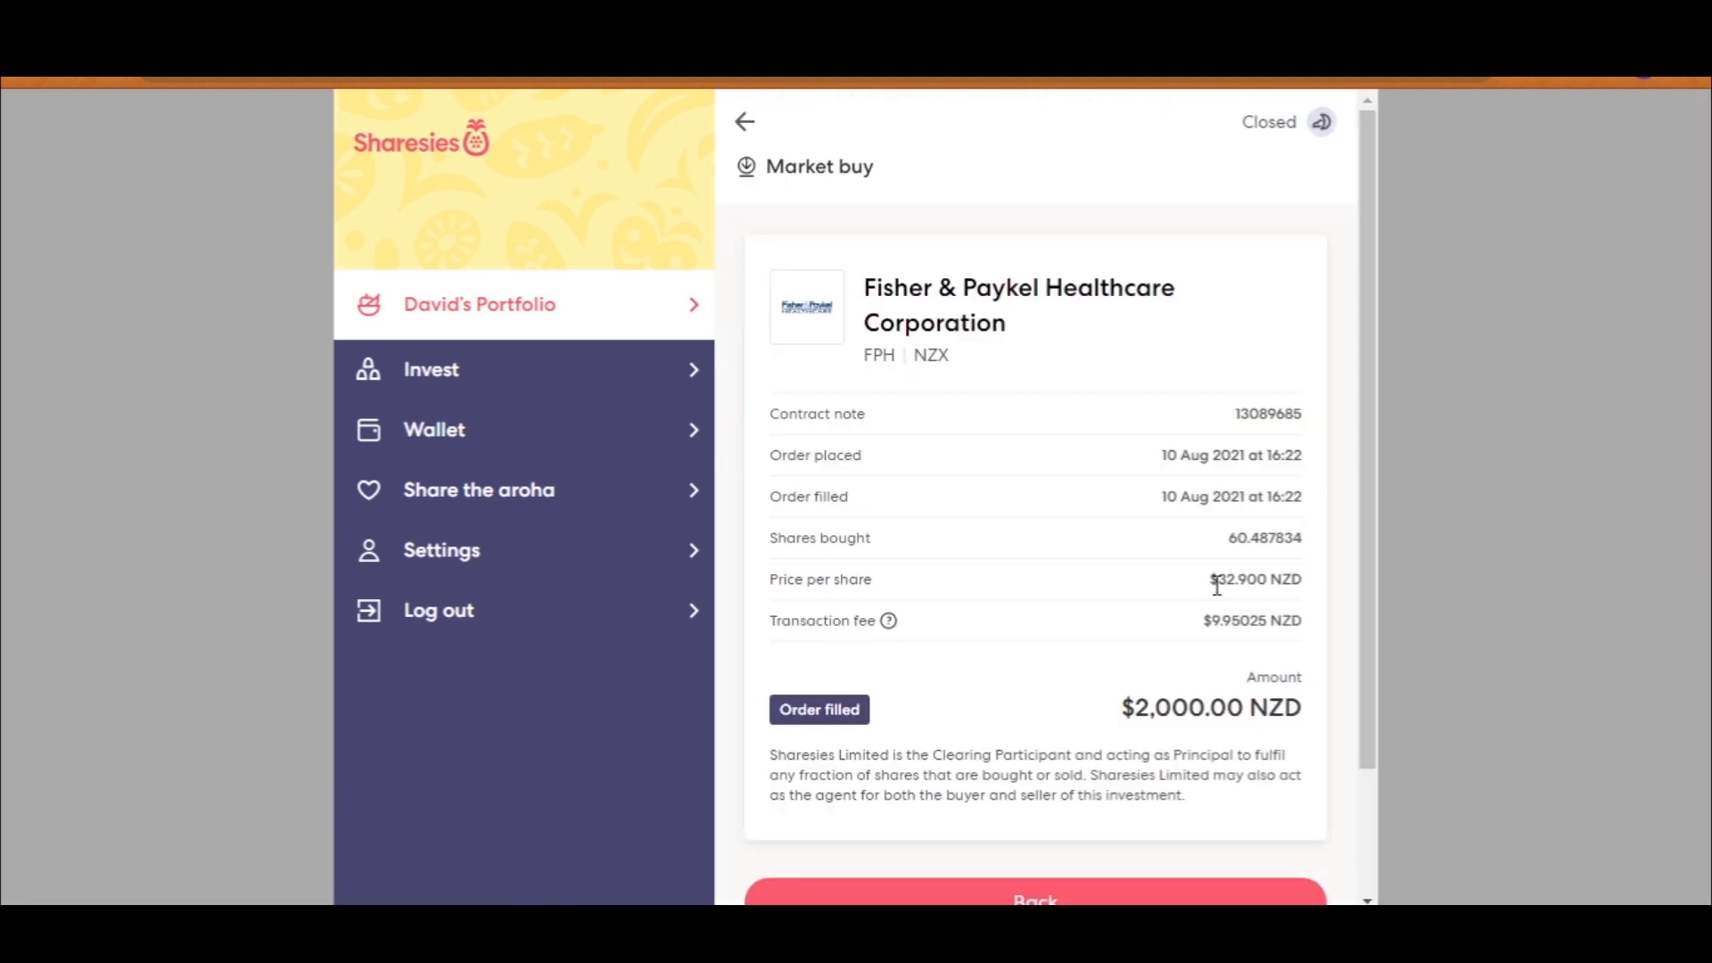
double_click(1239, 579)
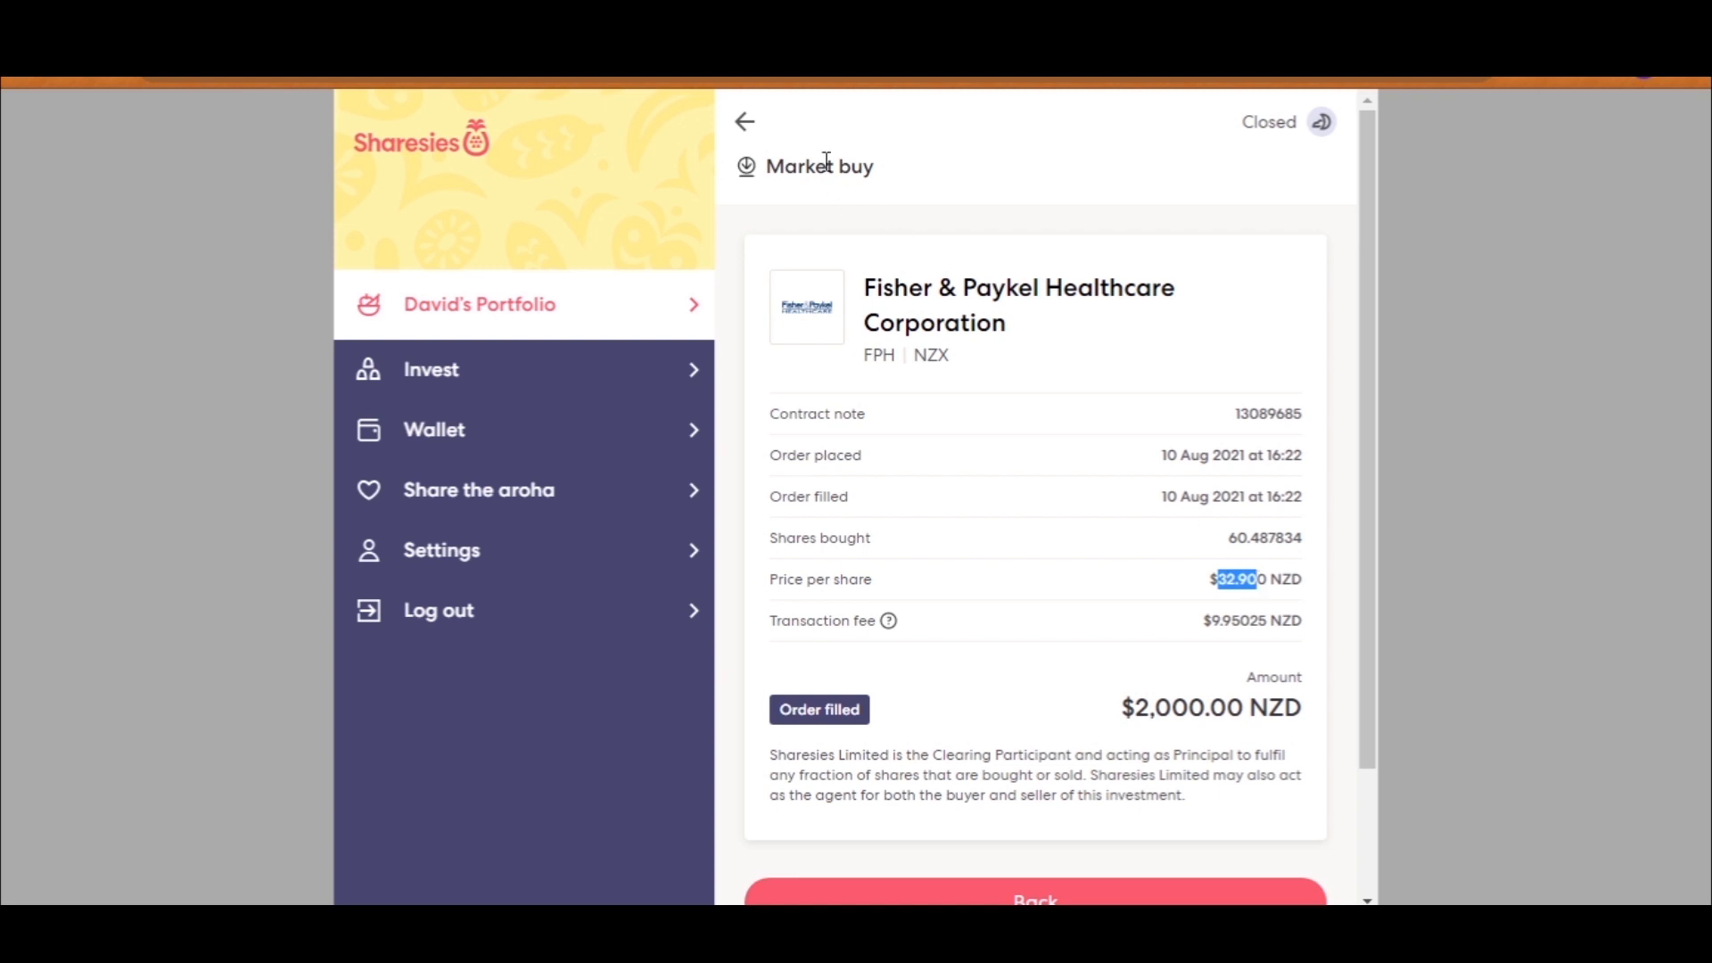
click(744, 121)
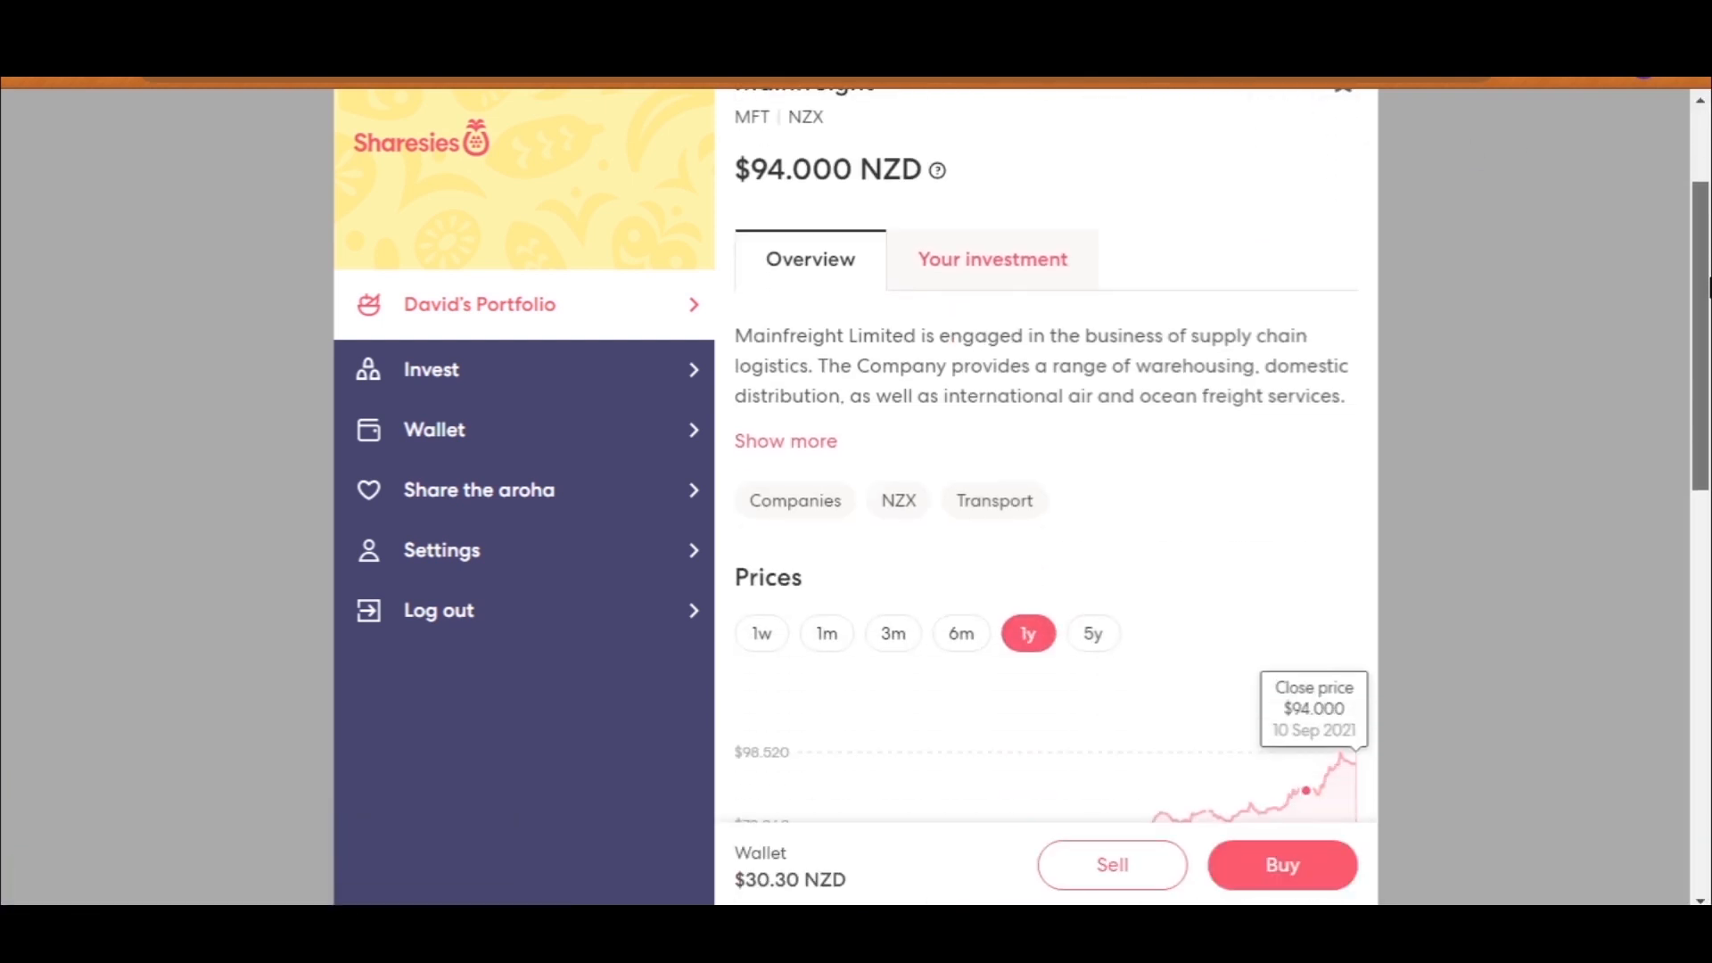
Step: Chart Mainfreight over 5y, 1y, 6m and 3m, then view its 18.55% return on $5,515.50 value
click(1091, 633)
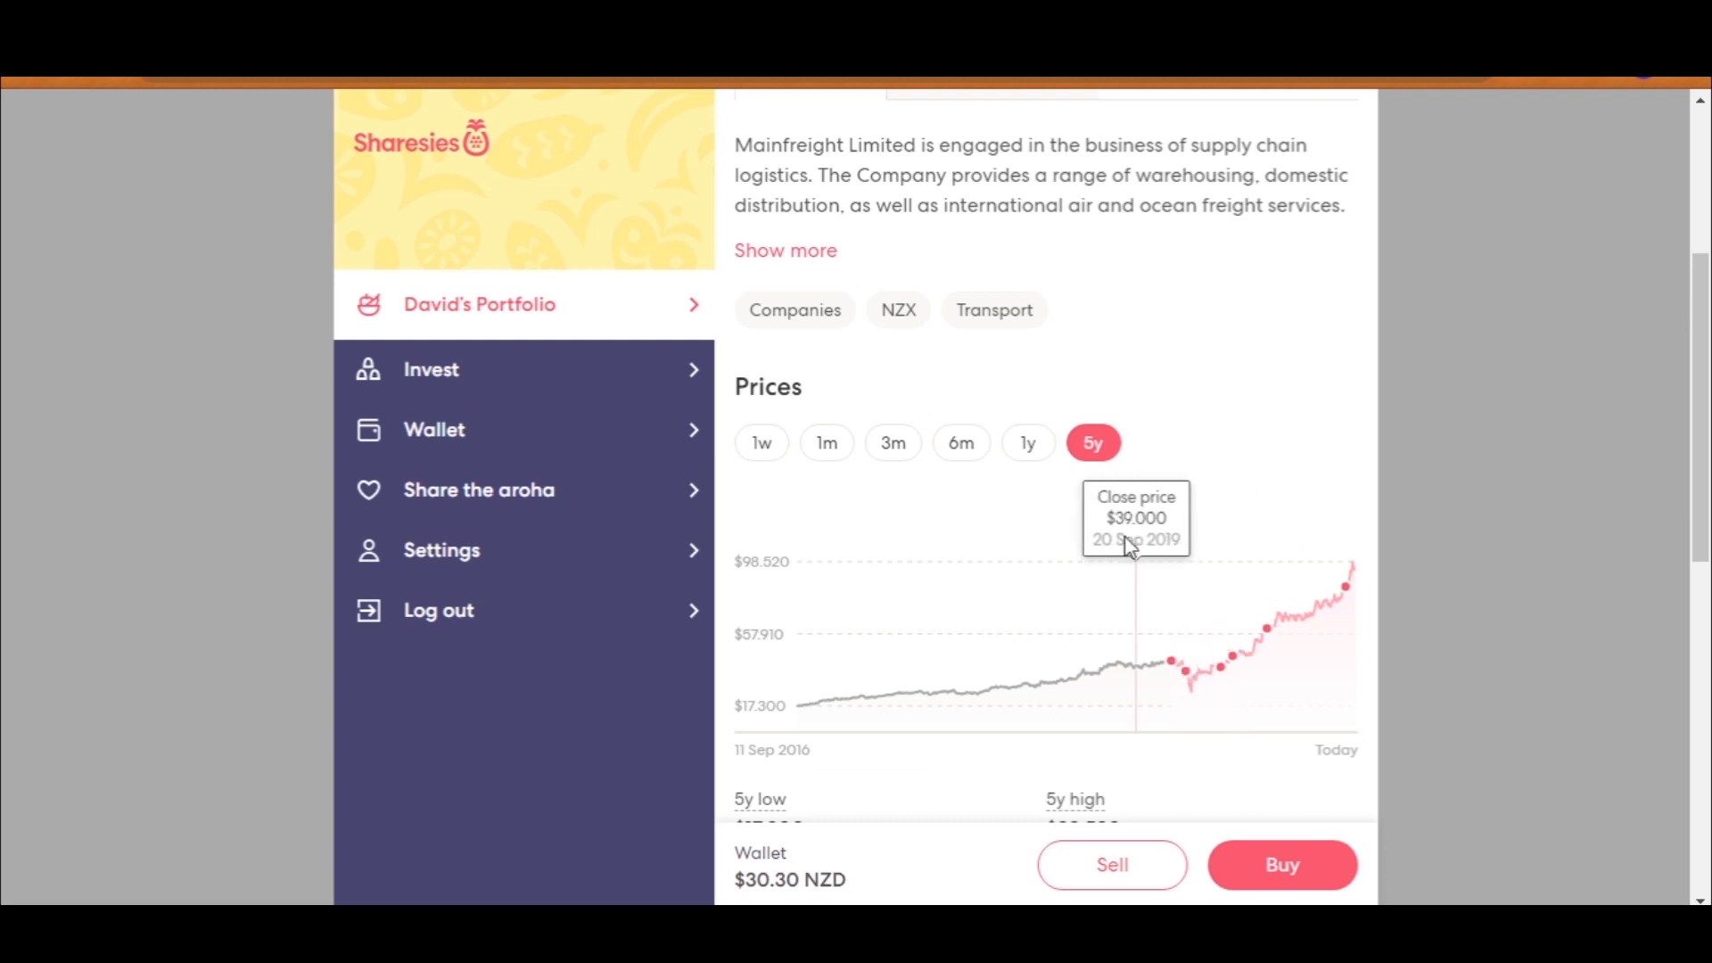
click(1027, 442)
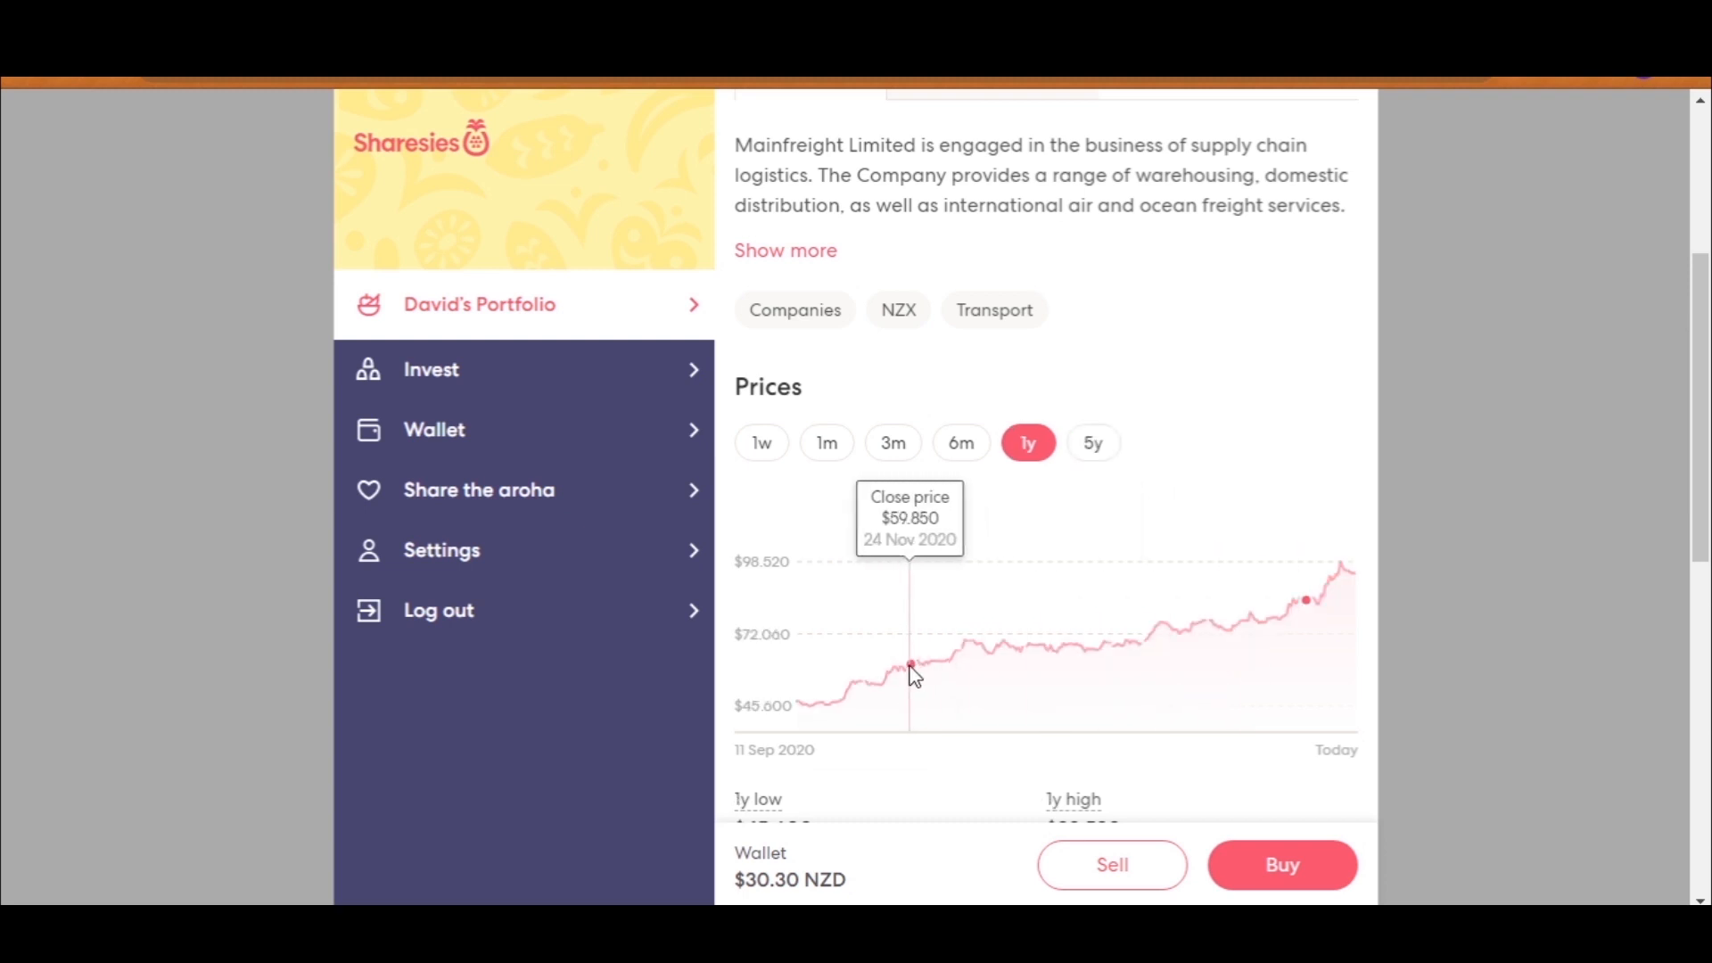
mouse_move(1303, 624)
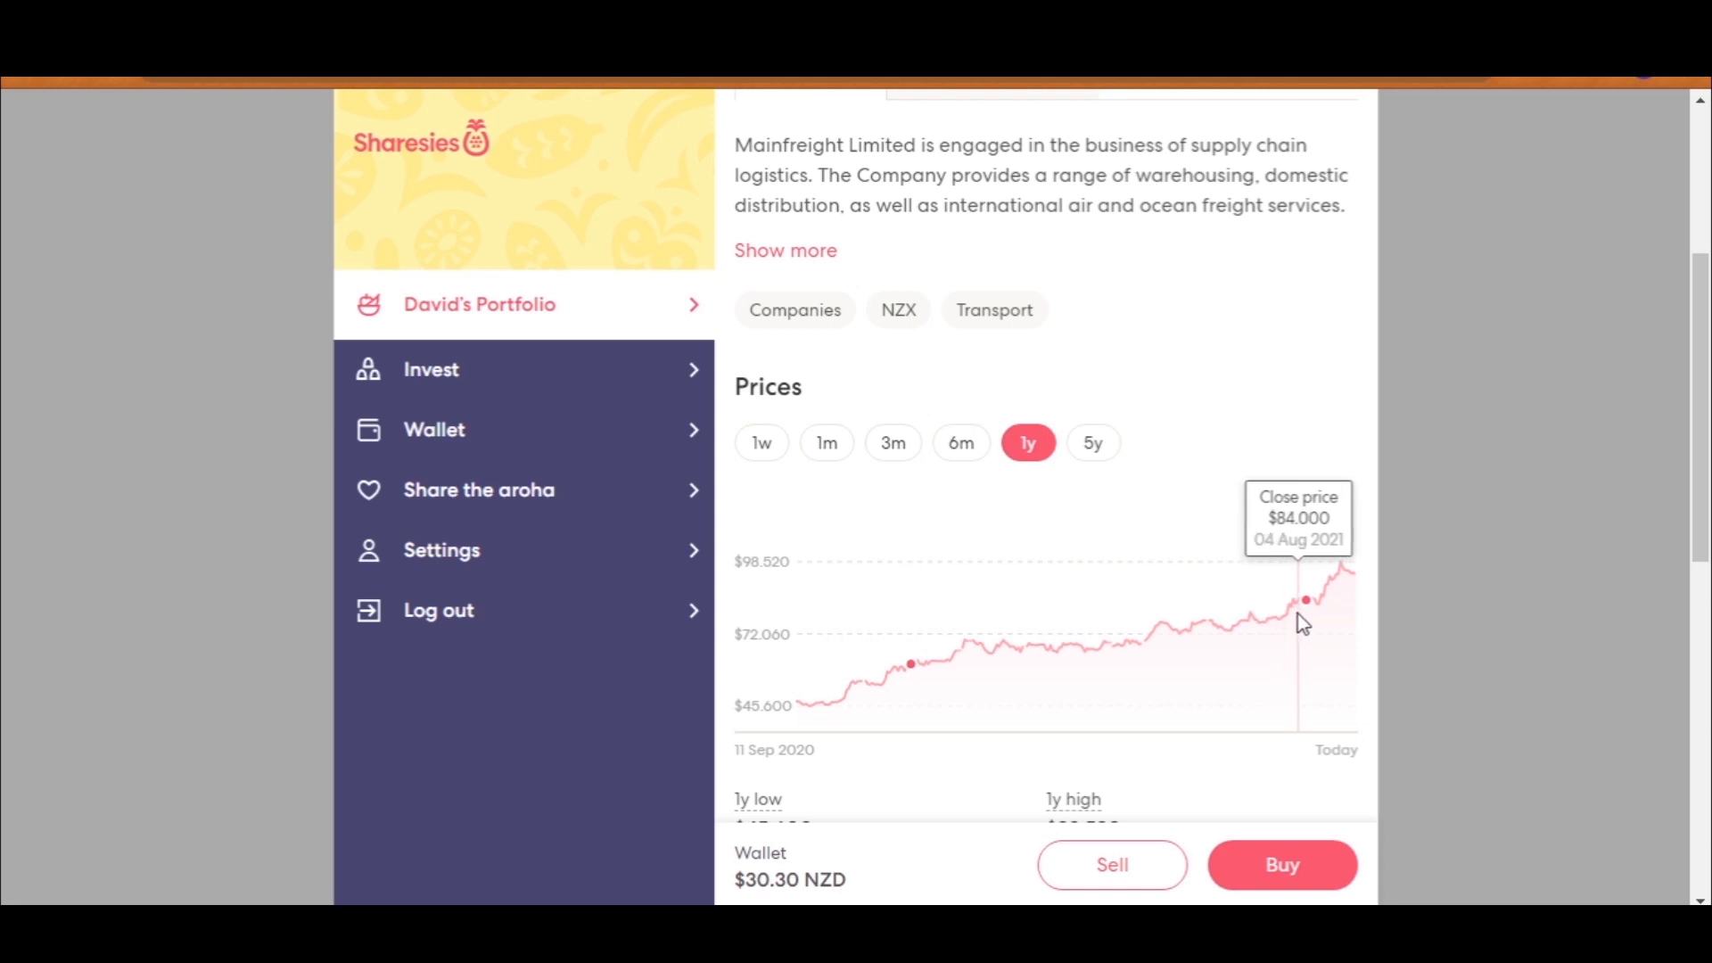
click(960, 442)
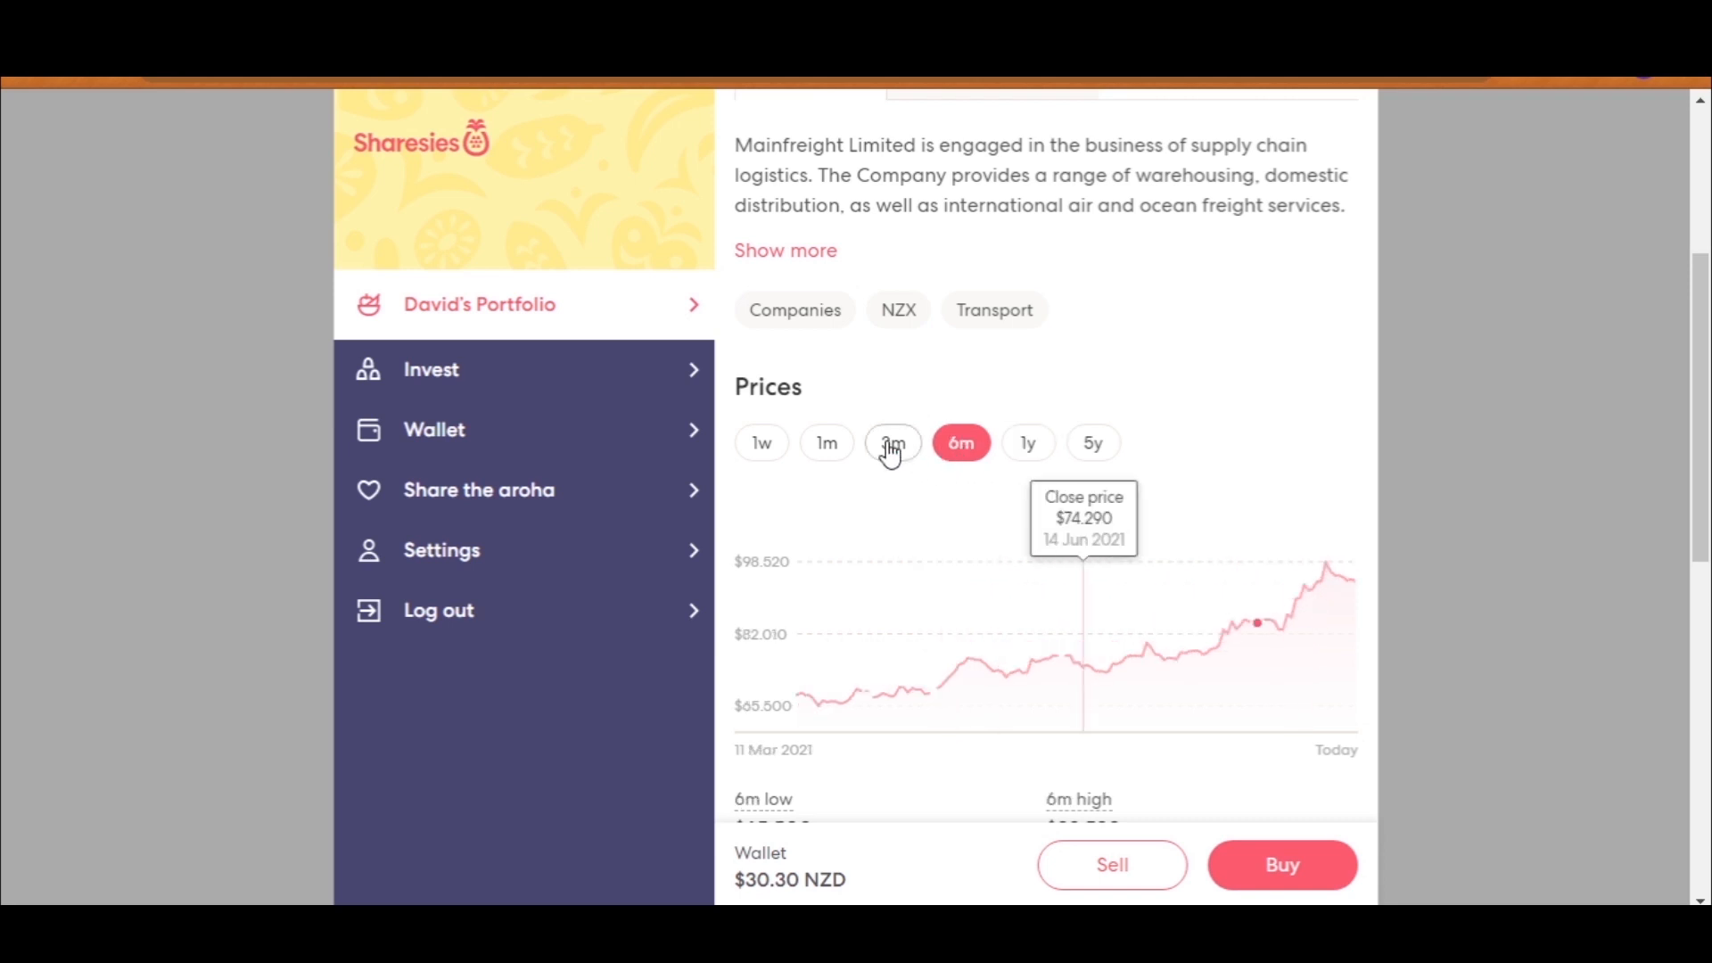
click(892, 442)
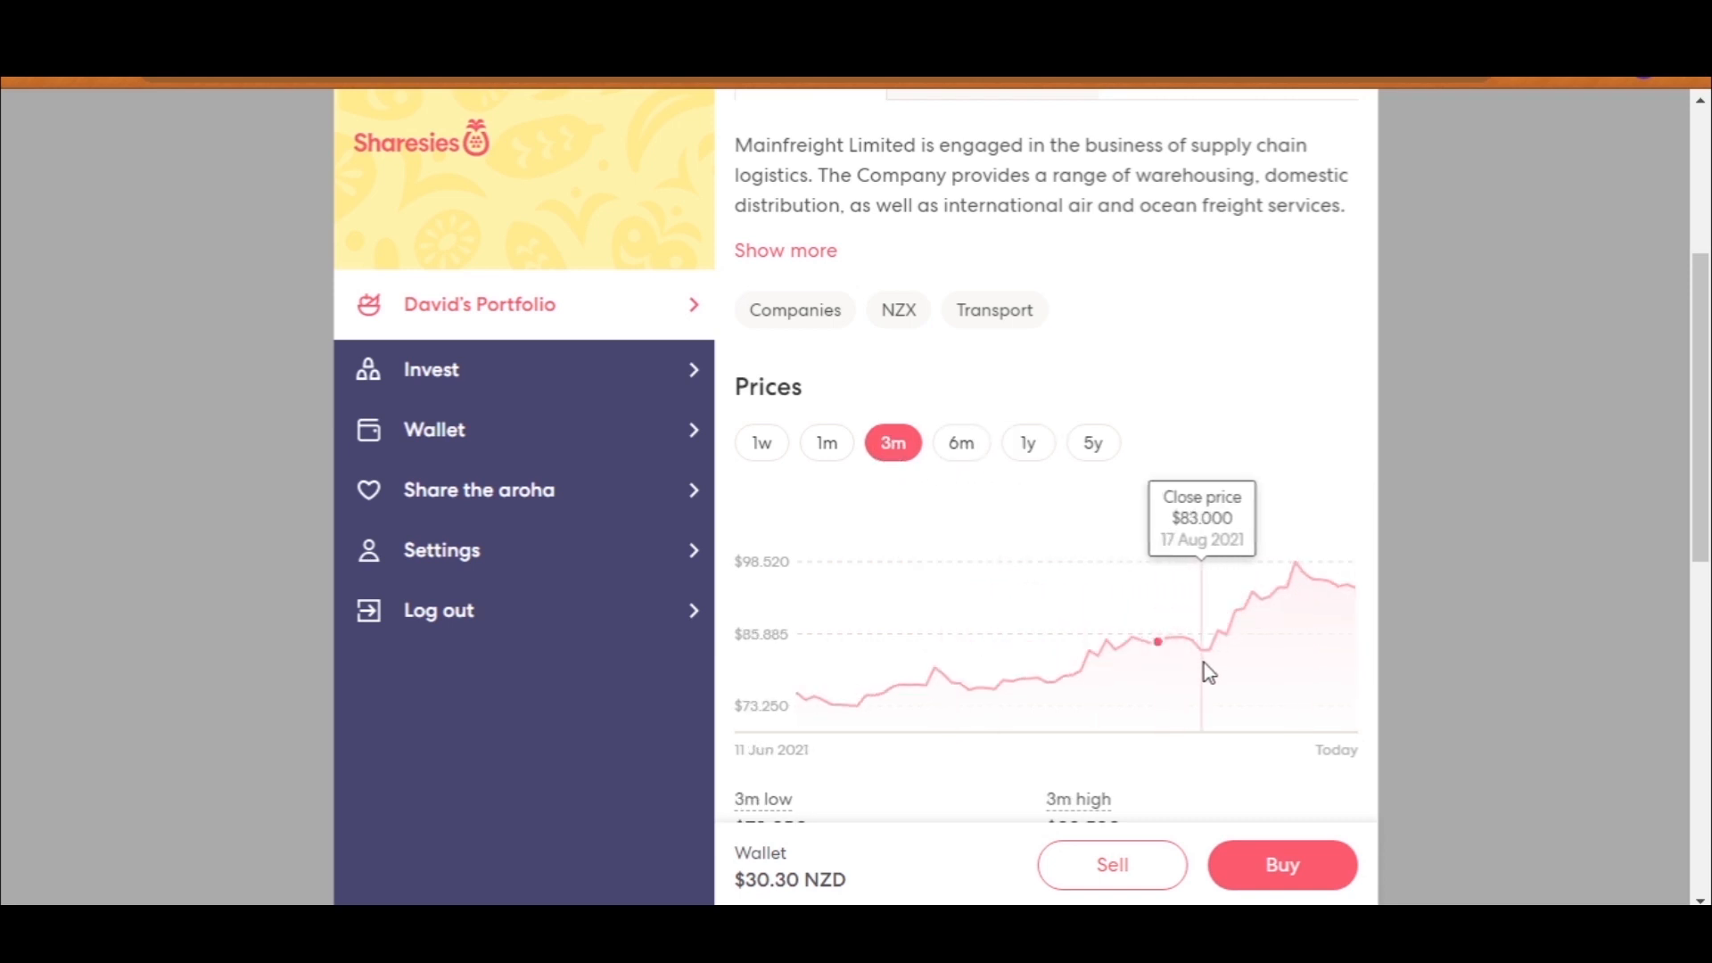
mouse_move(1351, 592)
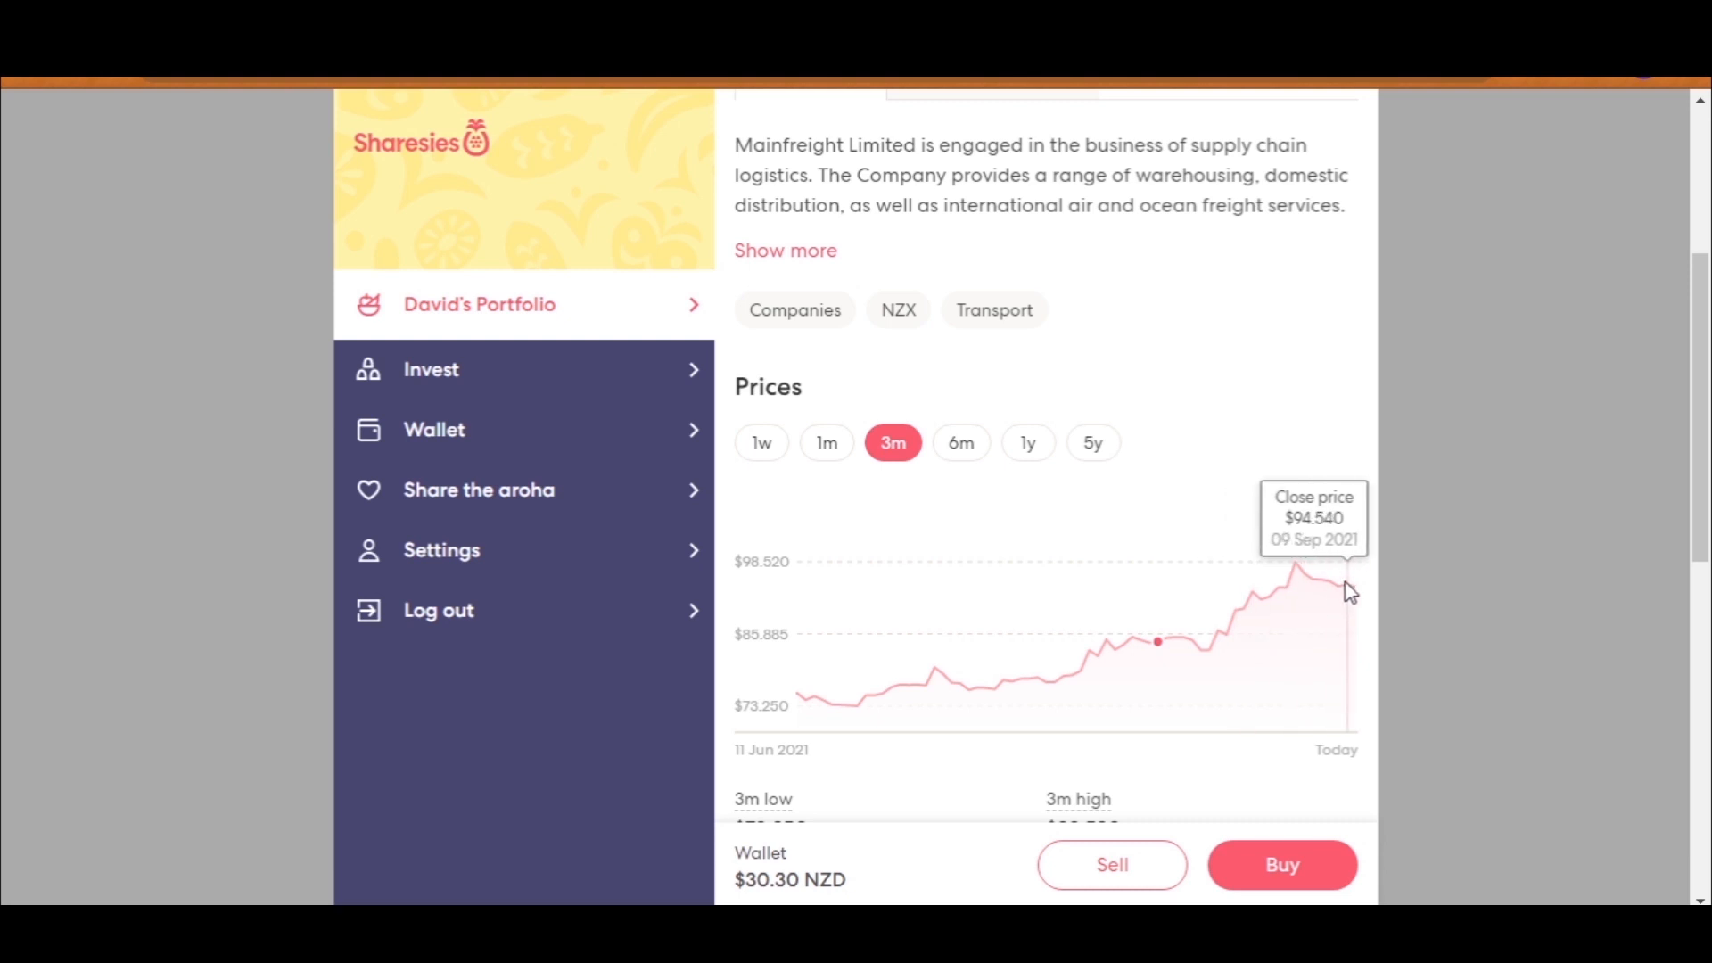
scroll(up, 3)
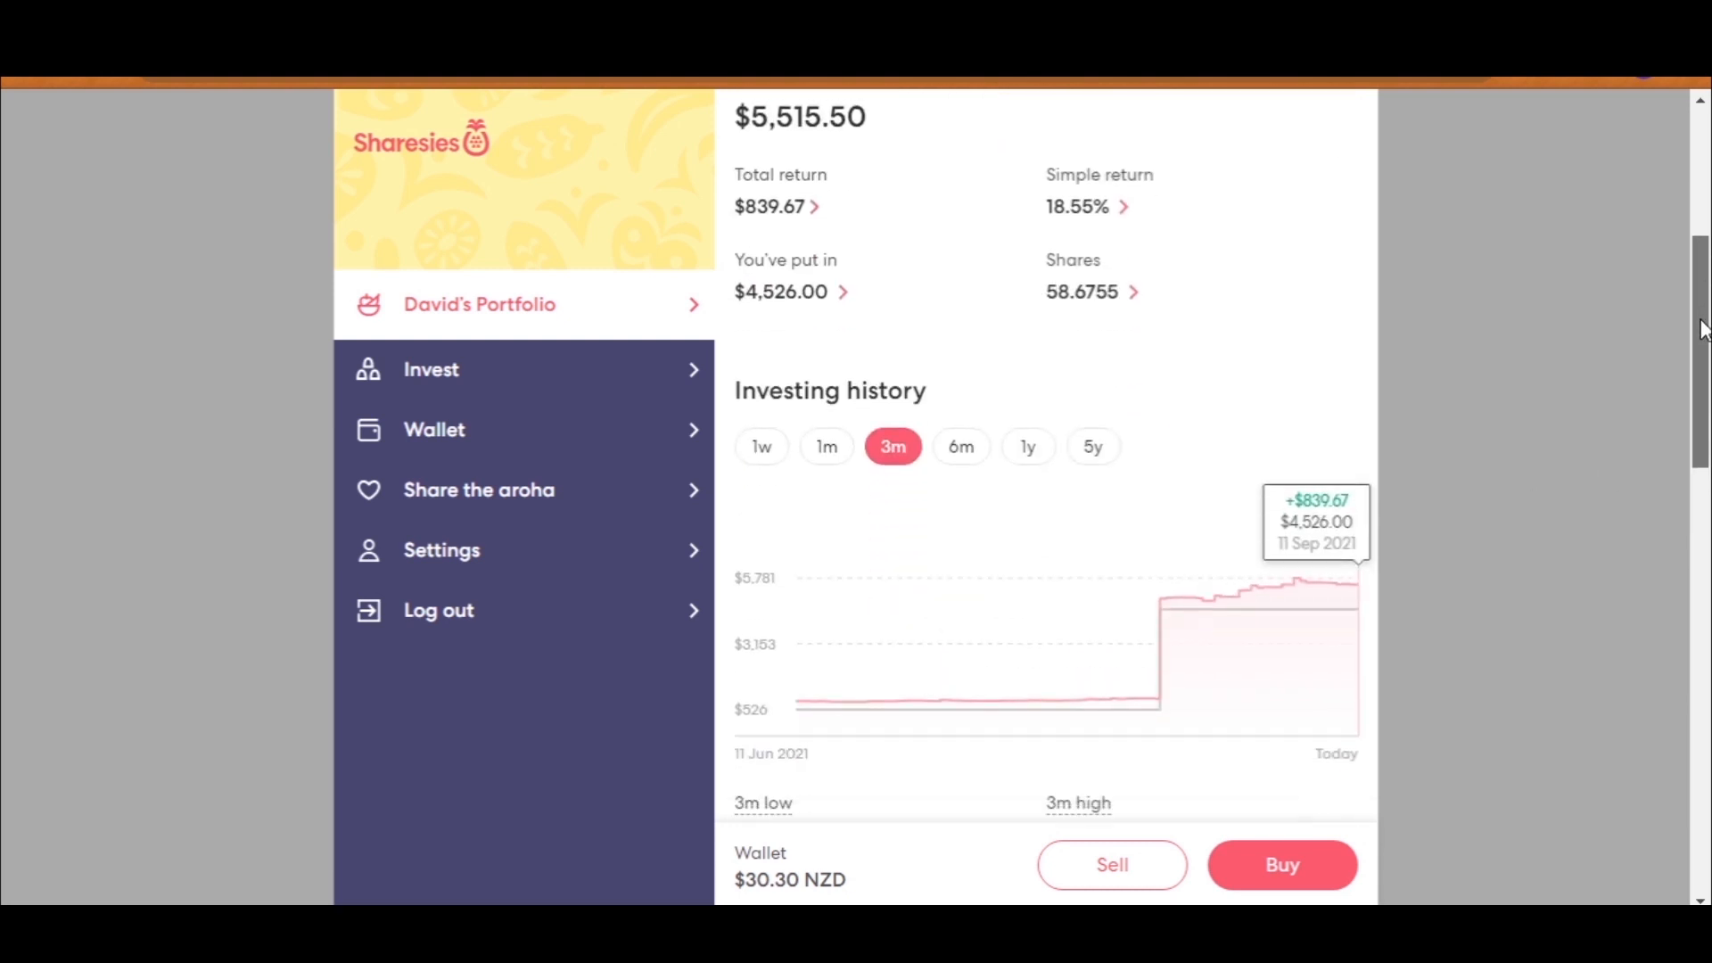
mouse_move(1161, 723)
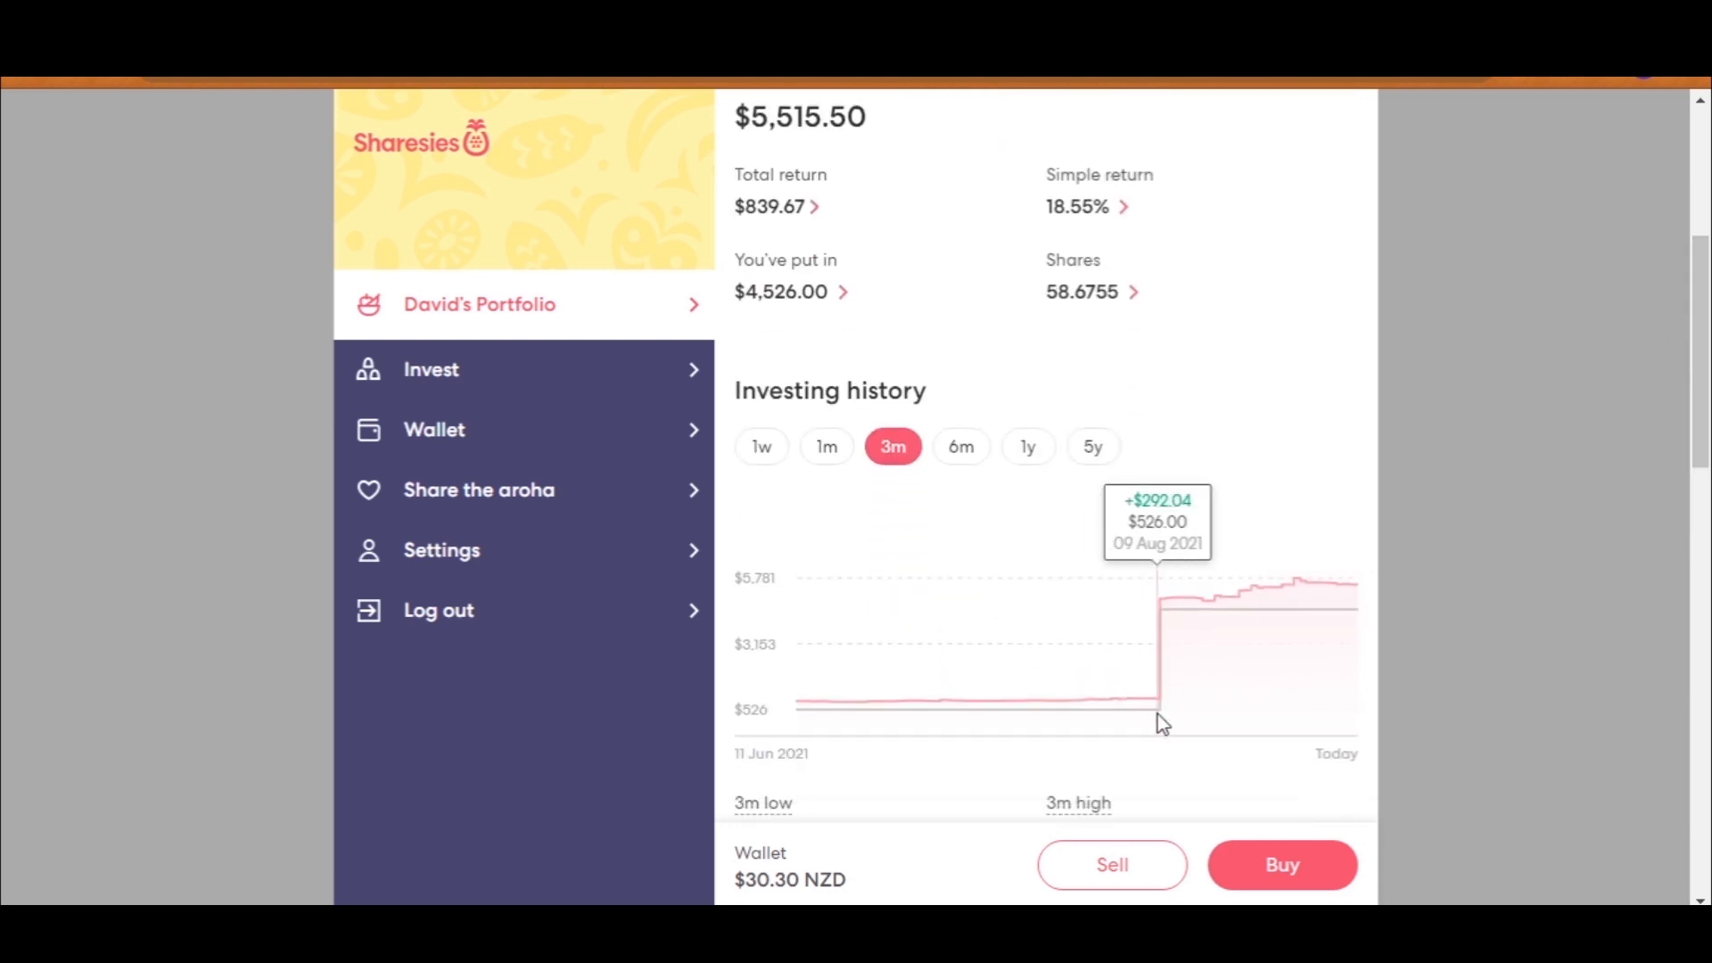
mouse_move(1212, 628)
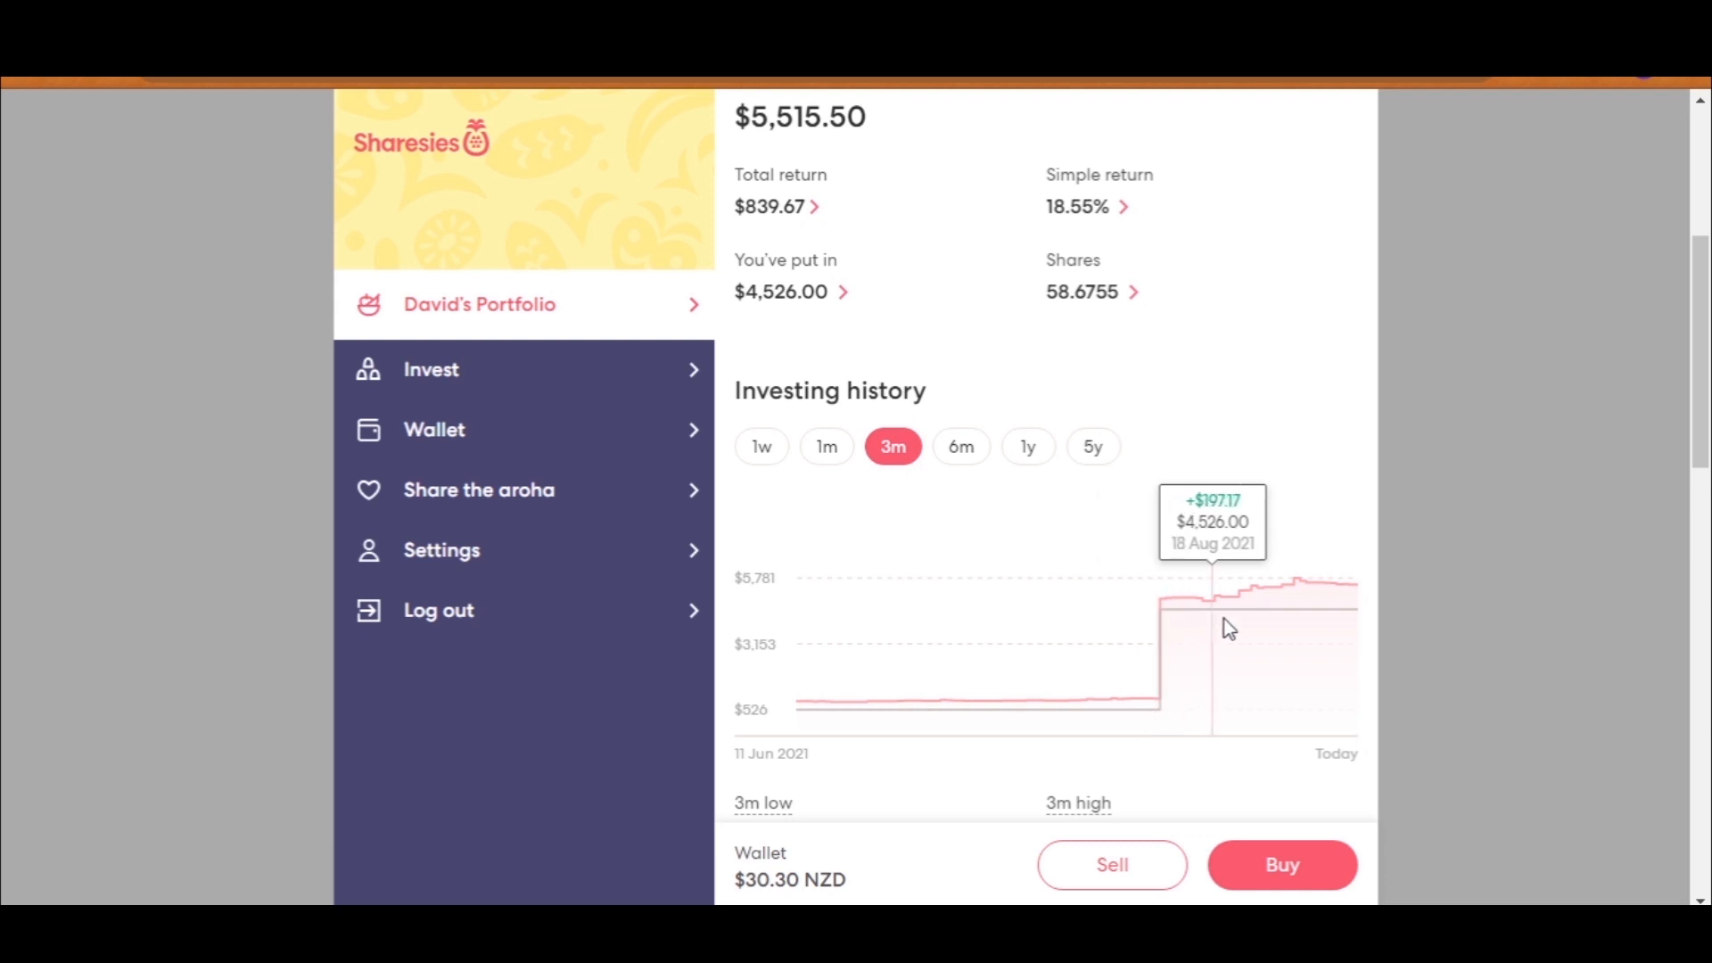
mouse_move(1368, 612)
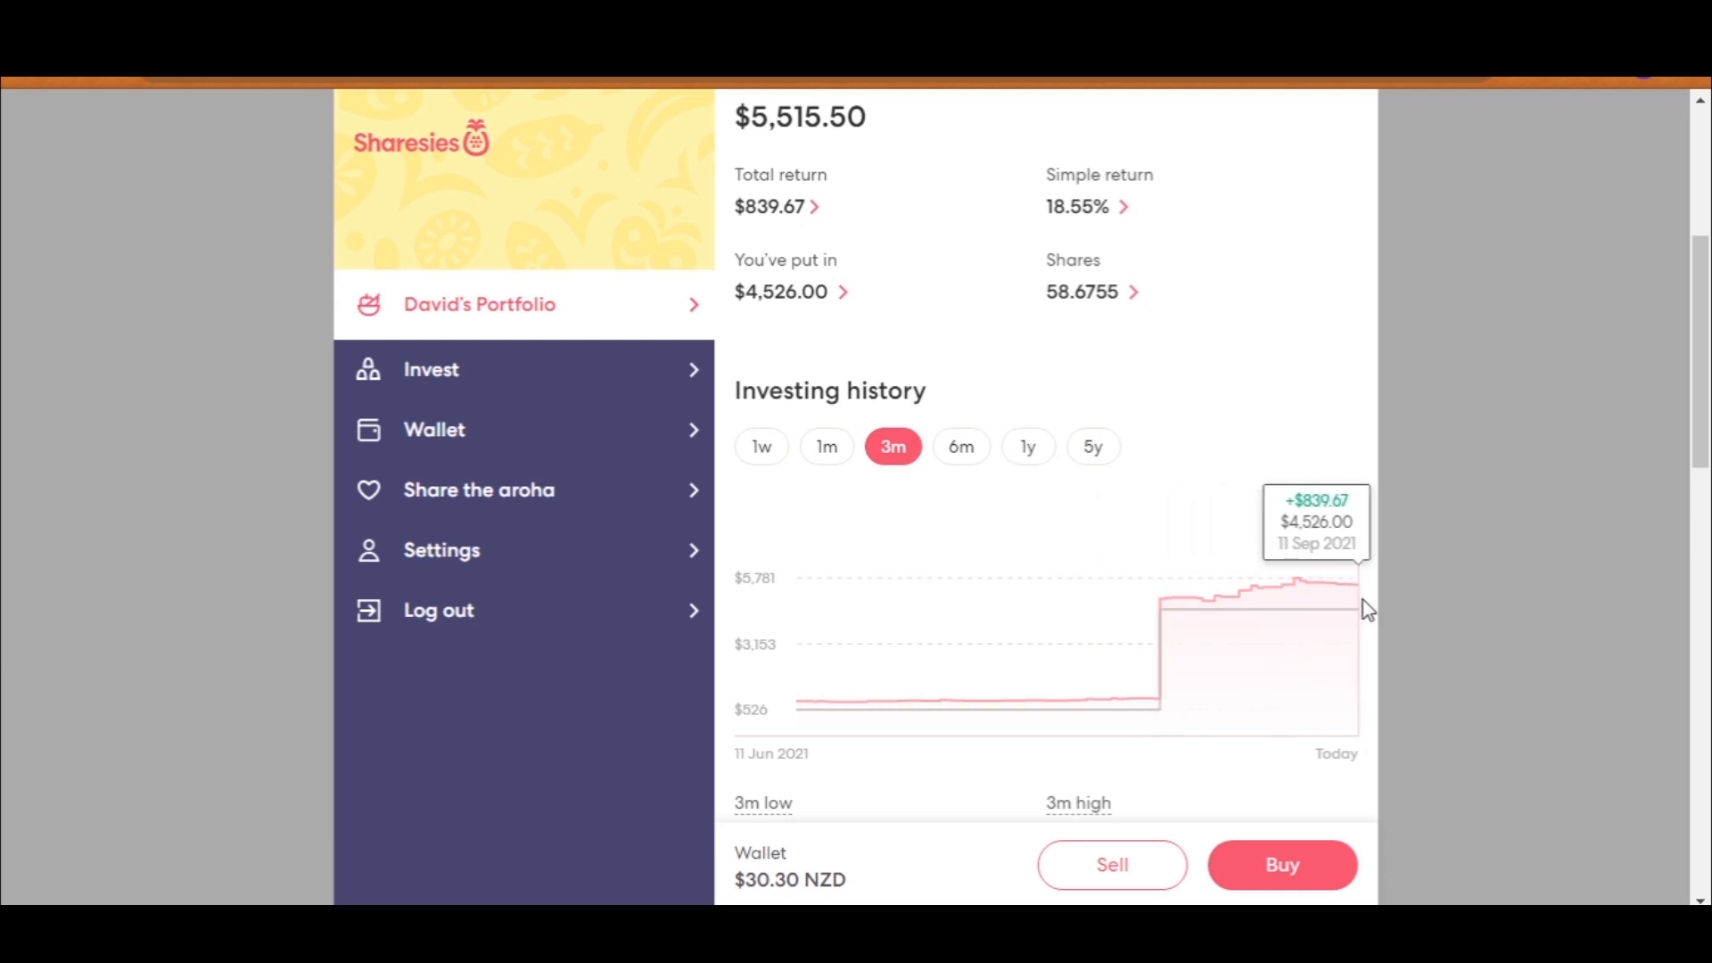
Step: Check the filled $4,000 Mainfreight market buy at $84.410 per share, then return to the holdings list
scroll(down, 3)
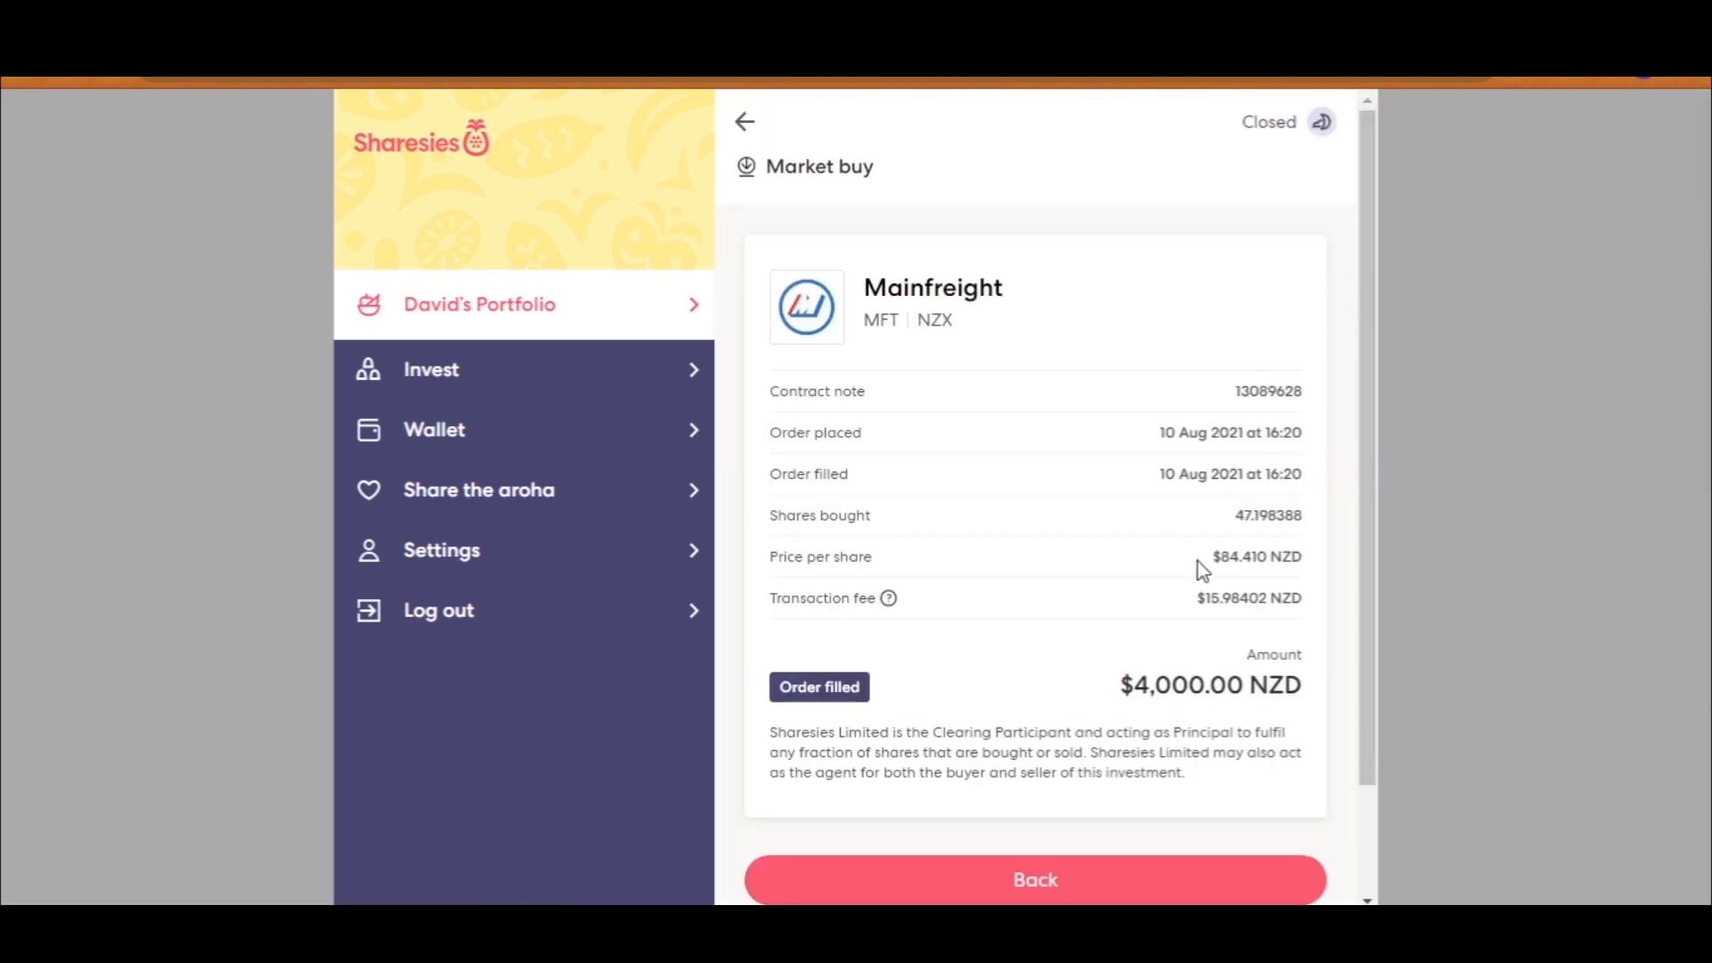
double_click(1236, 557)
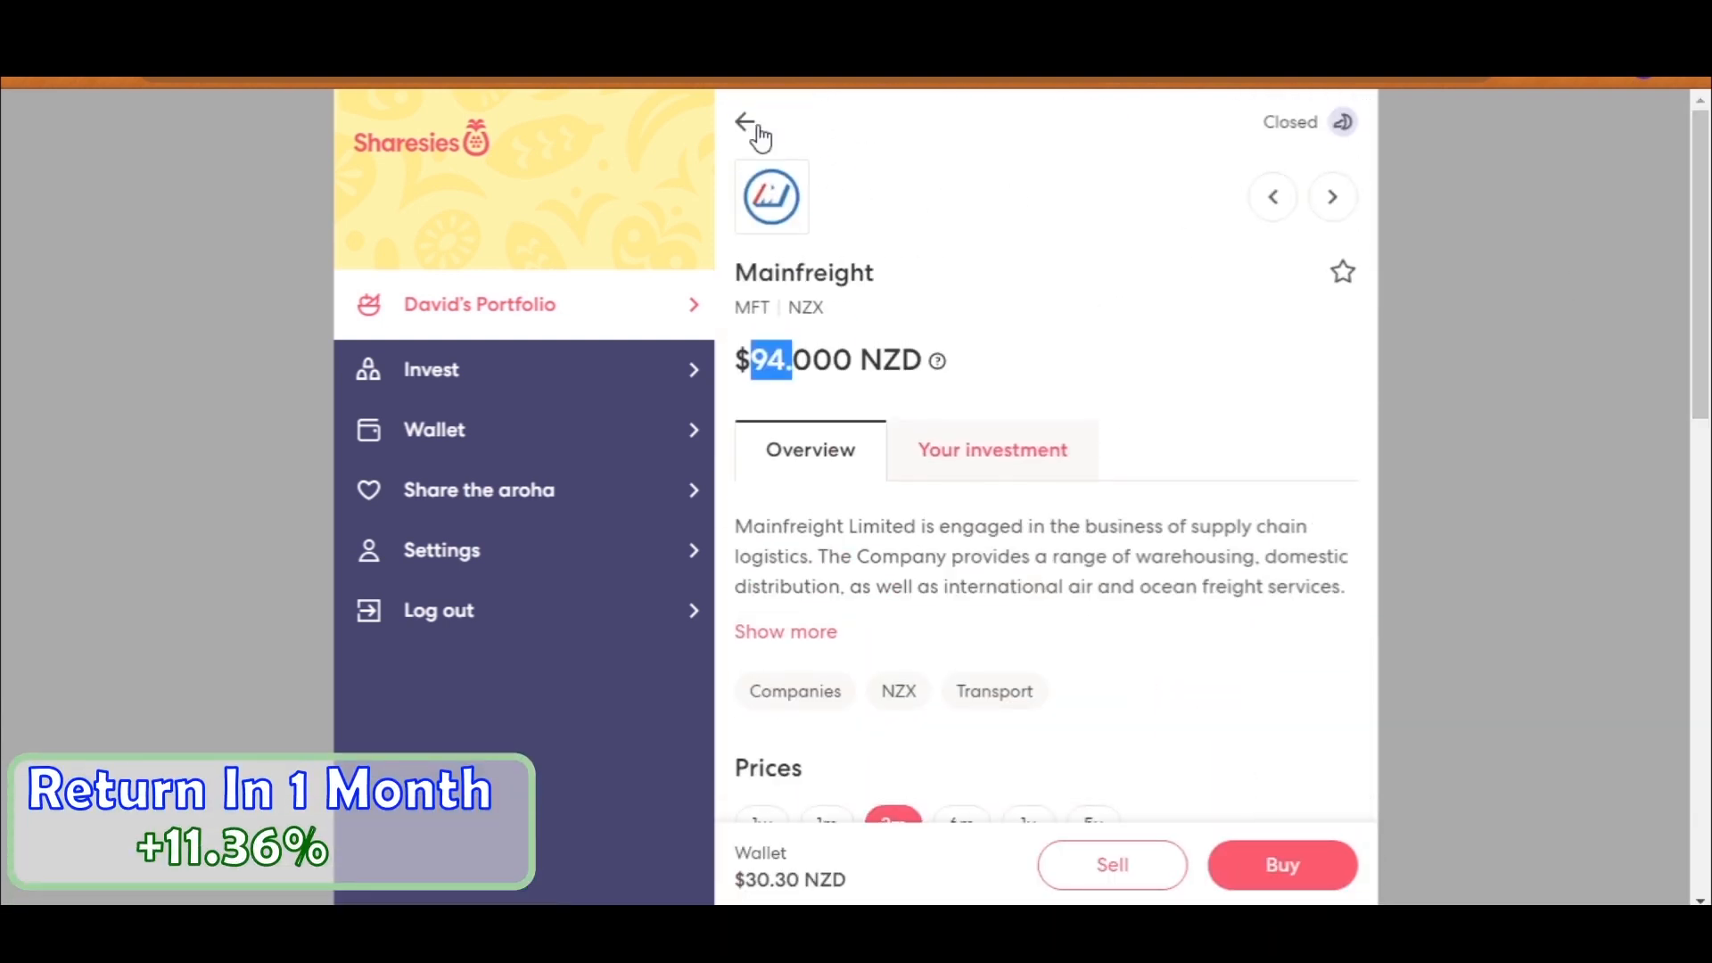
click(747, 122)
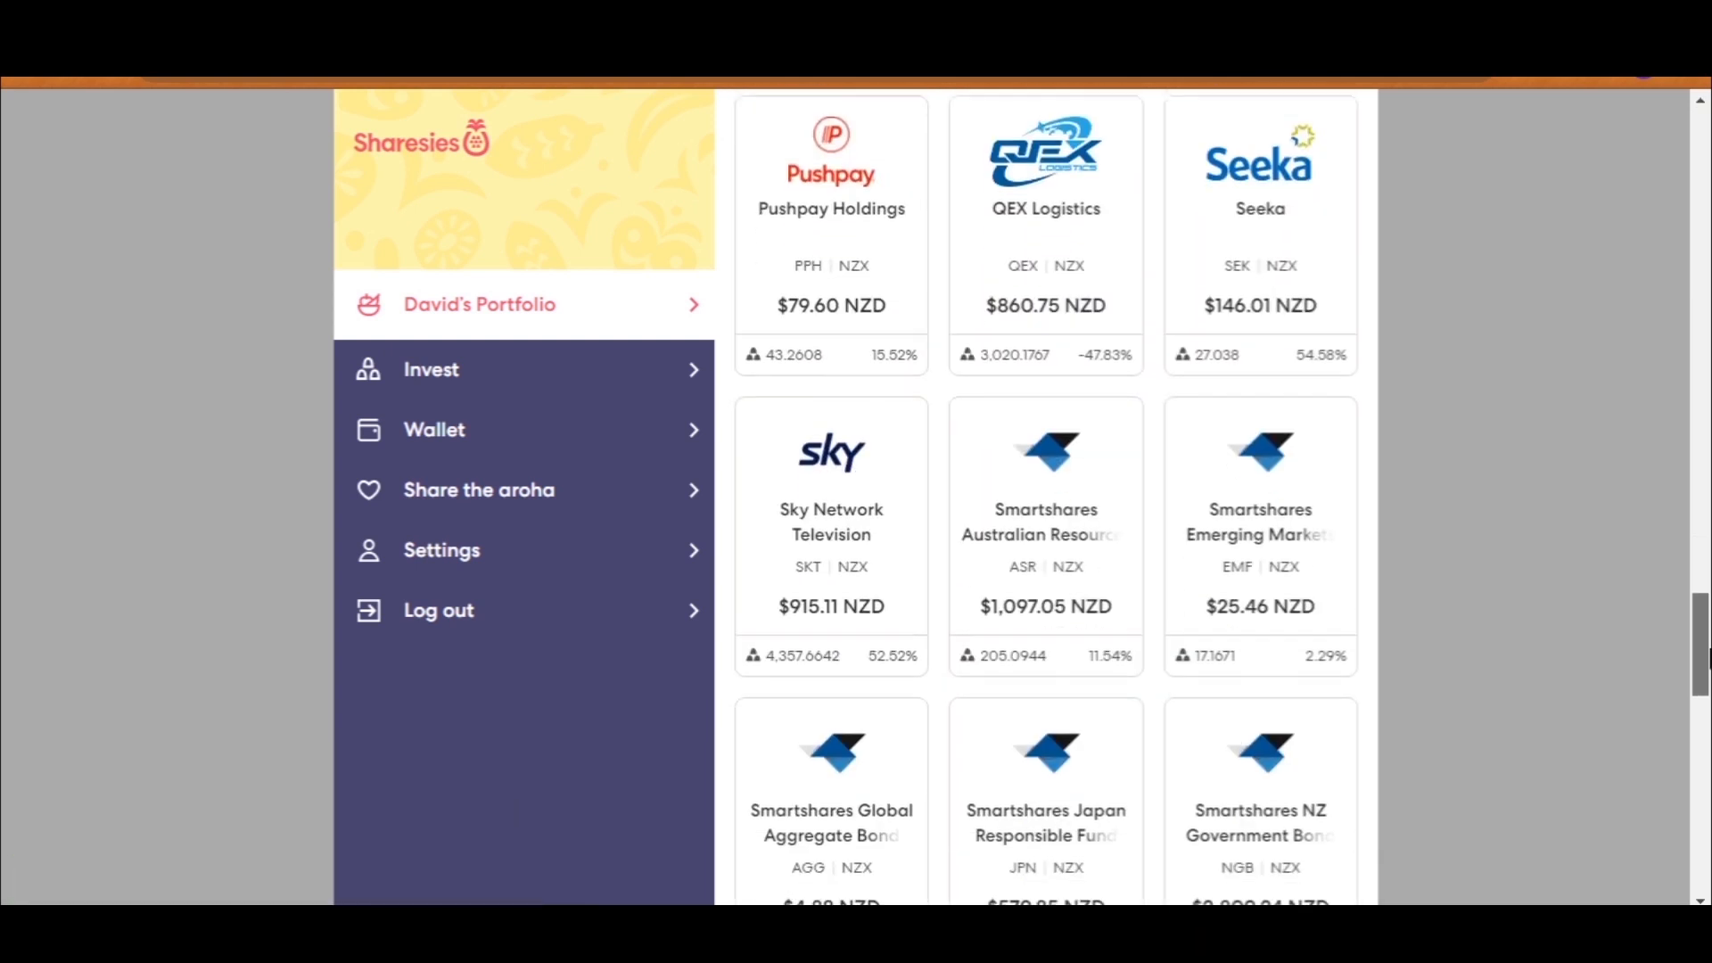
Step: View Summerset Group Holdings' price chart over five years, six months and three months
scroll(down, 3)
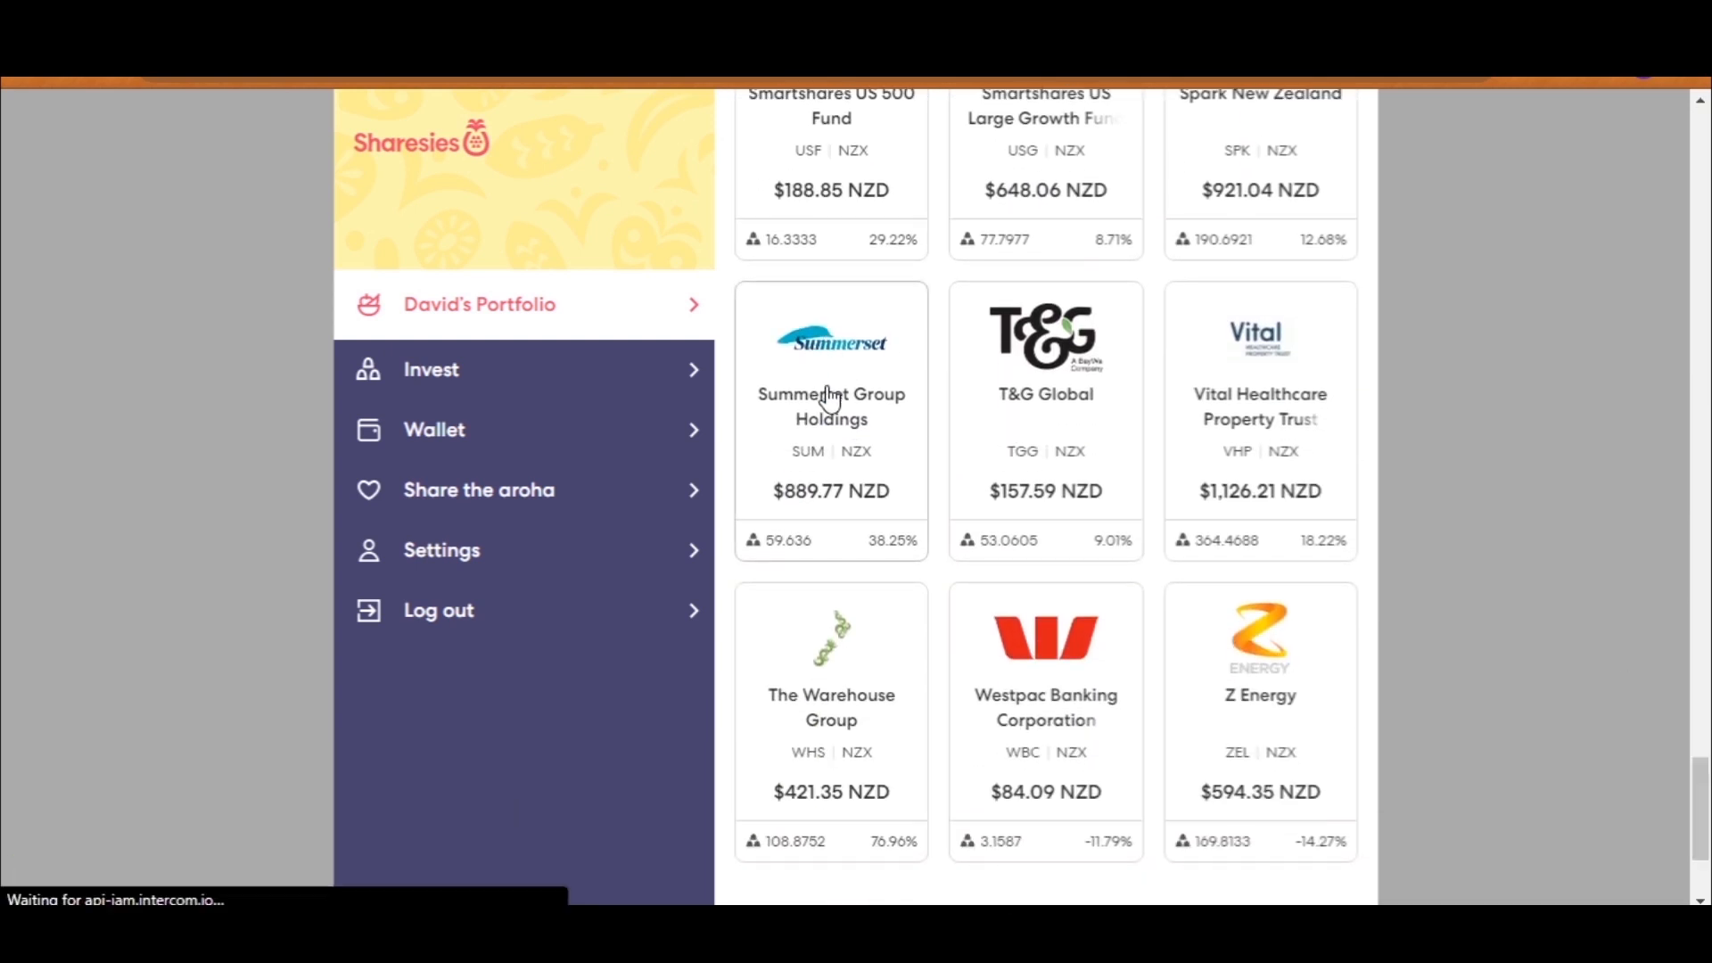
click(830, 404)
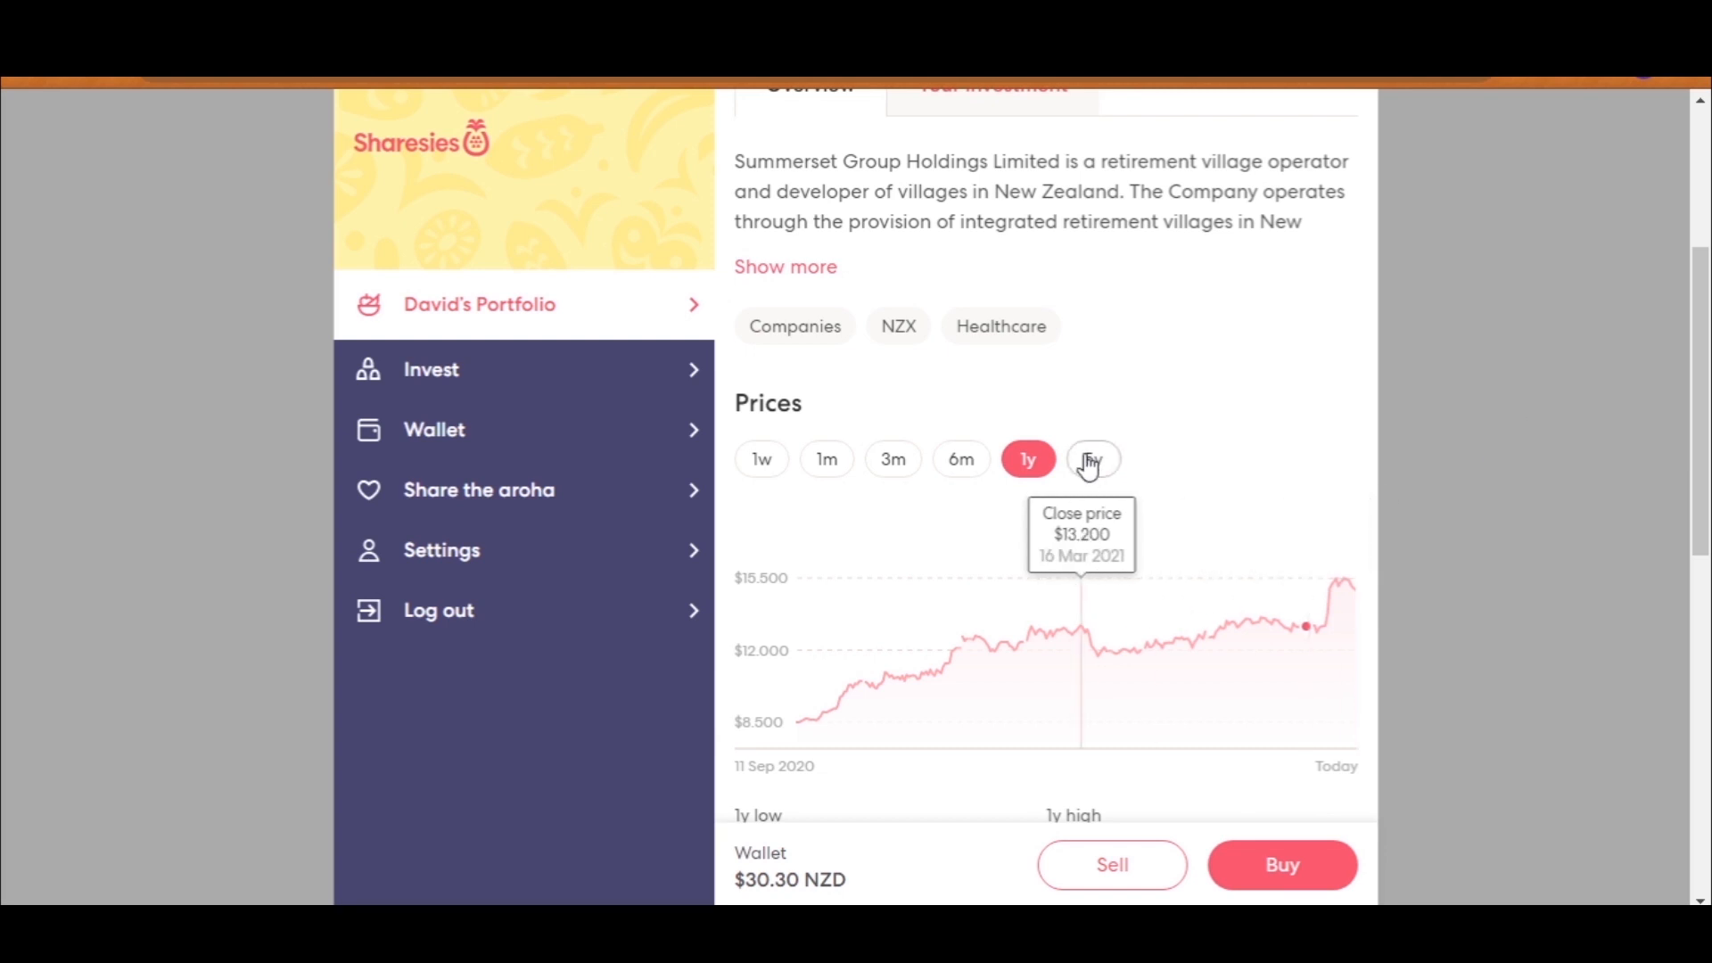
click(1094, 459)
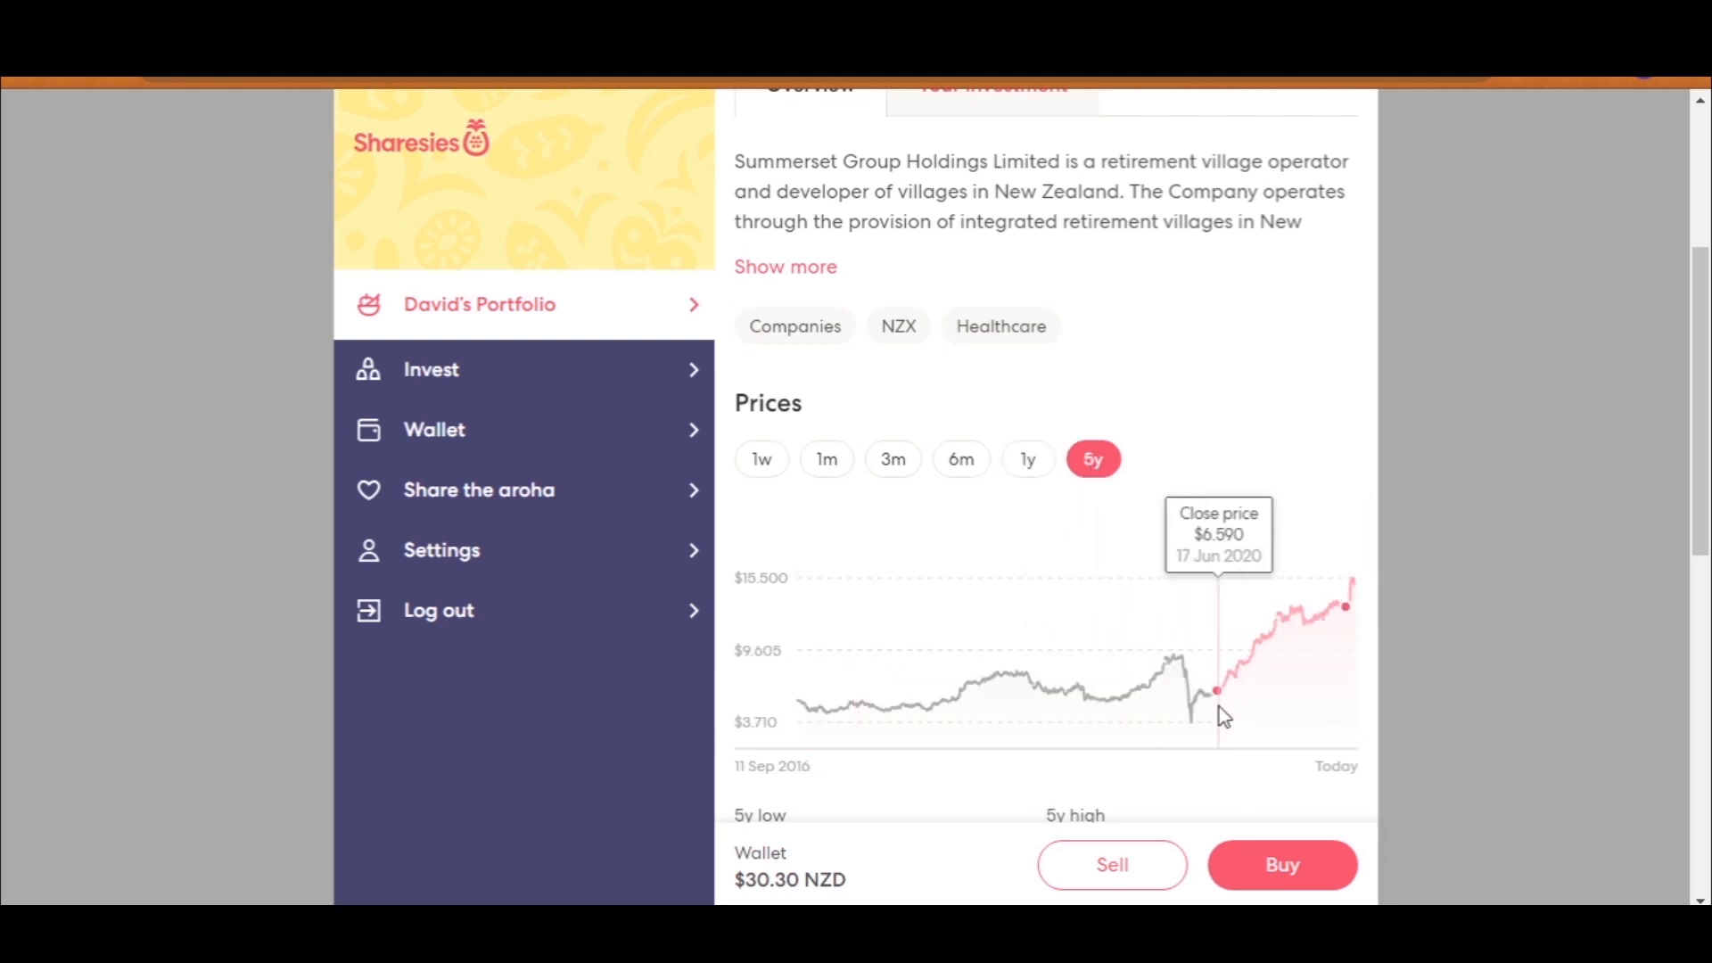
mouse_move(1304, 639)
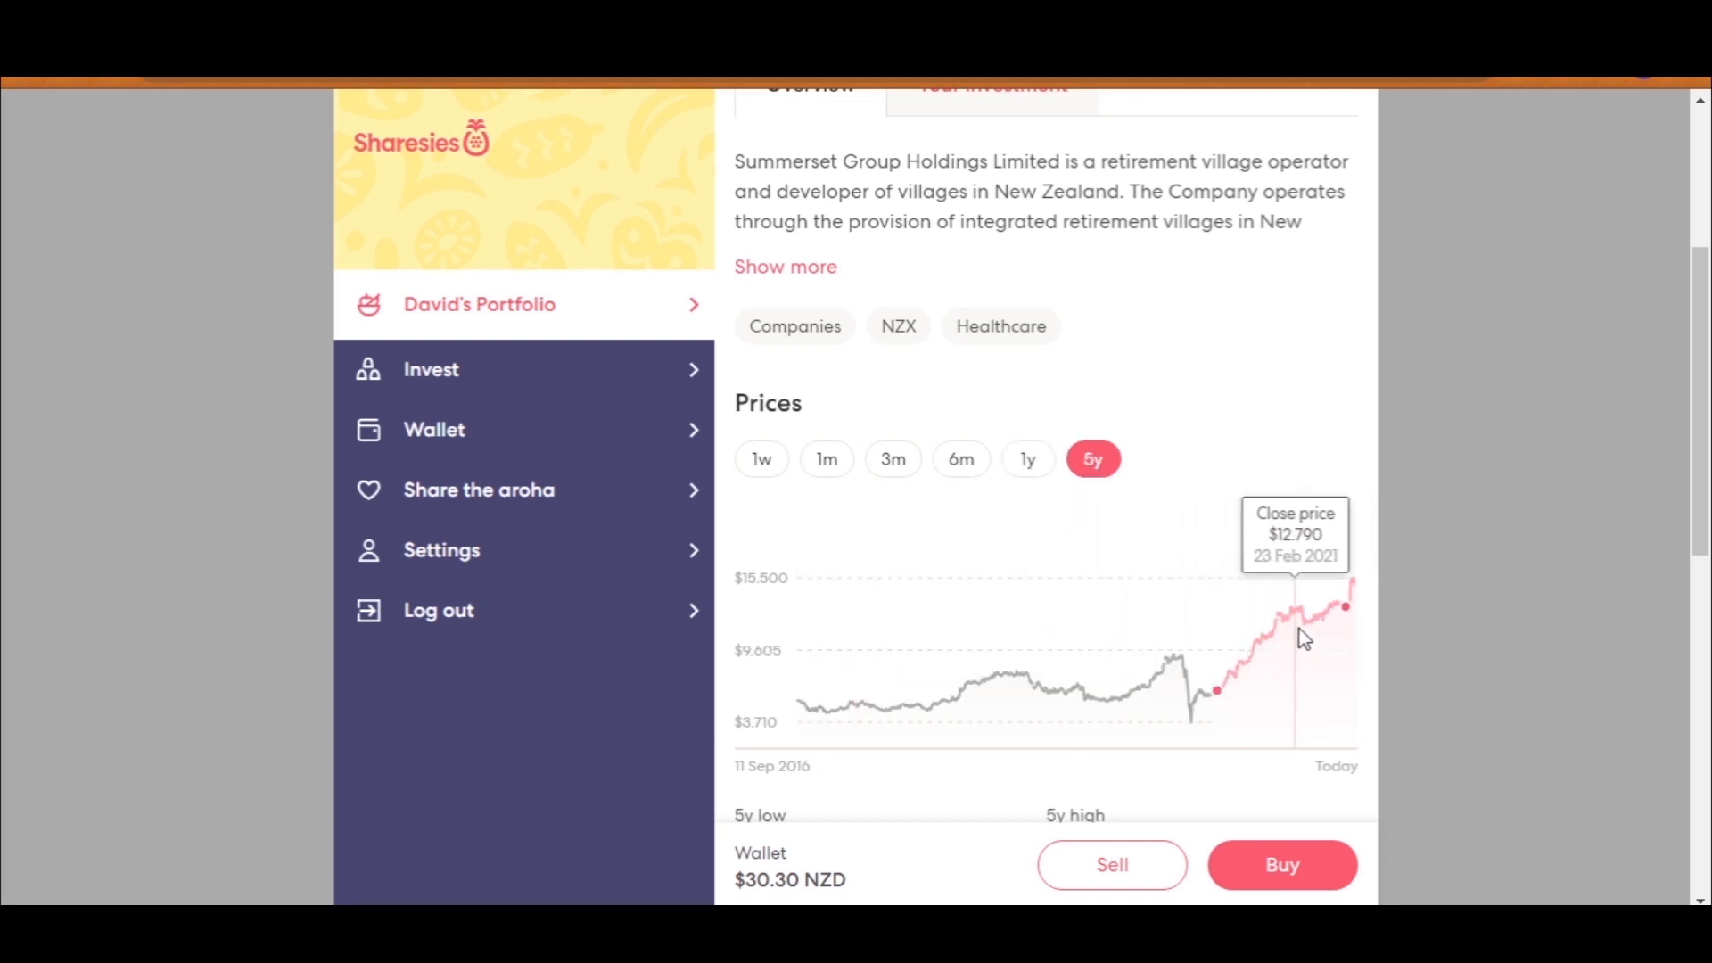
click(959, 458)
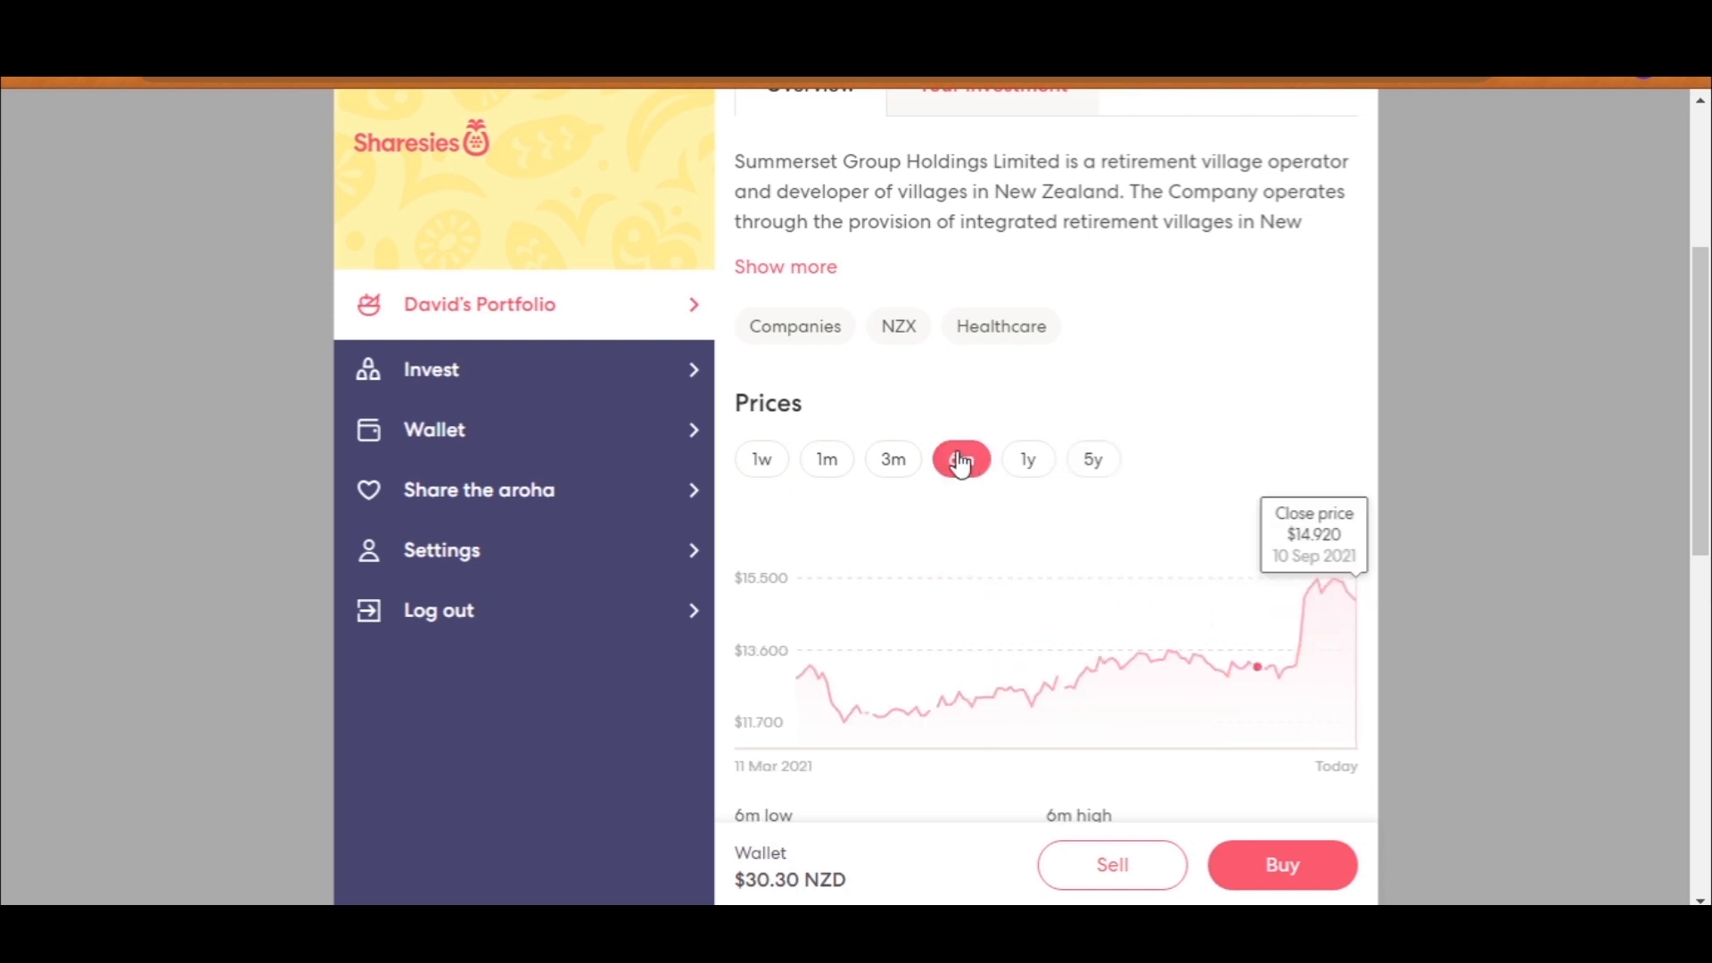
click(892, 458)
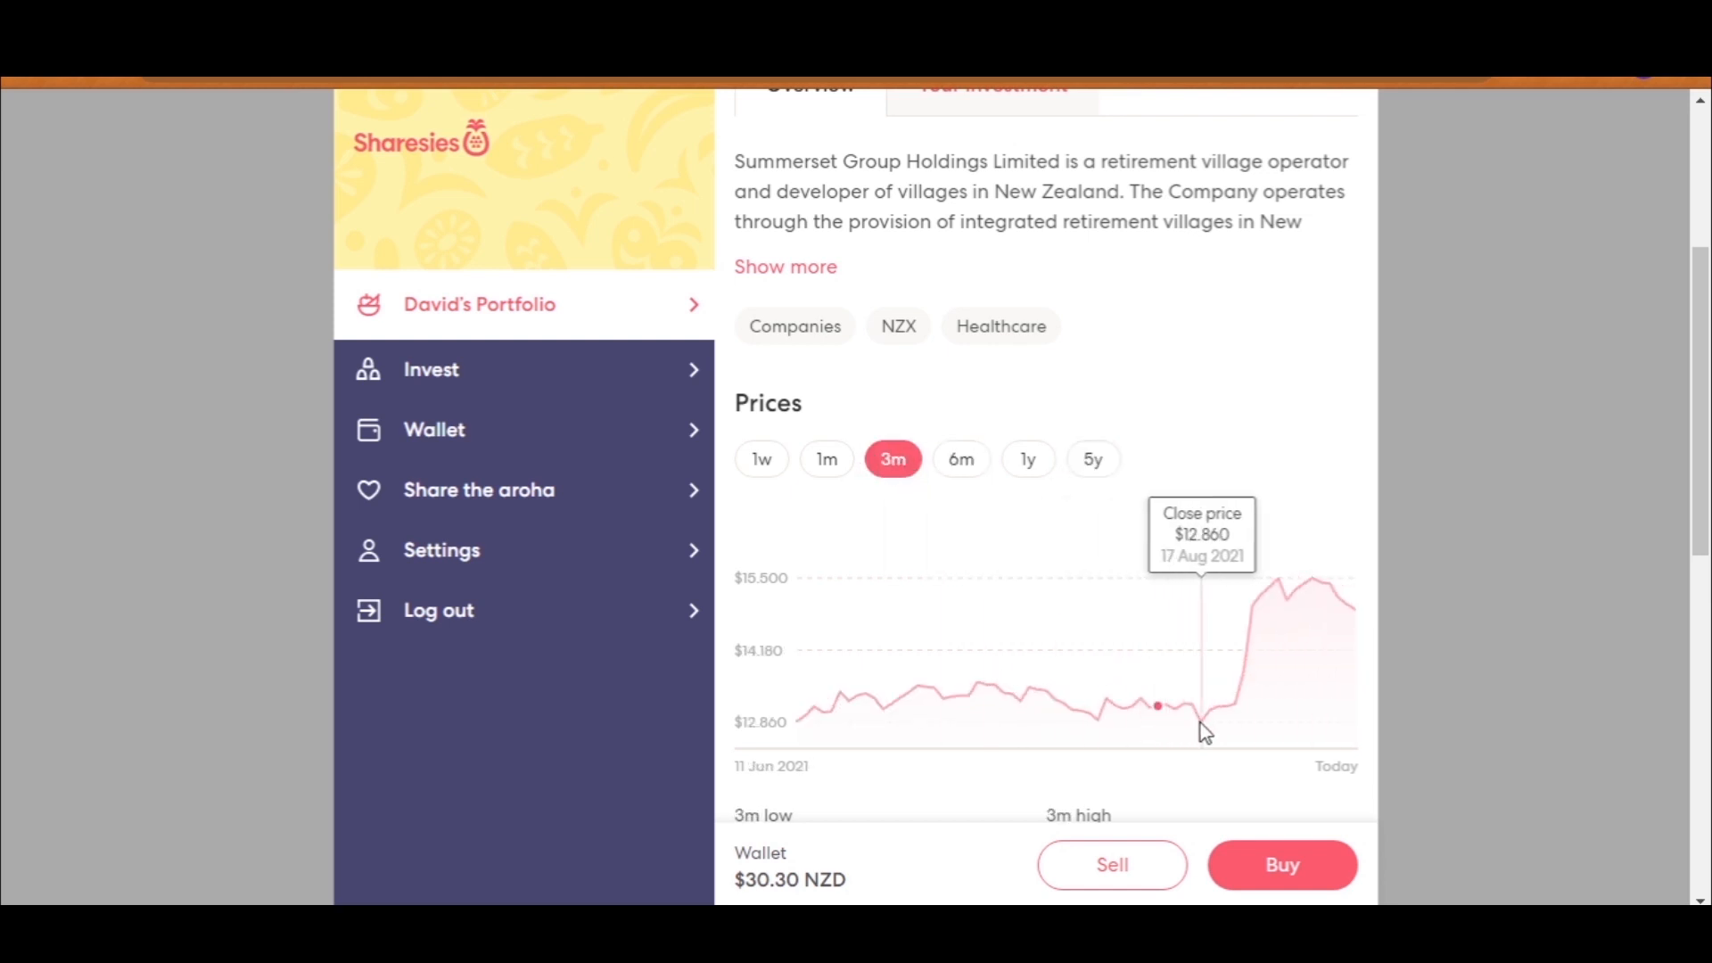
mouse_move(1309, 613)
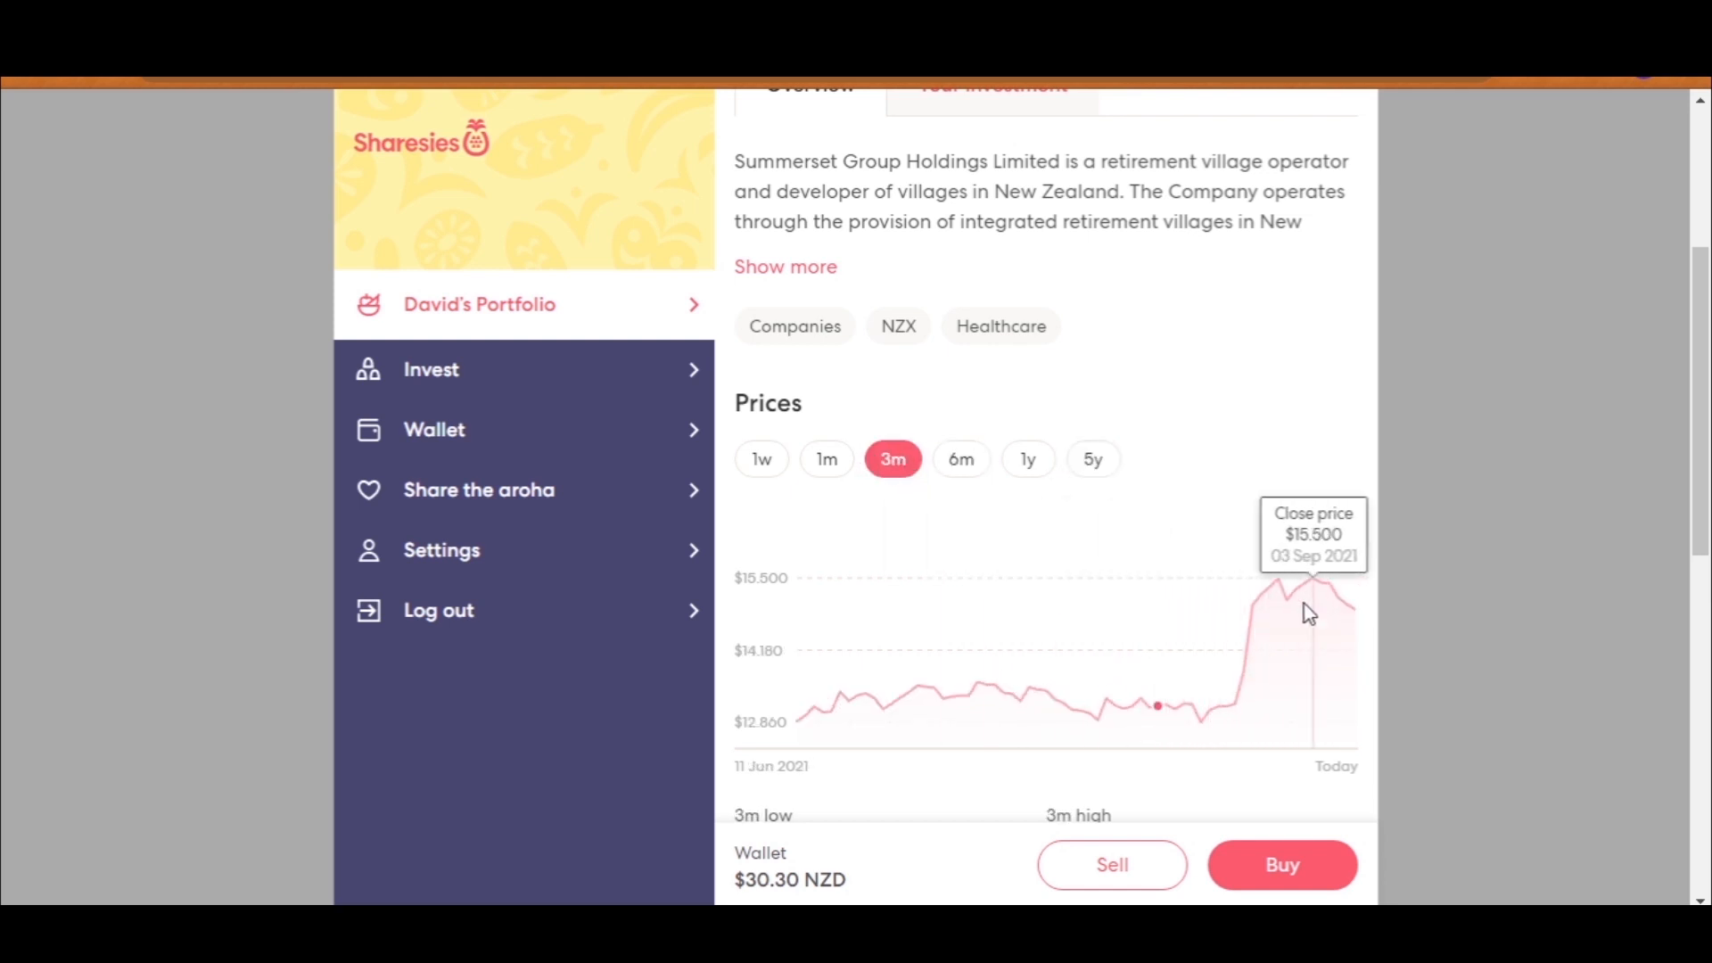
mouse_move(1276, 618)
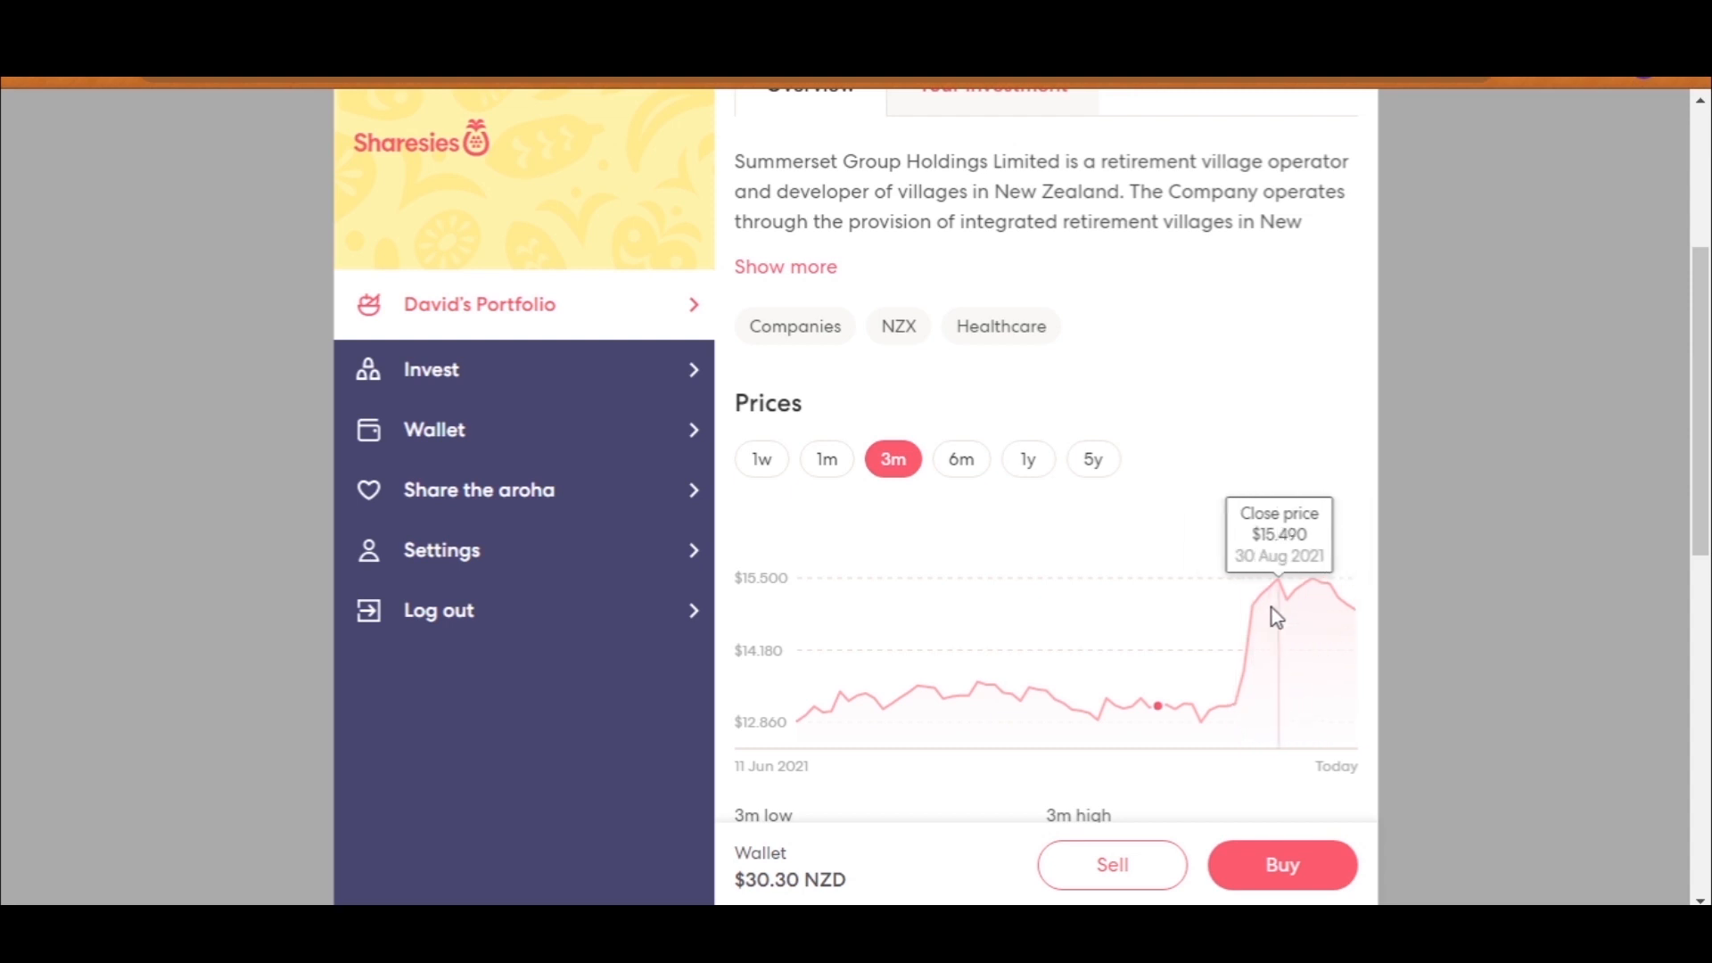
Step: Bring up Summerset's investment figures: $889.77 value, $246.68 total return, 38.25% simple return
click(991, 88)
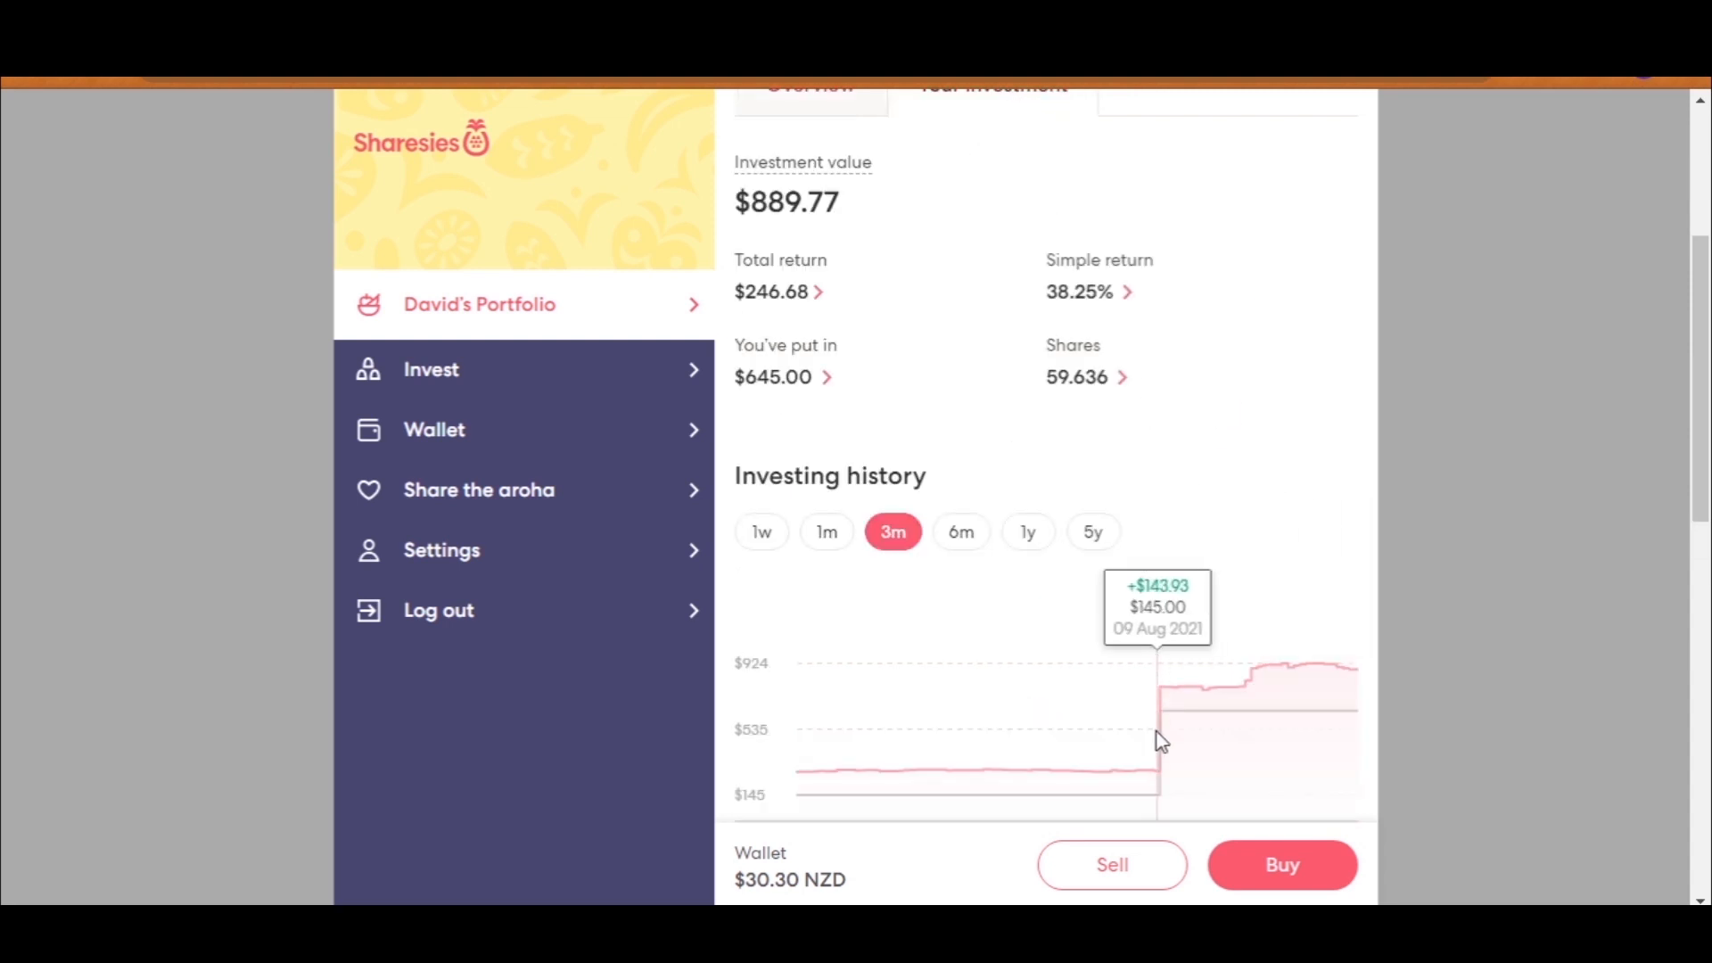
mouse_move(1180, 724)
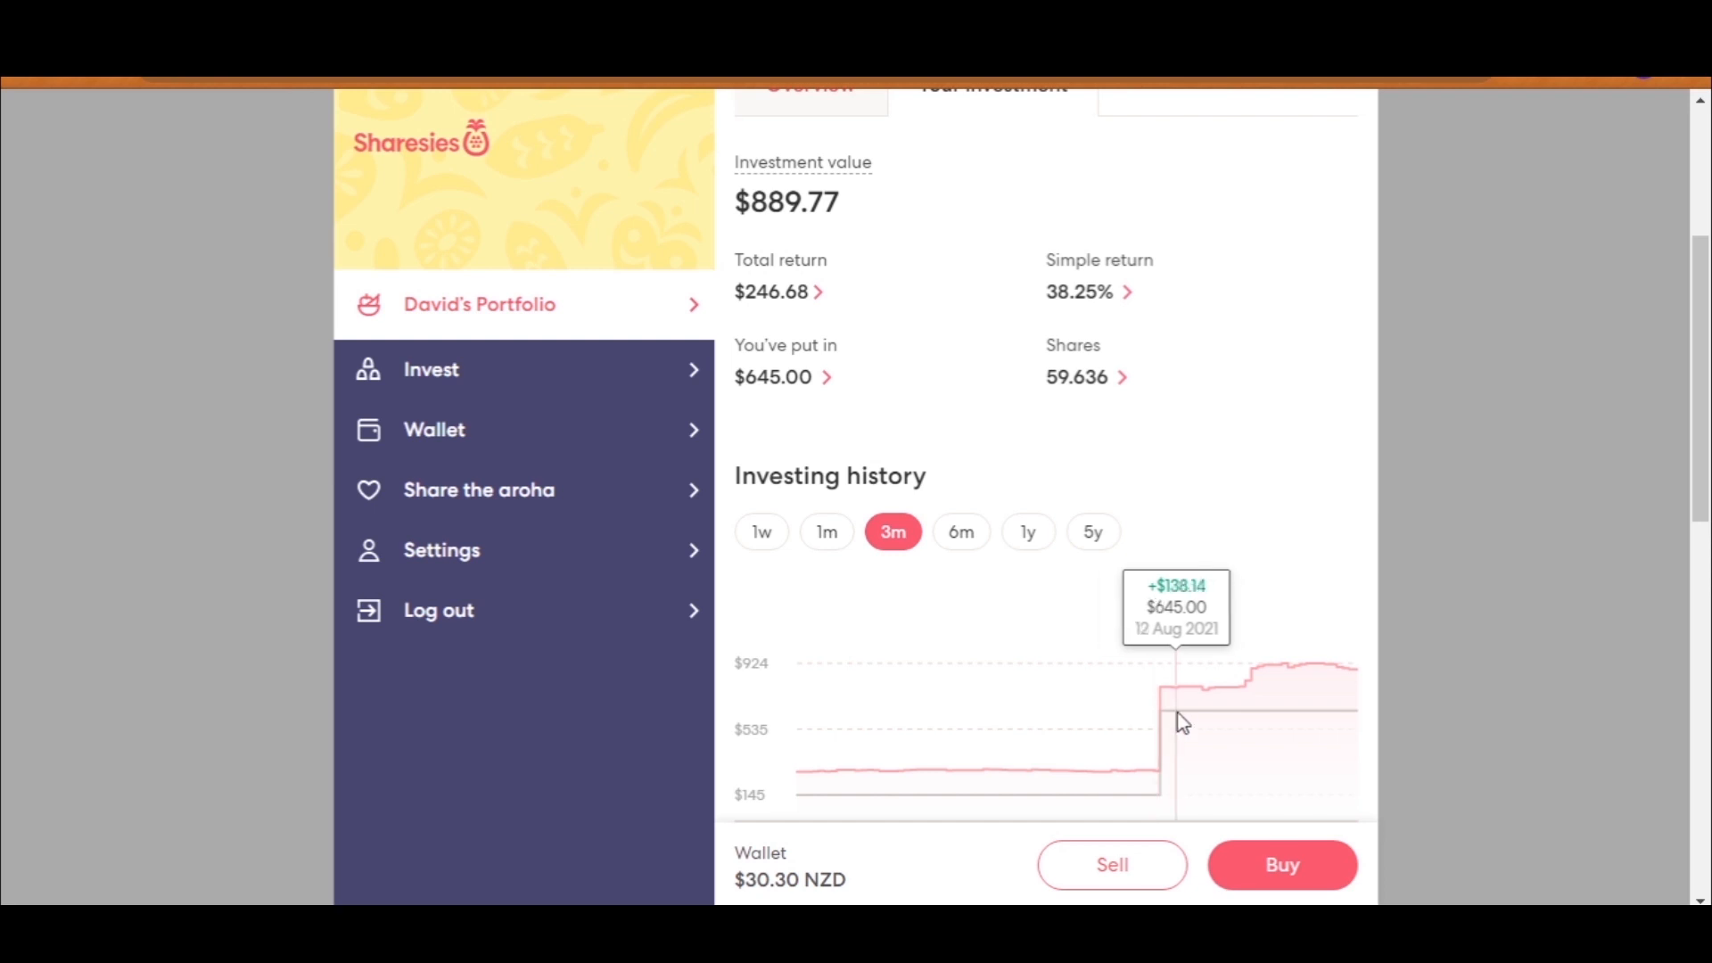
mouse_move(1361, 704)
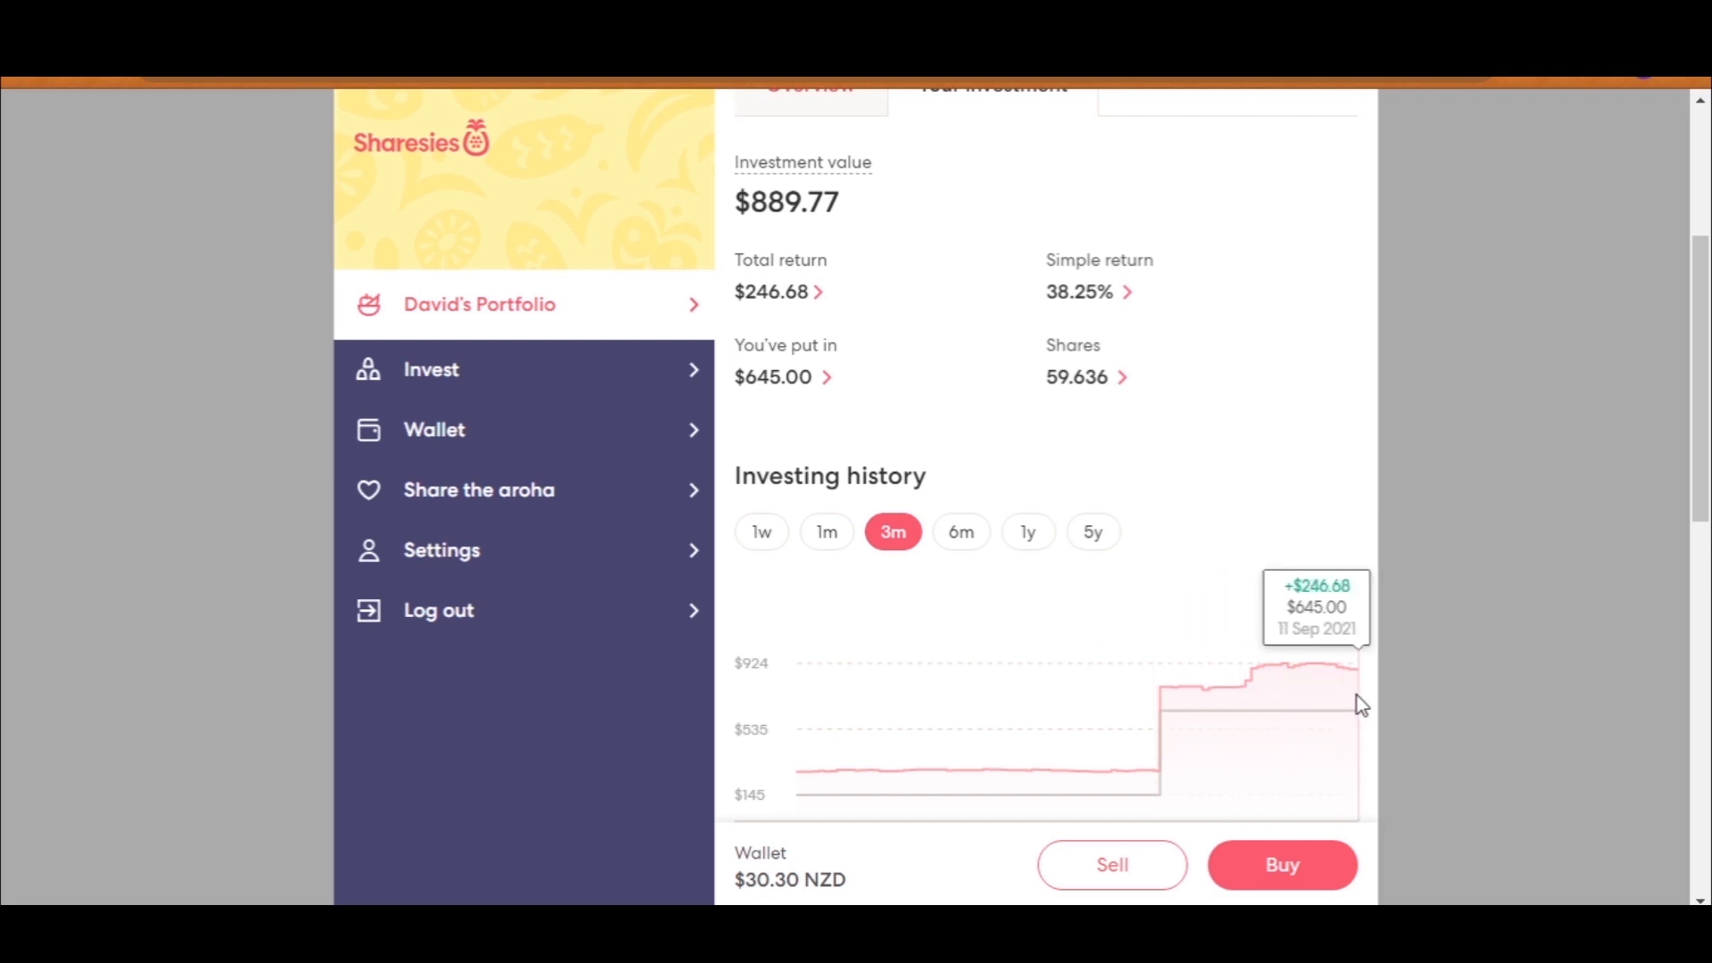
Step: Look over Summerset's investing activity and dividends, then return to the portfolio holdings list
scroll(down, 3)
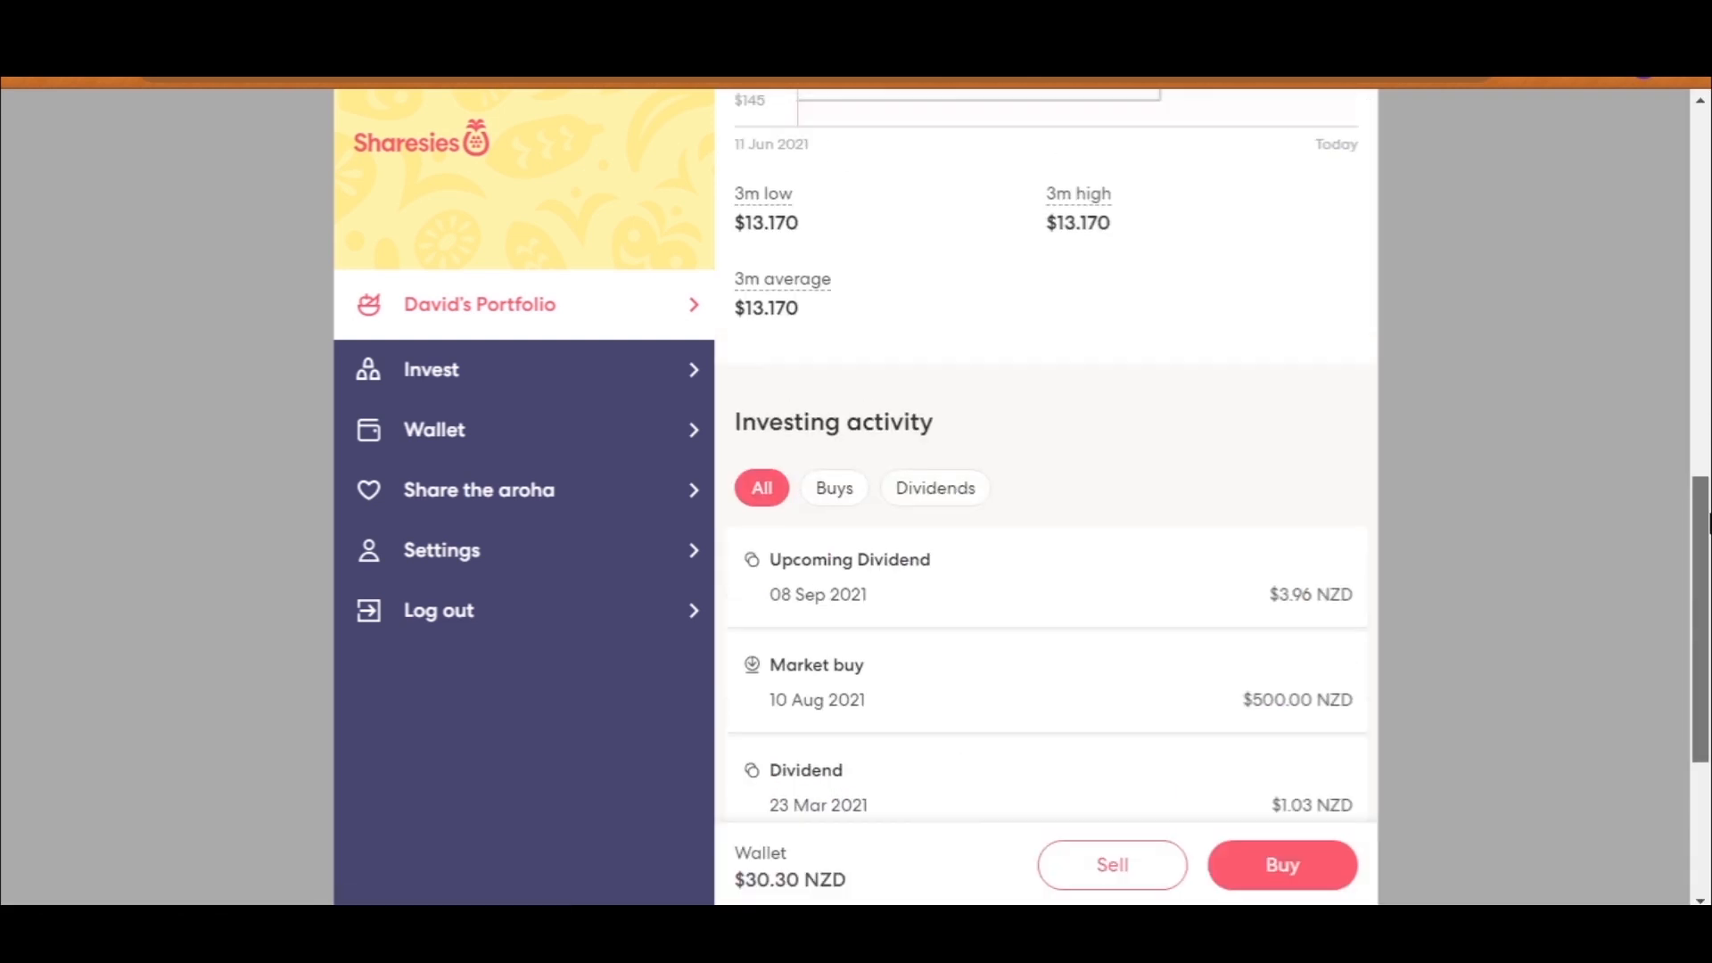
scroll(up, 3)
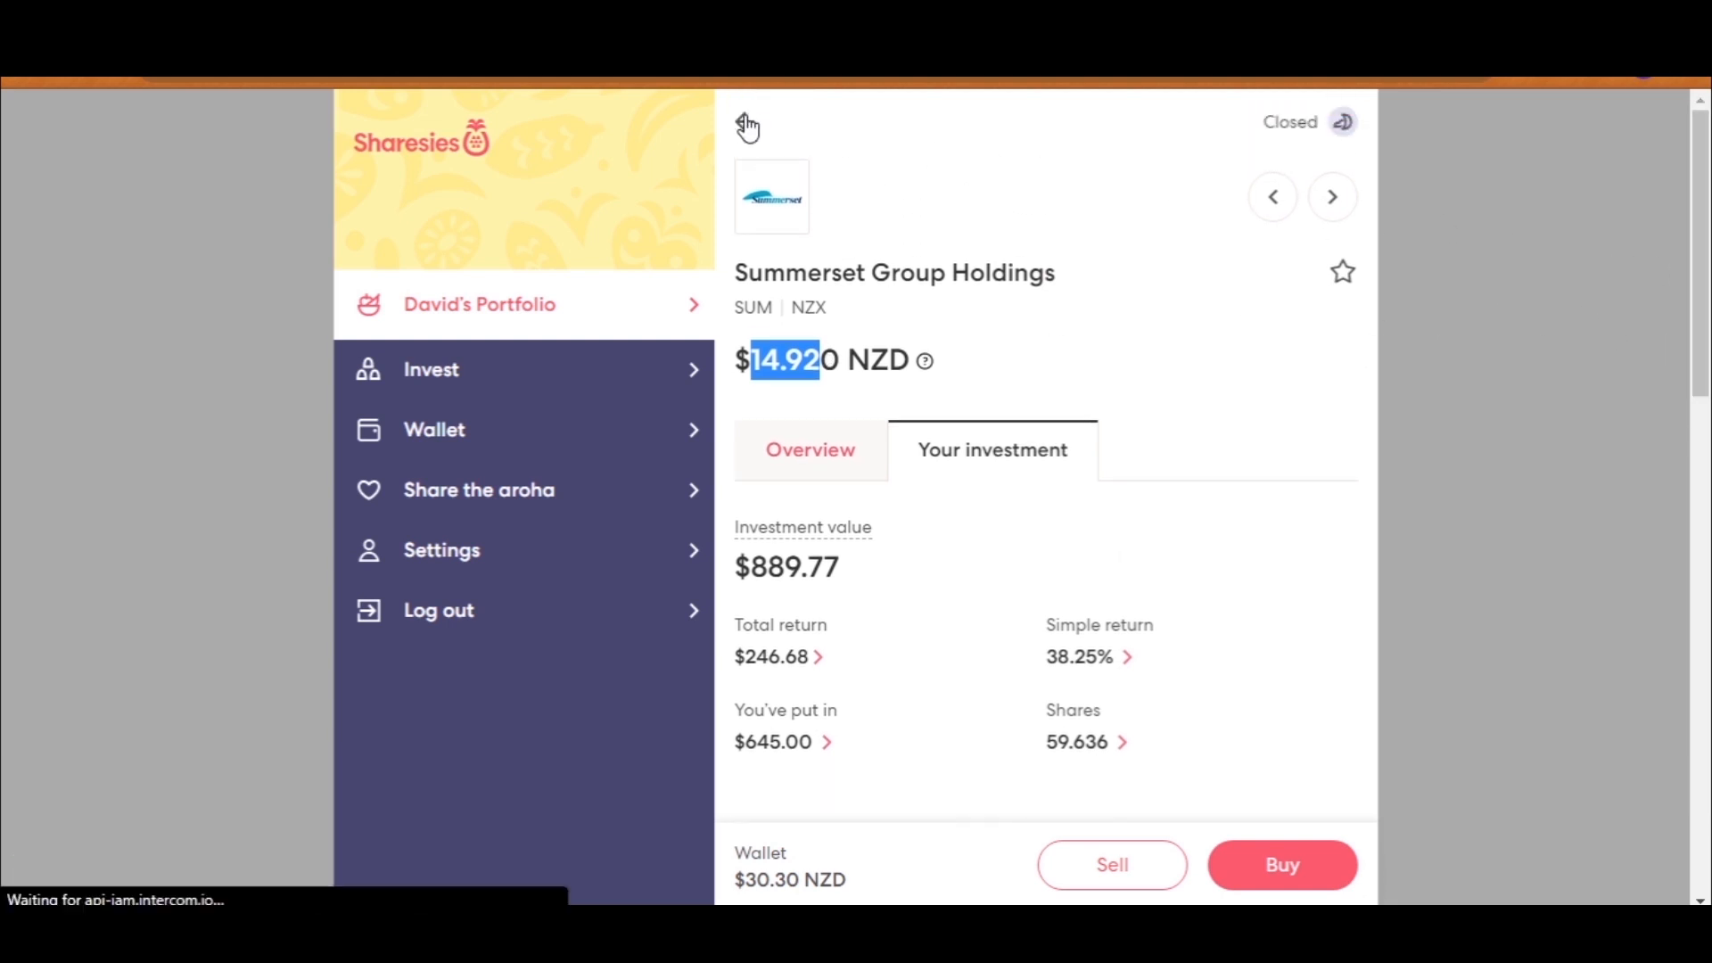
click(747, 125)
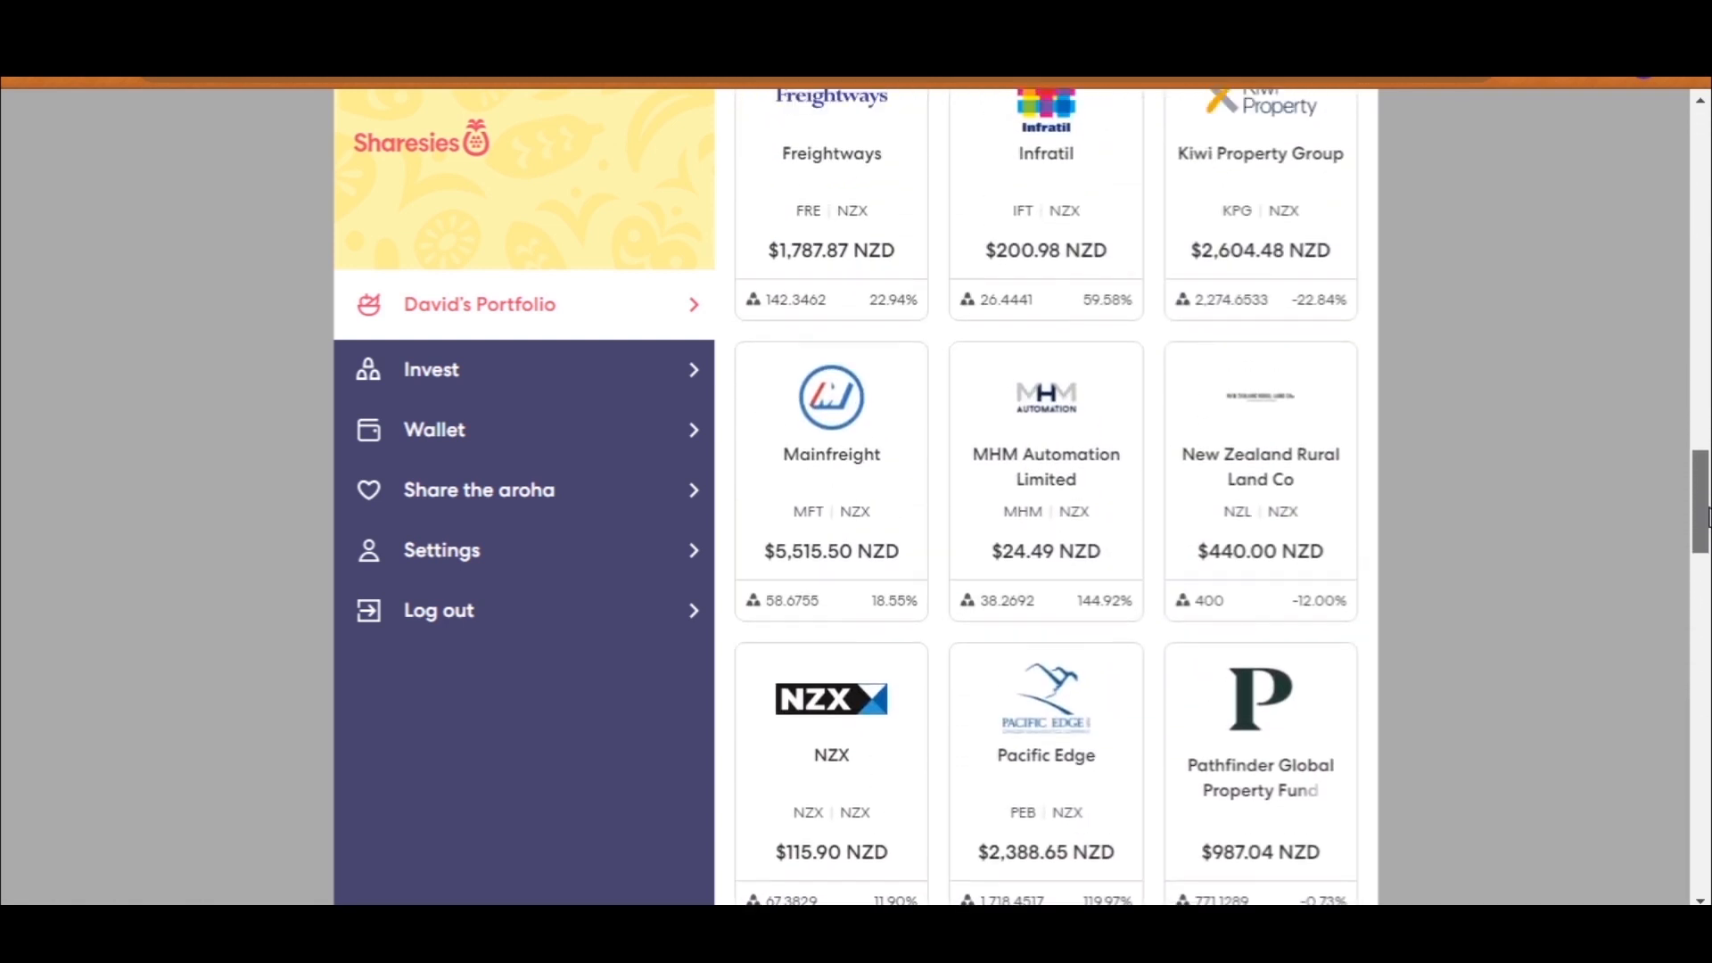
scroll(up, 3)
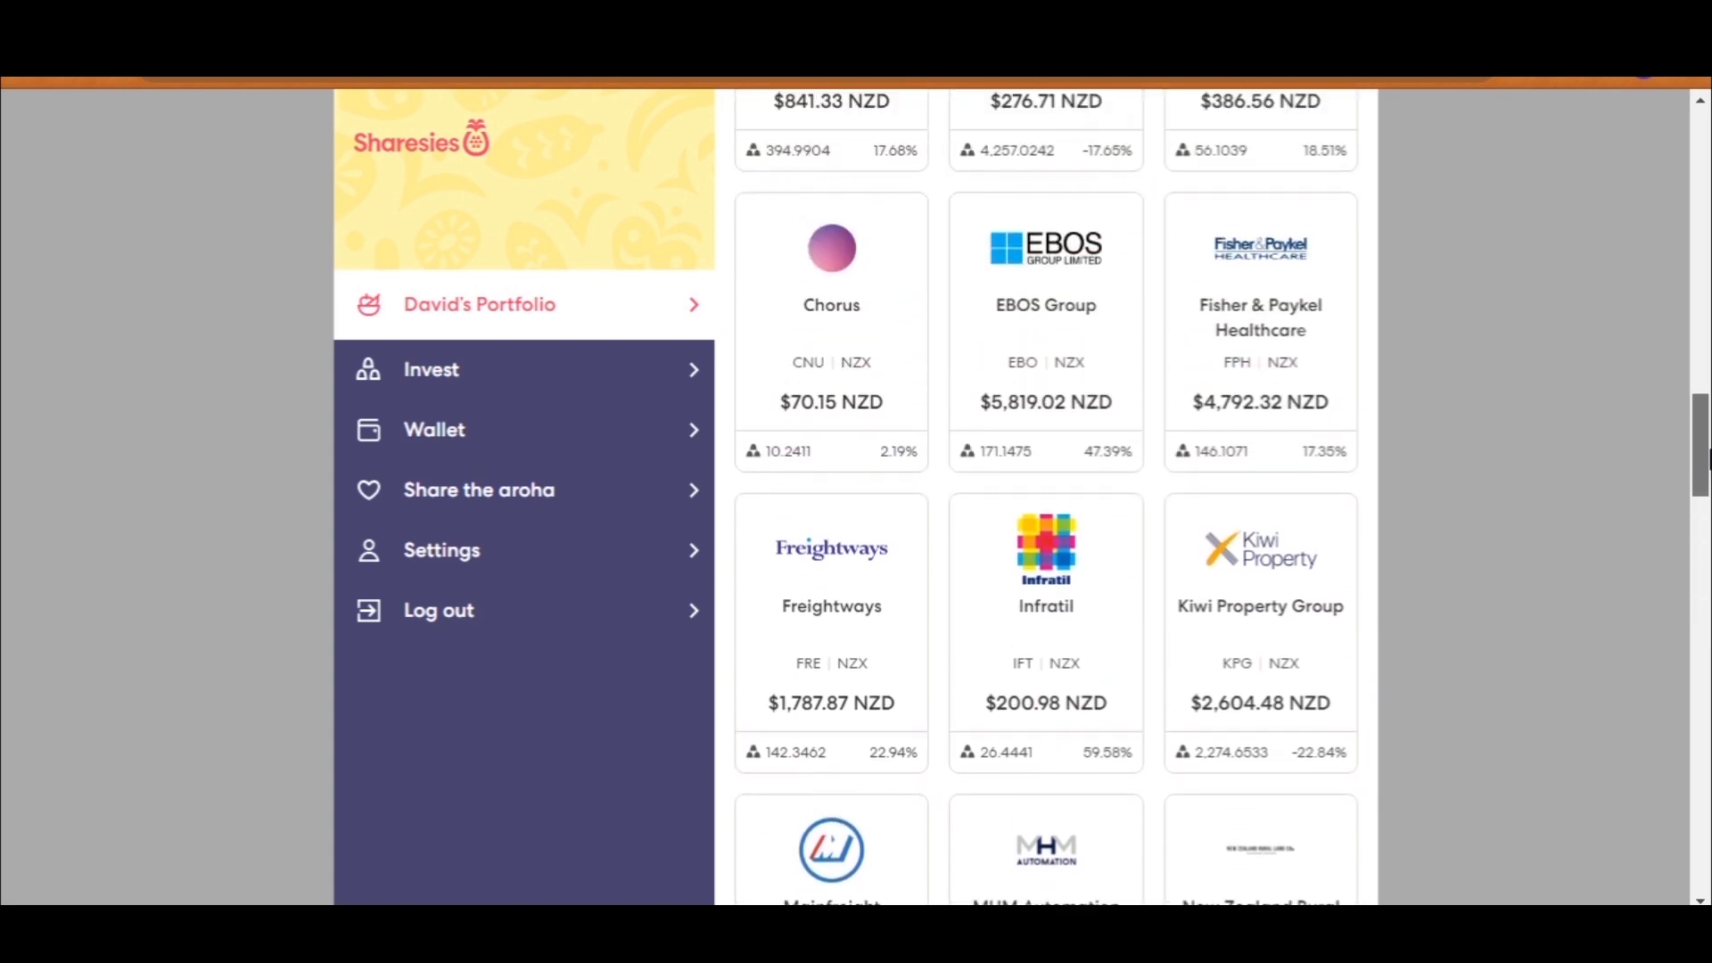
scroll(up, 3)
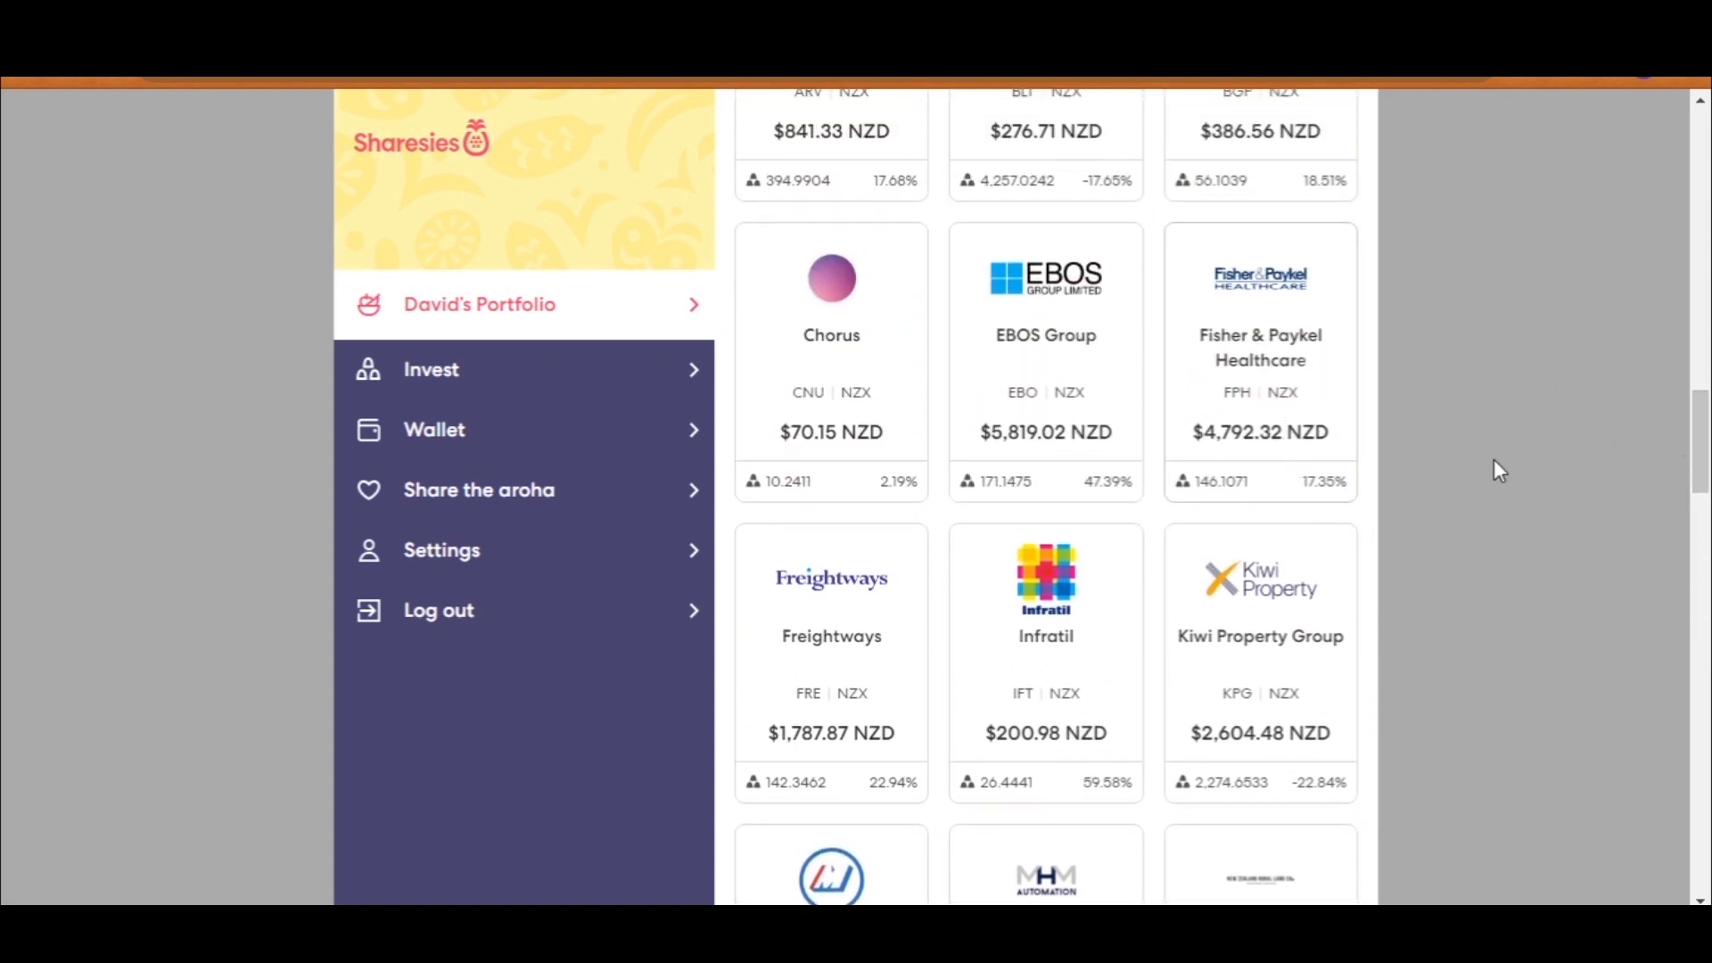
mouse_move(1534, 389)
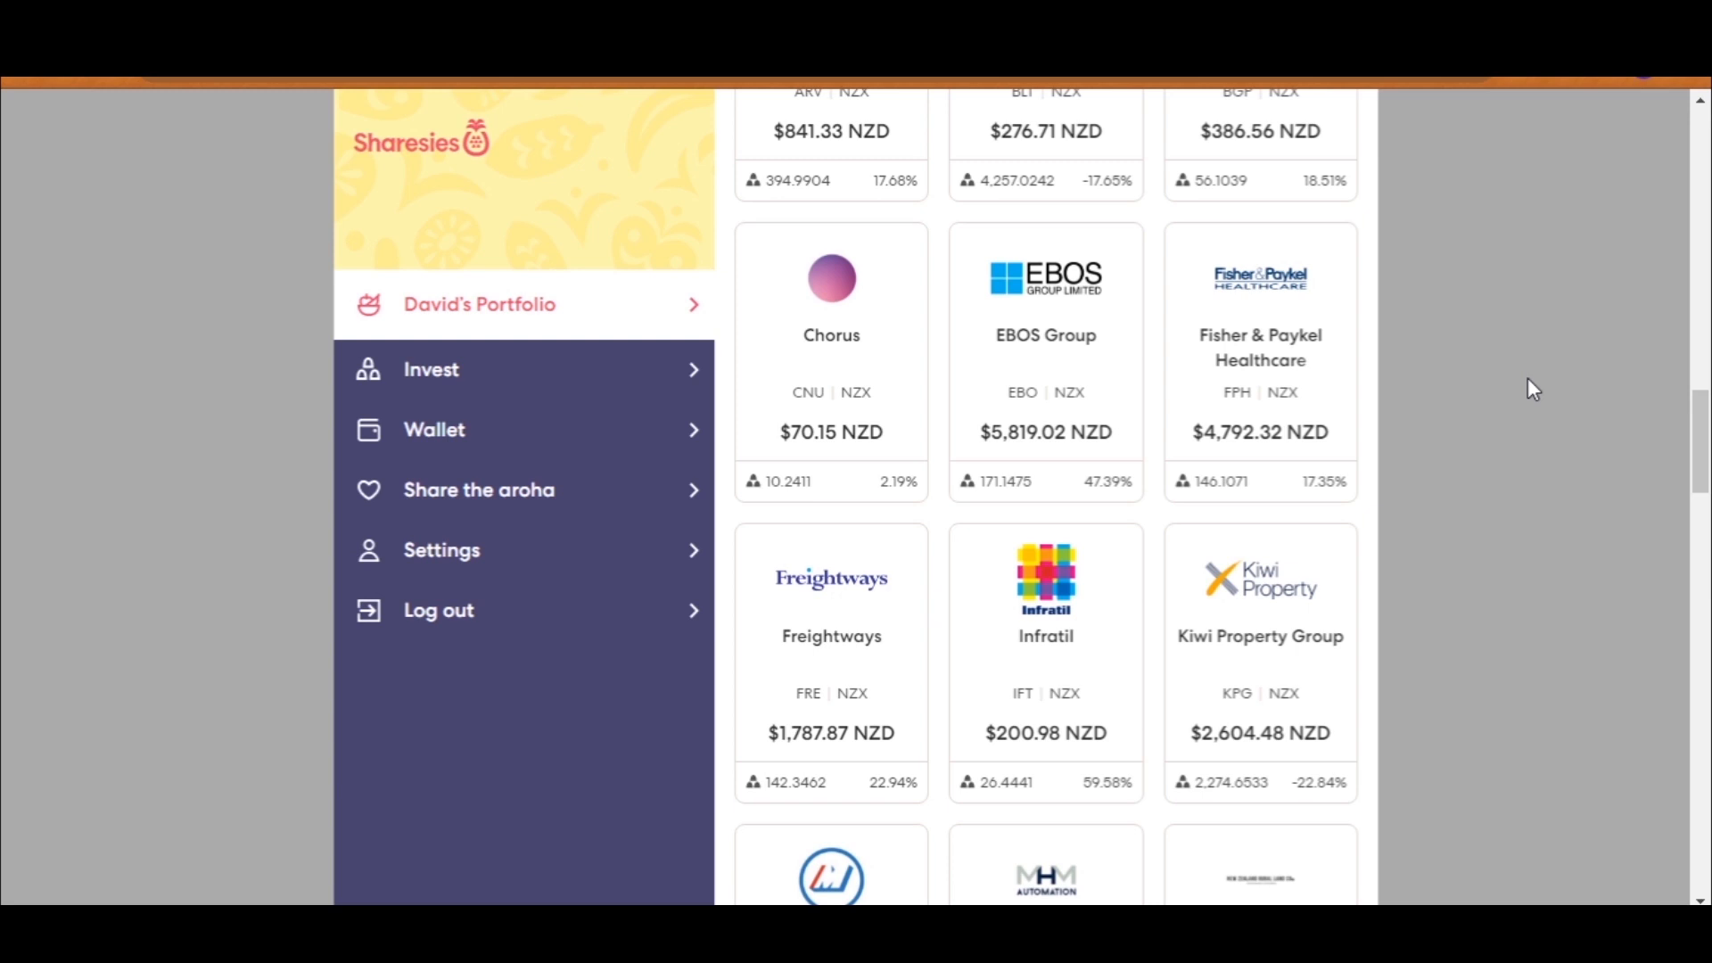